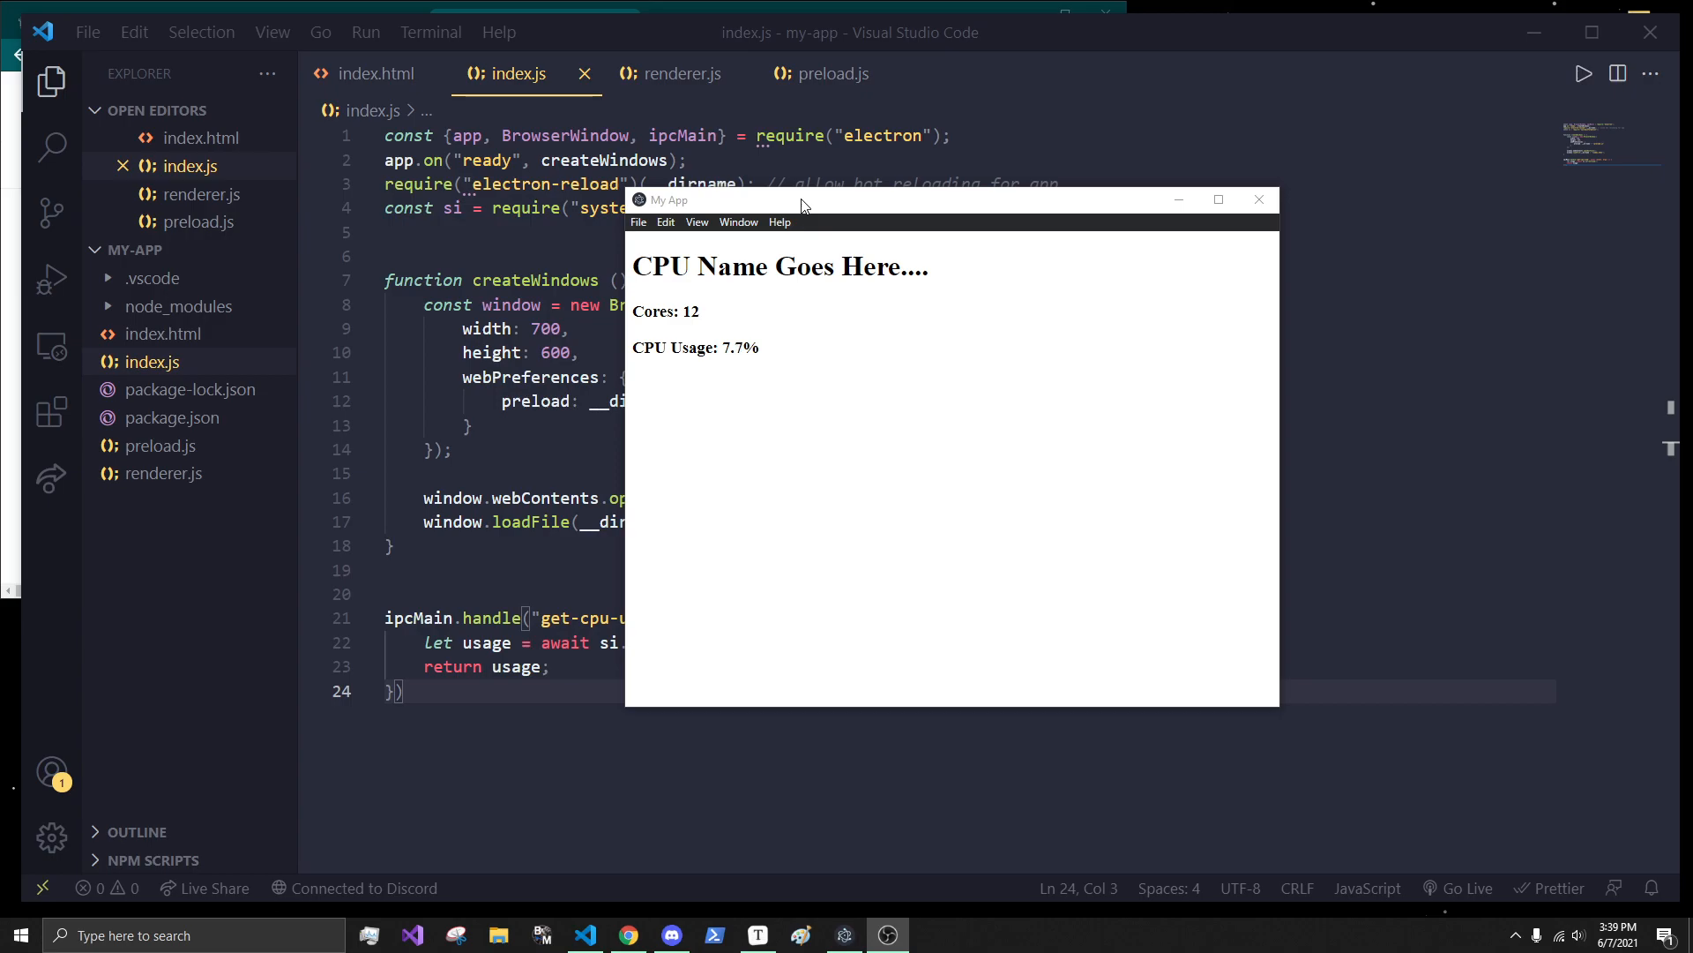
# - Create a new renderer folder in the project
pyautogui.doubleClick(820, 266)
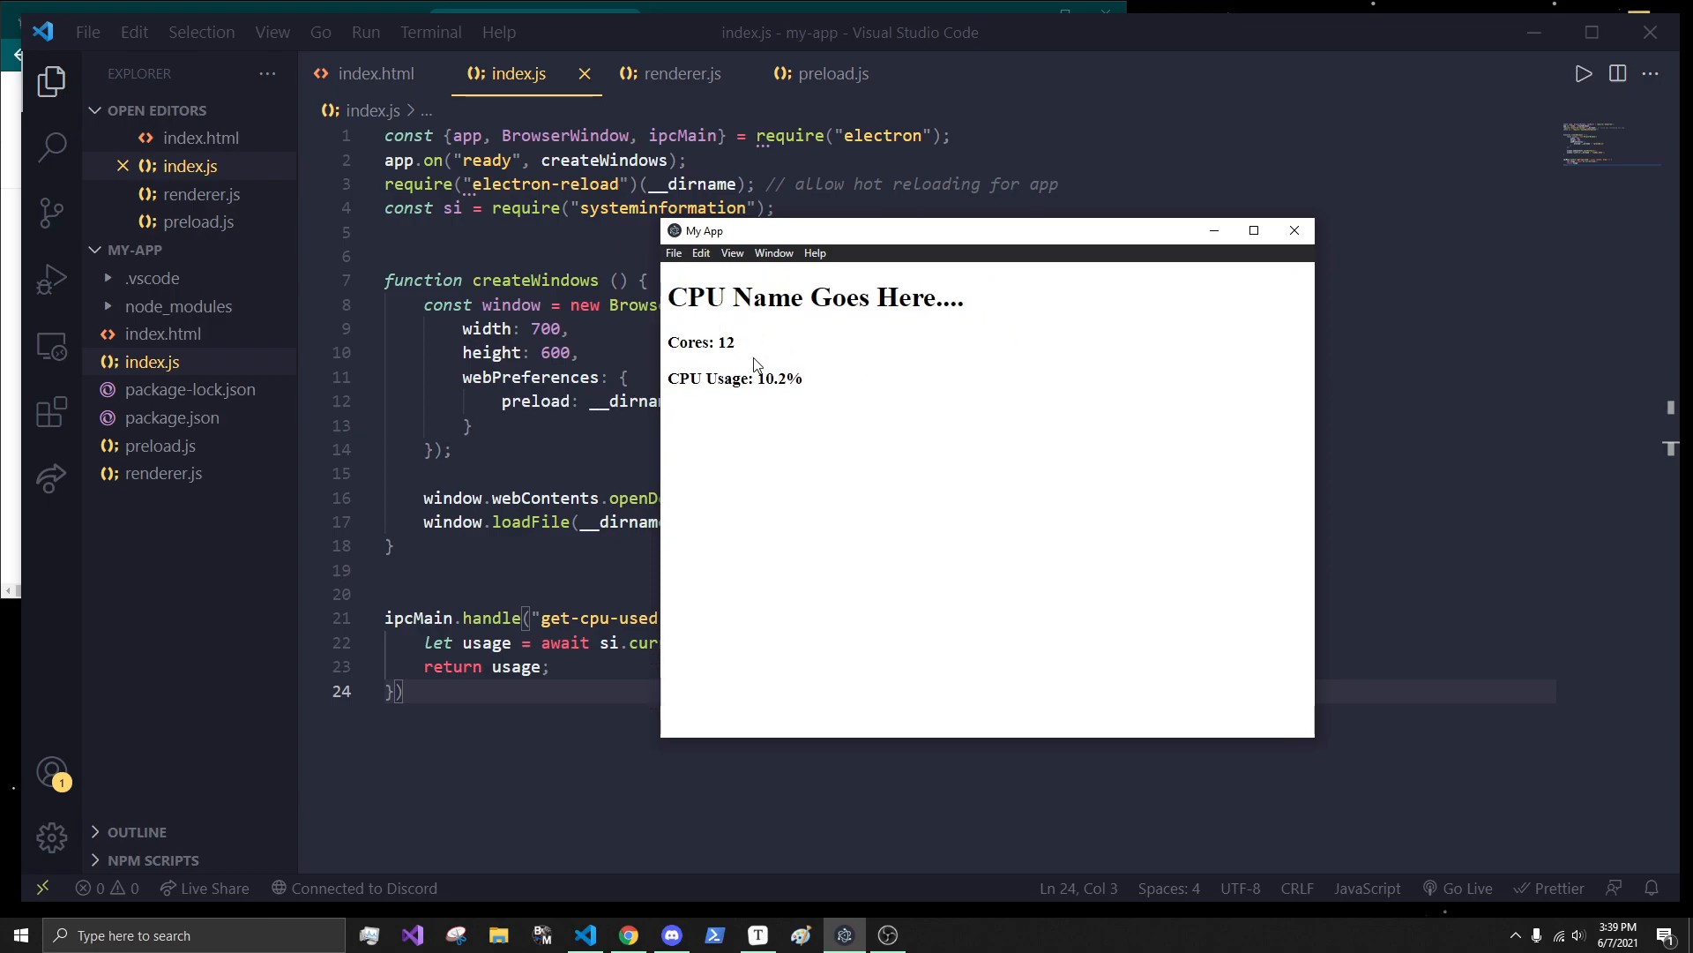
pyautogui.press('ctrl+a')
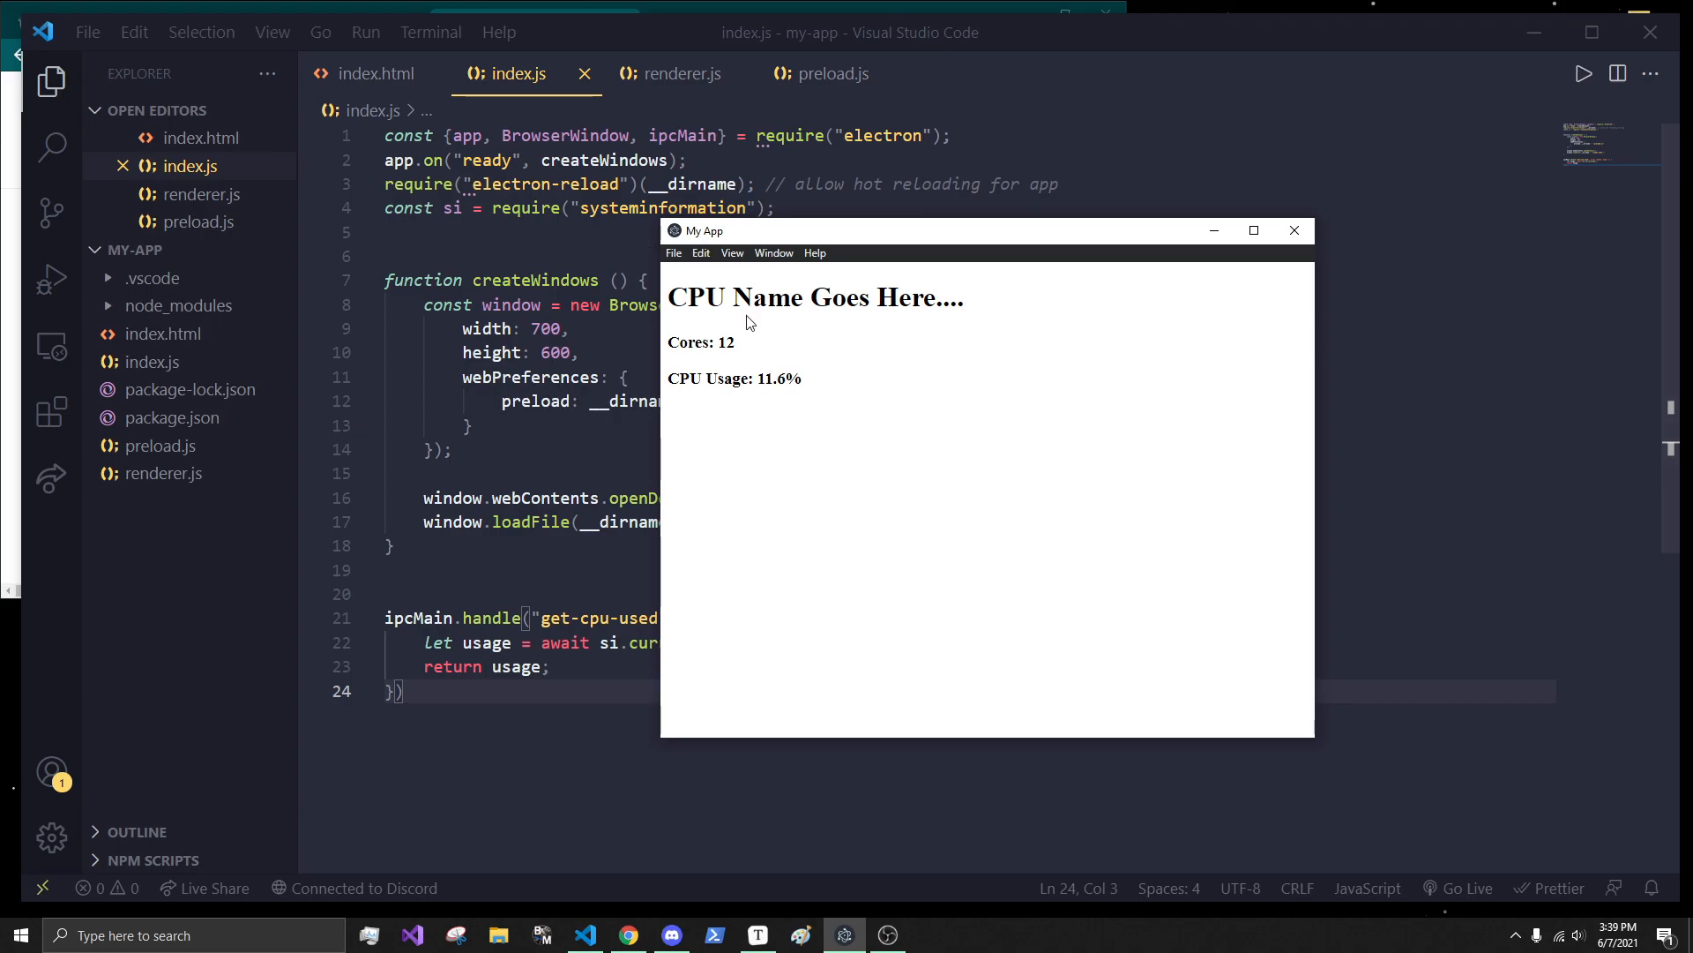
pyautogui.moveTo(892, 367)
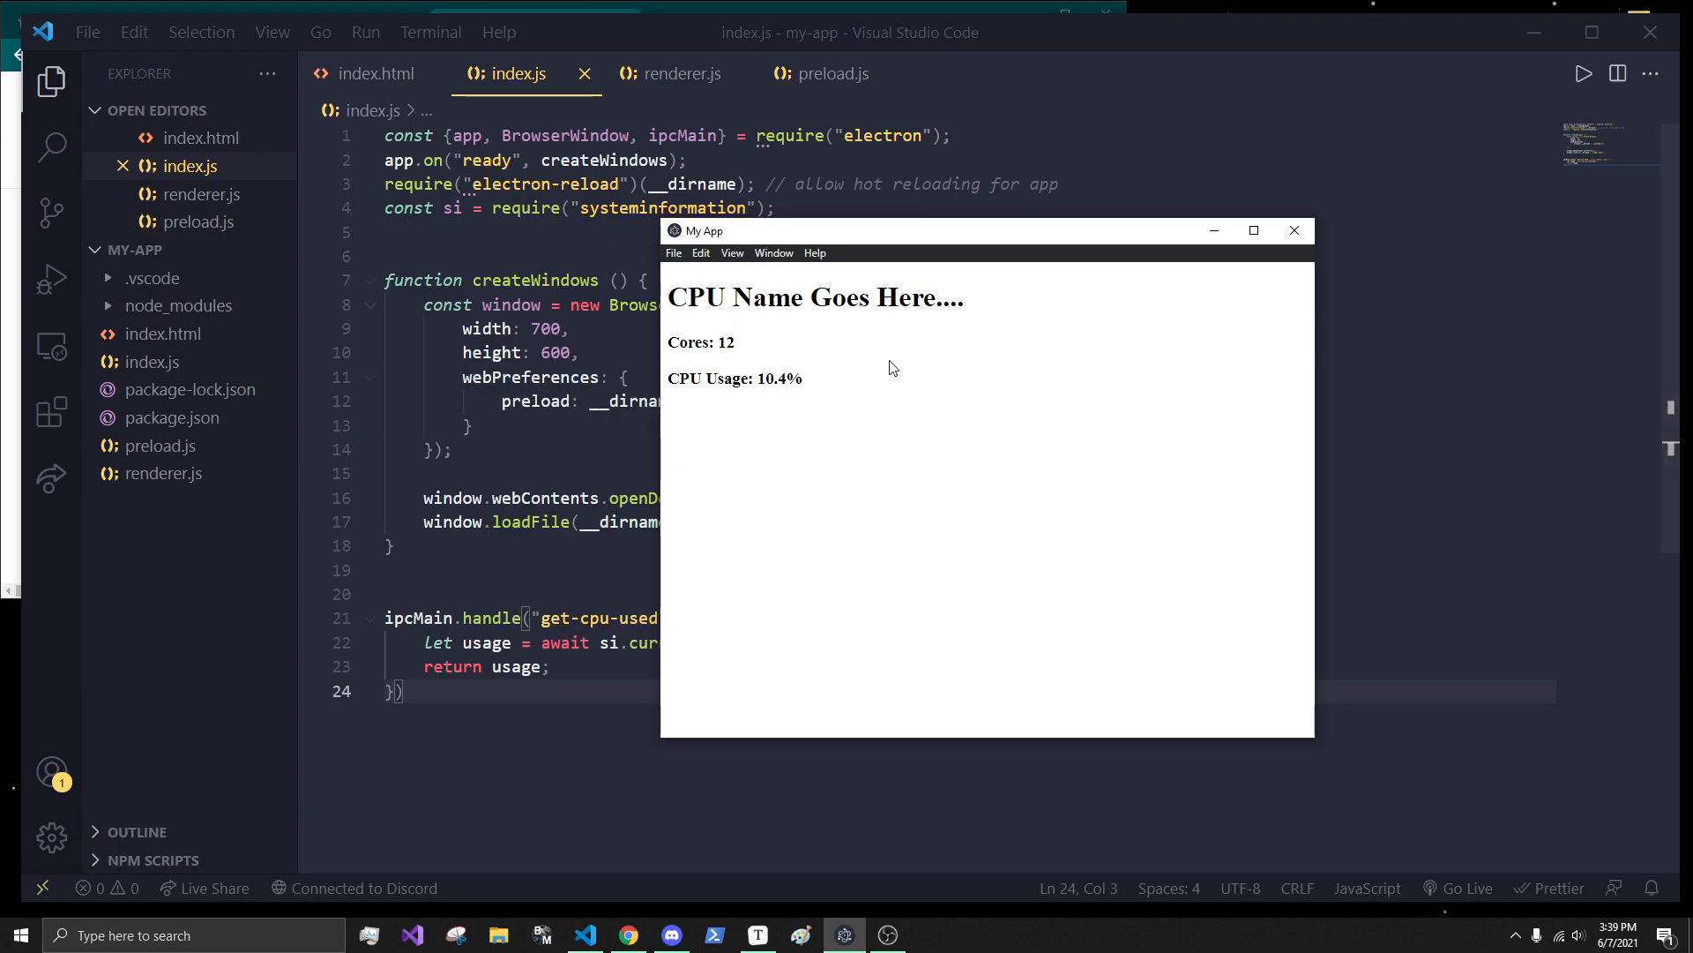
pyautogui.moveTo(162, 333)
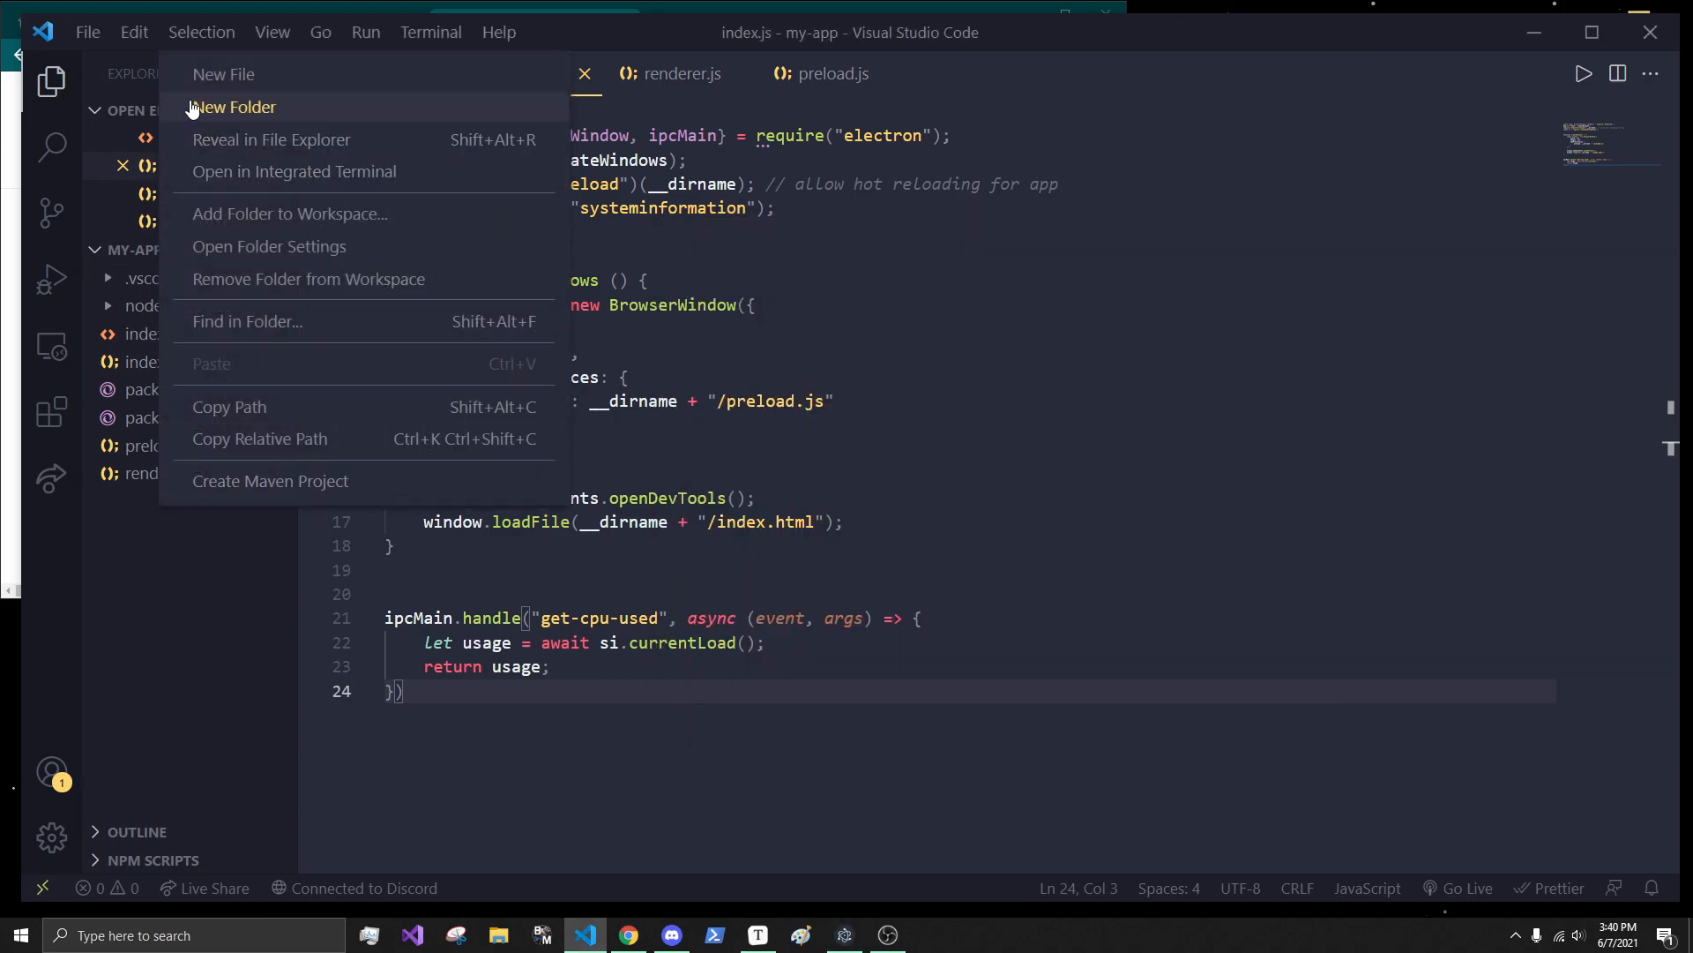
pyautogui.click(233, 107)
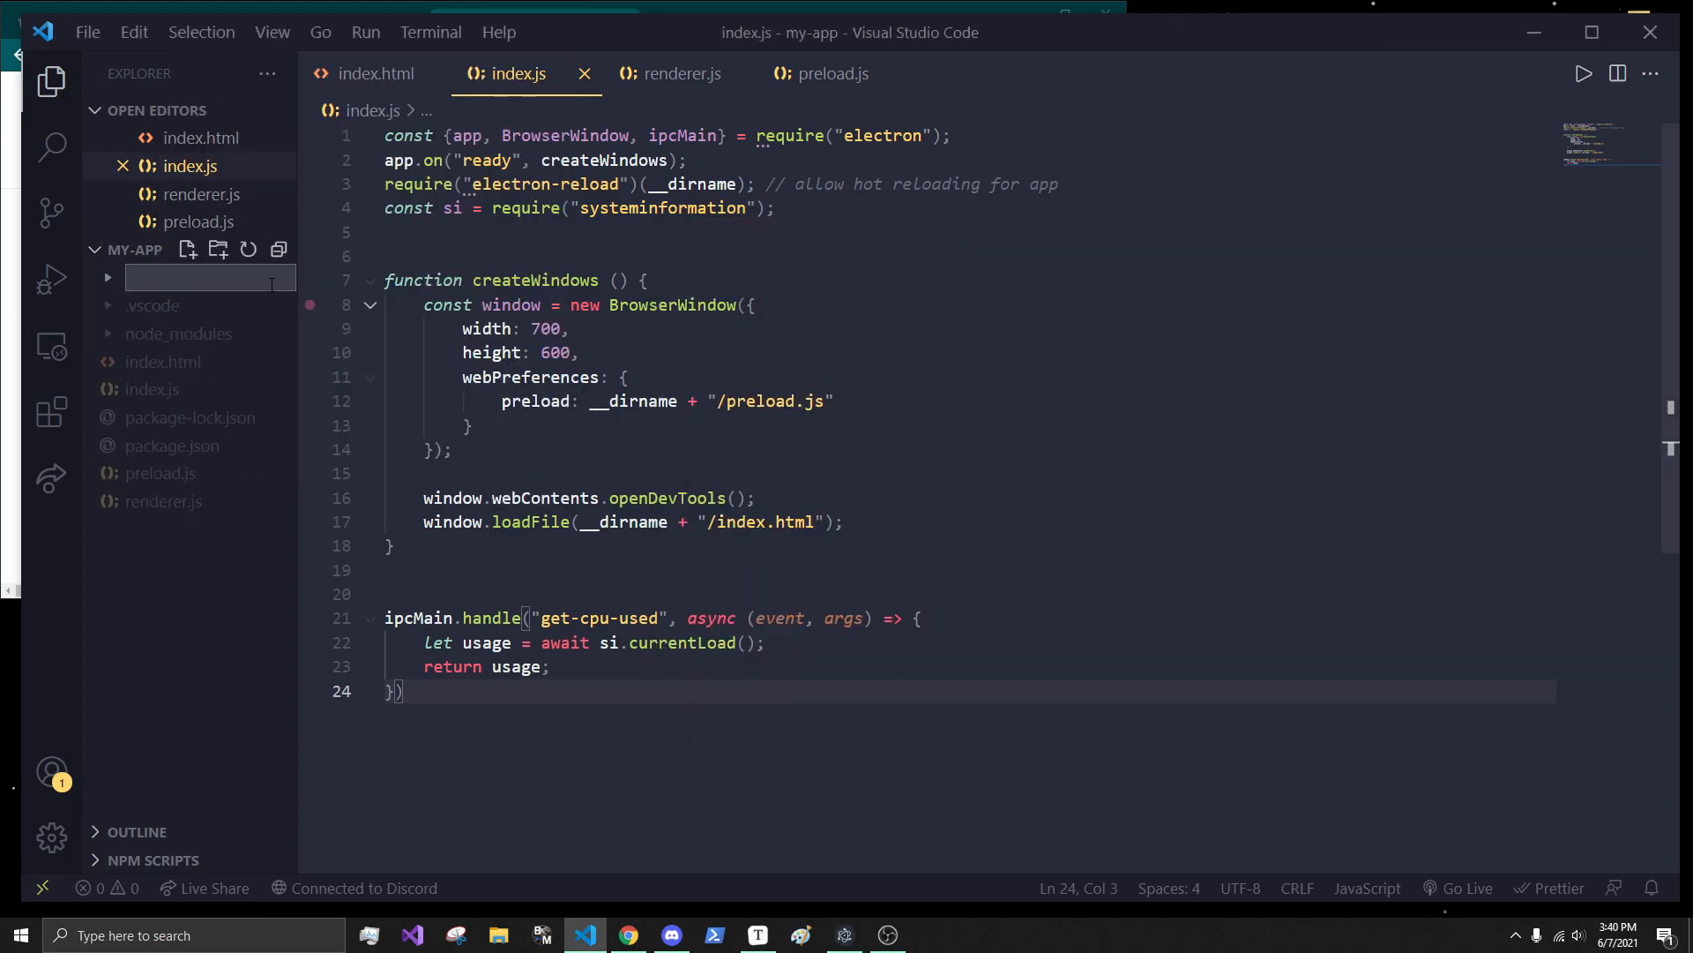
pyautogui.write('renderer')
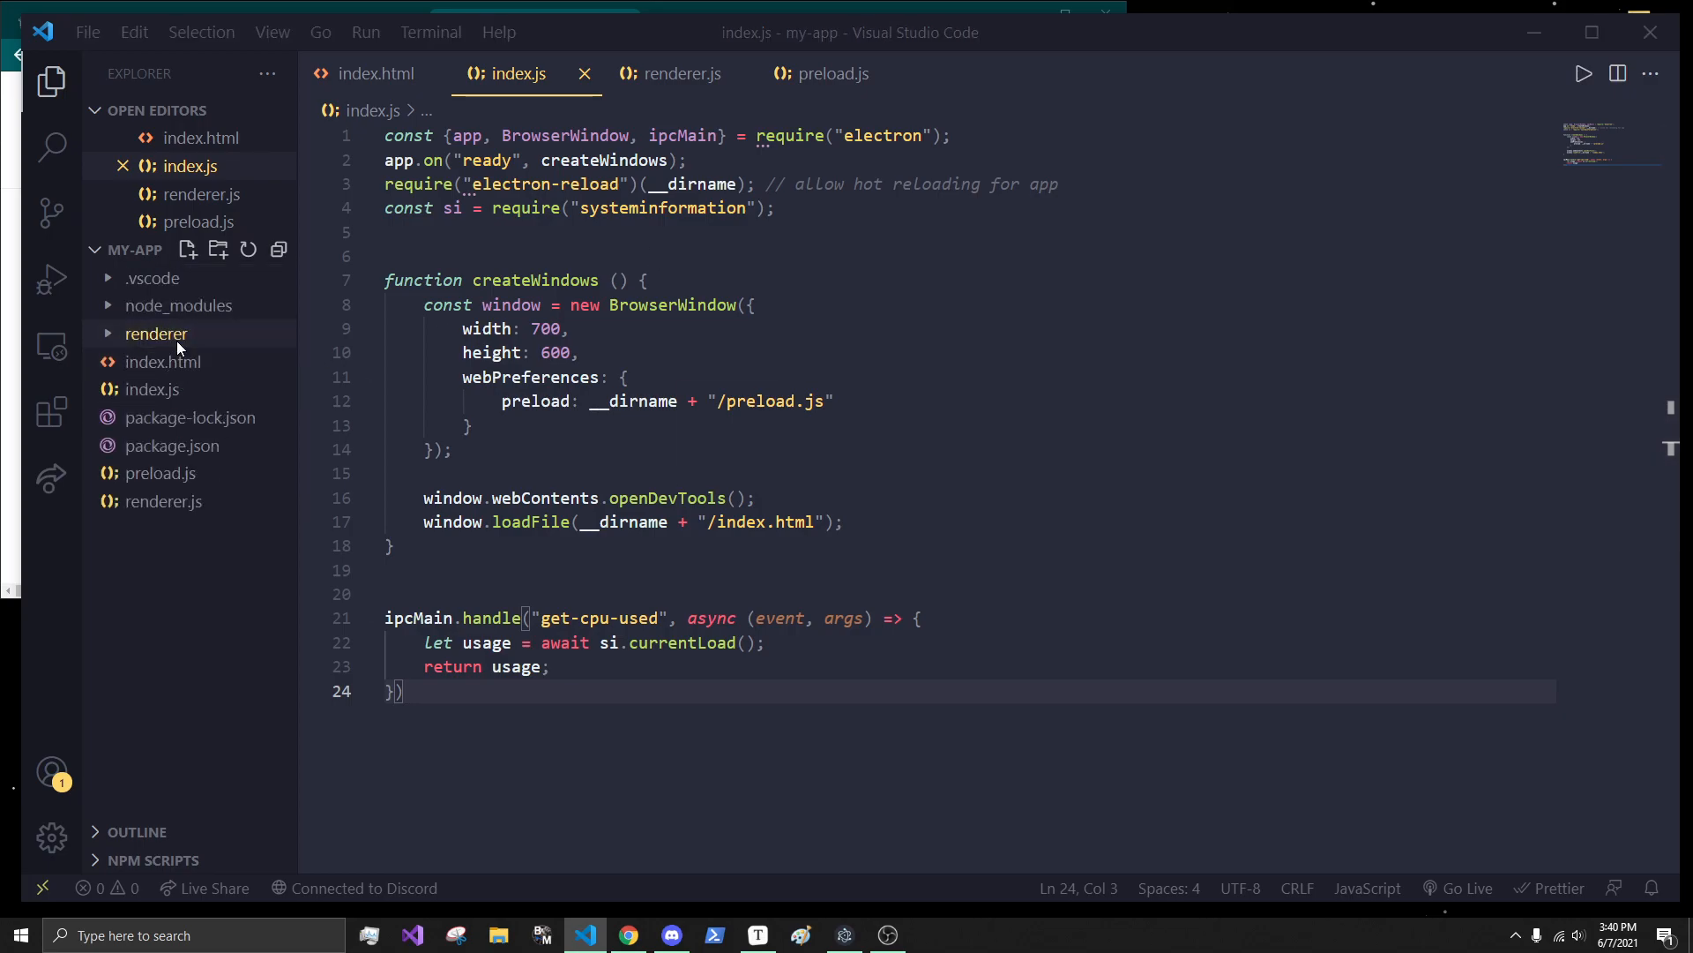
# - Move index.html into renderer and point loadFile at '/renderer/index.html'
pyautogui.click(155, 334)
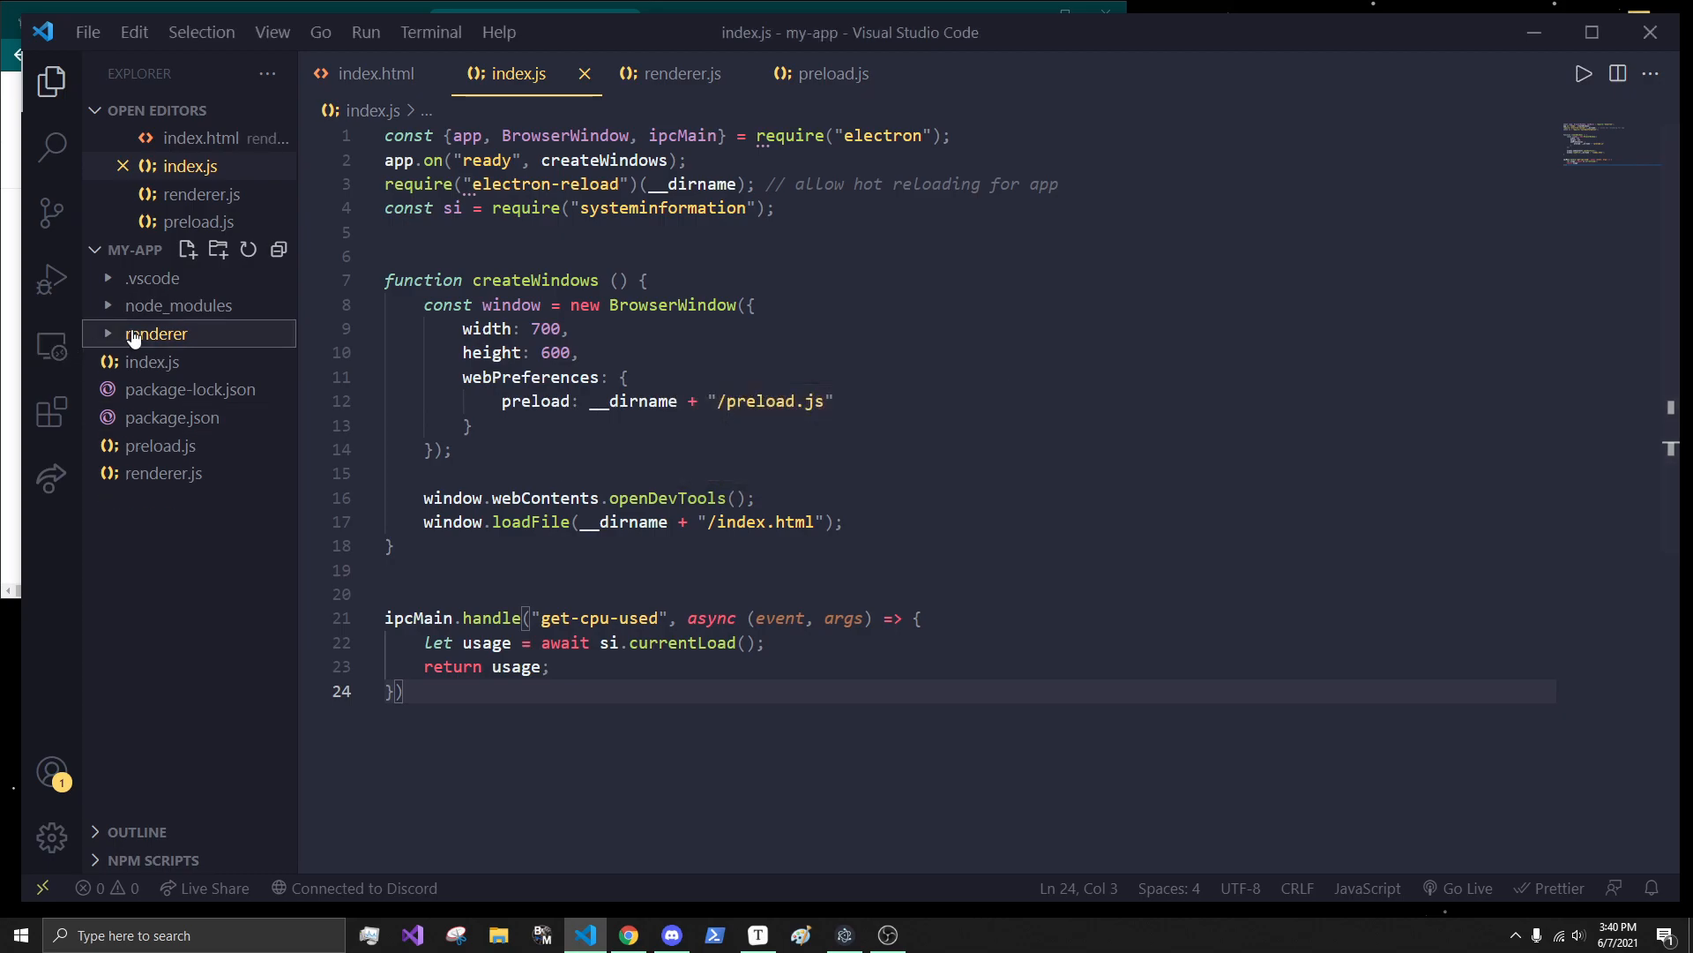
pyautogui.click(157, 333)
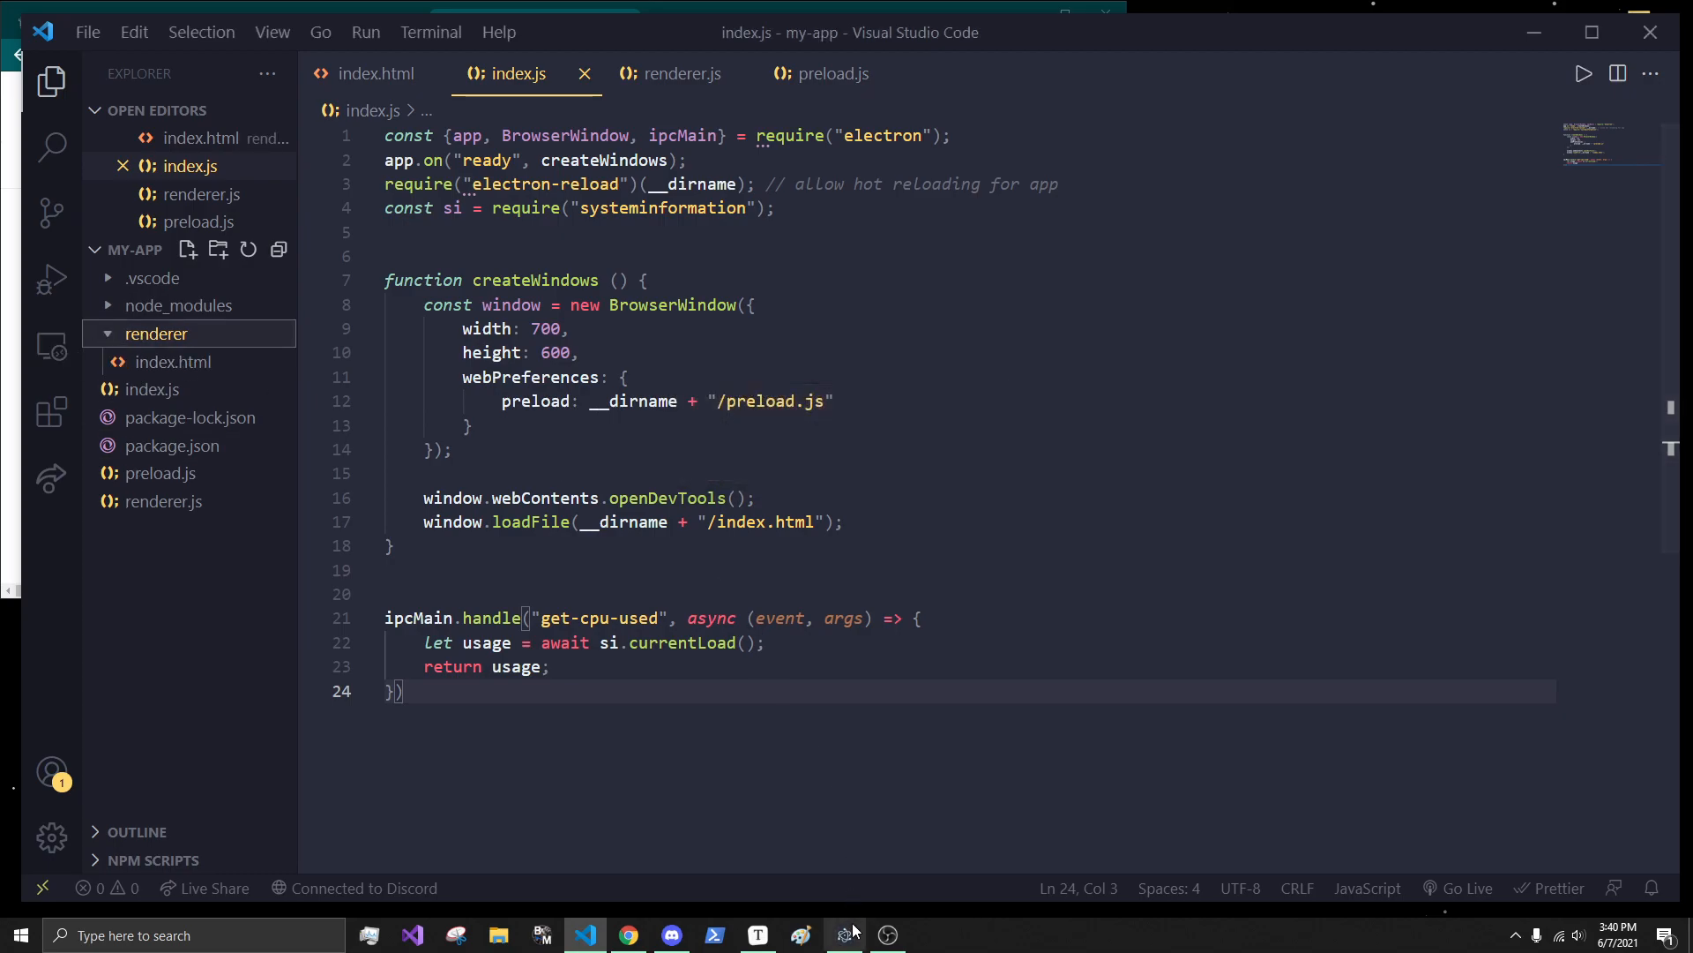
pyautogui.moveTo(586, 935)
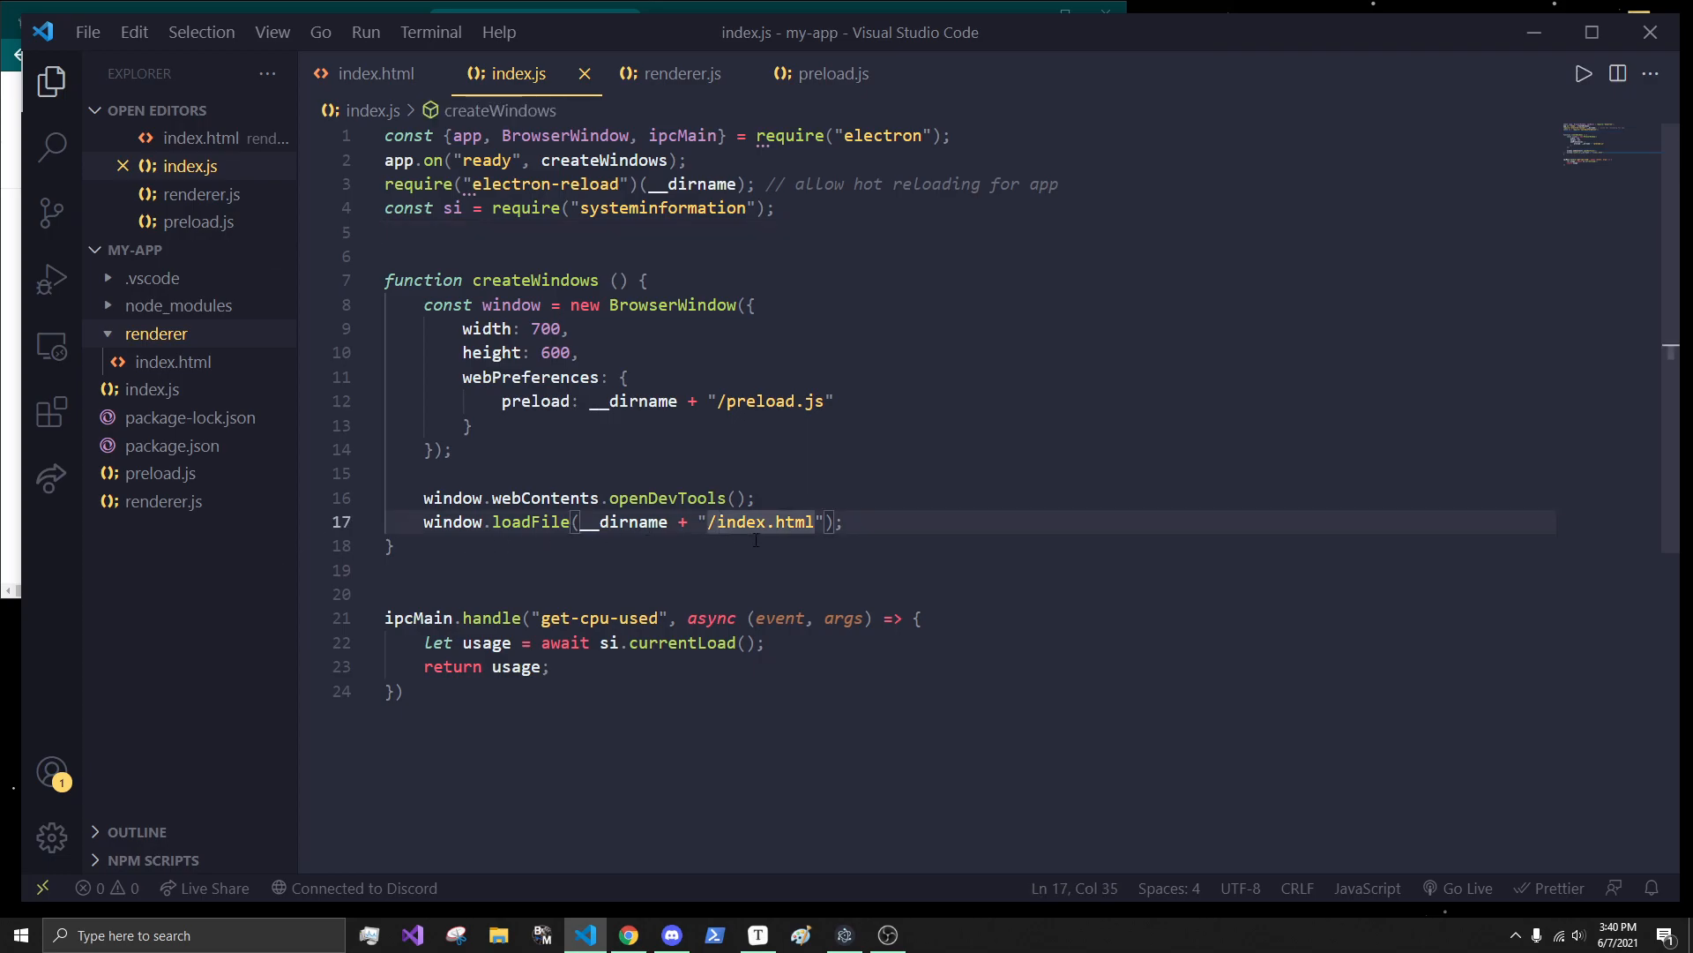
pyautogui.write('redner/')
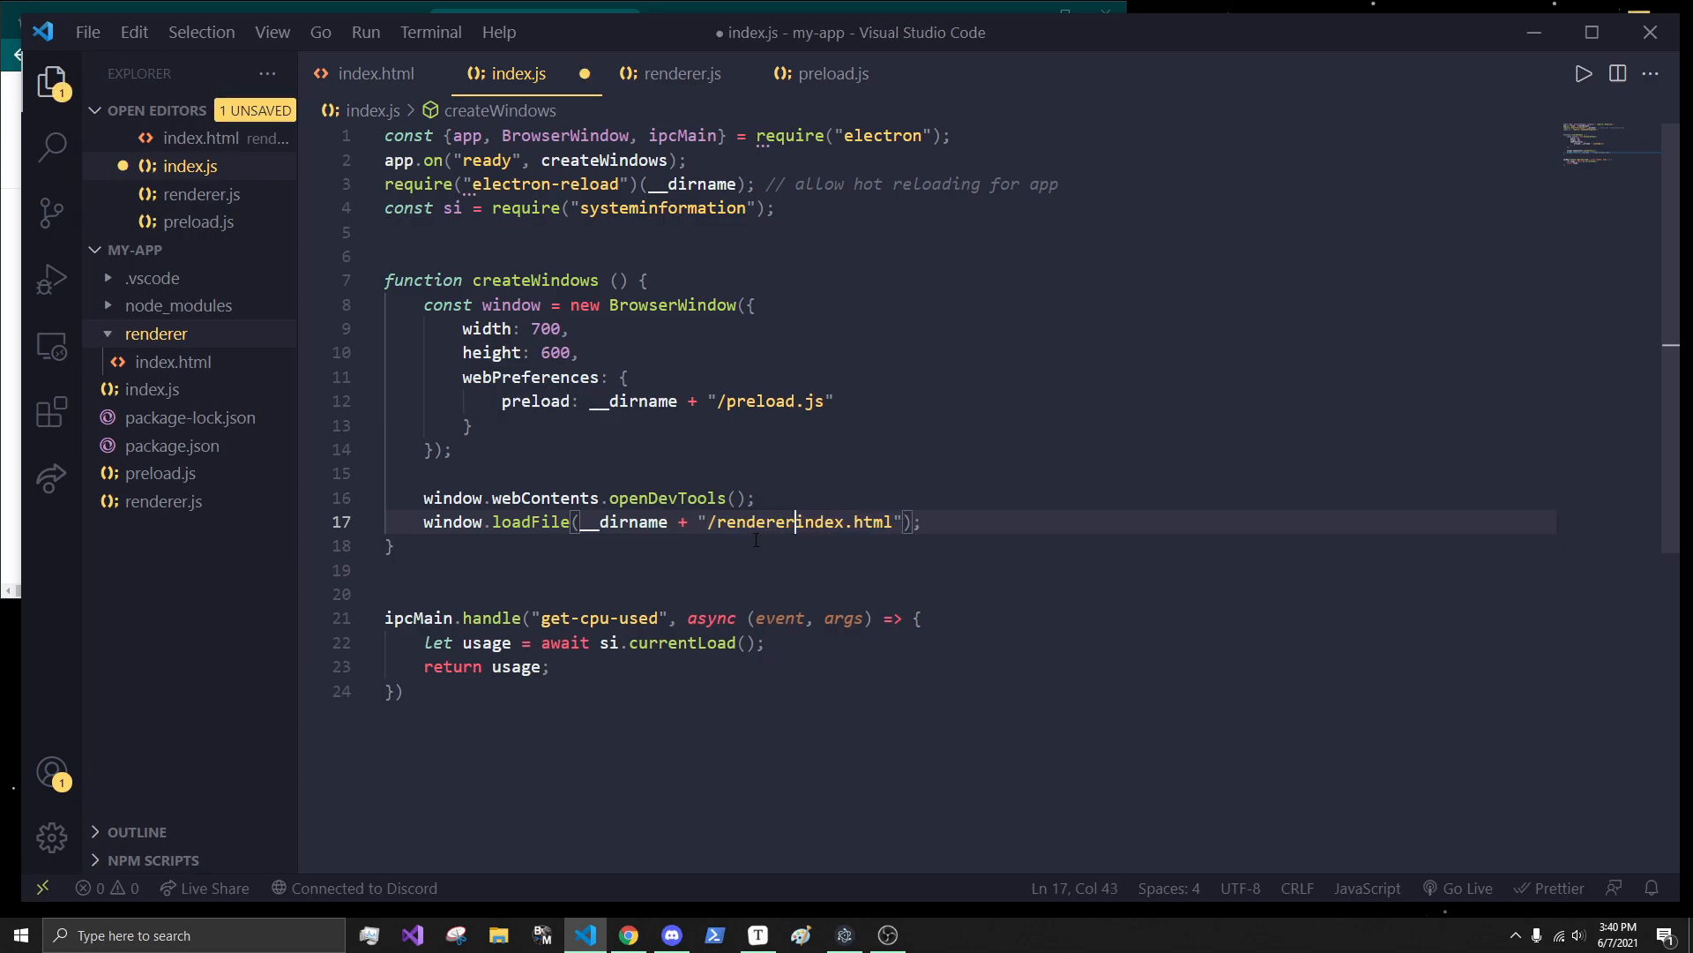
pyautogui.write('/')
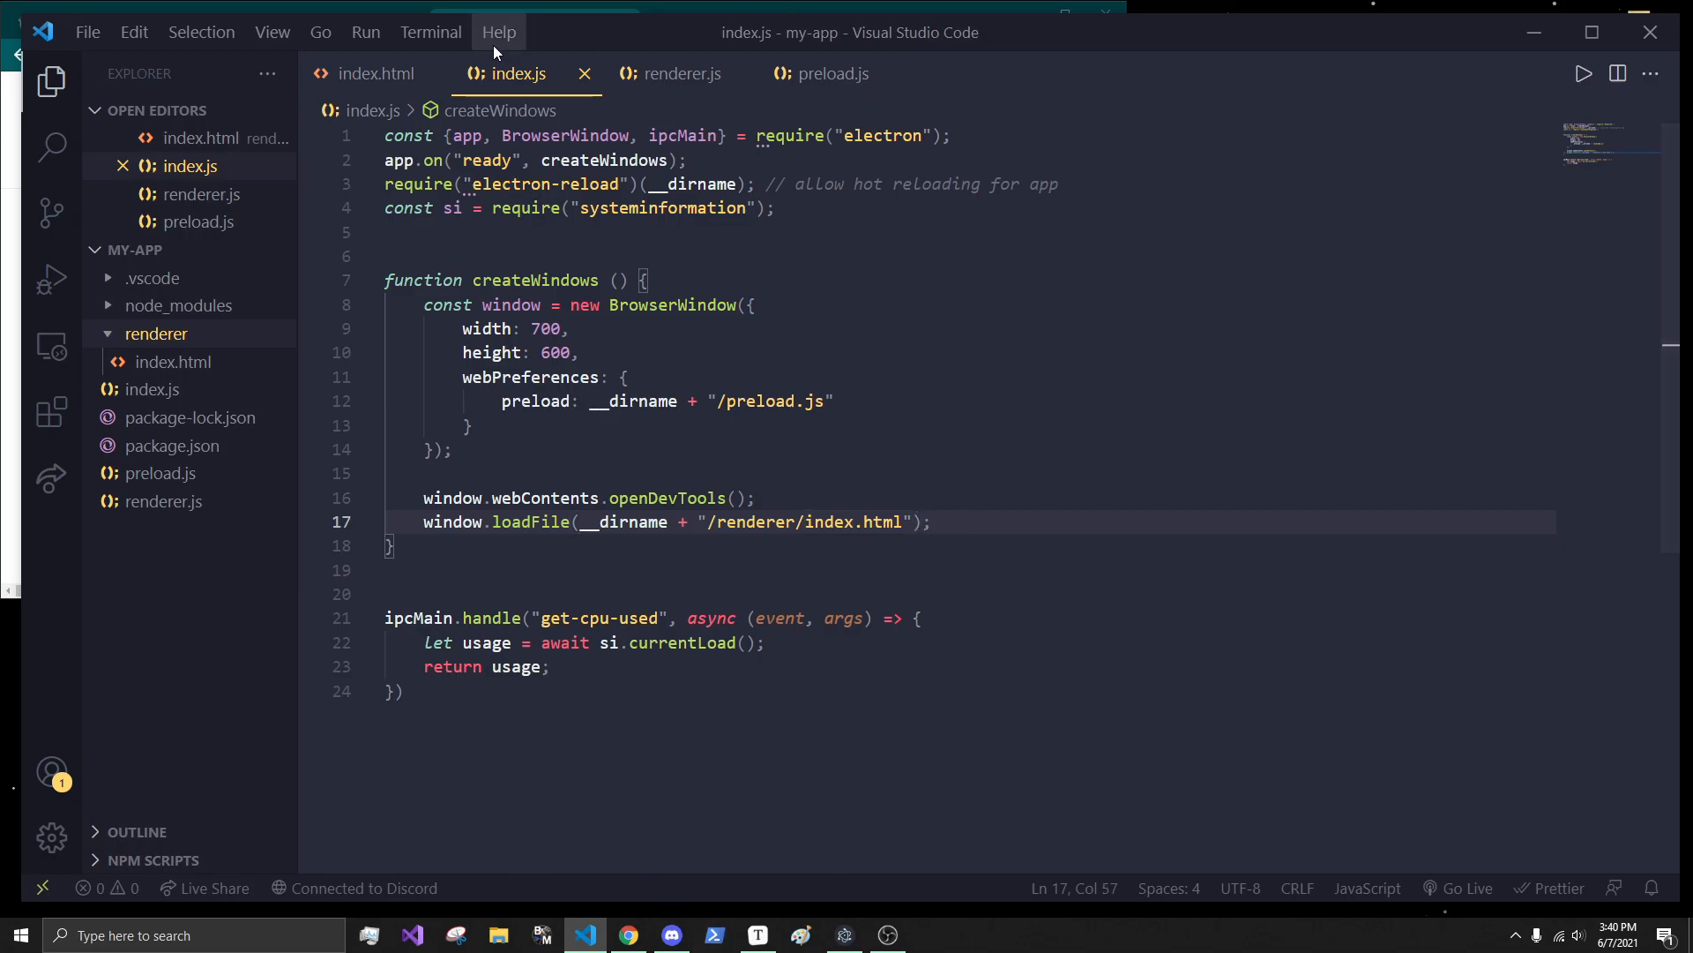
# - Move renderer.js into the renderer folder
pyautogui.click(499, 32)
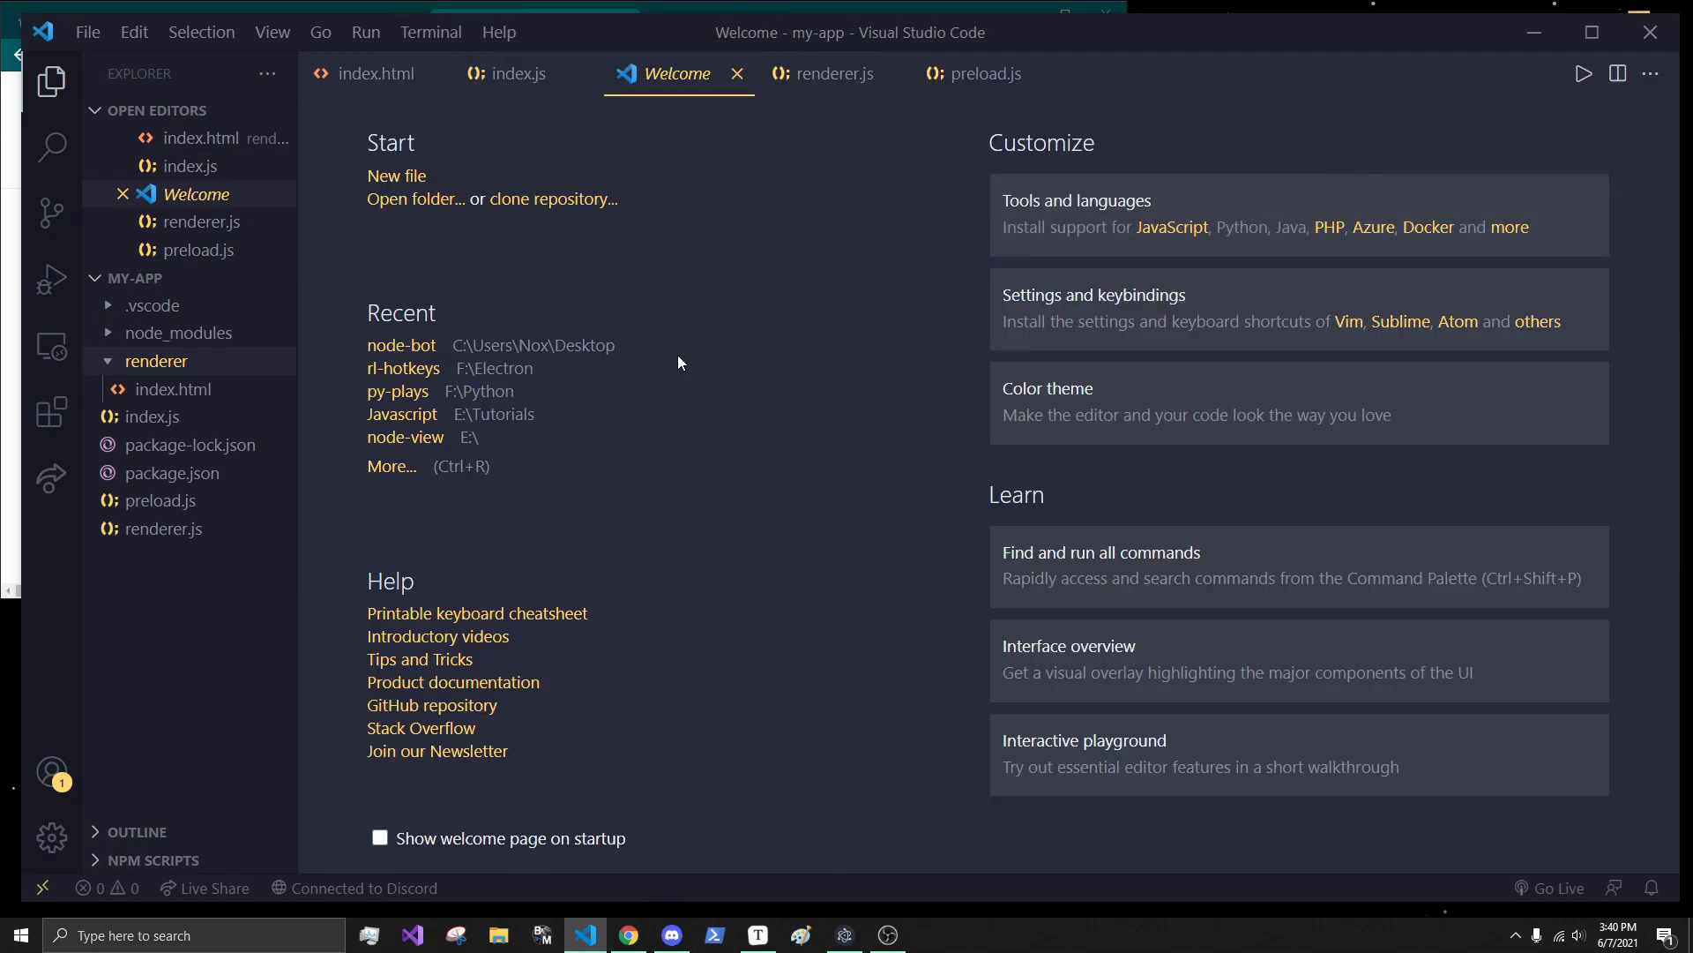
pyautogui.click(379, 836)
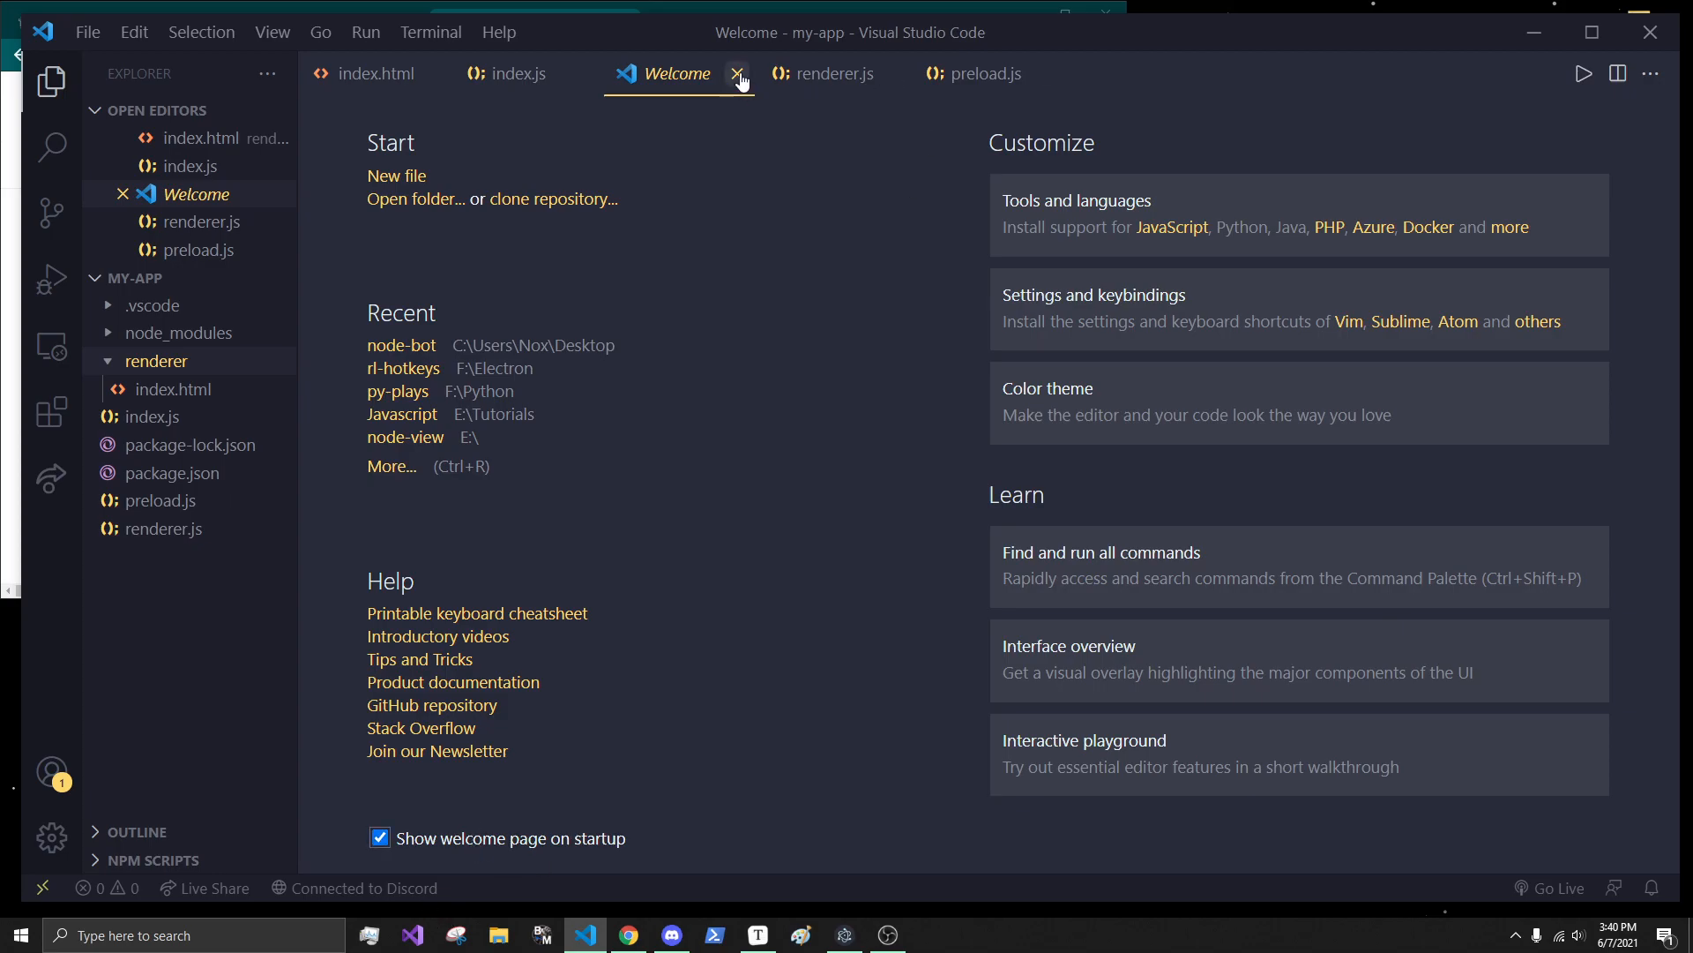
pyautogui.click(739, 74)
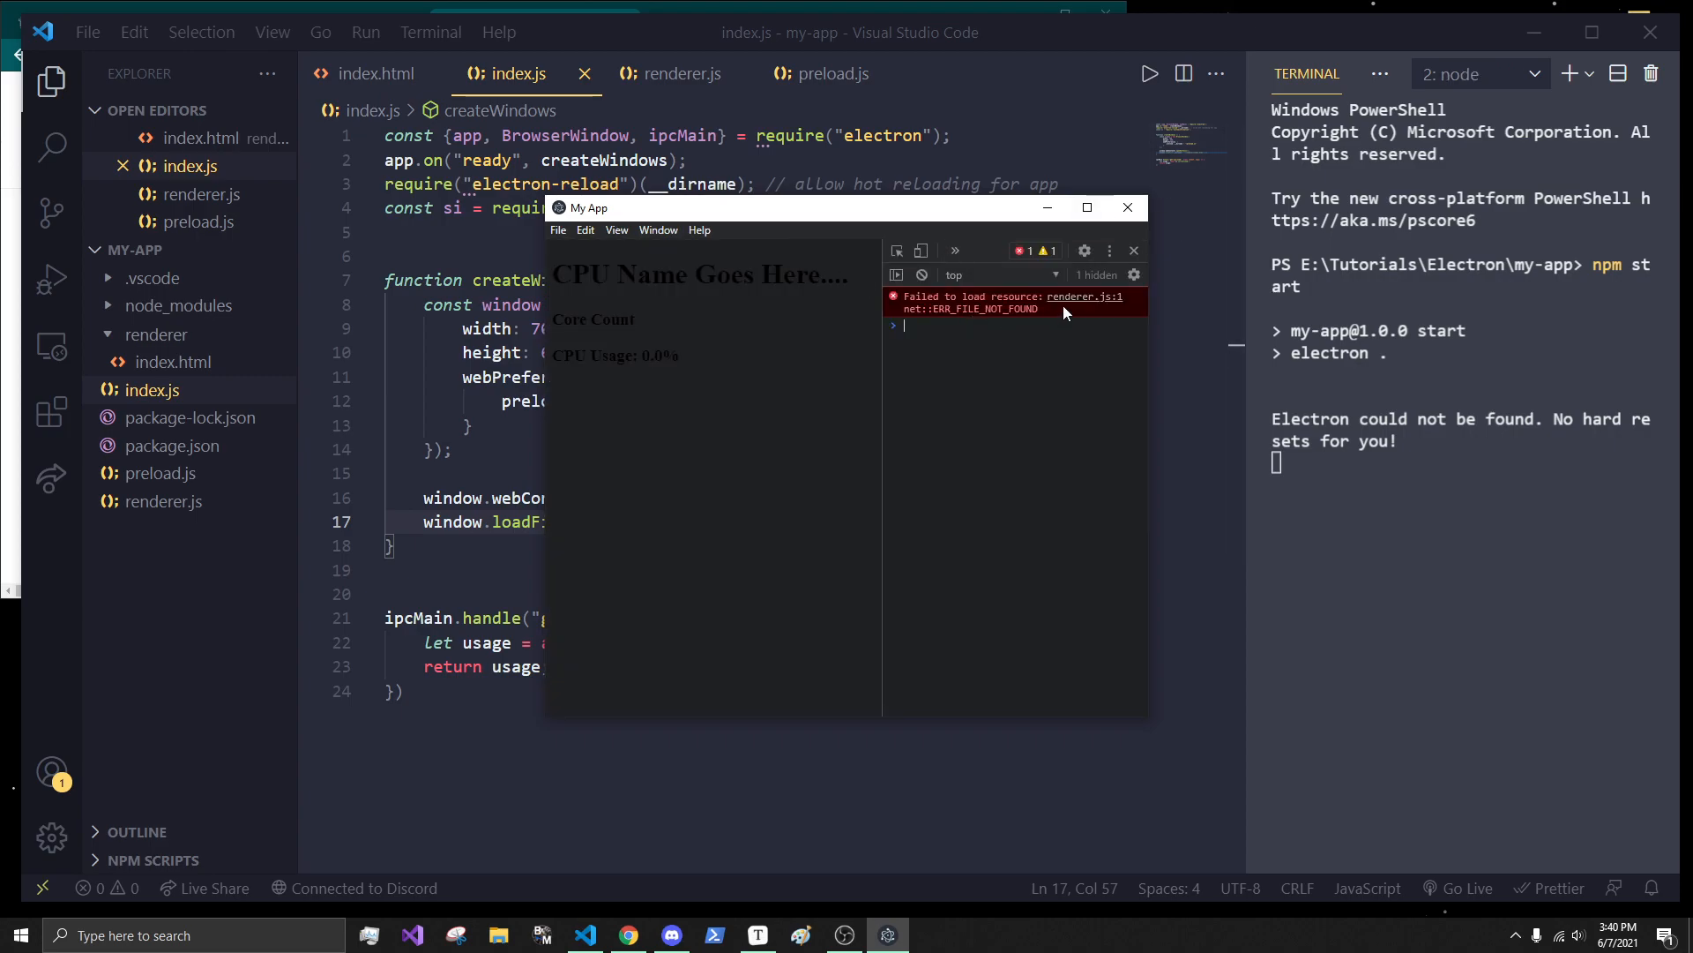
pyautogui.moveTo(1085, 300)
pyautogui.write('npm start')
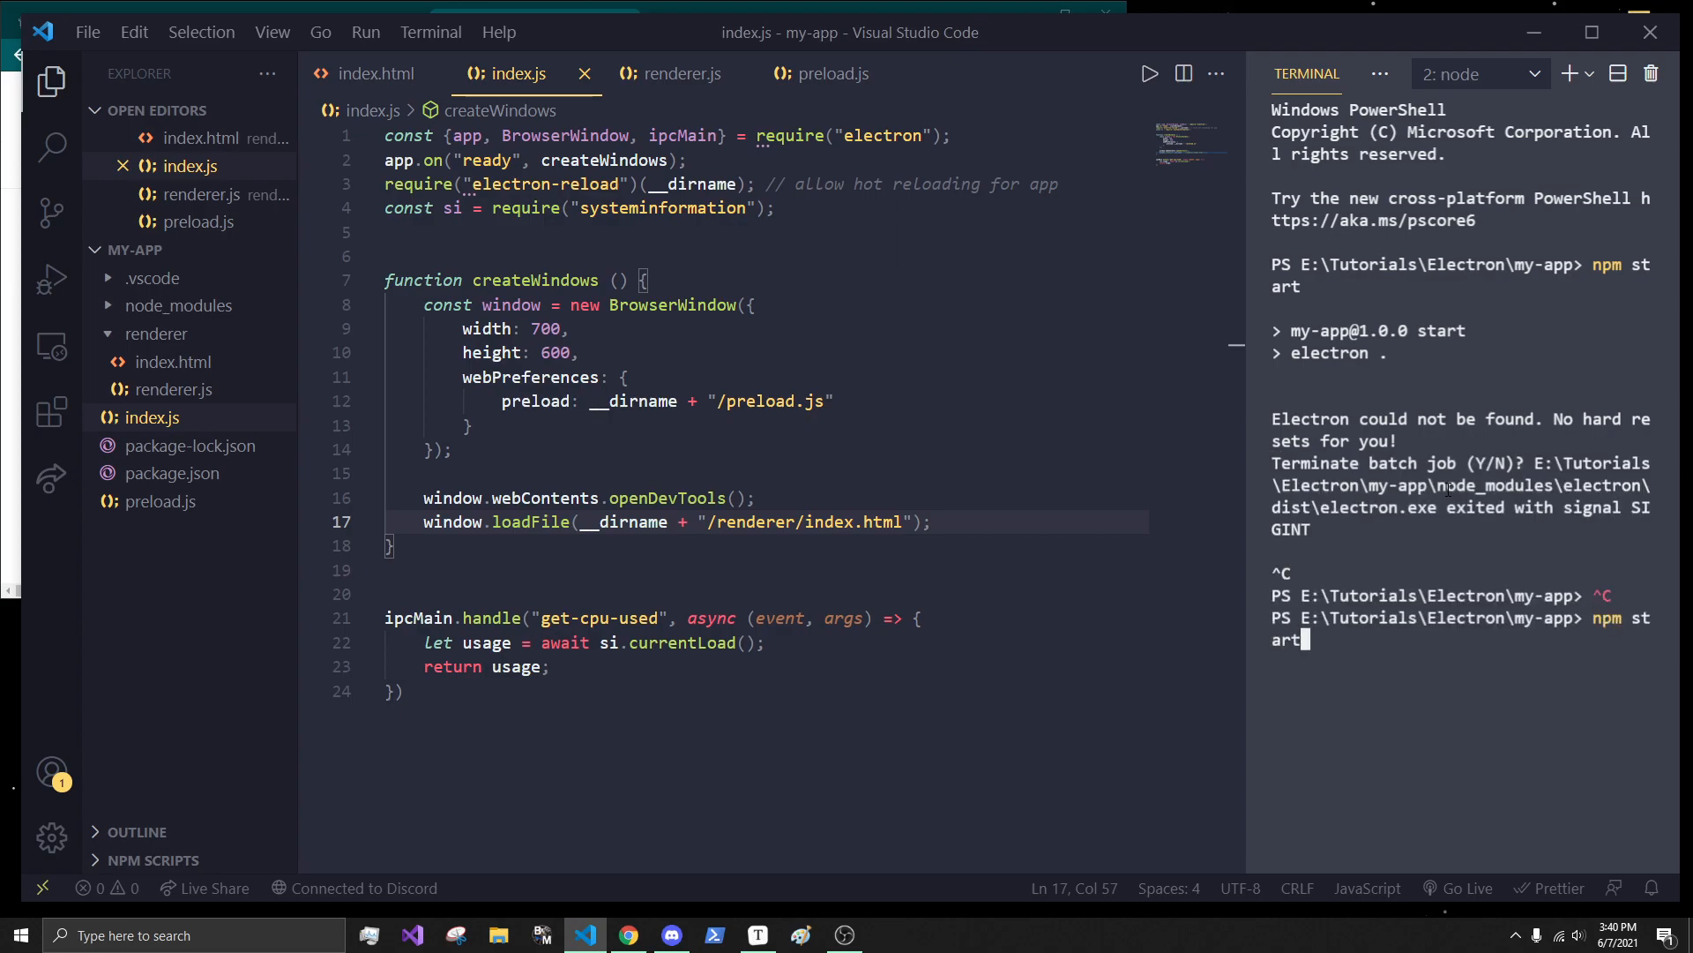
# - Rerun npm start and close DevTools so the app shows 12 cores and live CPU usage
pyautogui.press('Return')
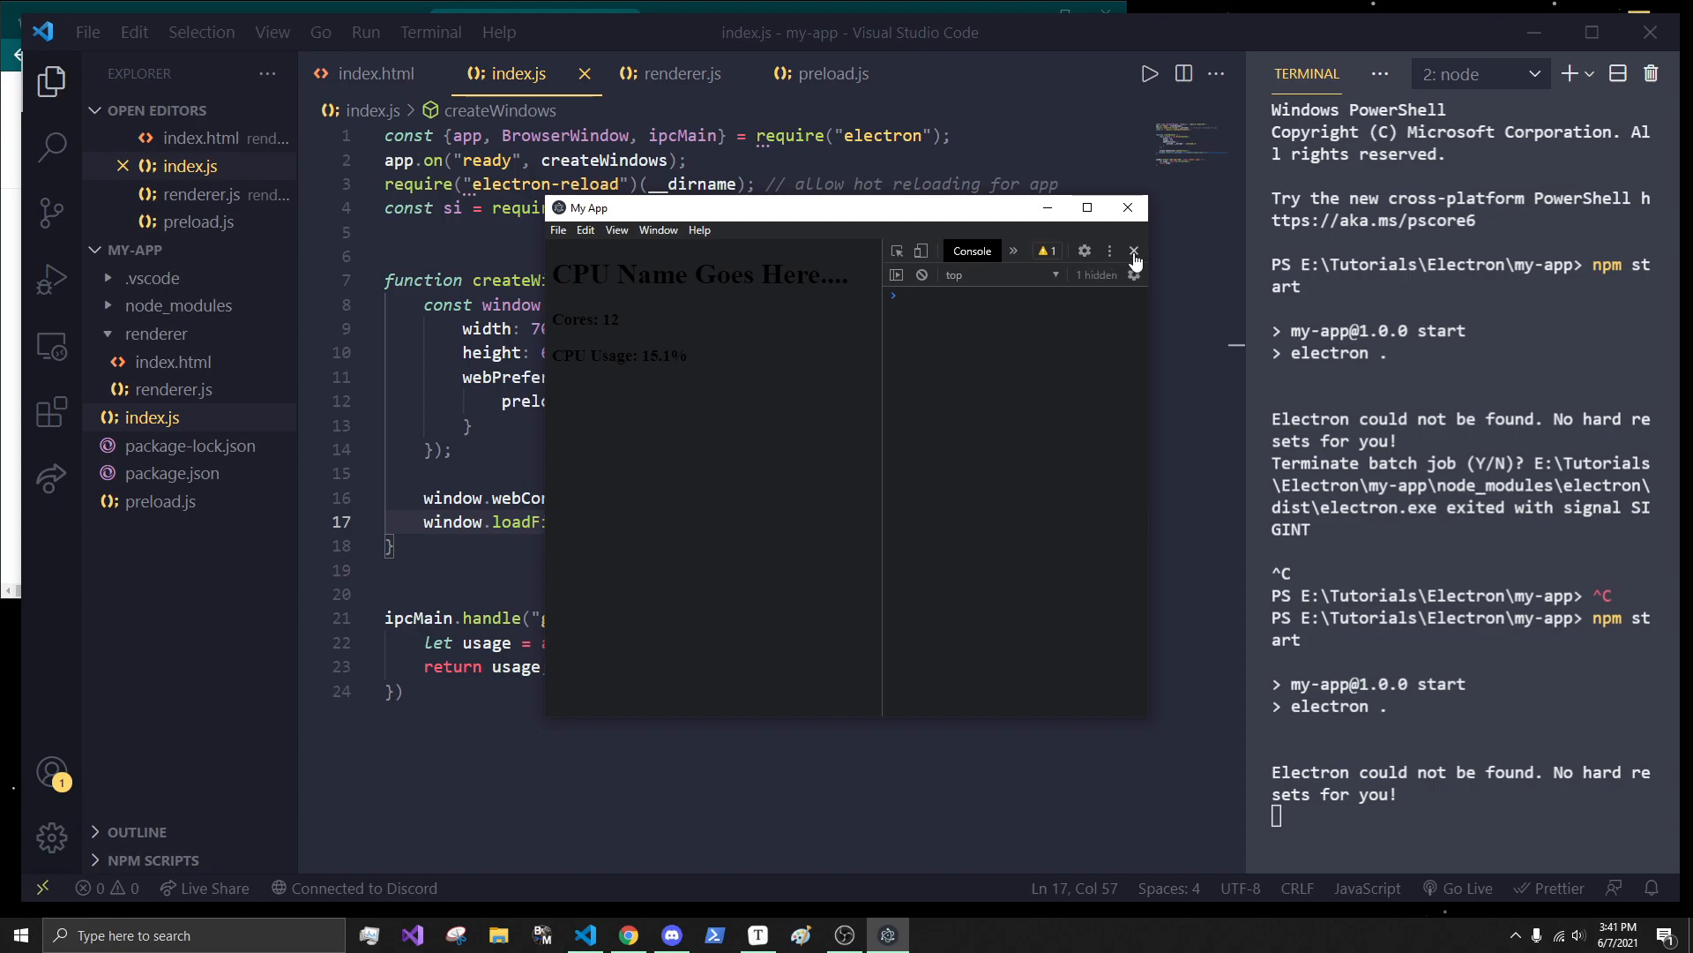
pyautogui.click(1133, 250)
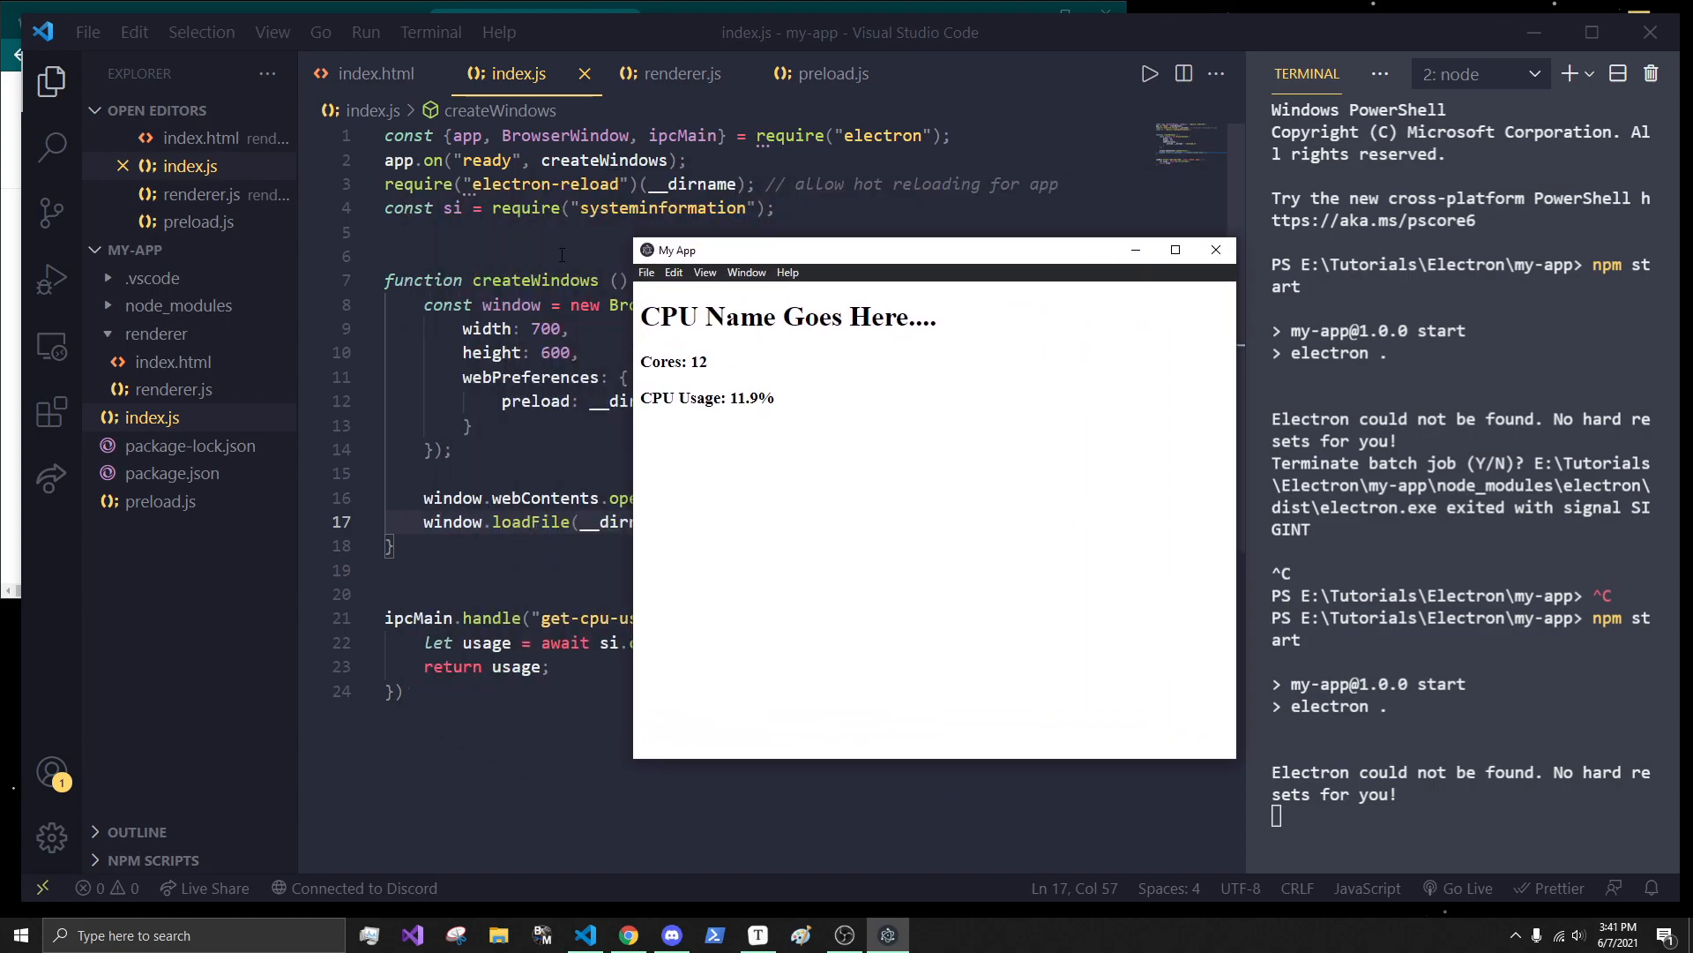
pyautogui.doubleClick(776, 315)
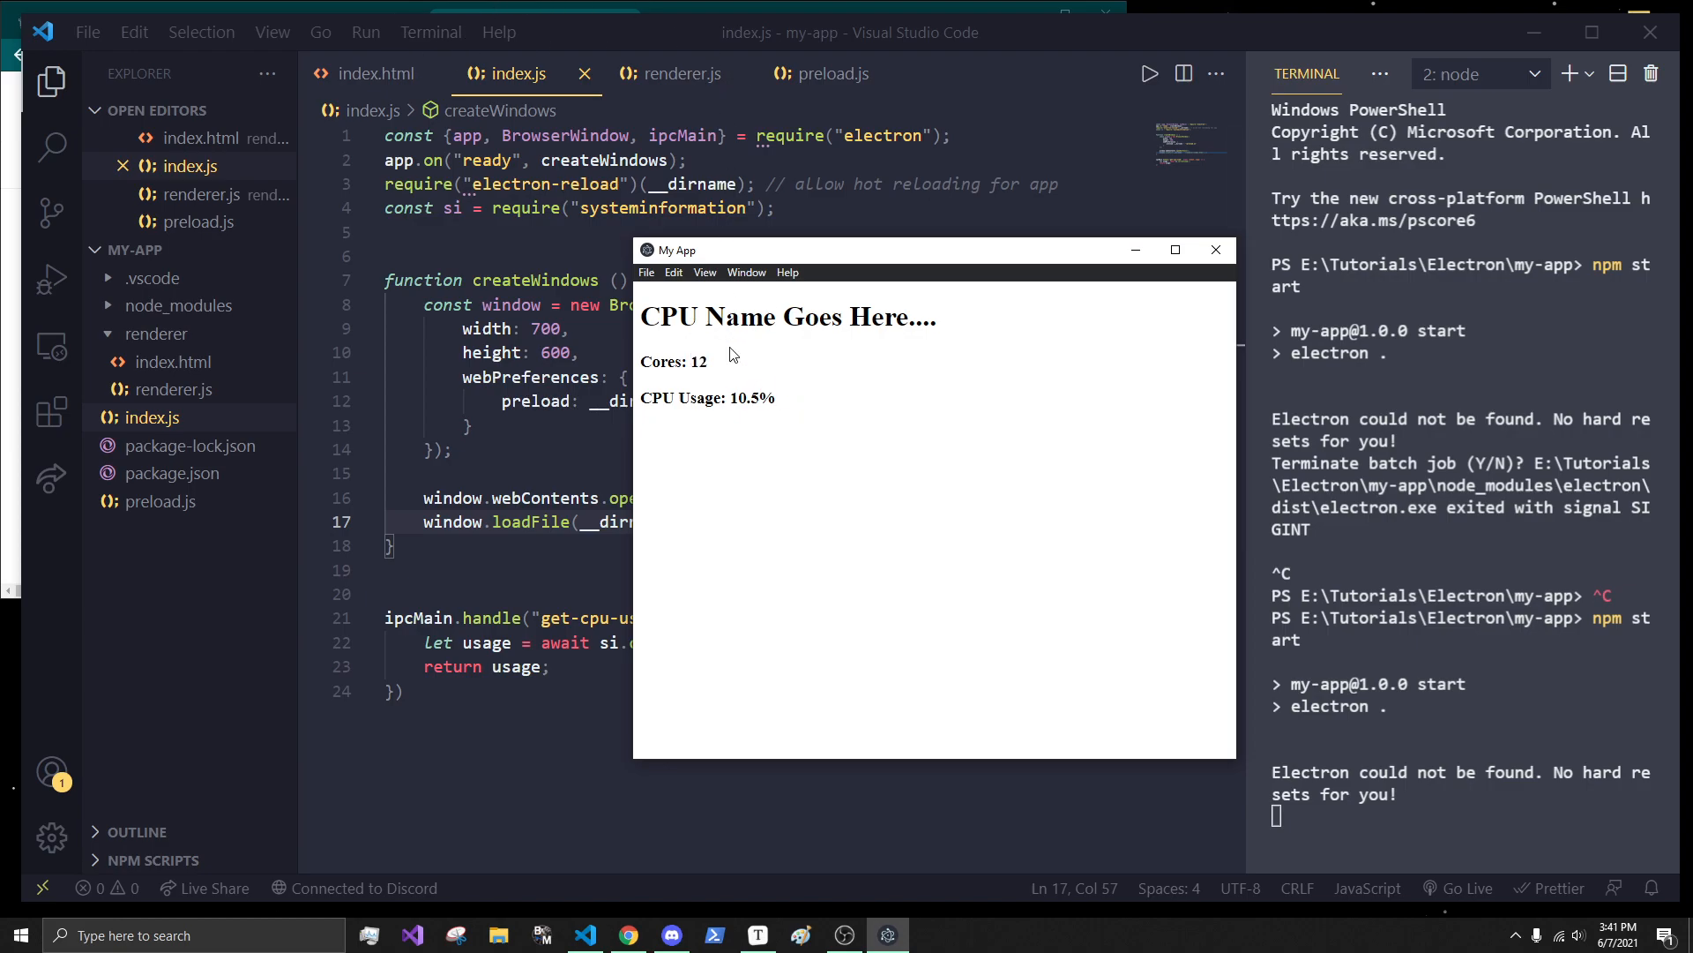
pyautogui.moveTo(637, 58)
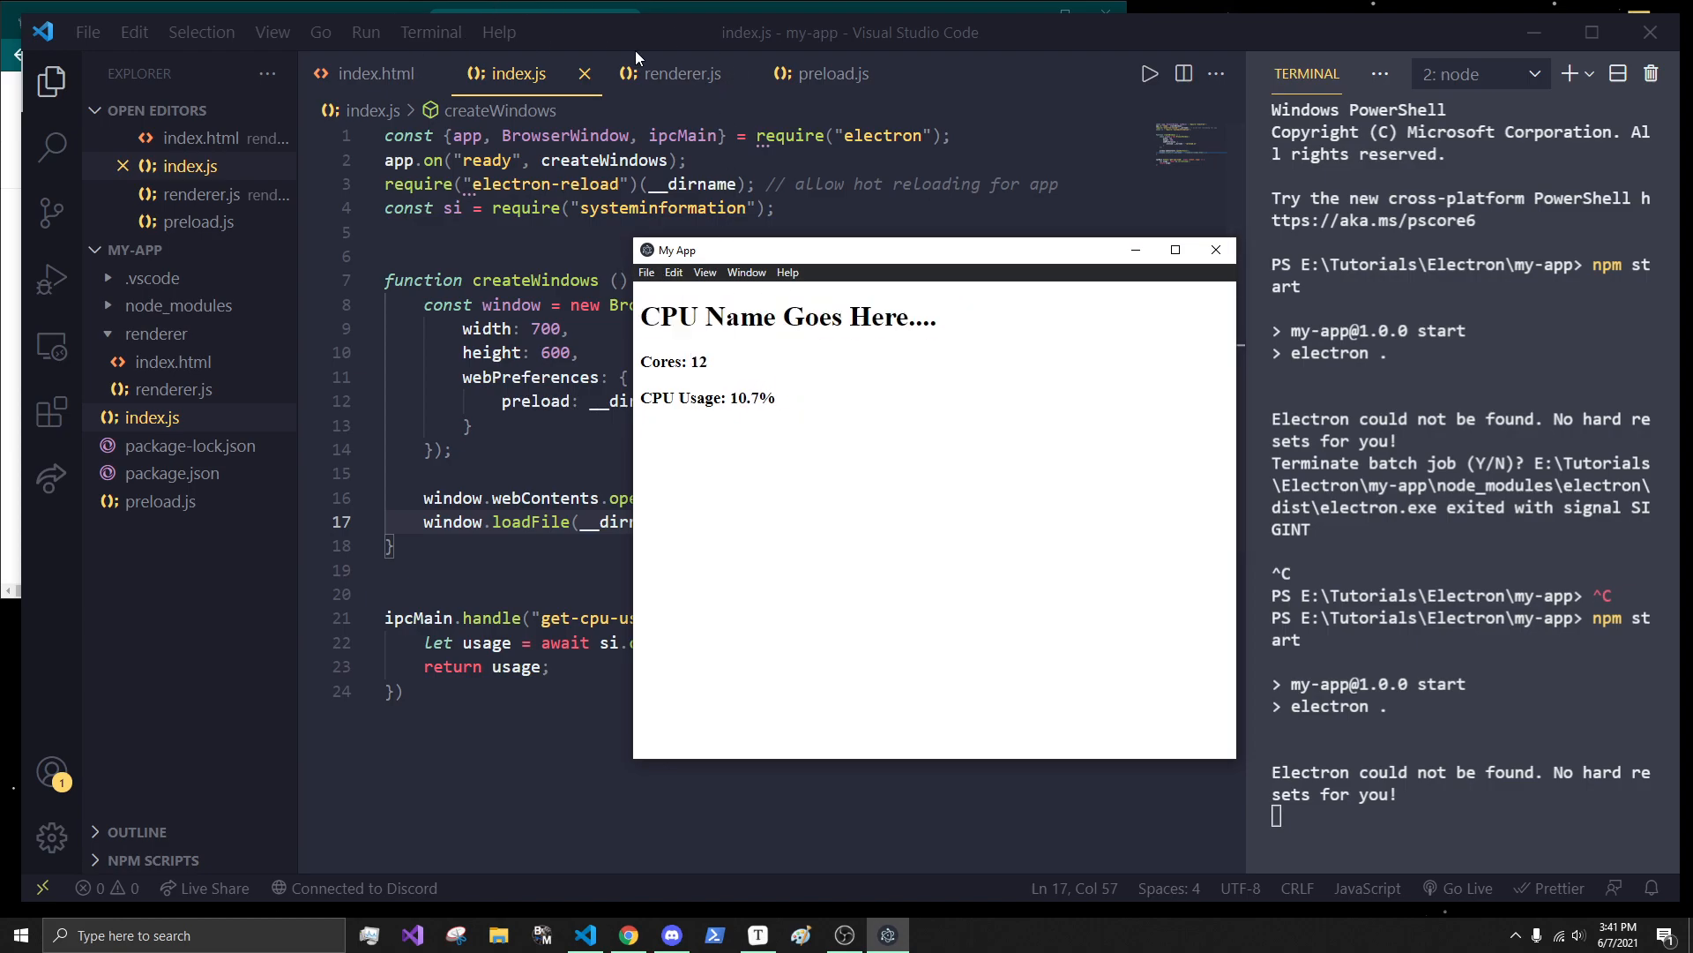
# - Copy the cpu-name id from index.html and add an 'Update cpu name' comment in get_cpu_stats
pyautogui.click(377, 74)
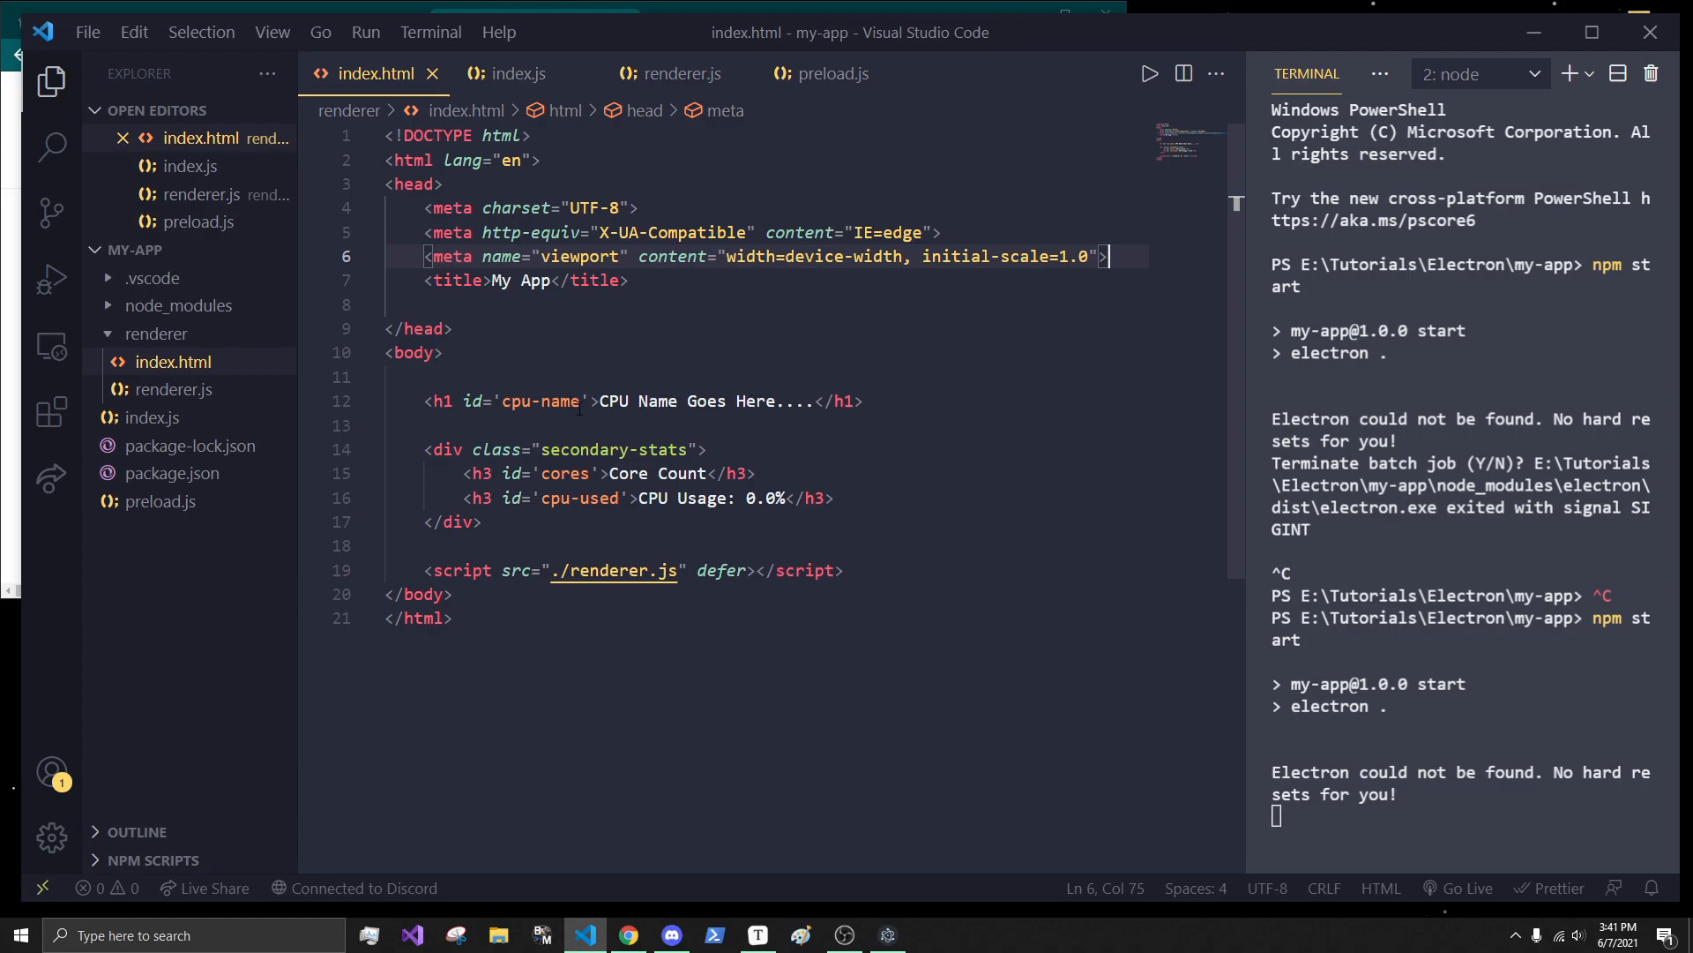
pyautogui.doubleClick(539, 400)
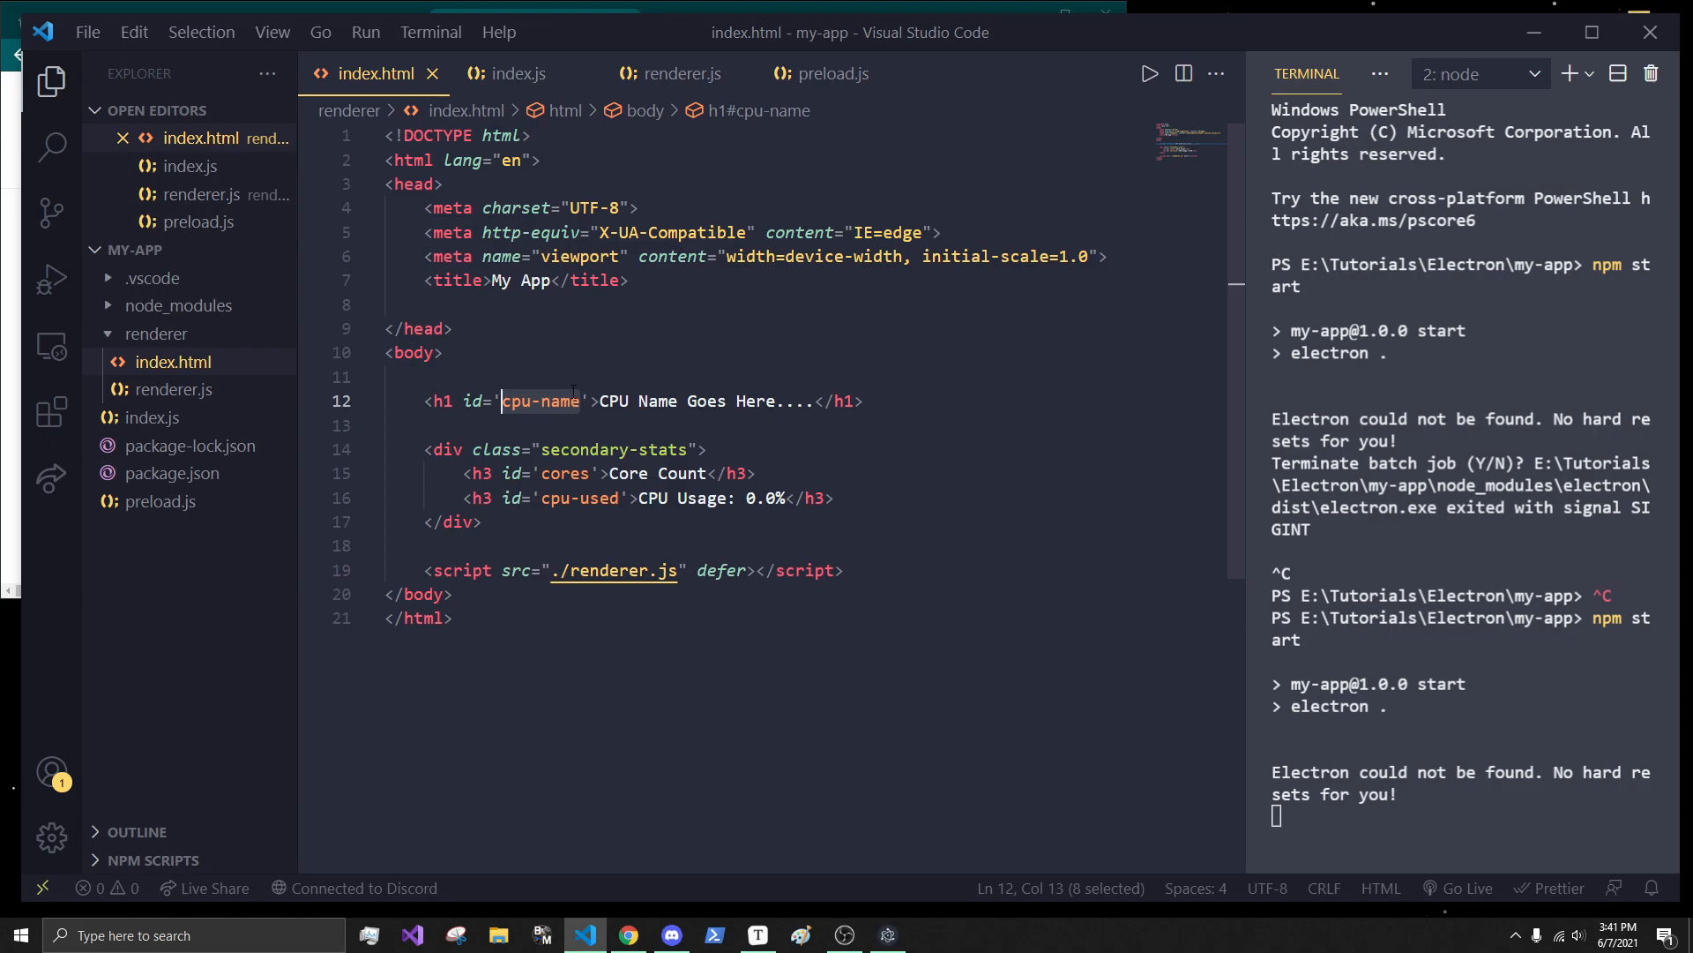
pyautogui.moveTo(672, 74)
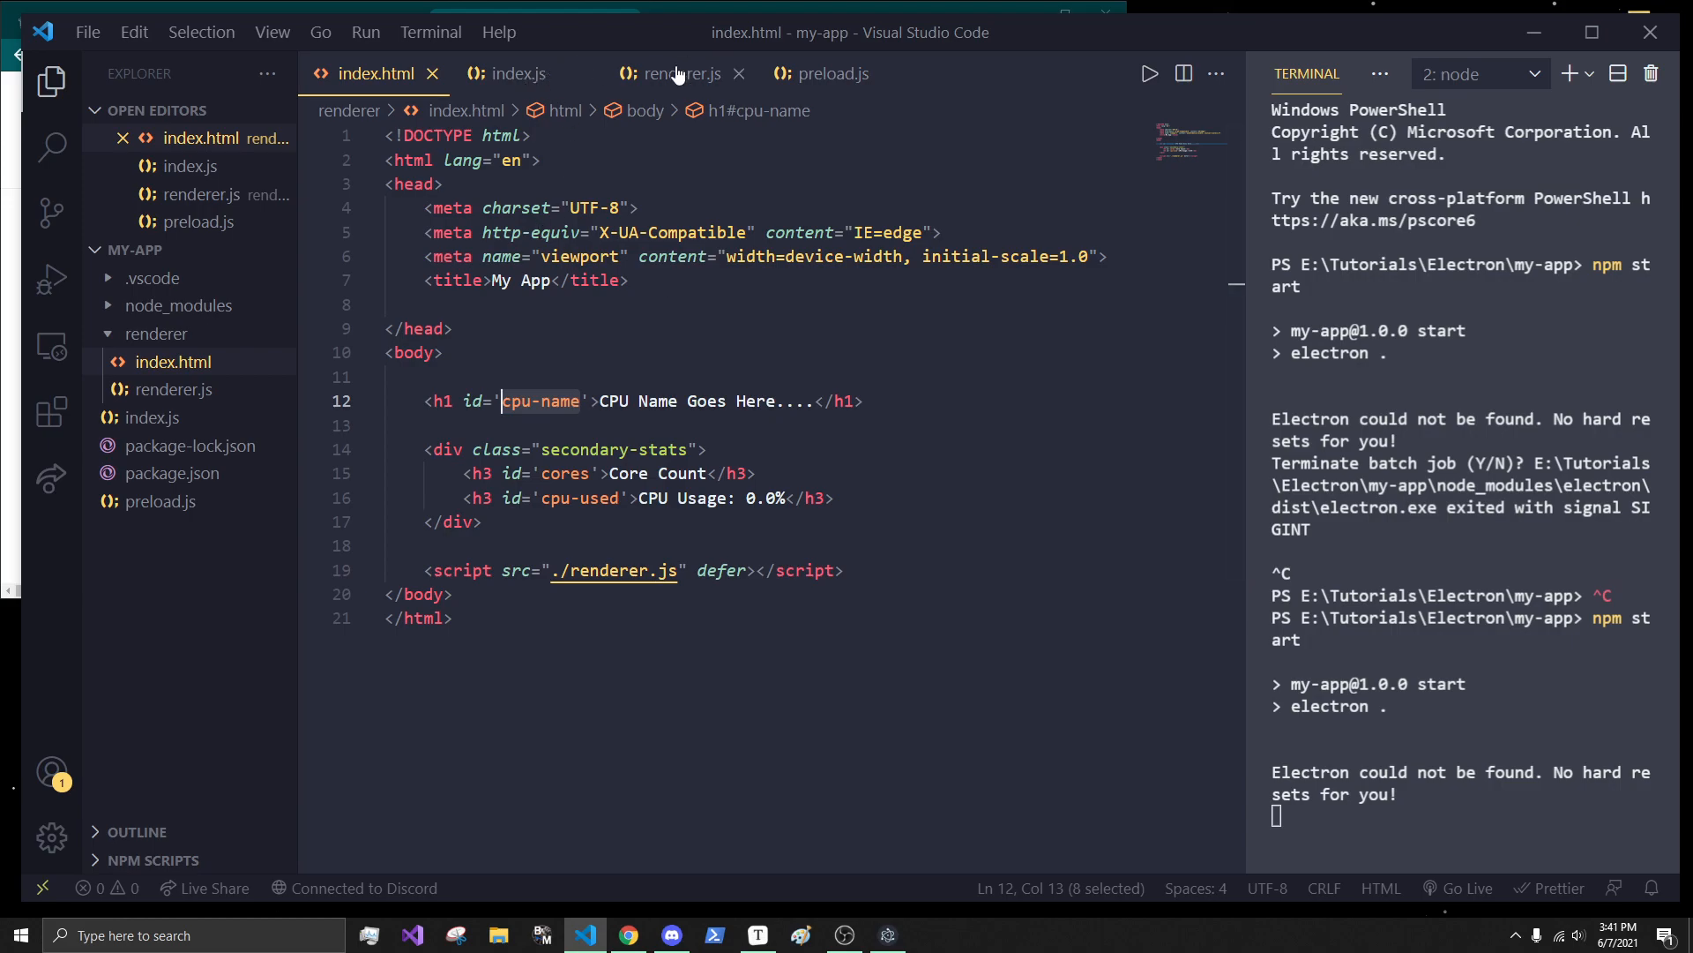
pyautogui.click(681, 74)
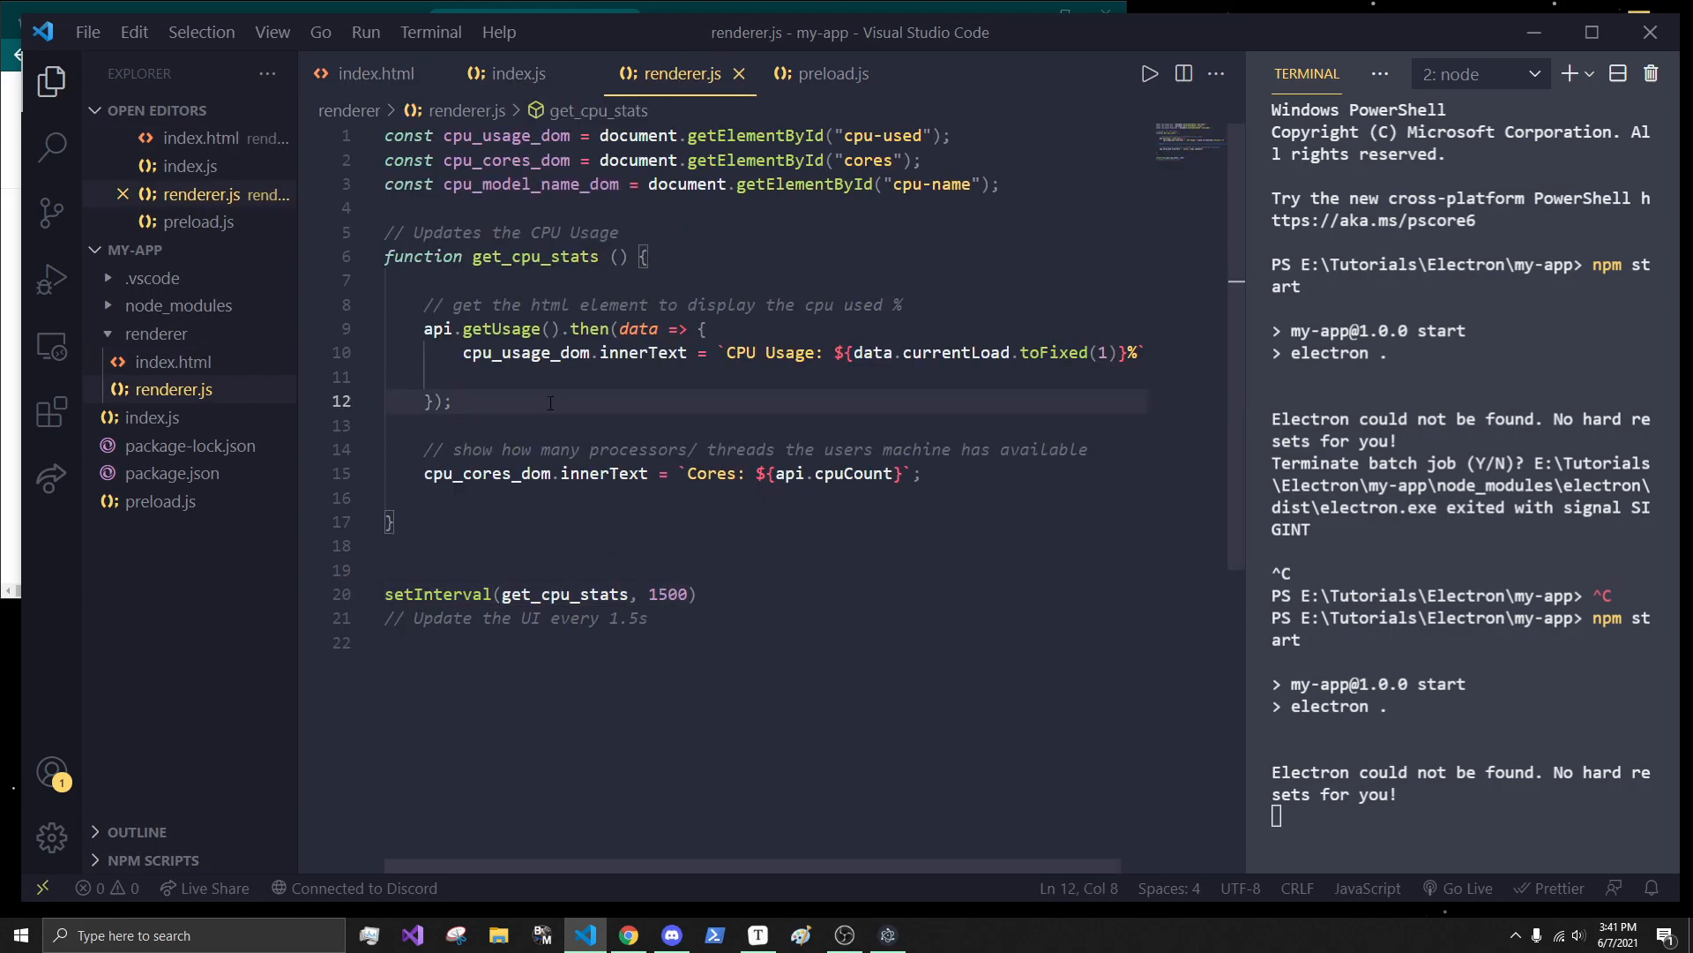
pyautogui.write('// Update')
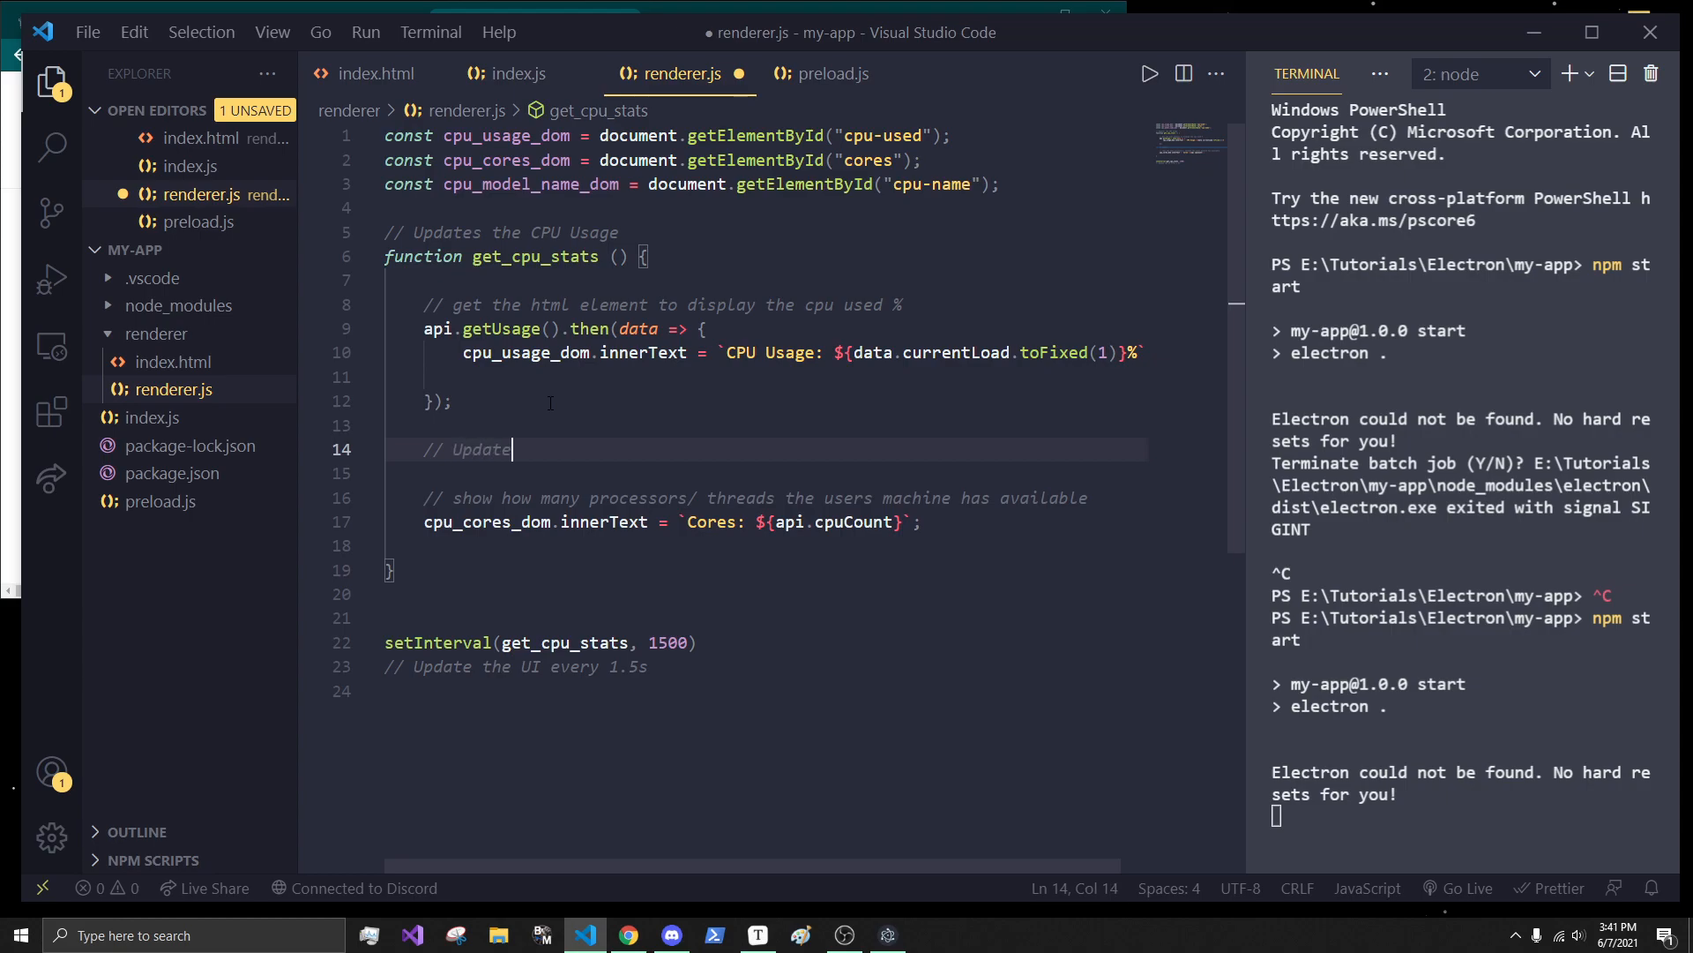
pyautogui.write('cpu name')
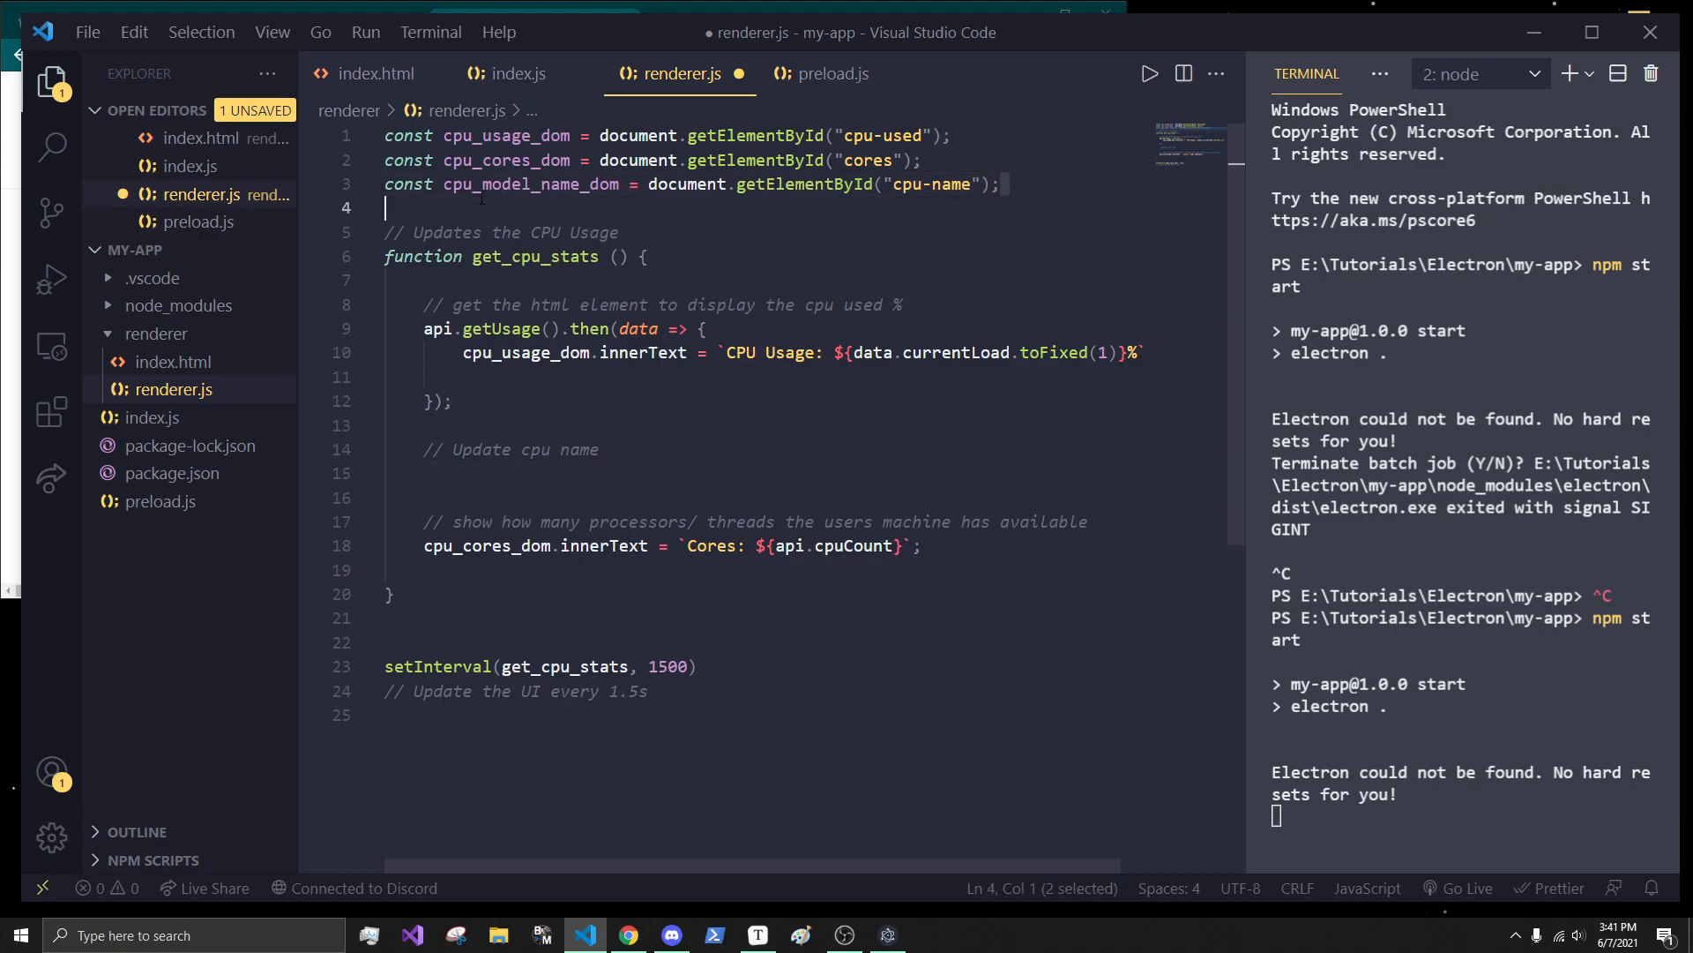
pyautogui.click(441, 183)
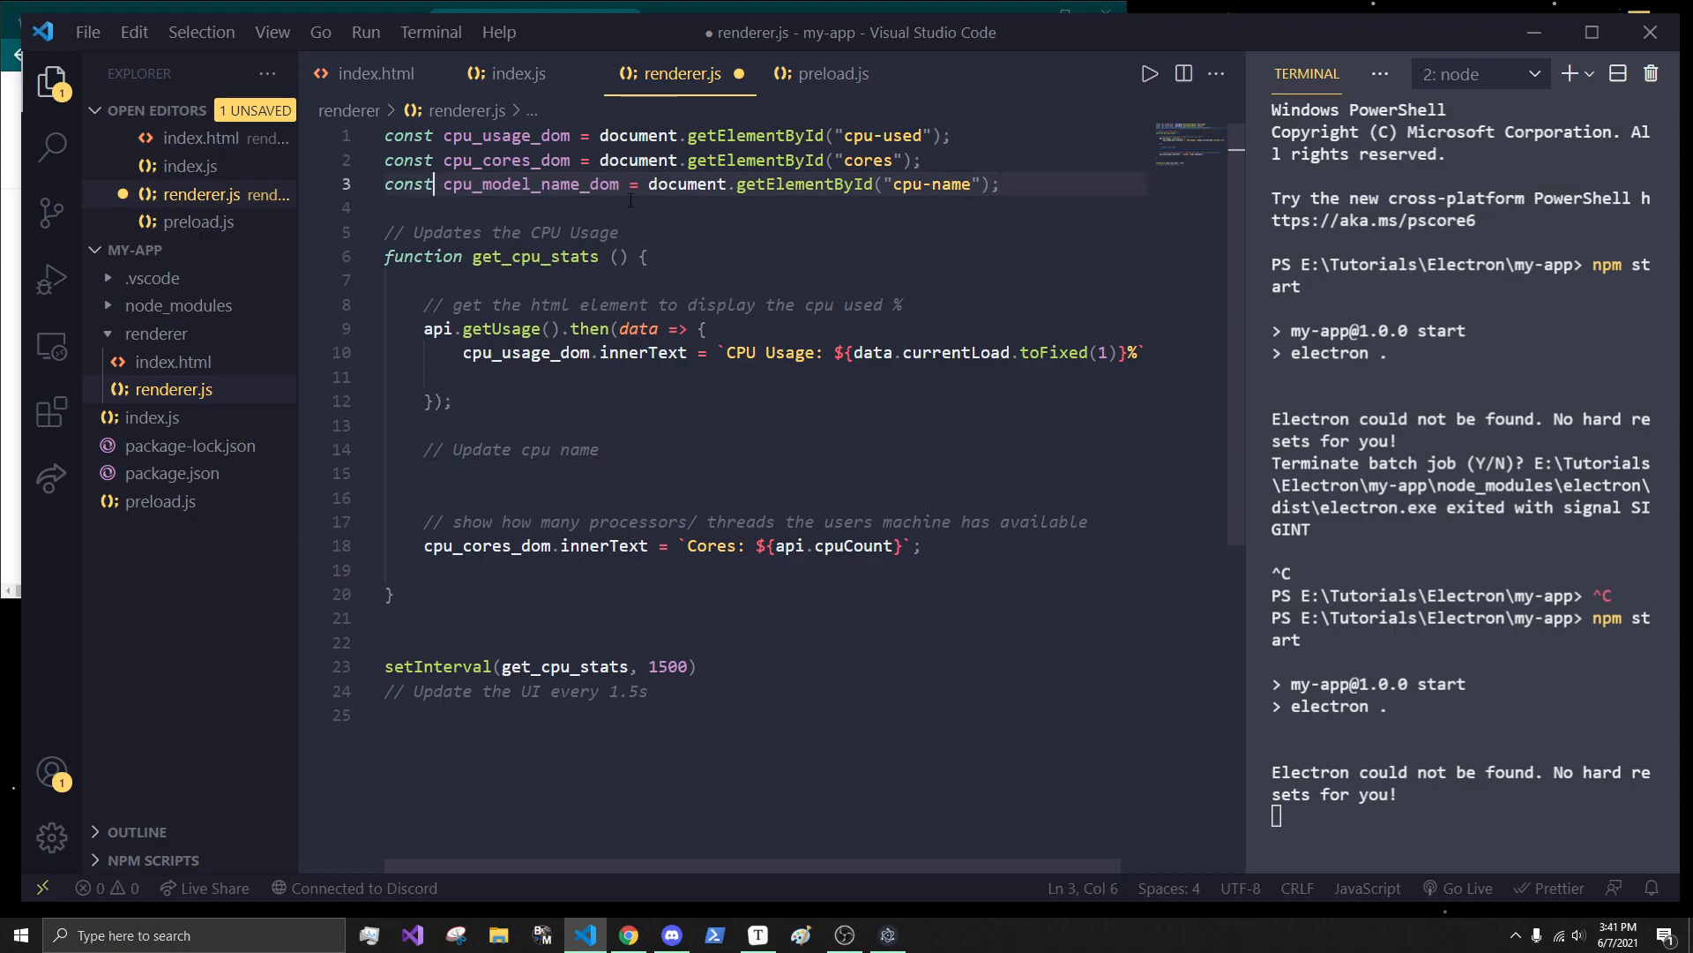
pyautogui.moveTo(913, 206)
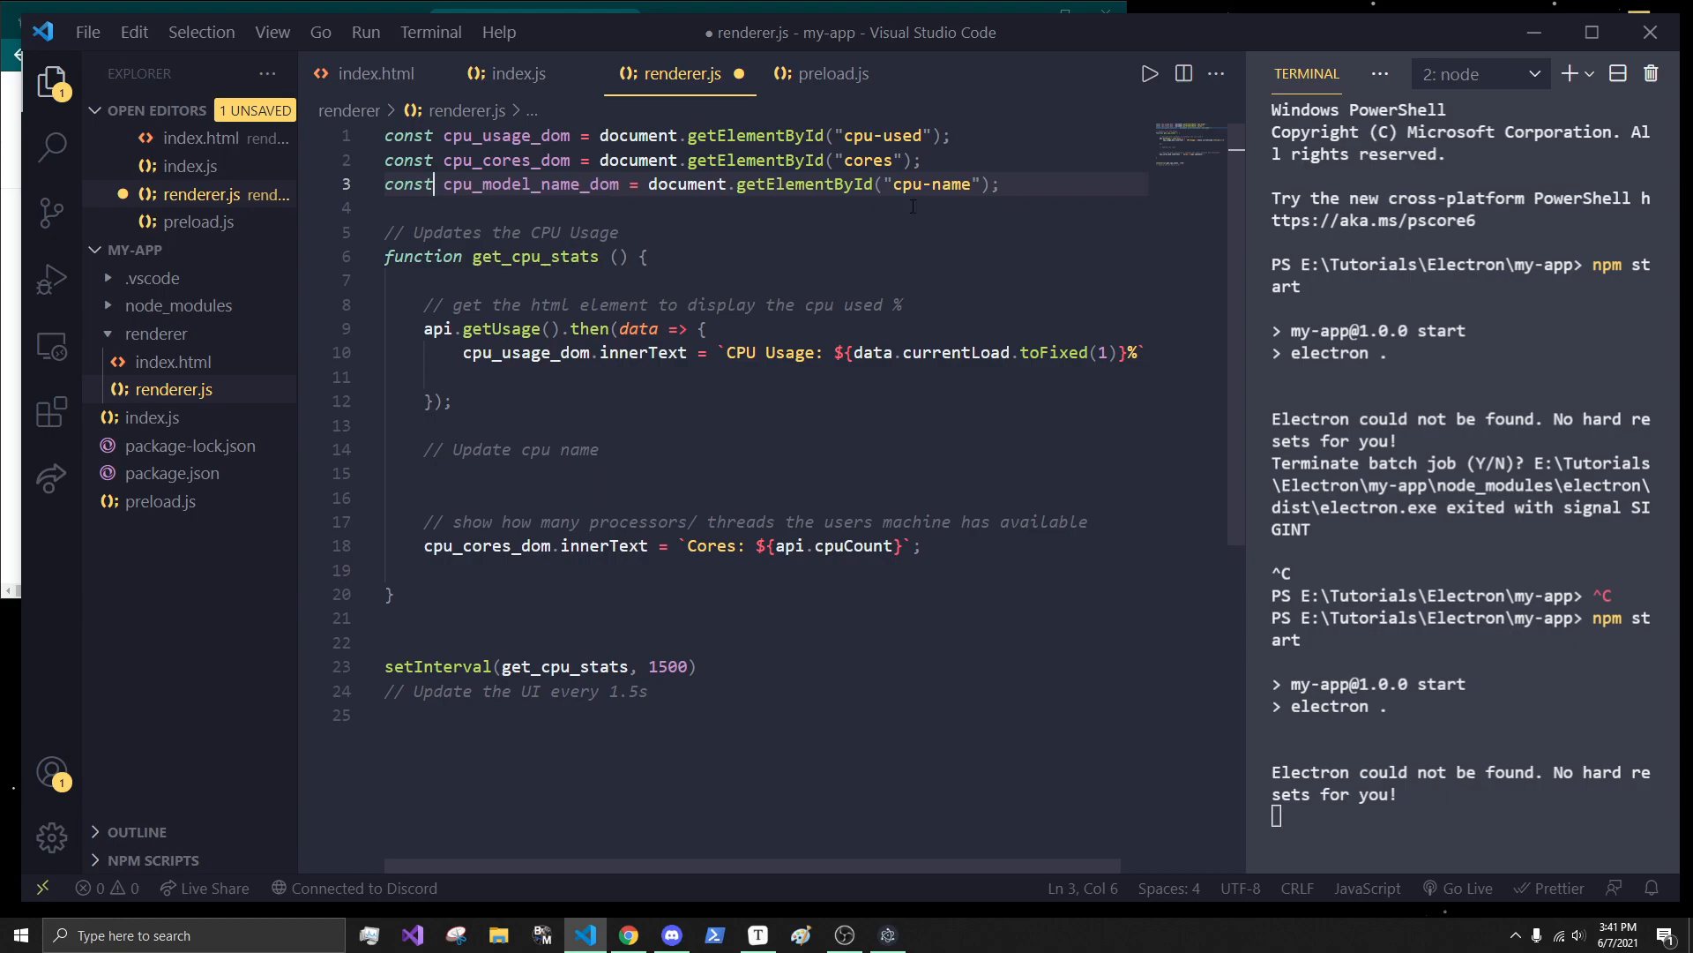
# - Add cpu_model_name_dom.innerText = cpu_name under the comment using autocomplete
pyautogui.click(504, 473)
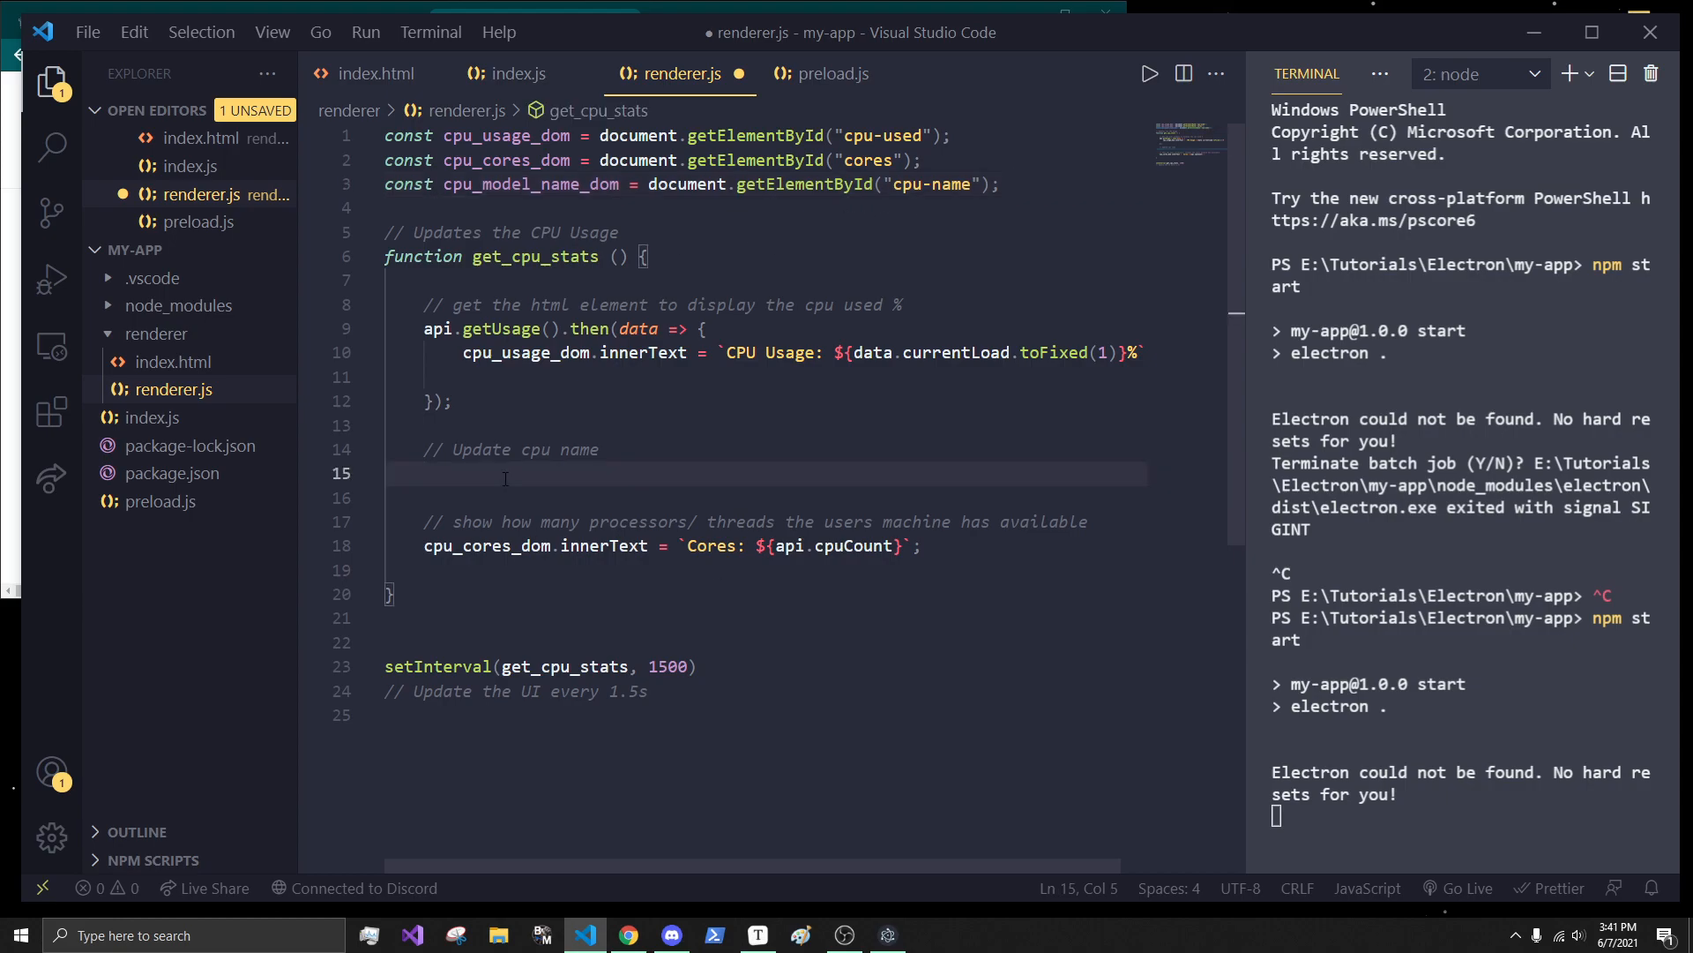
pyautogui.write('cpu_mod')
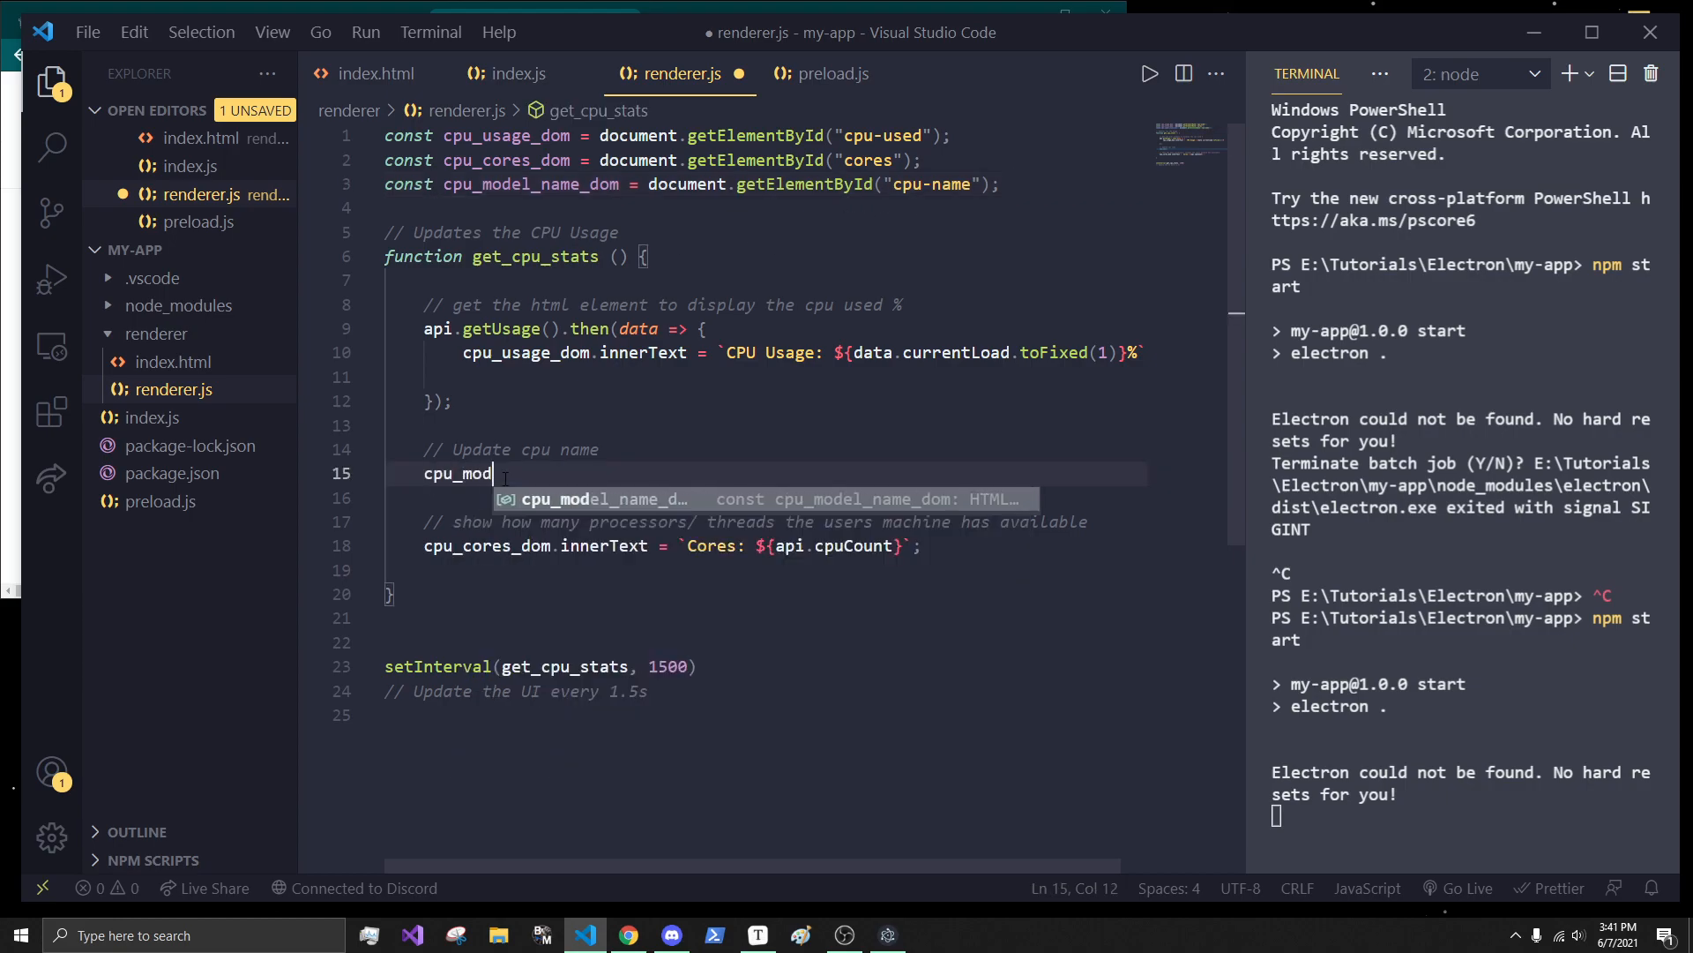
pyautogui.write('el_name_dom.innerText =')
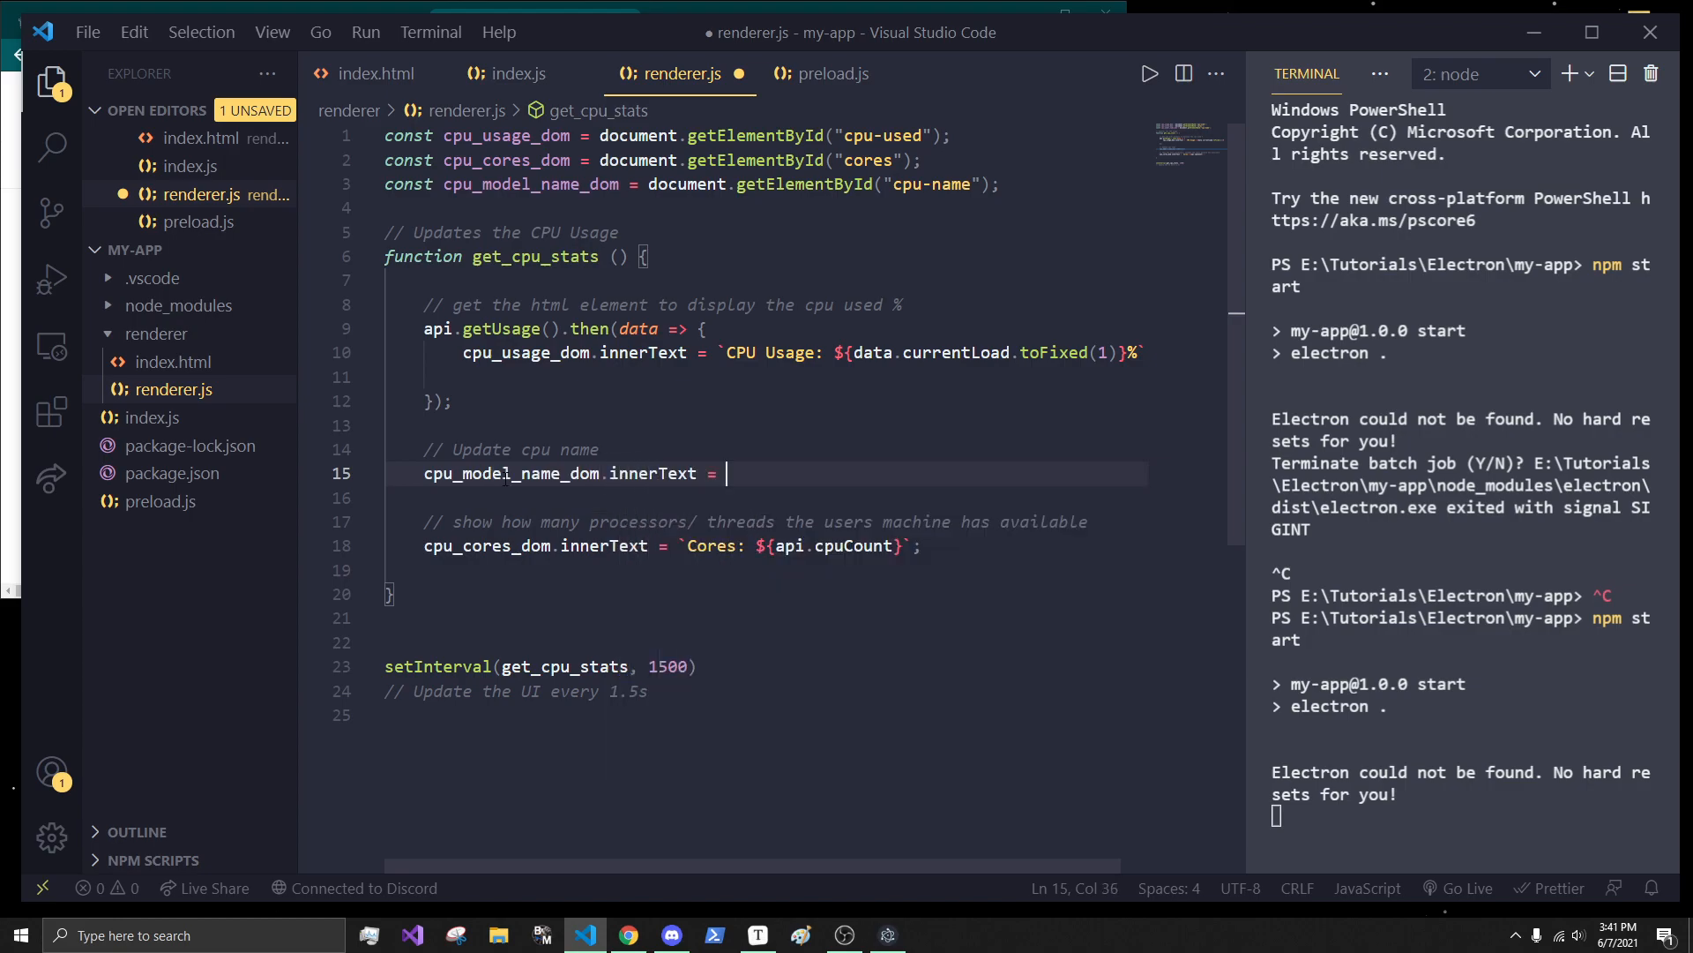
pyautogui.write('cpu_name;')
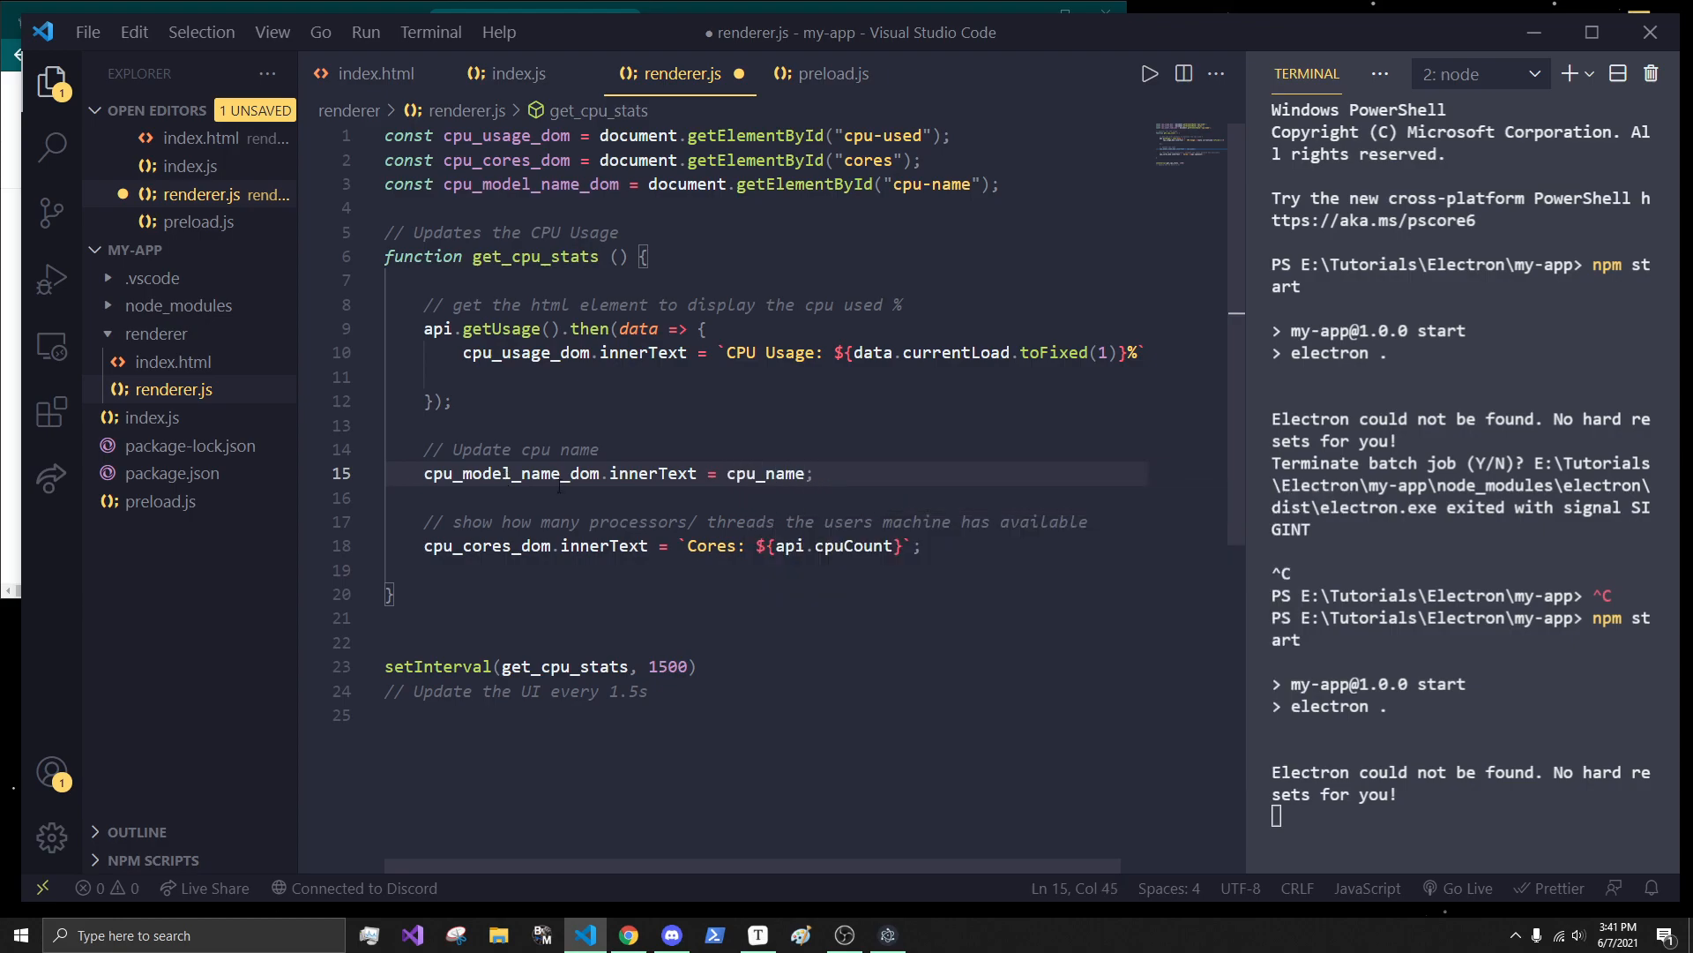
# - Declare let cpu_name = "" above the innerText assignment and save renderer.js
pyautogui.click(888, 935)
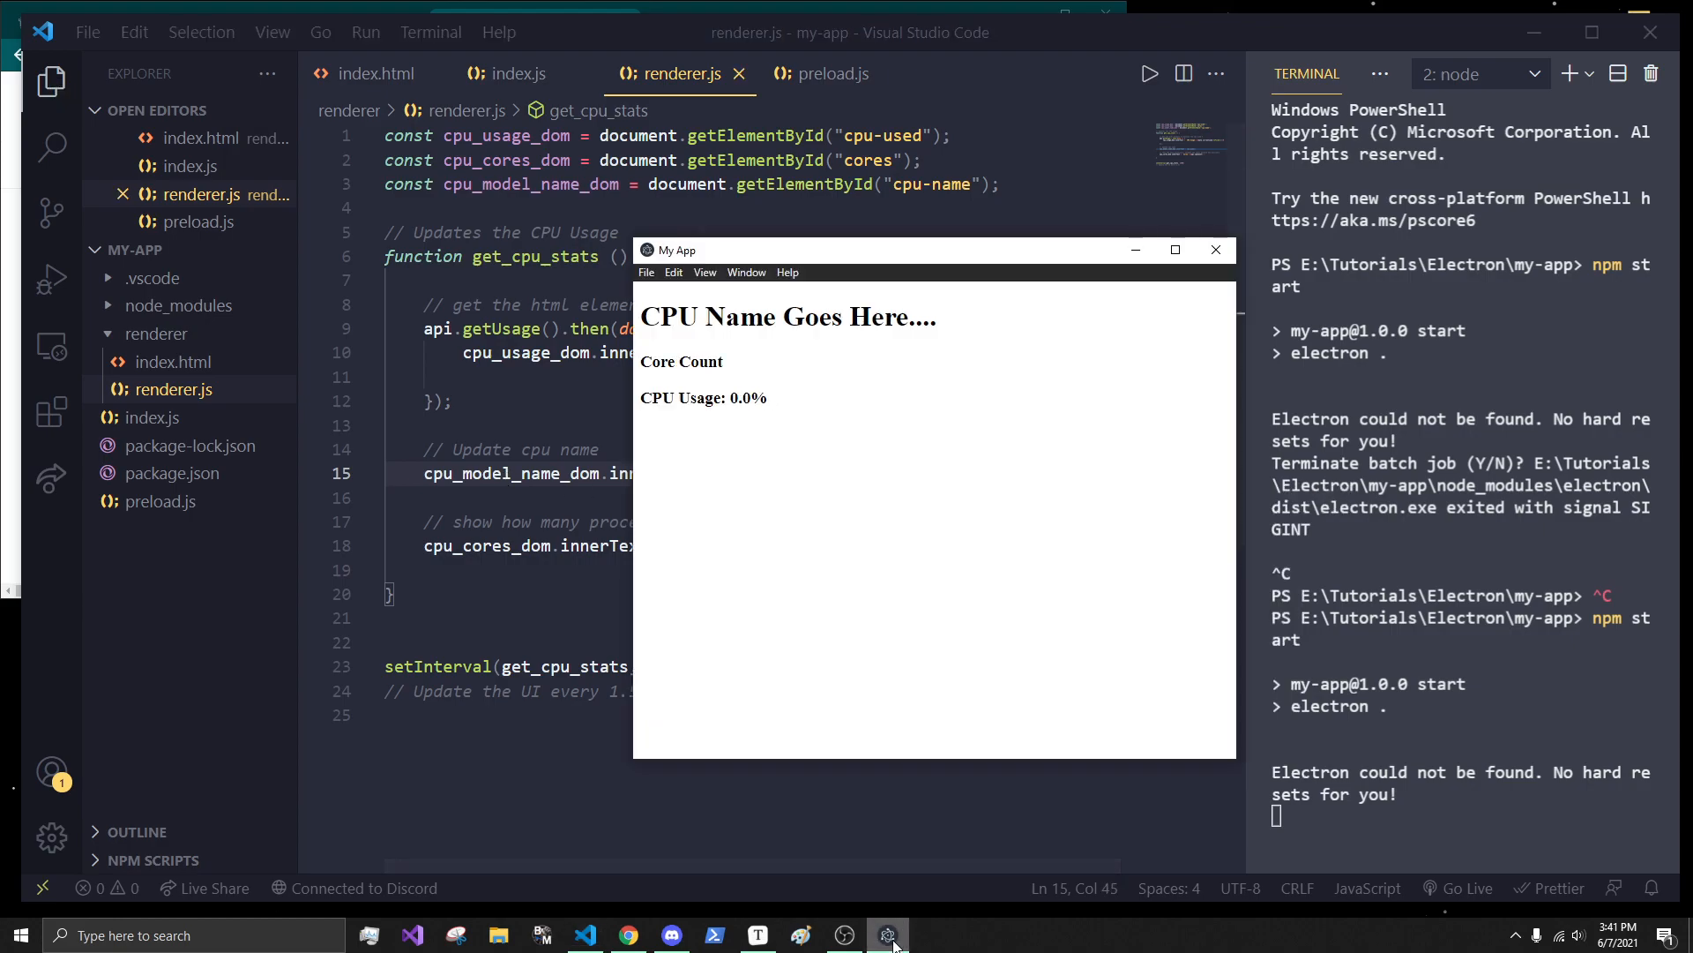
pyautogui.click(704, 272)
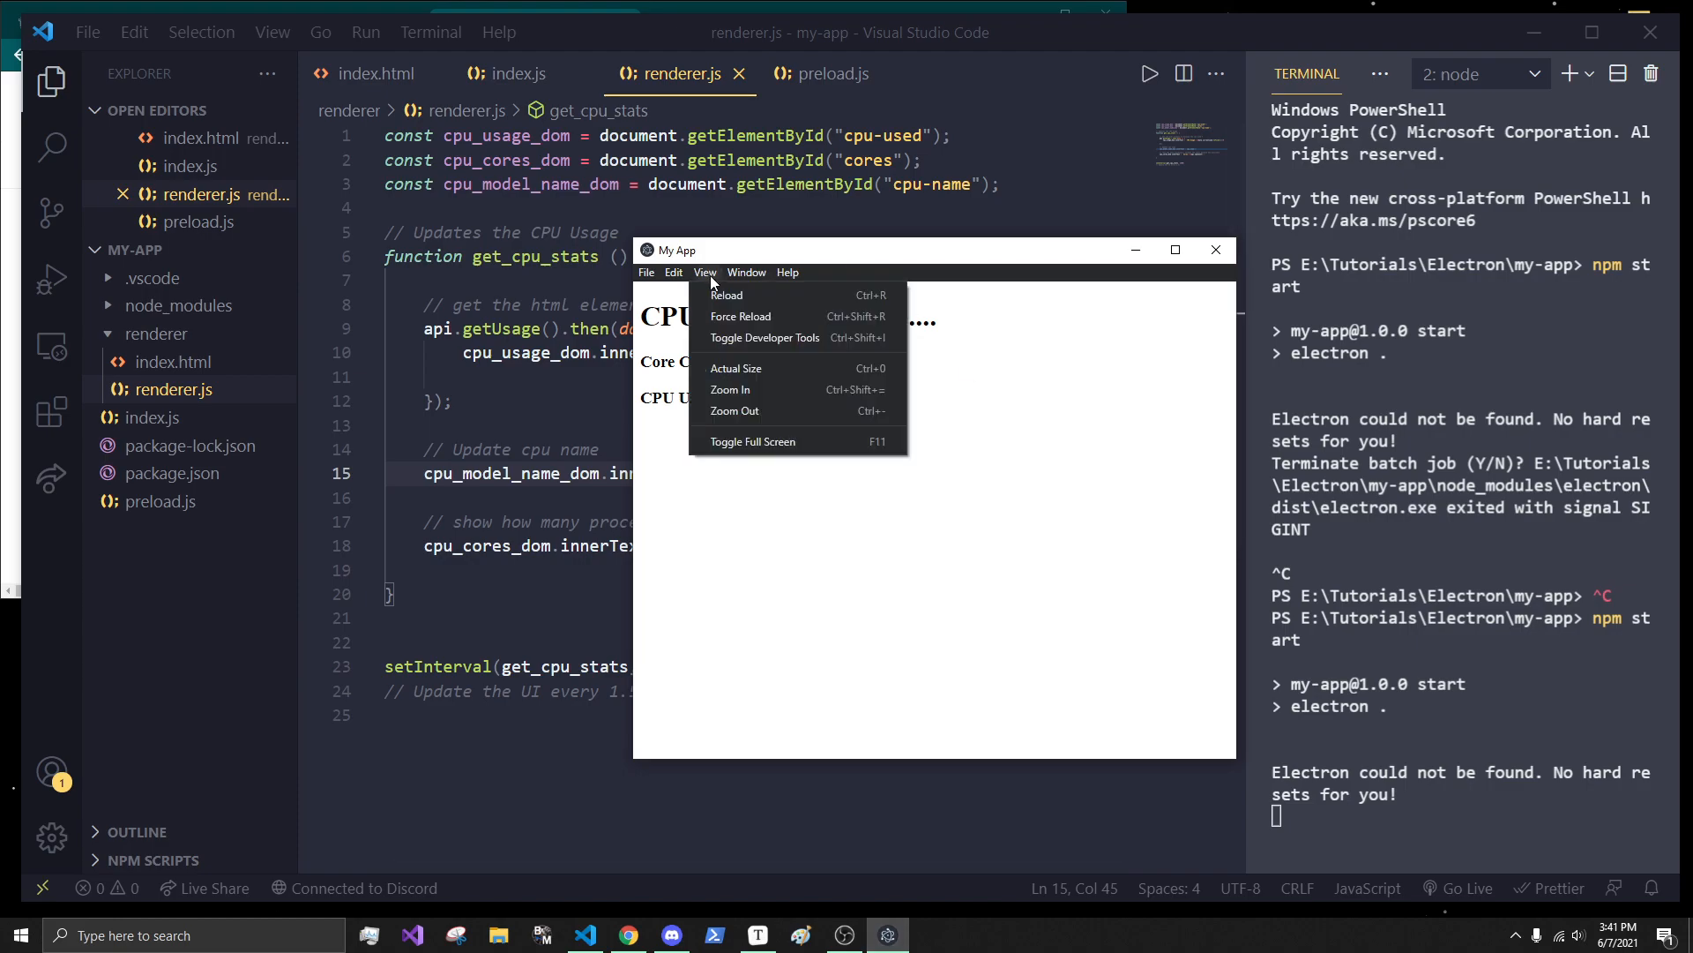
pyautogui.click(764, 337)
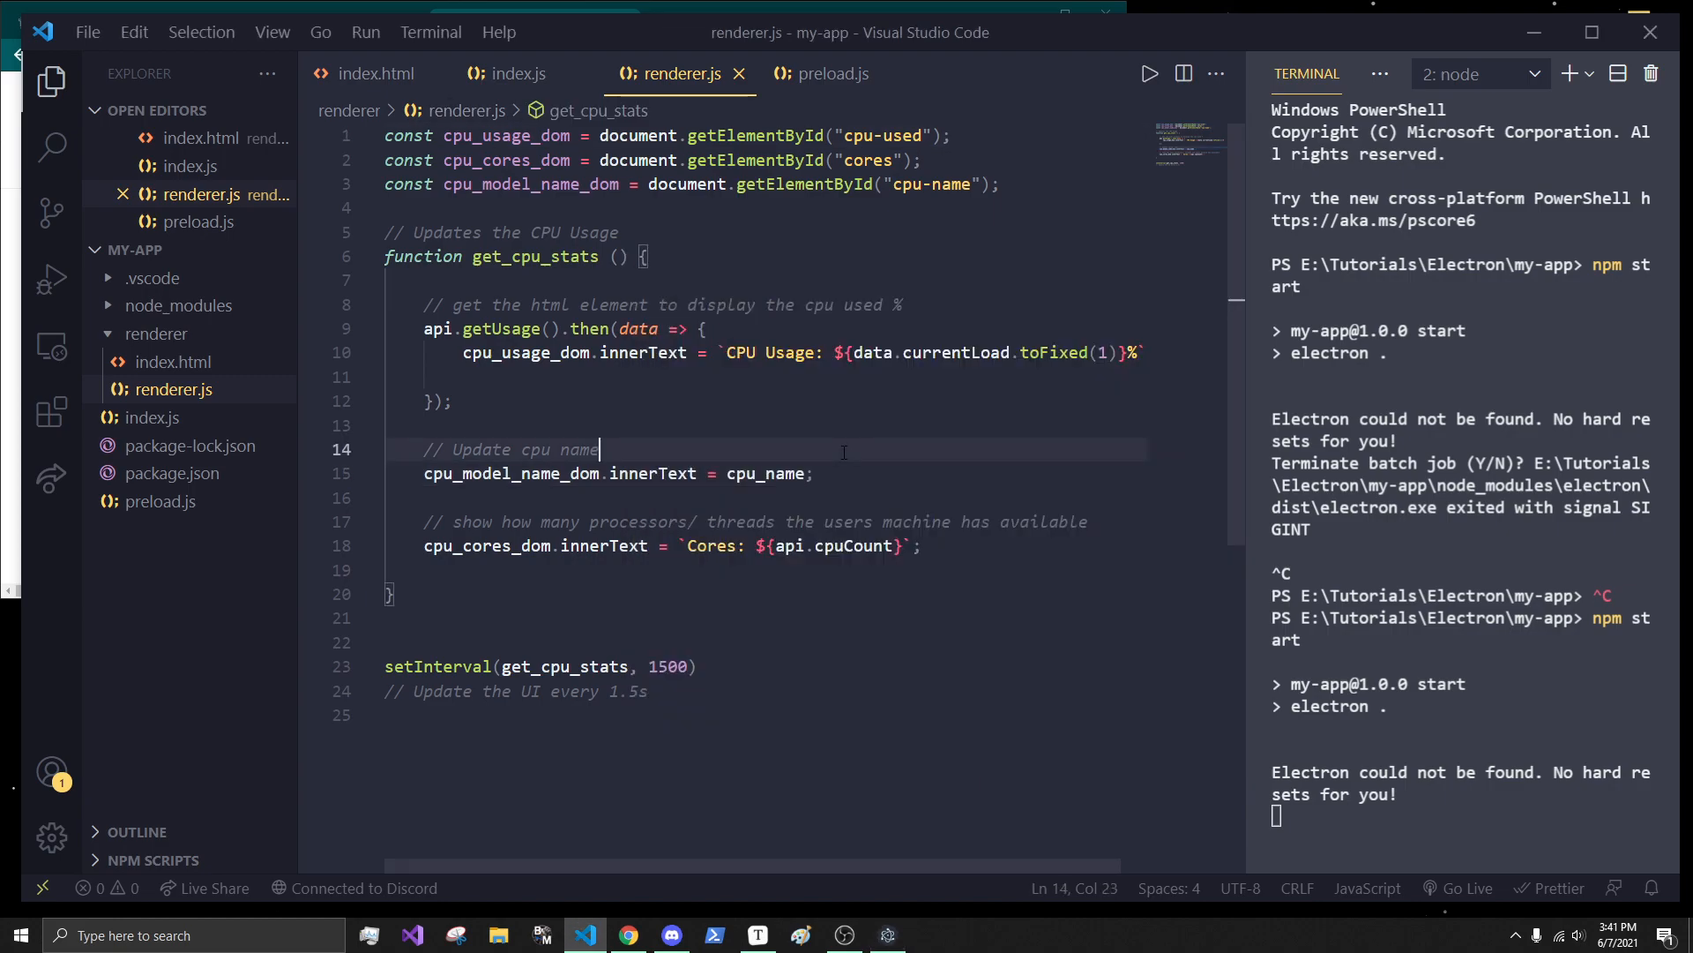
pyautogui.write('let cpu_name =')
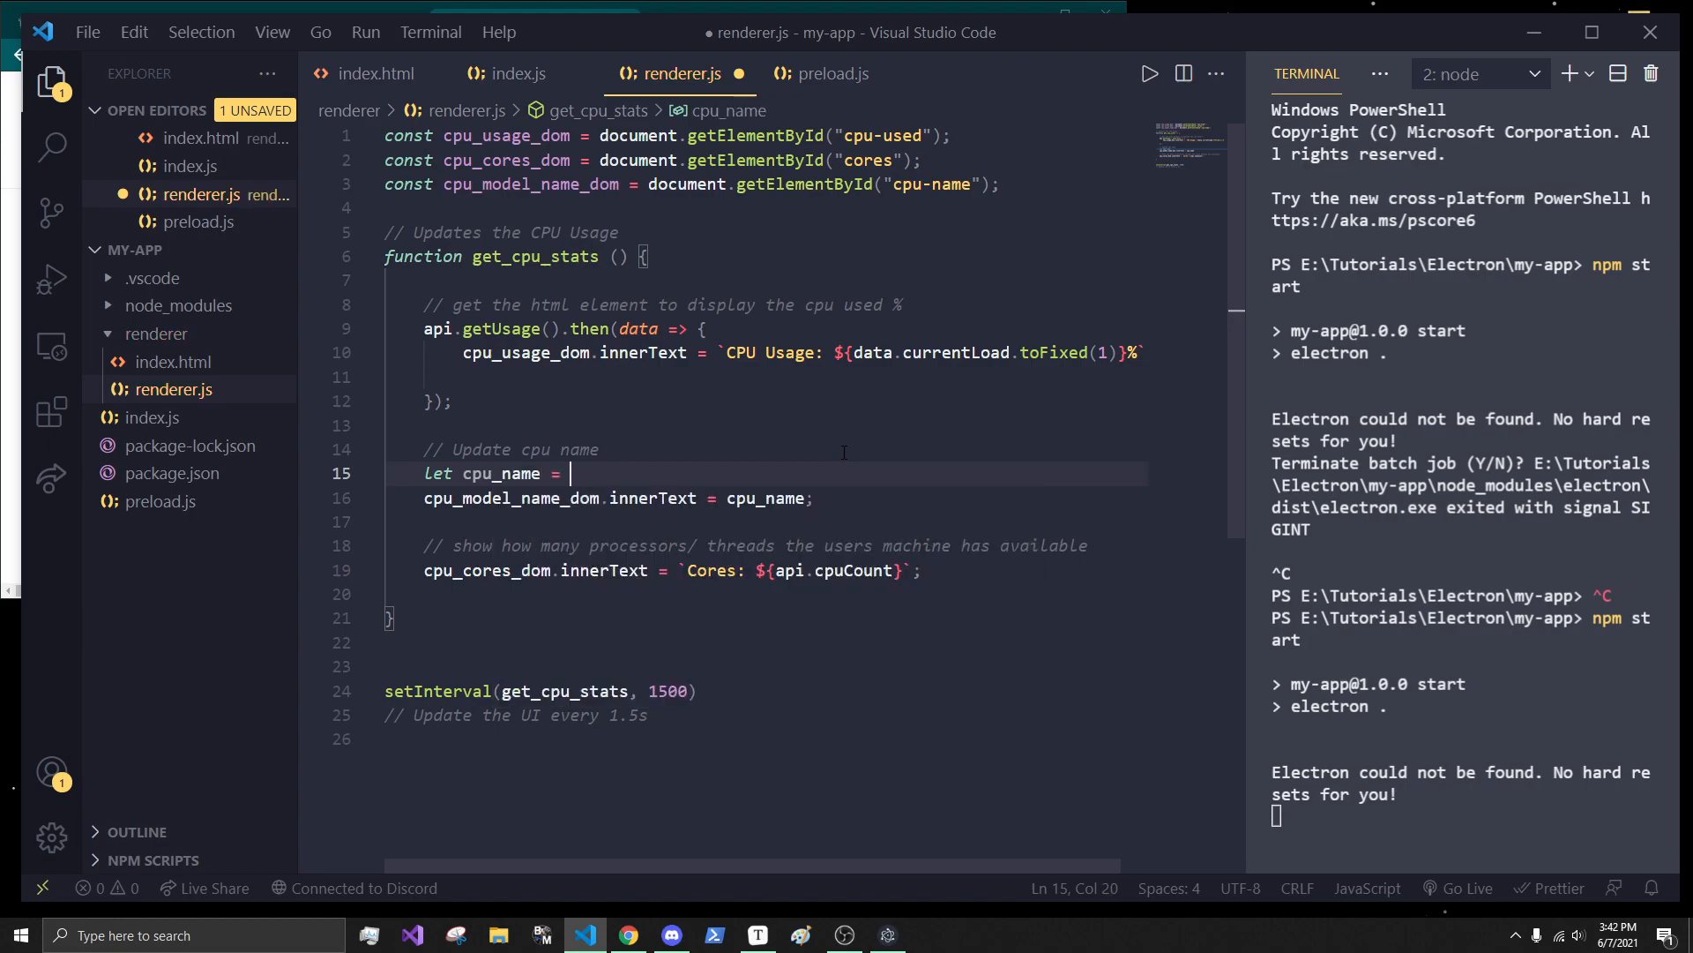
pyautogui.write('""')
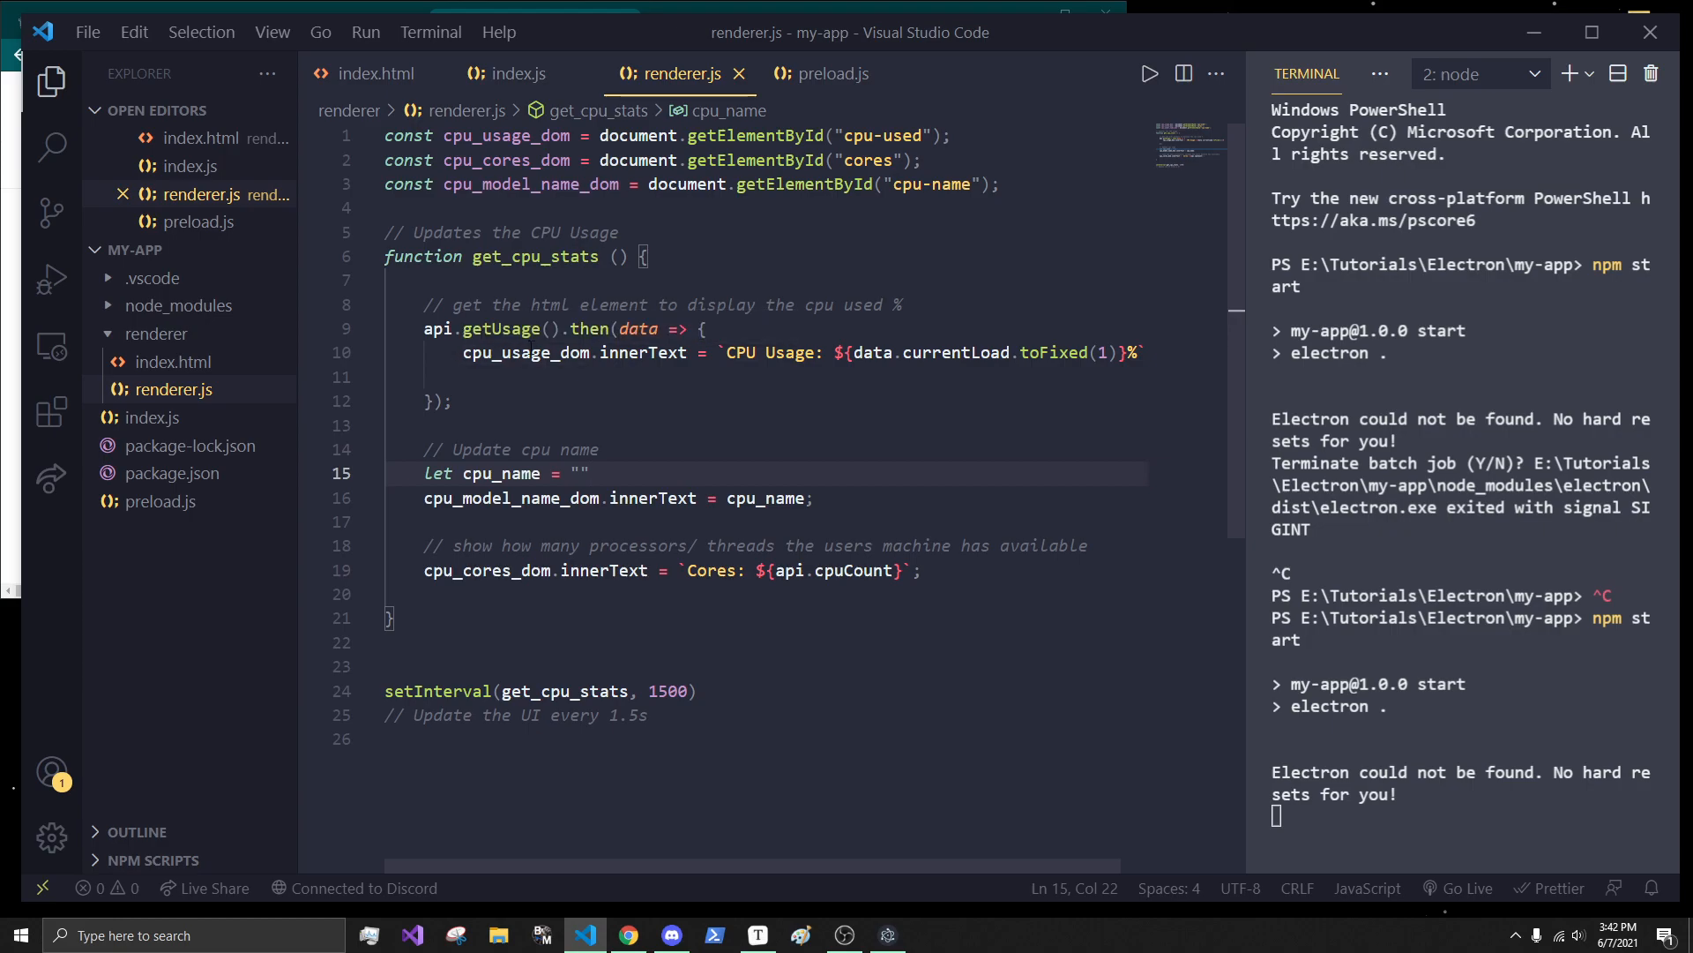
pyautogui.moveTo(177, 508)
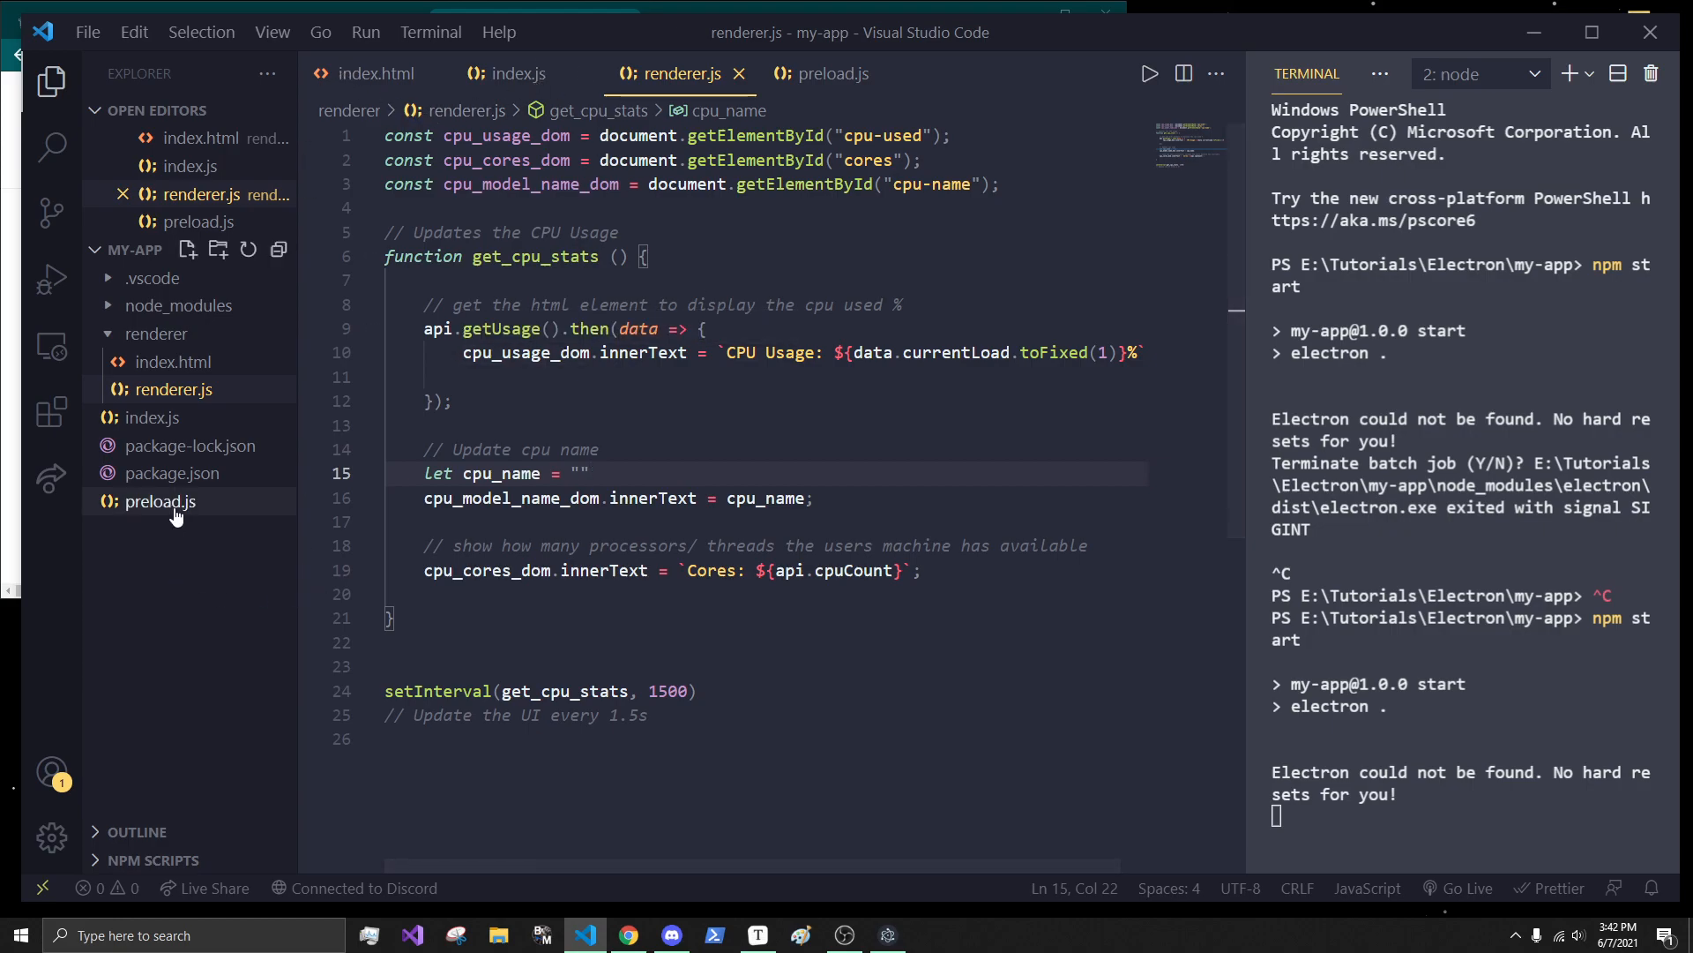
# - Add cpuModel: os.cpus()[0].model to the api exposed in preload.js
pyautogui.click(161, 499)
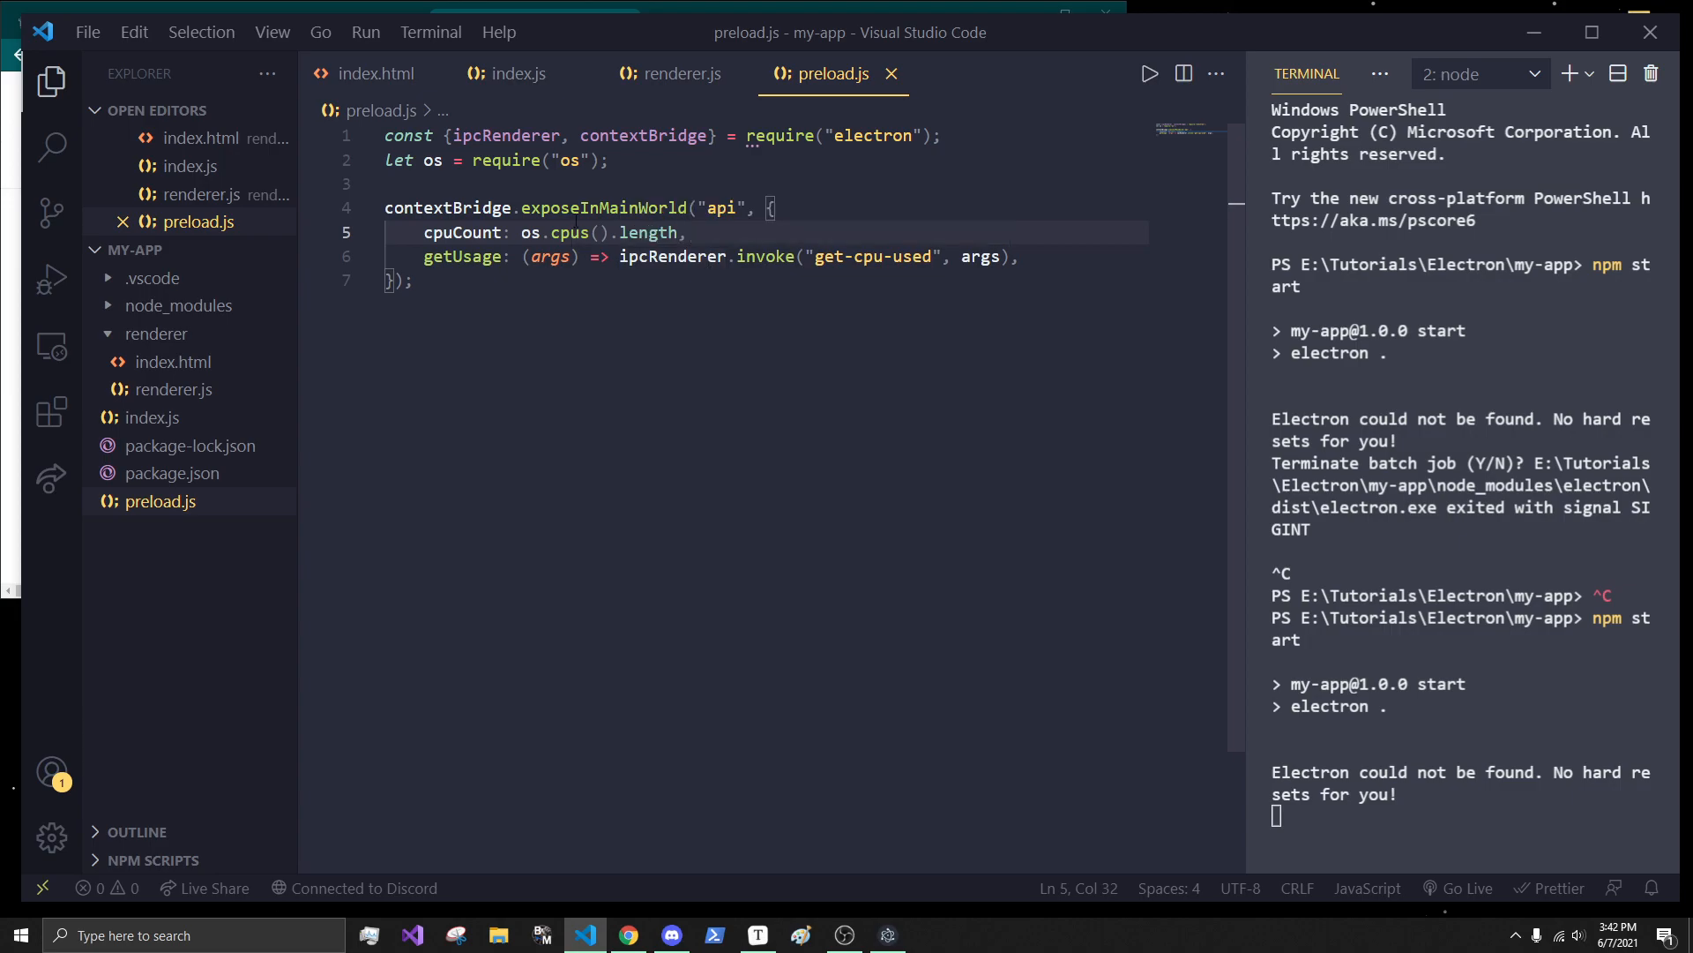
pyautogui.moveTo(570, 232)
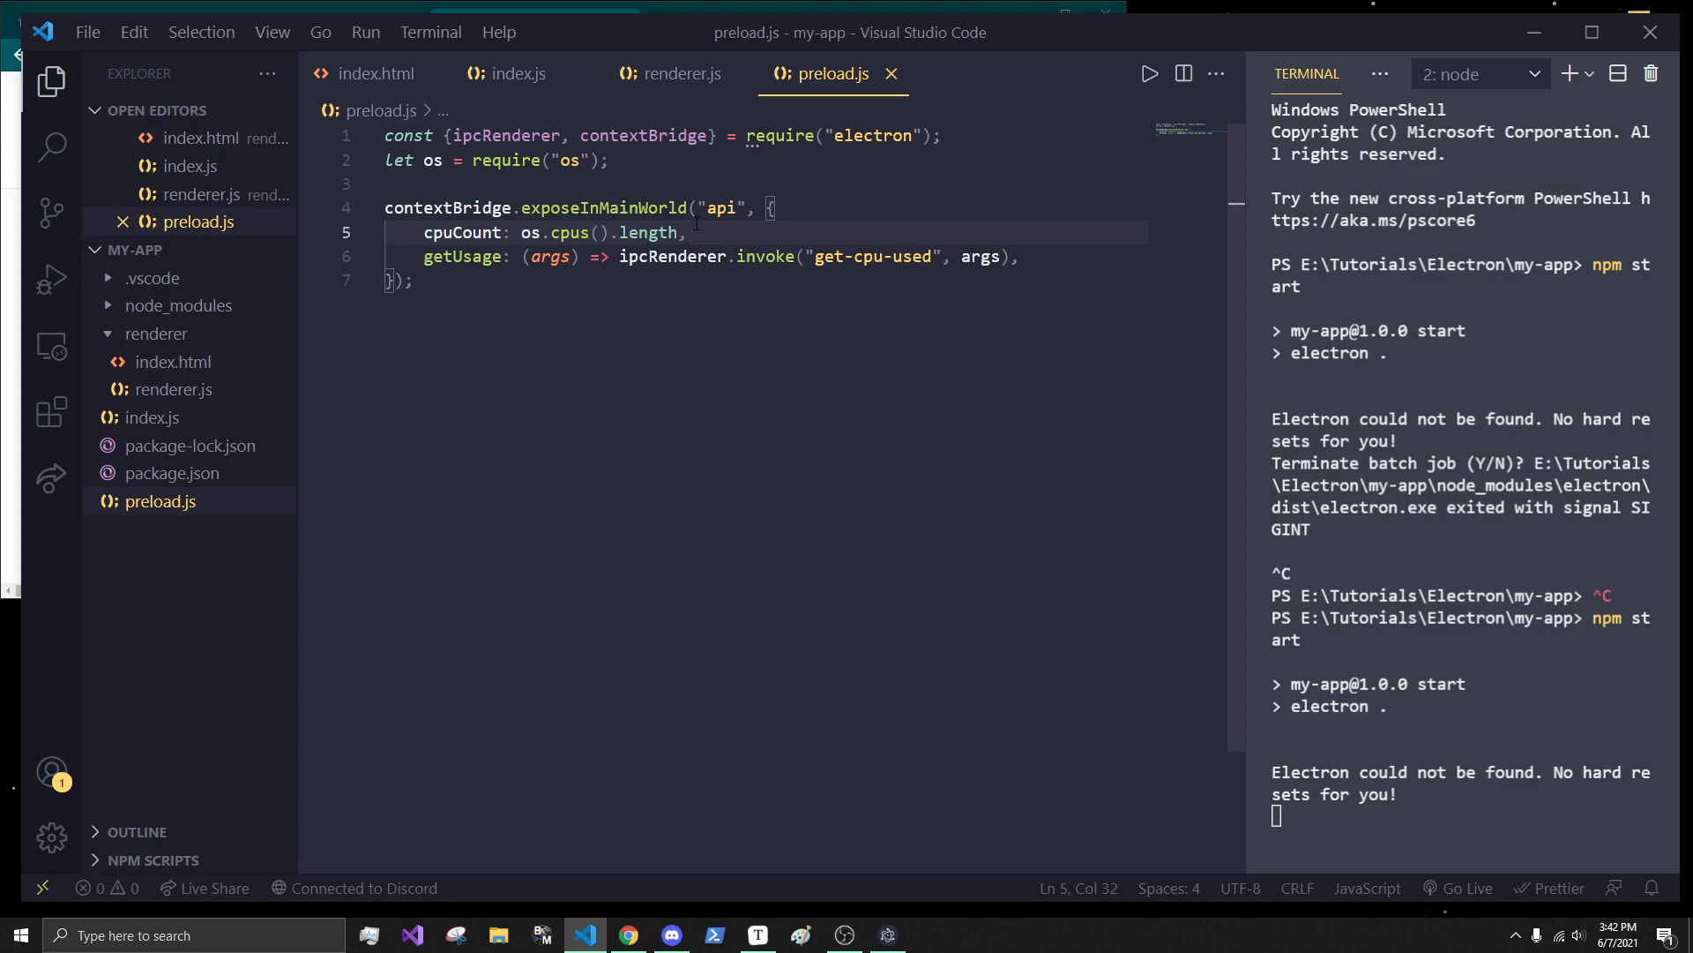
pyautogui.write('c')
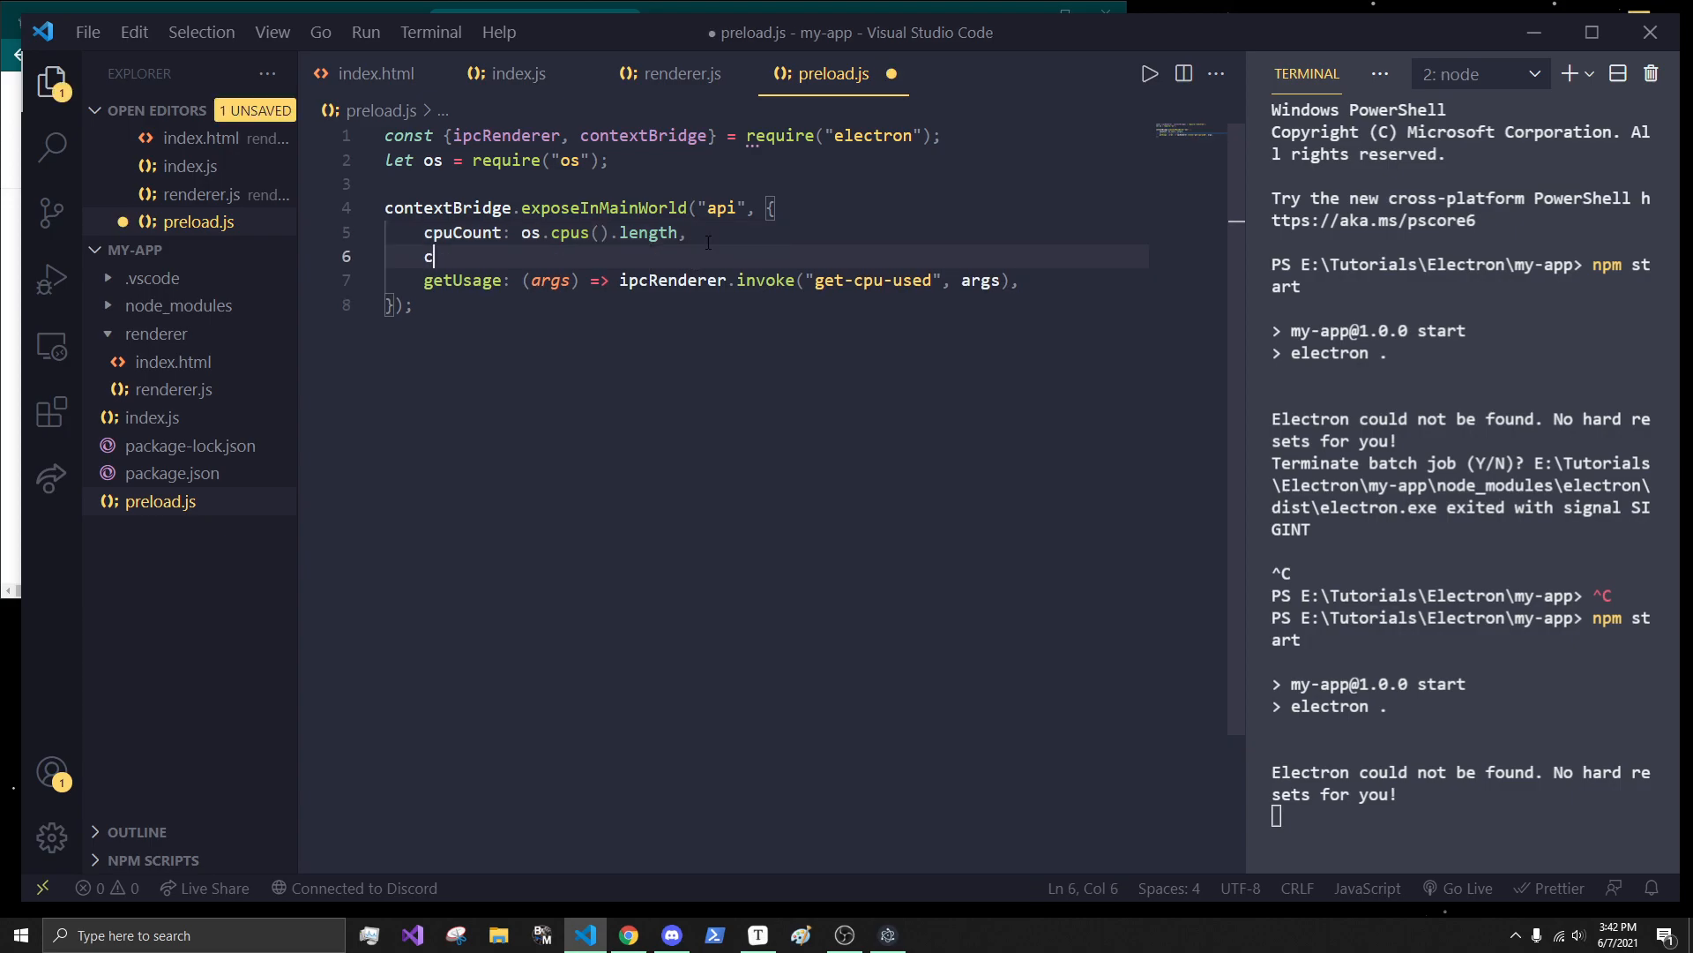
pyautogui.write('puModel:')
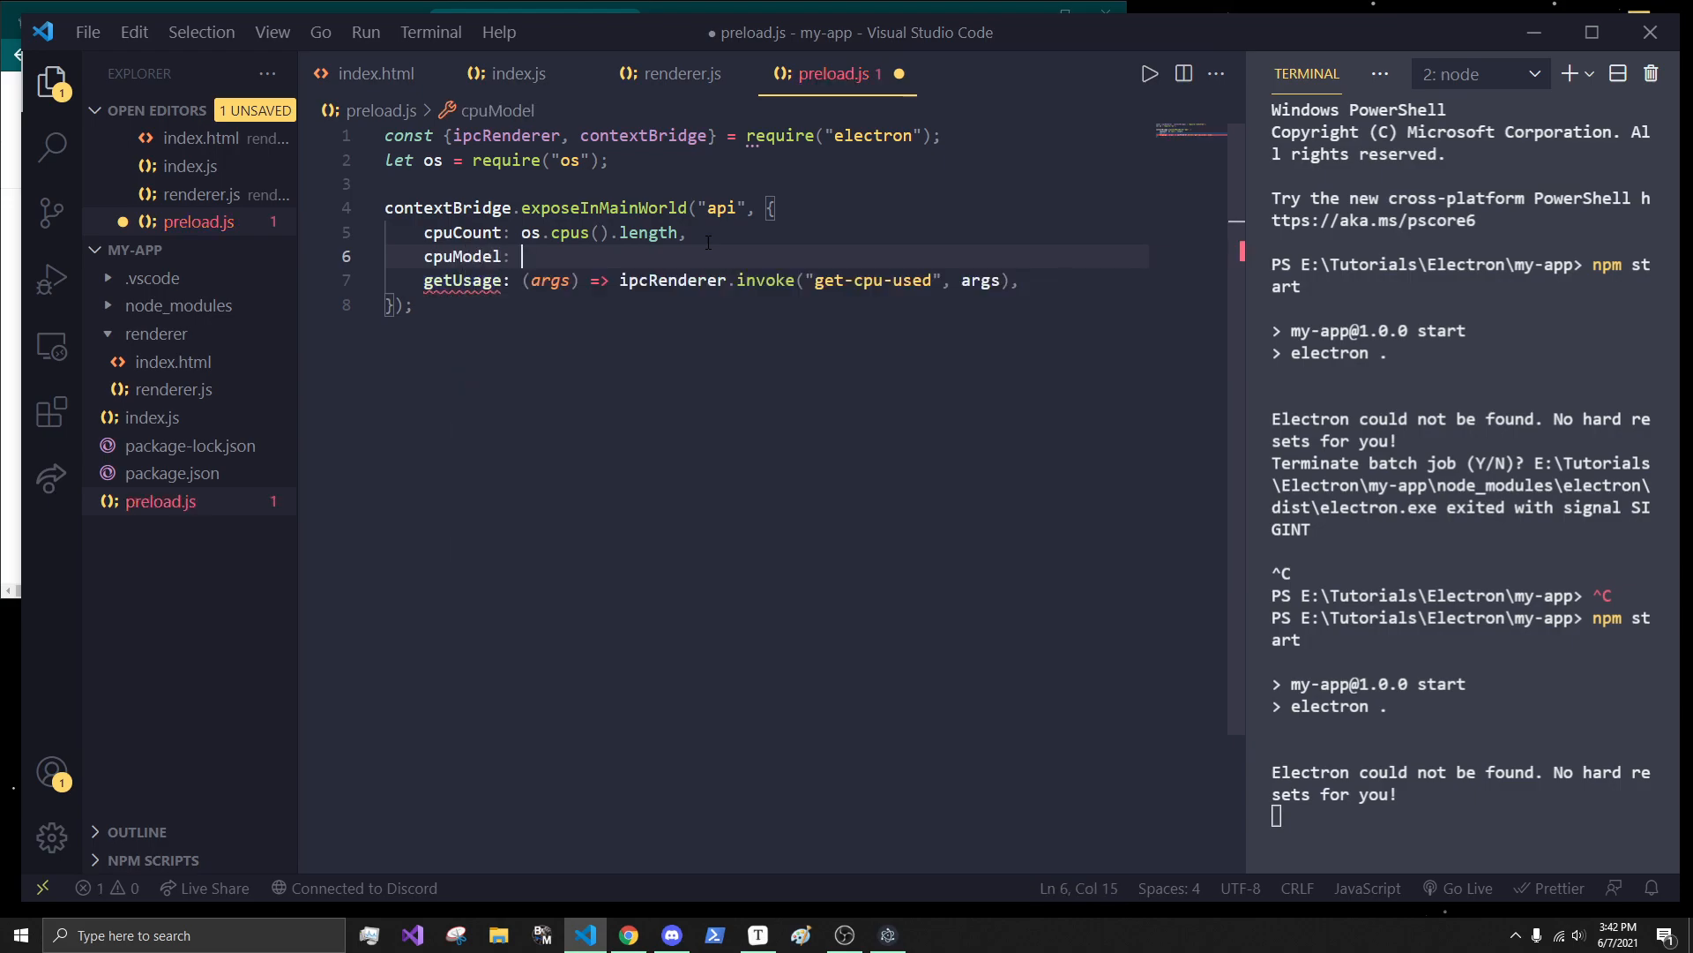
pyautogui.write('os.cpus(')
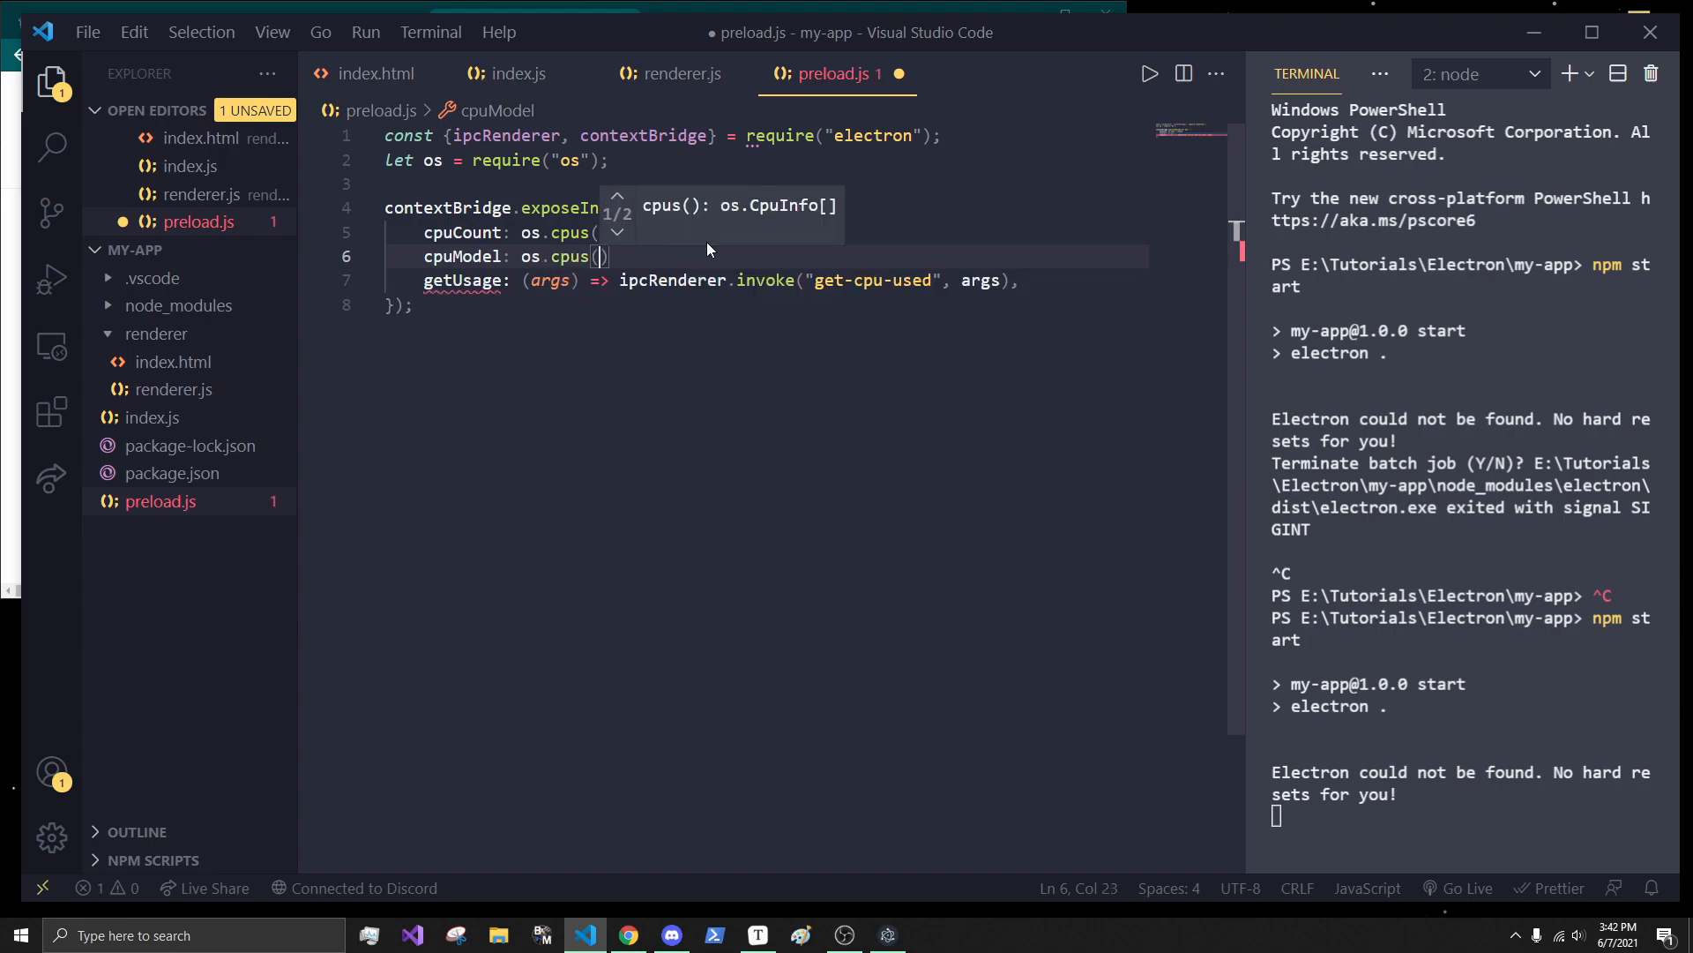
pyautogui.write('[0],')
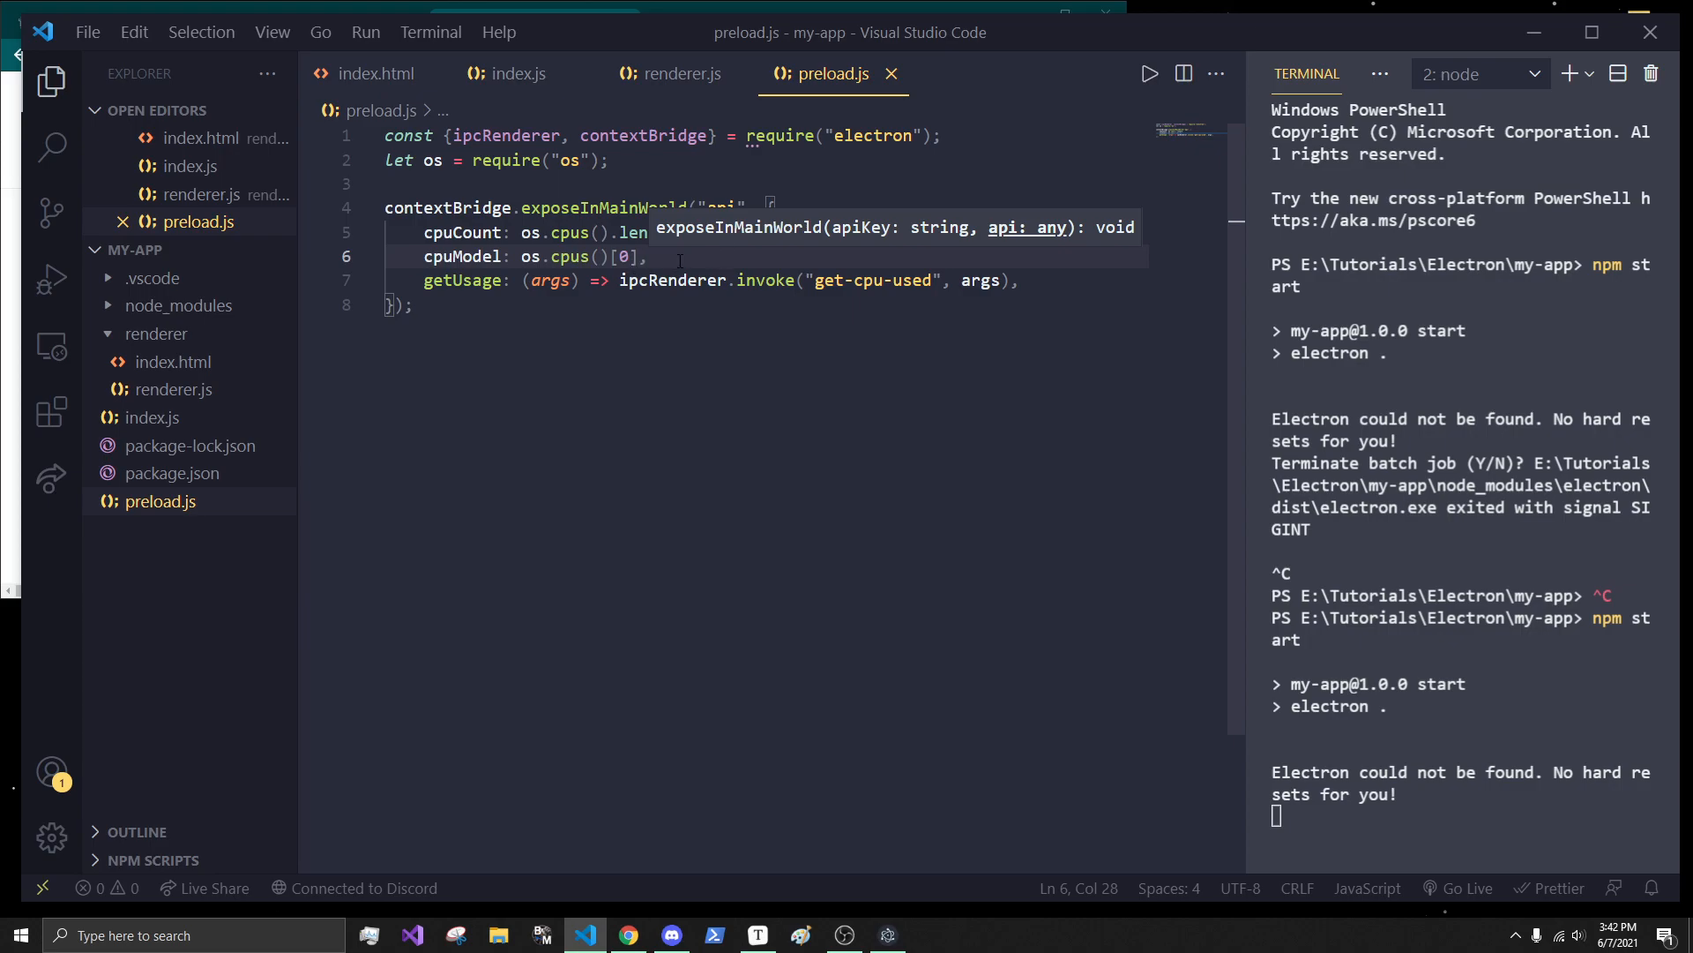
pyautogui.write('.model')
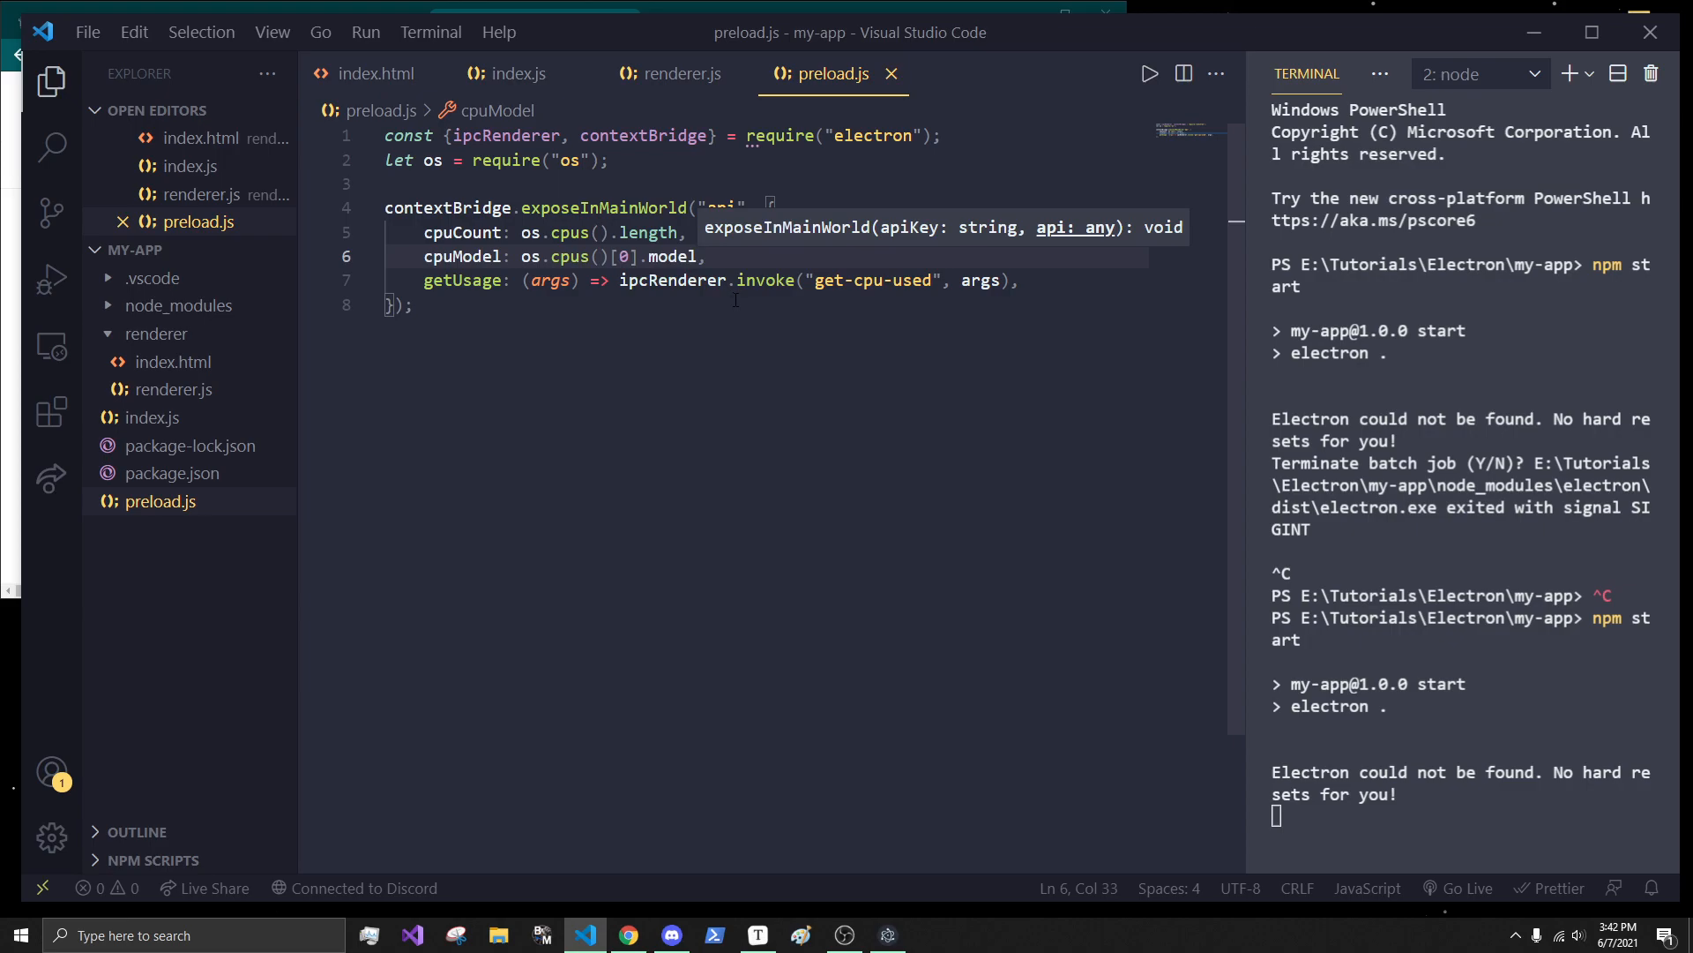
# - Set cpu_name = api.cpuModel in renderer.js so the app shows AMD Ryzen 5 2600
pyautogui.click(503, 256)
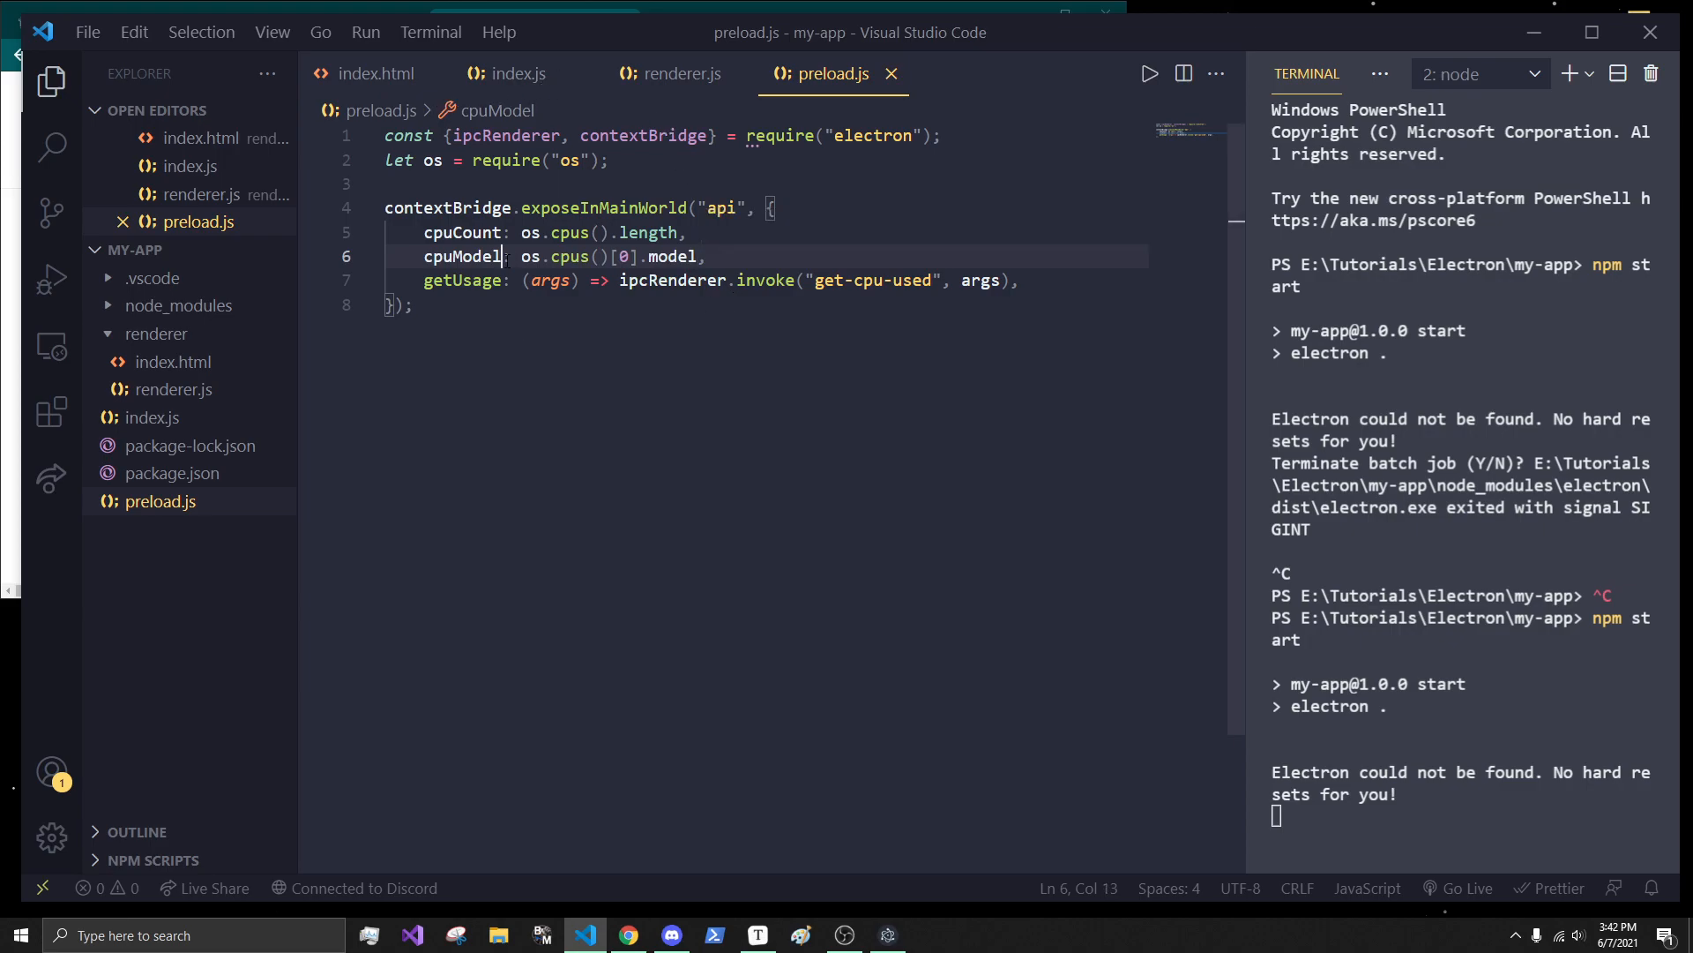
pyautogui.doubleClick(463, 256)
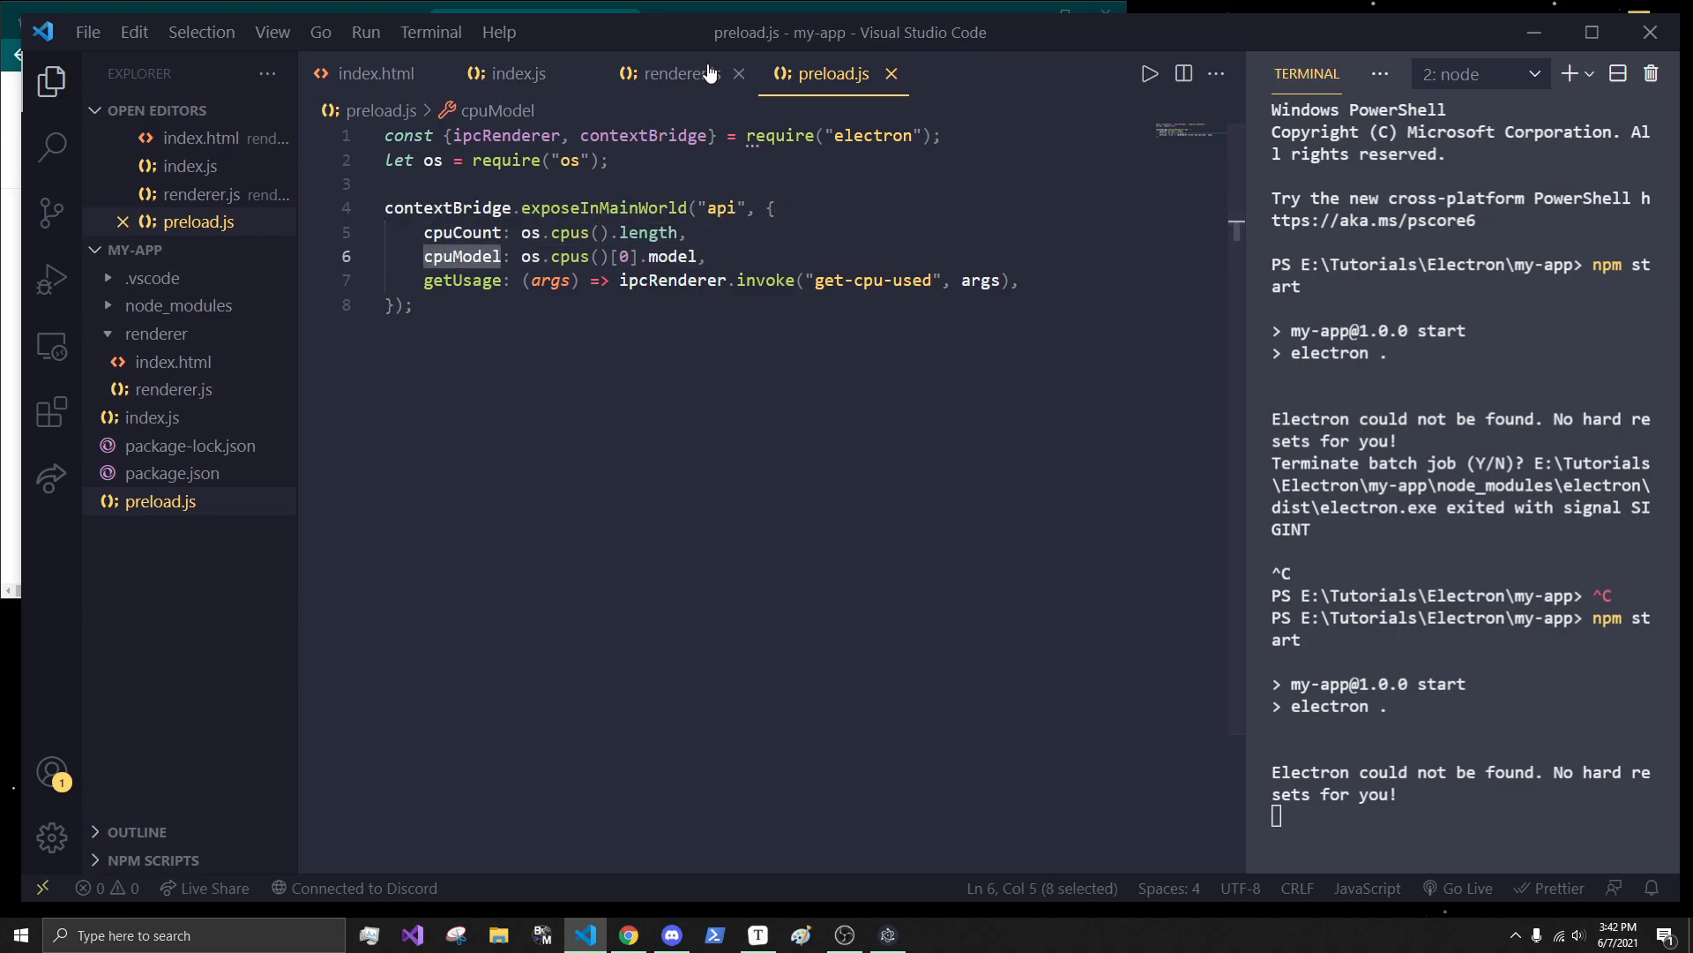
pyautogui.click(671, 75)
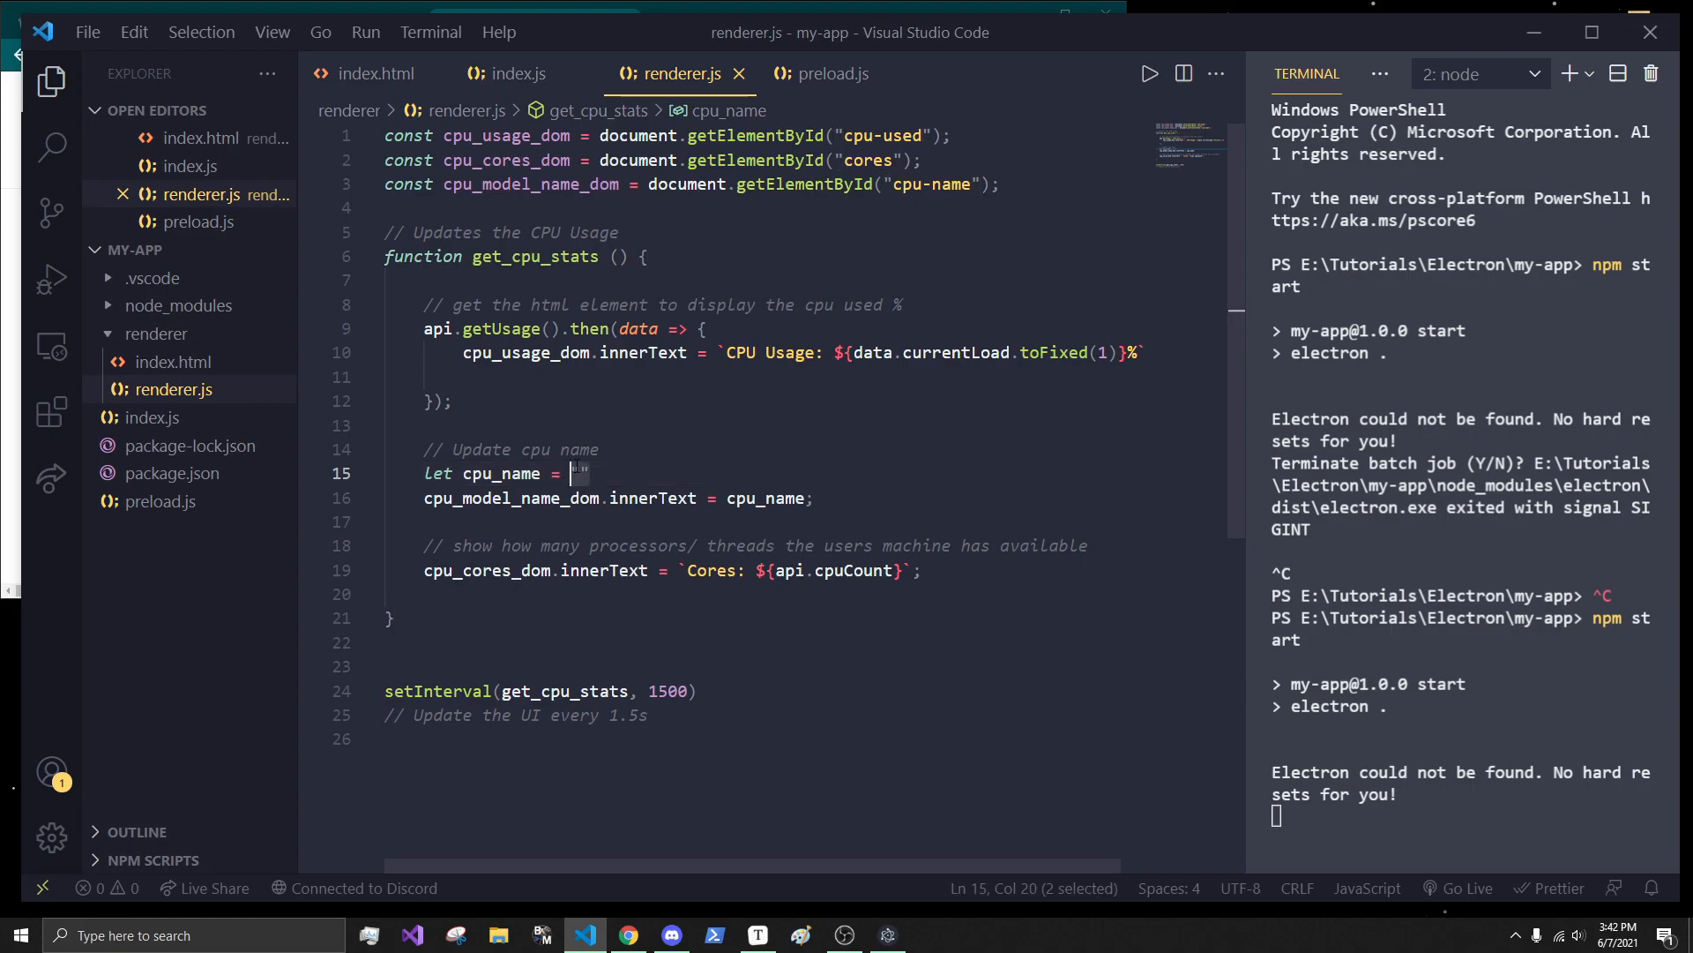
pyautogui.write('api.')
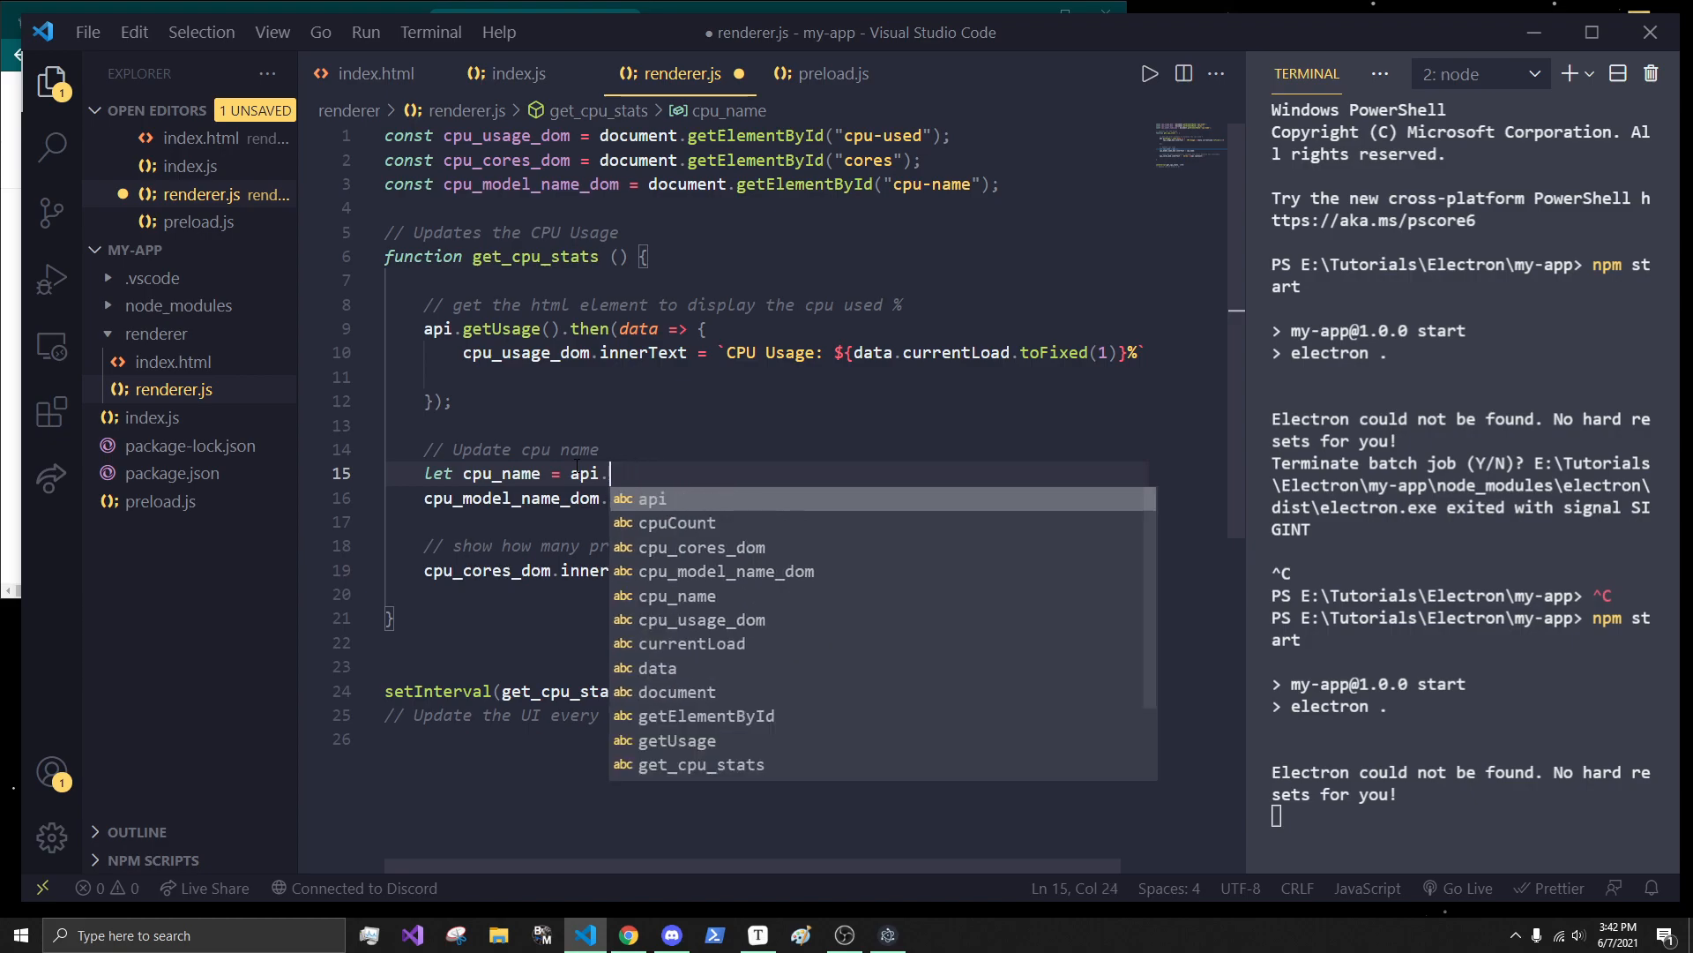
pyautogui.write('cpuModel;')
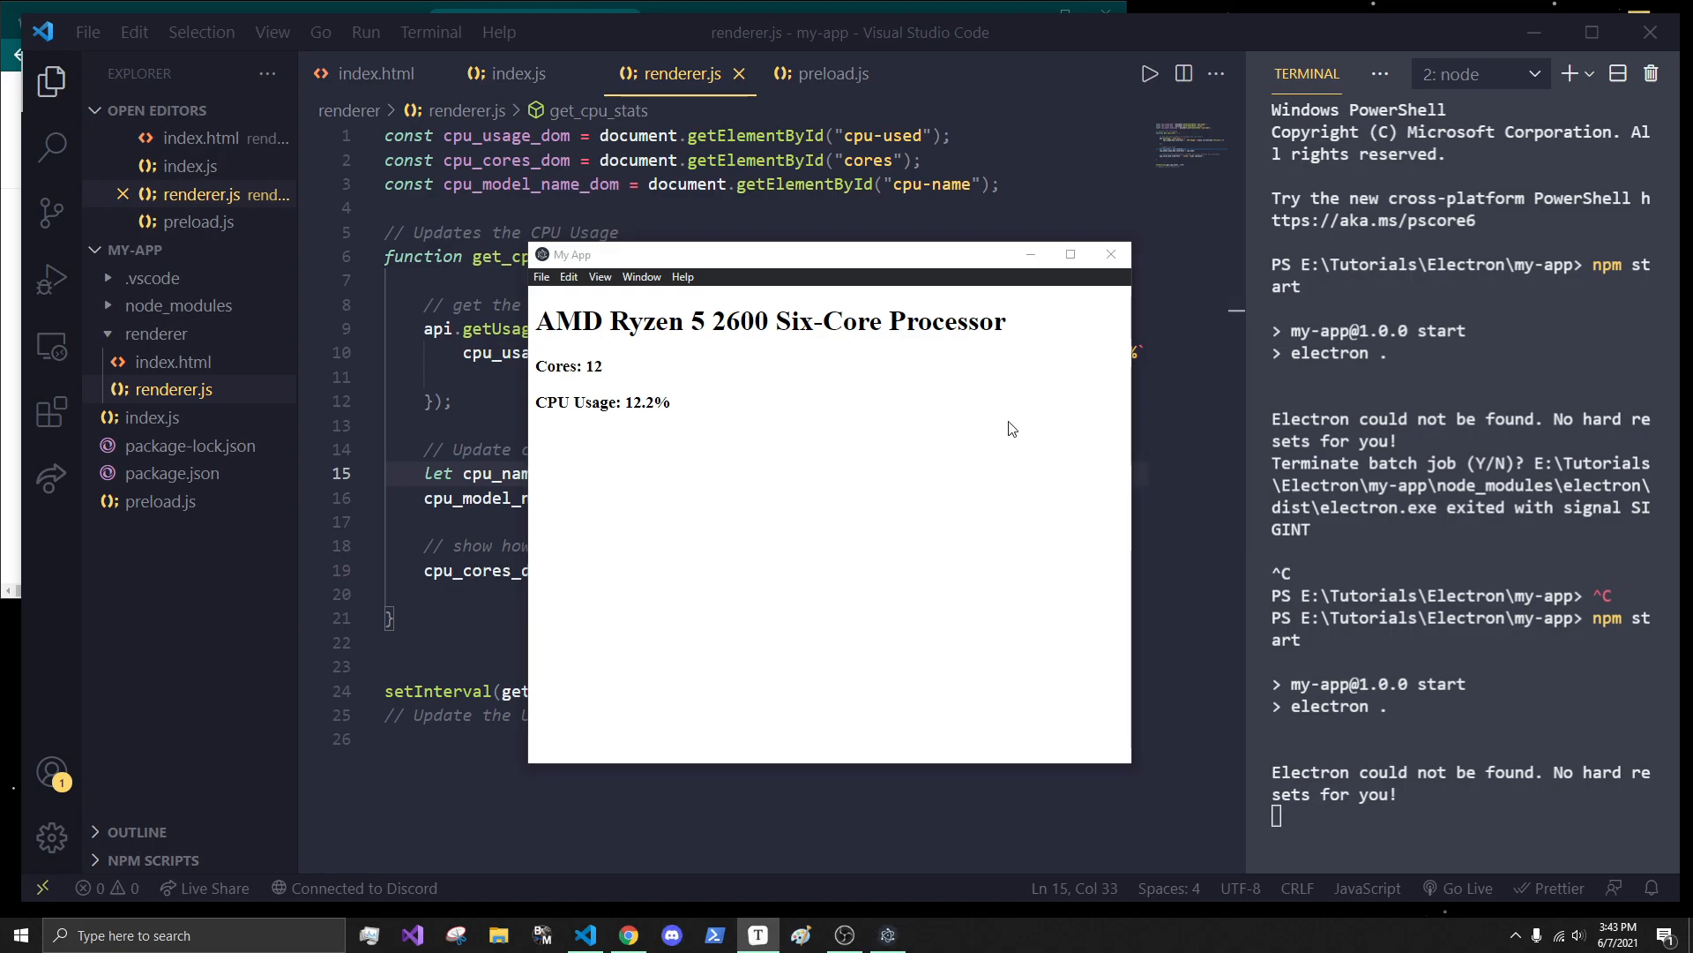
pyautogui.moveTo(157, 334)
pyautogui.write('st')
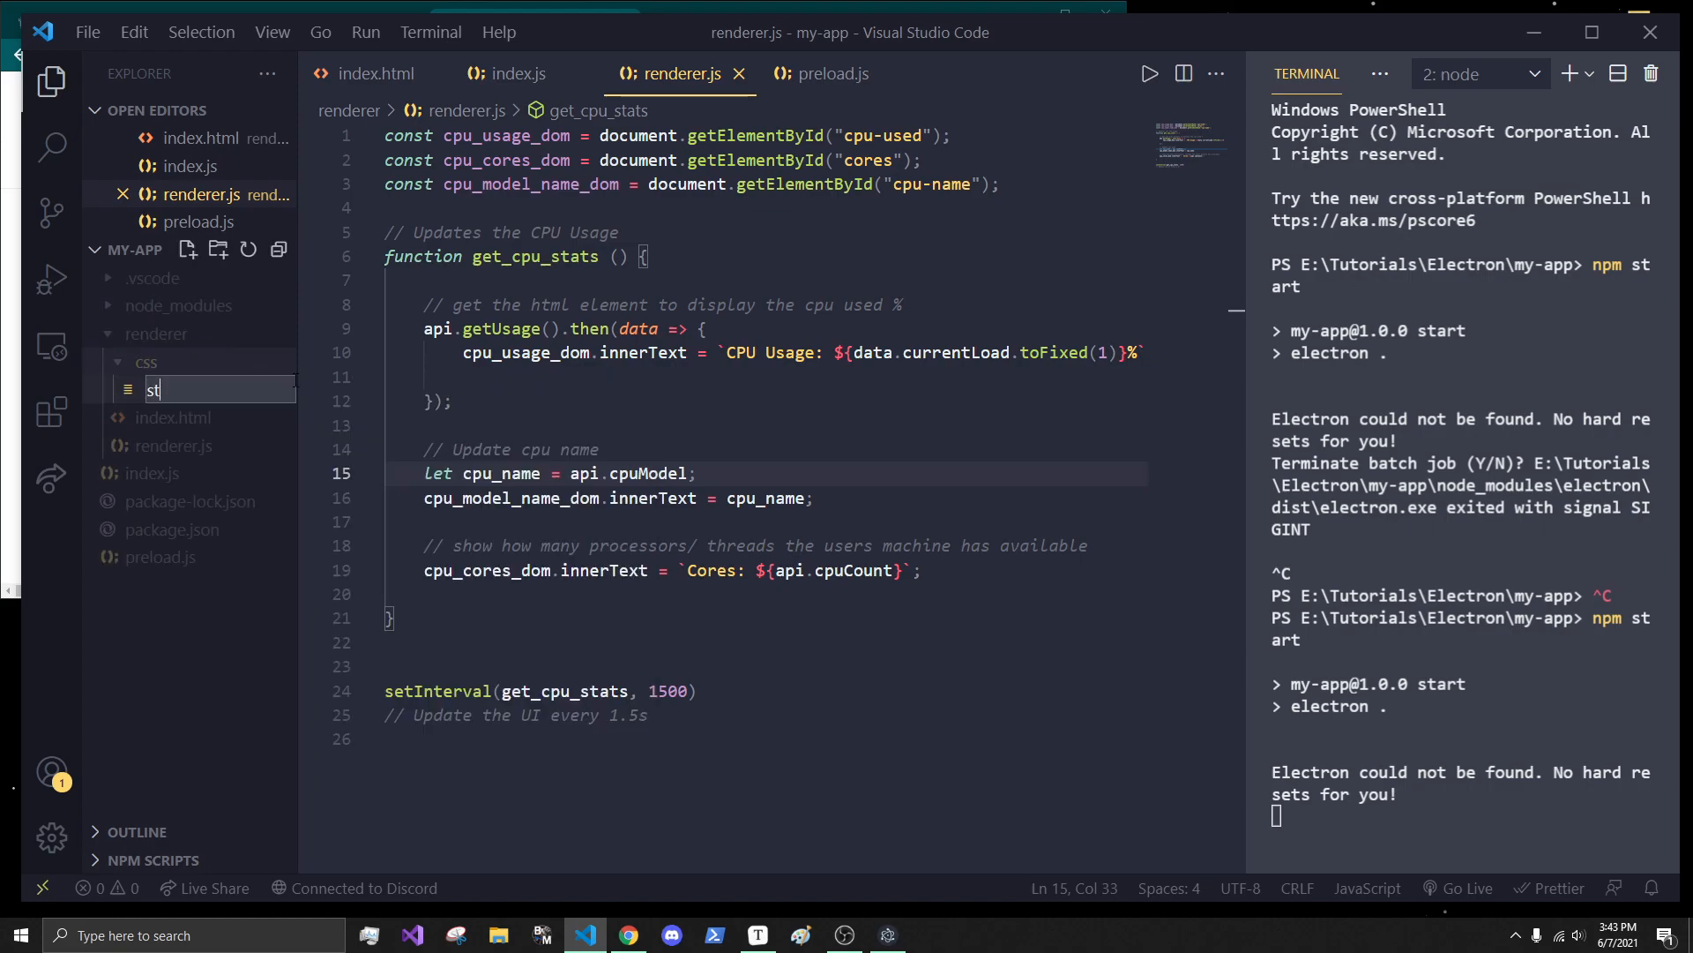
# - Create css/style.css and add <link rel="stylesheet" href="./css/style.css"> in index.html's head
pyautogui.press('Enter')
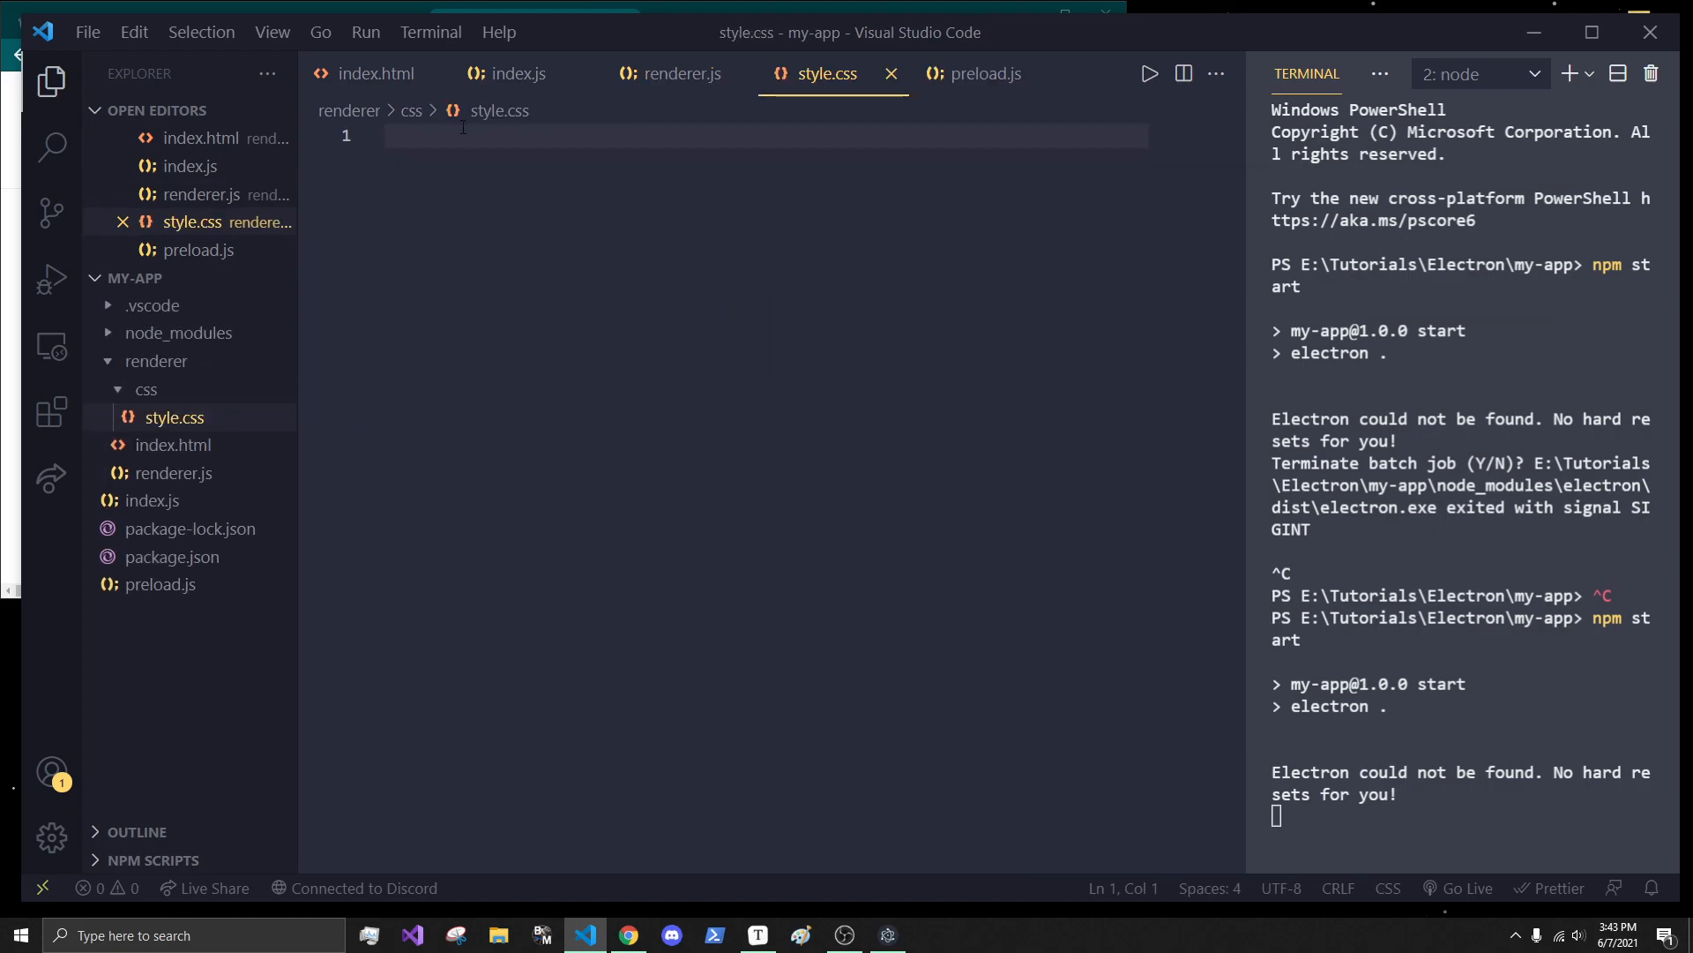
pyautogui.click(375, 74)
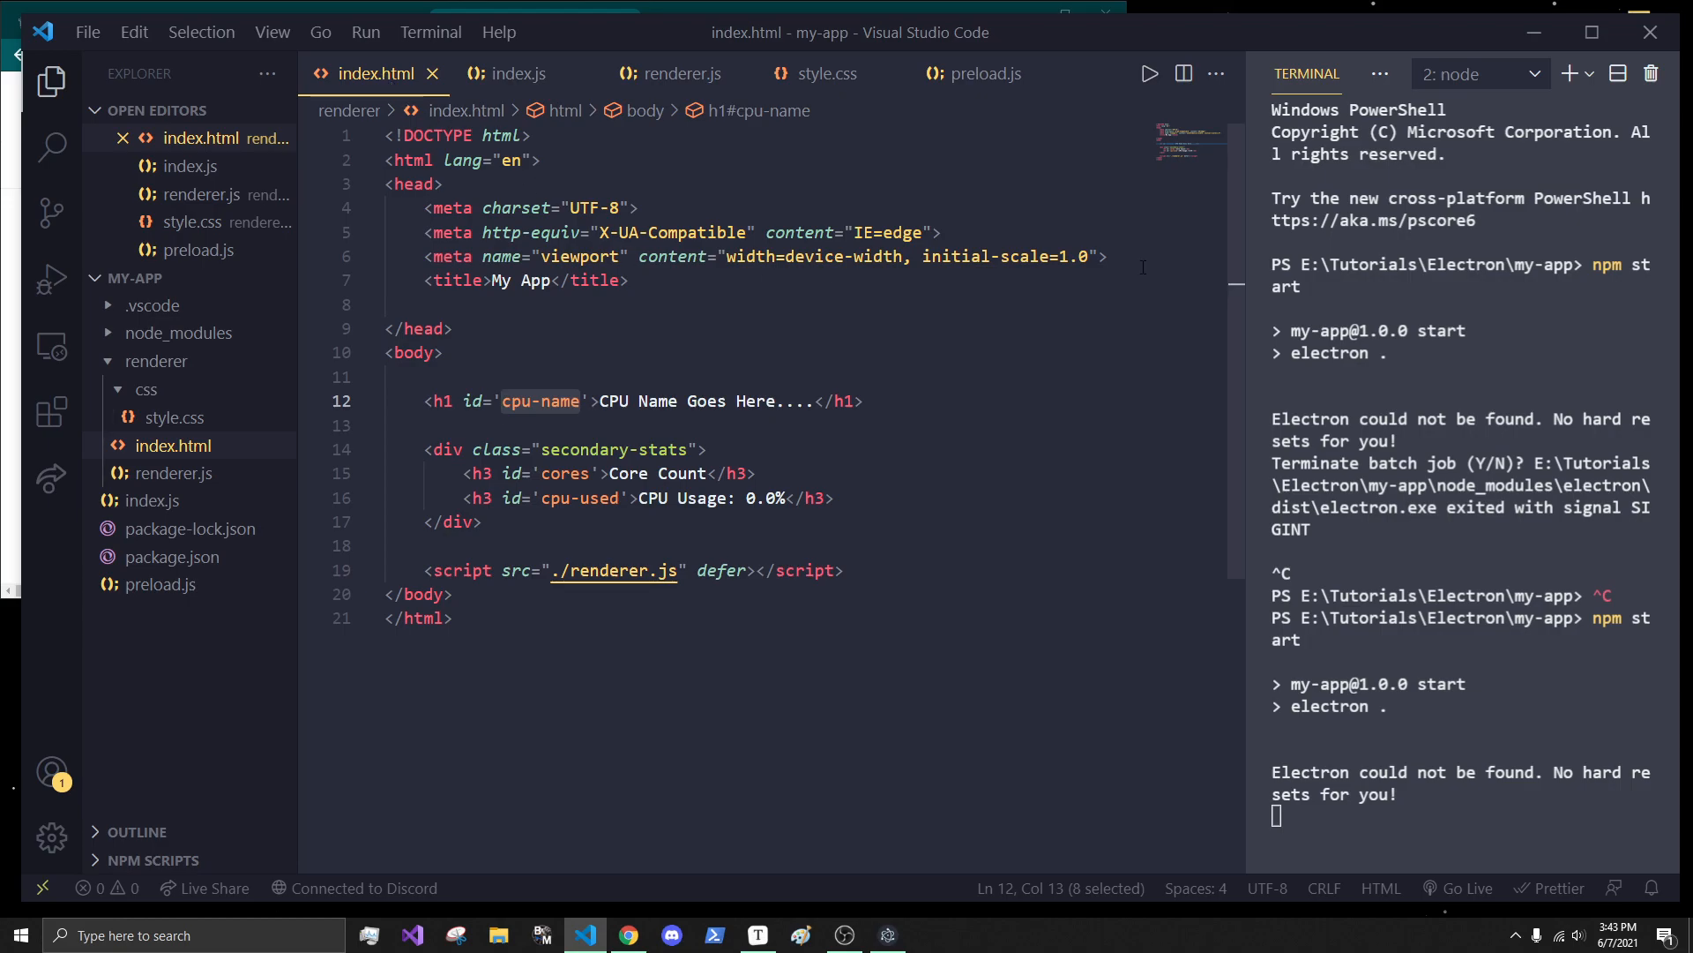
pyautogui.press('enter')
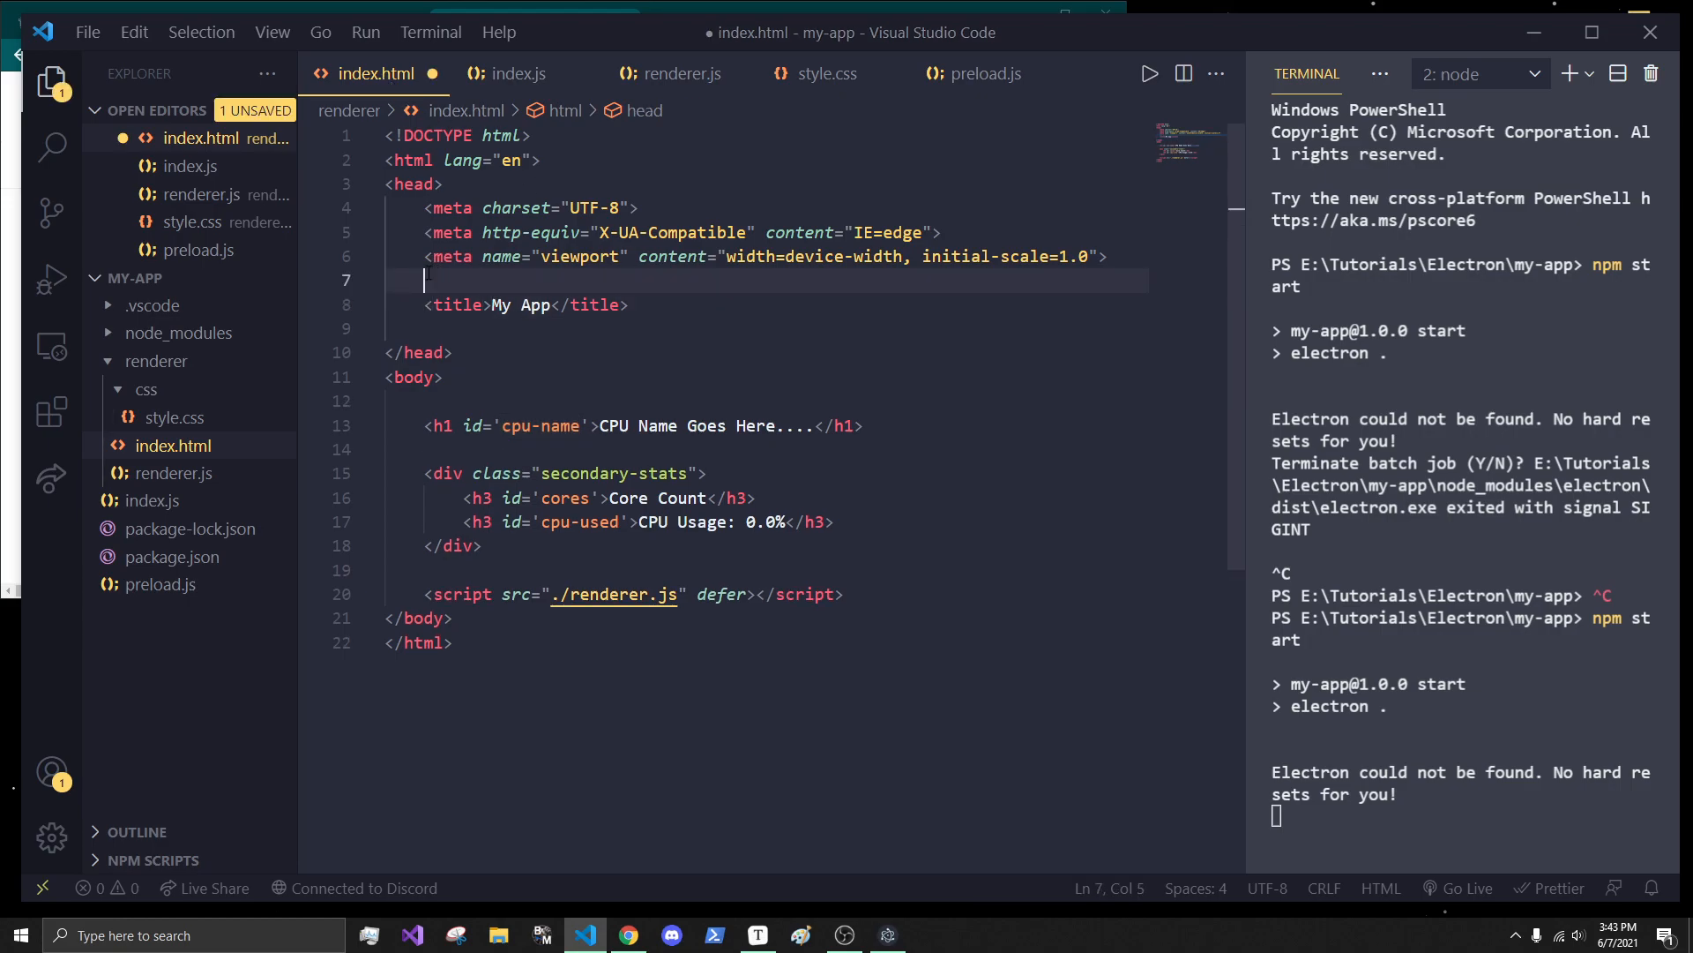
pyautogui.write('link rel="stylesheet" href="">')
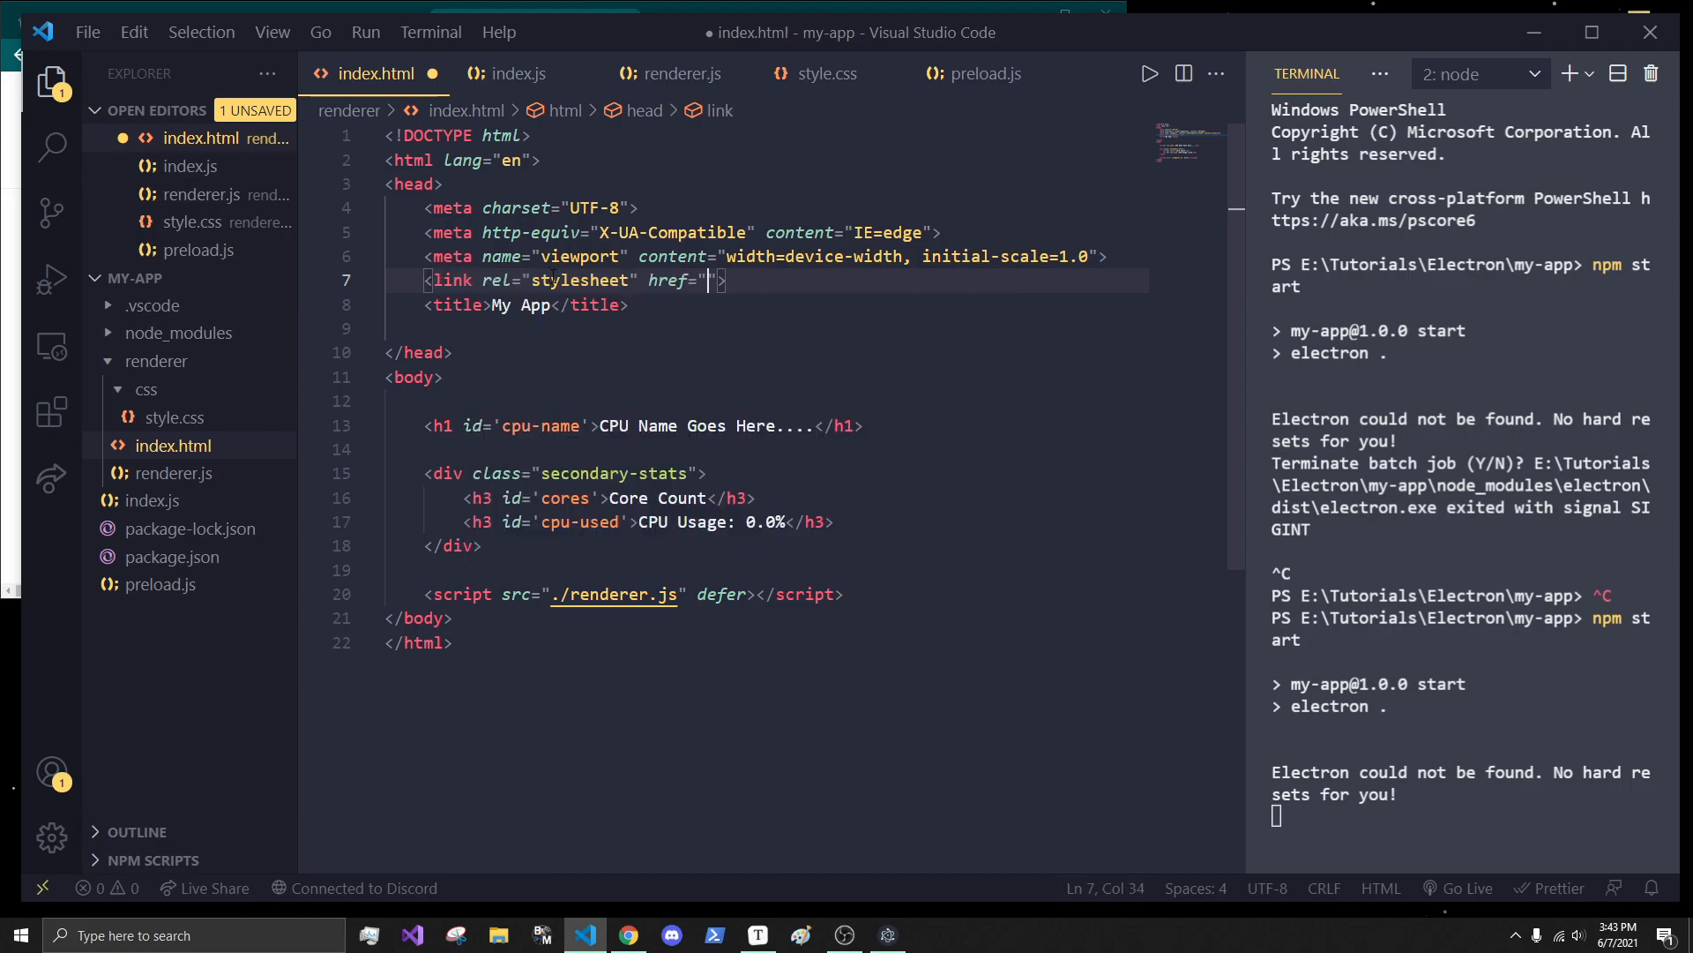
pyautogui.write('./css/style.css')
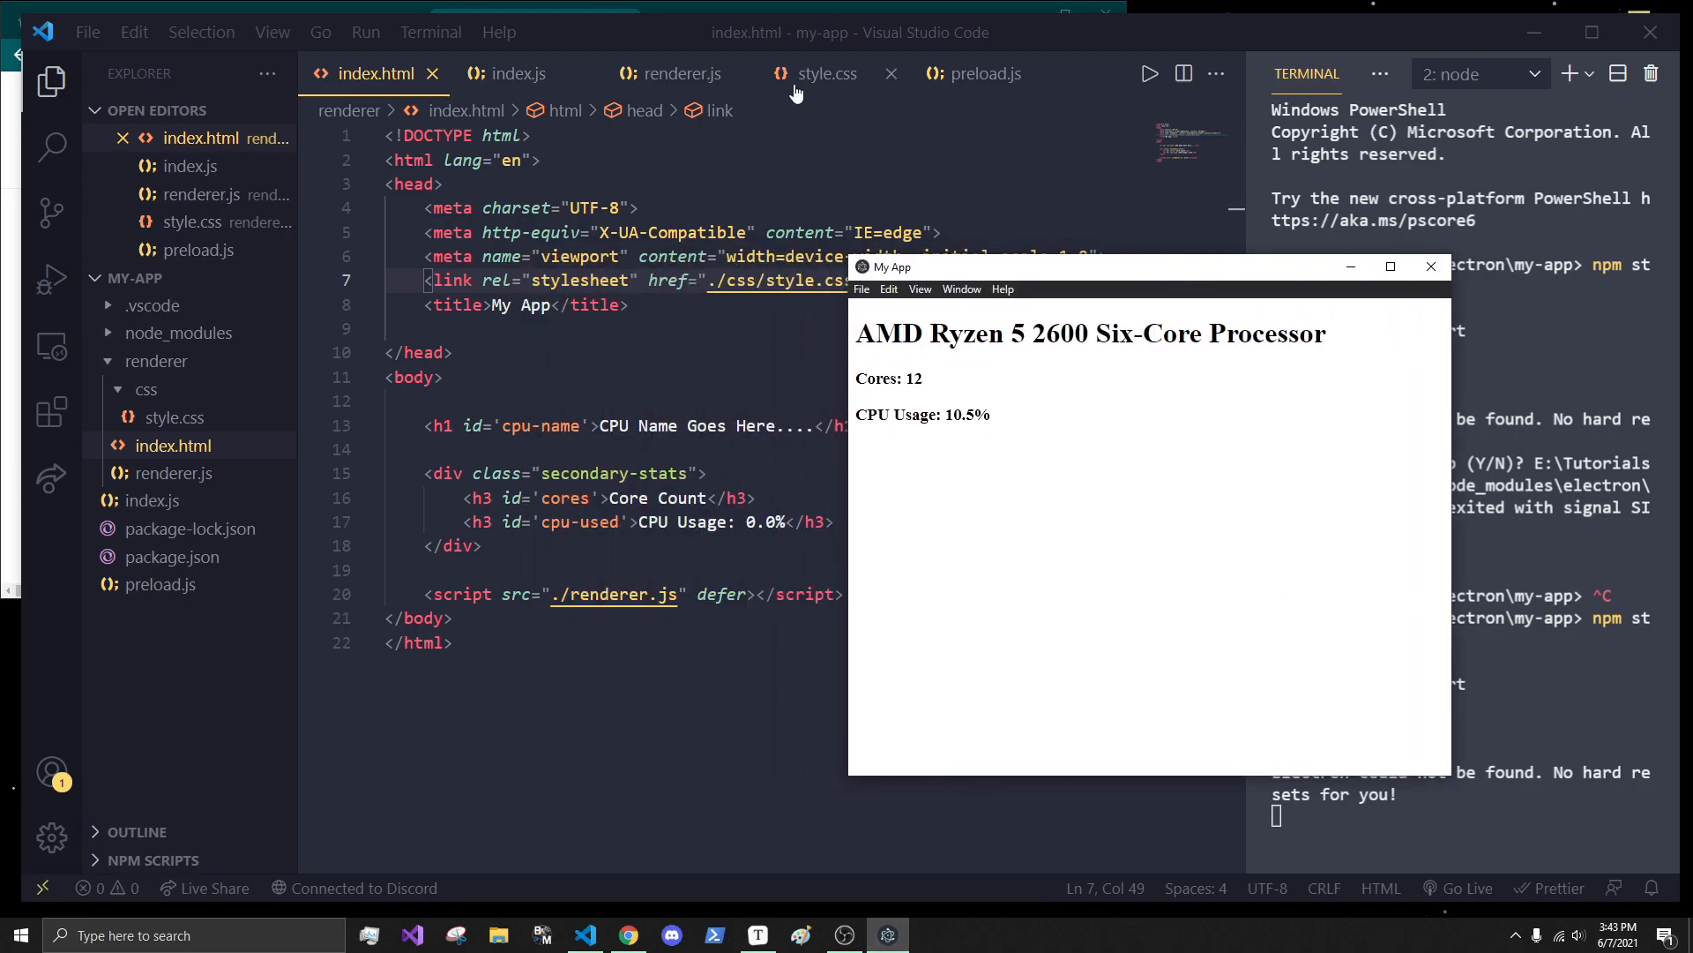
pyautogui.click(828, 75)
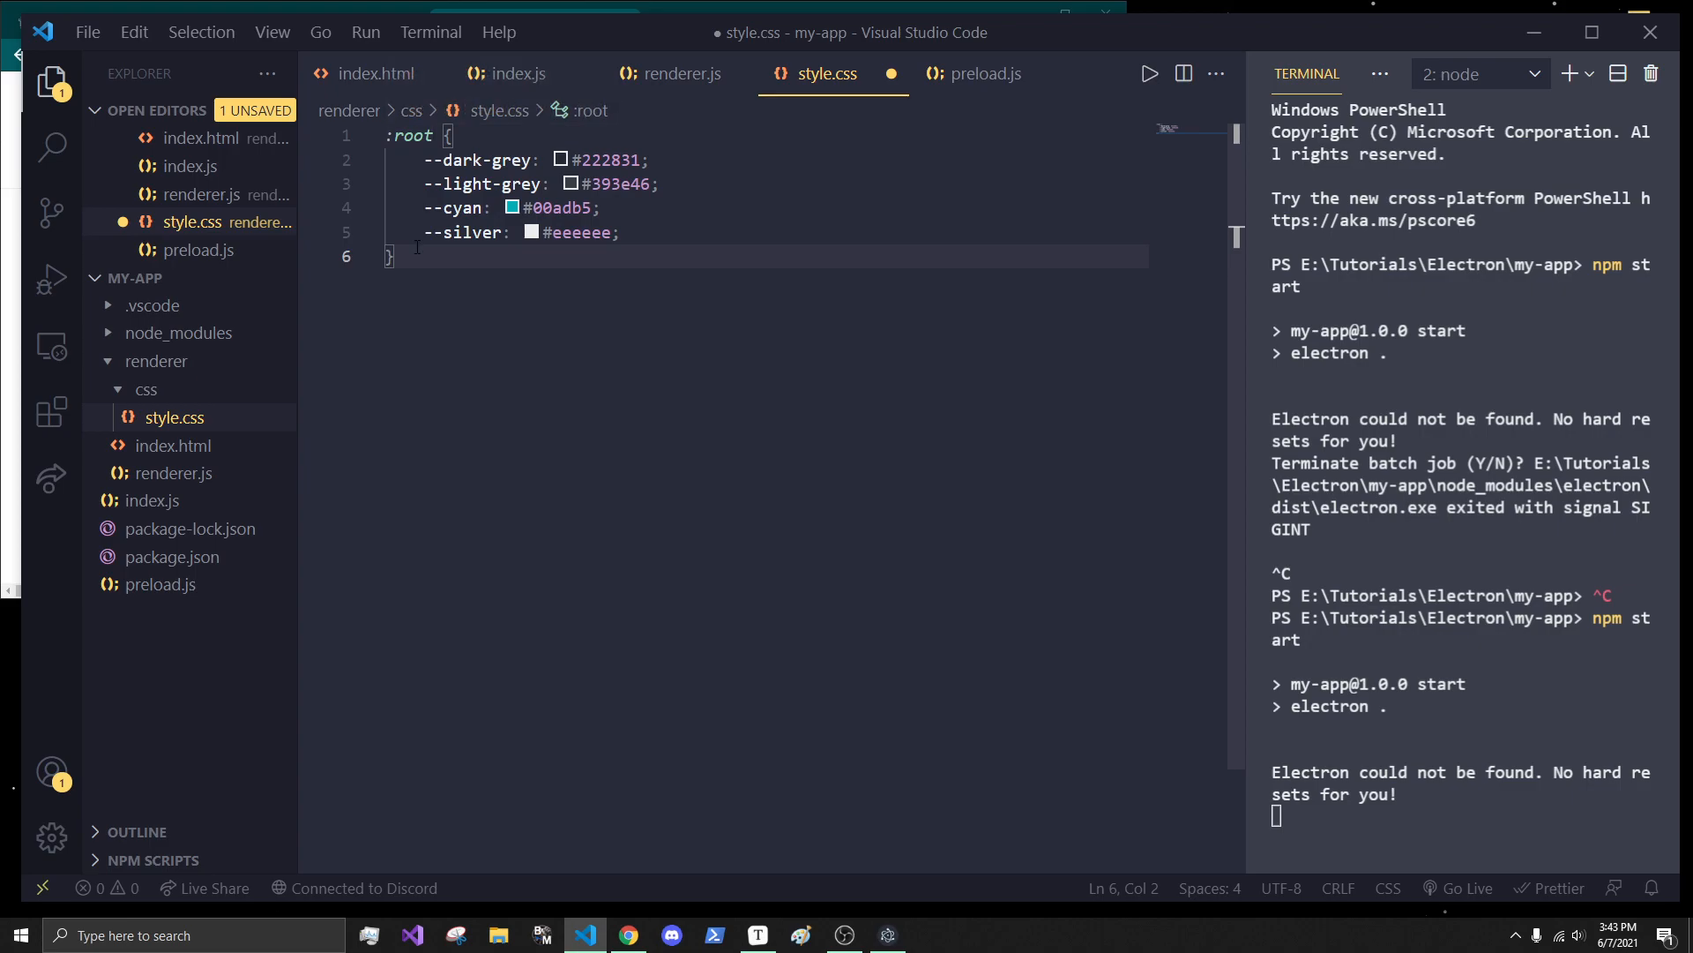
# - Compare the :root colours with the Color Hunt palette, put Chrome away, and start an empty * { } rule
pyautogui.click(612, 231)
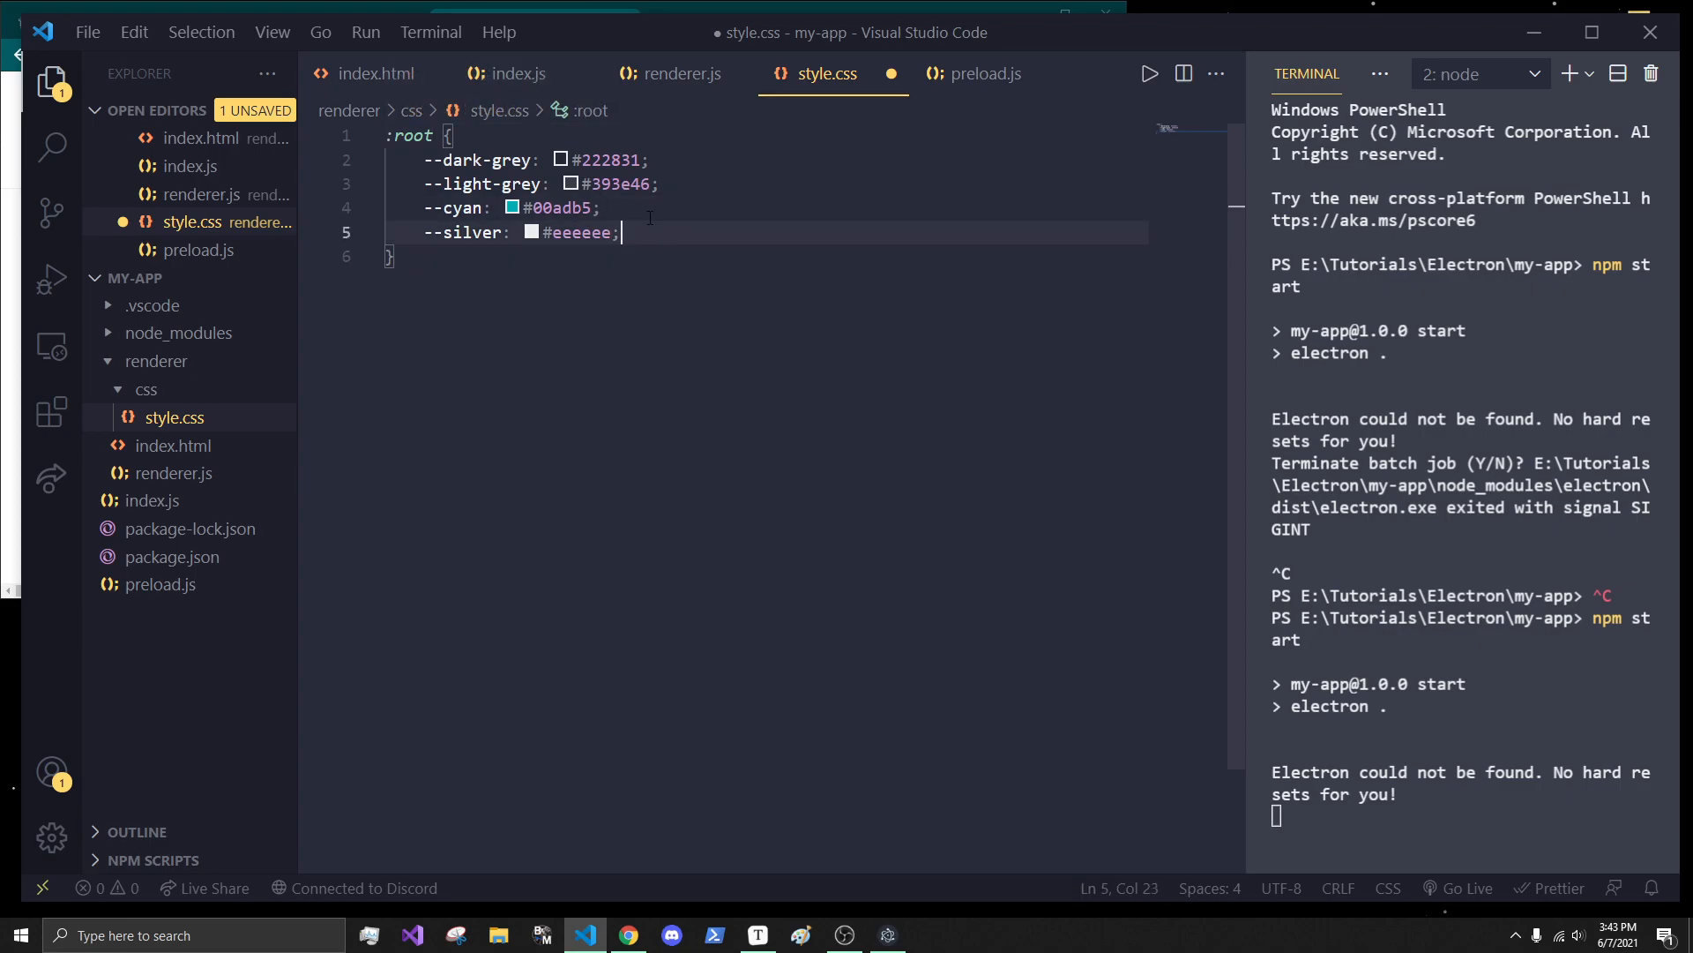
pyautogui.click(559, 159)
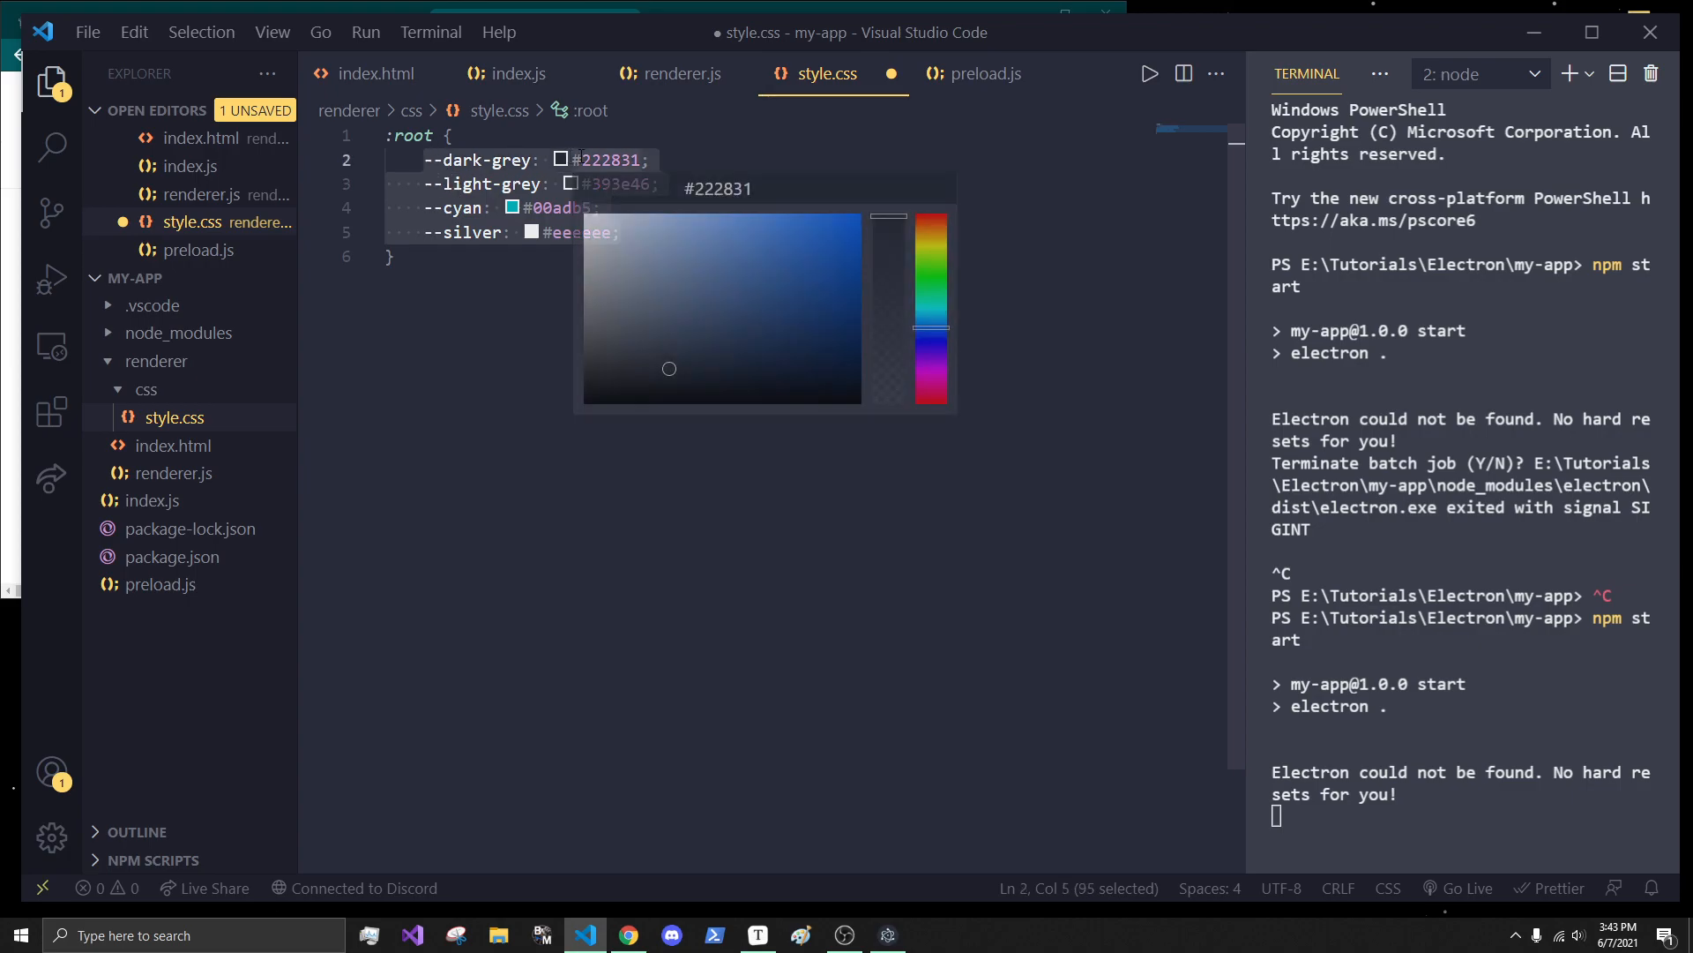
pyautogui.click(626, 935)
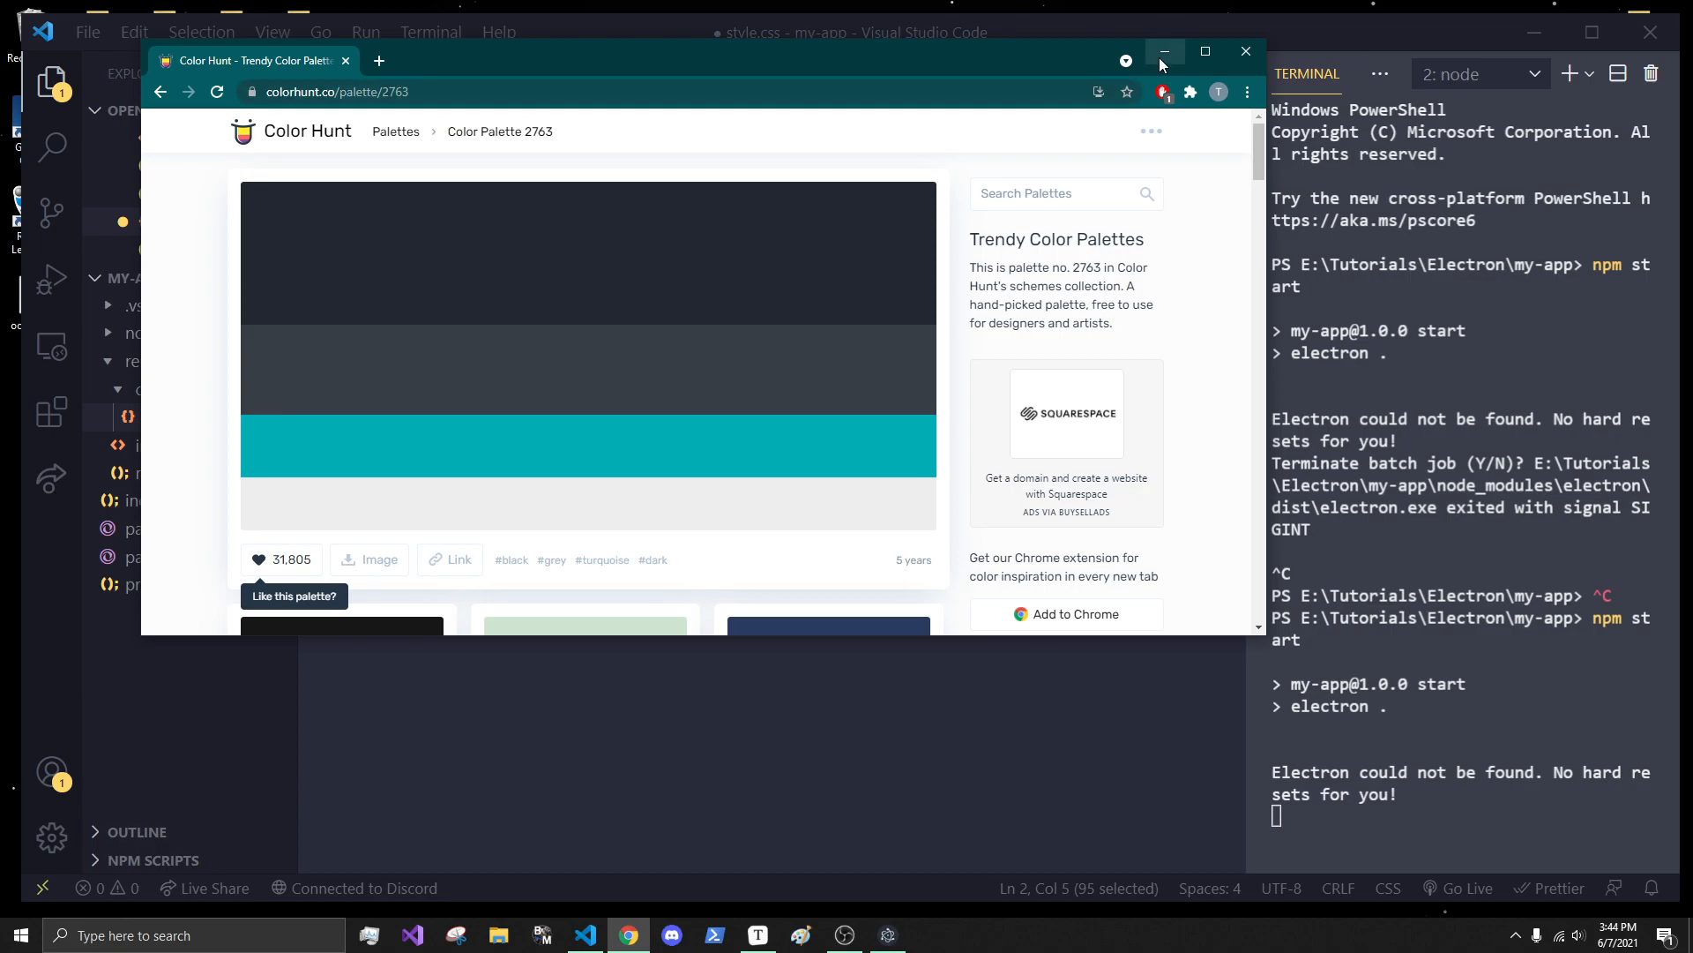
pyautogui.click(1164, 51)
pyautogui.write('* {')
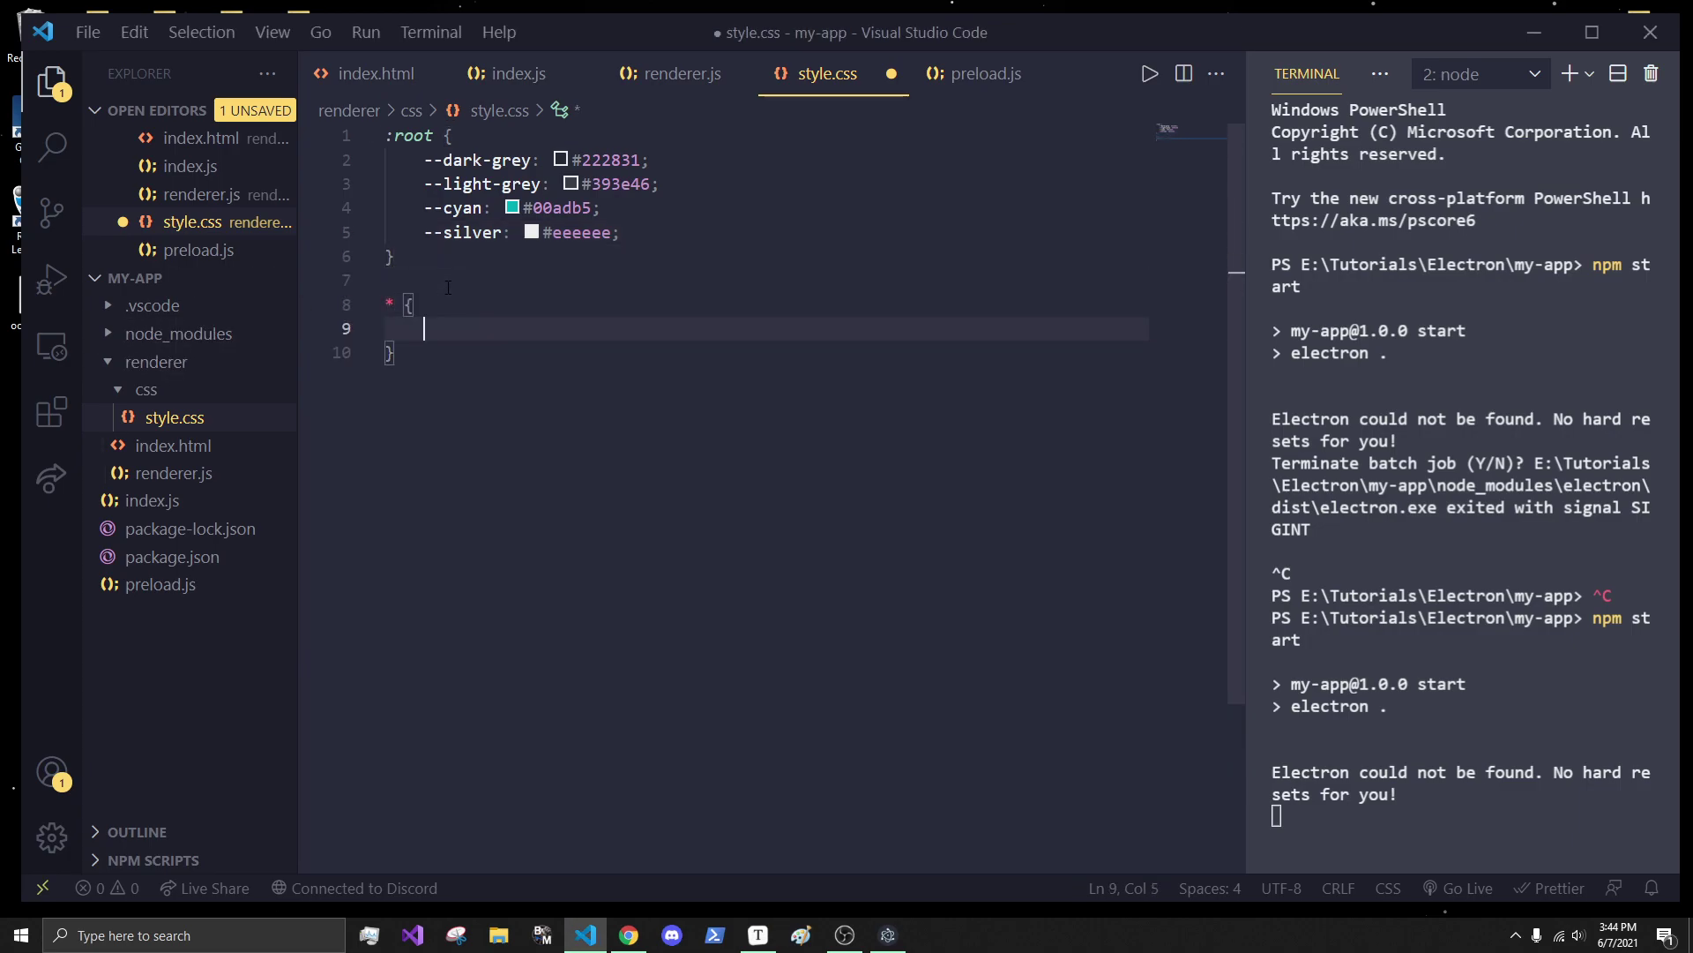
# - Give the * rule margin: 0, padding: 0 and the system font-family stack, then save
pyautogui.write('margin: 0;')
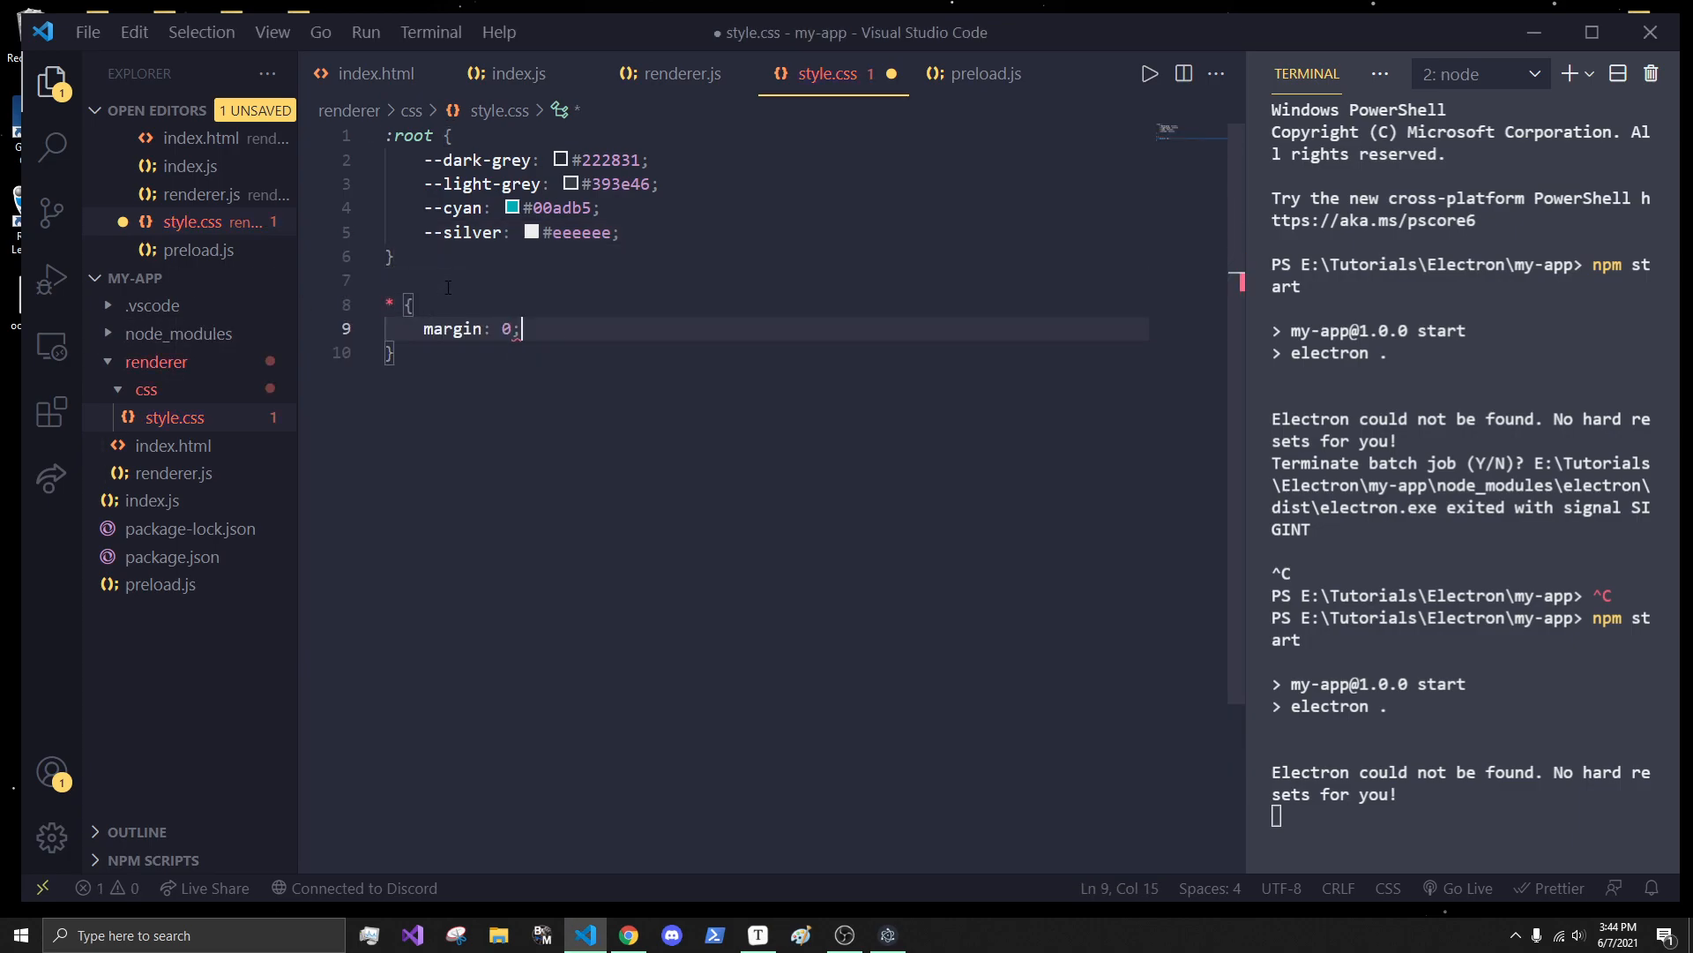
pyautogui.write('padding: 0;')
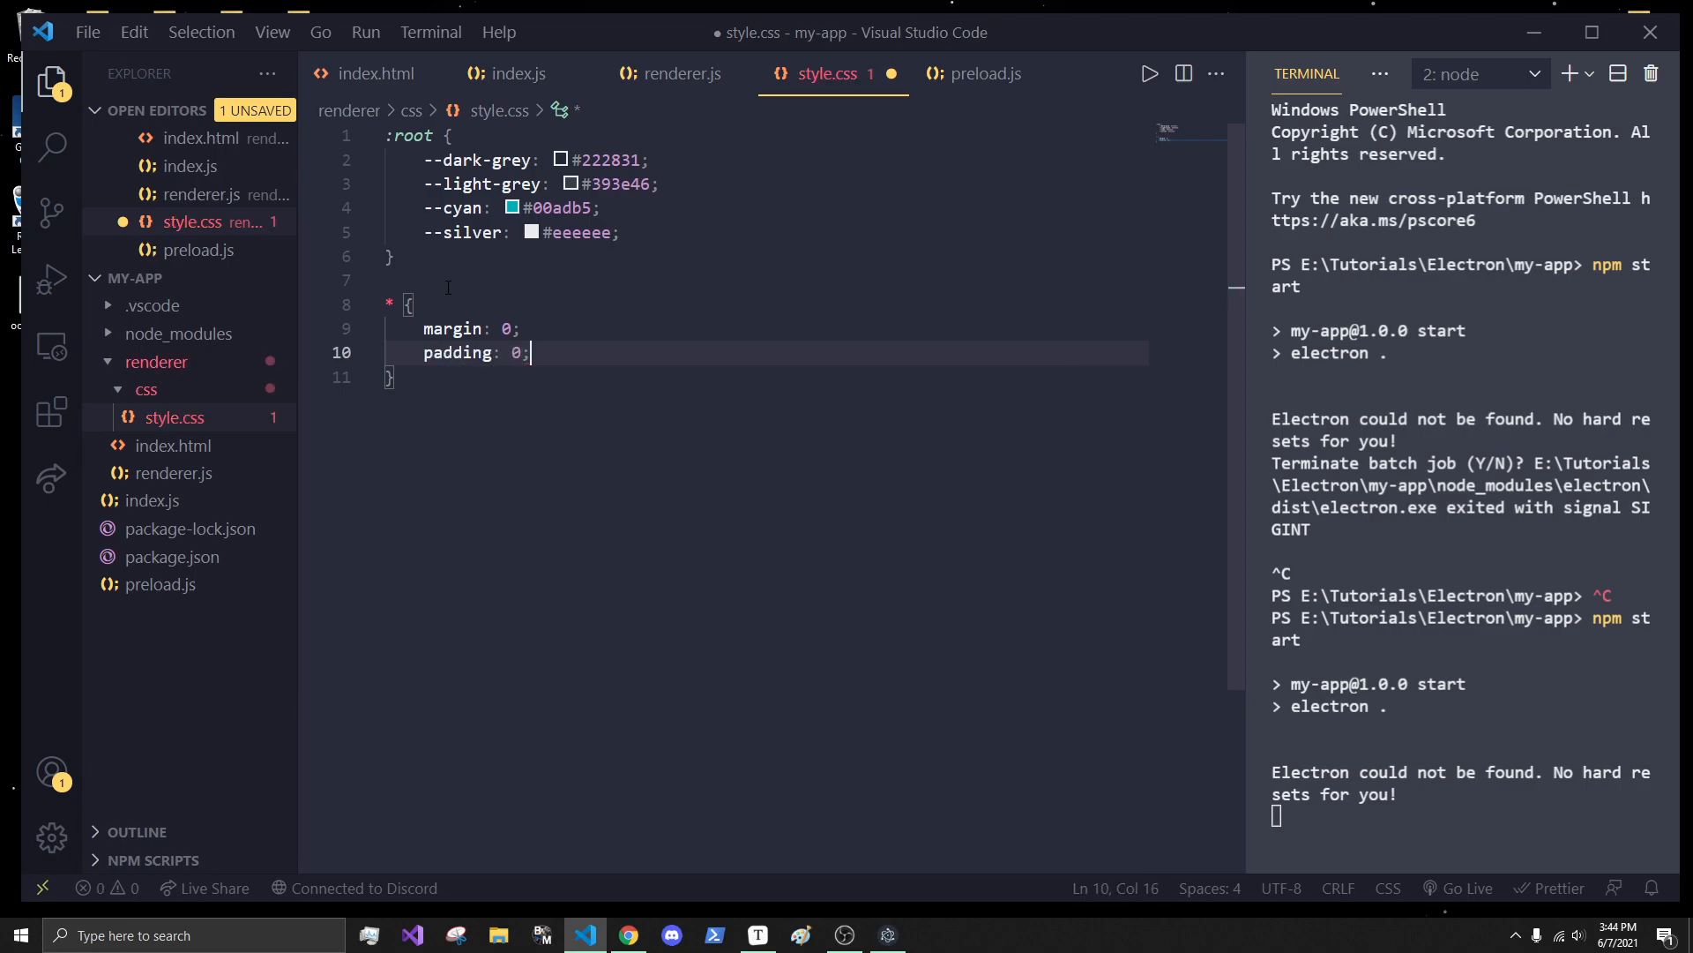
pyautogui.write('font')
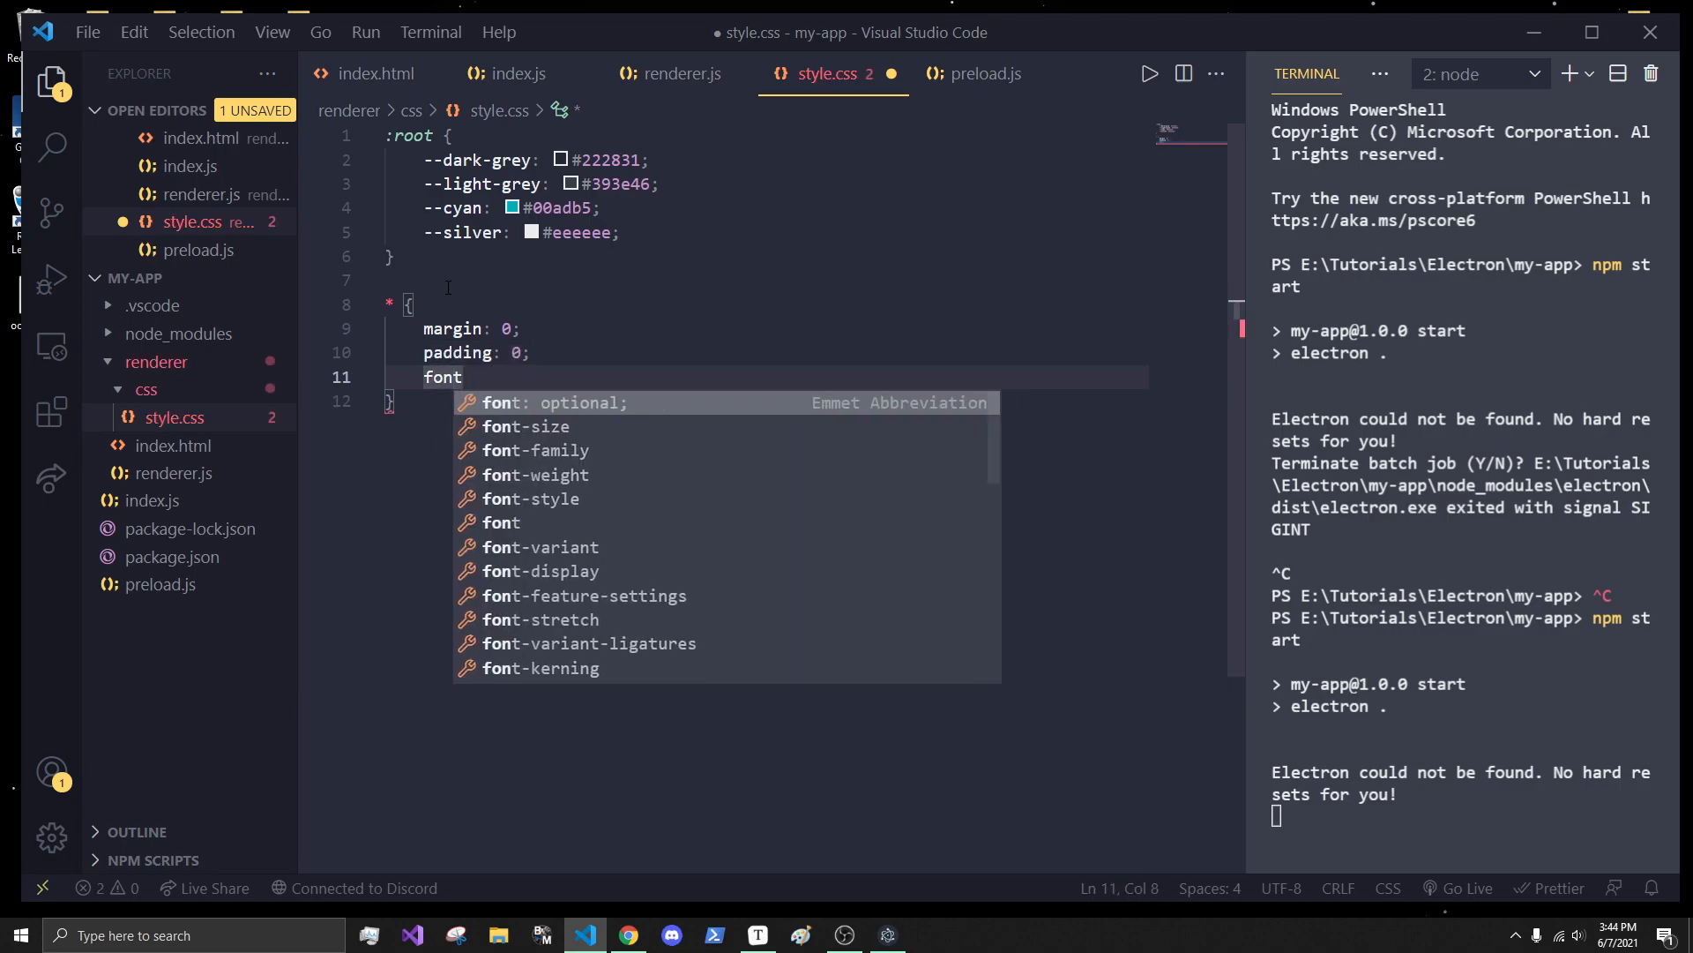
pyautogui.write('-f')
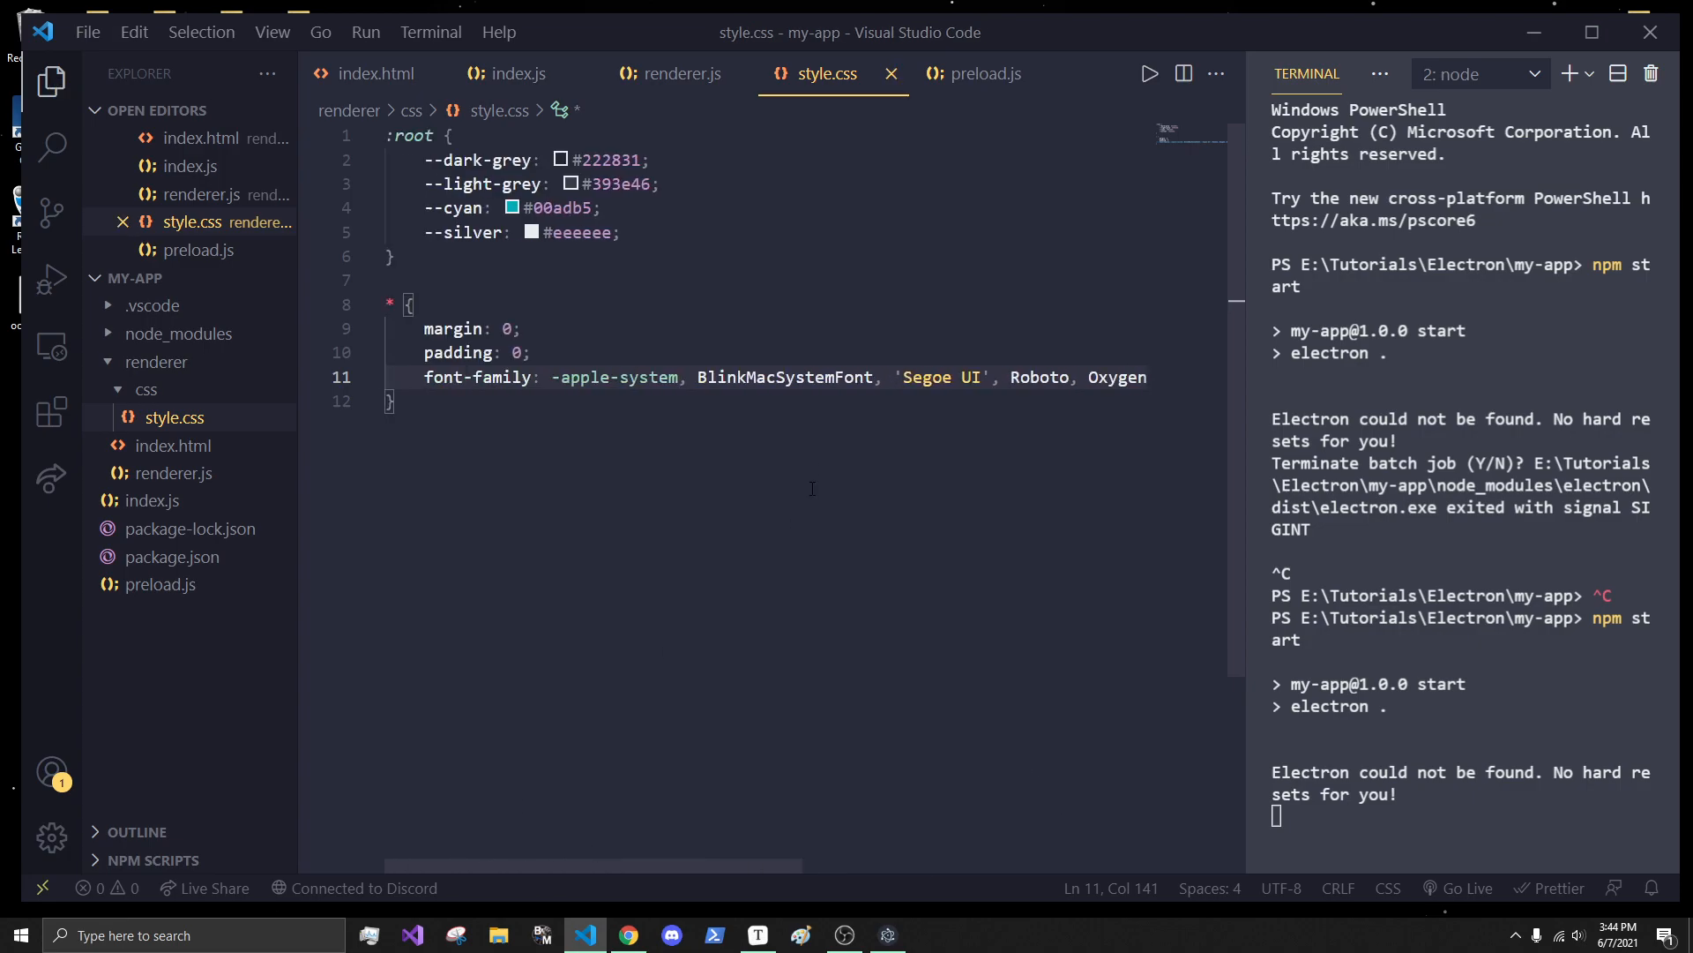
pyautogui.moveTo(897, 446)
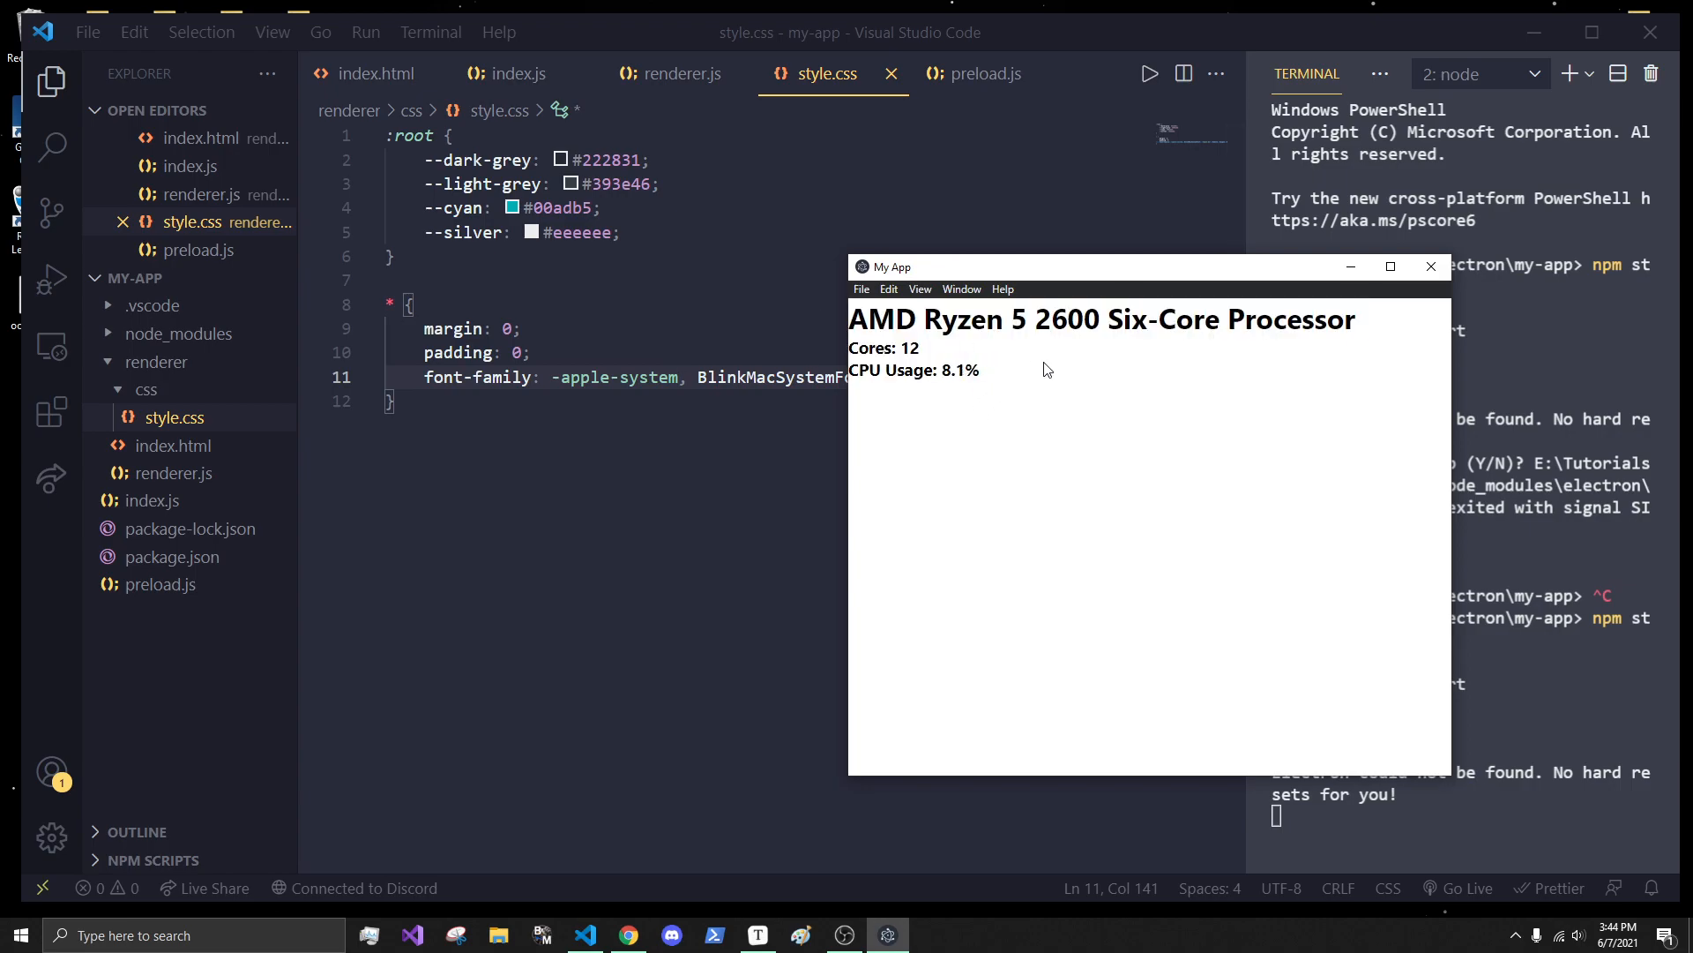
pyautogui.moveTo(905, 371)
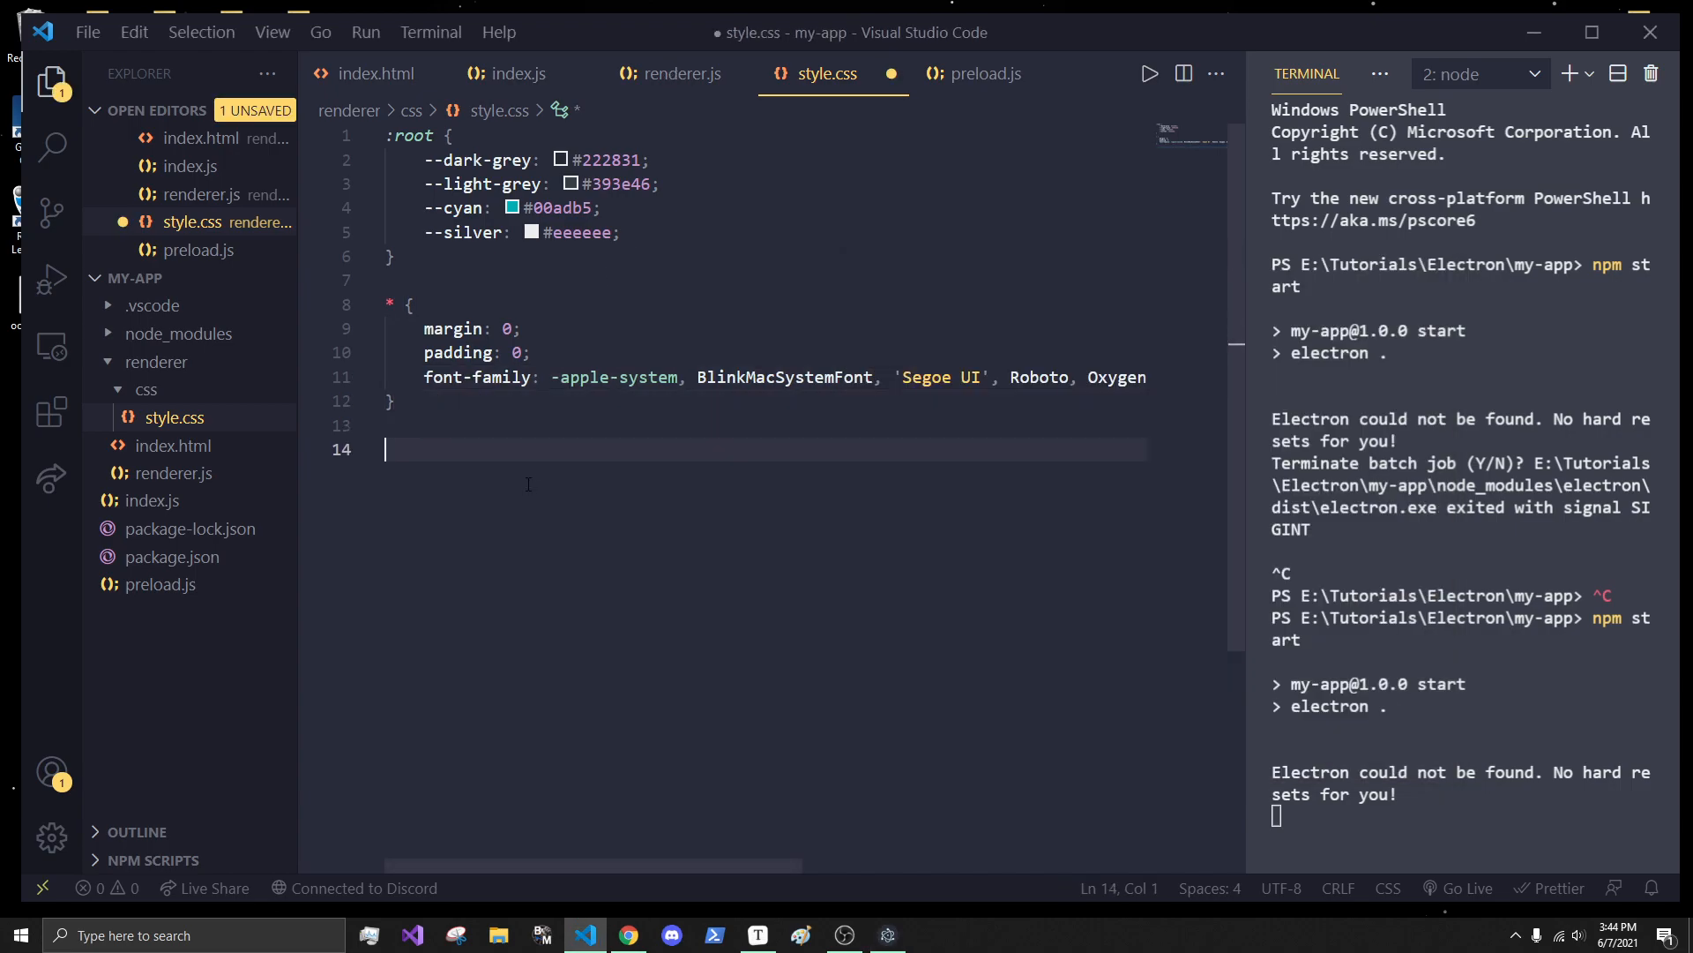
# - Add body { background-color: var(--dark-grey); color: var(--silver); }, save, and check the app
pyautogui.click(375, 74)
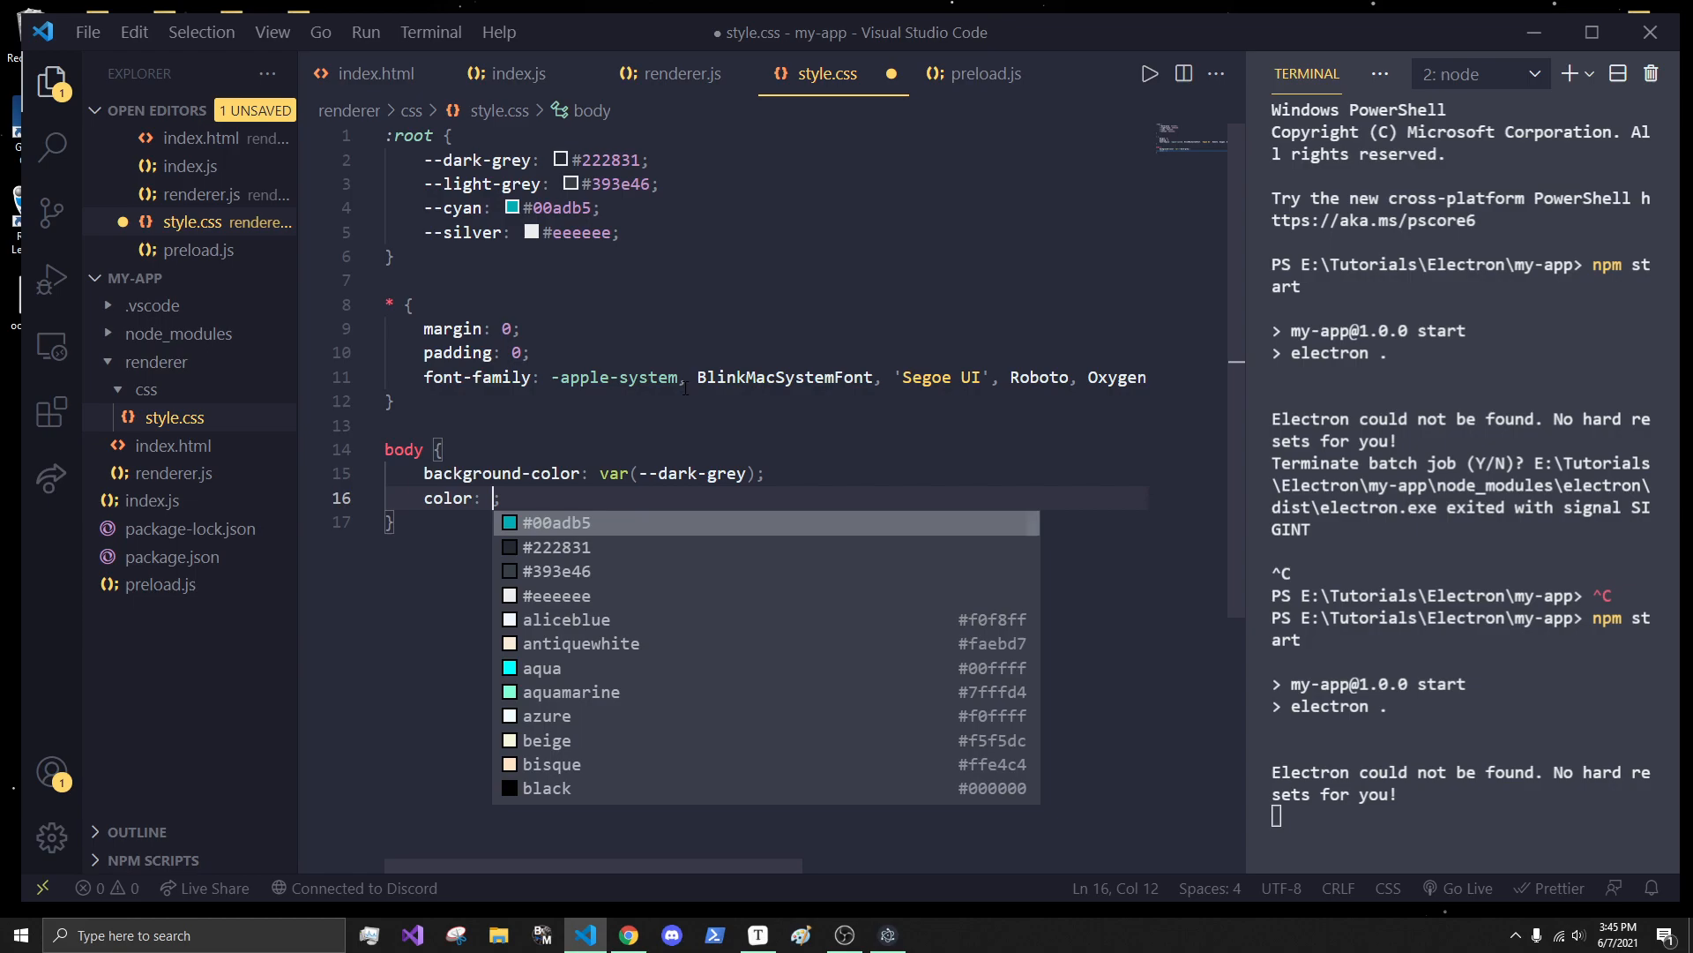
pyautogui.write('(sio)')
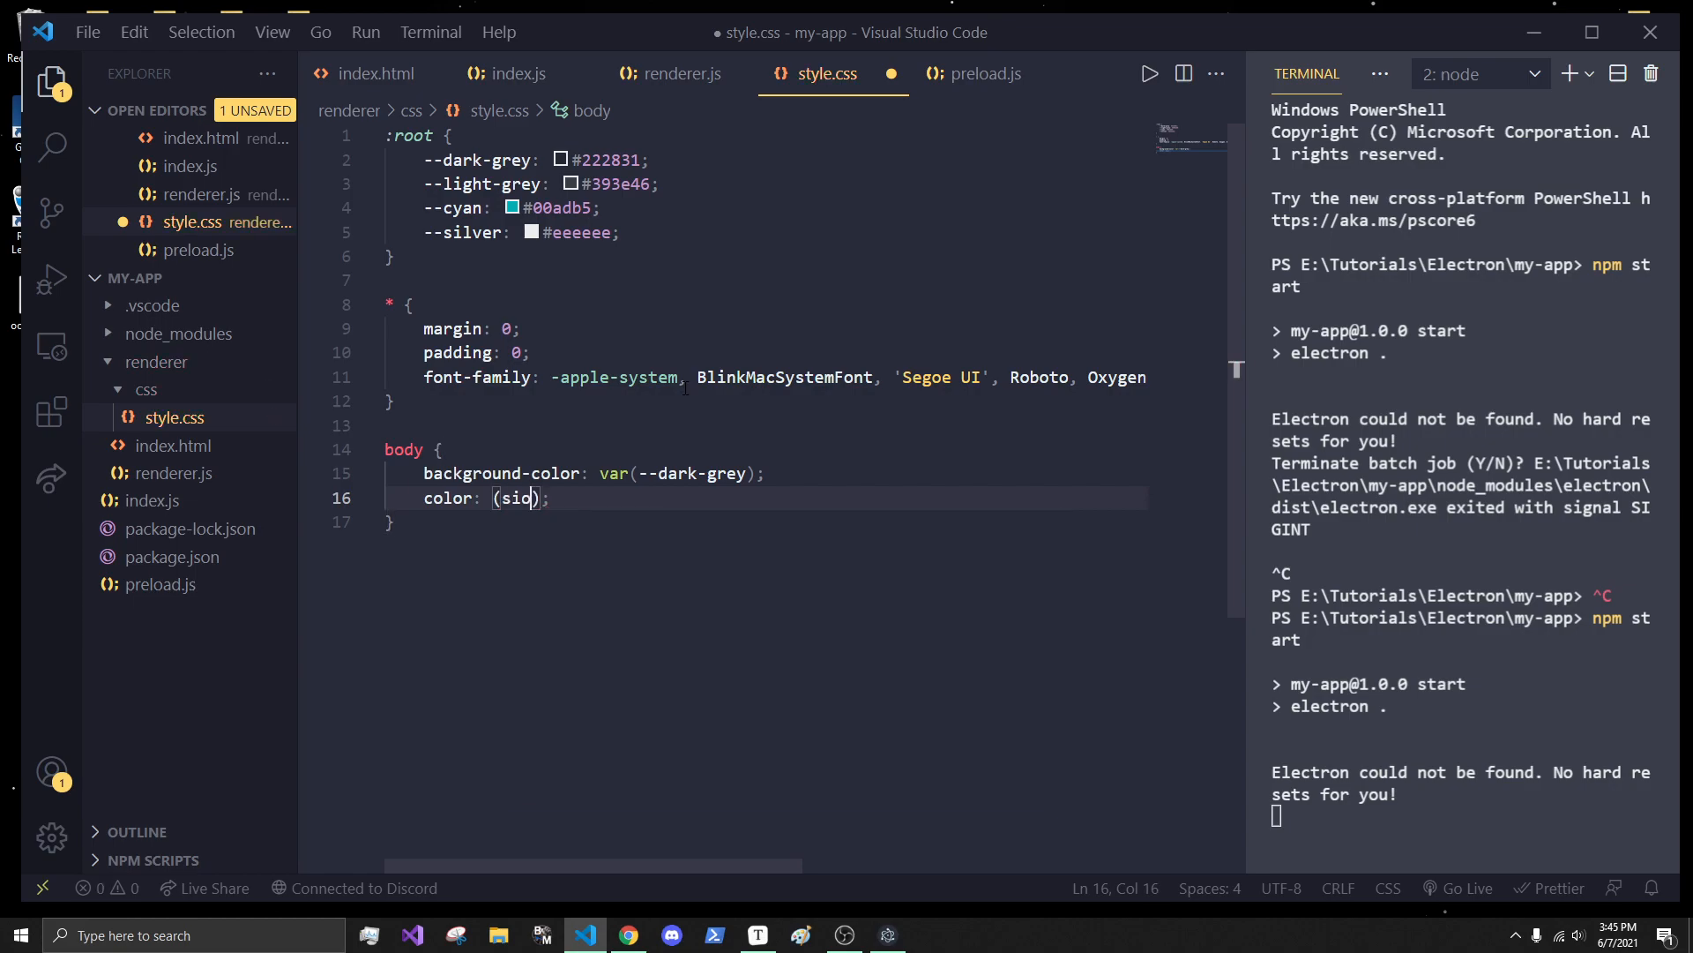
pyautogui.write('lver')
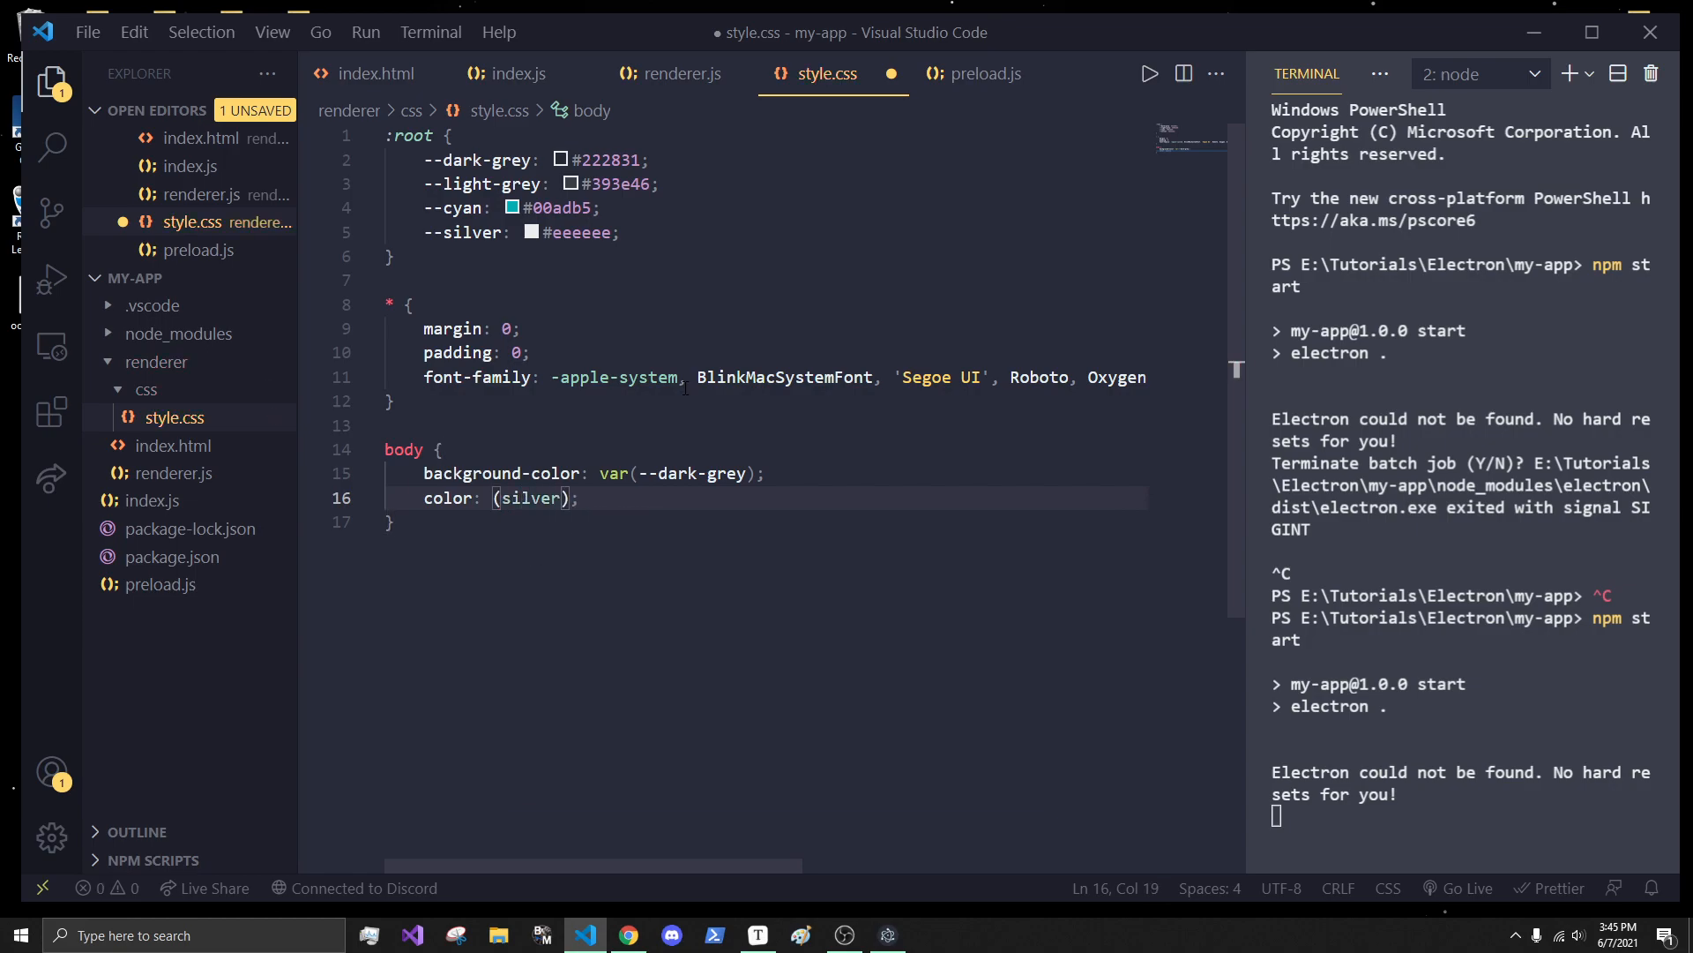
pyautogui.press('ctrl+s')
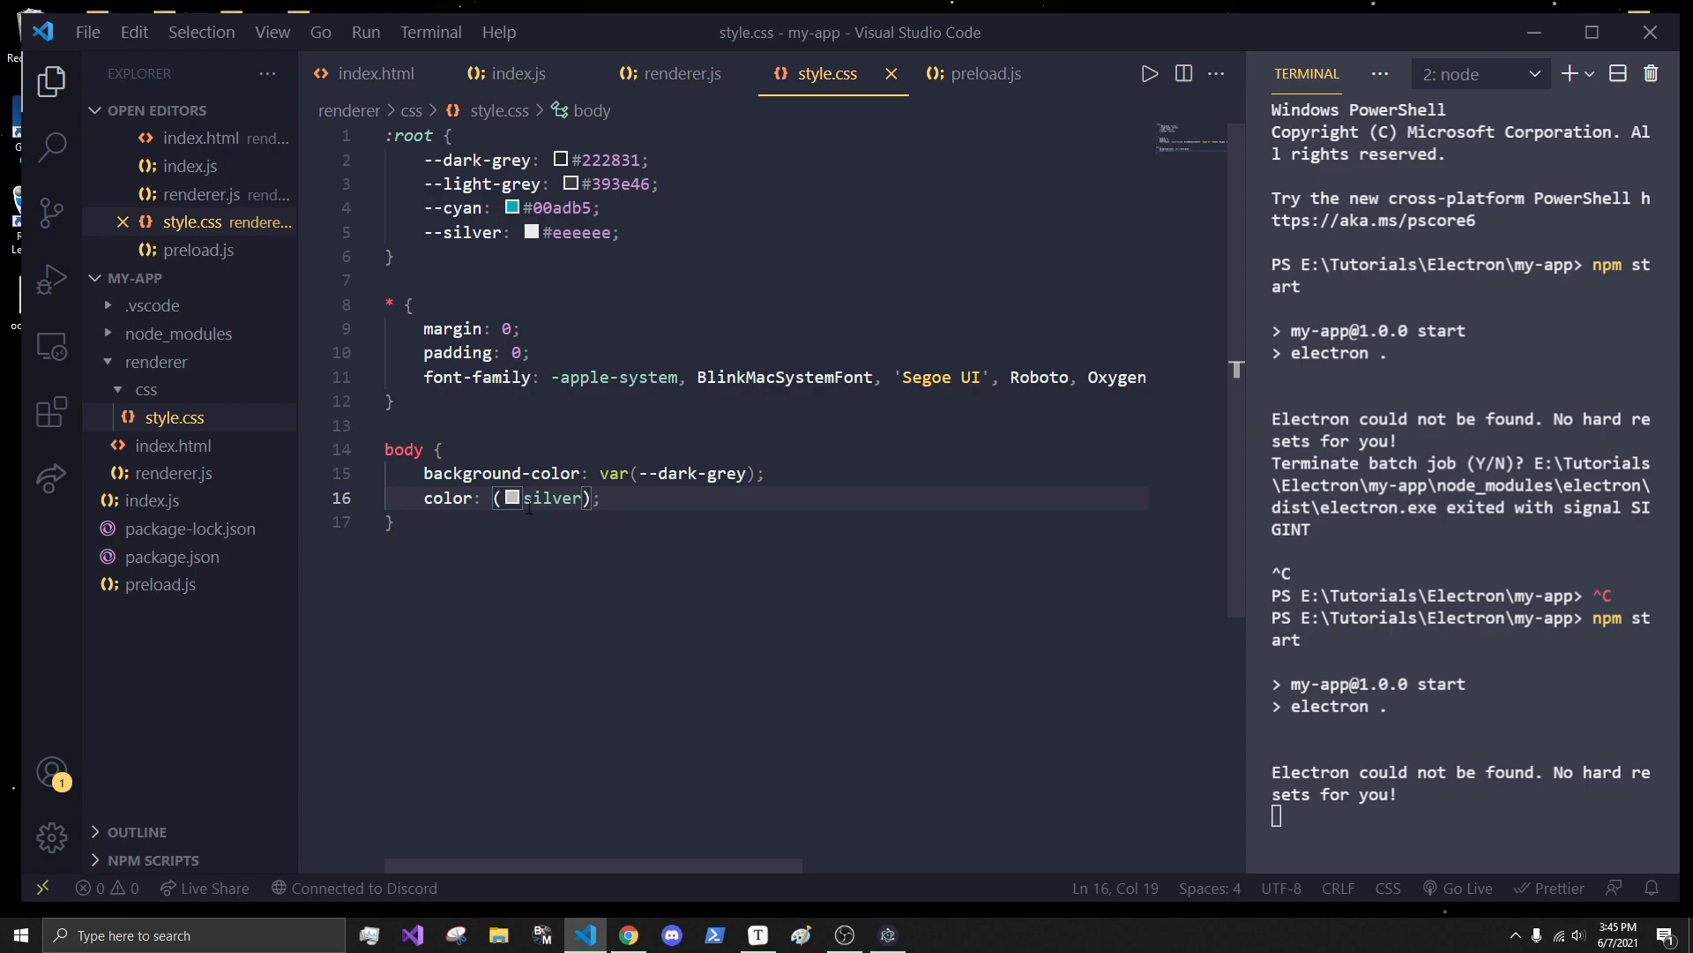
pyautogui.write('var')
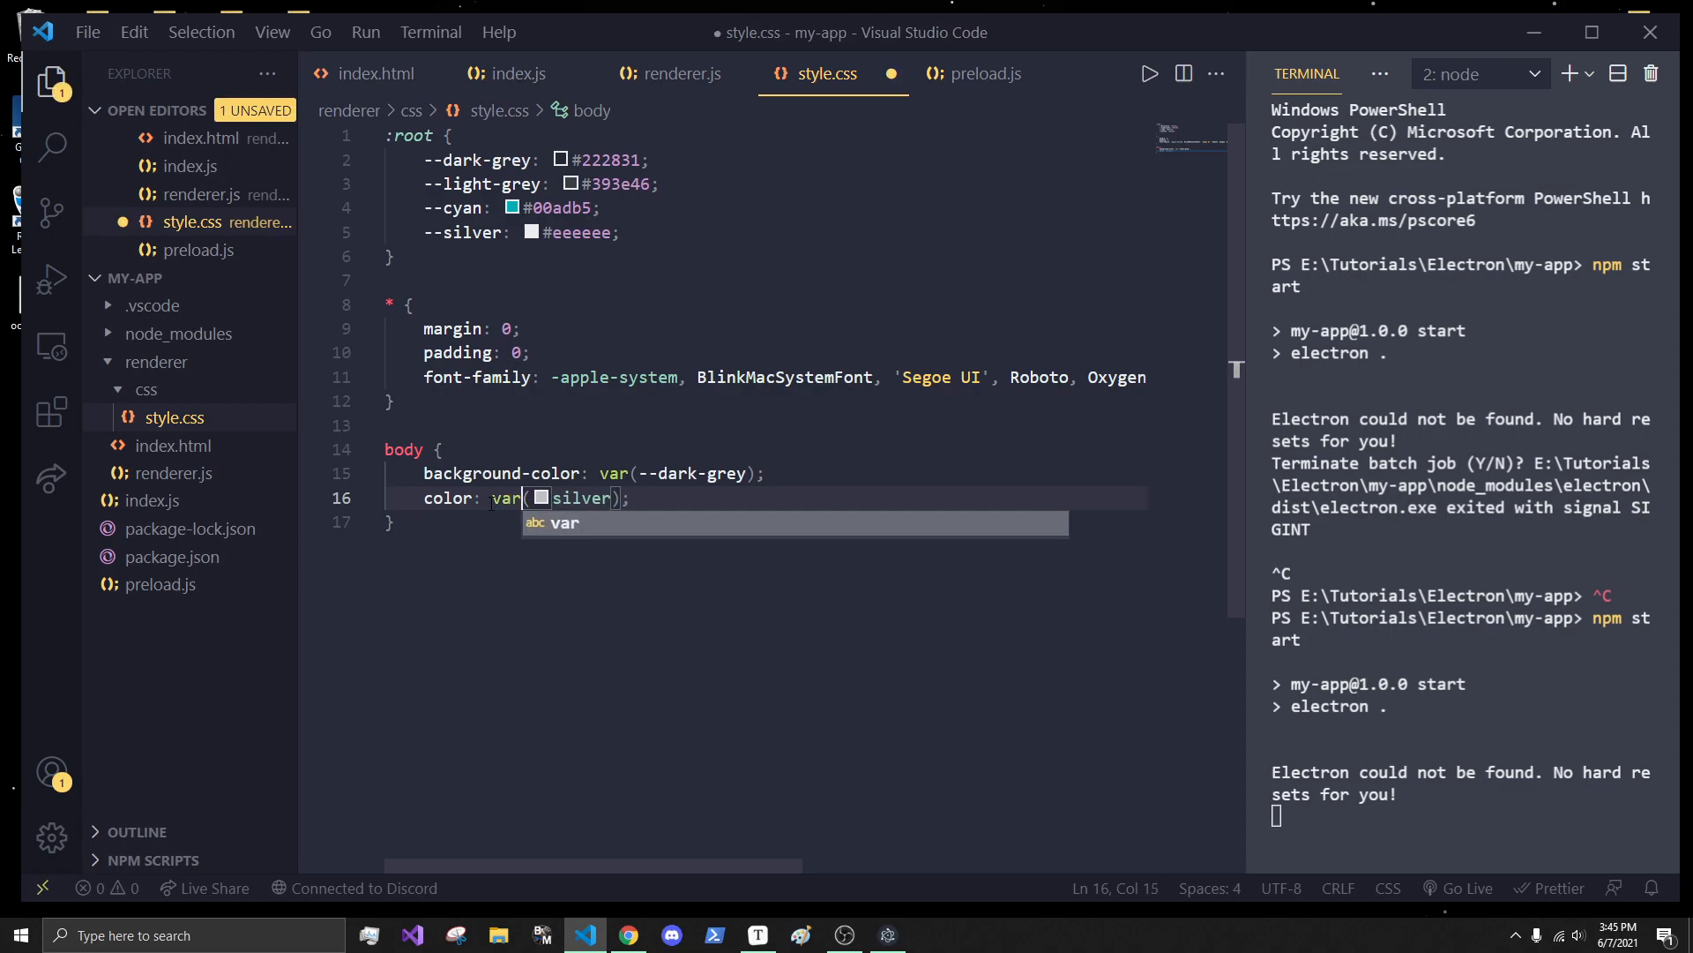
pyautogui.write('--')
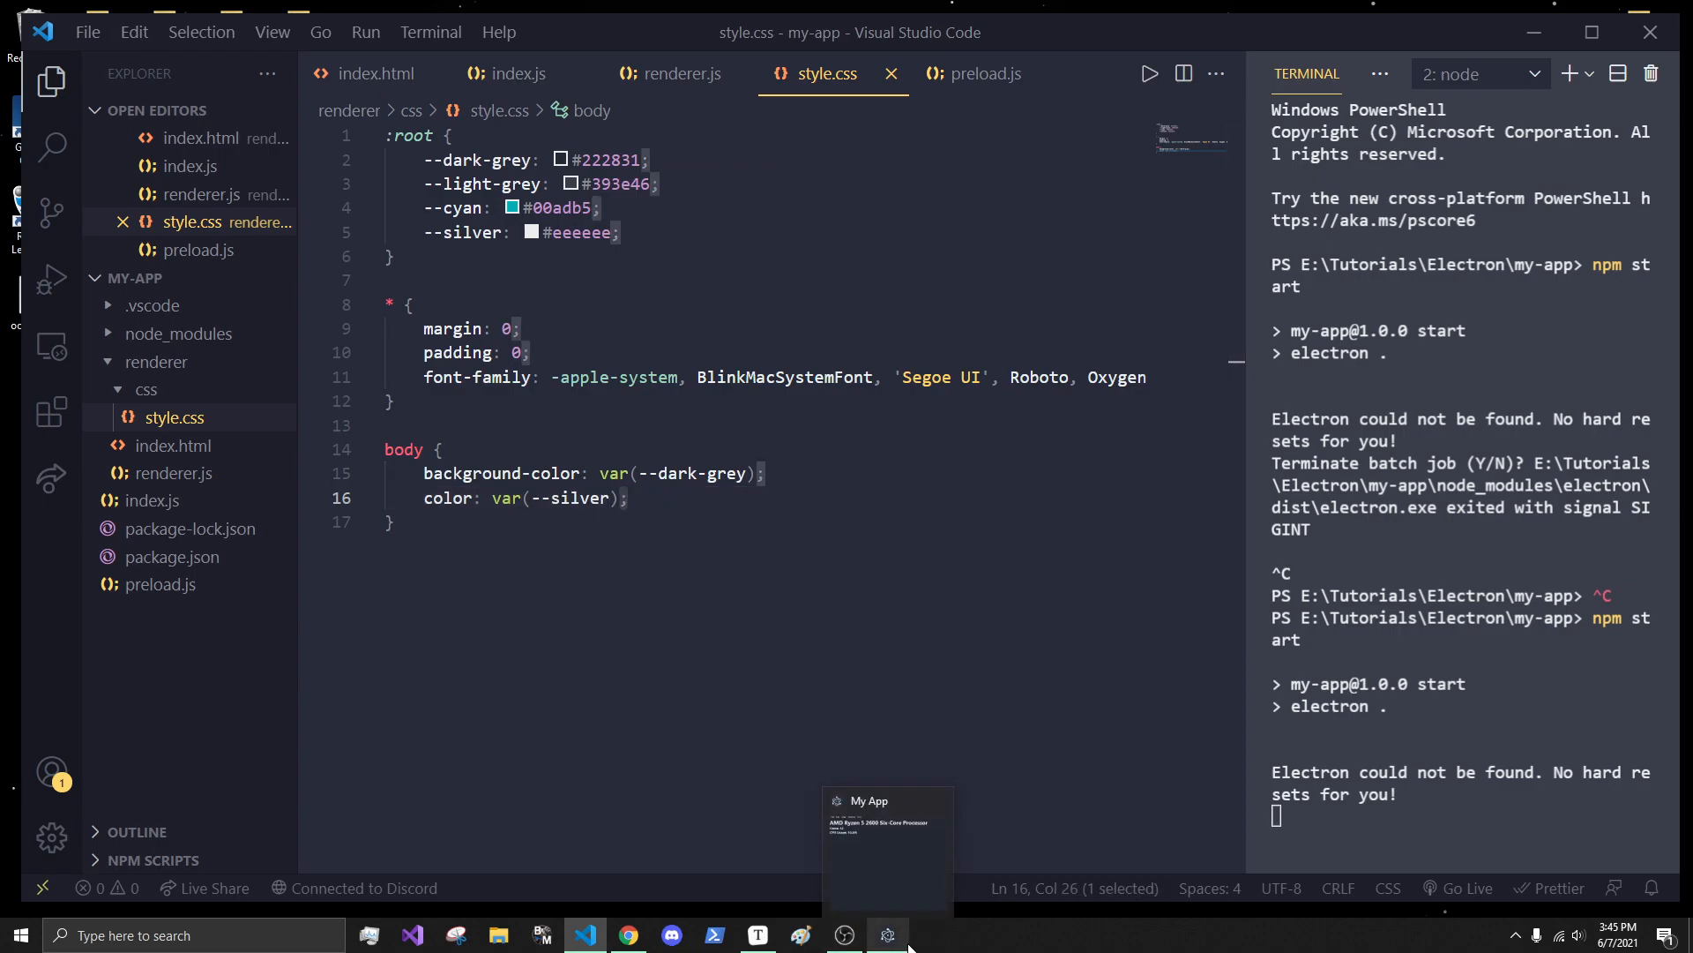
pyautogui.click(887, 935)
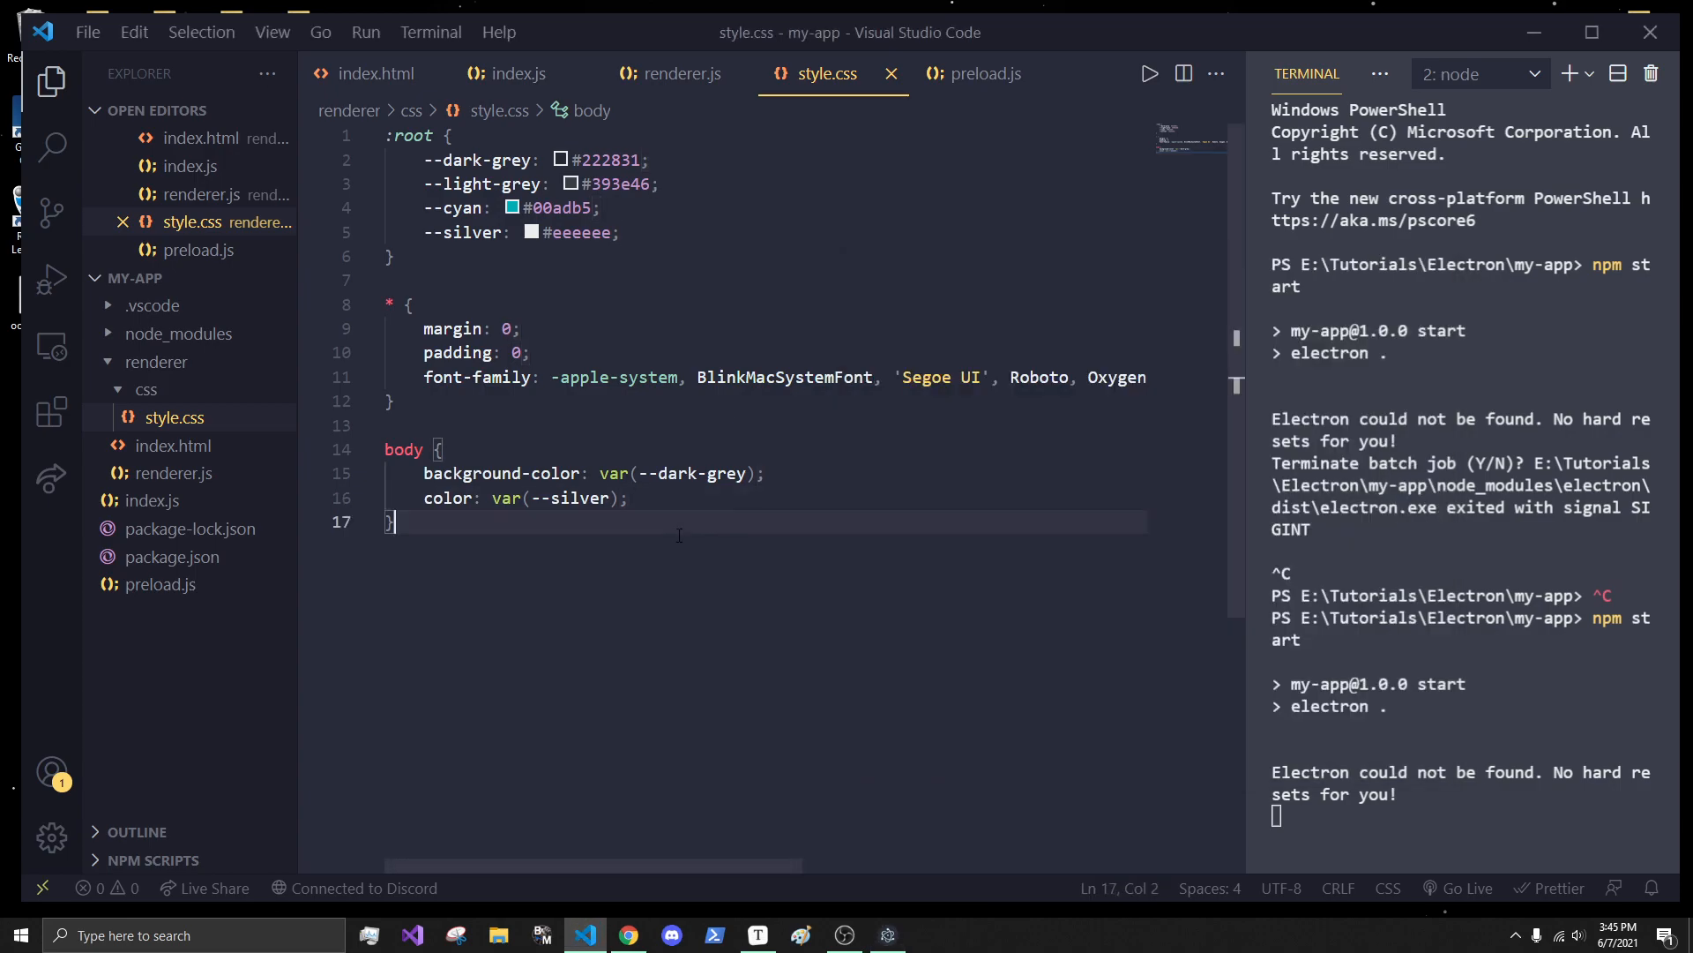
pyautogui.press('Enter')
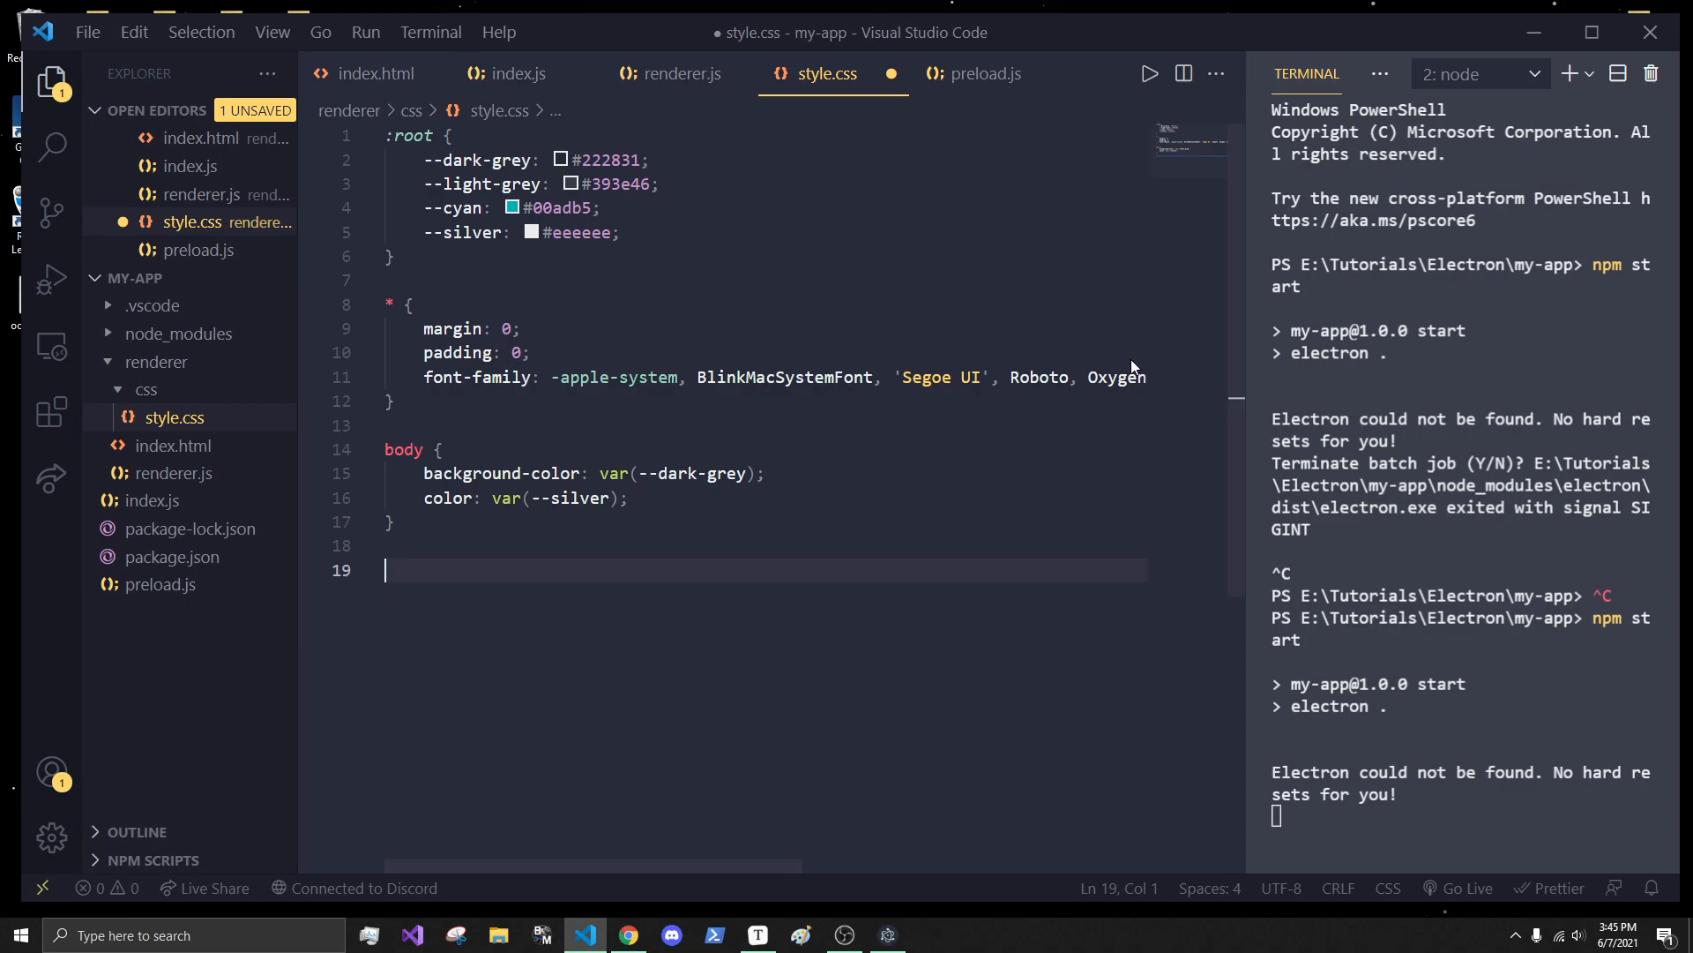
# - Copy the secondary-stats class from index.html and start a .secondary-stats rule in style.css
pyautogui.click(380, 74)
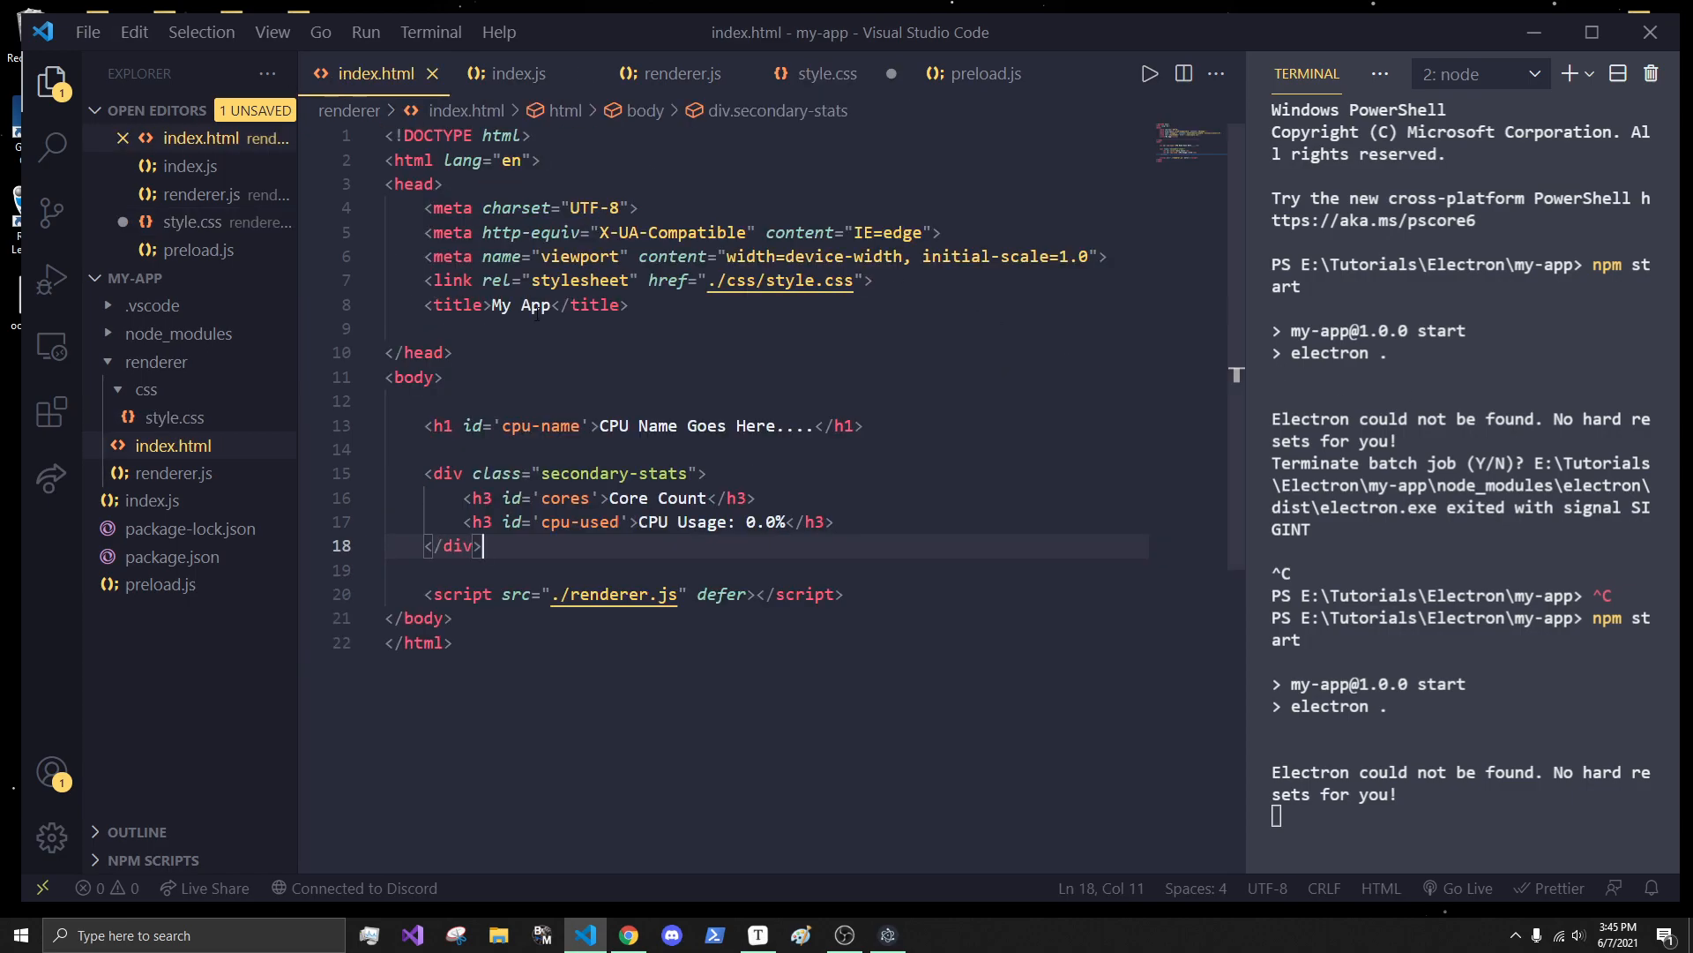
pyautogui.doubleClick(606, 473)
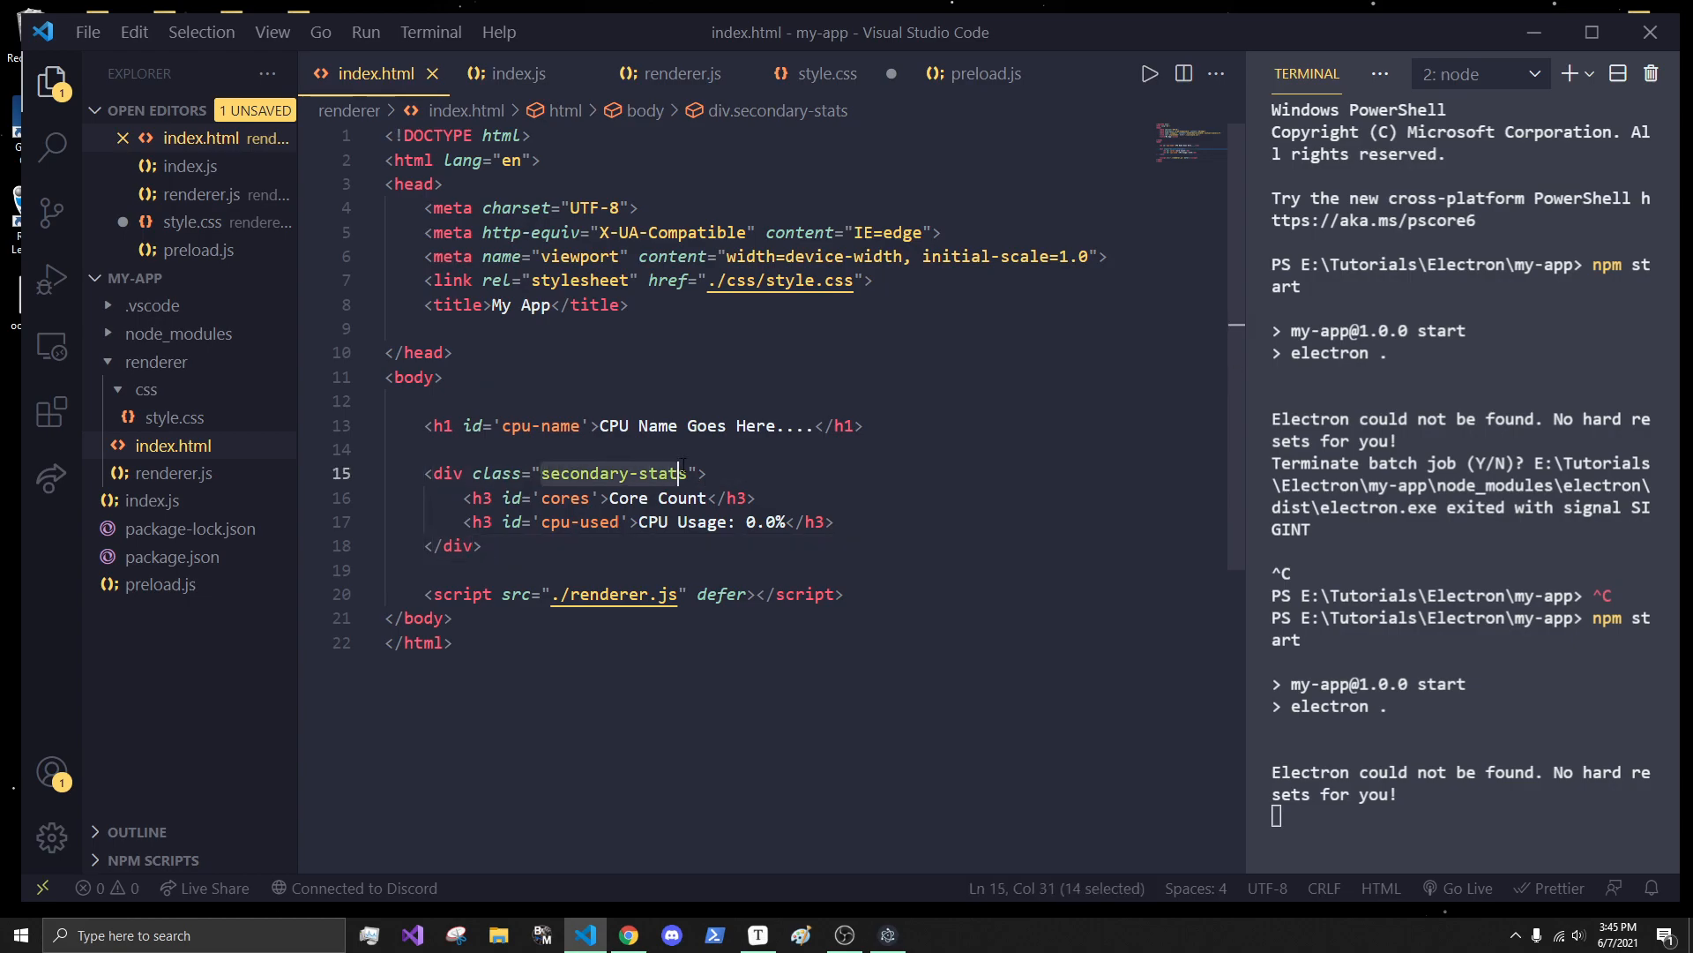
pyautogui.press('shift+Right')
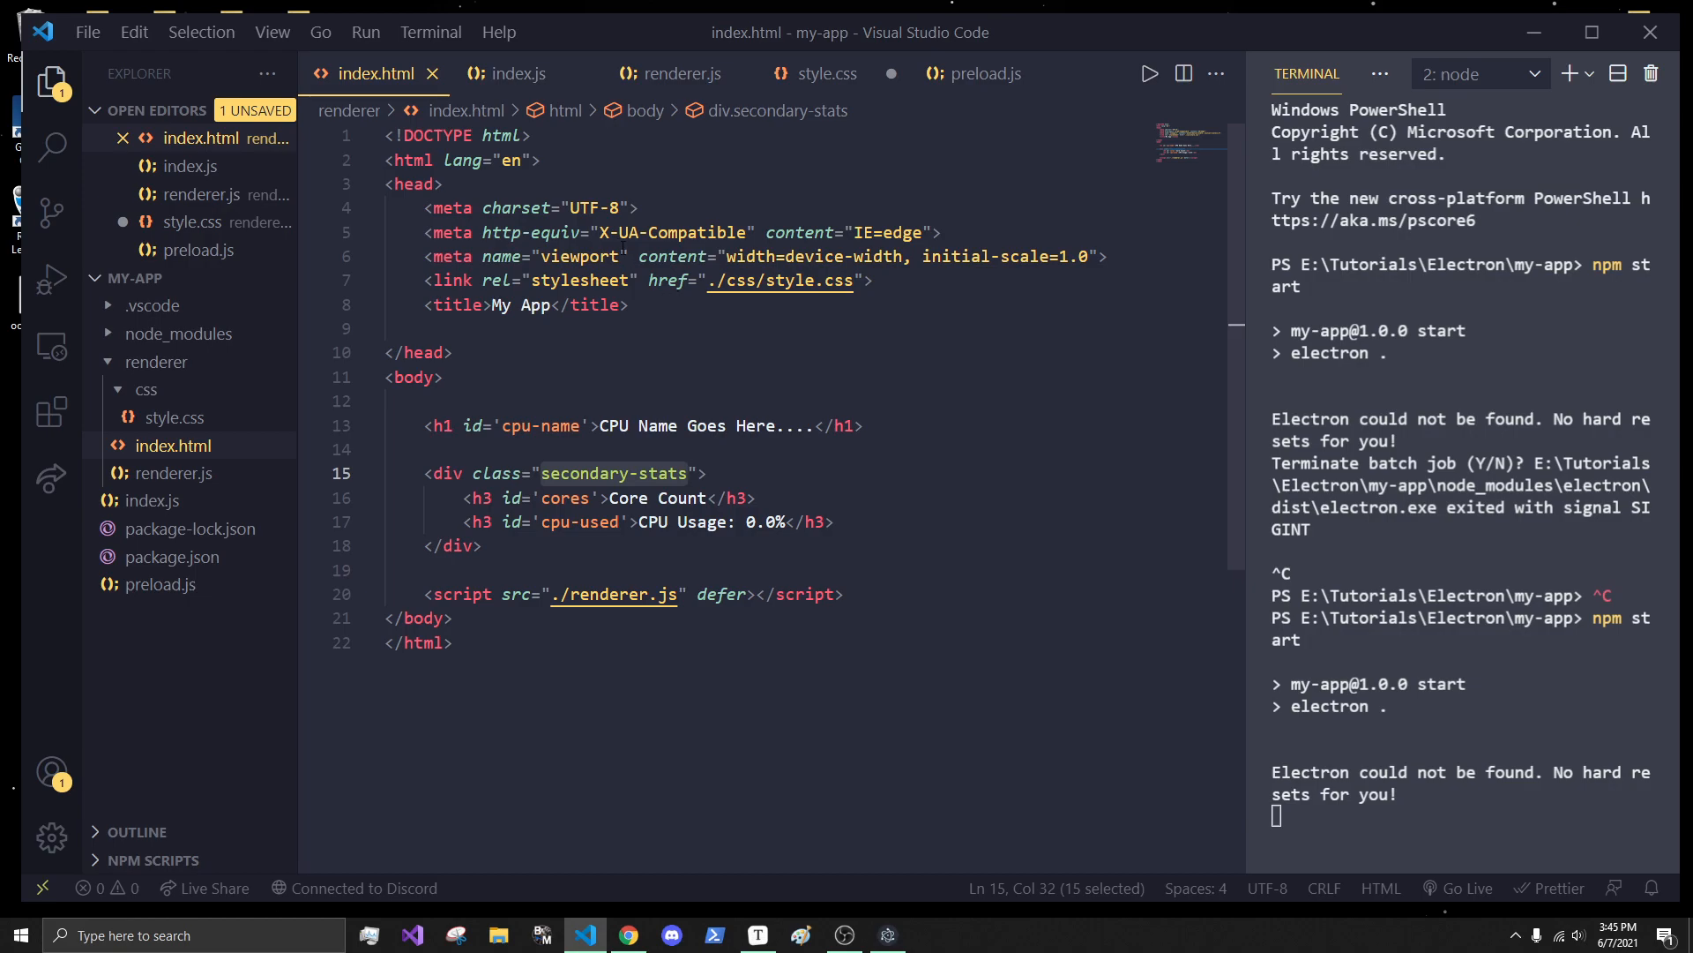
pyautogui.click(818, 74)
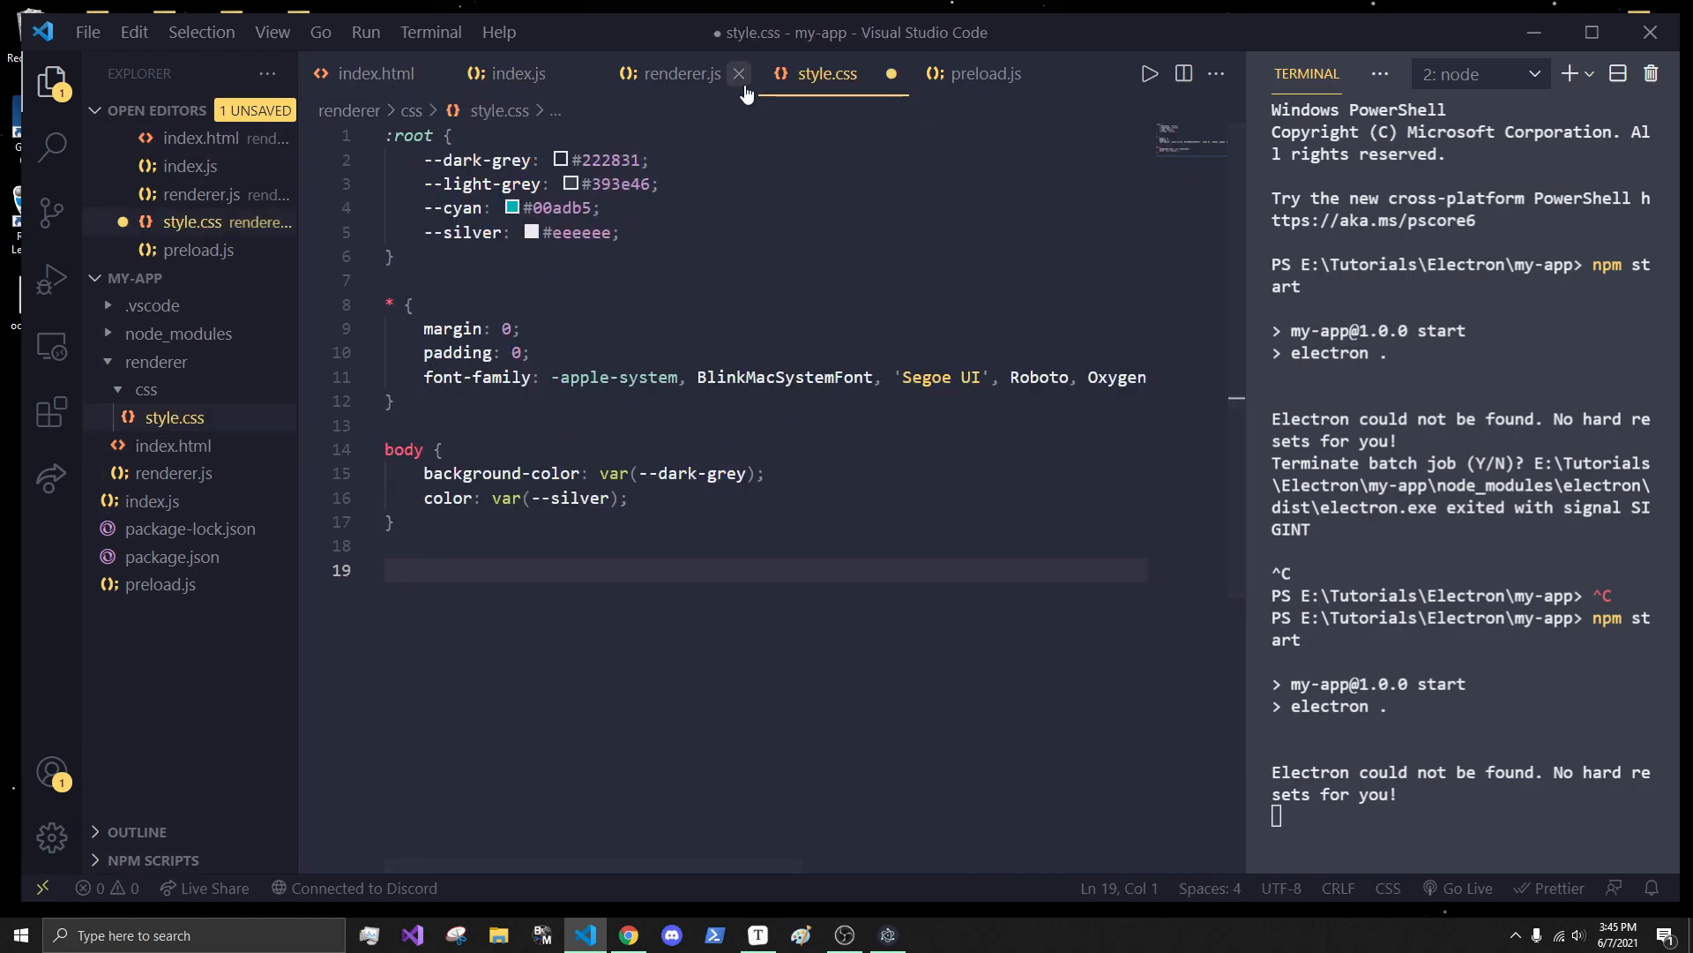
pyautogui.click(739, 74)
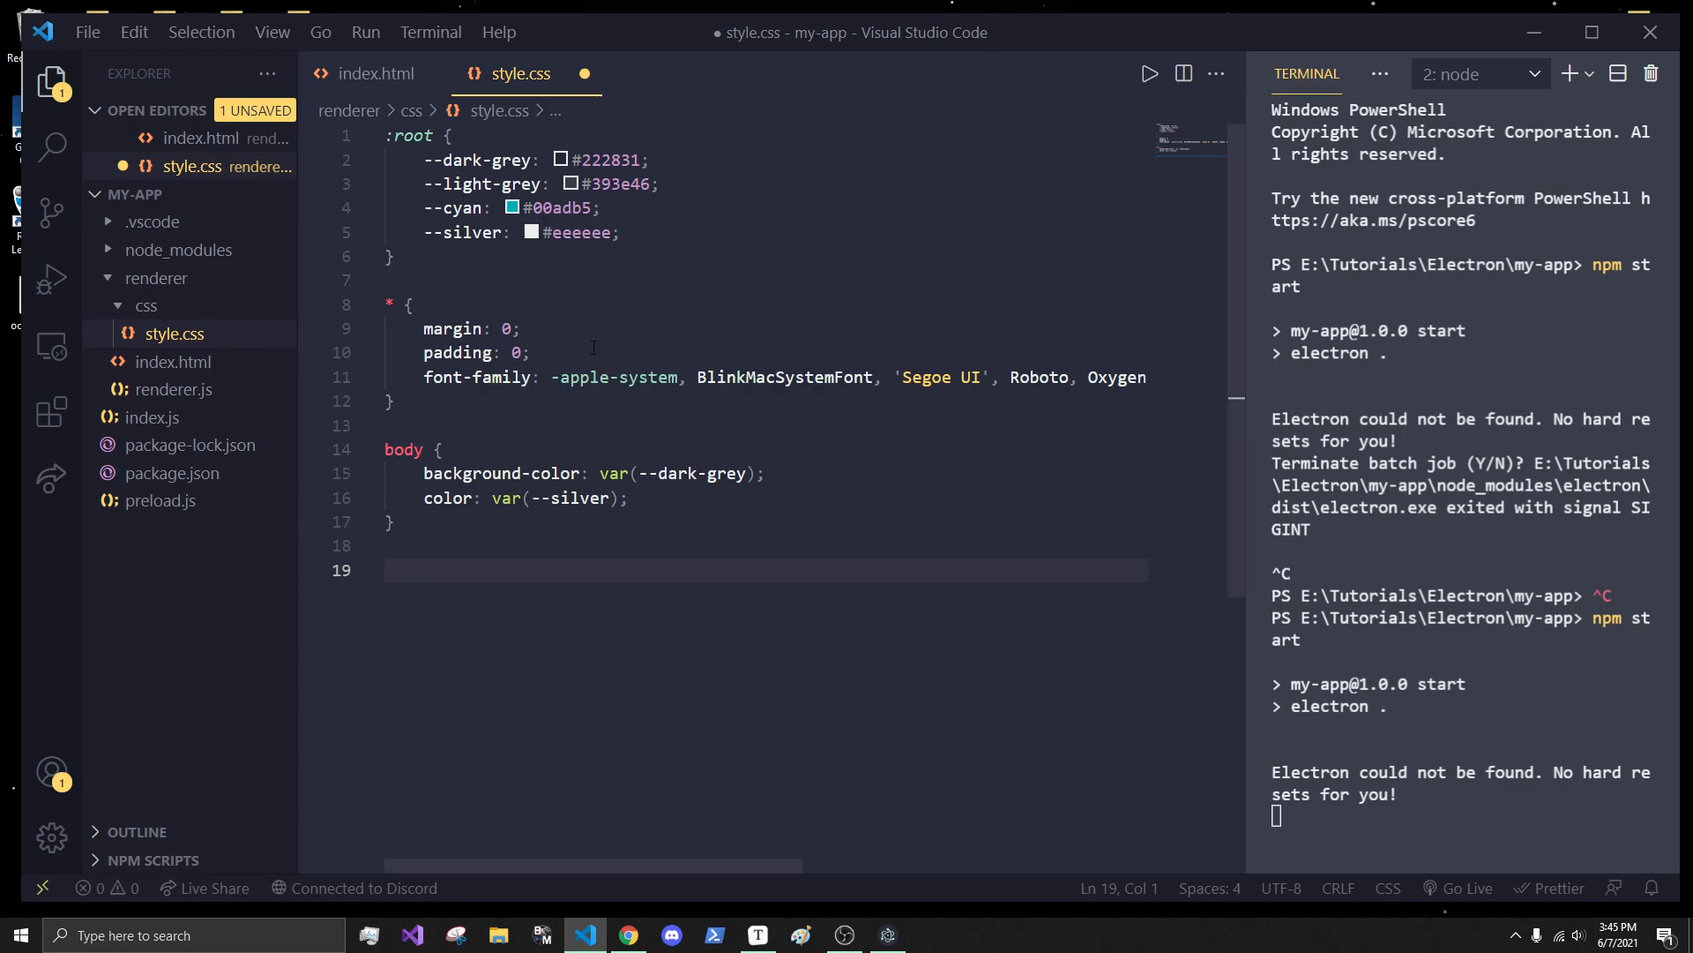
pyautogui.write('.secondary-stats')
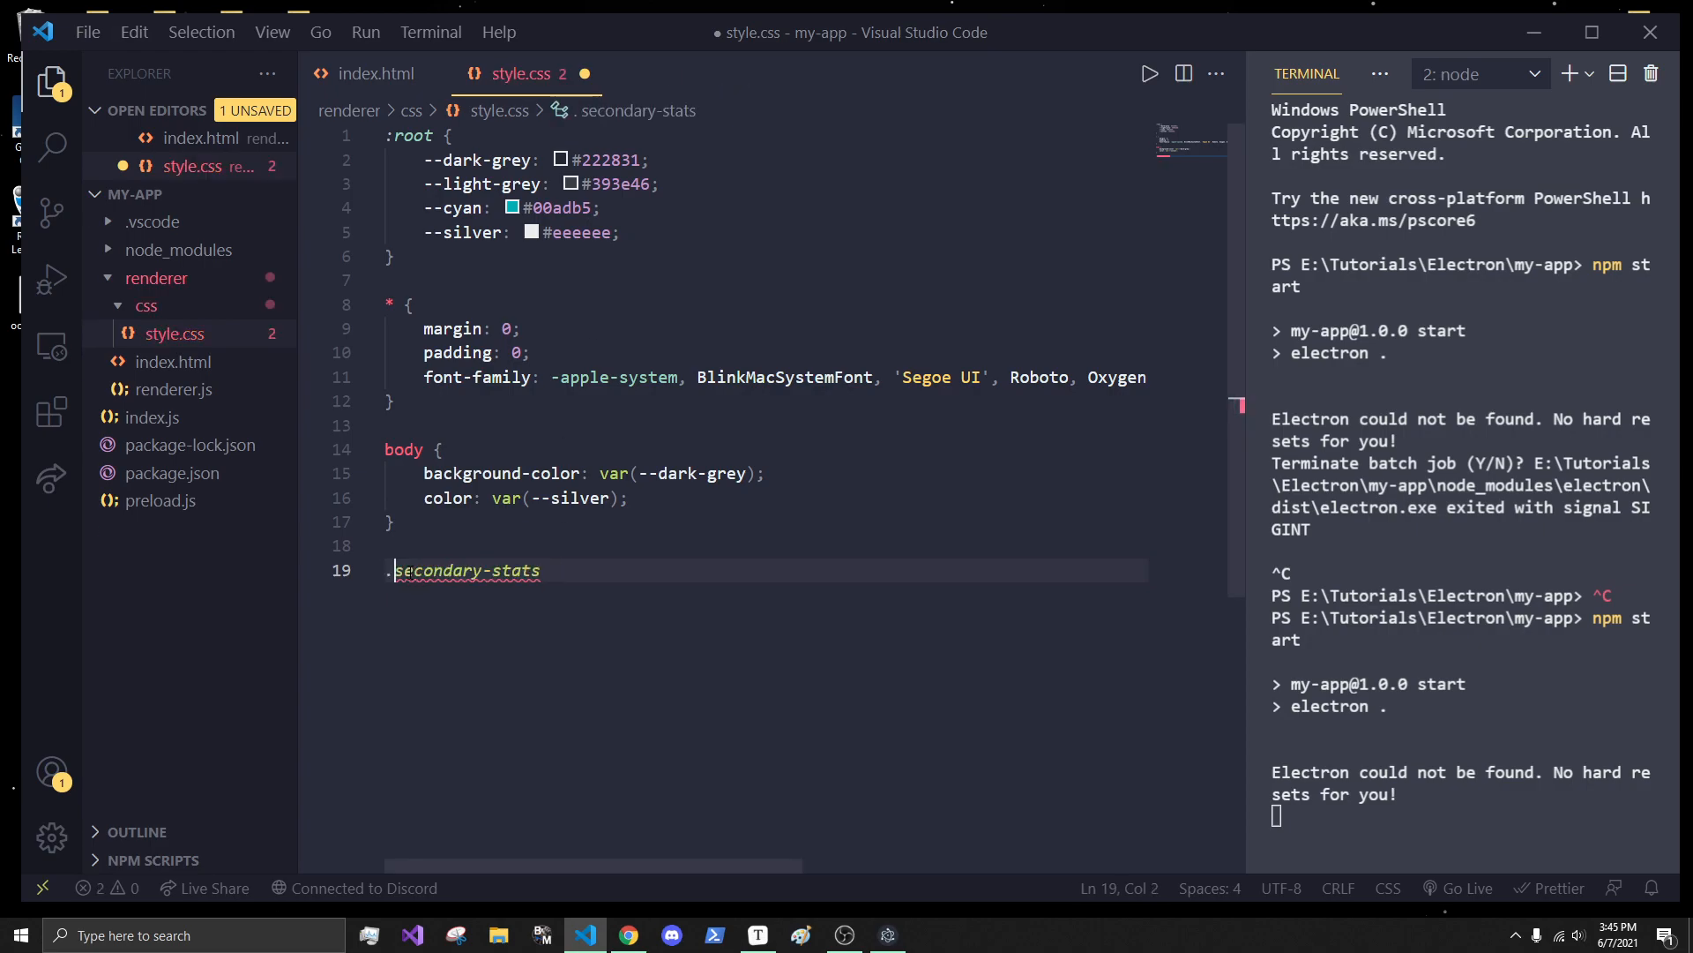
pyautogui.write('{')
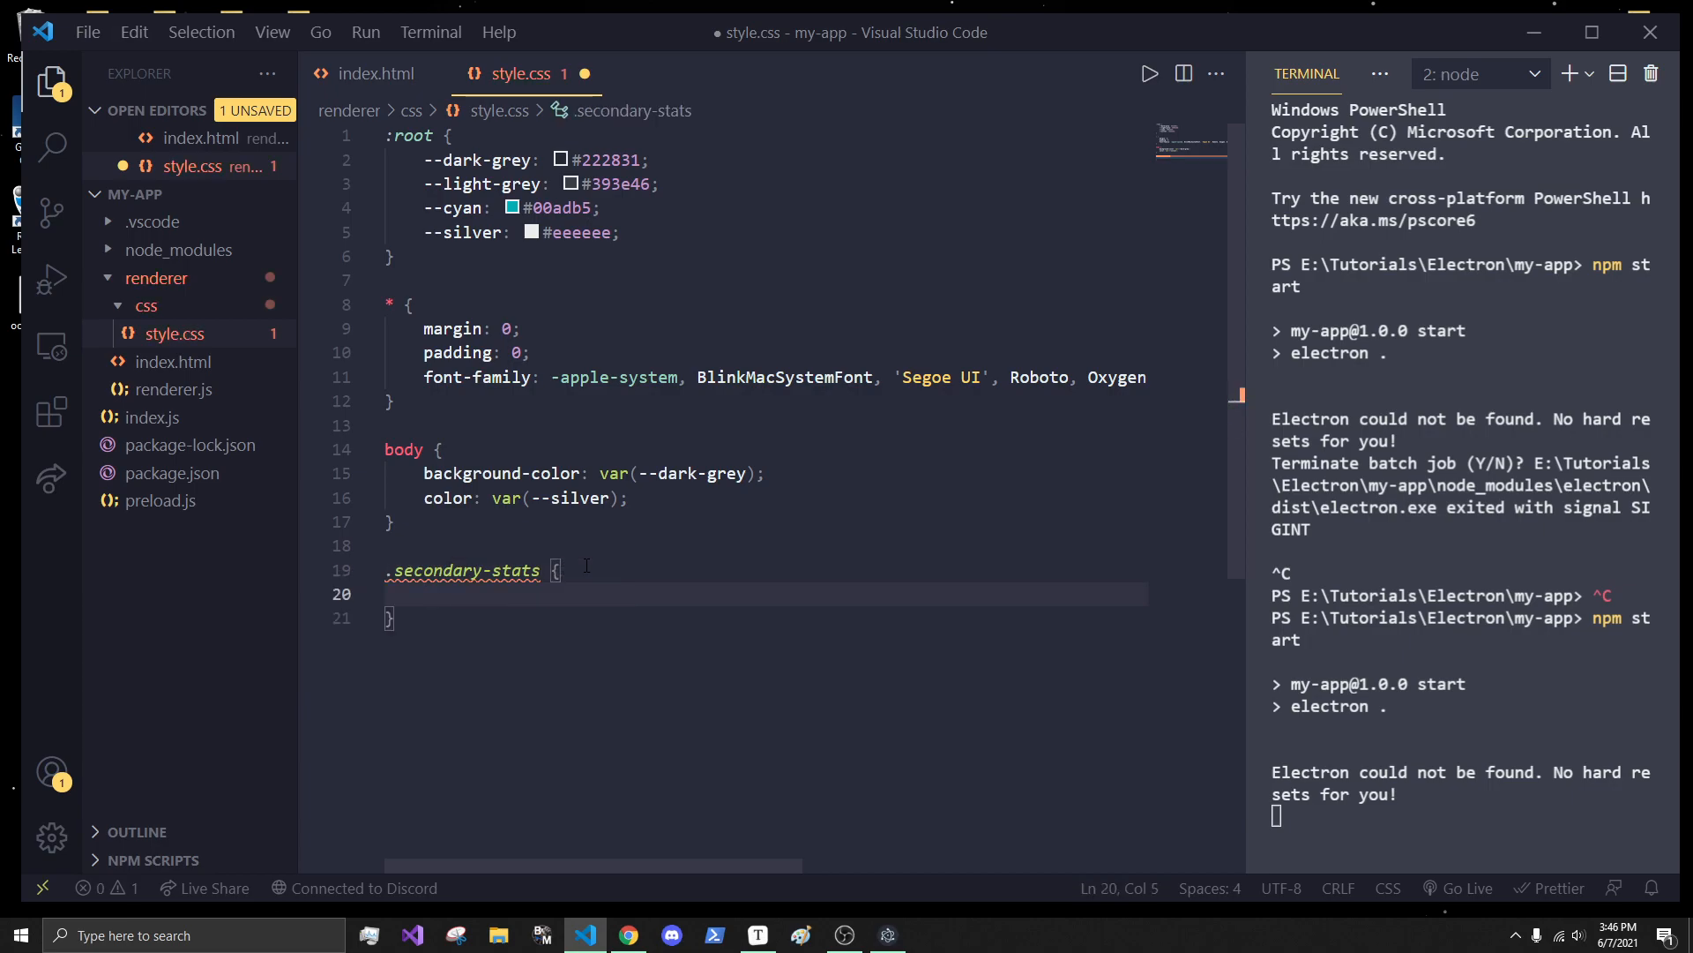
# - Give .secondary-stats a fixed width, margin: auto and display: flex
pyautogui.write('width: ;')
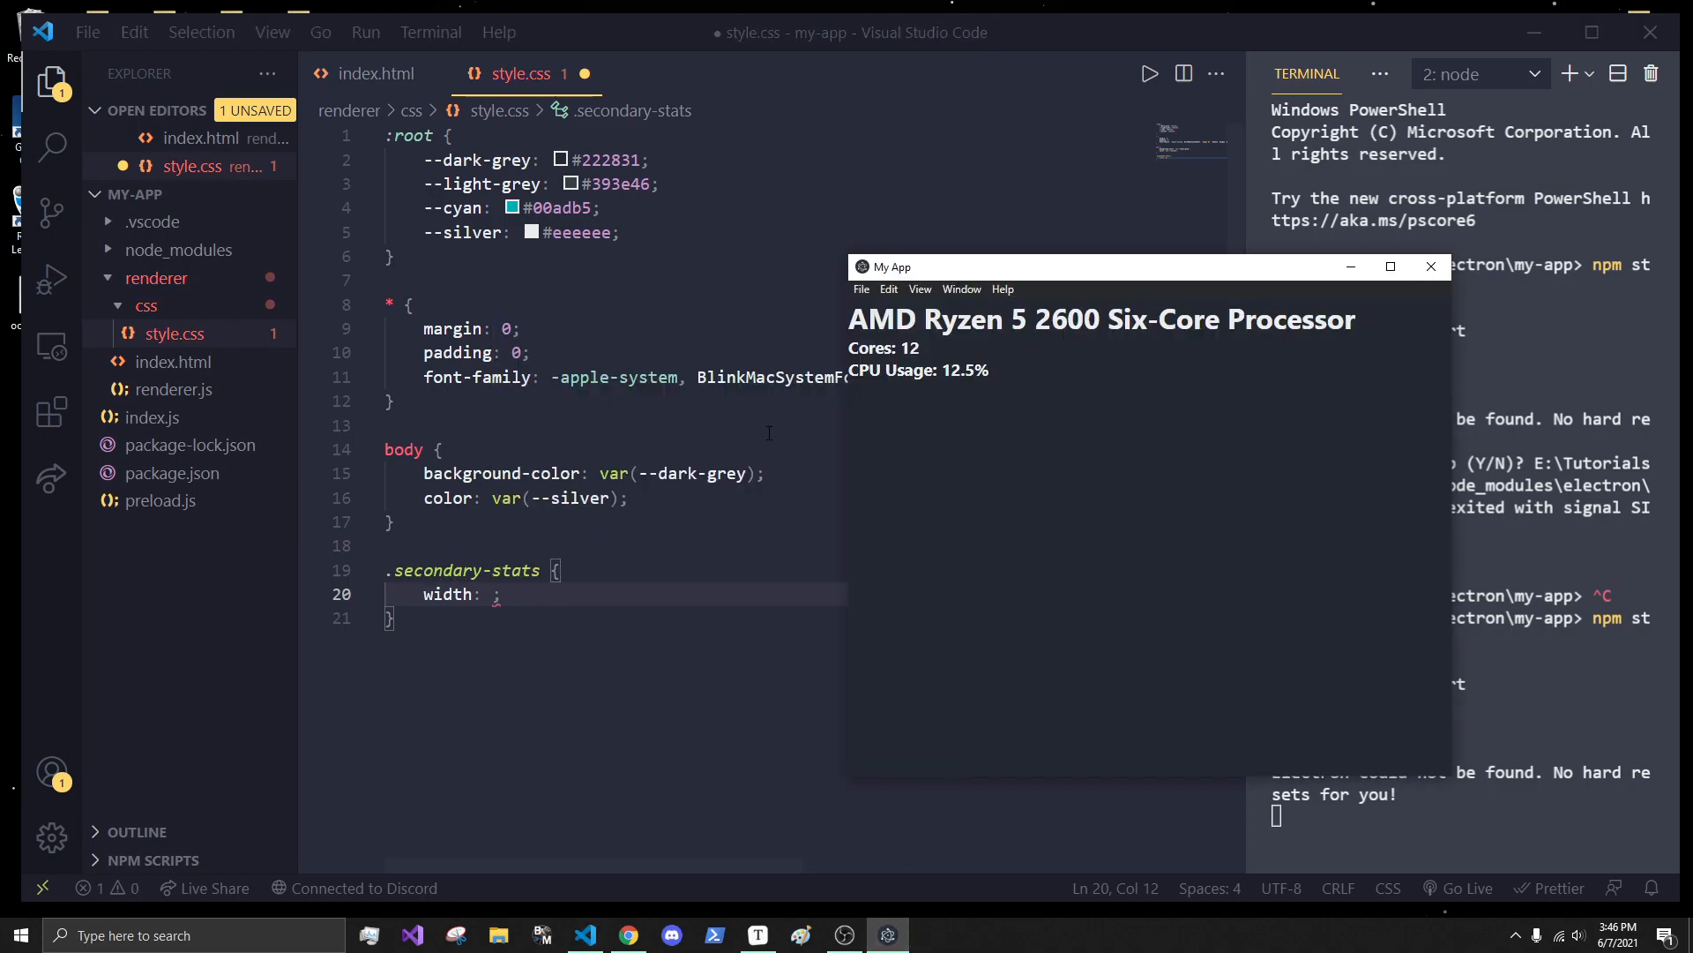
pyautogui.click(1430, 266)
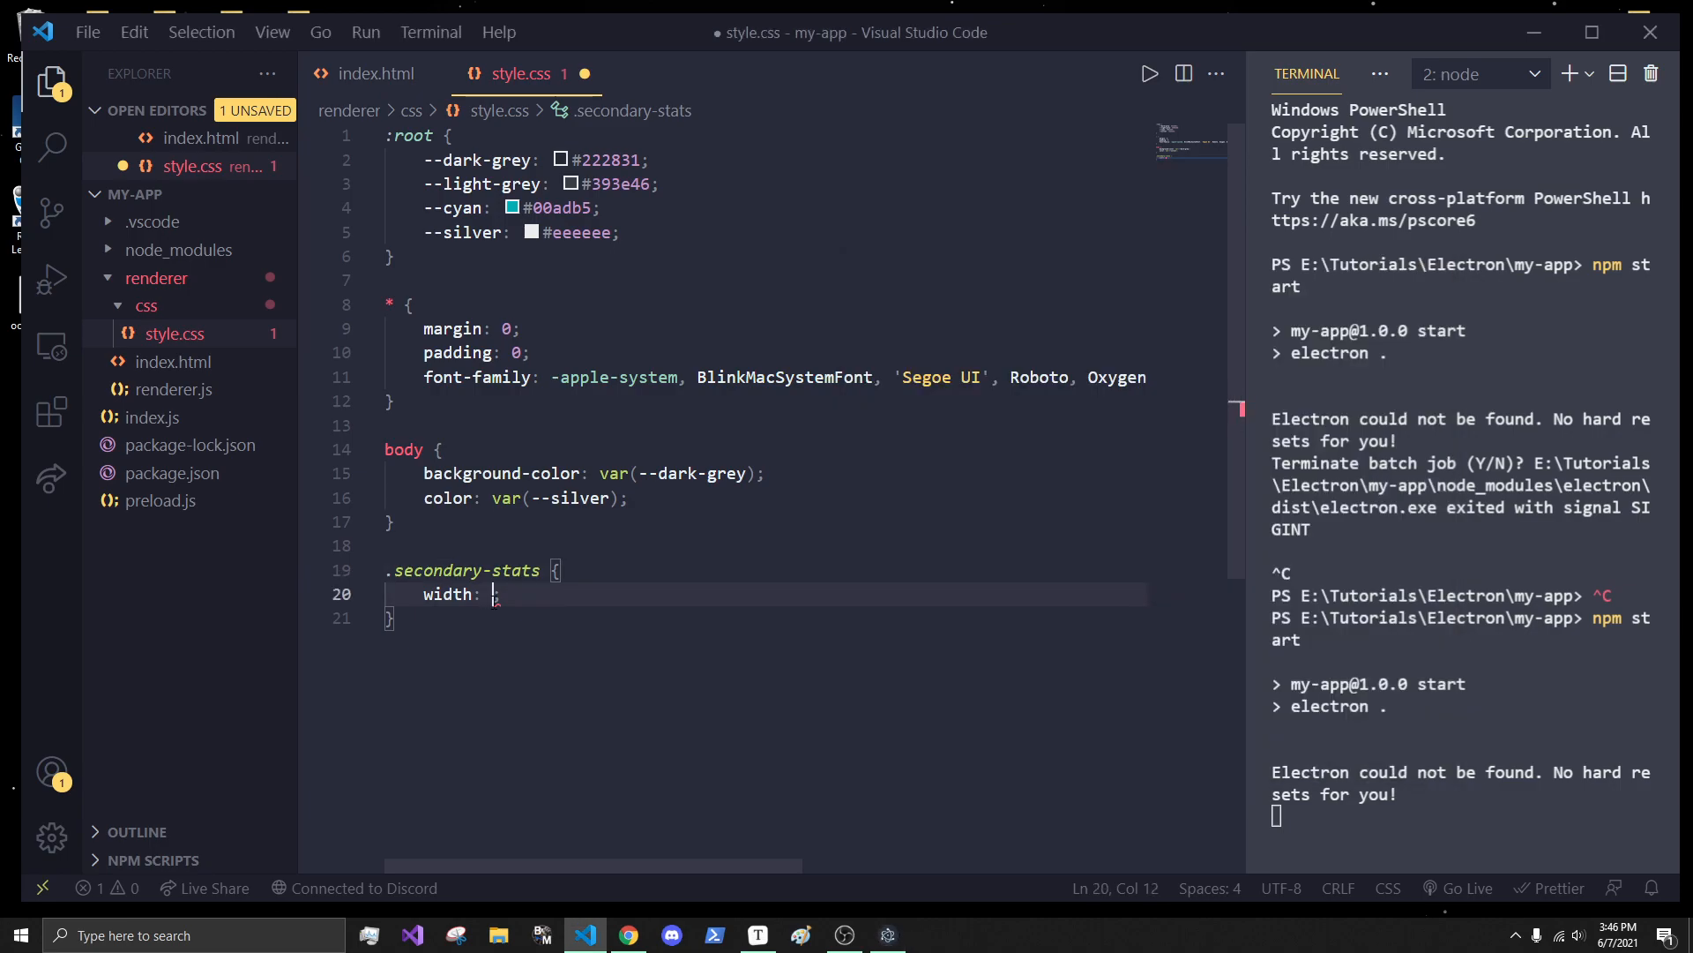
pyautogui.write('250px')
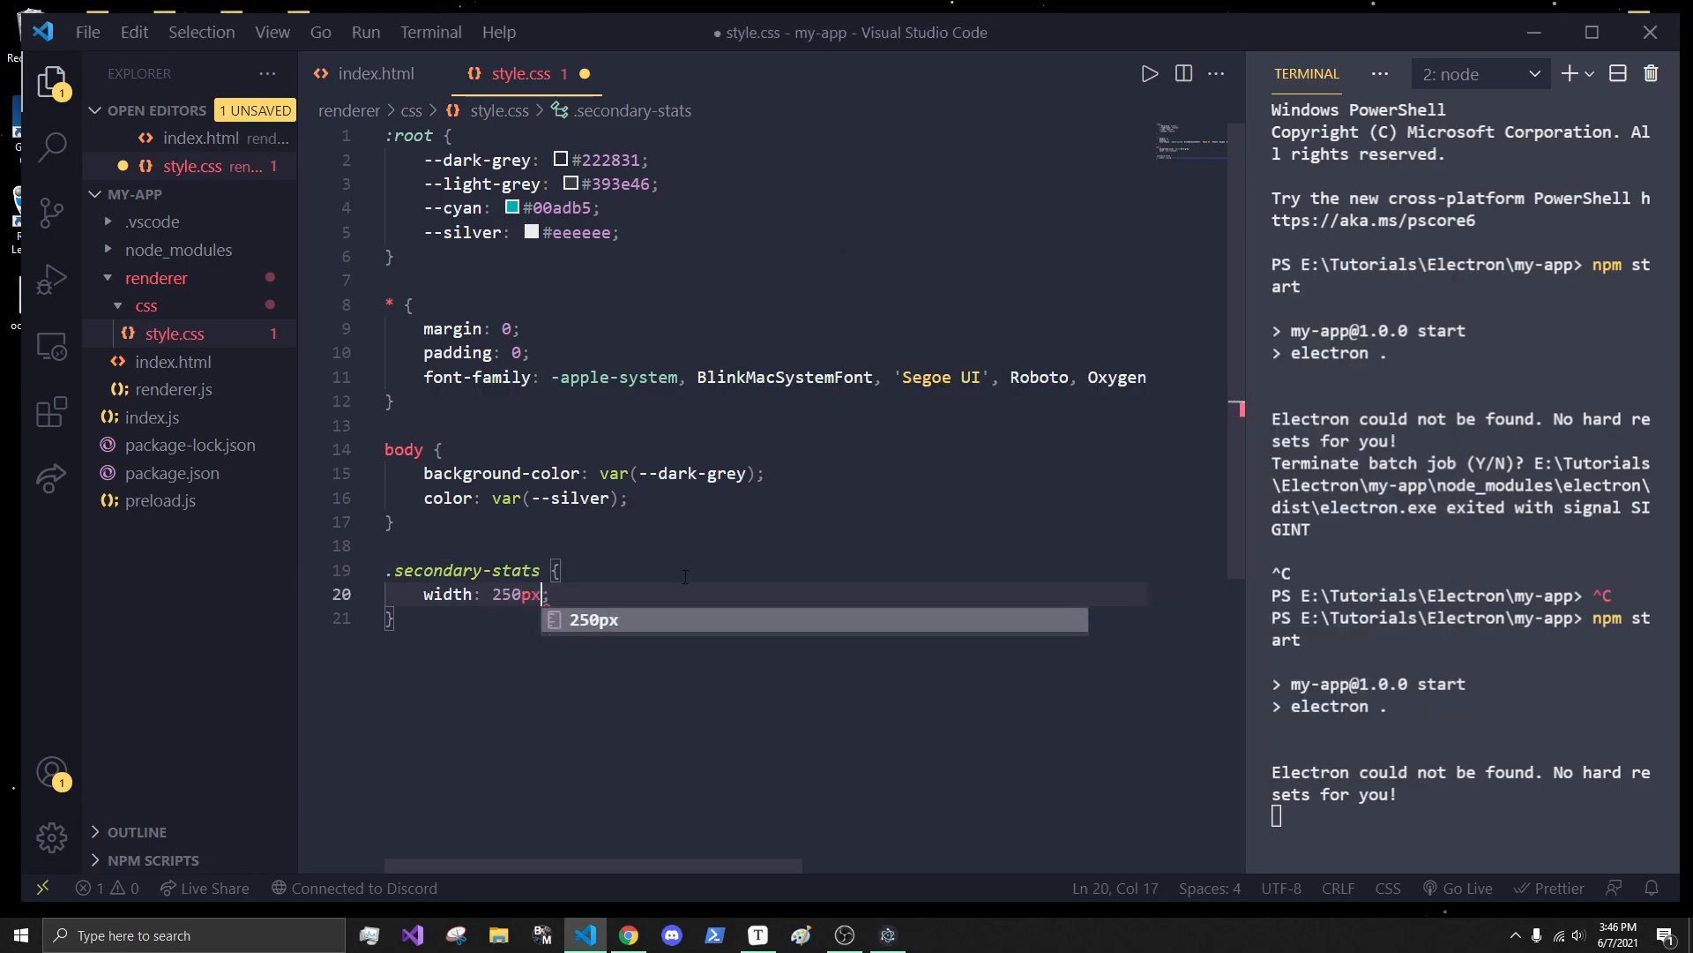
pyautogui.press('Enter')
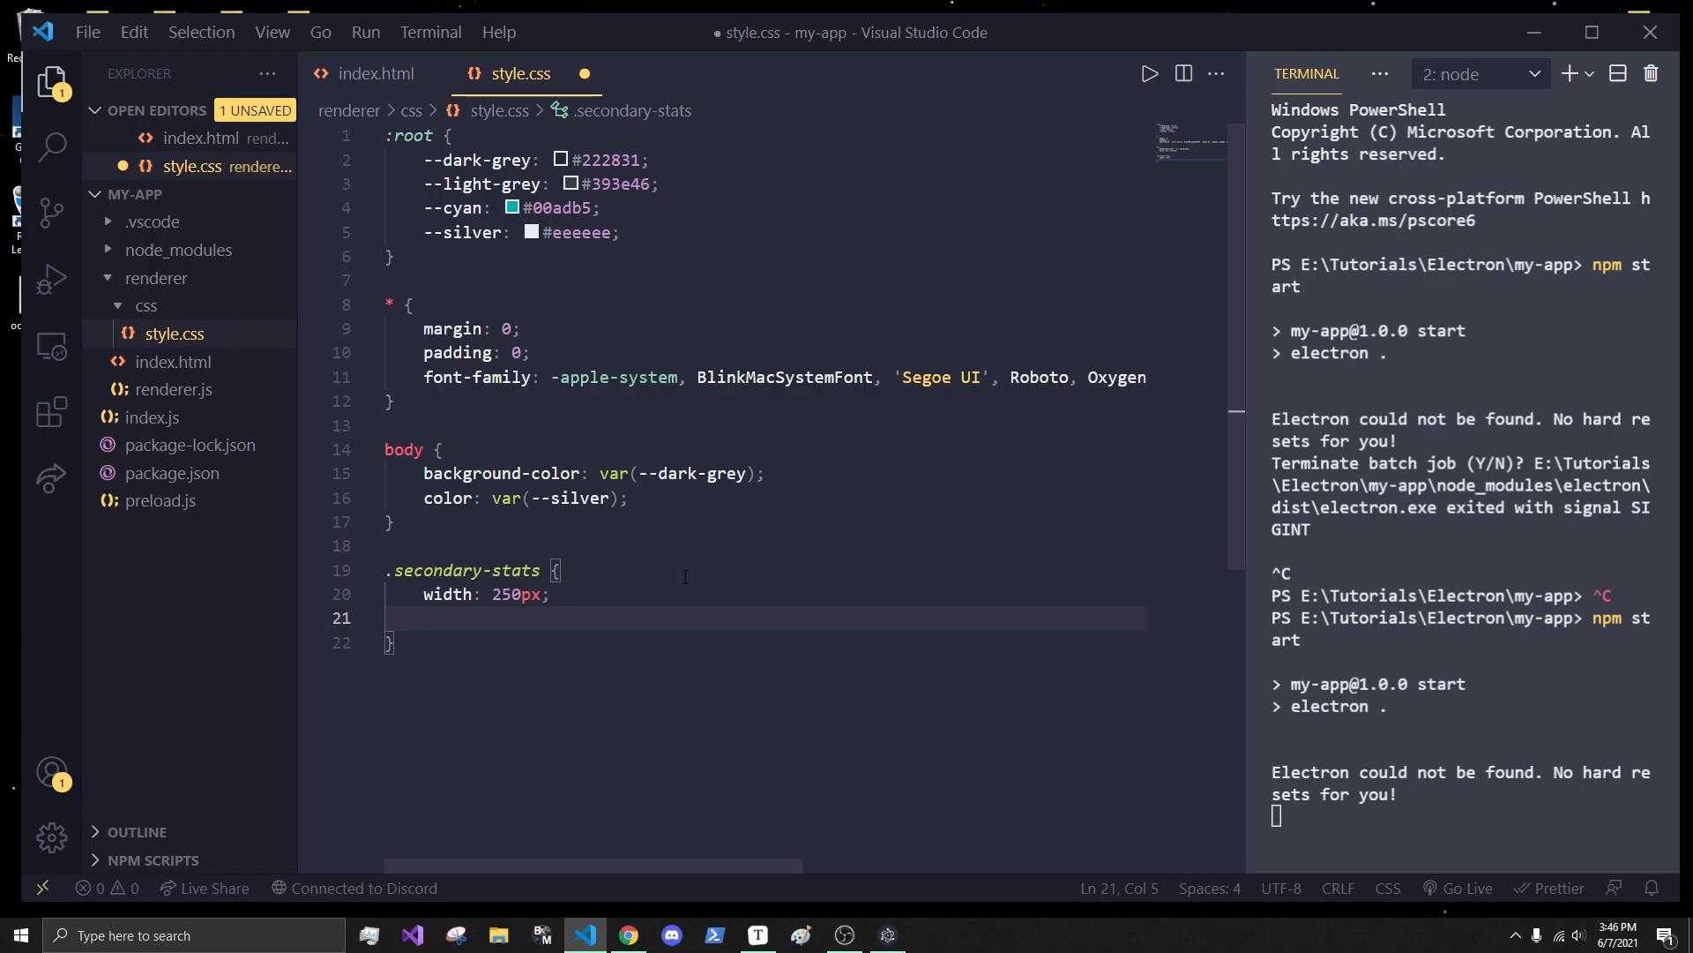
pyautogui.write('marga')
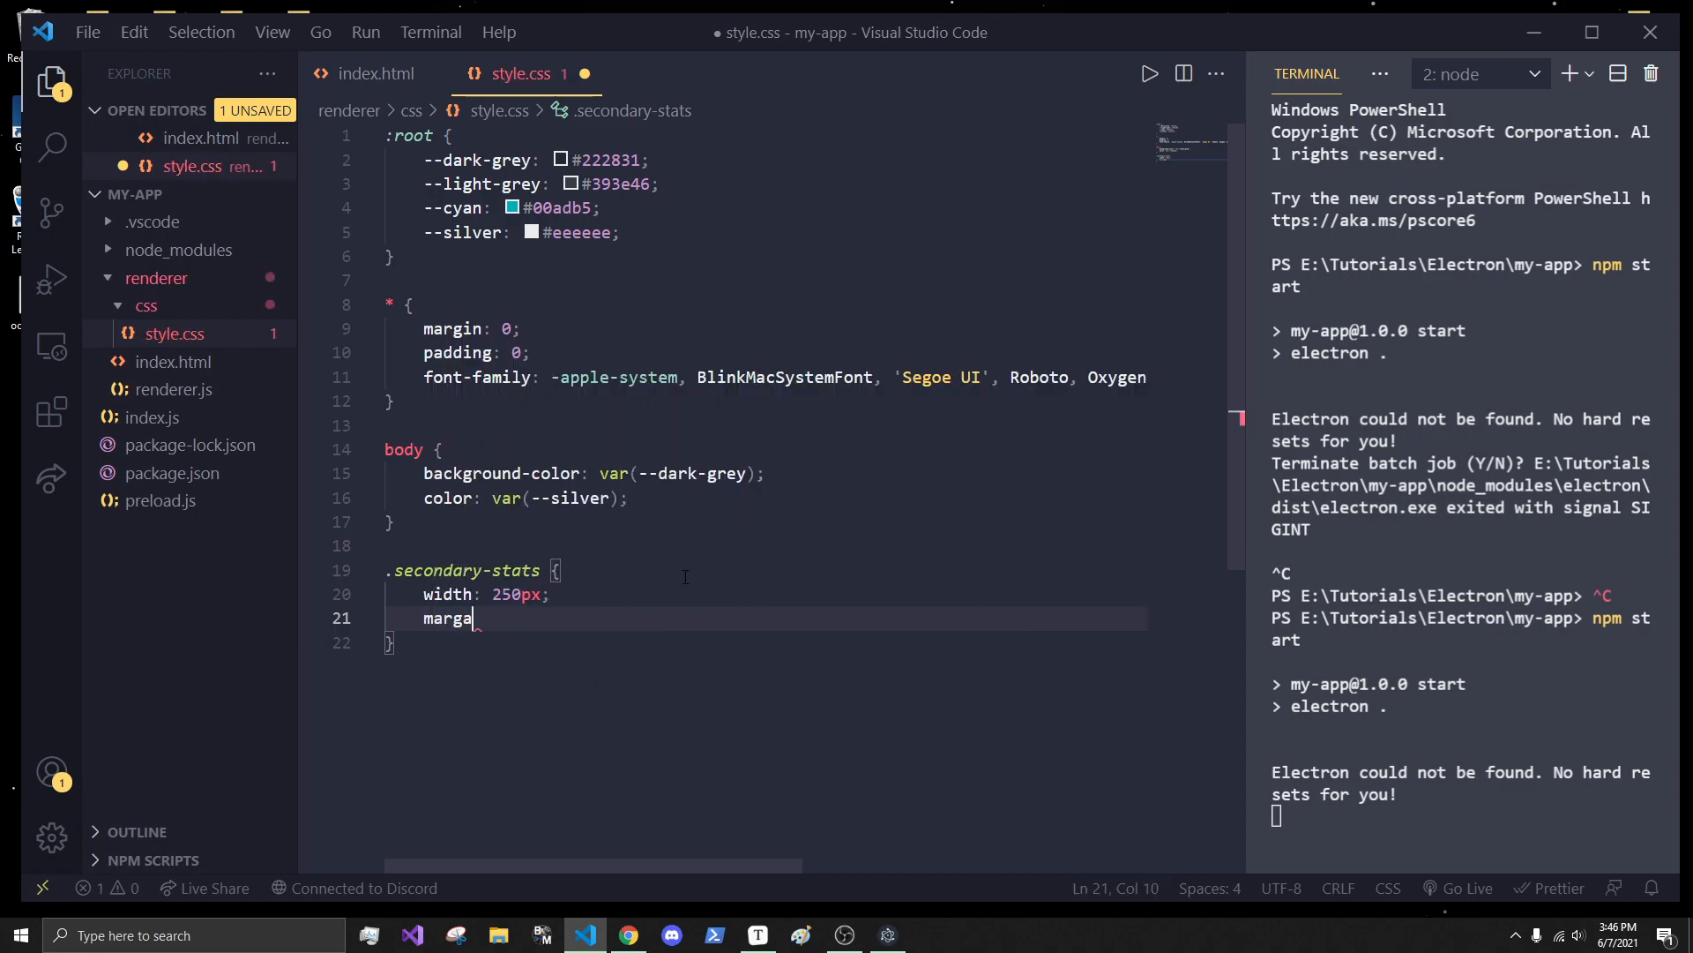
pyautogui.write('in: auto;')
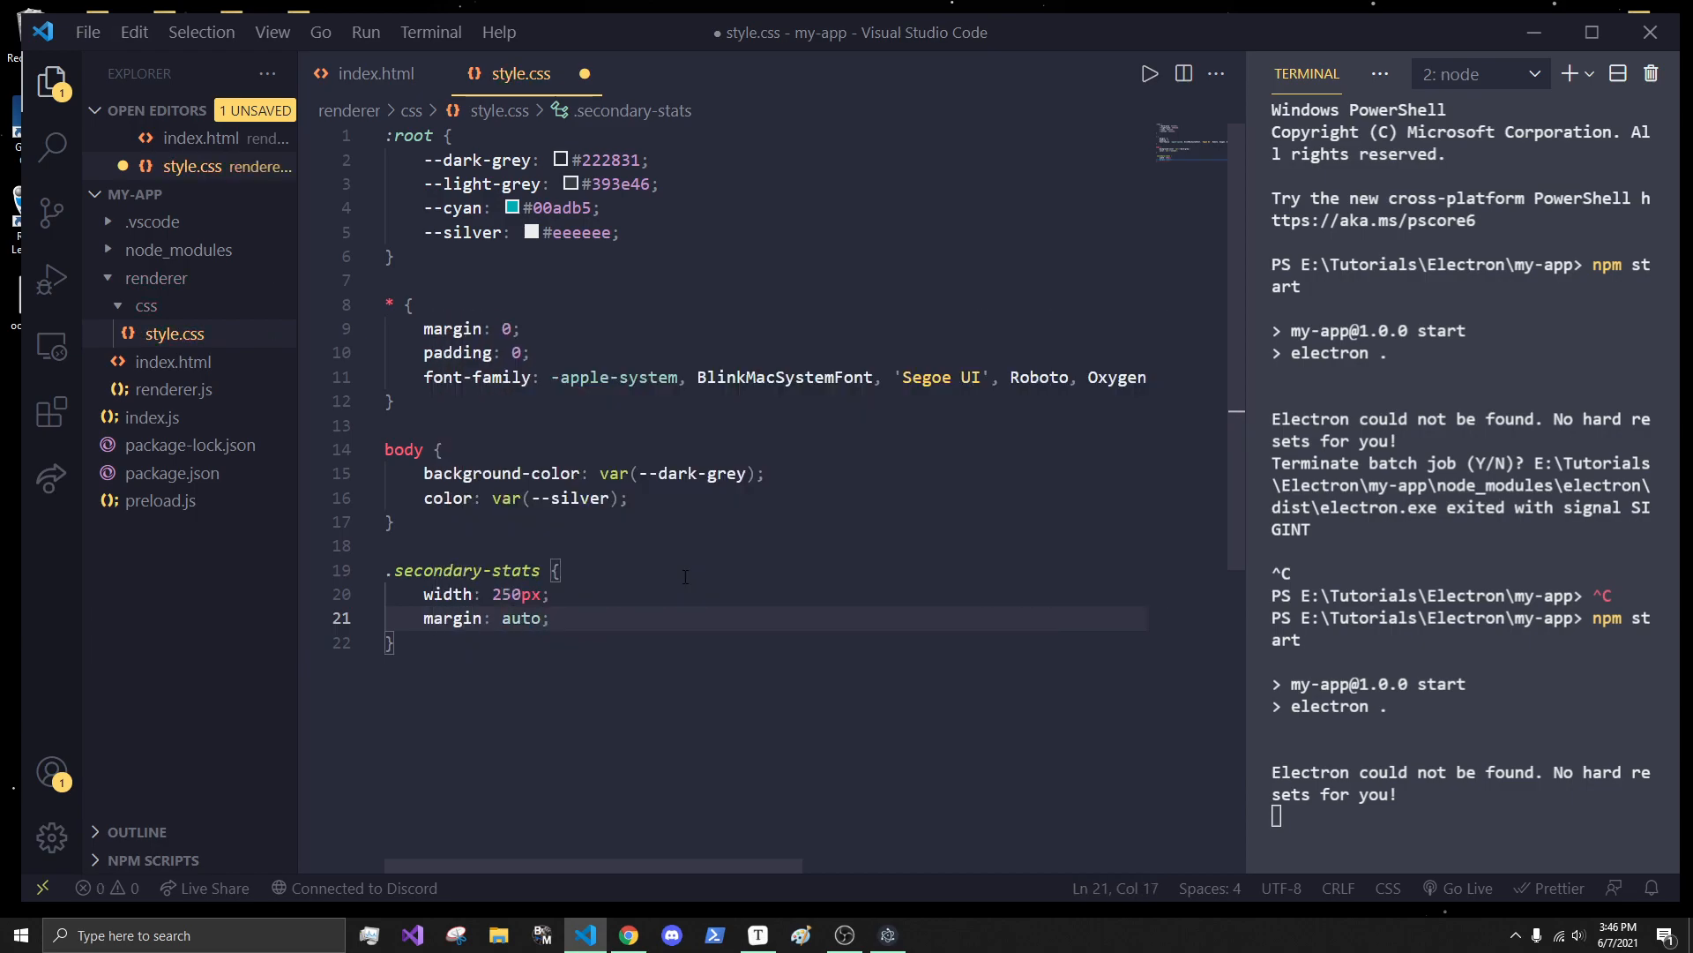
pyautogui.write('display: flex;')
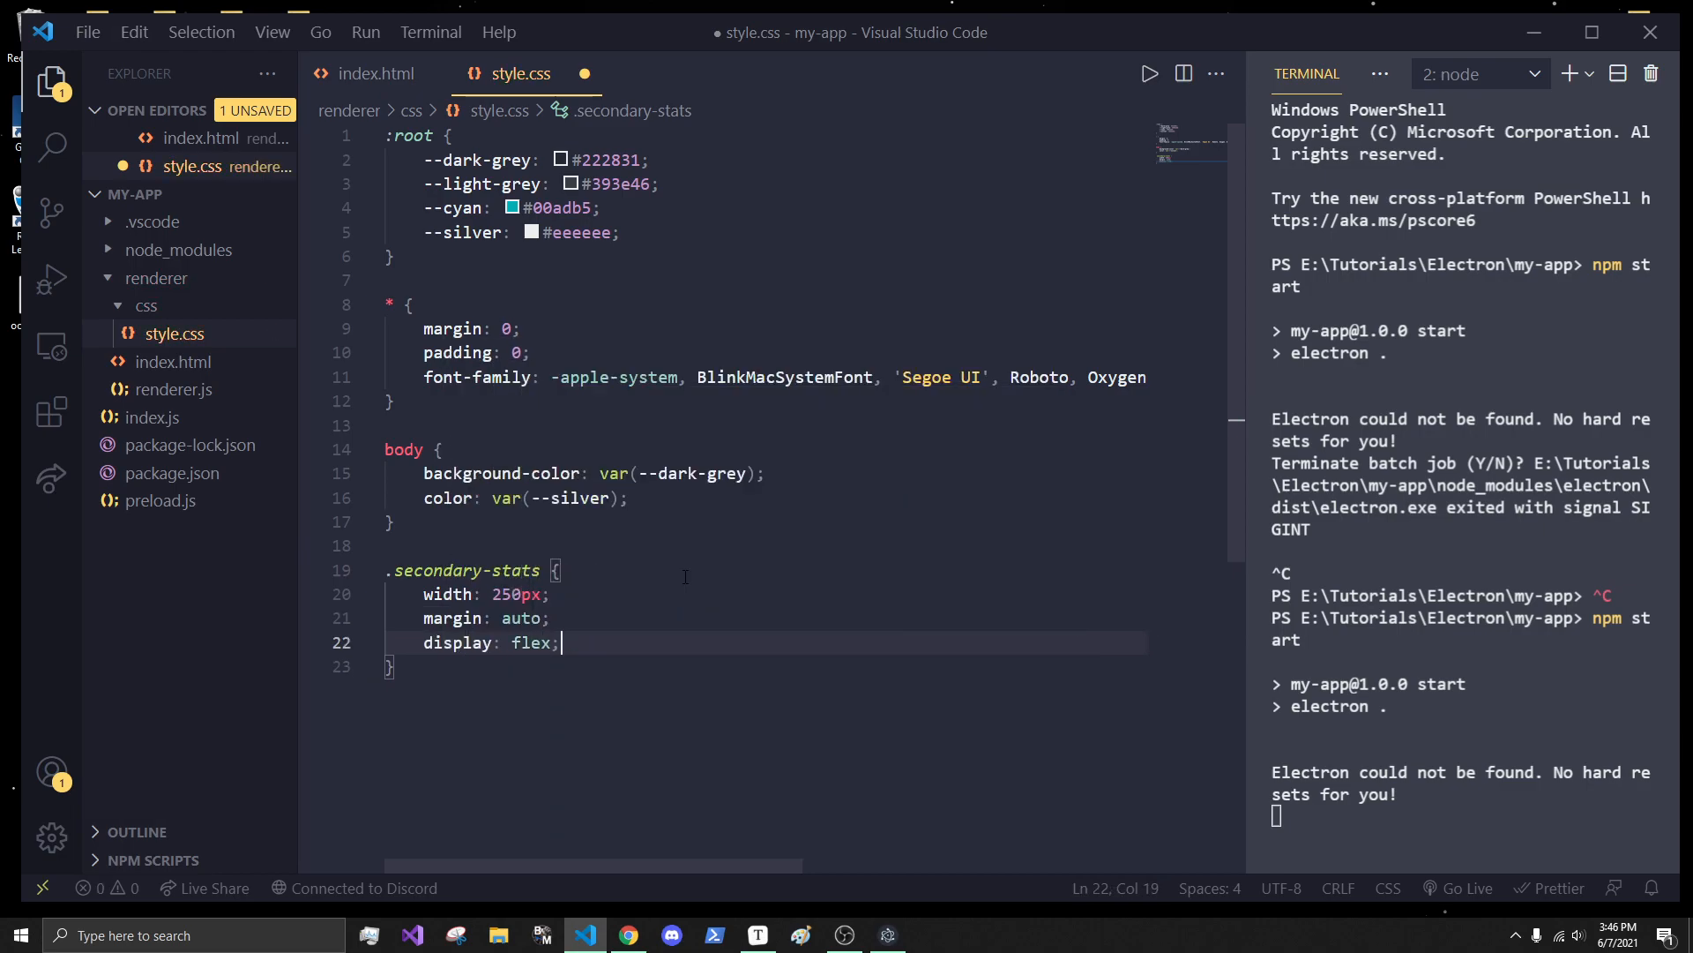
pyautogui.press('Enter')
pyautogui.write('justify-content: space-between;')
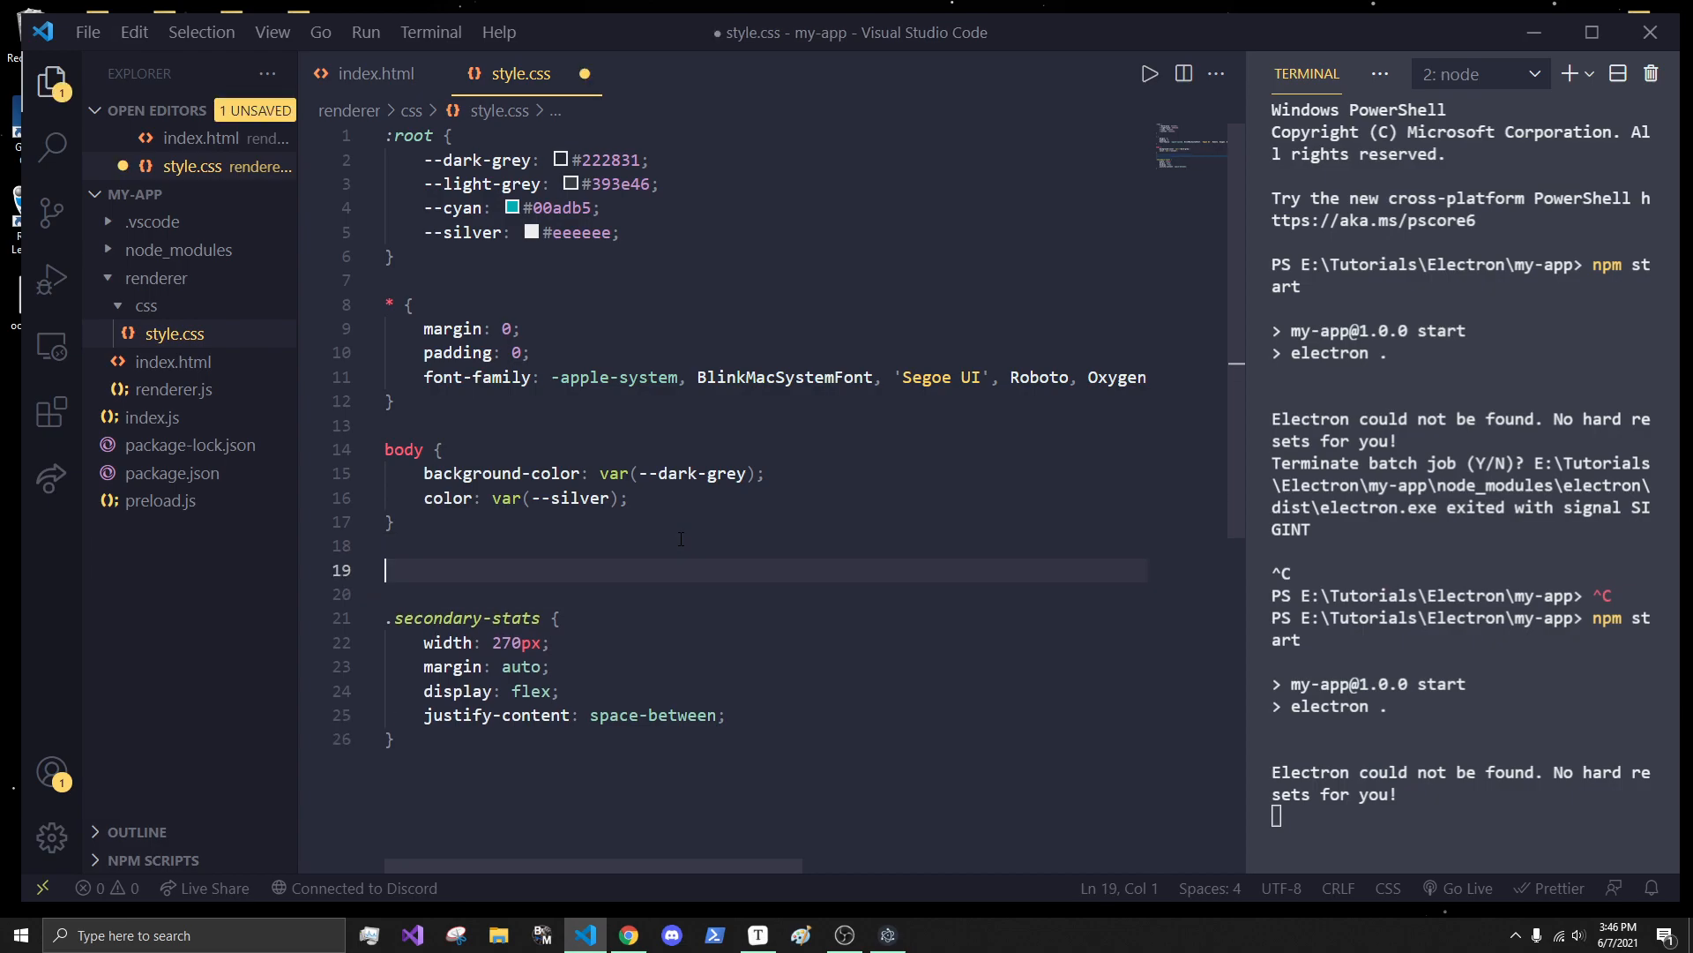
# - After checking the h1 id, add #cpu-name with text-align center and margin 80px 0px 10px 0px
pyautogui.click(376, 75)
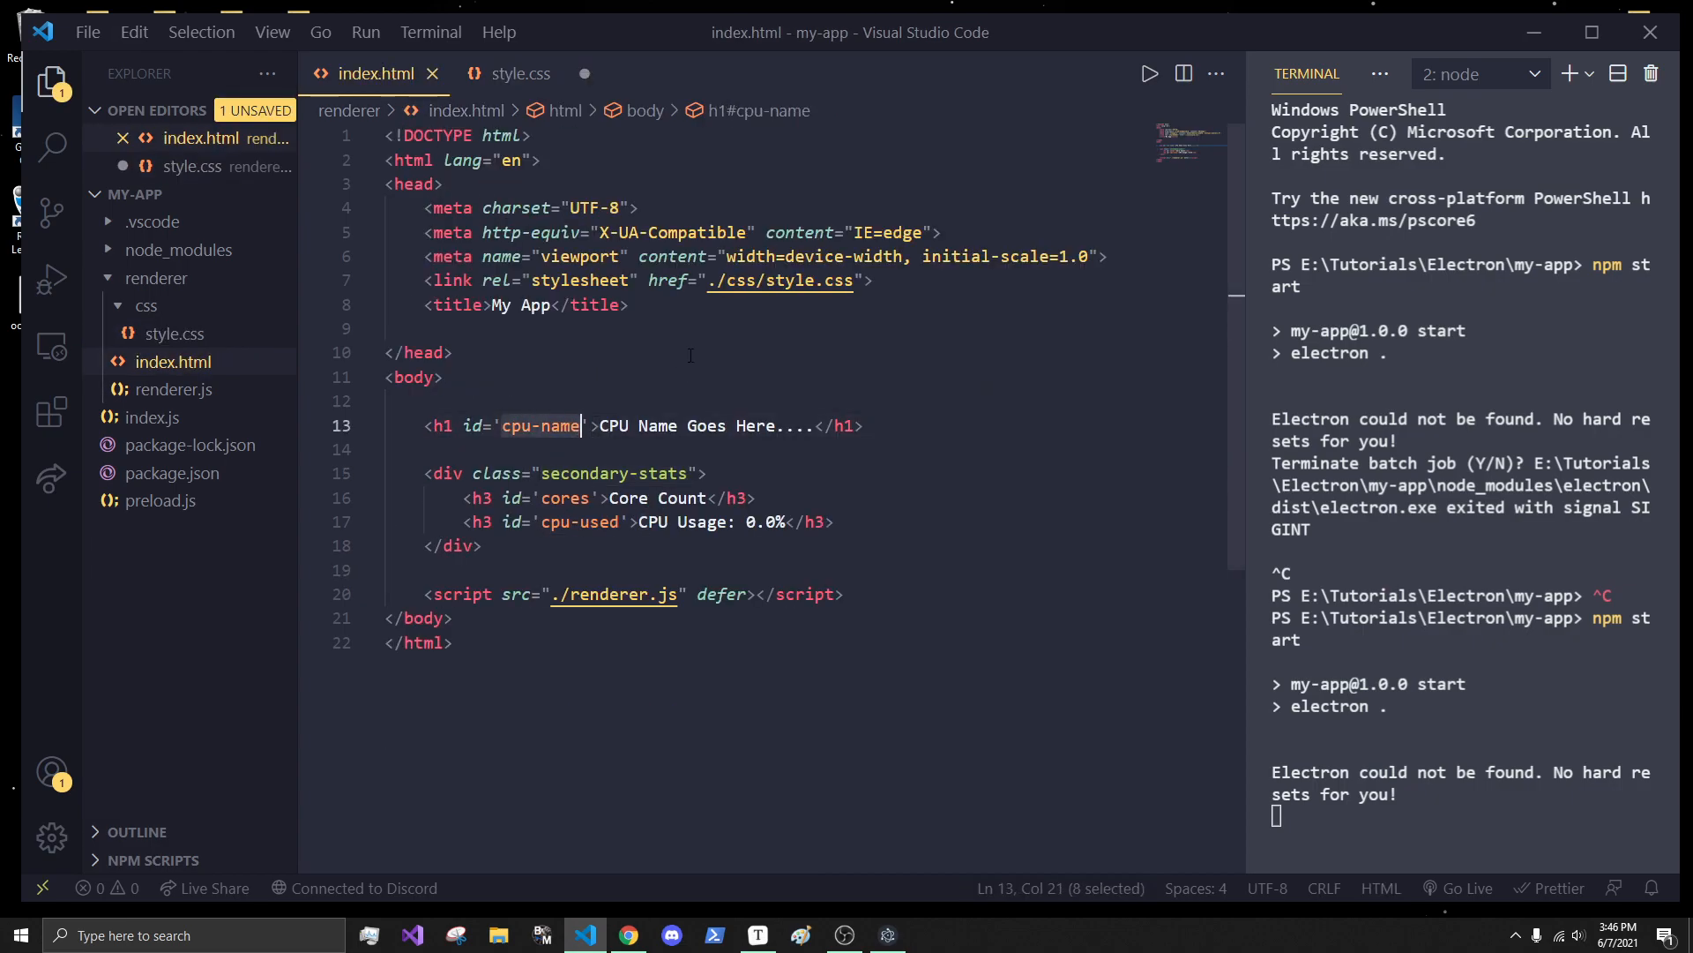
pyautogui.click(522, 74)
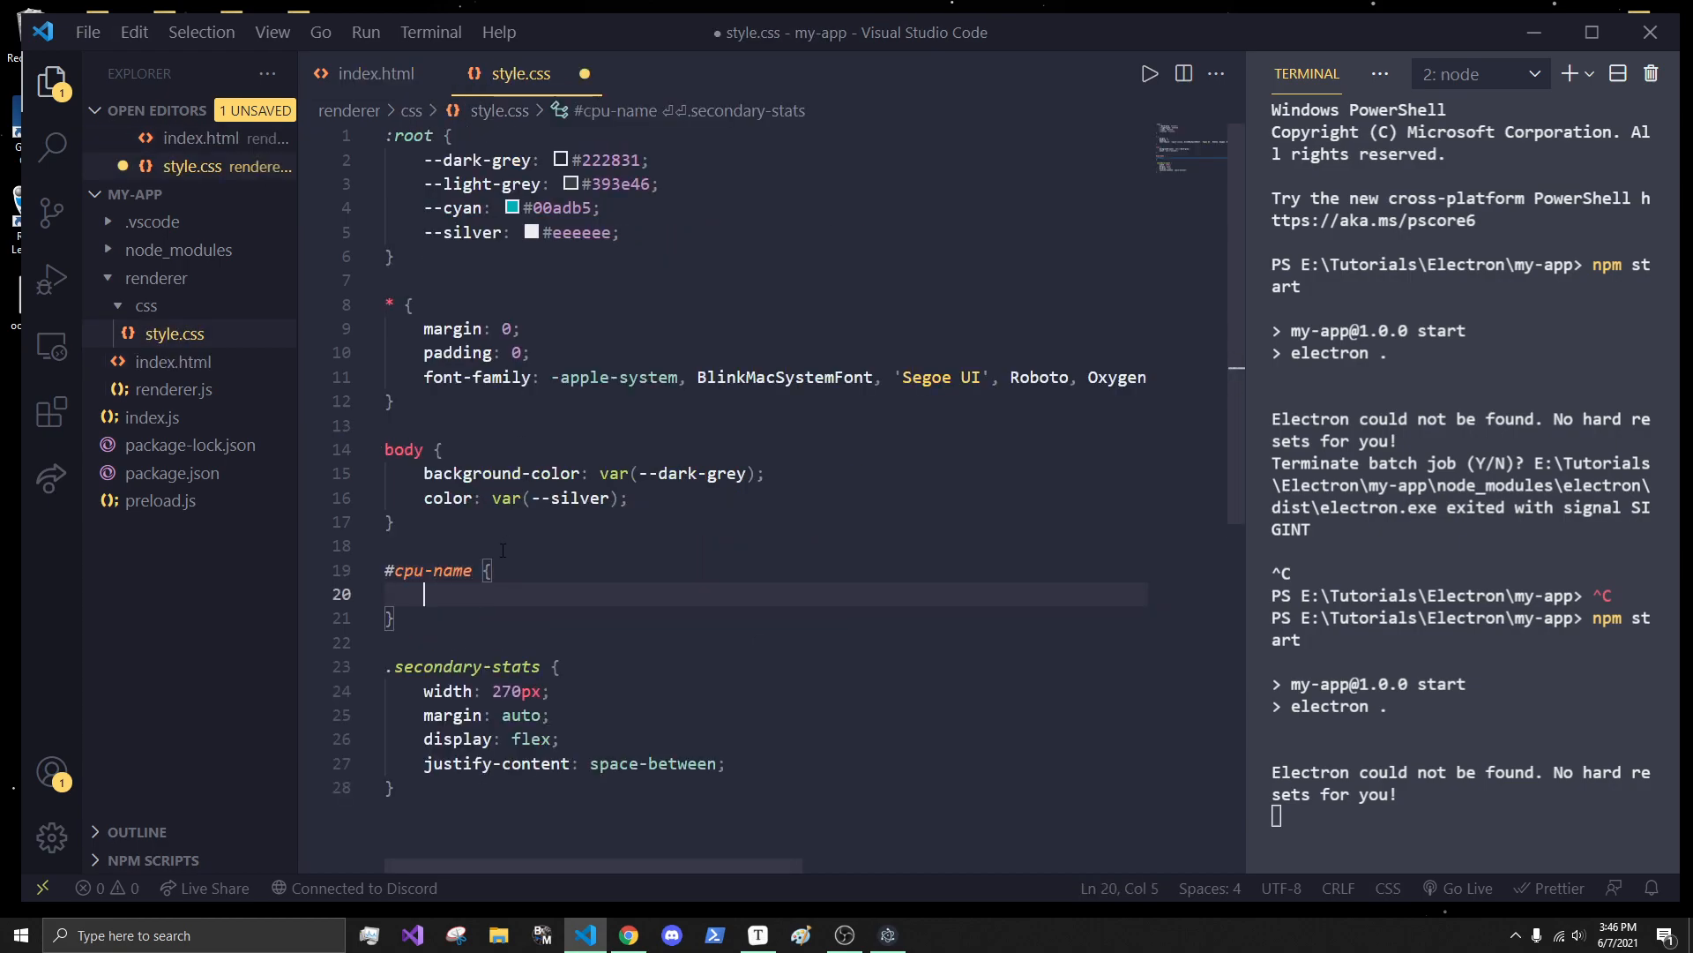
pyautogui.write('text-align: center;')
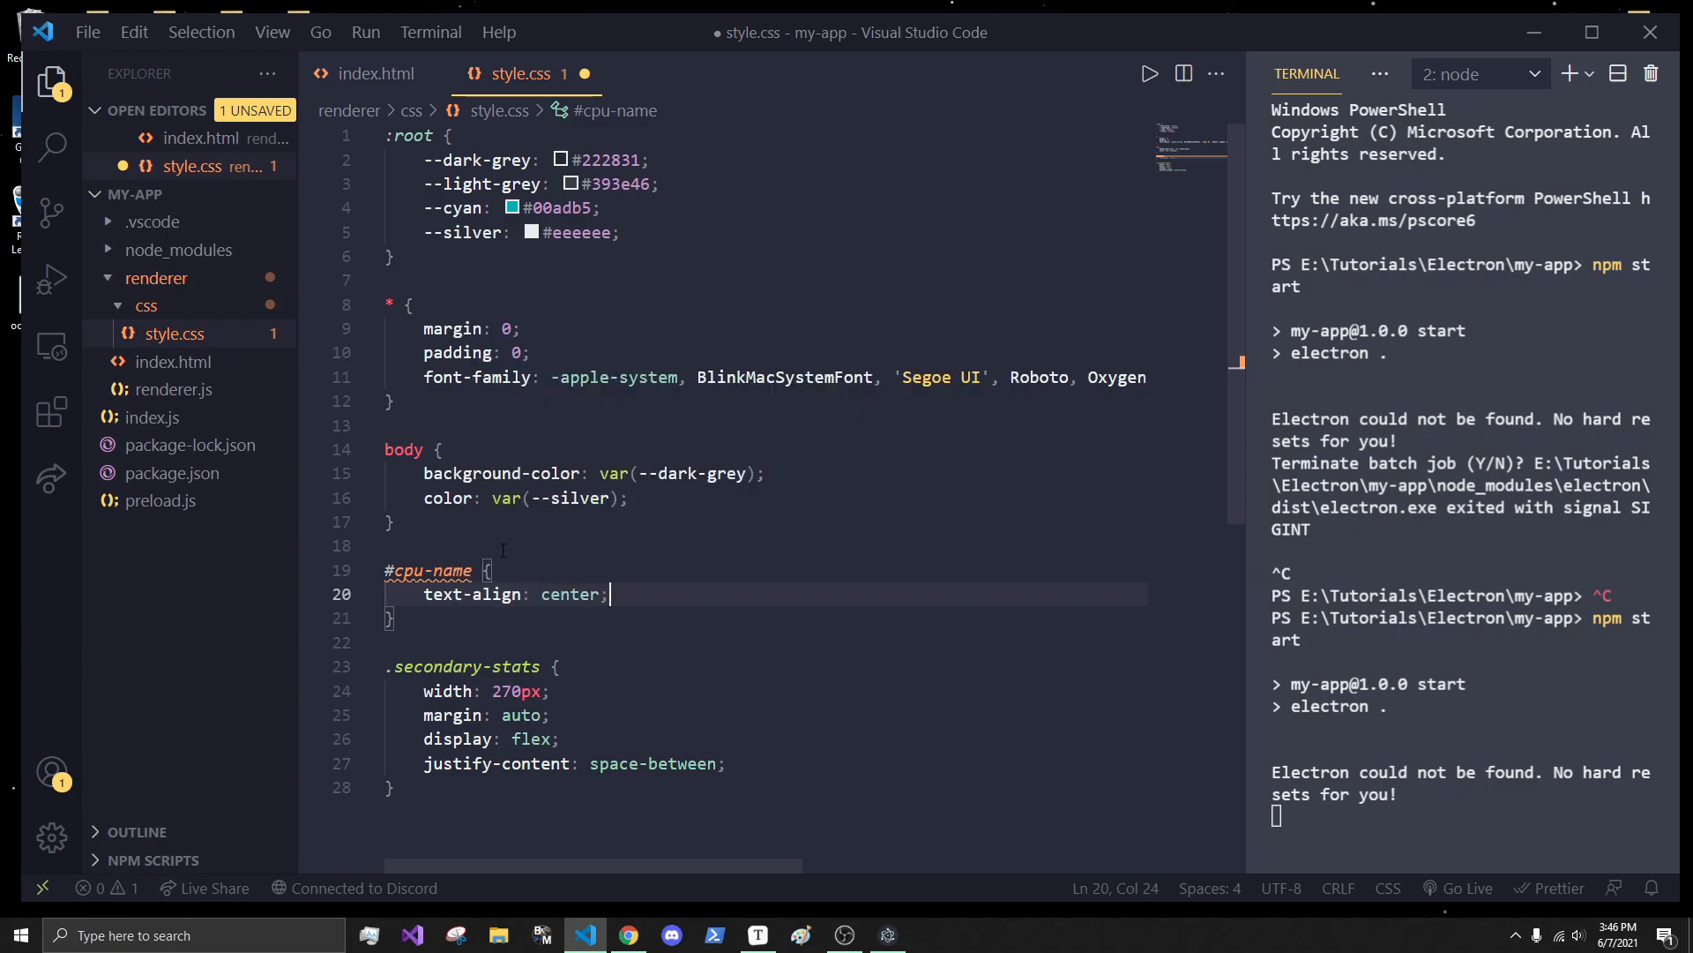
pyautogui.write('margin: 6;')
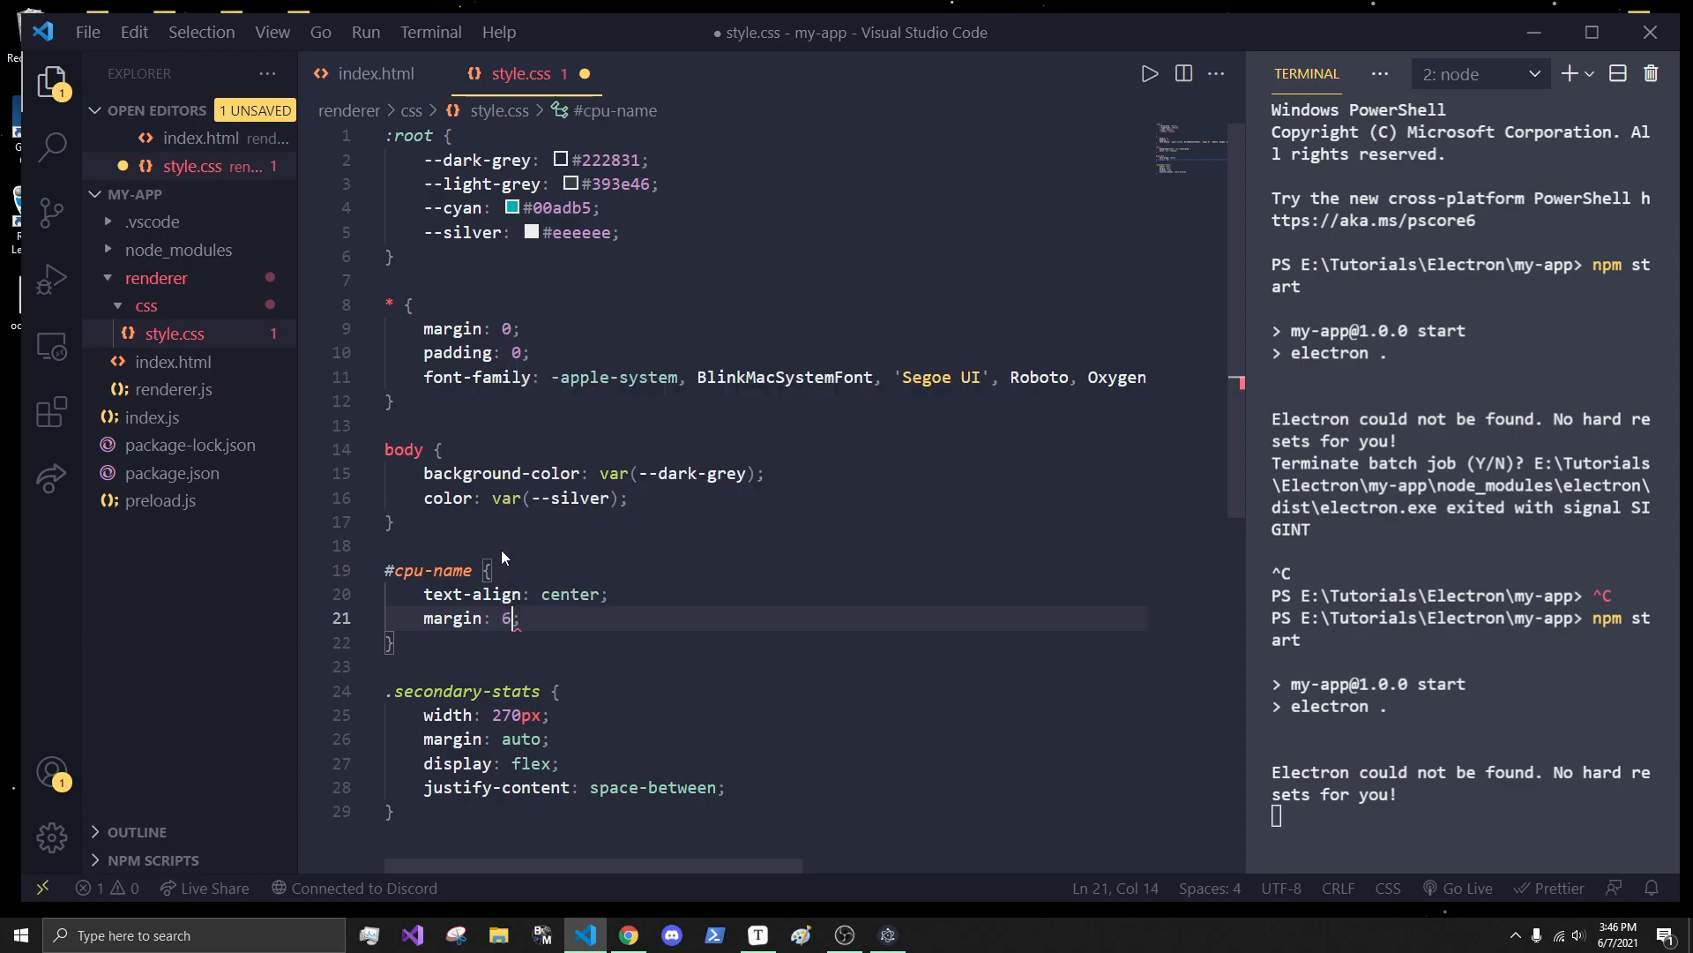
pyautogui.write('0px')
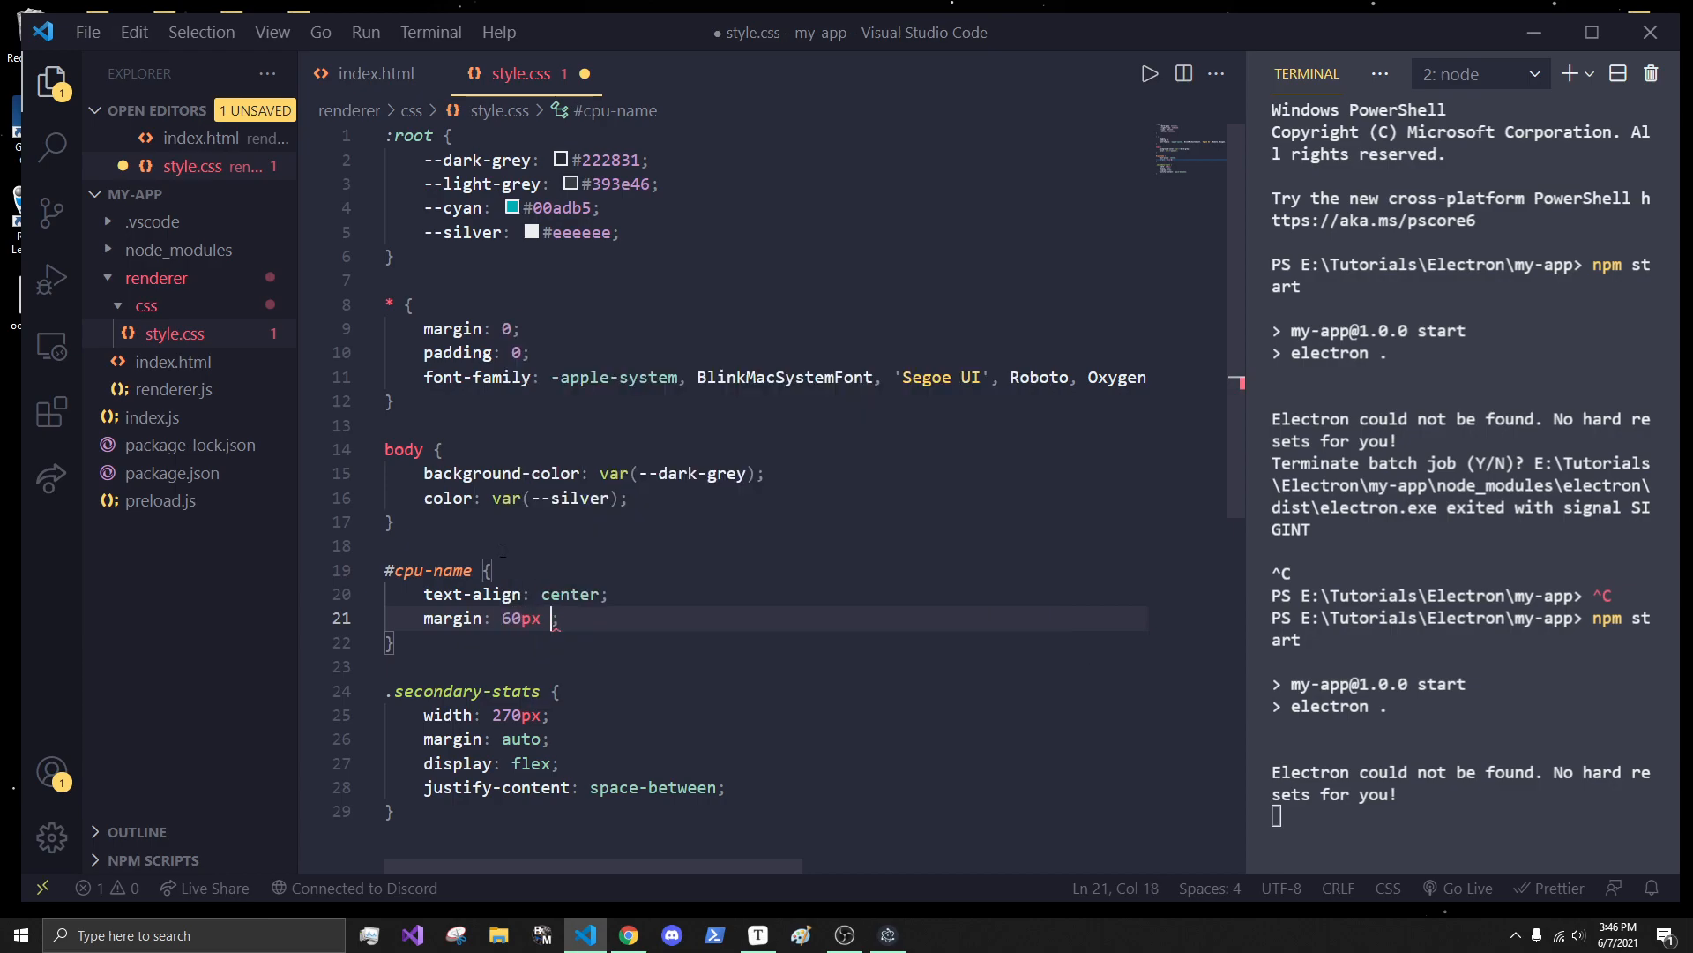
pyautogui.write('8px')
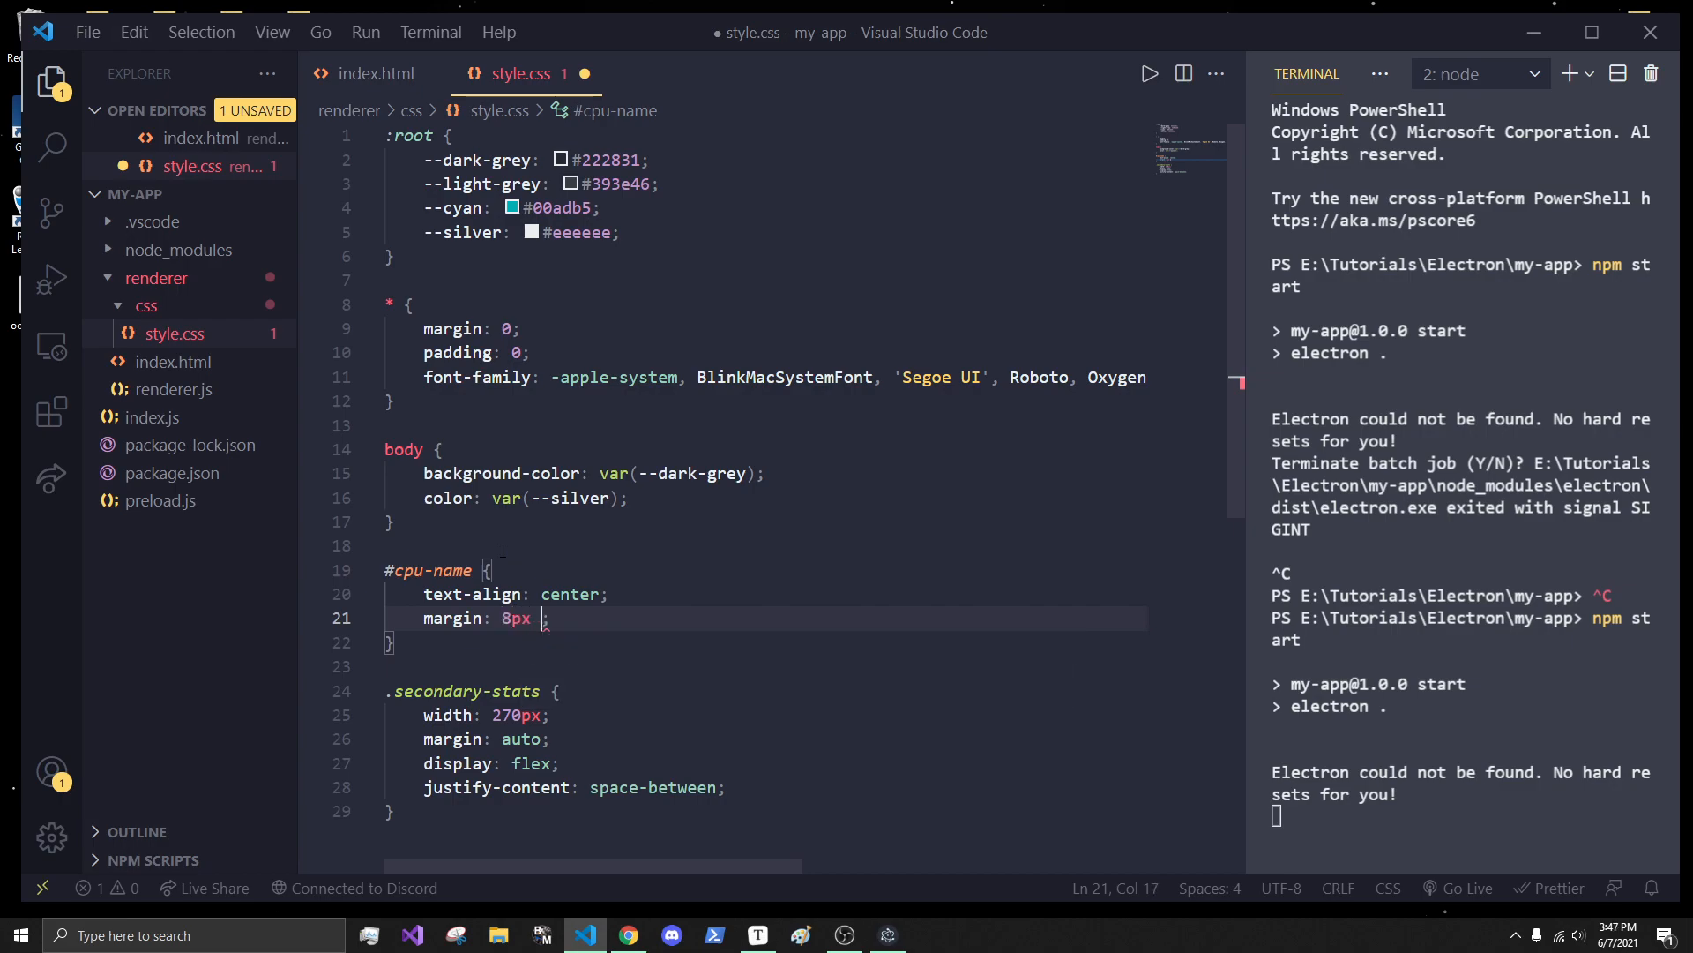
pyautogui.write('0')
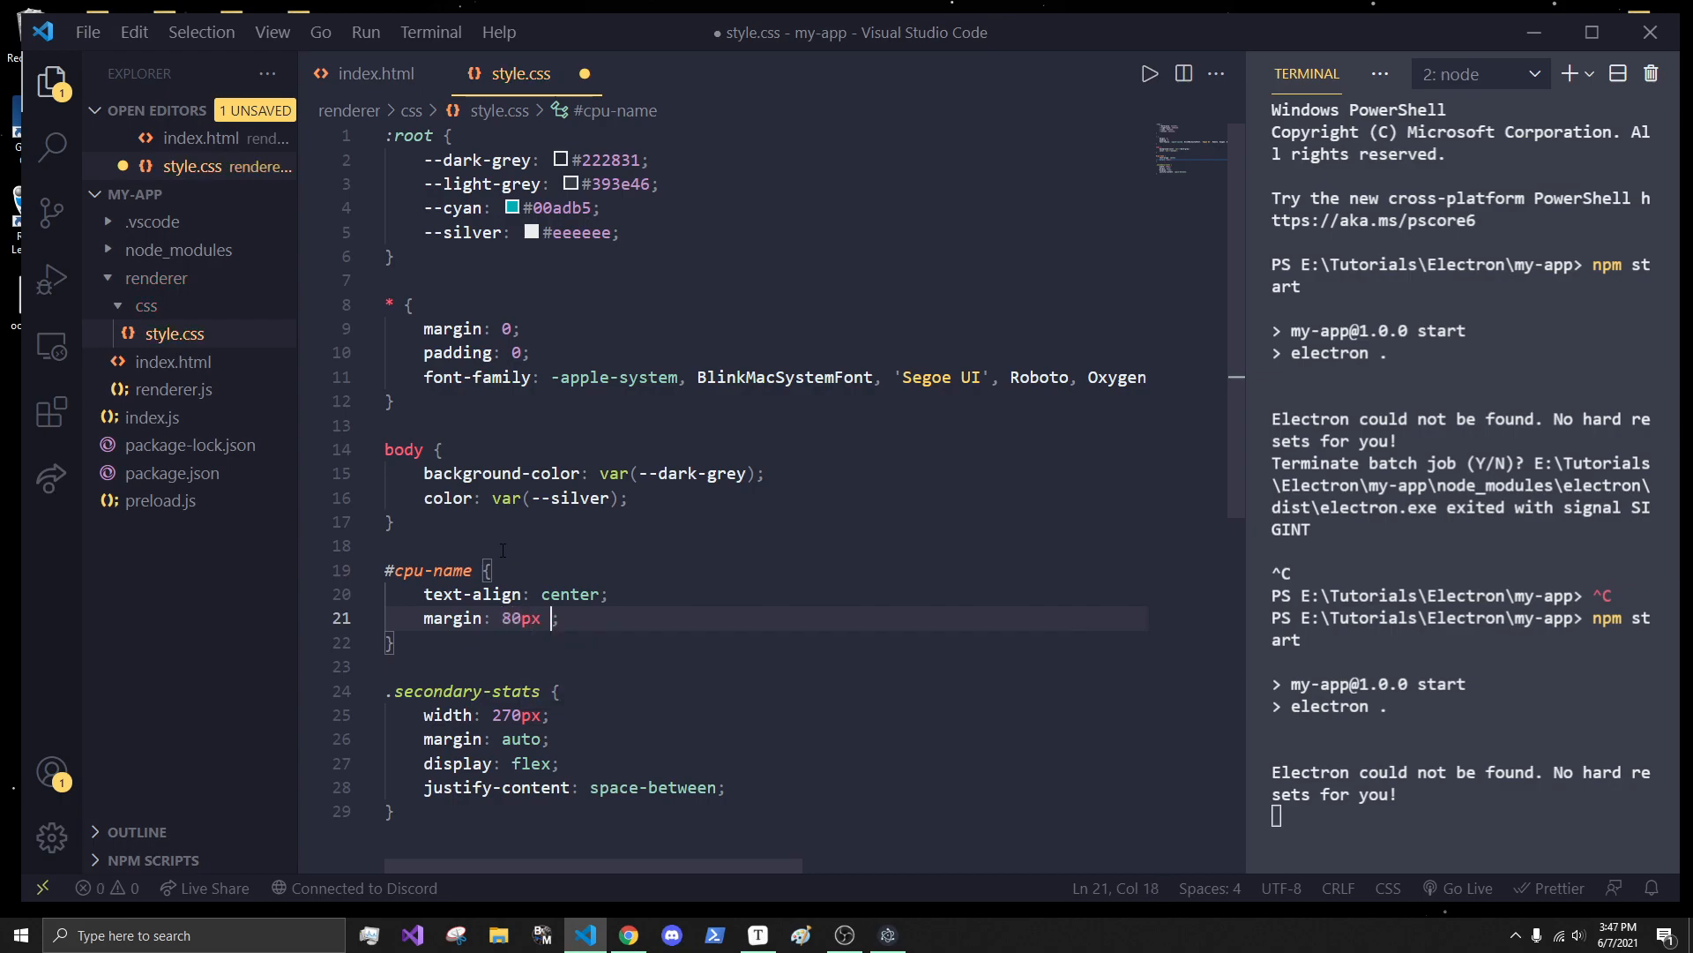
pyautogui.write('0px 10px 0px')
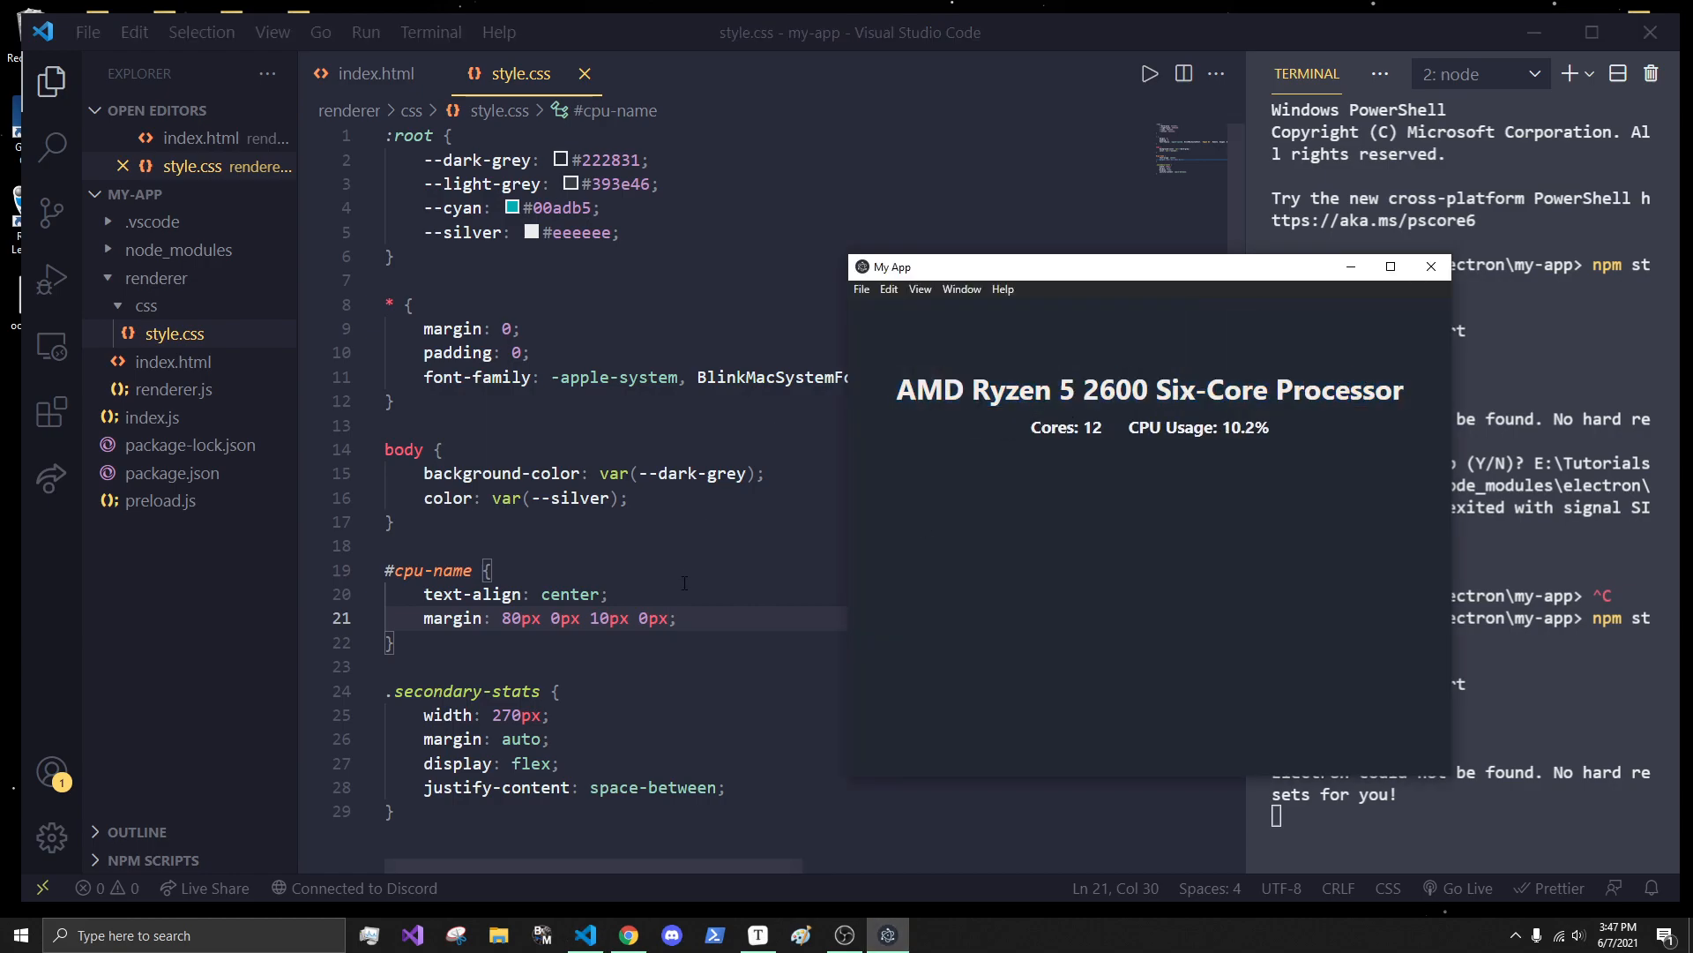
pyautogui.write('font-size: .9rem;')
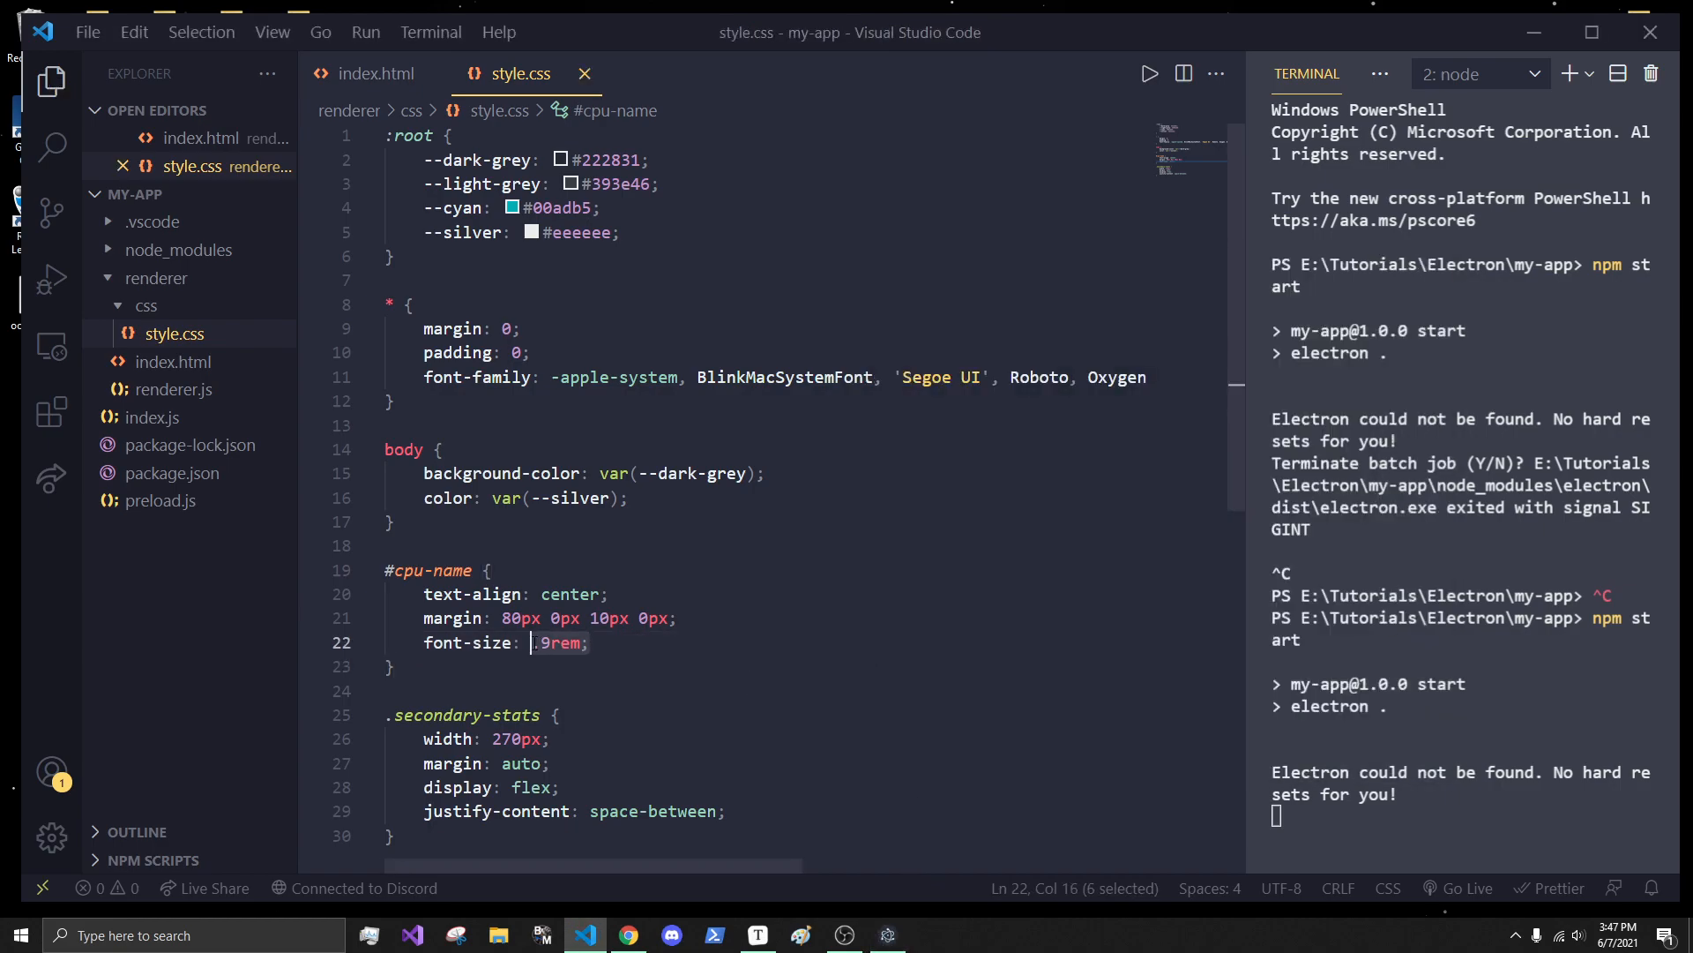
# - Give #cpu-name font-size 30px, move the font properties into an h3 rule, and set width 250px
pyautogui.write('32px')
pyautogui.write("'")
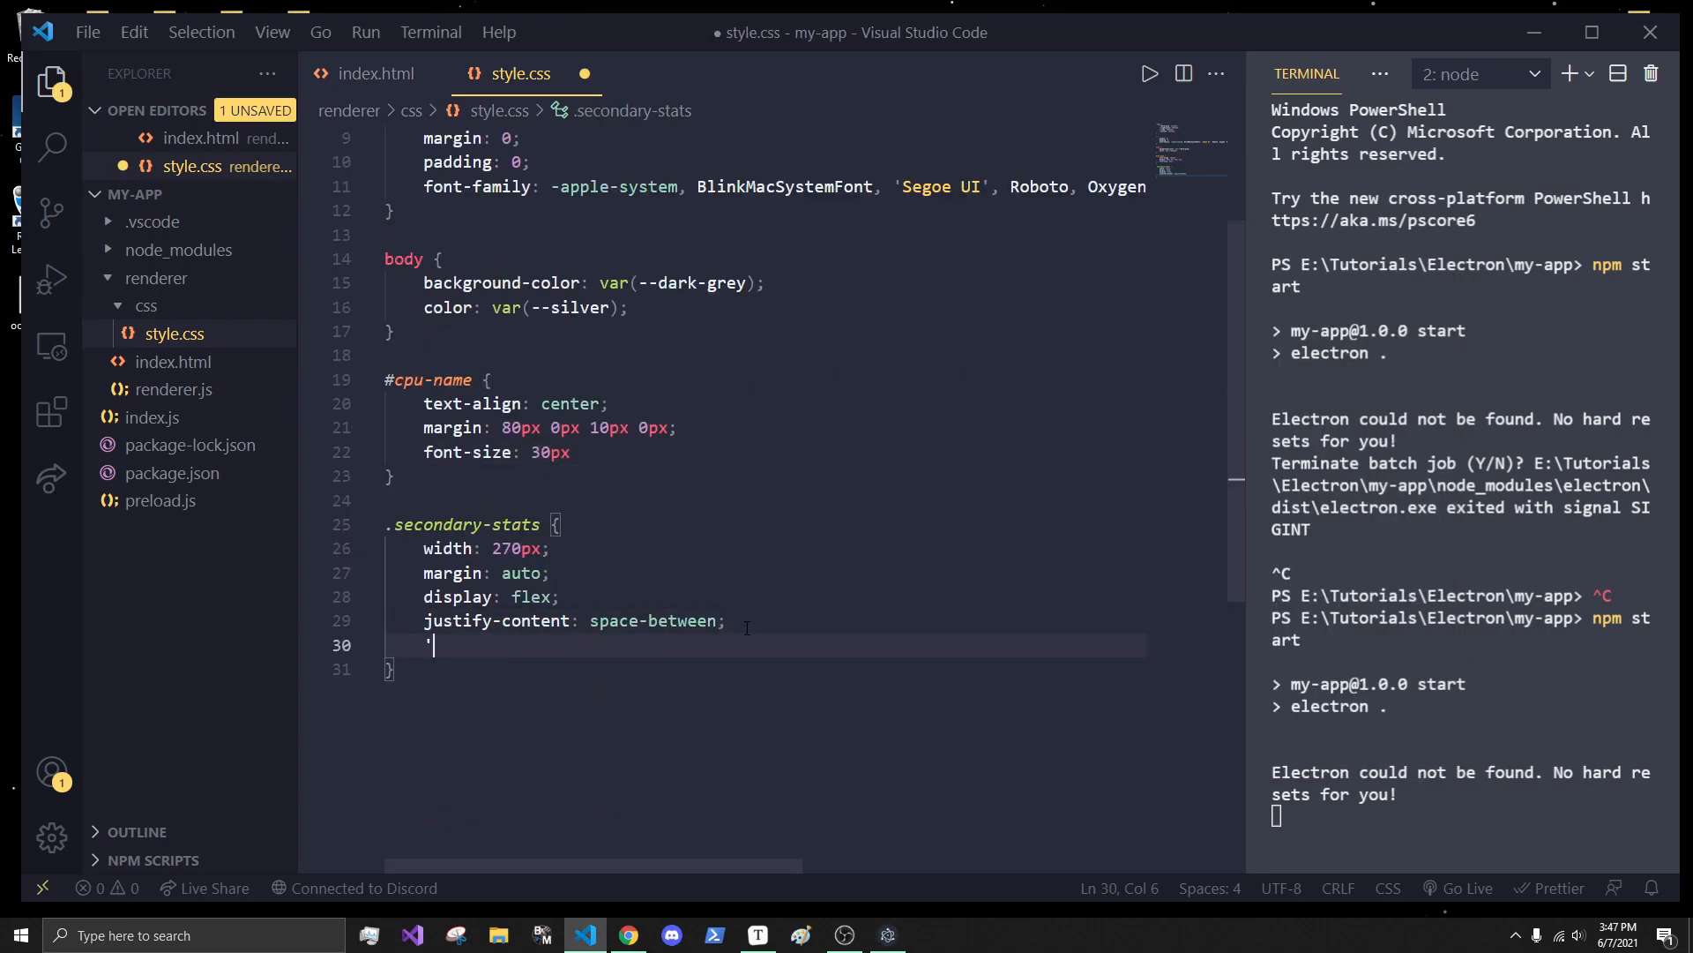
pyautogui.write('font-size: .em;')
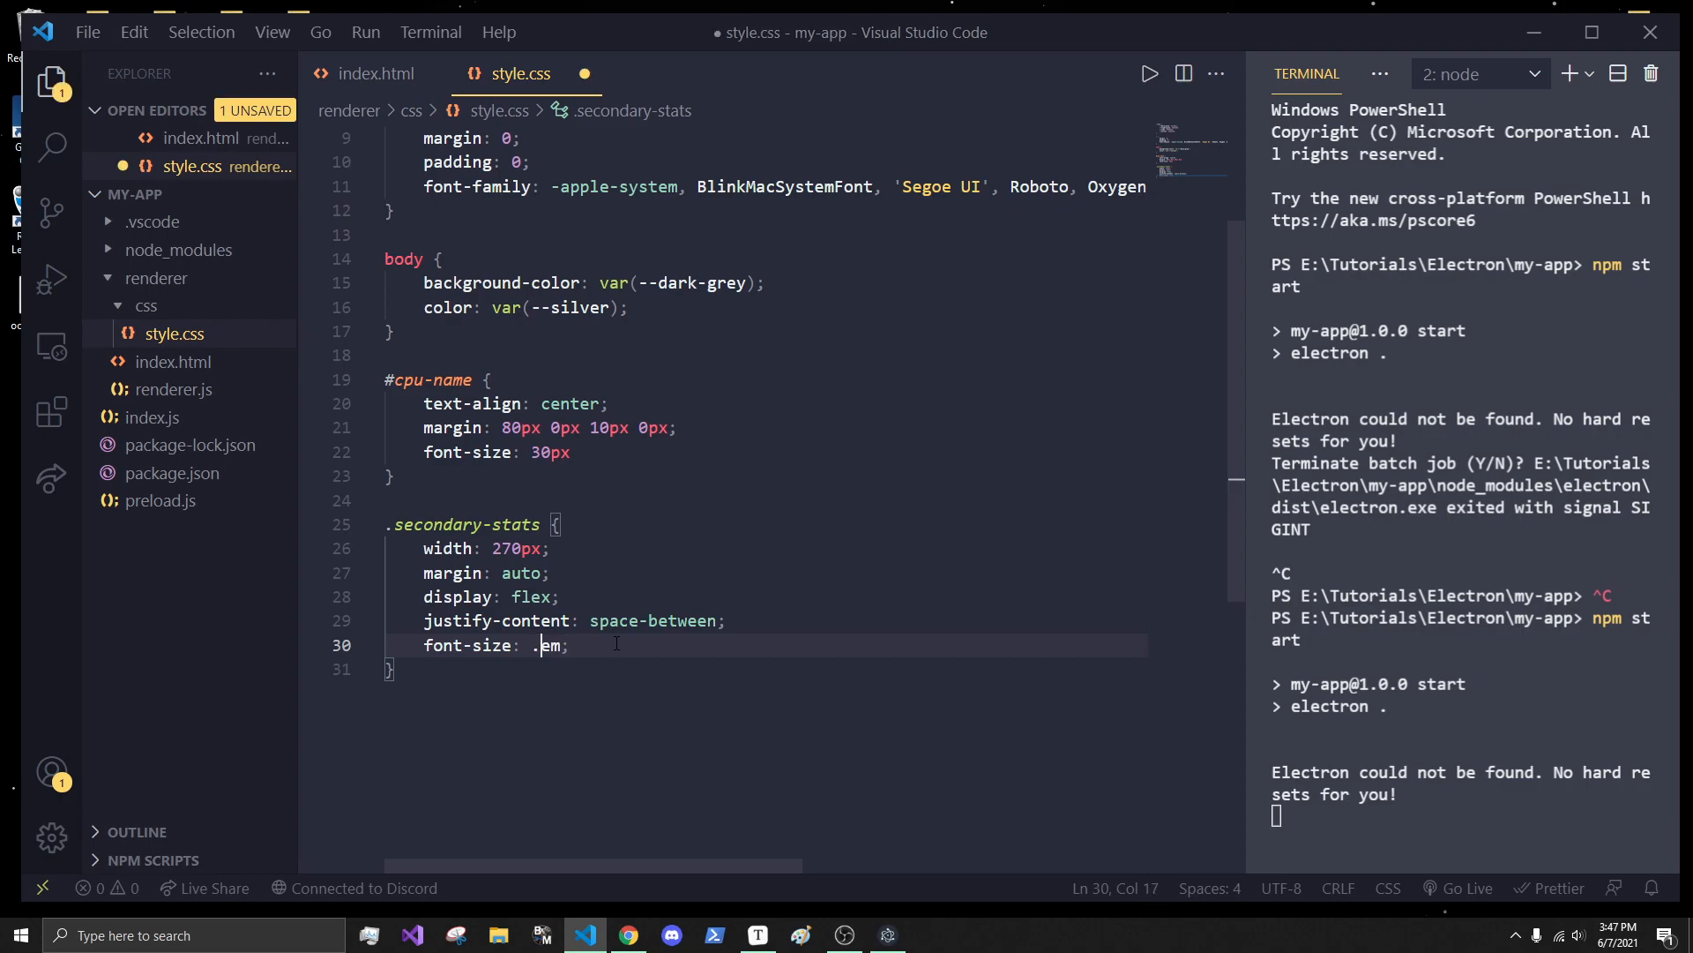
pyautogui.write('font-weight: 100;')
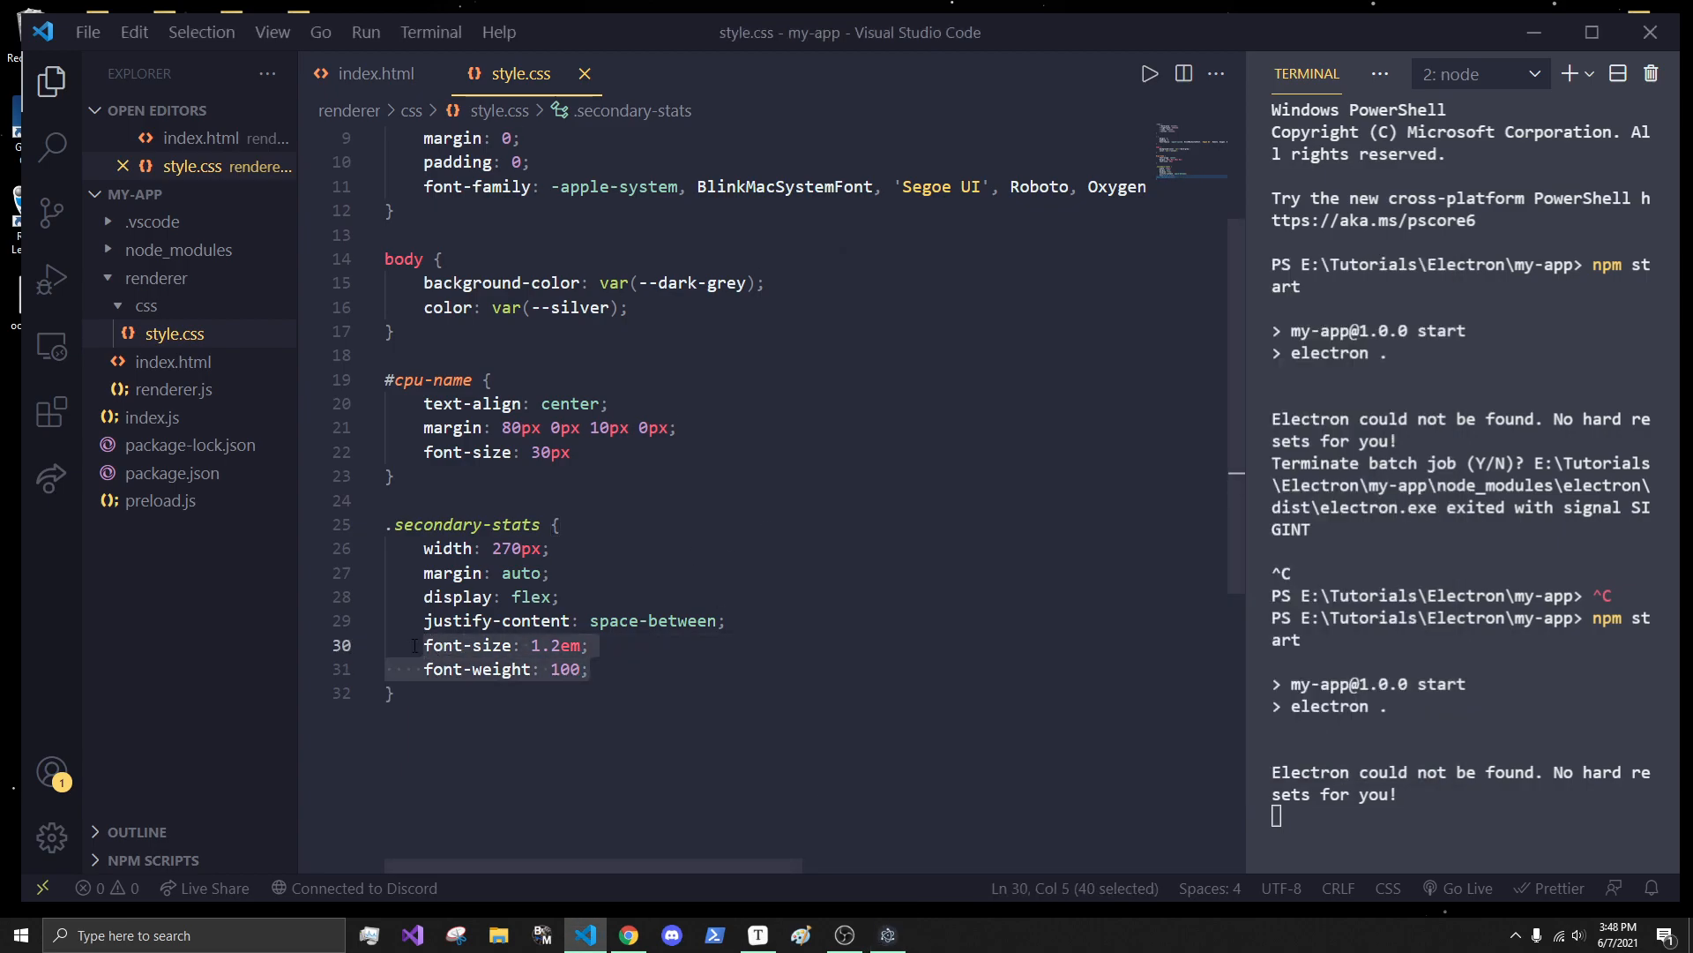
pyautogui.press('Delete')
pyautogui.write('5')
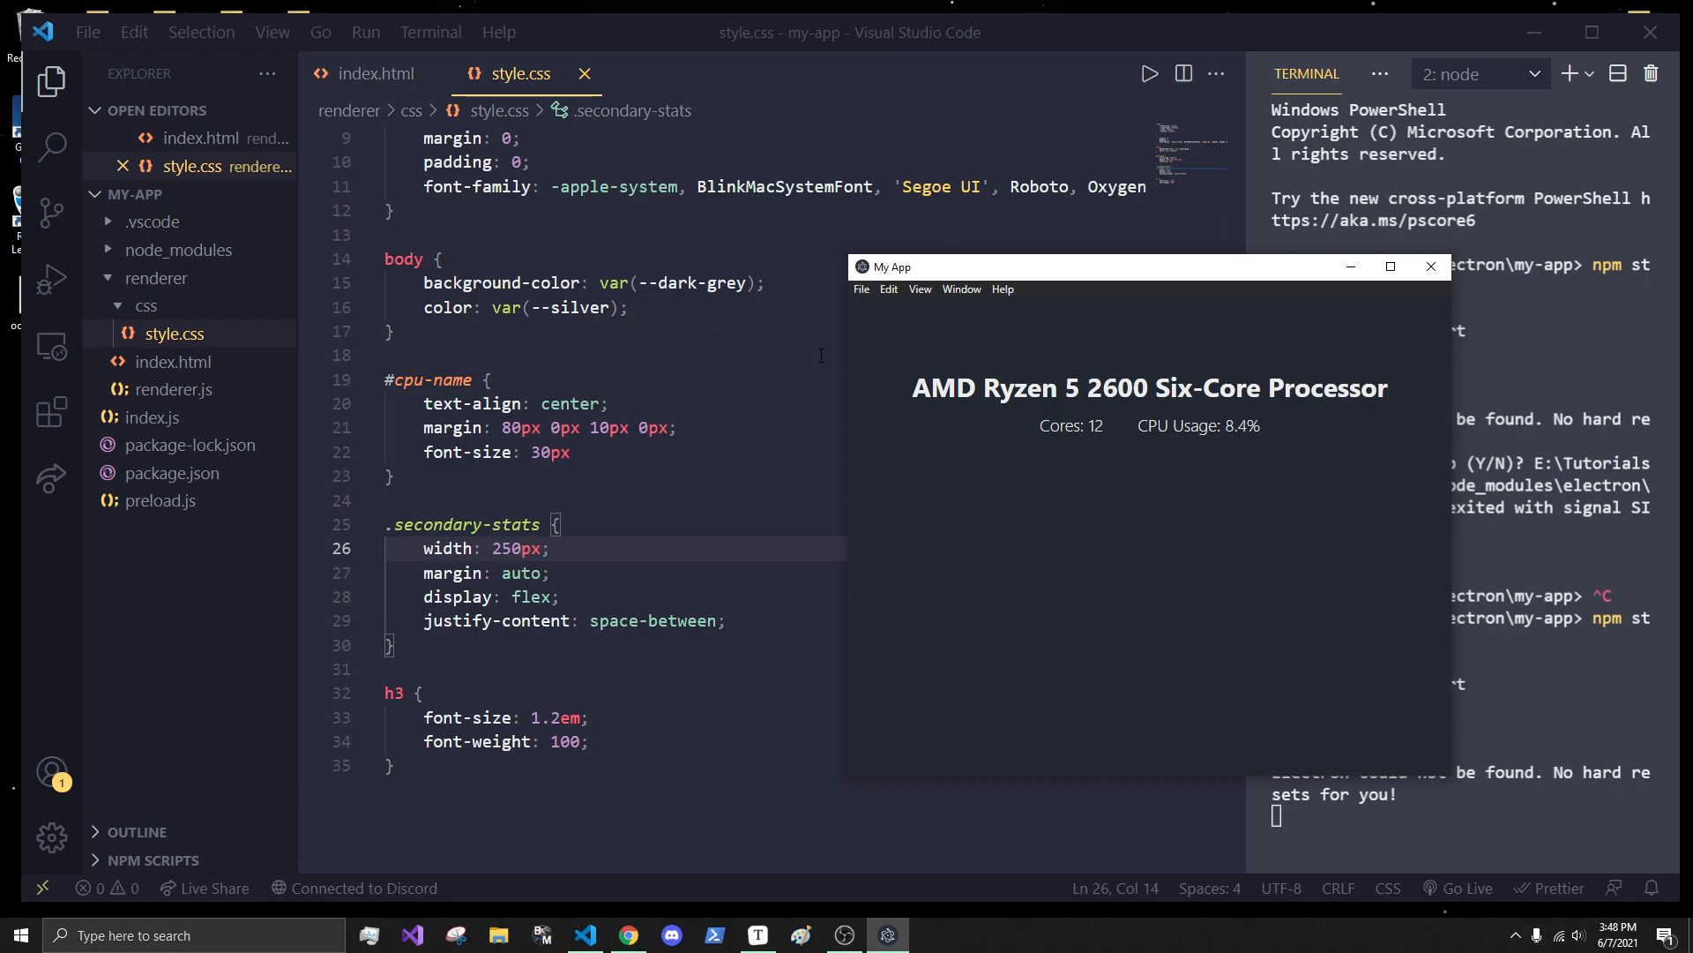
pyautogui.click(377, 74)
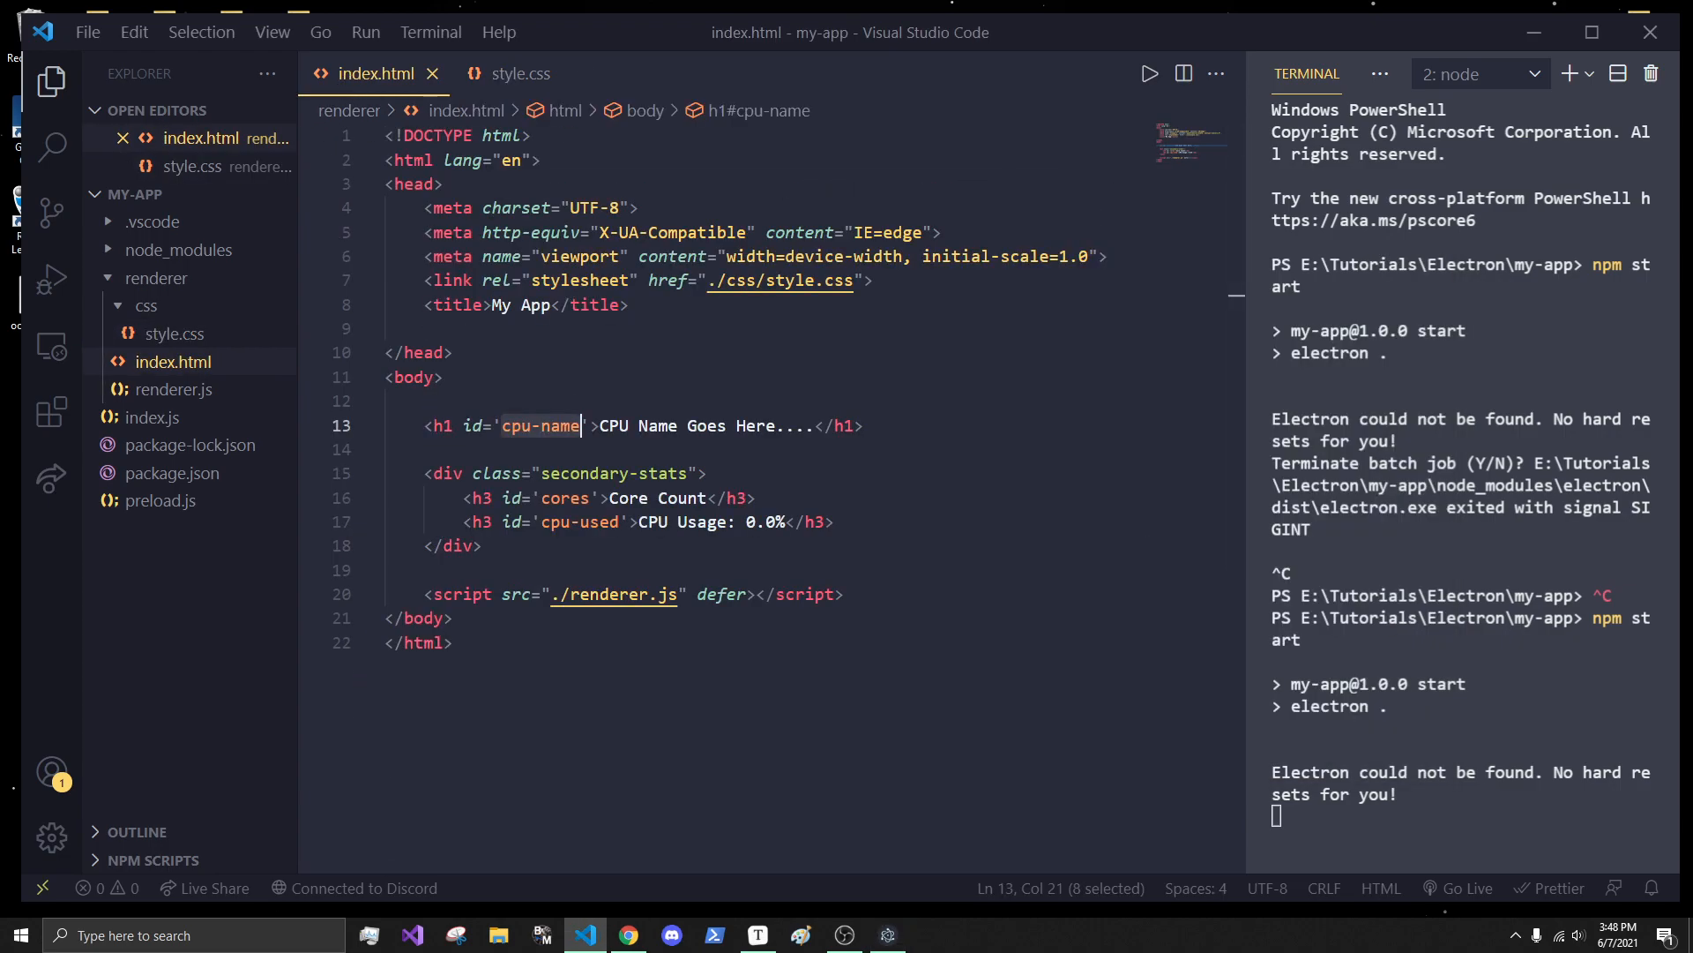
pyautogui.moveTo(926, 597)
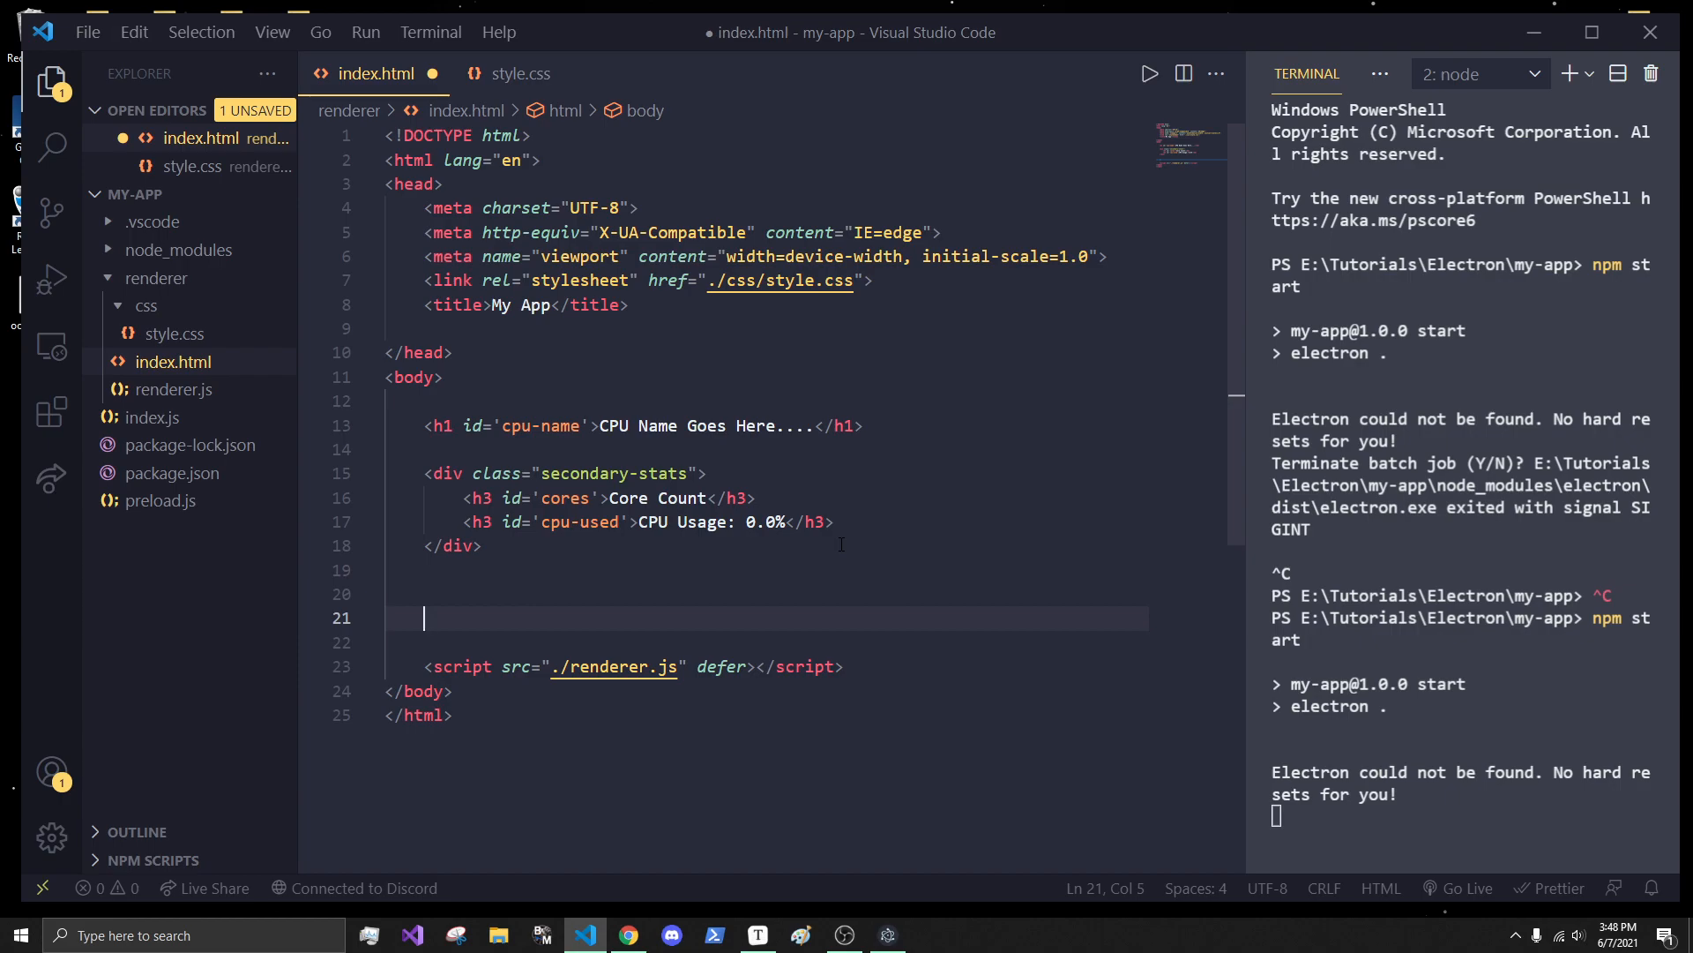
# - Add a div with id overall-used-container below the secondary stats in index.html
pyautogui.write('#o')
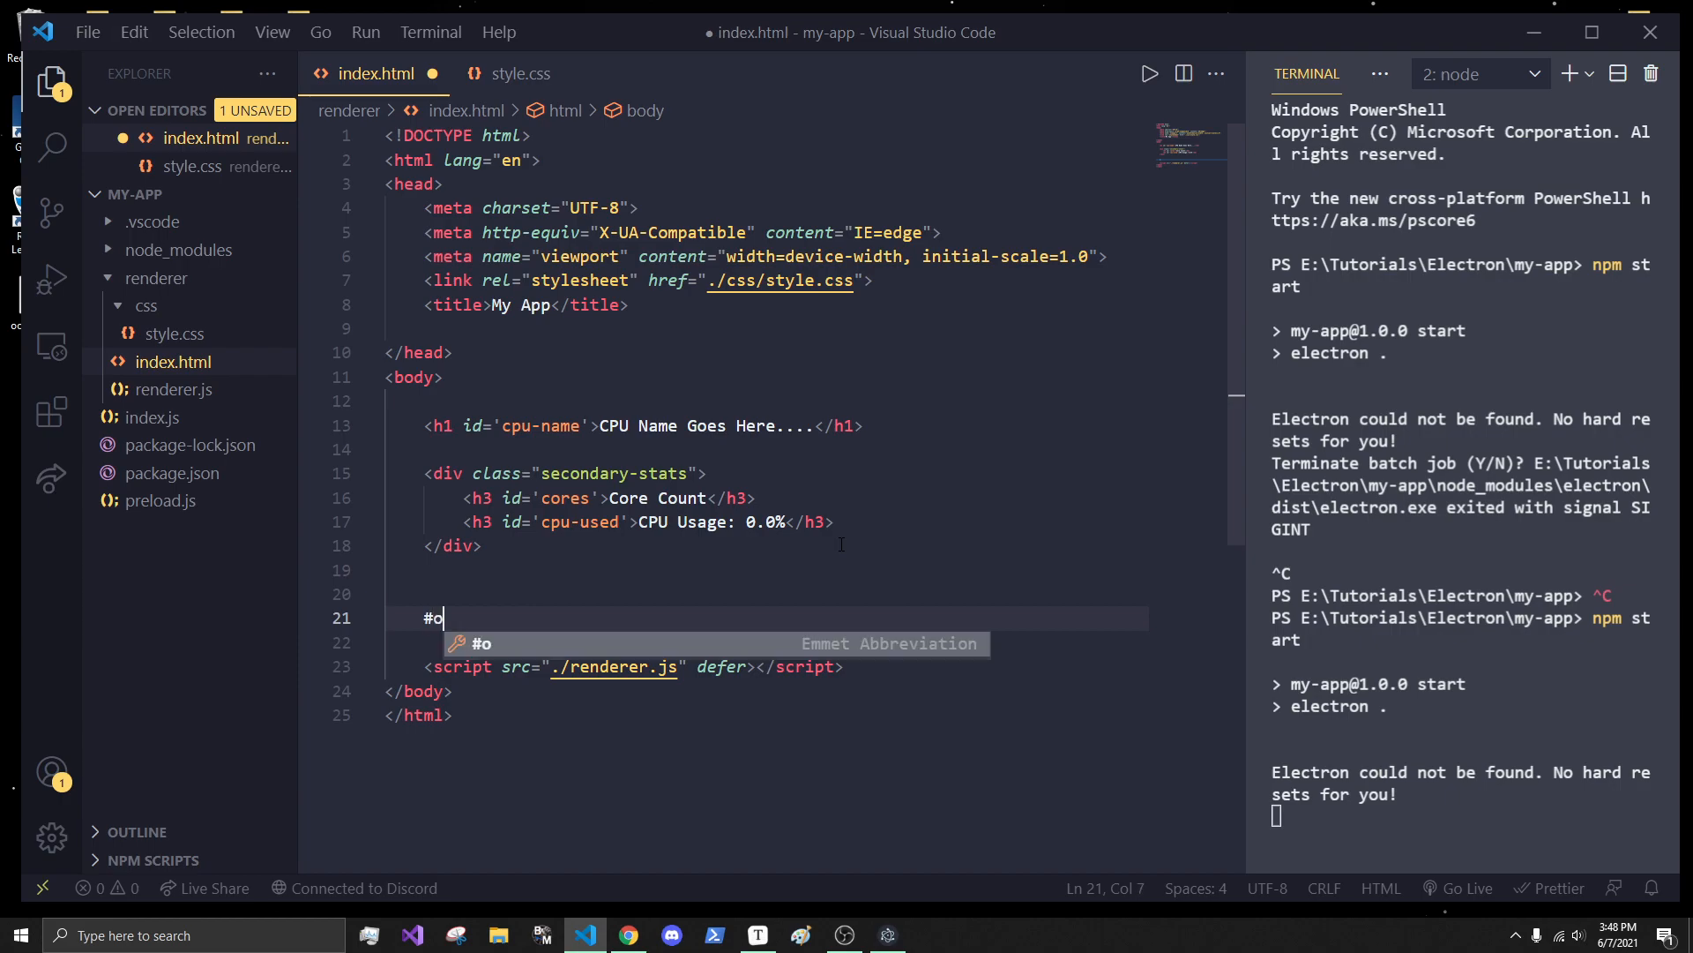
pyautogui.write('verall-')
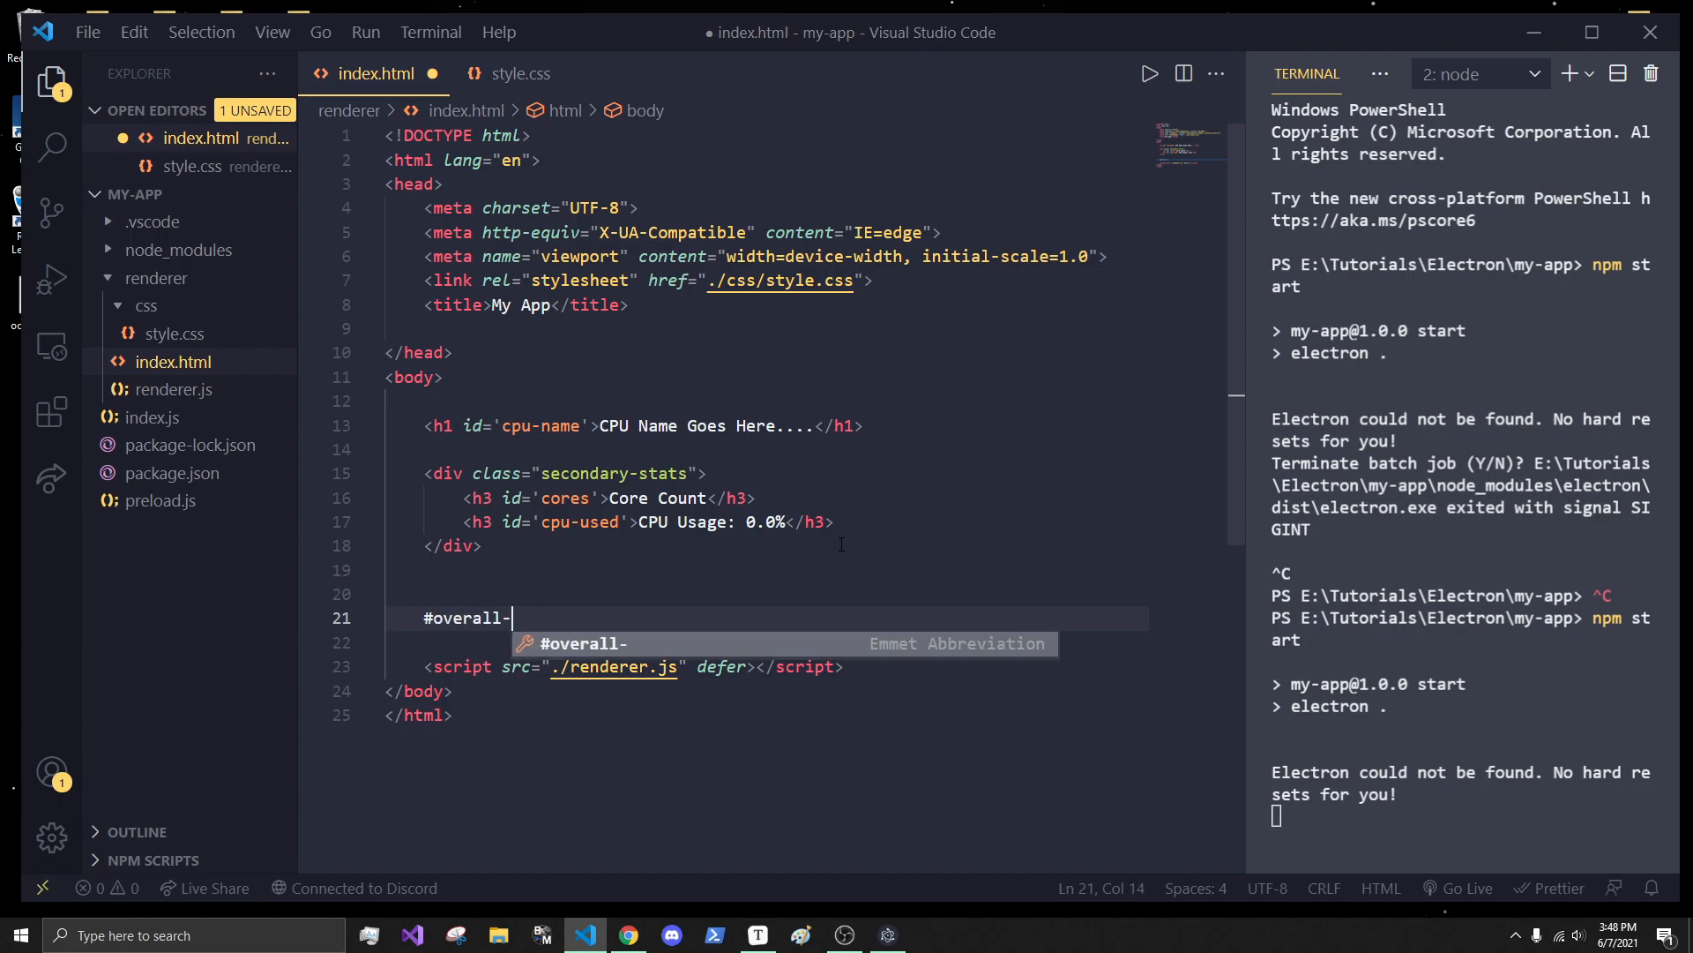
pyautogui.write('used-container"></div>')
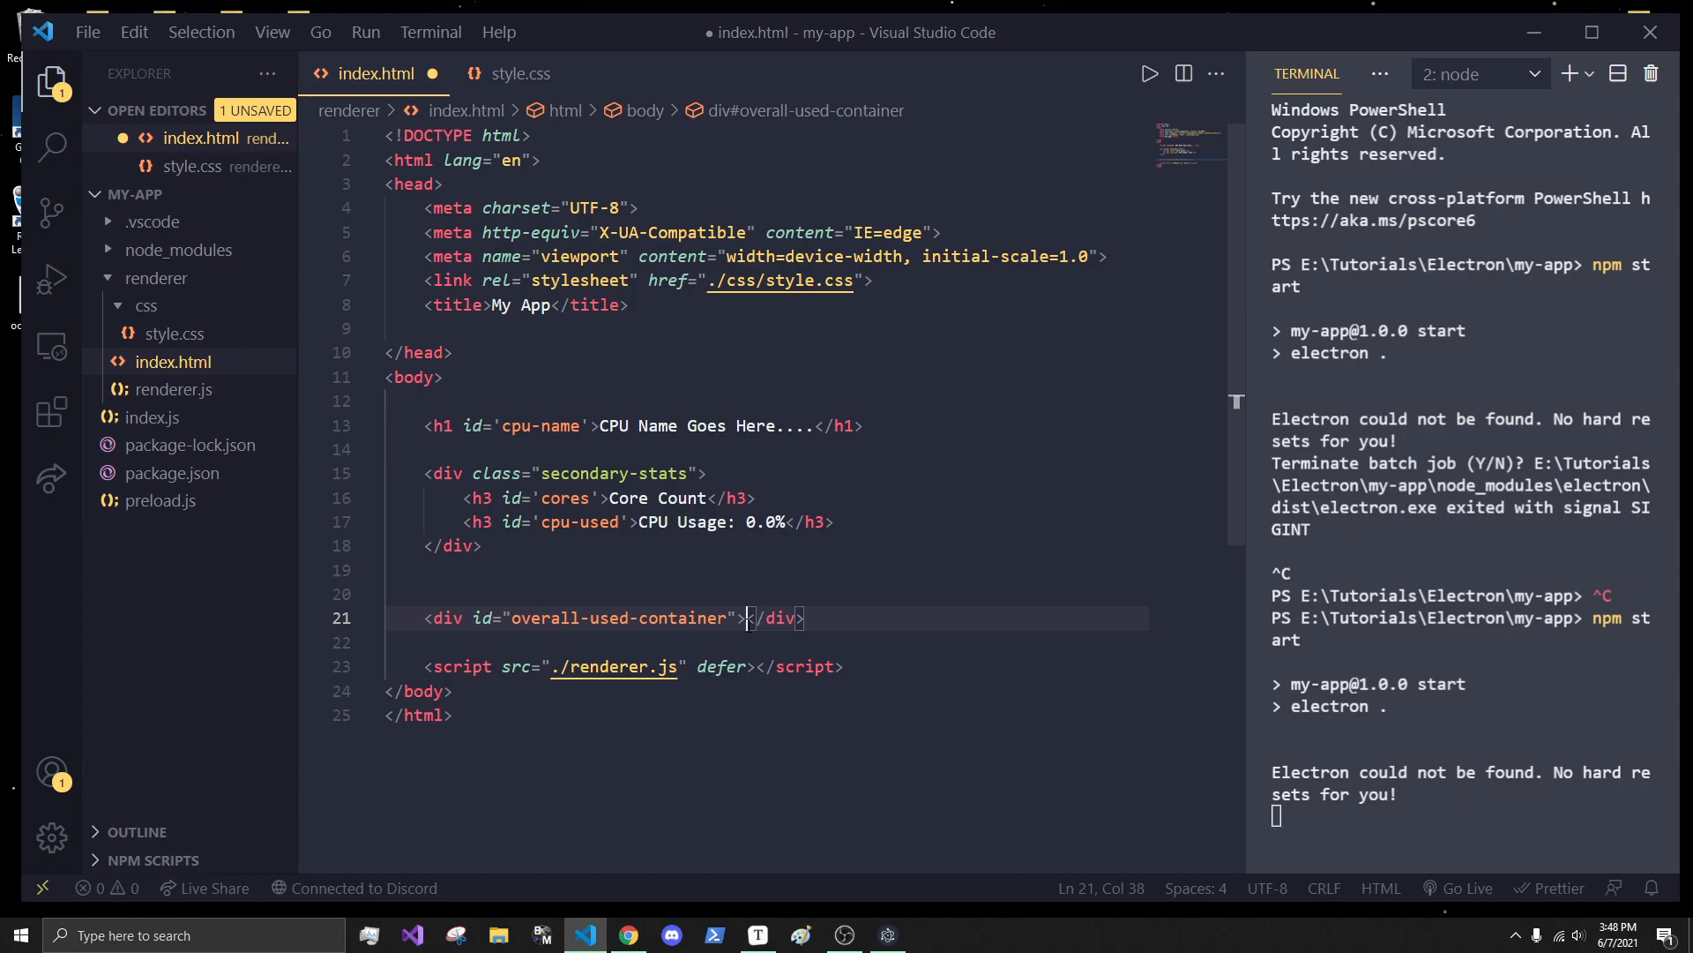
pyautogui.press('Enter')
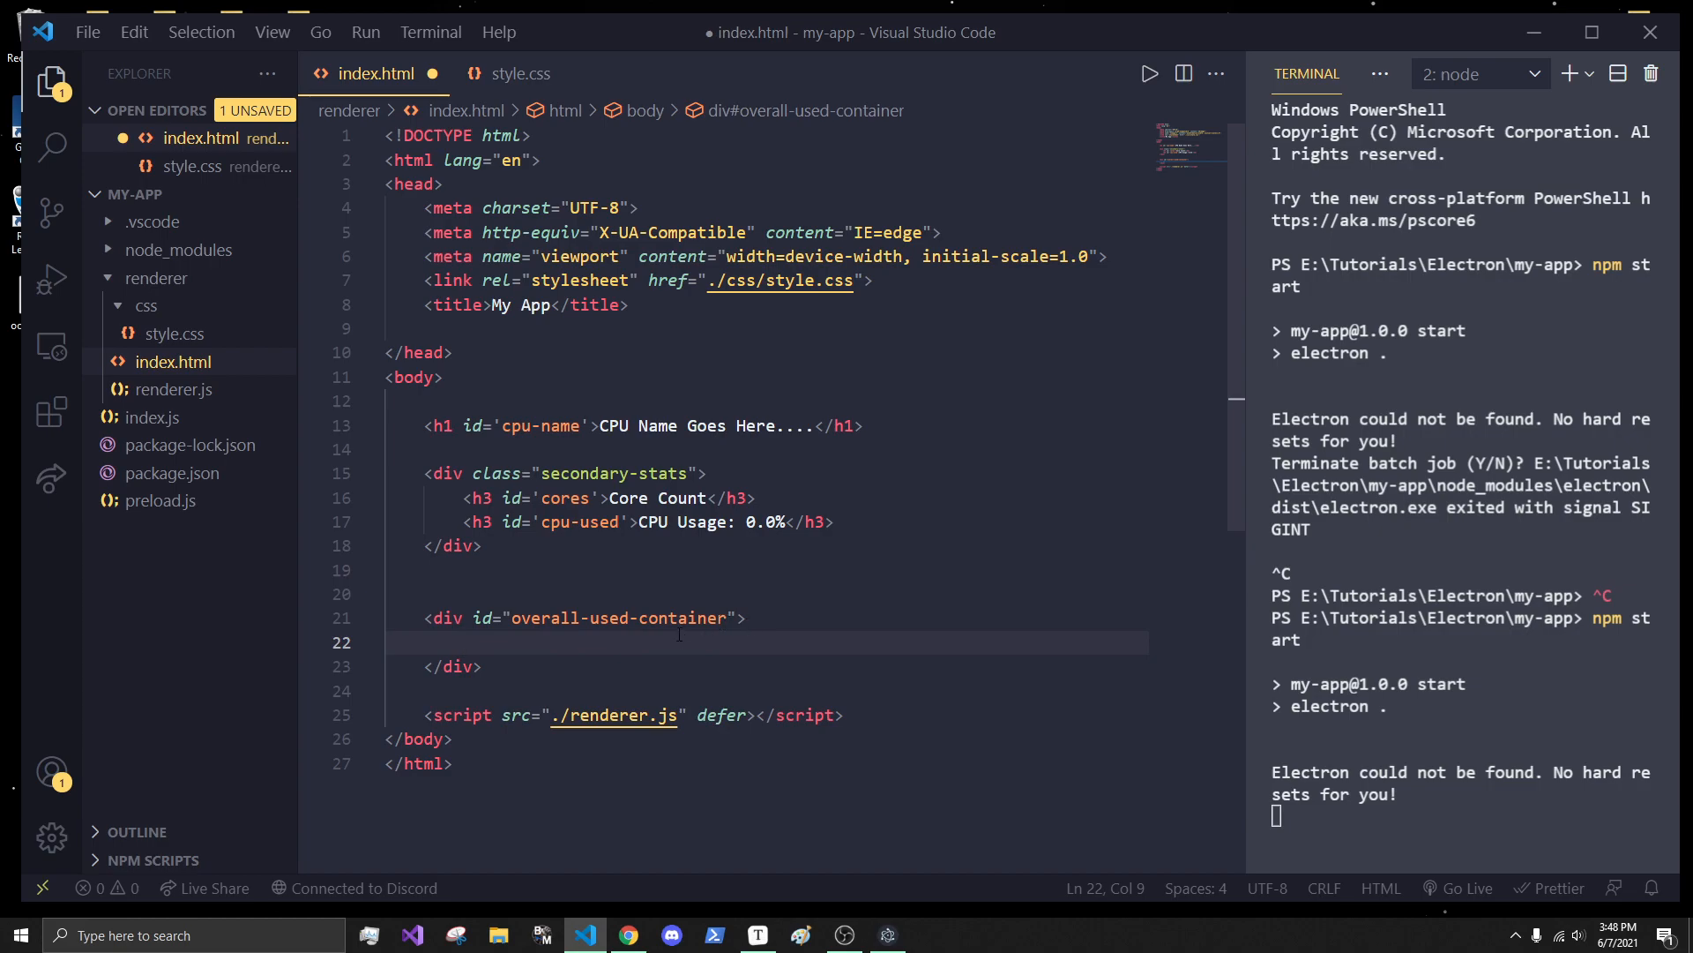
pyautogui.click(519, 74)
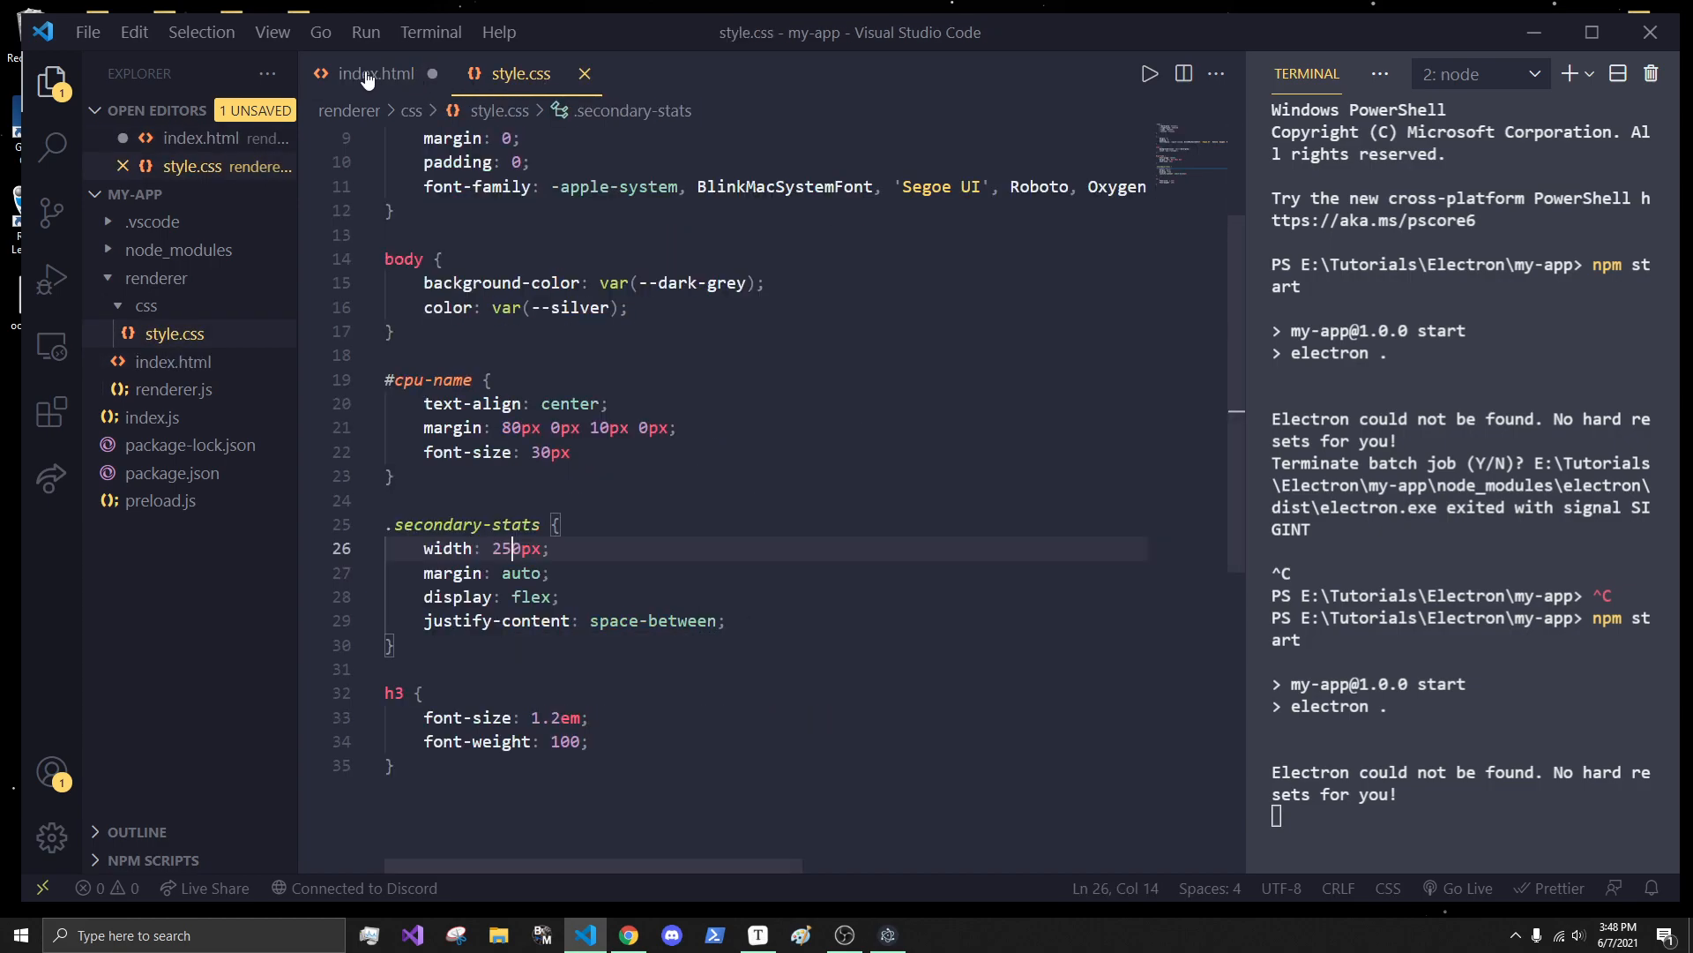
pyautogui.click(376, 74)
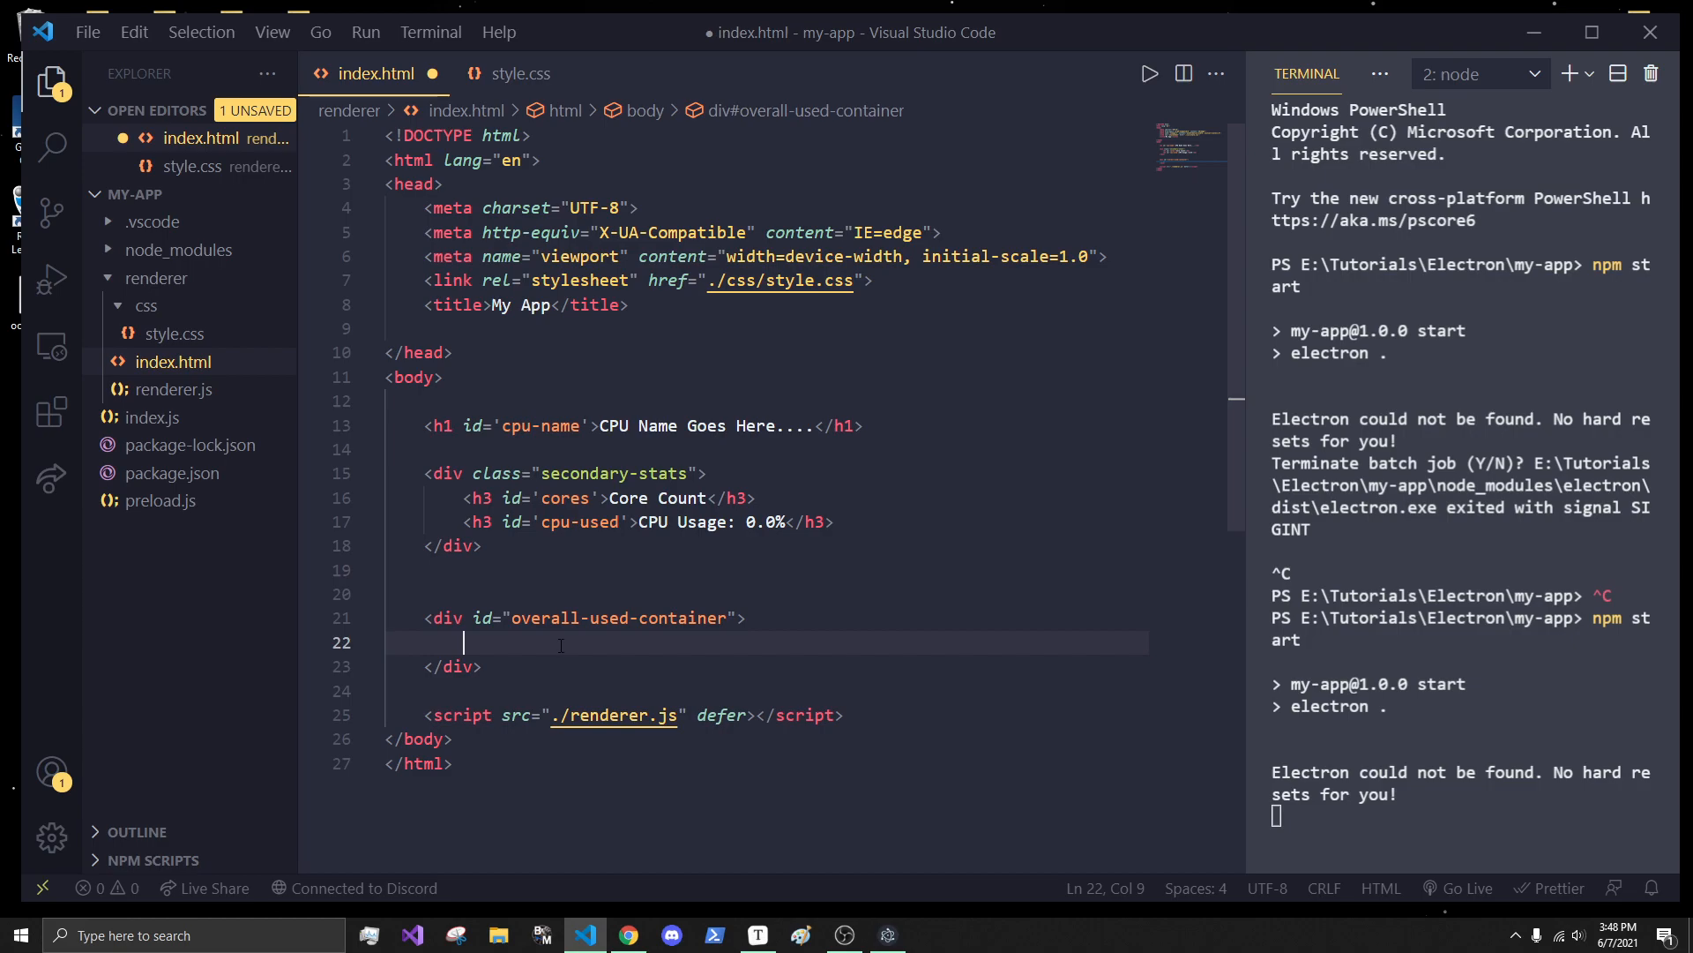
pyautogui.moveTo(688, 637)
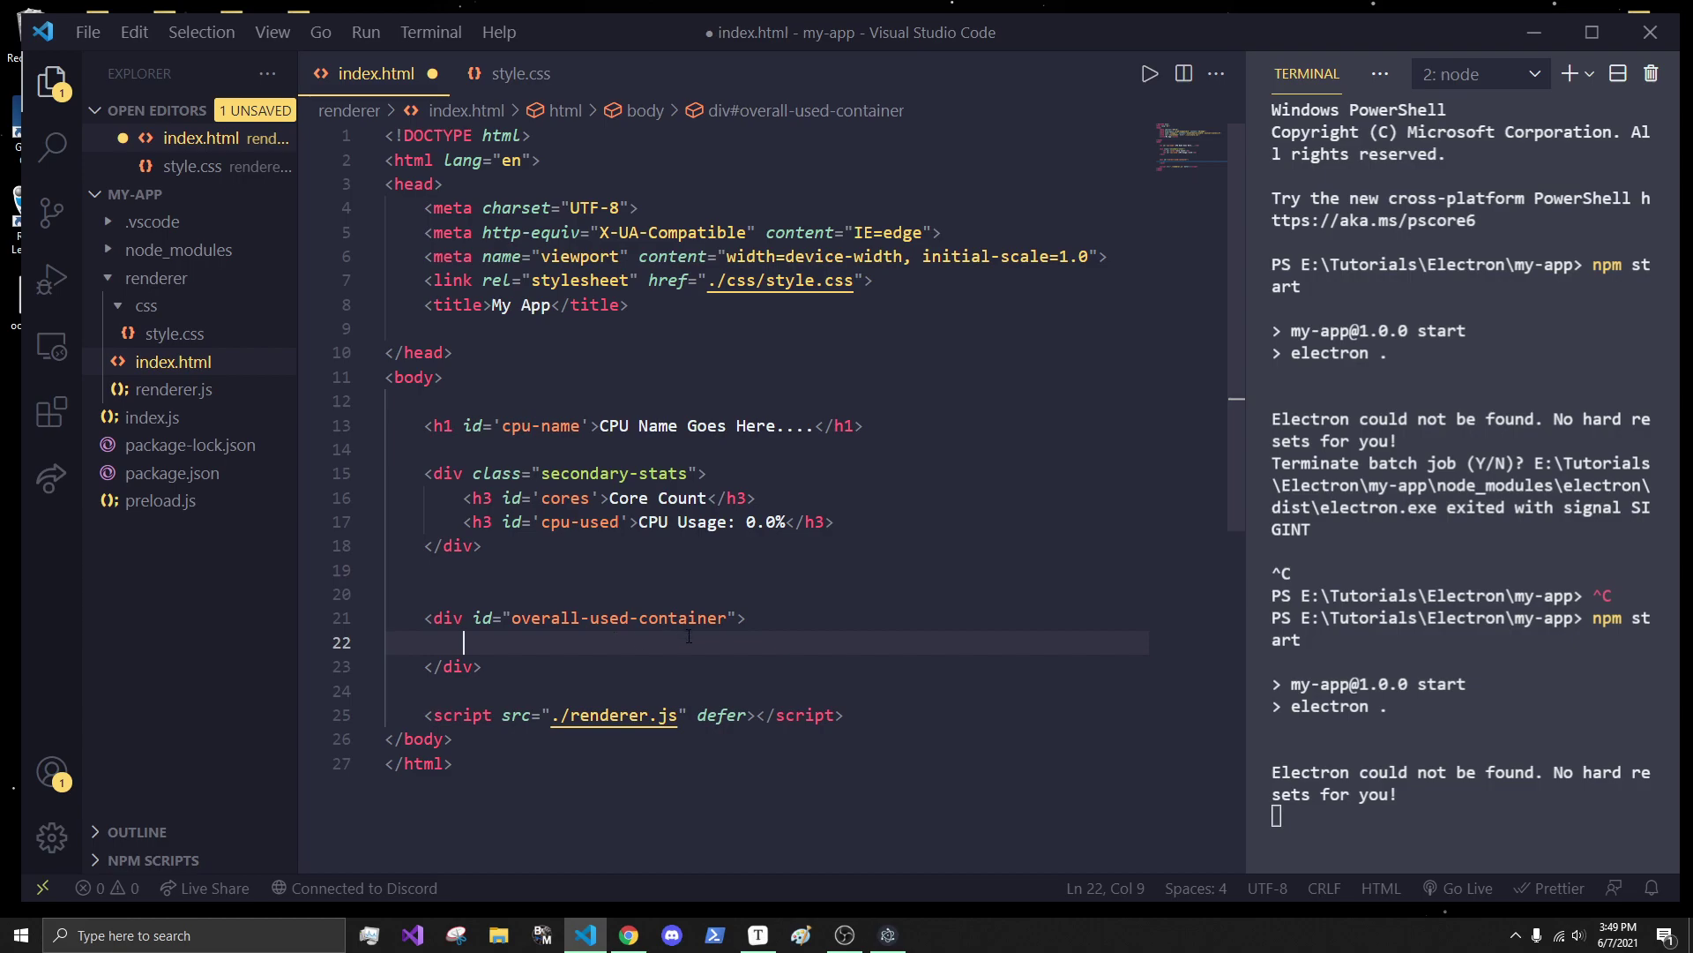
# - Nest an empty overall-cpu-used div inside the container and save index.html
pyautogui.write('#')
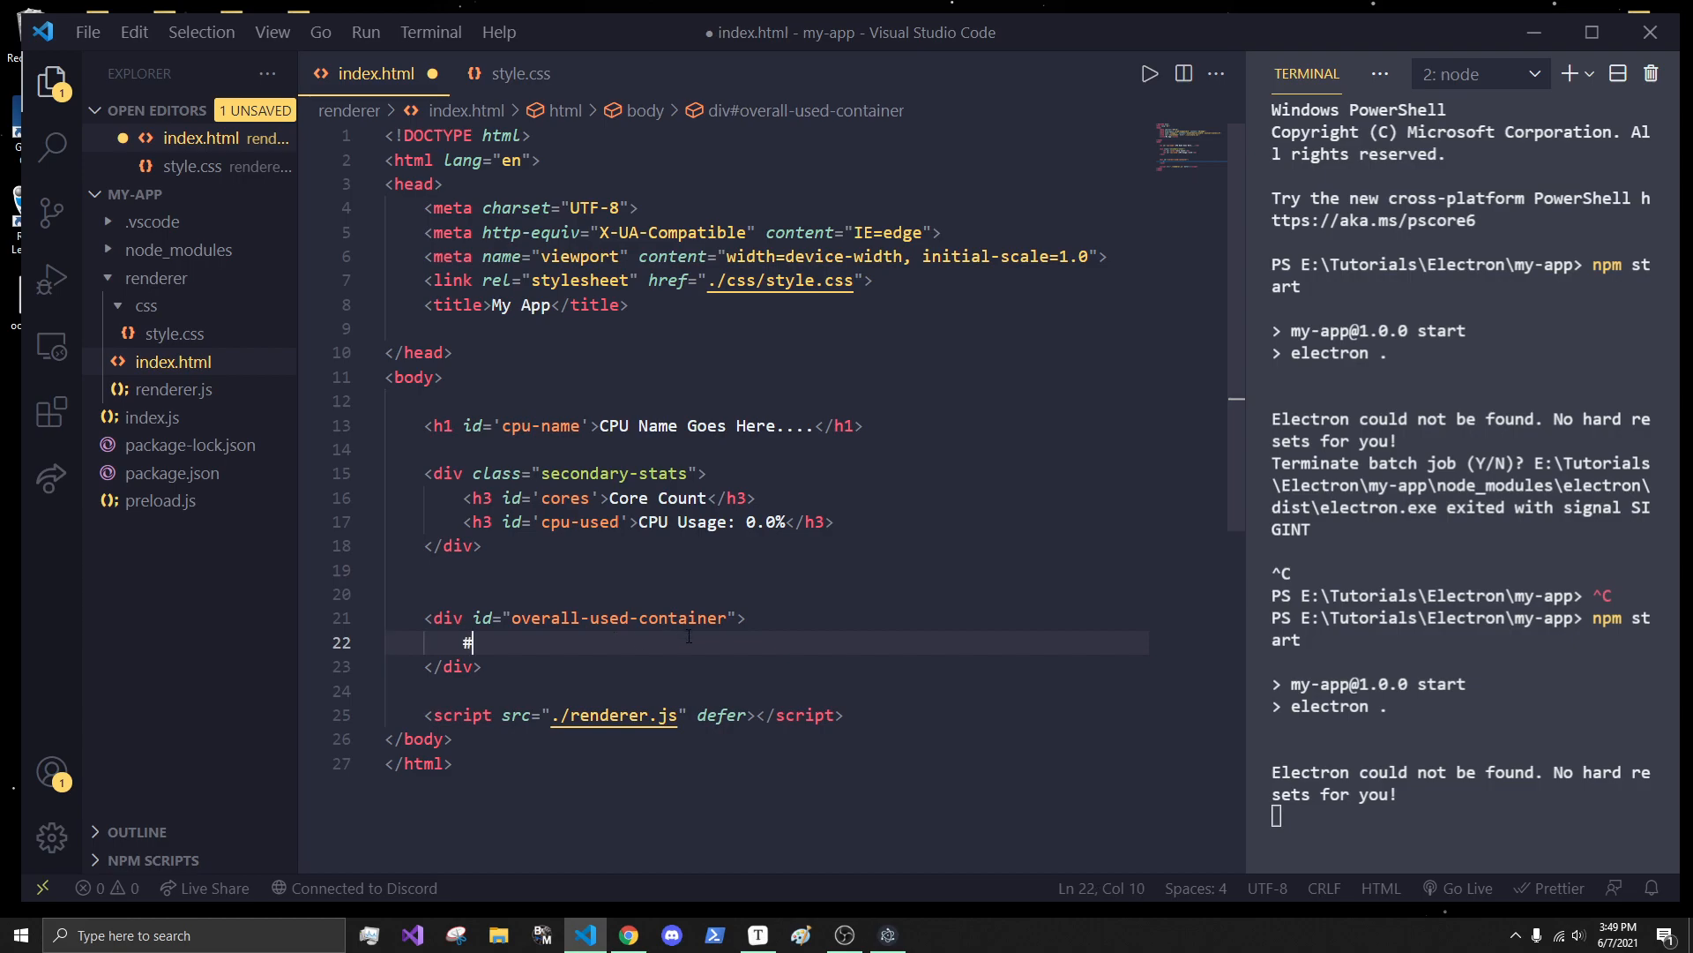
pyautogui.write('overall-')
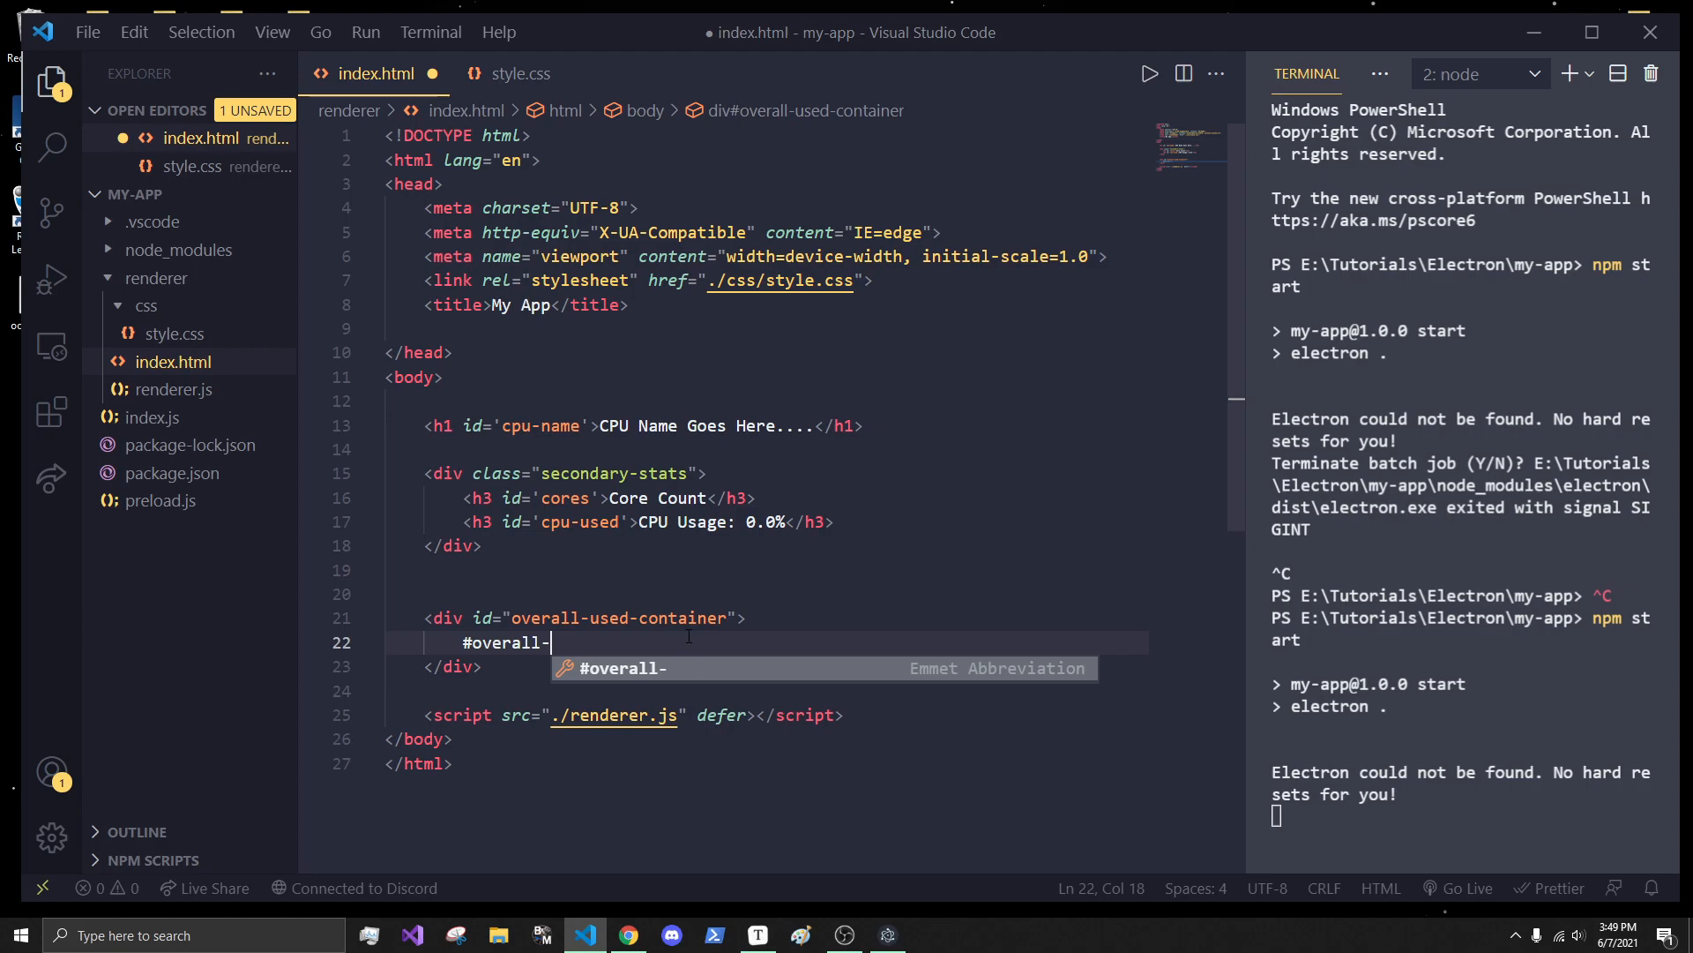
pyautogui.write('cpu-used"></div>')
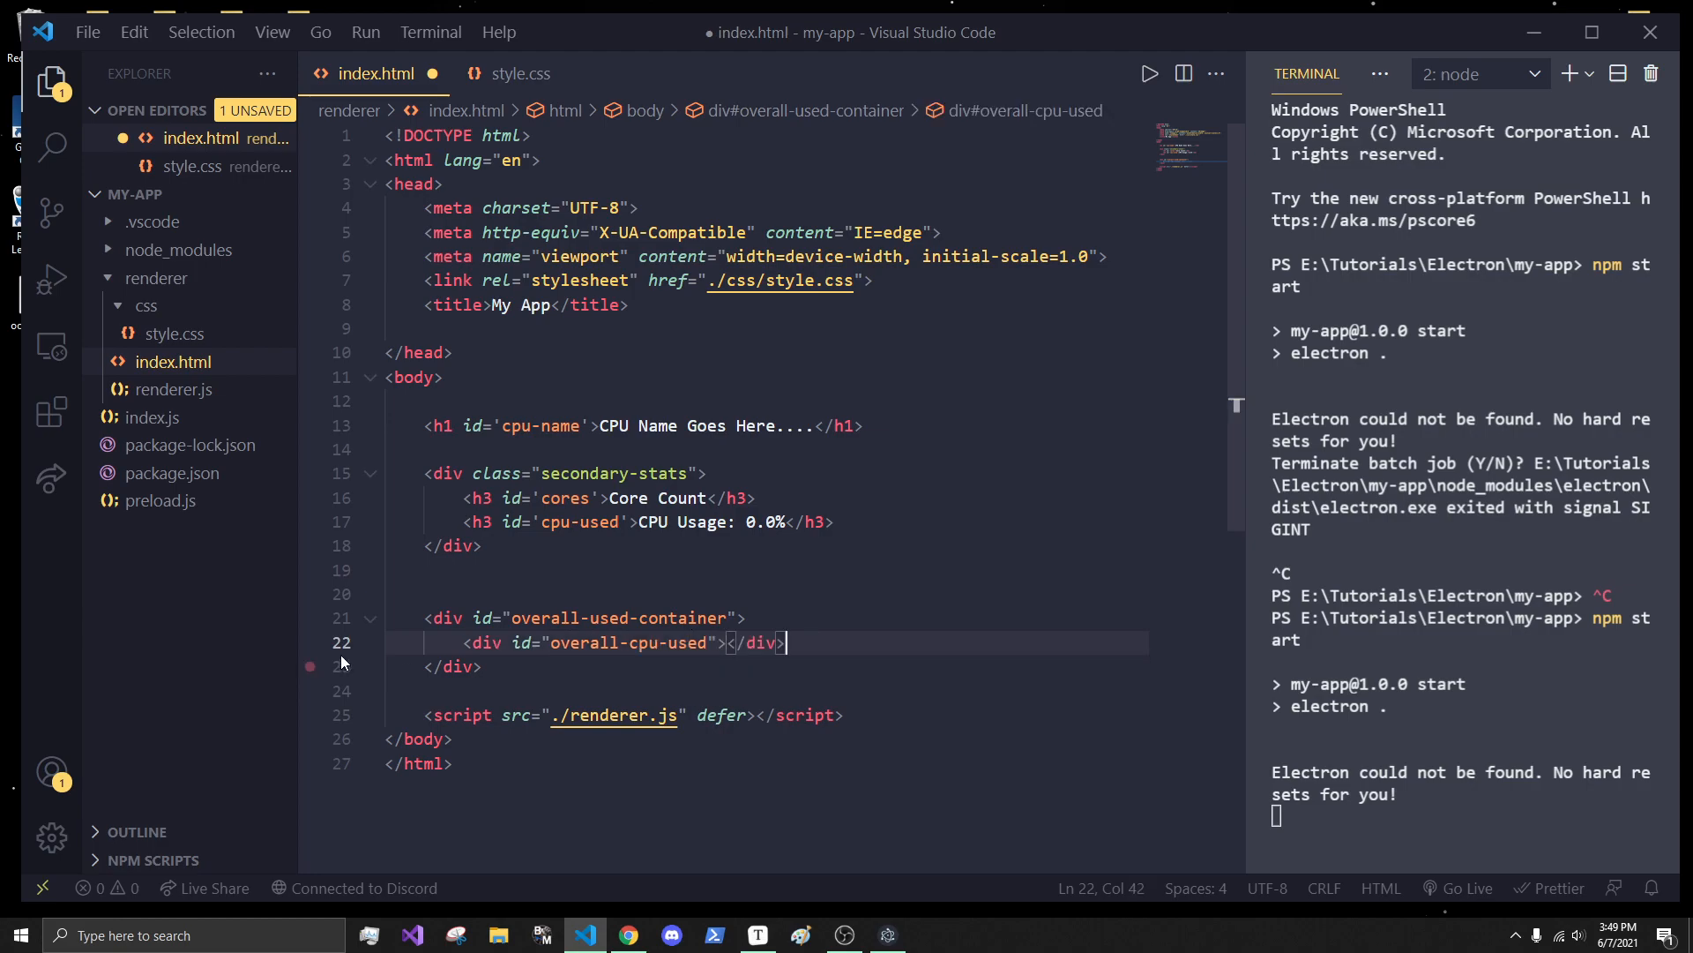
pyautogui.press('ctrl+s')
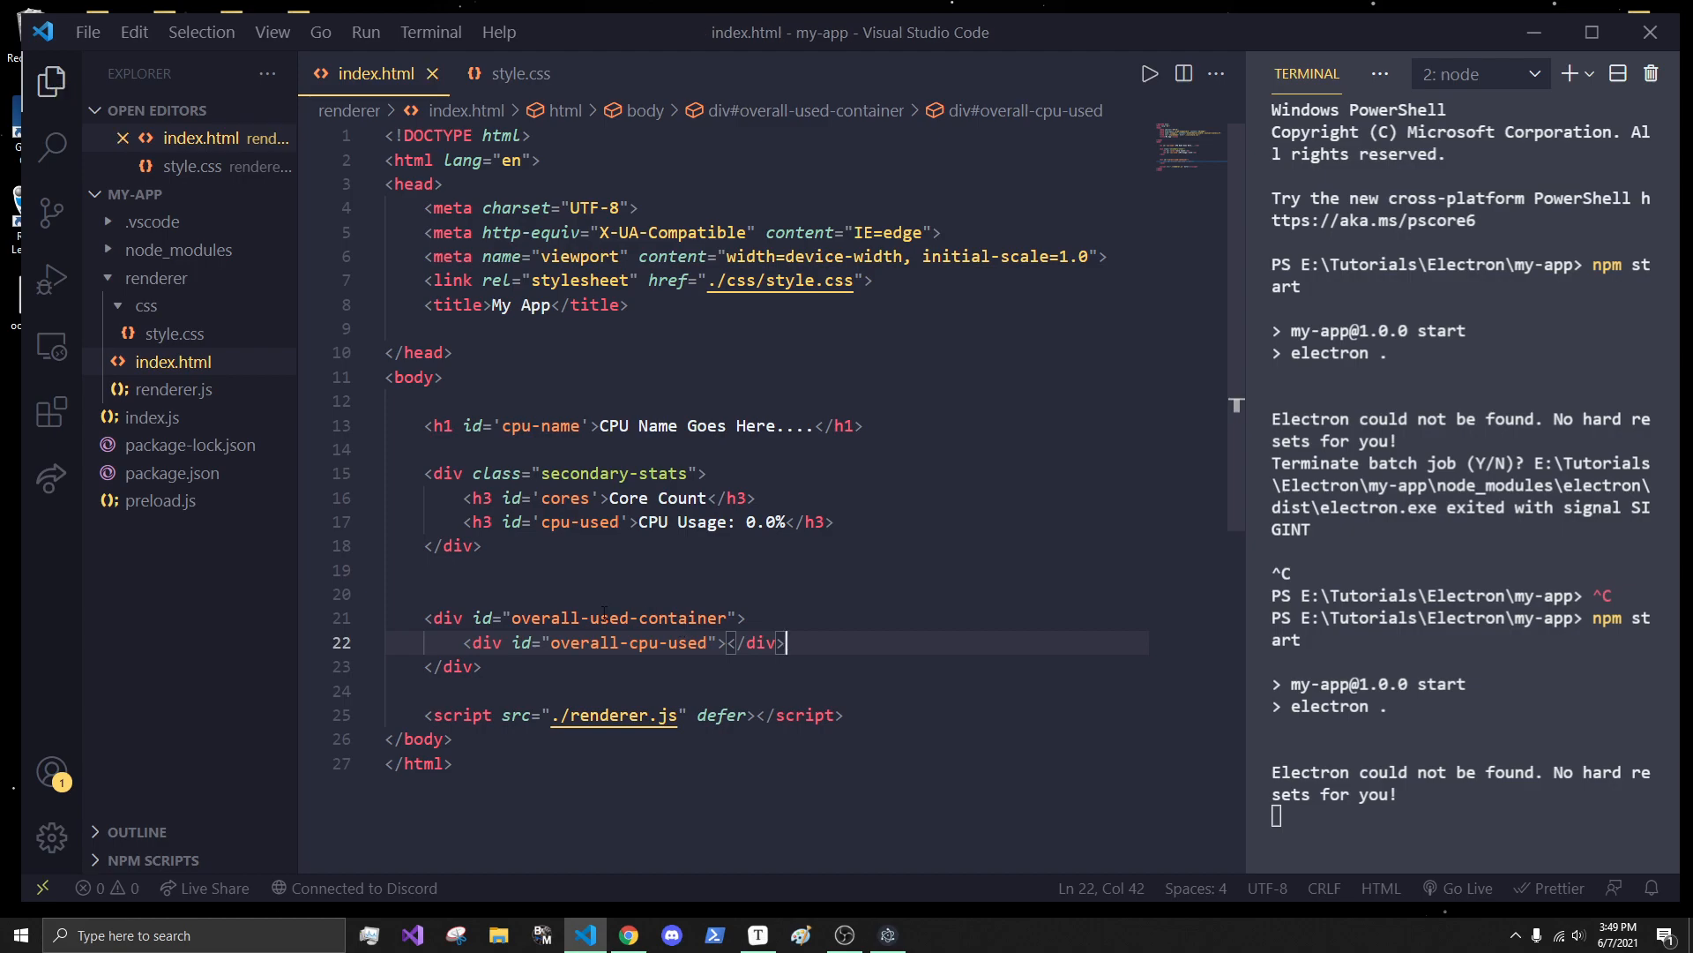
pyautogui.doubleClick(626, 642)
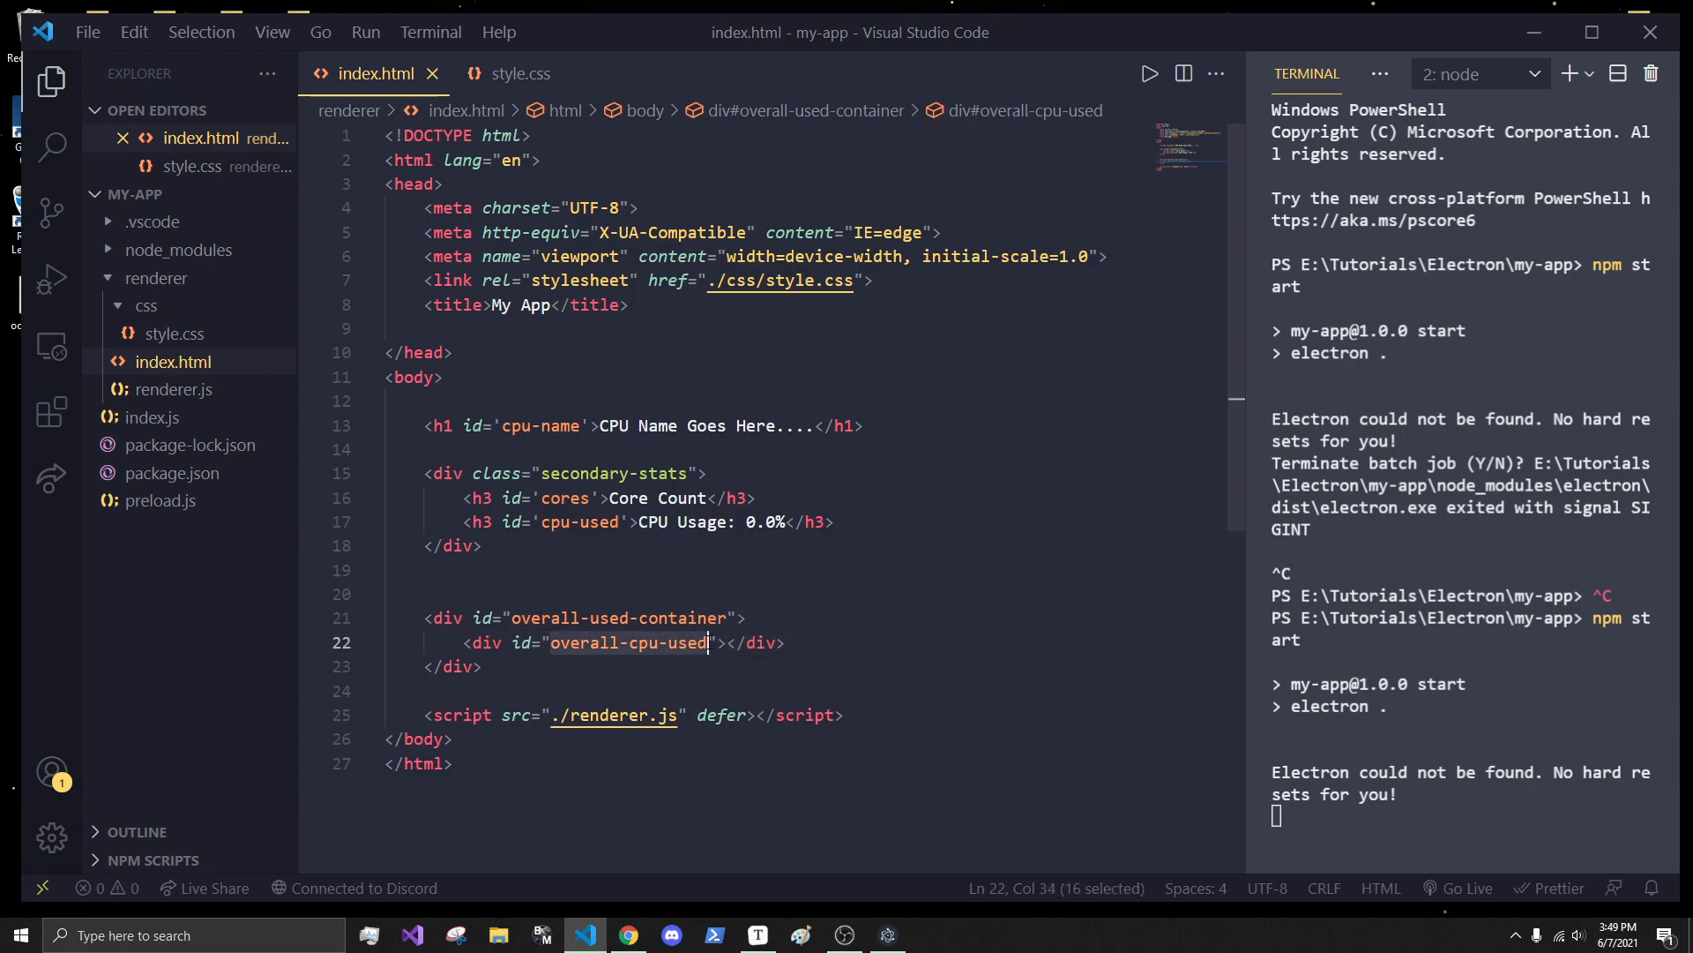
pyautogui.click(727, 642)
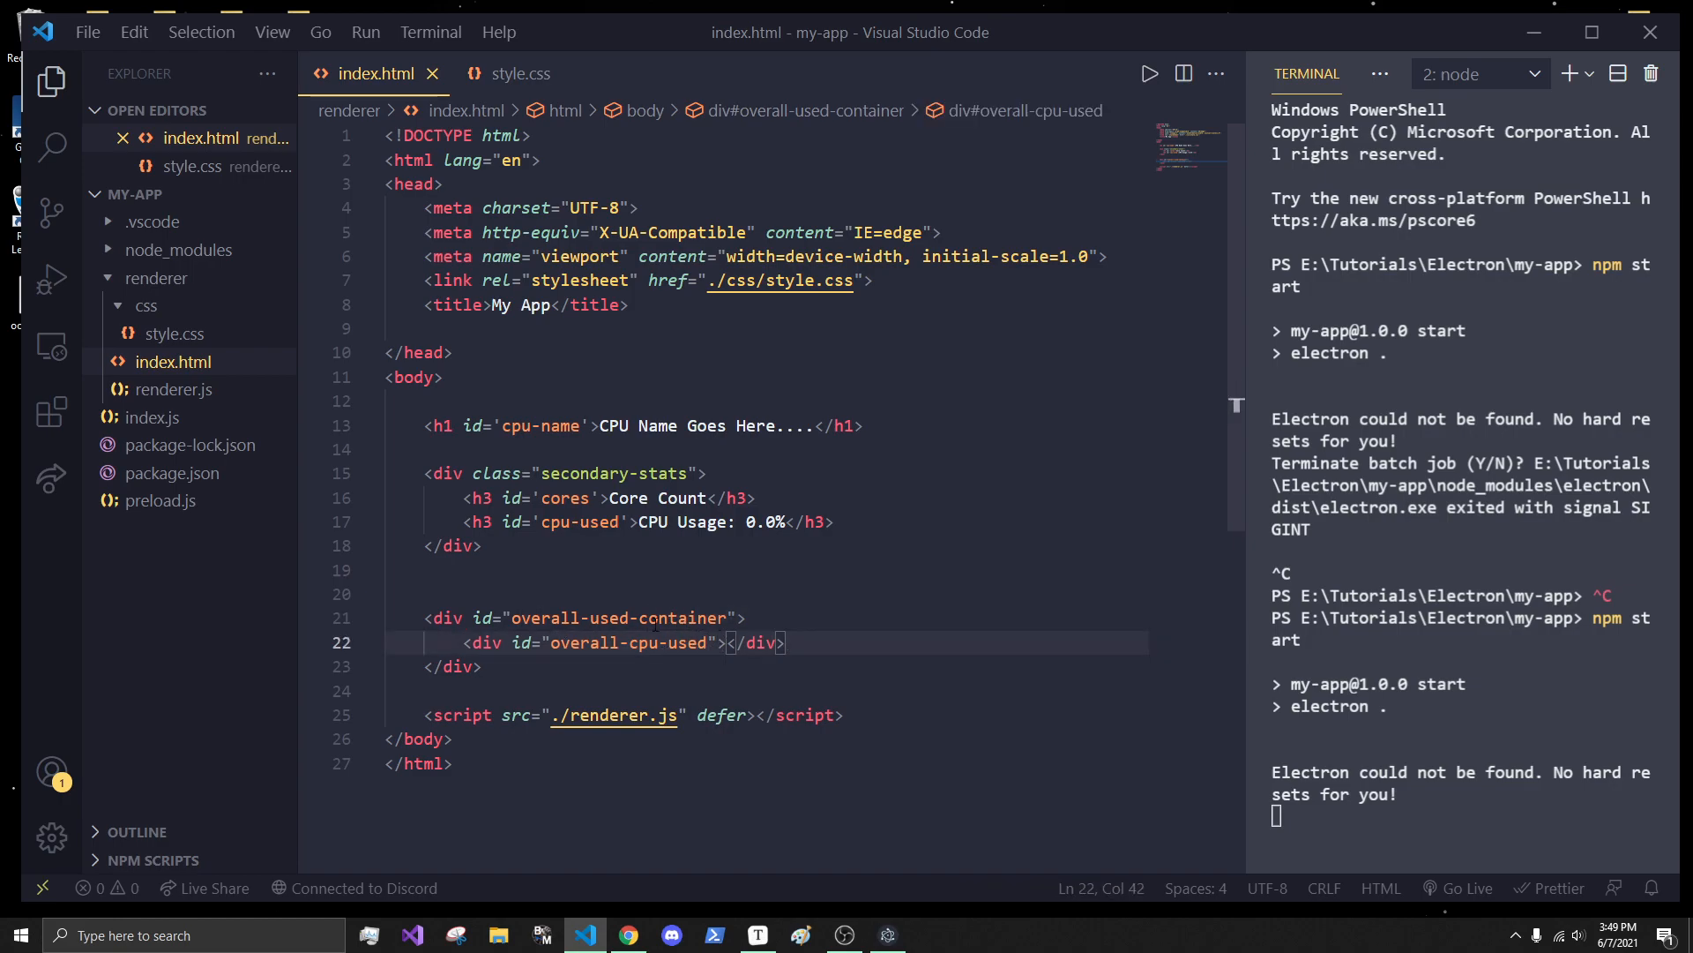
pyautogui.click(787, 643)
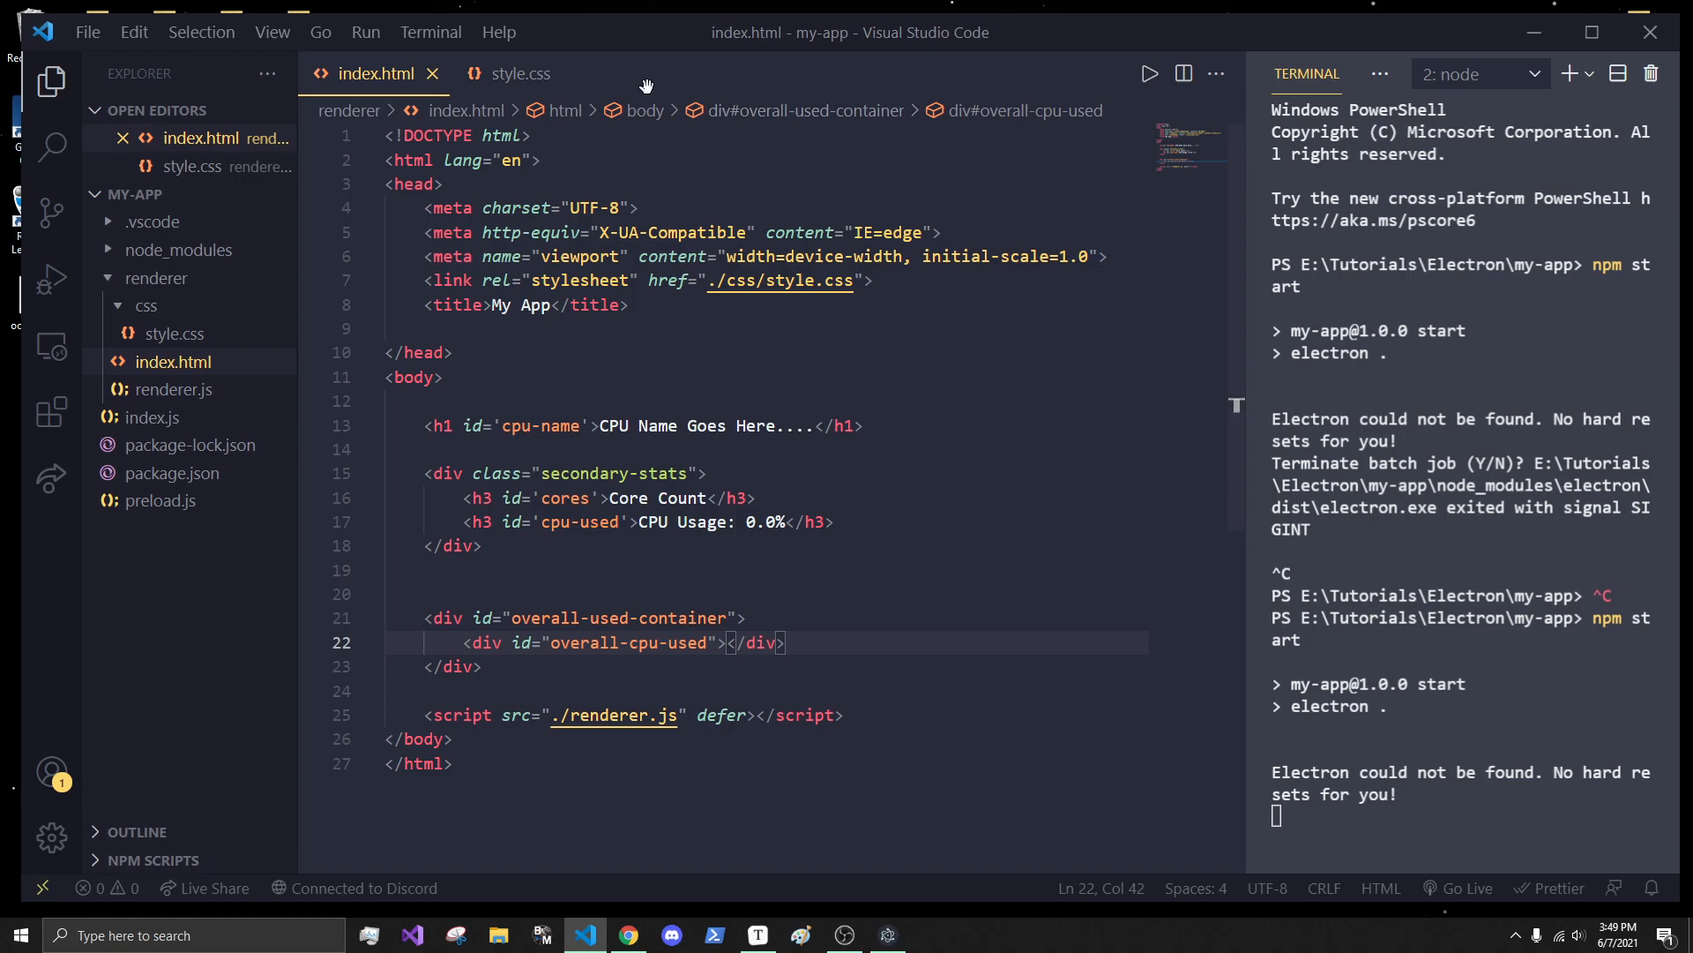
# - Add #overall-used-container with margin 60px auto, height 24px and border-radius 5px
pyautogui.click(520, 74)
pyautogui.write('#overall-container')
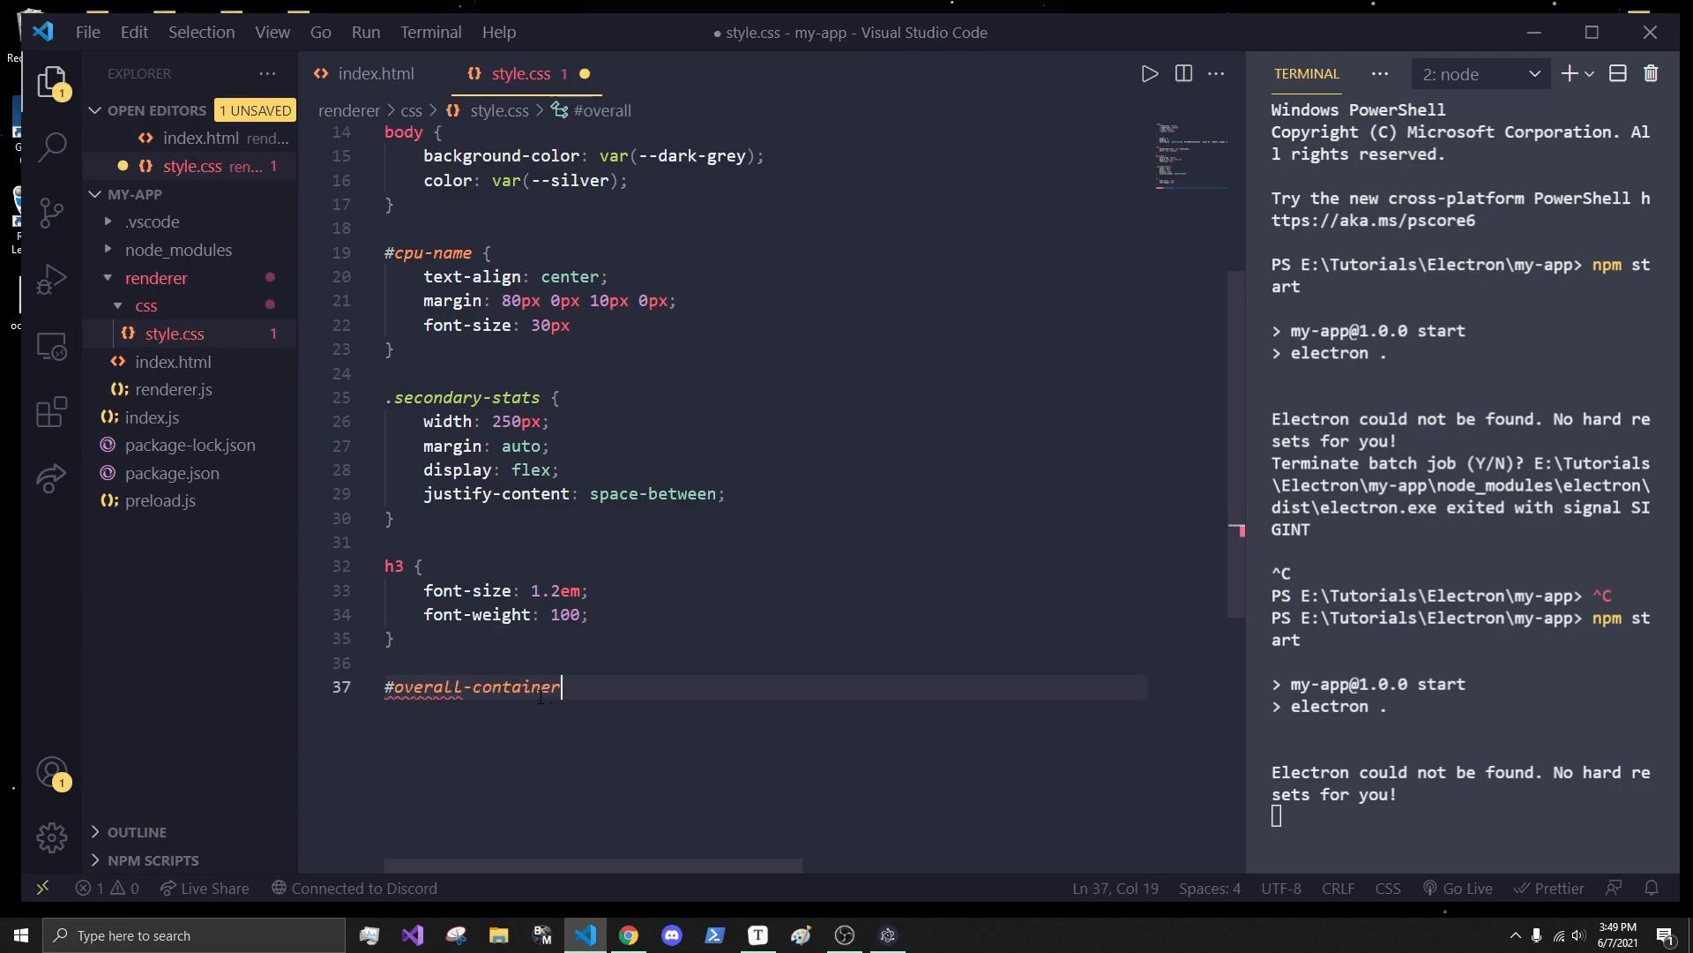
pyautogui.press('Backspace')
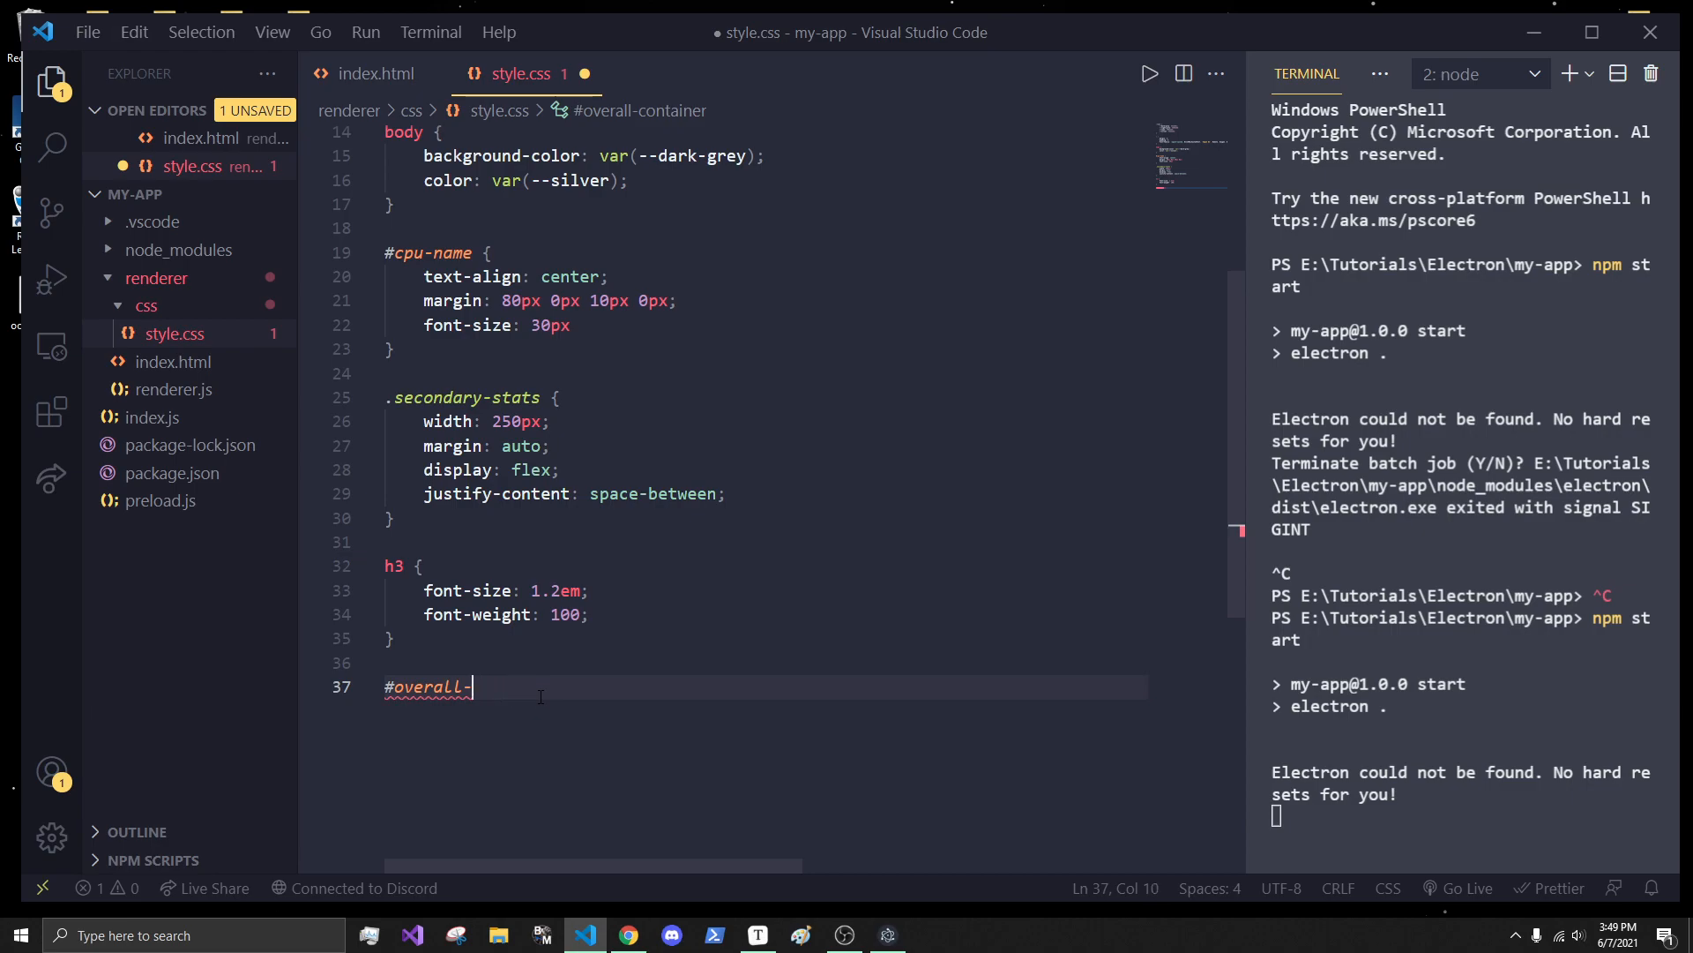
pyautogui.write('used-container {')
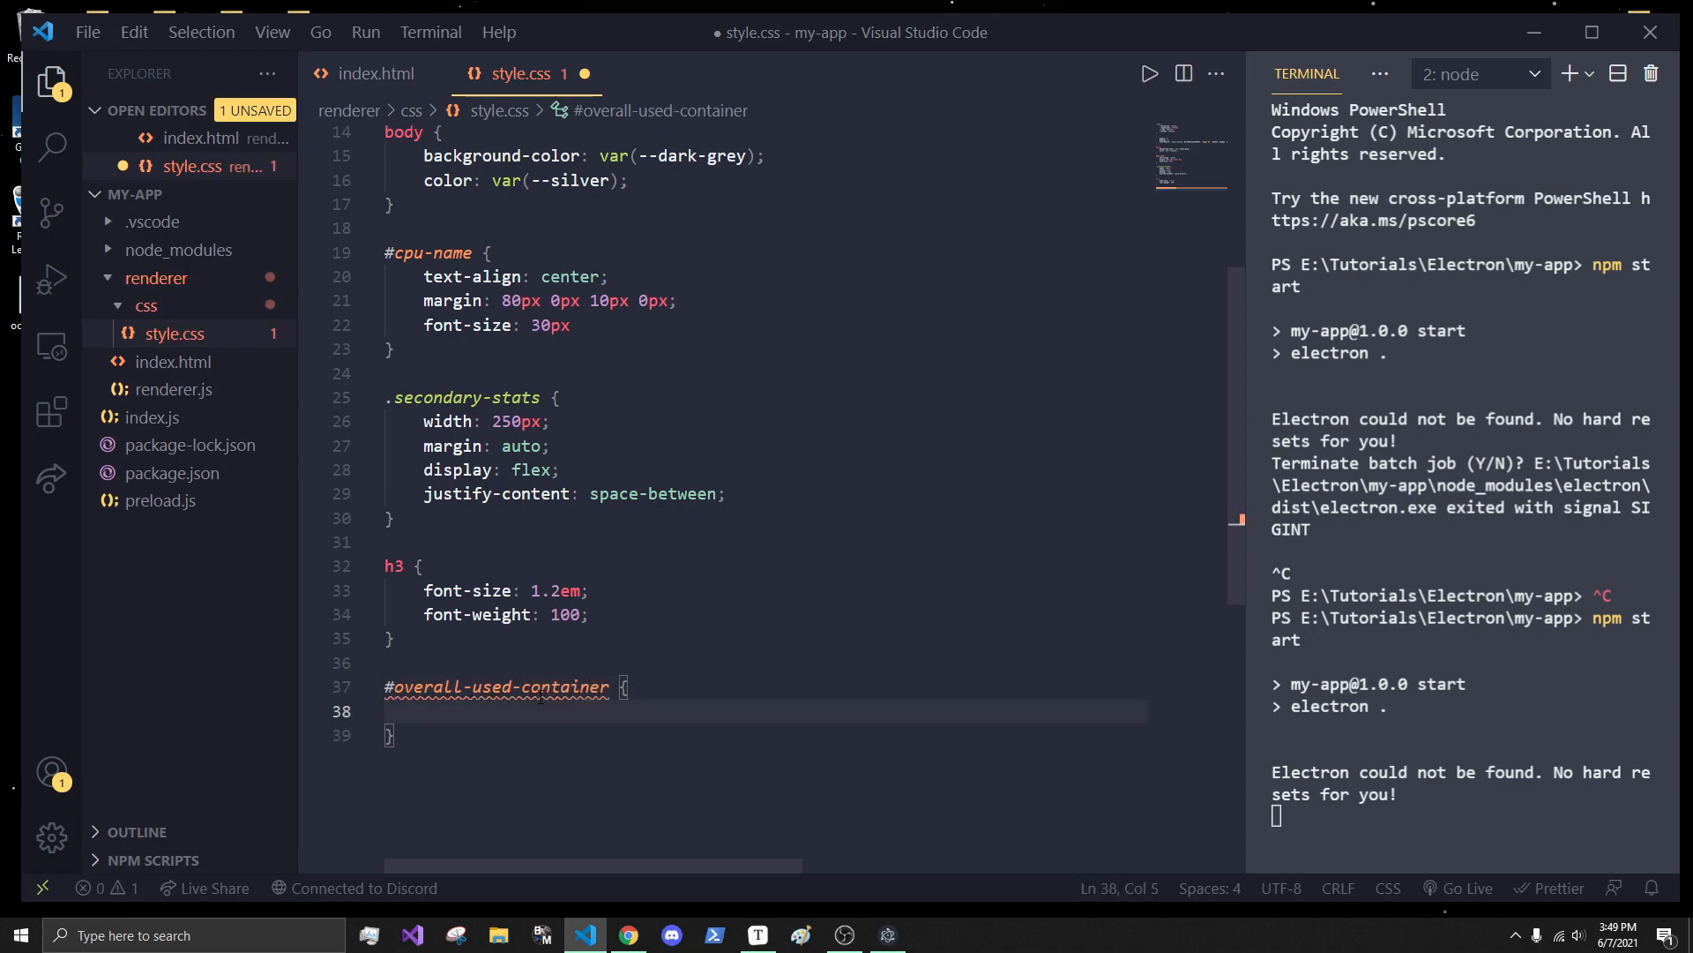
pyautogui.write('margin: auto;')
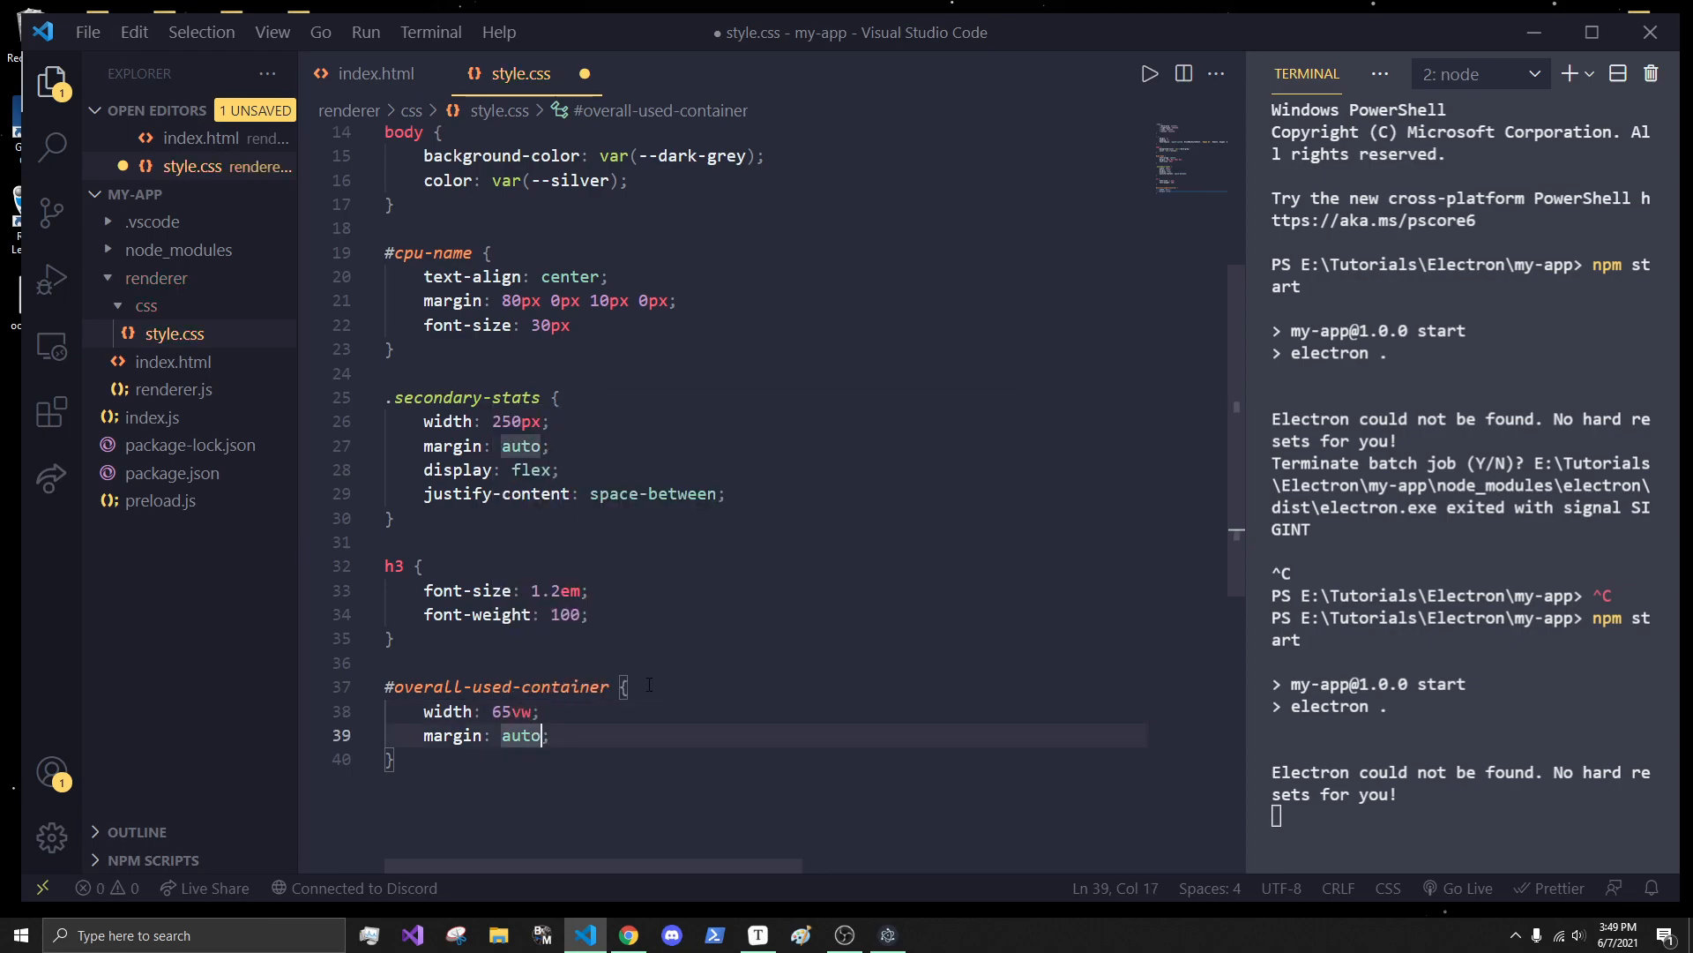
pyautogui.write('height: 24px;')
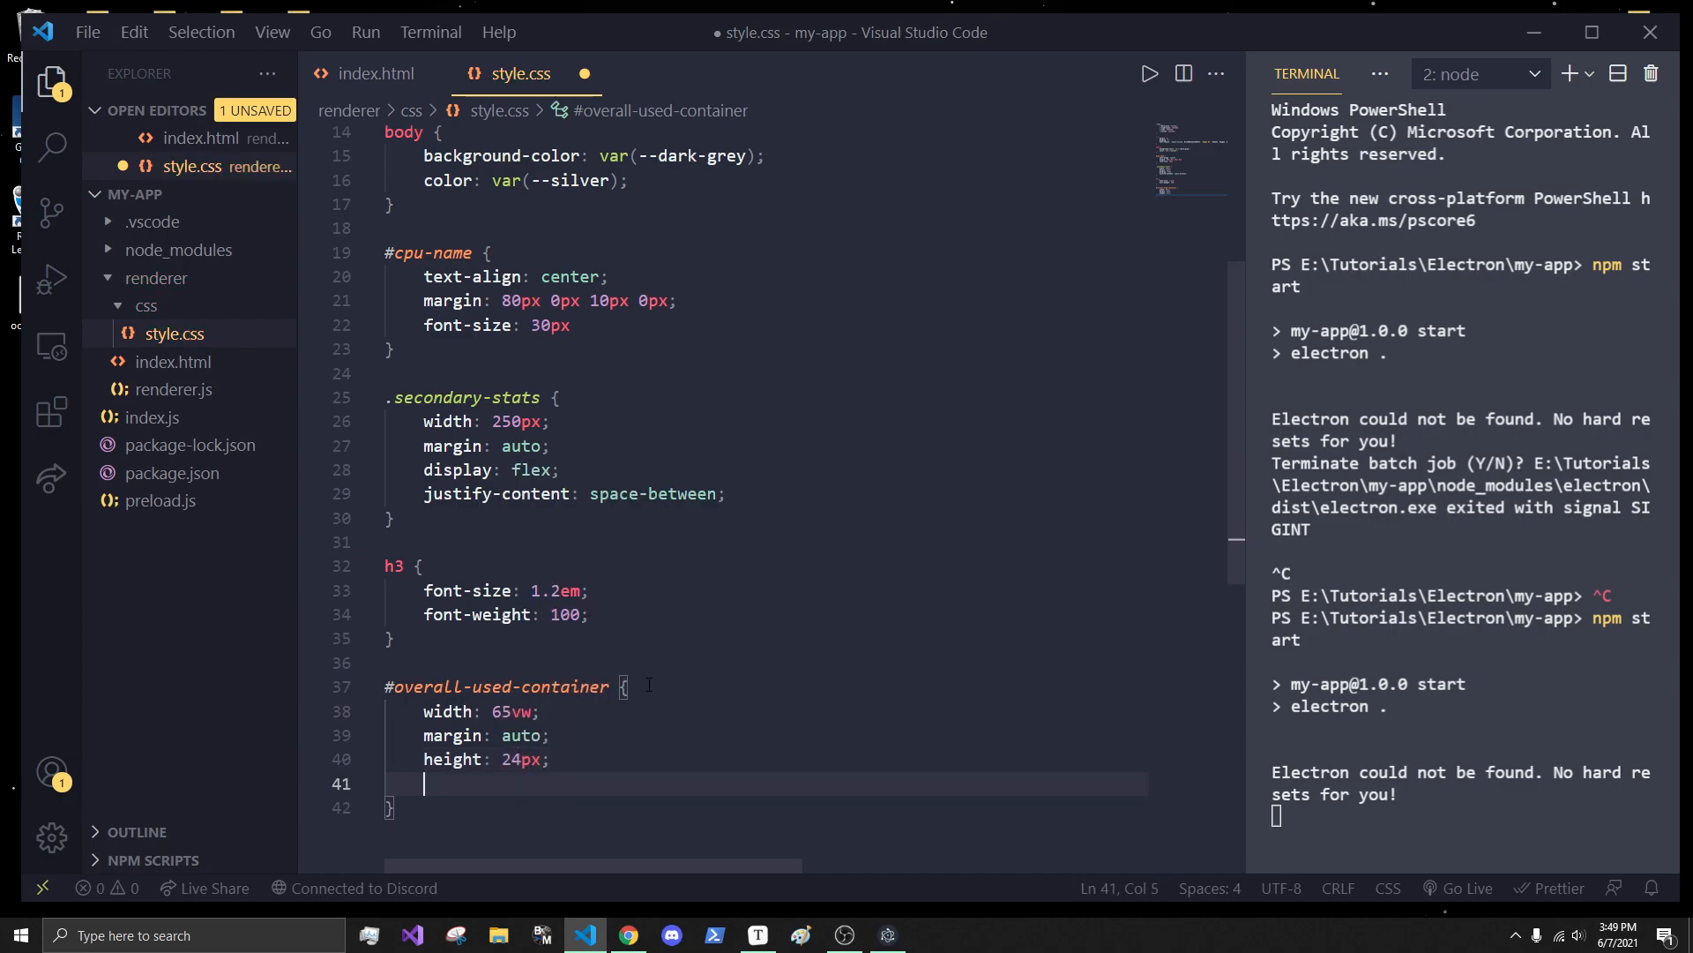
pyautogui.write('margin-rad')
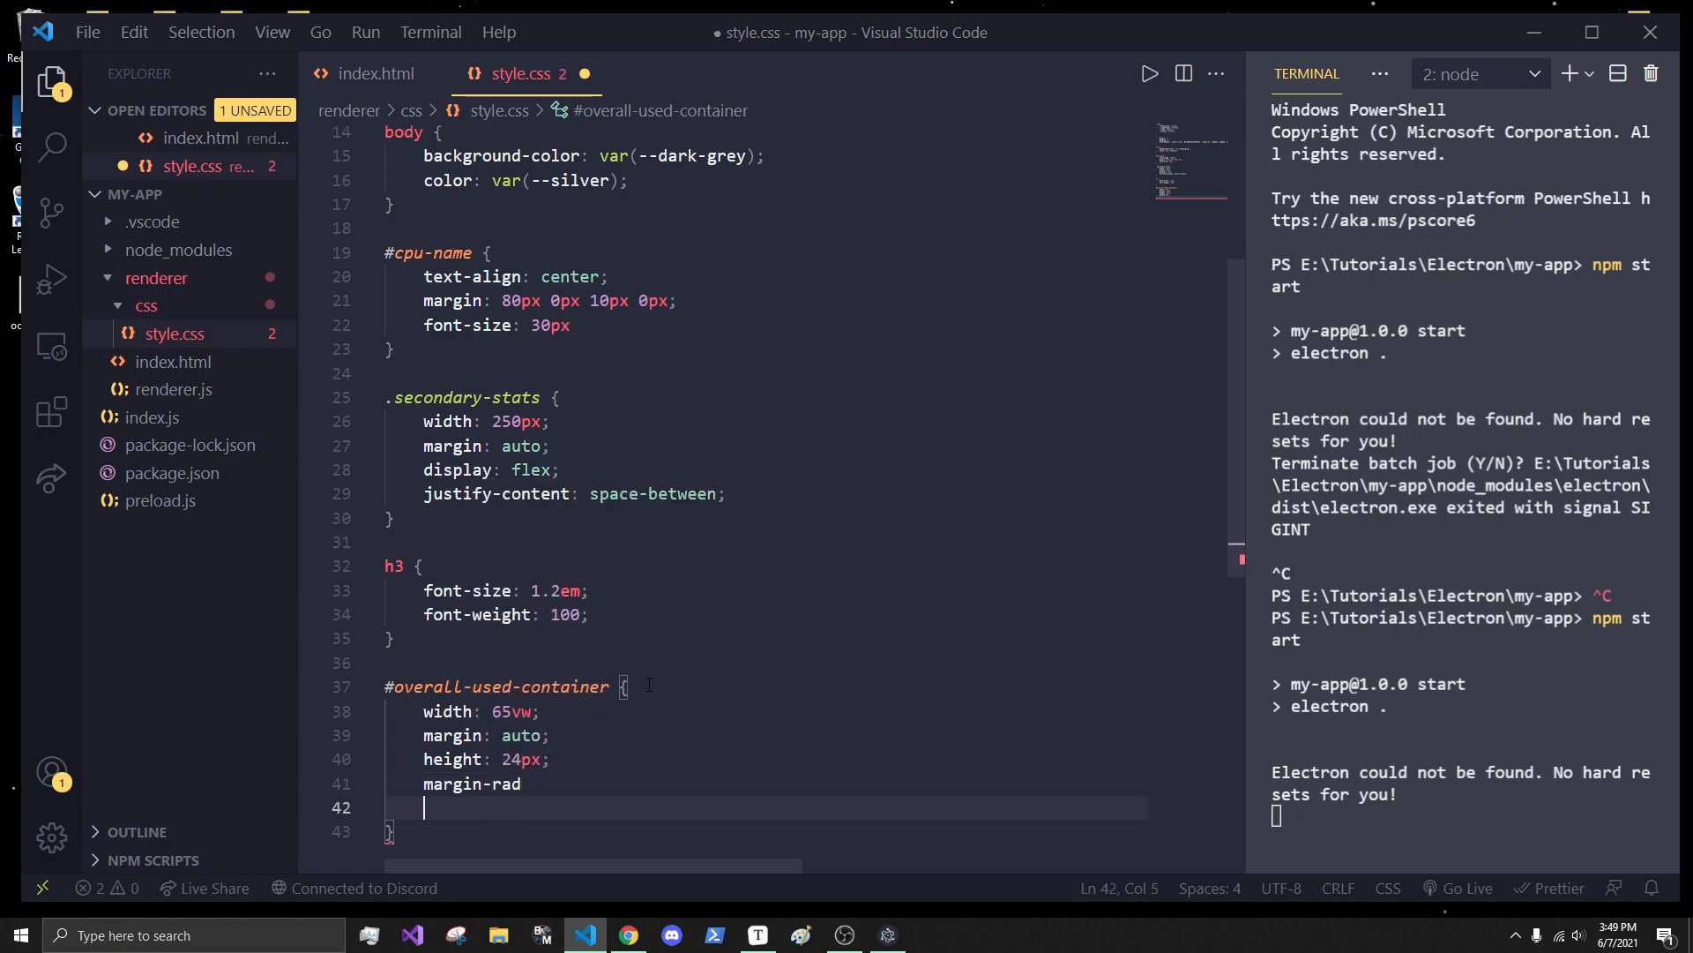
pyautogui.press('Backspace')
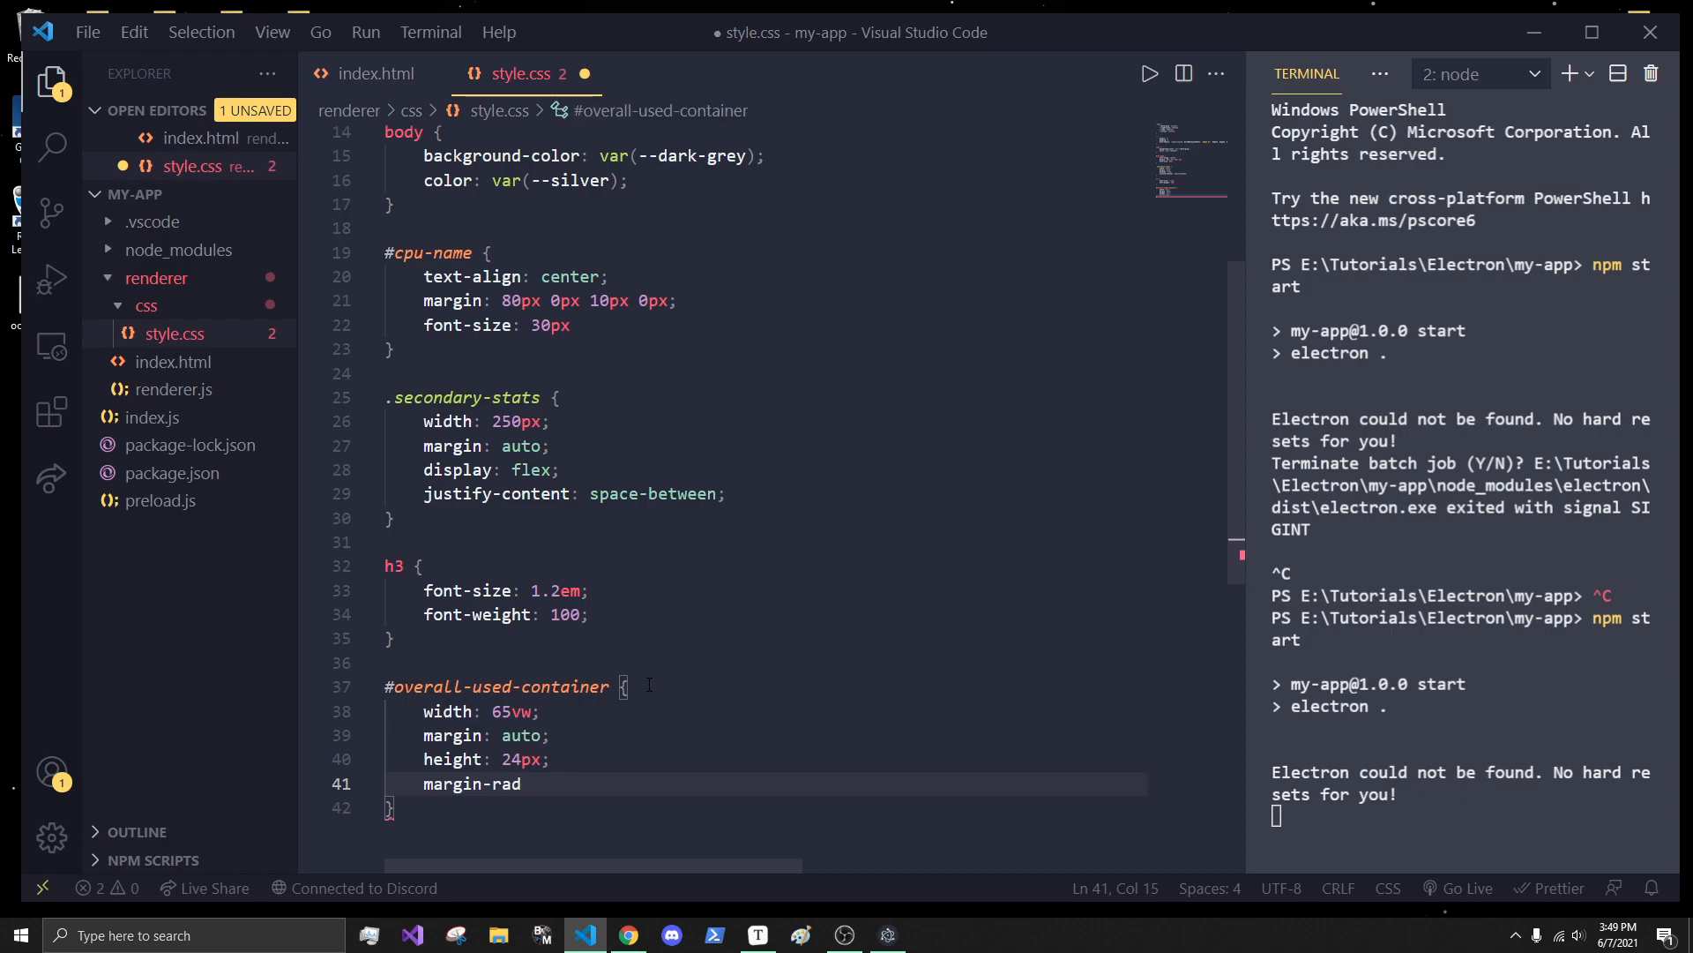
pyautogui.press('Backspace')
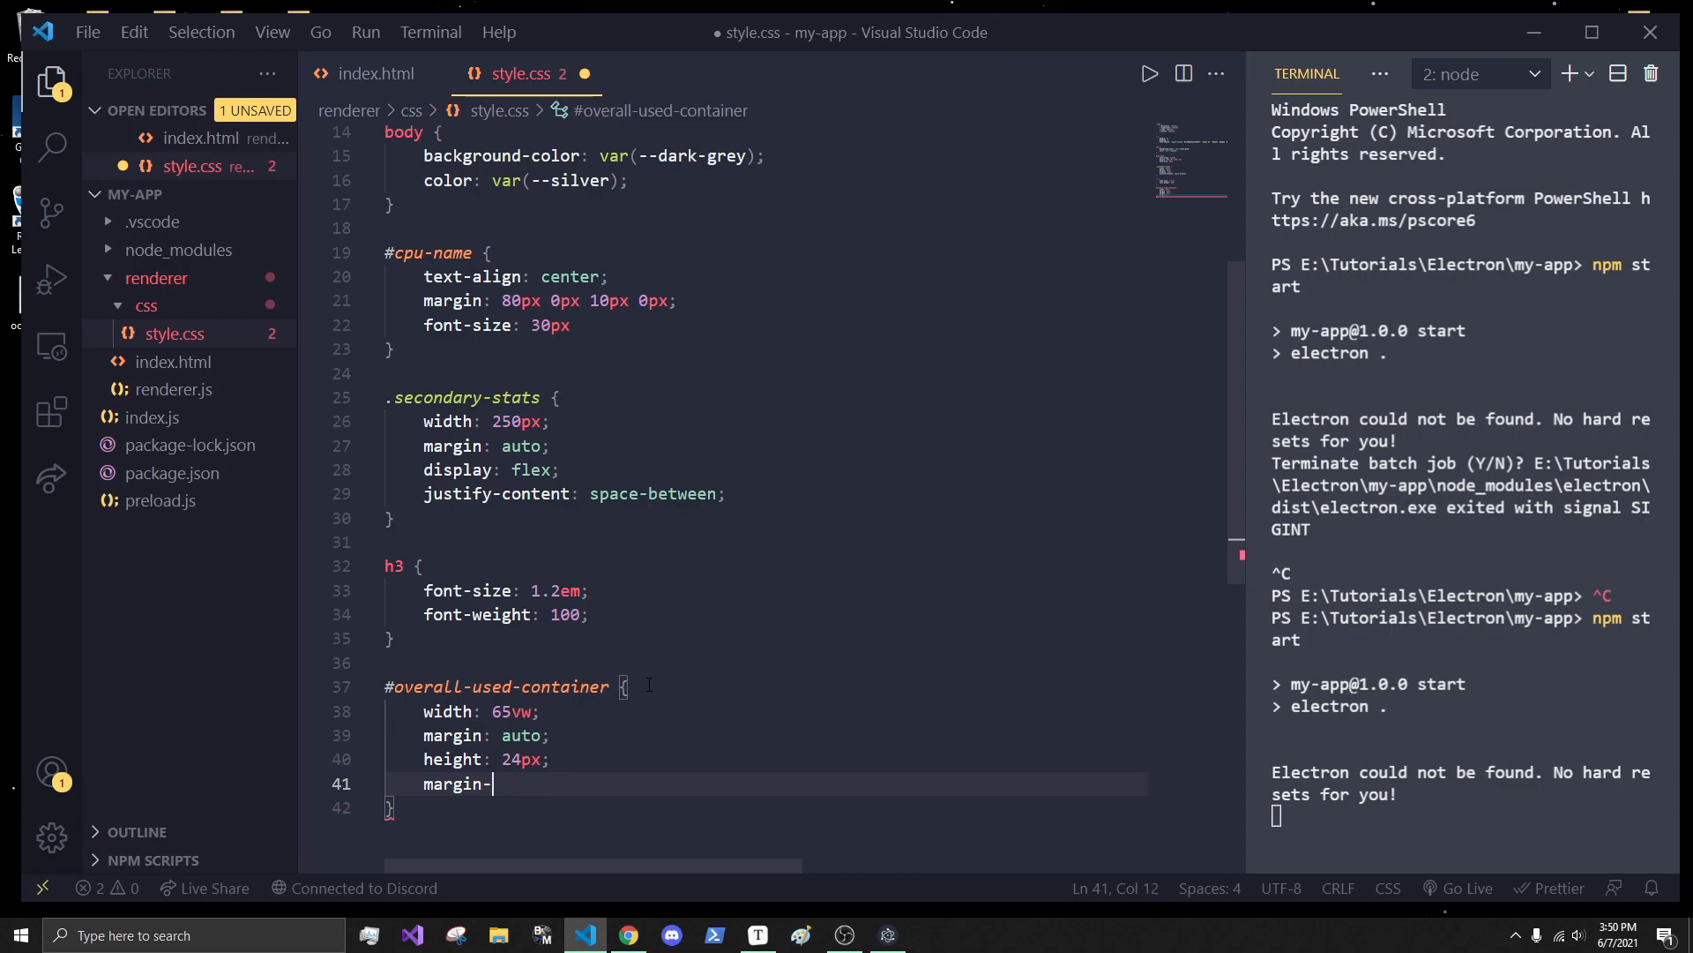
pyautogui.write('border-radius: ;')
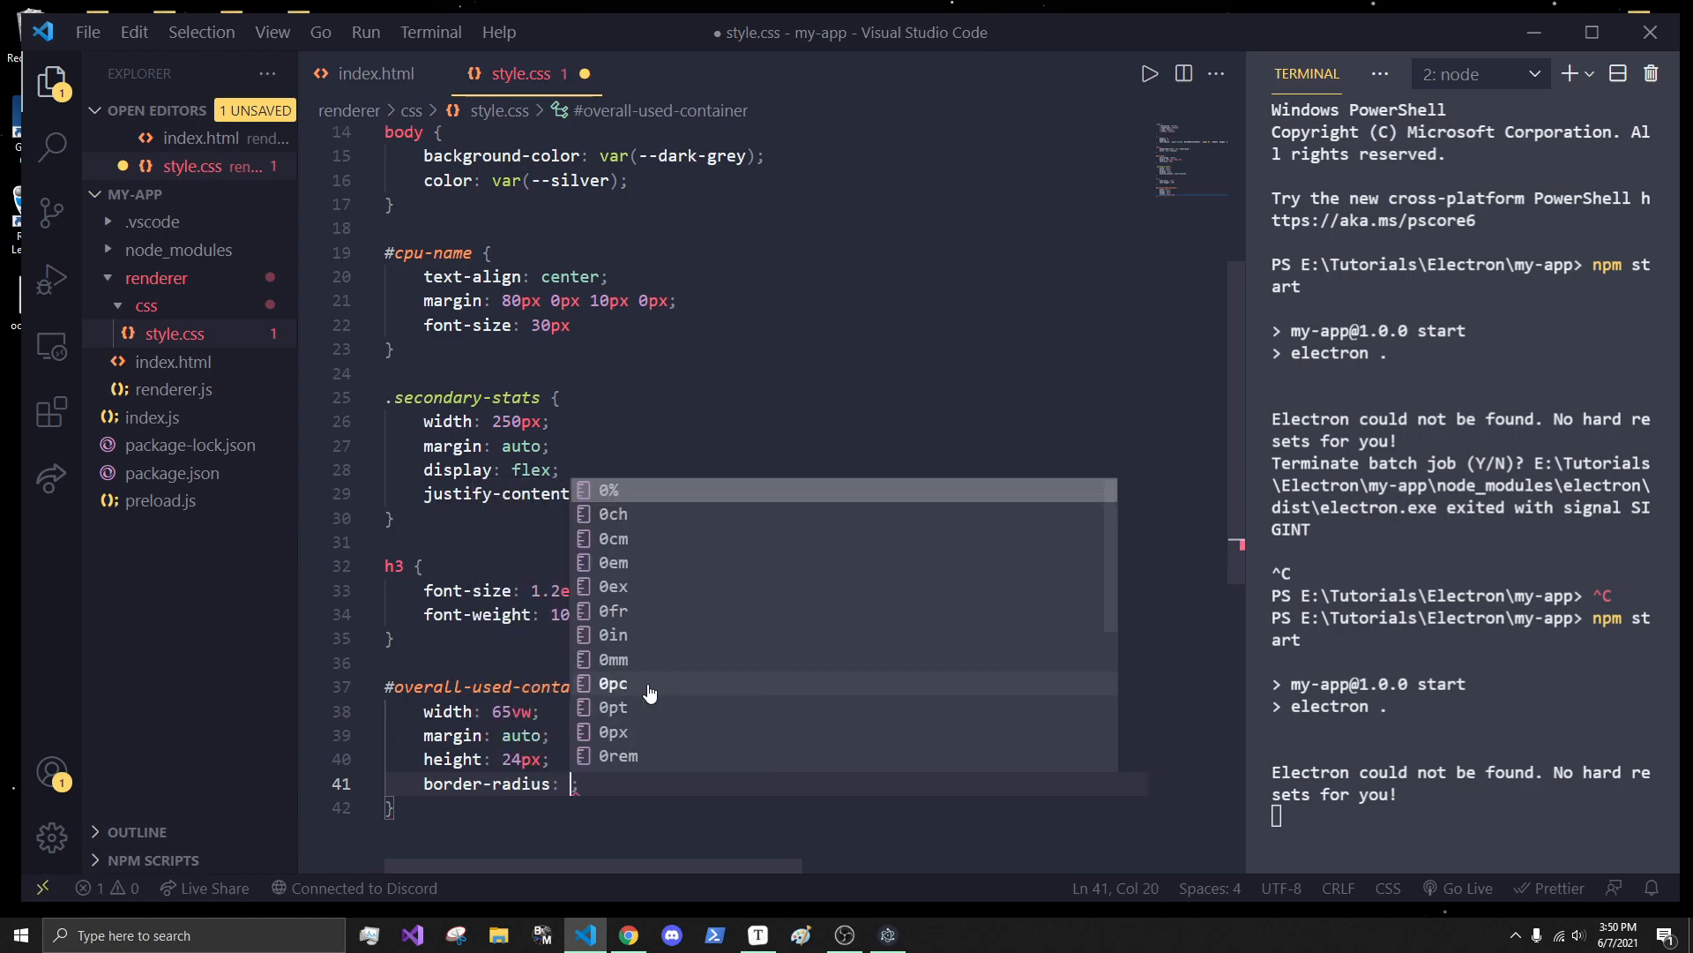
pyautogui.write('5px')
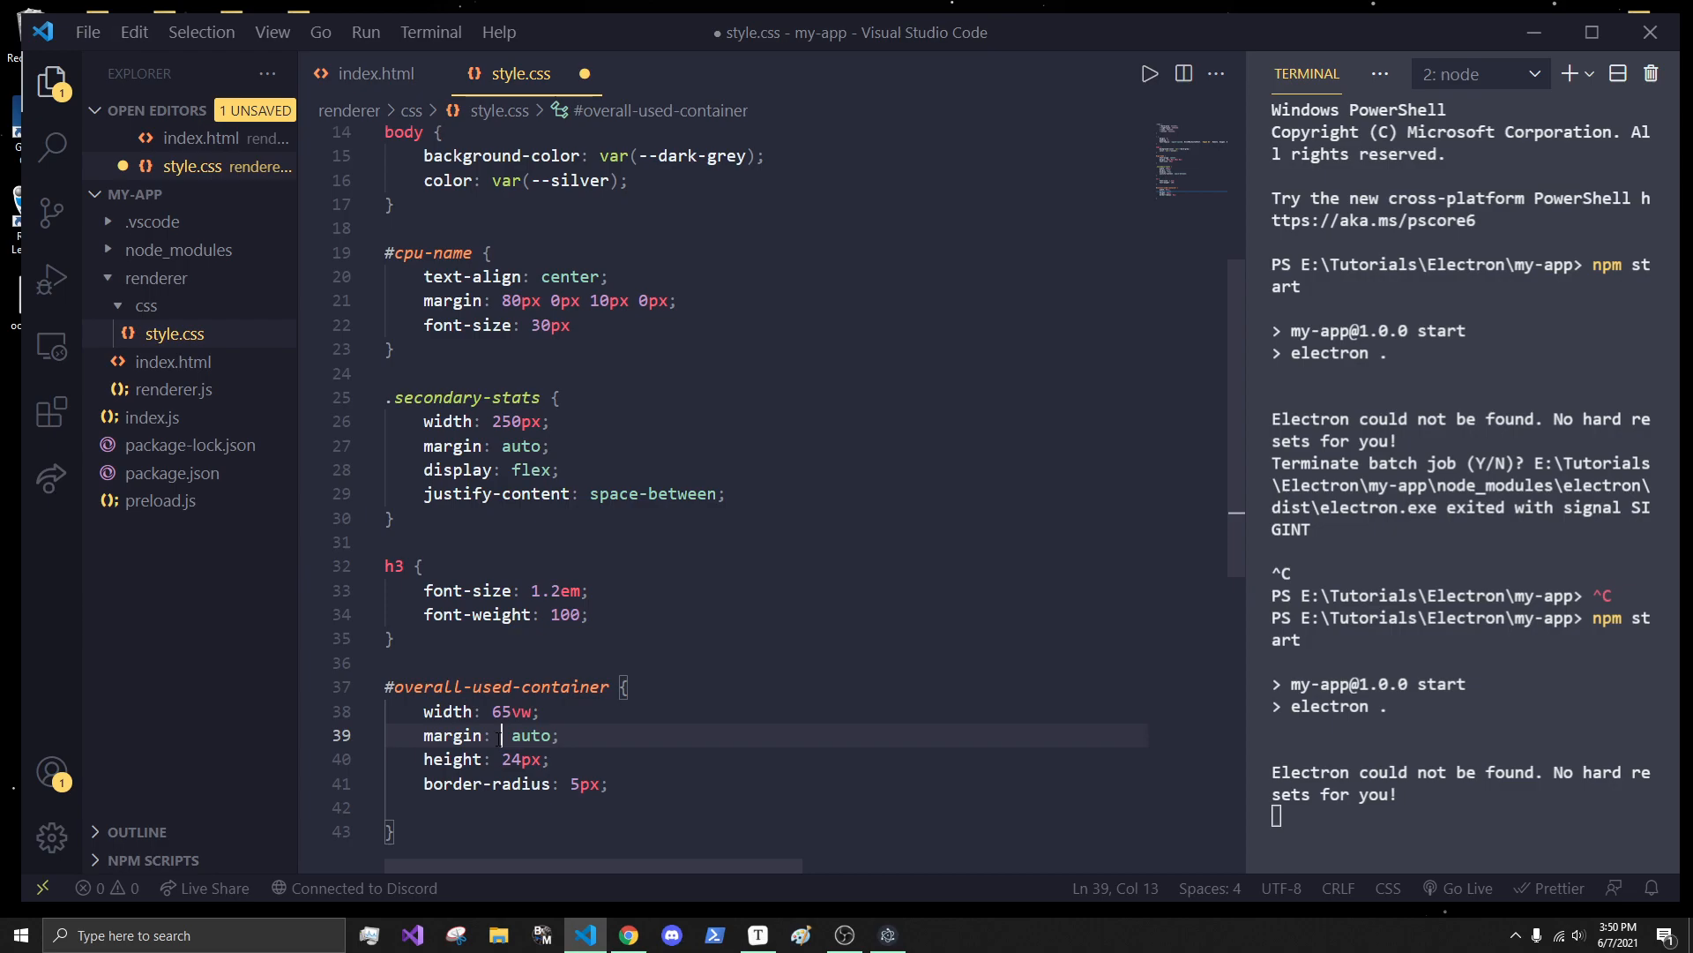
pyautogui.write('60px')
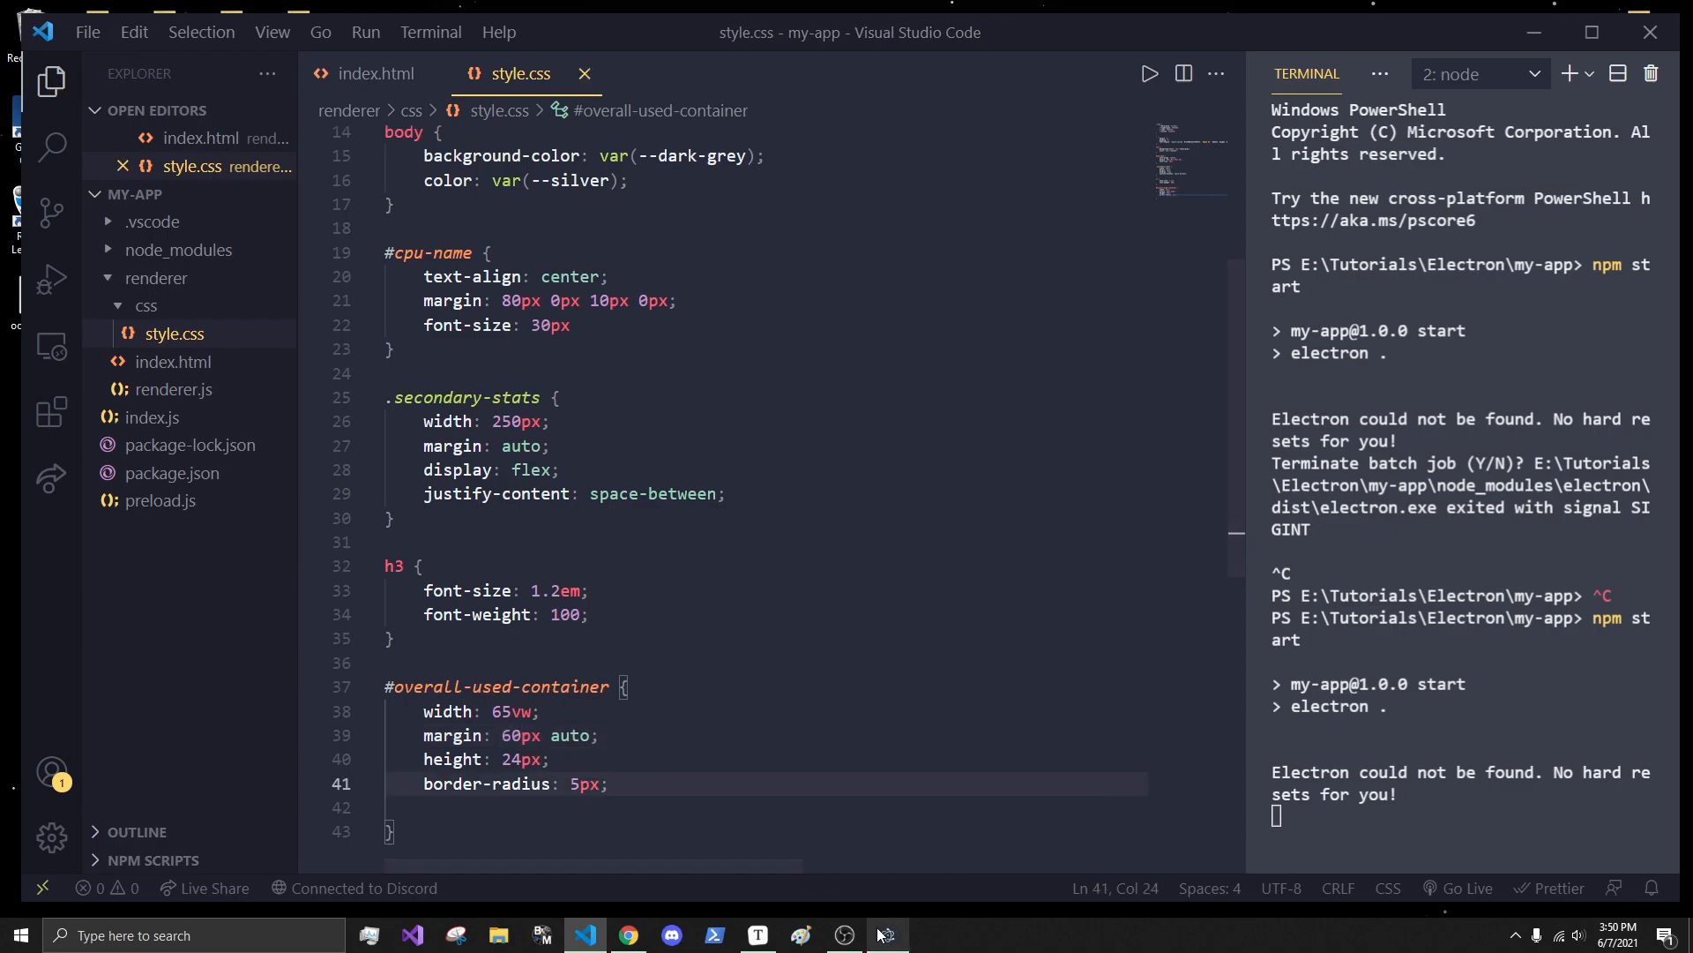
# - Check the app, then give the container a 1px solid var(--silver) border and begin a new rule
pyautogui.click(885, 935)
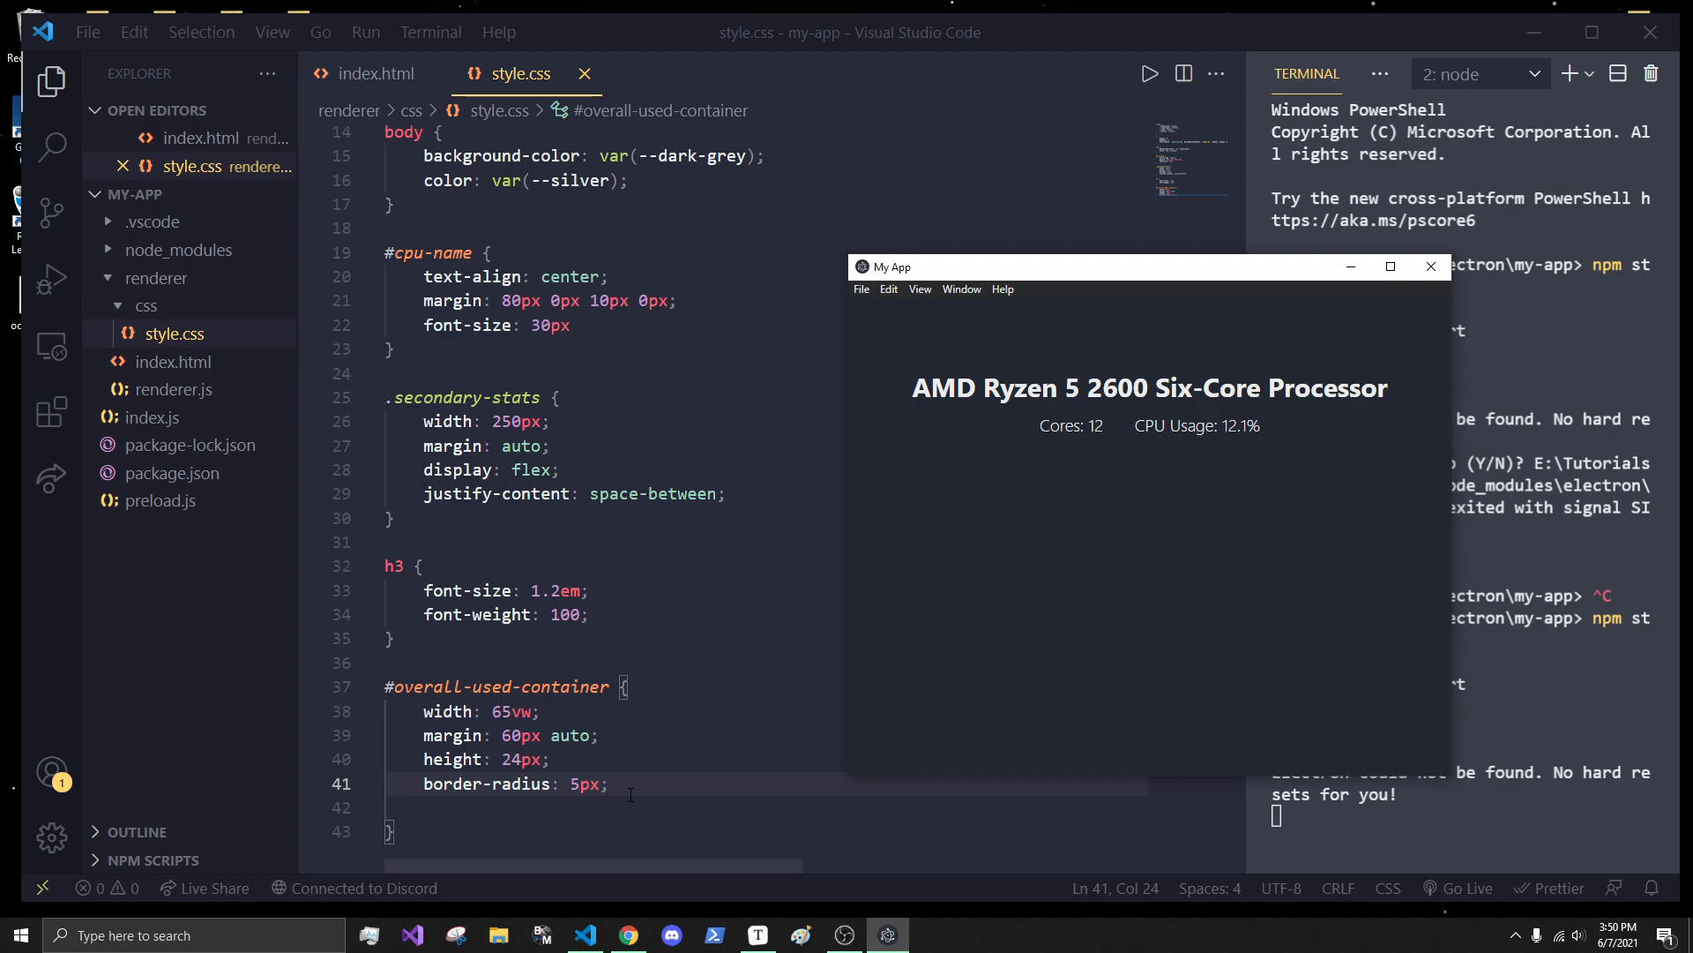
pyautogui.write('b')
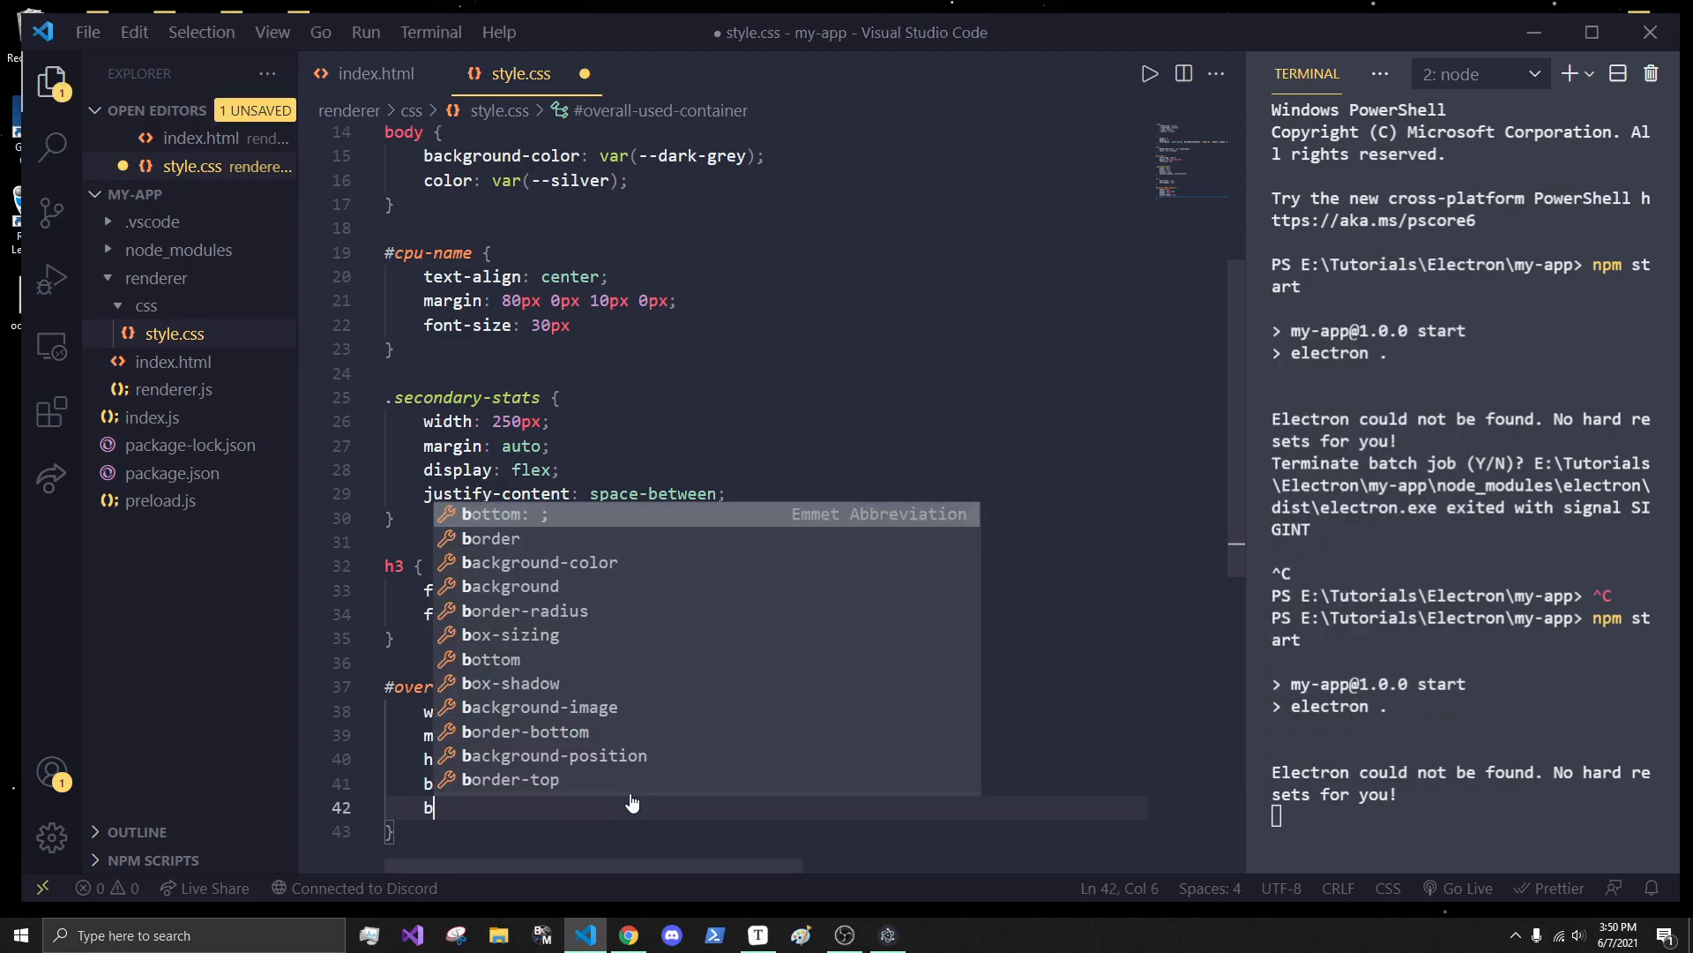
pyautogui.write('order: ;')
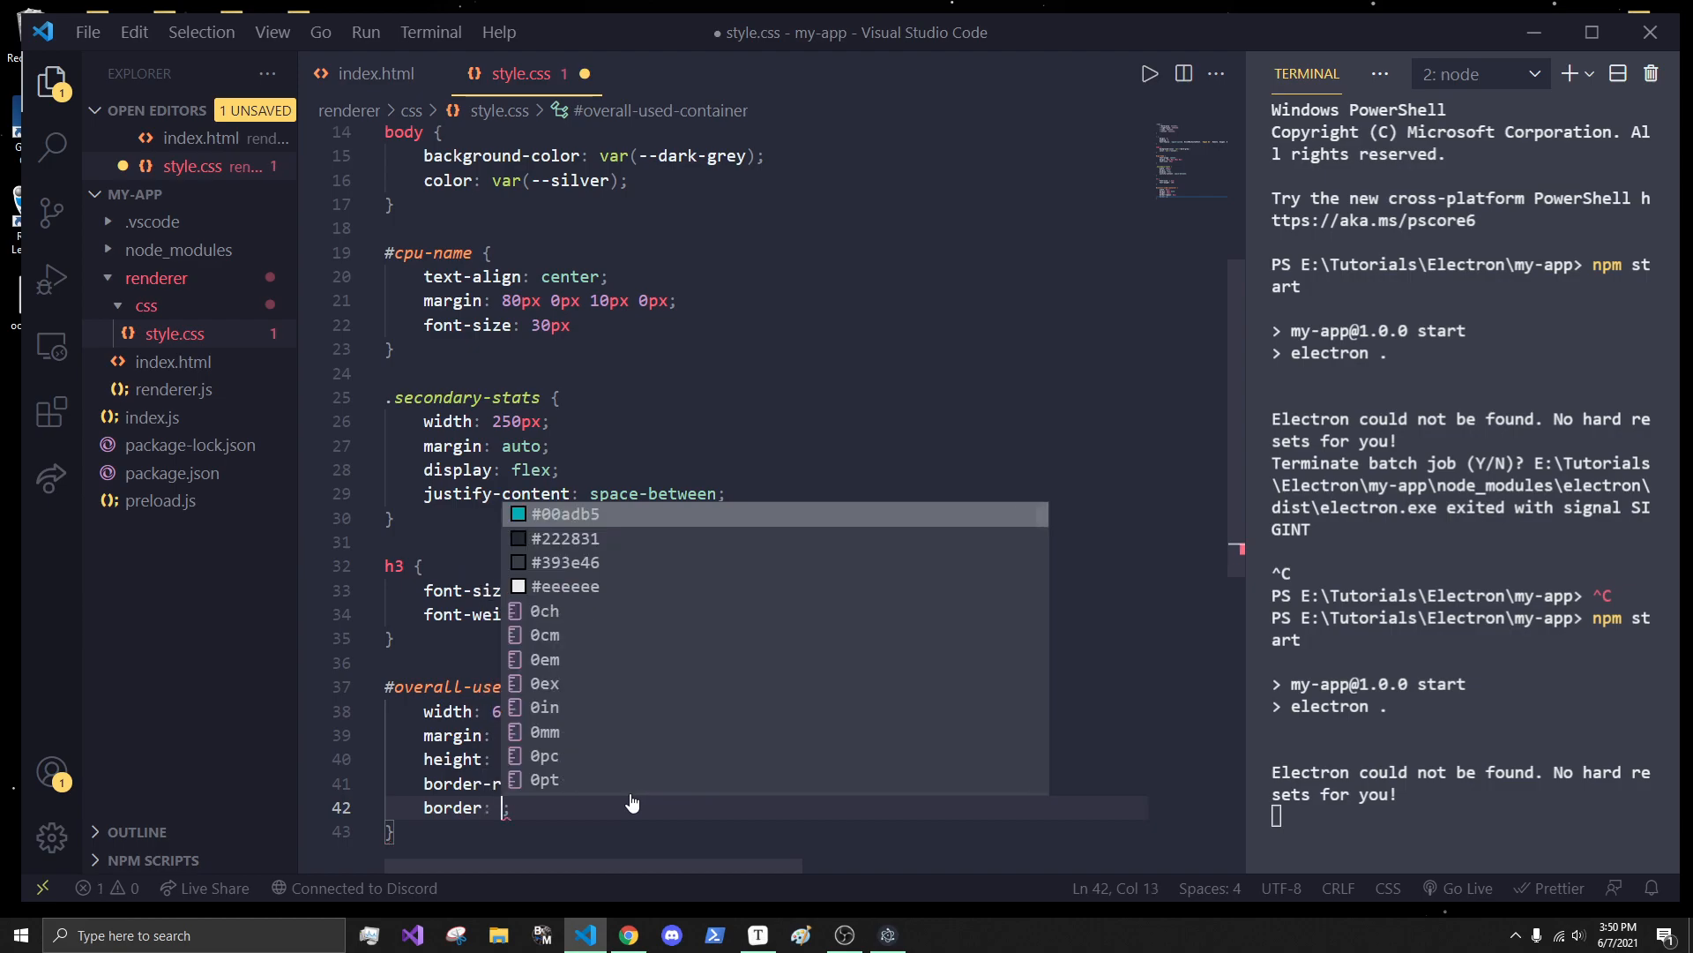
pyautogui.write('var(--silver')
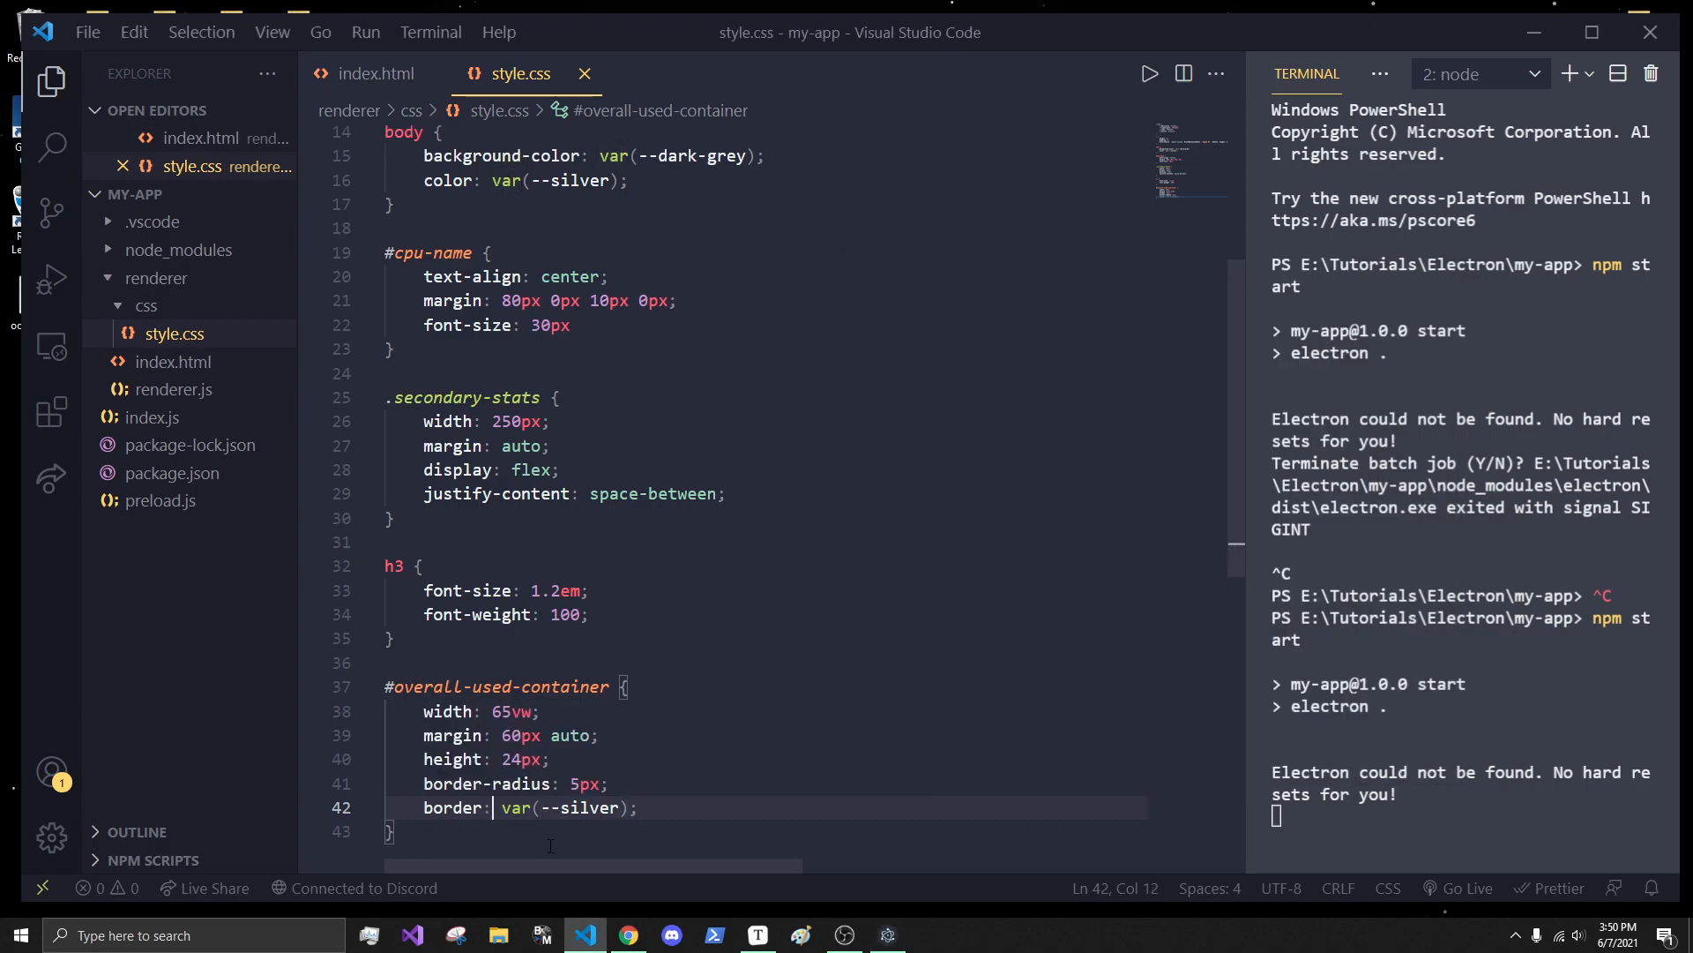
pyautogui.write('1px solid')
pyautogui.click(767, 711)
pyautogui.write('0')
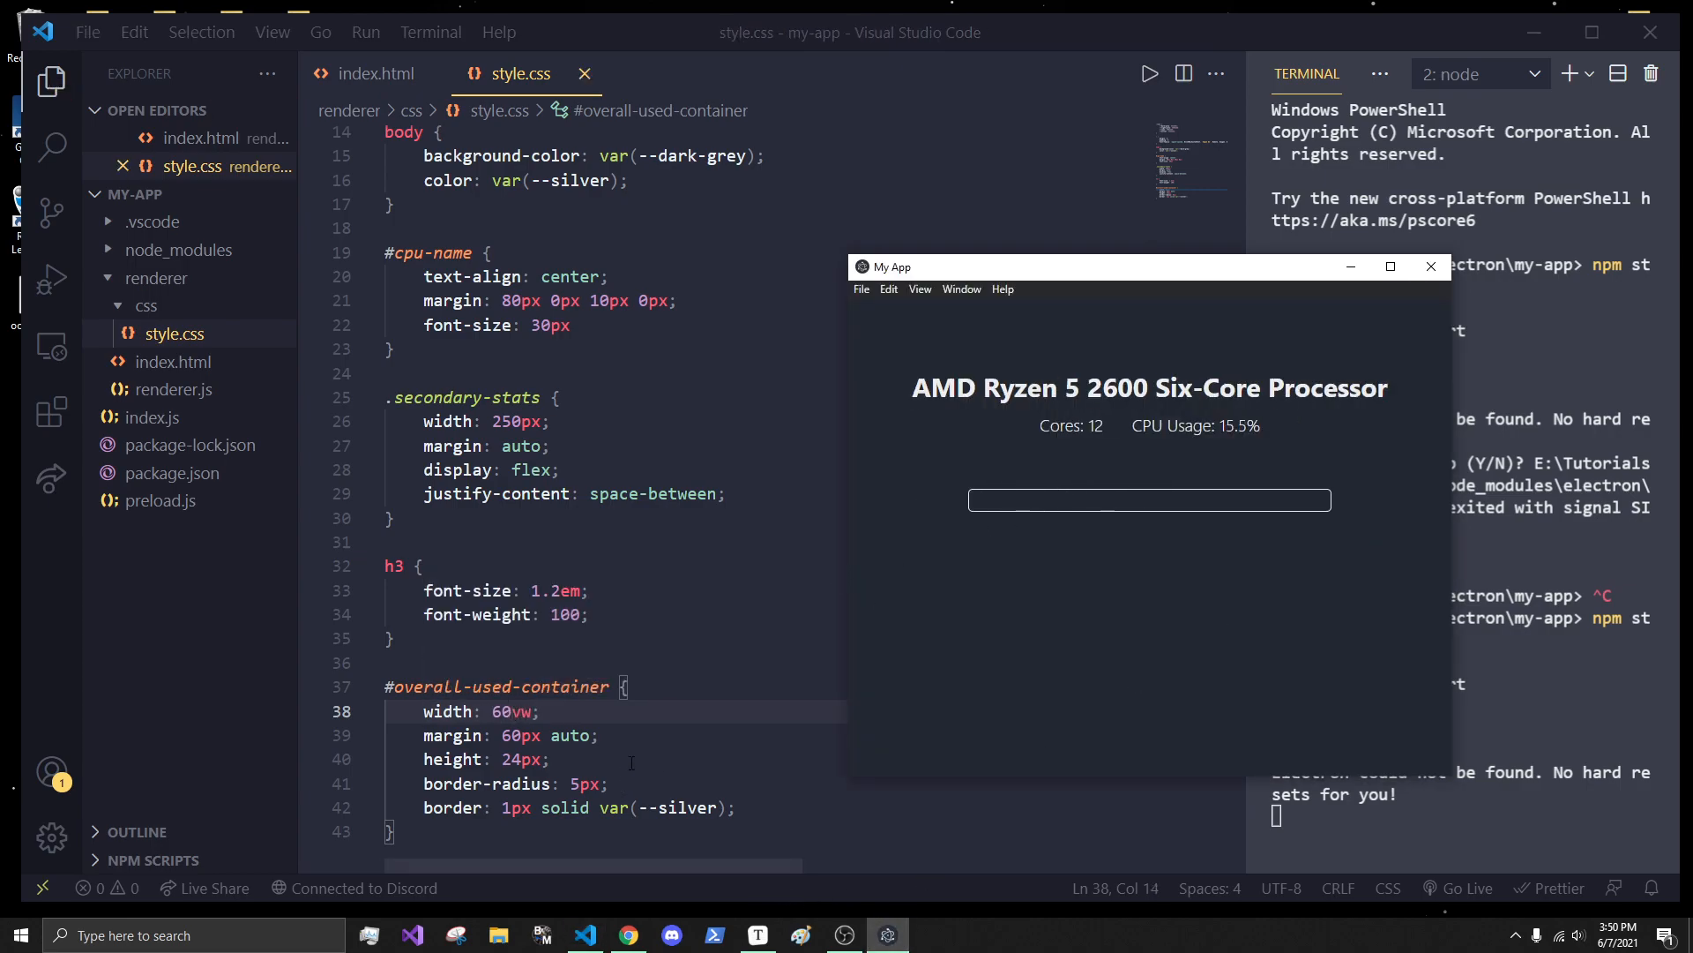
pyautogui.scroll(-3)
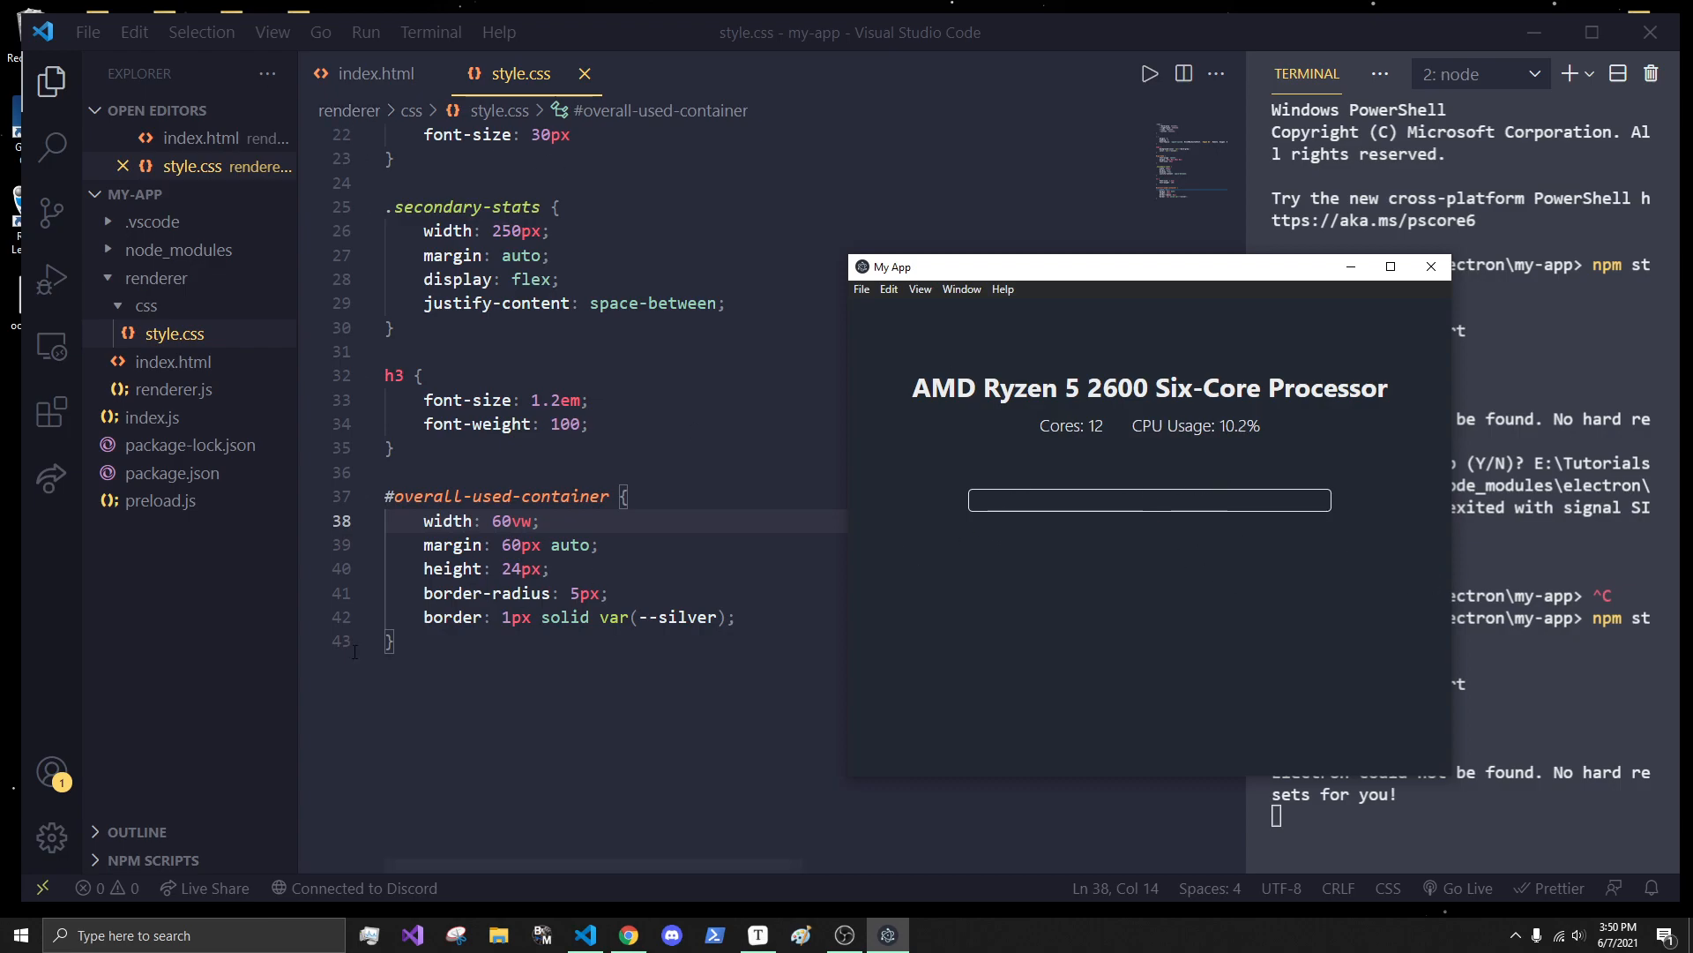
pyautogui.write('#')
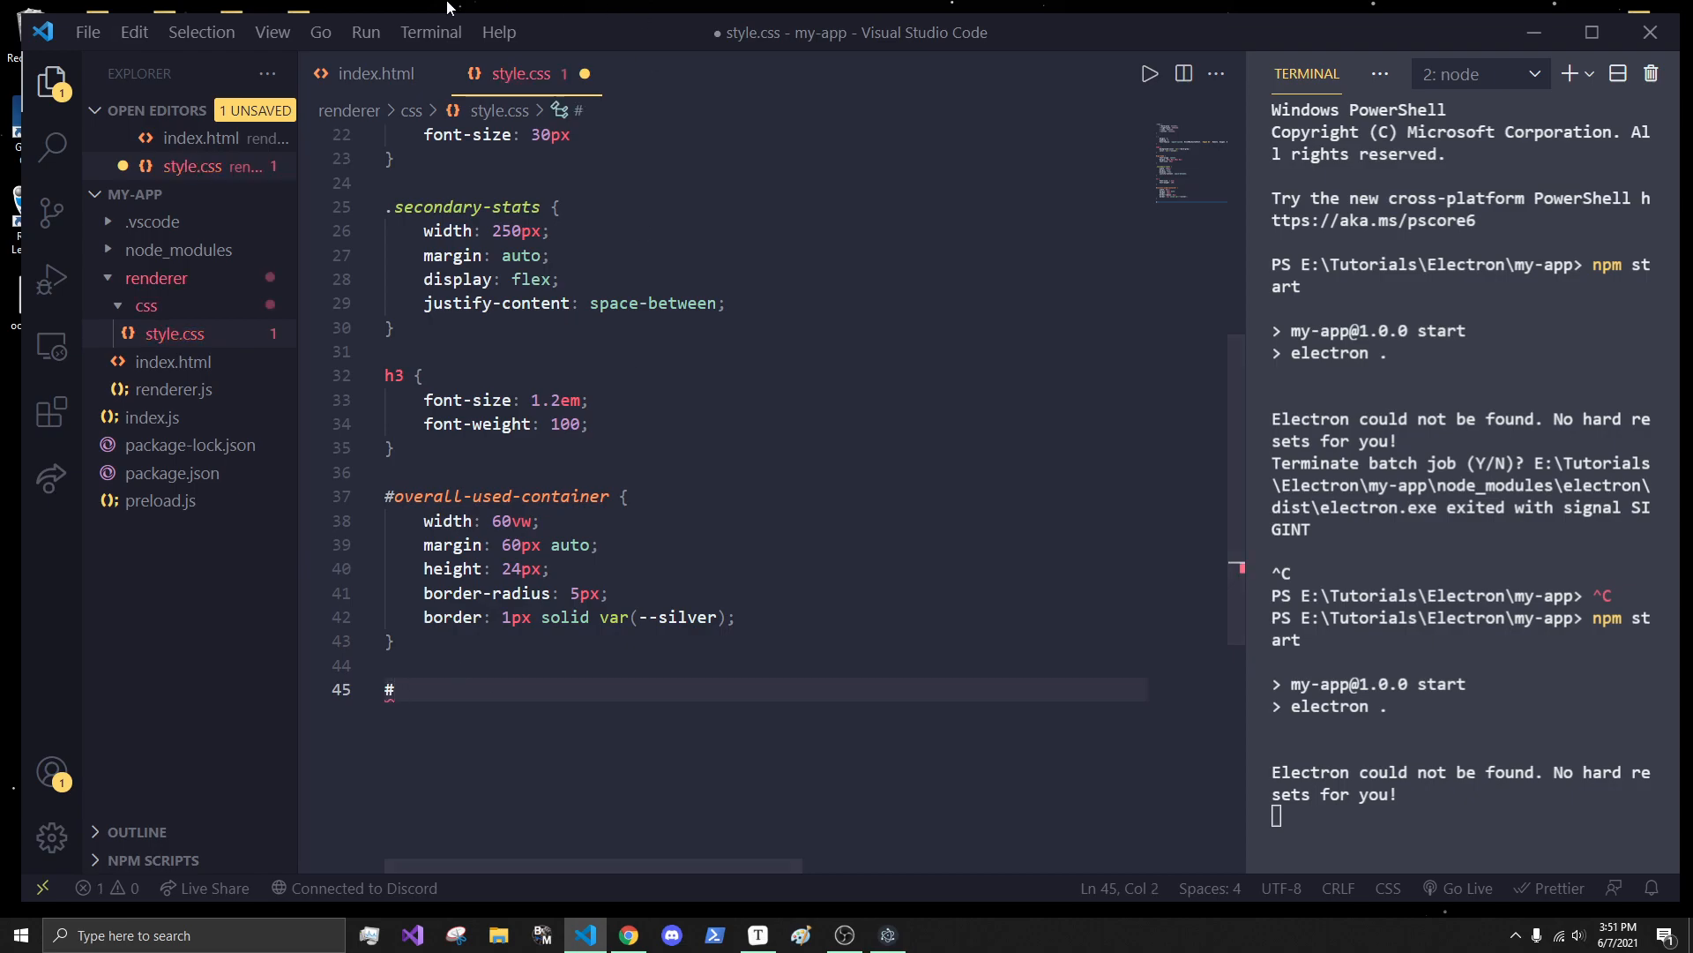
# - Write #overall-cpu-used with var(--silver) background, 24px height, 5px radius and 10% width
pyautogui.click(377, 74)
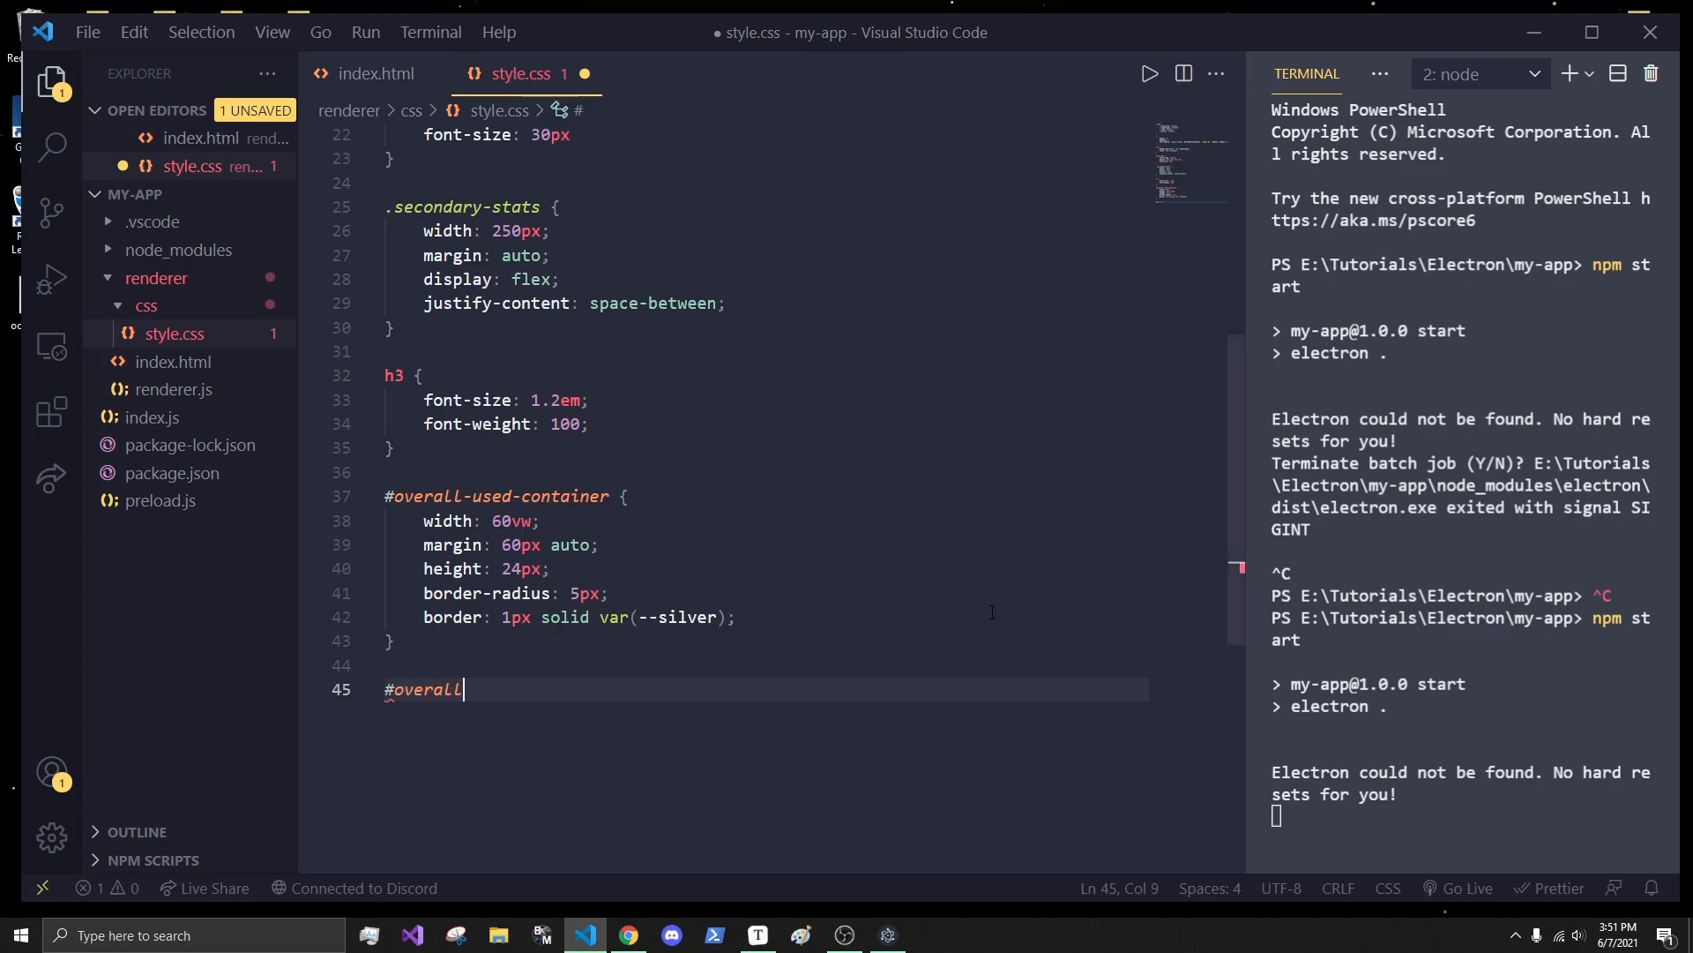
pyautogui.write('-cpu-used {')
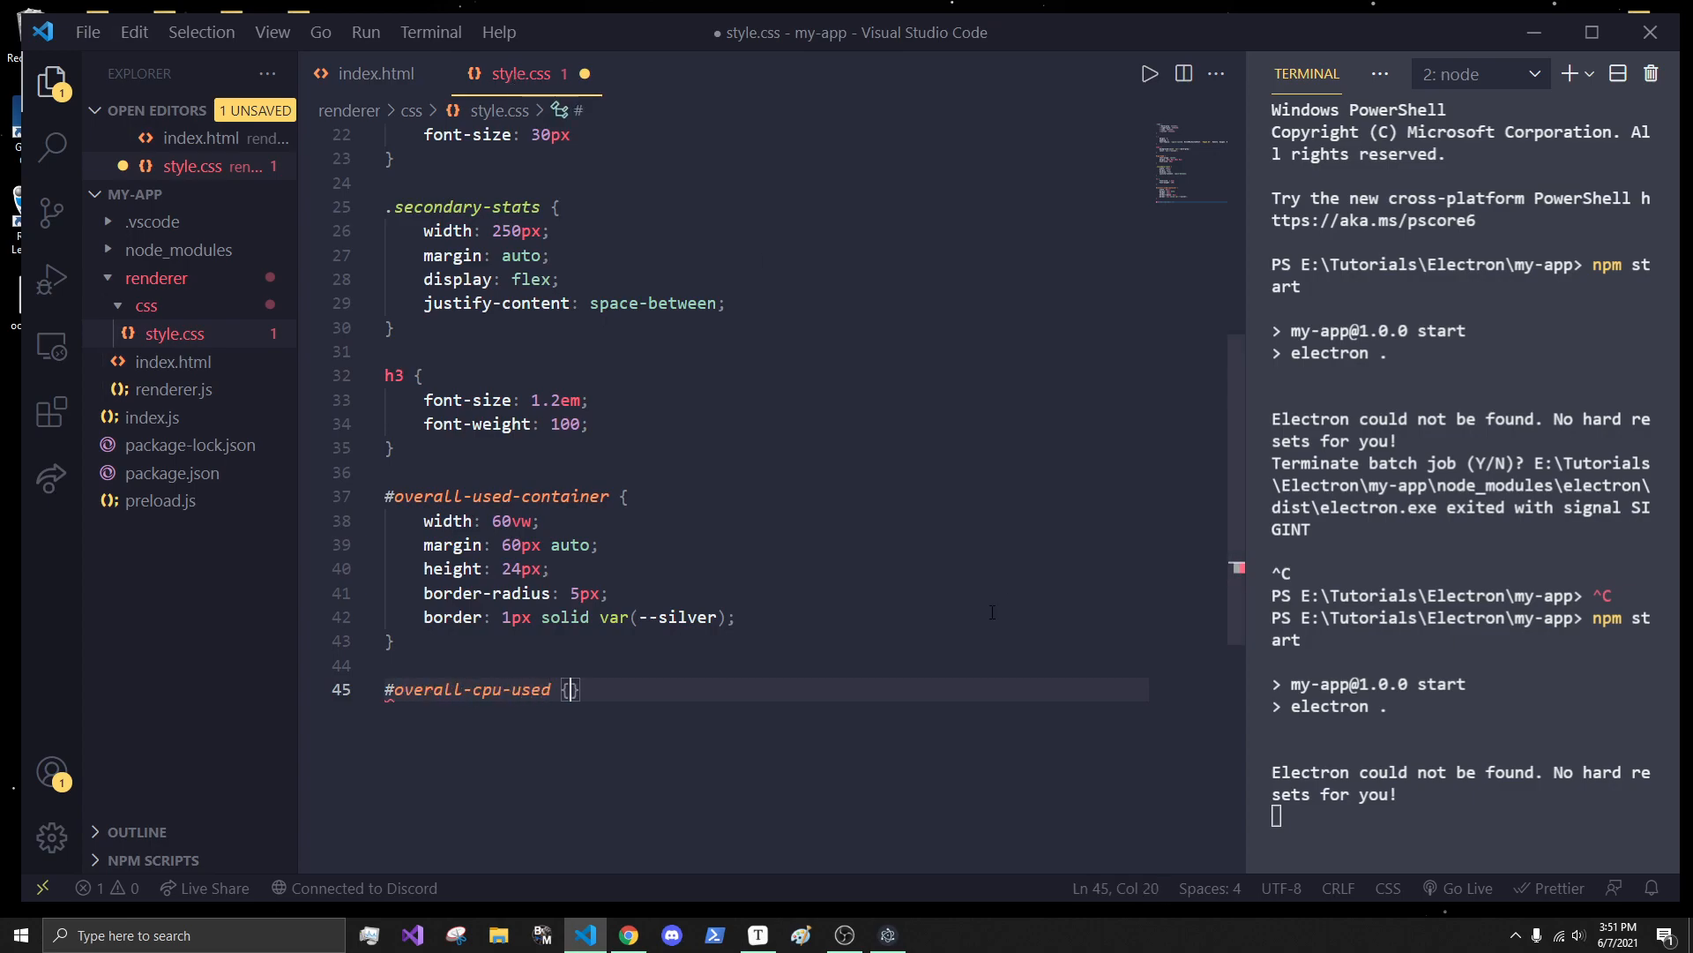
pyautogui.write('background-color: ;')
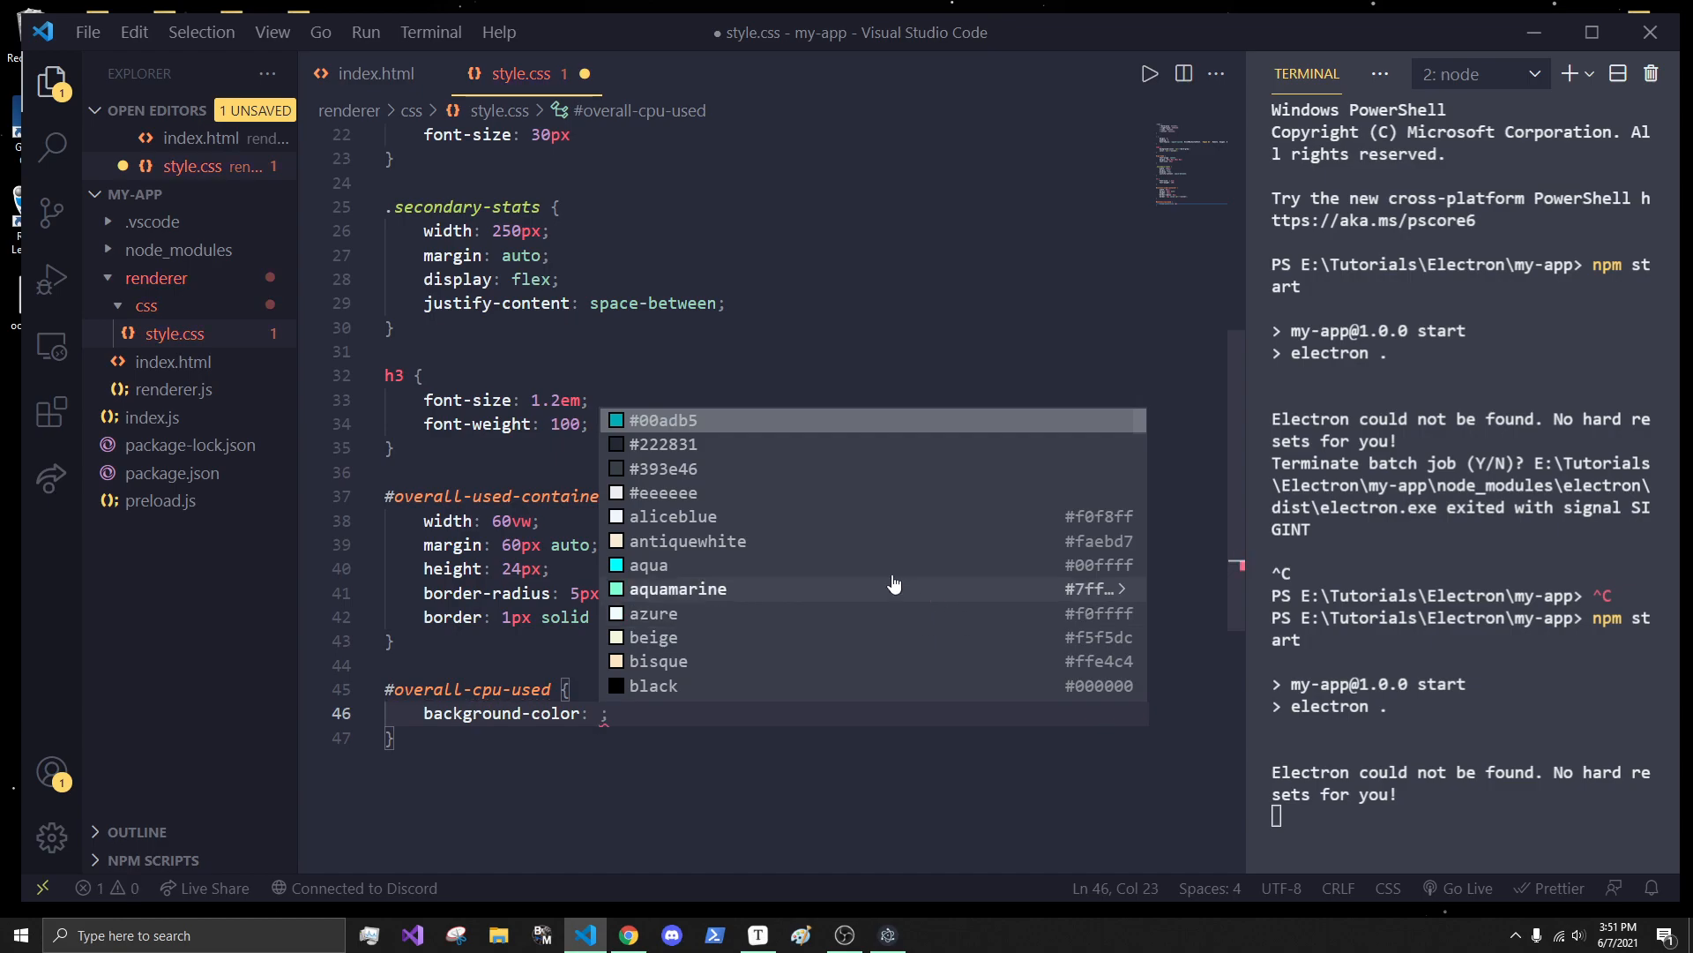
pyautogui.write('var(--silver)')
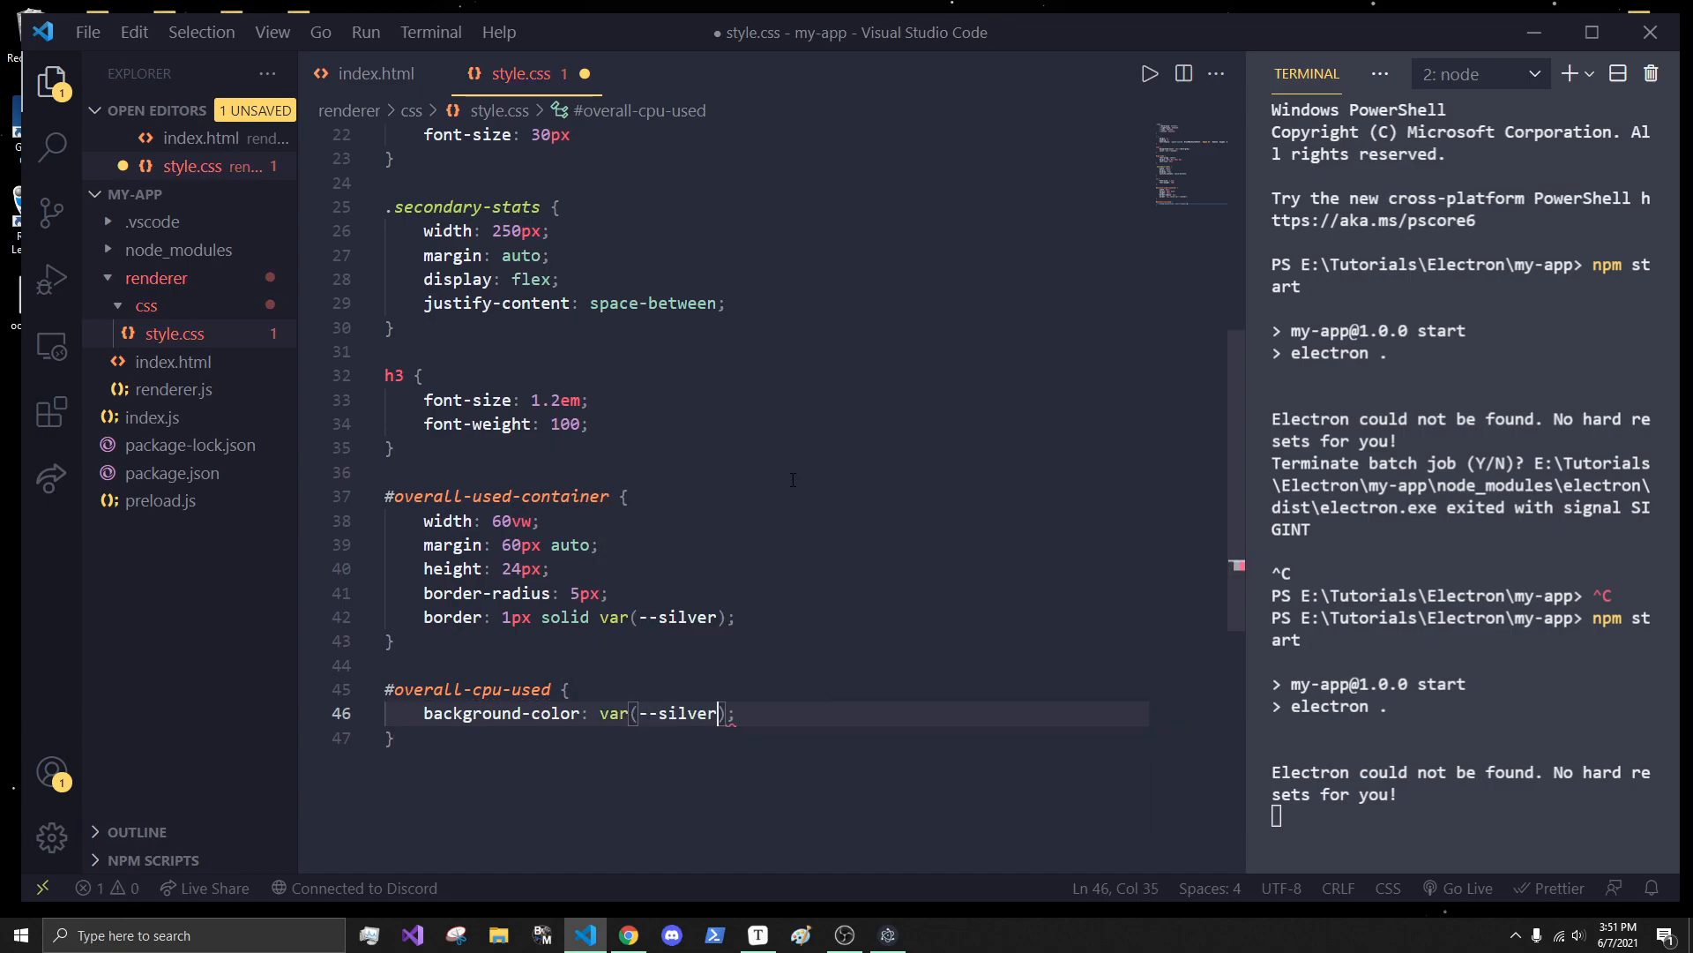
pyautogui.press('enter')
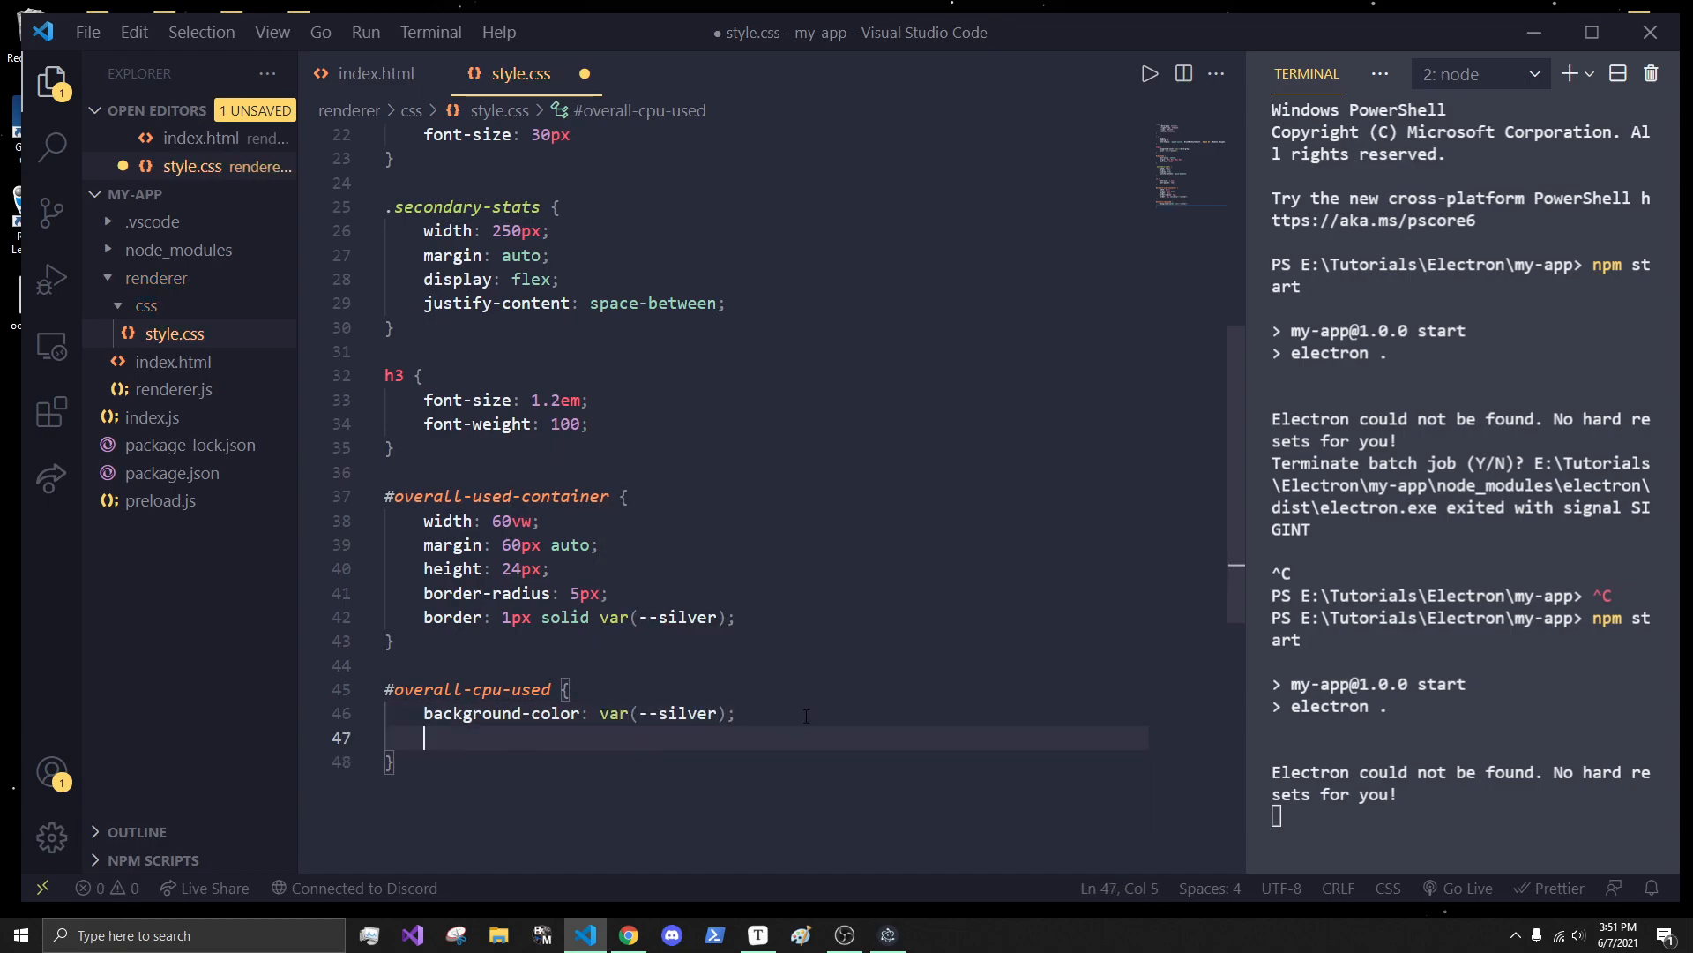
pyautogui.write('height:')
pyautogui.write('width: ;')
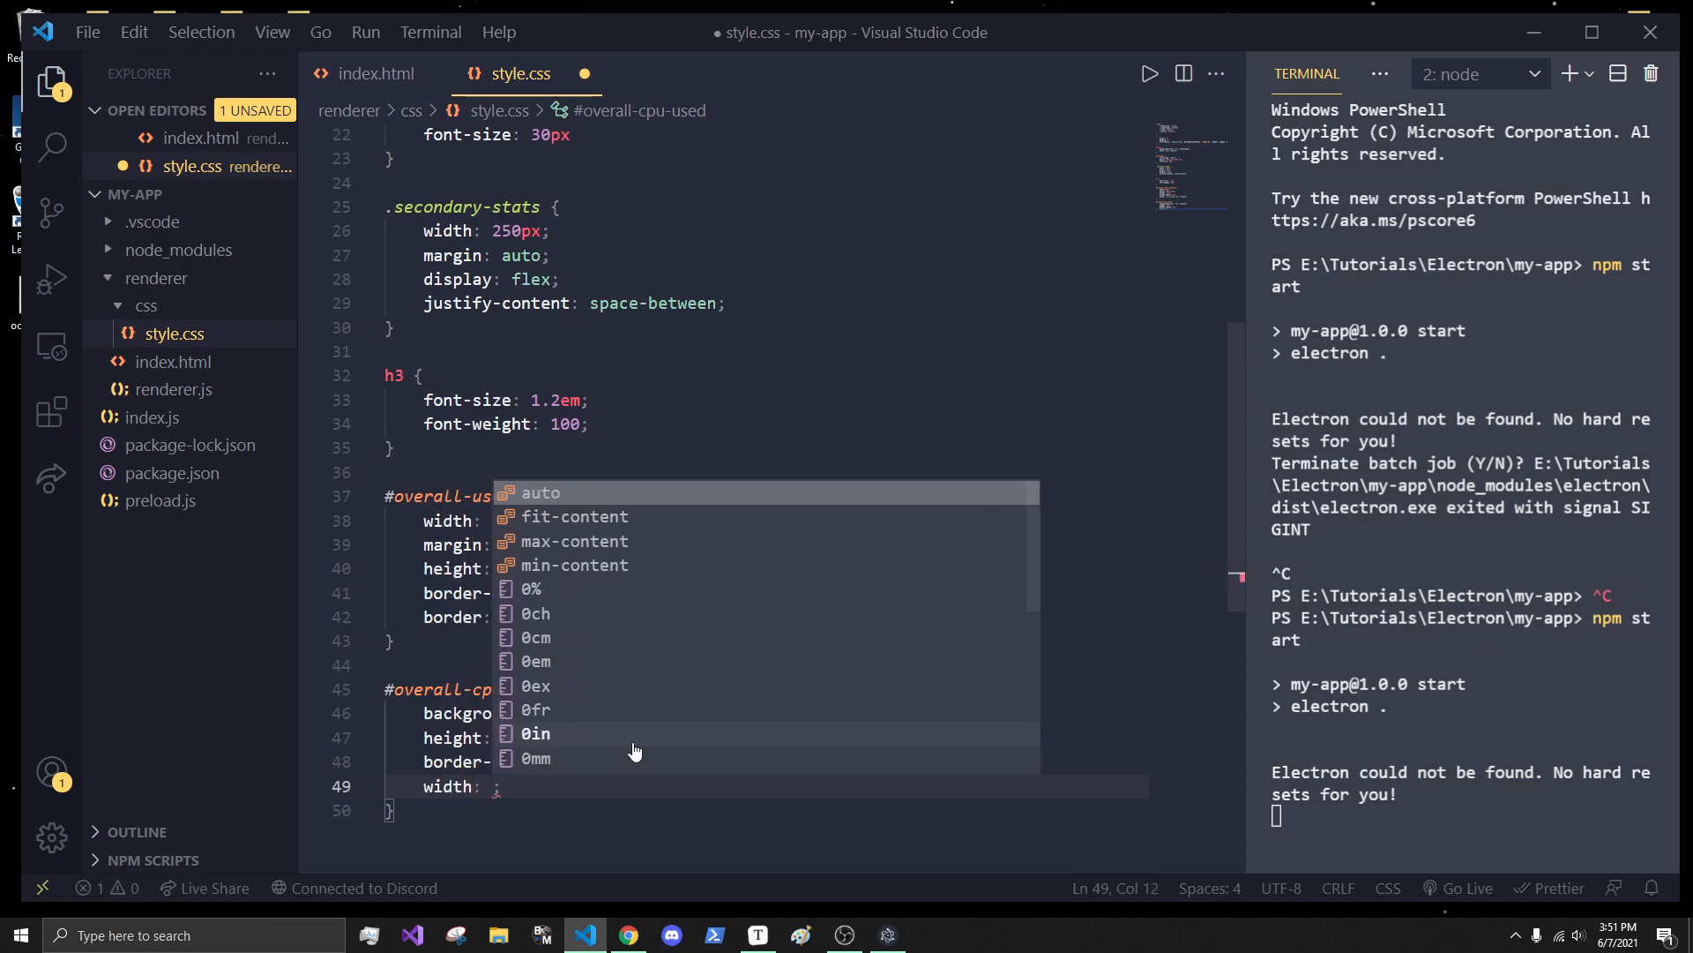
pyautogui.write('1')
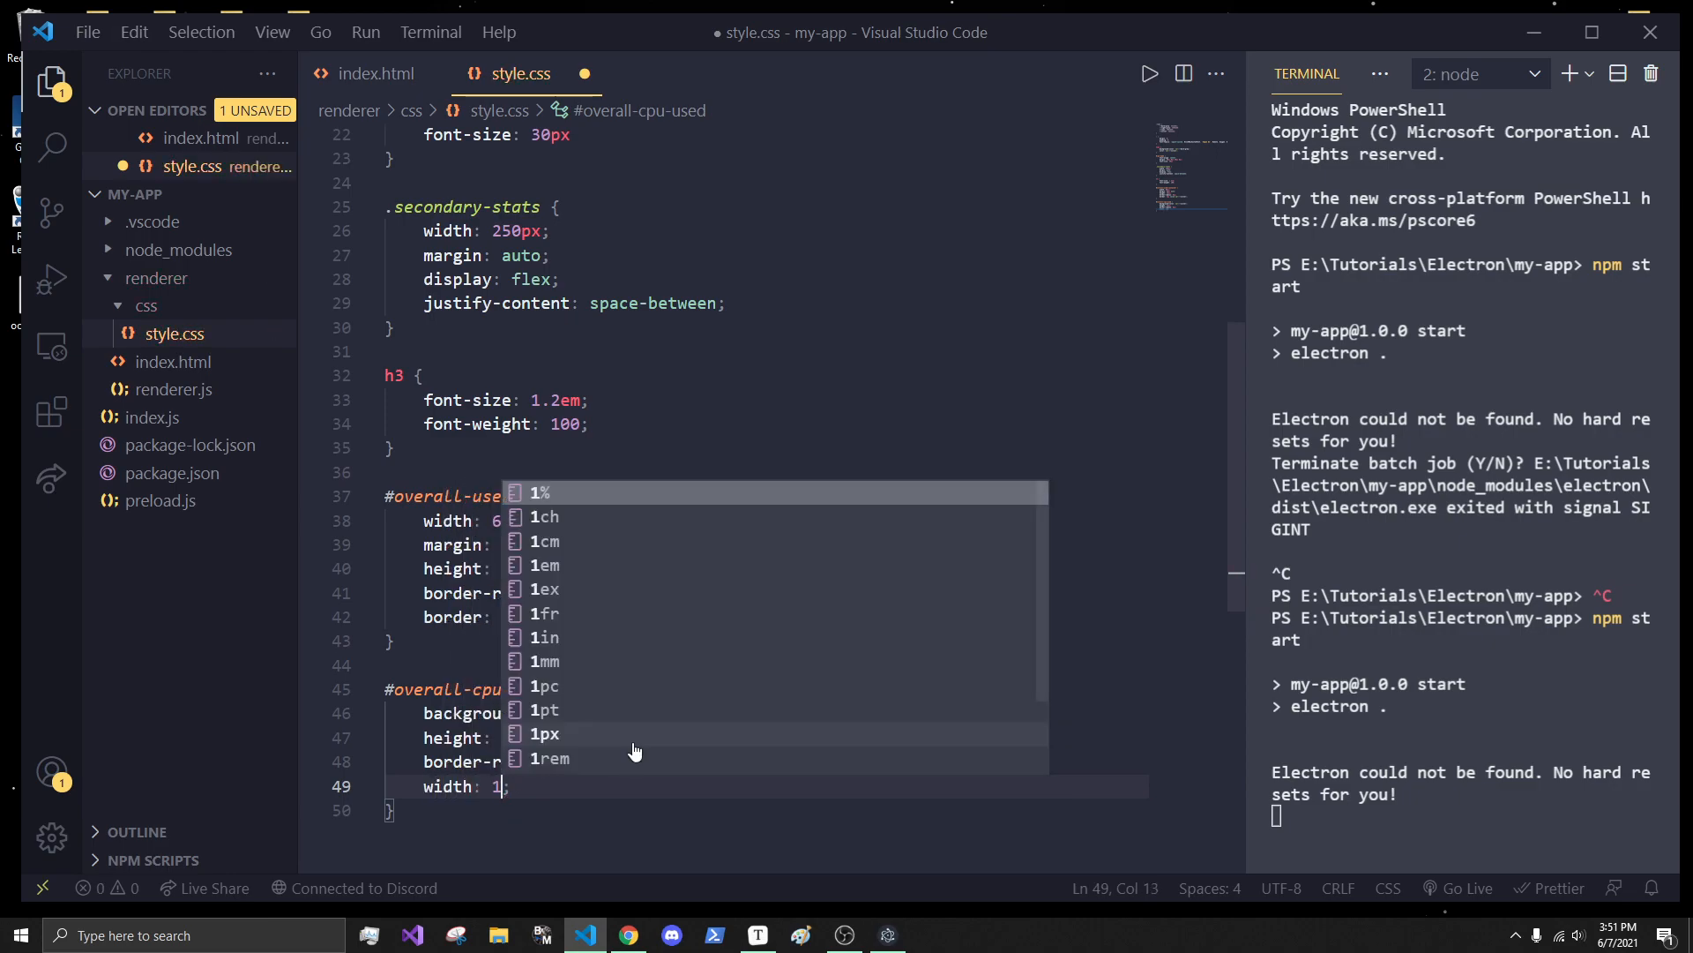
pyautogui.press('Escape')
pyautogui.write('0%')
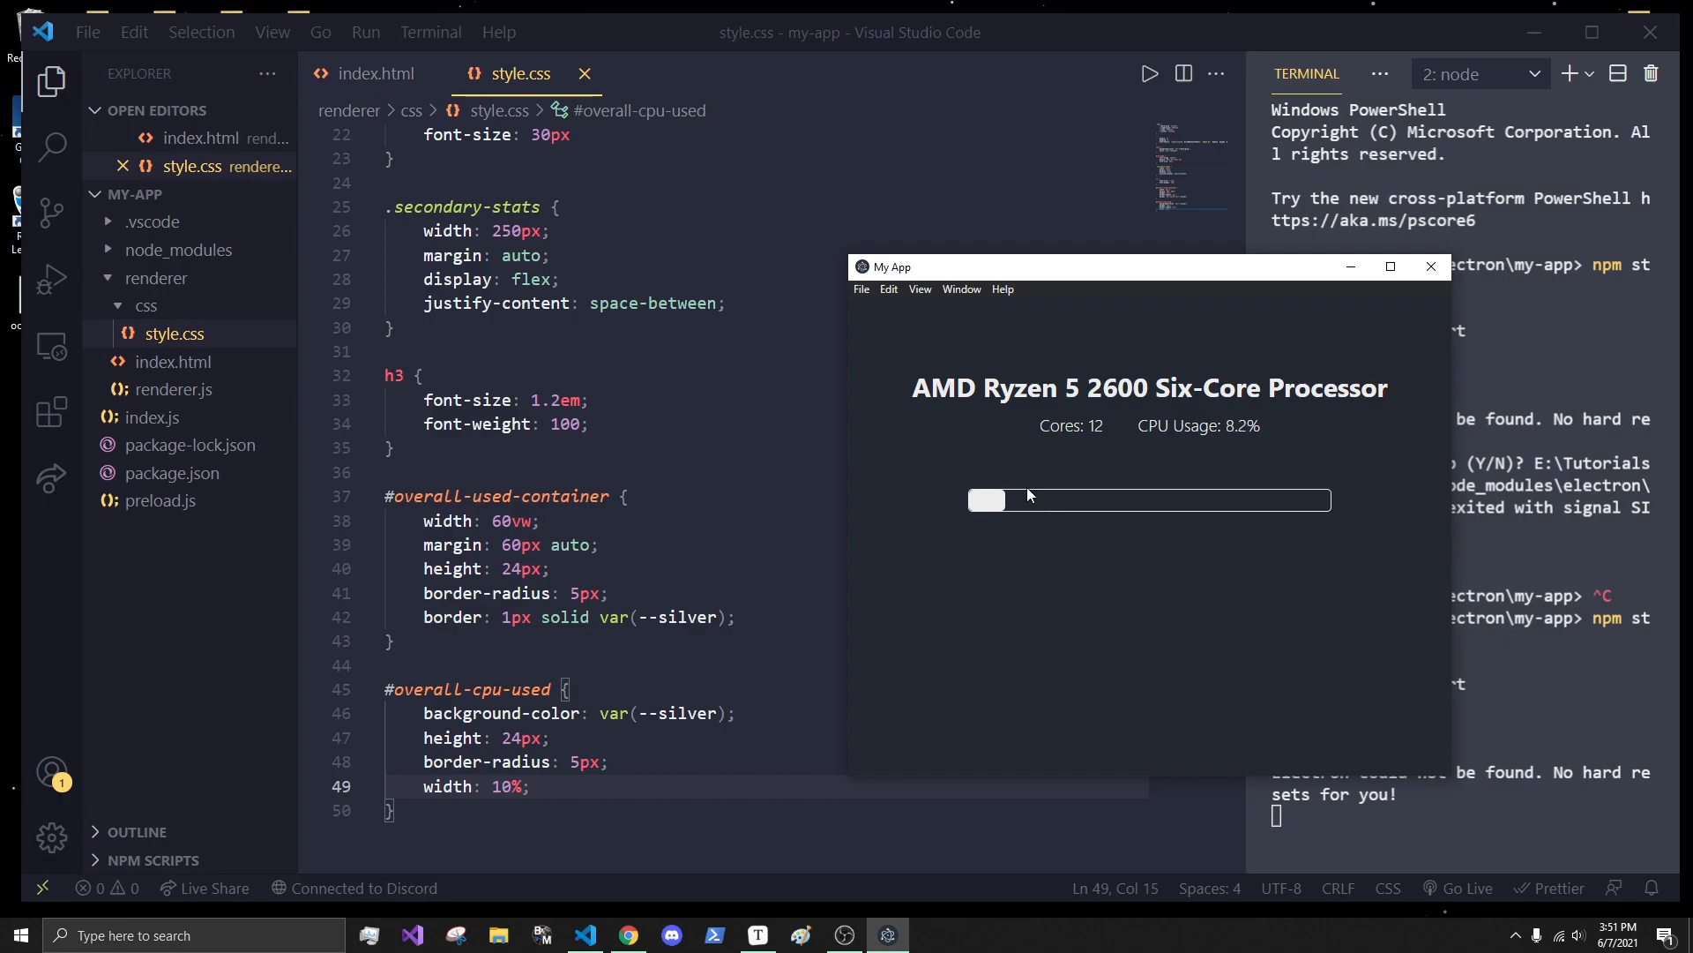
pyautogui.moveTo(1147, 466)
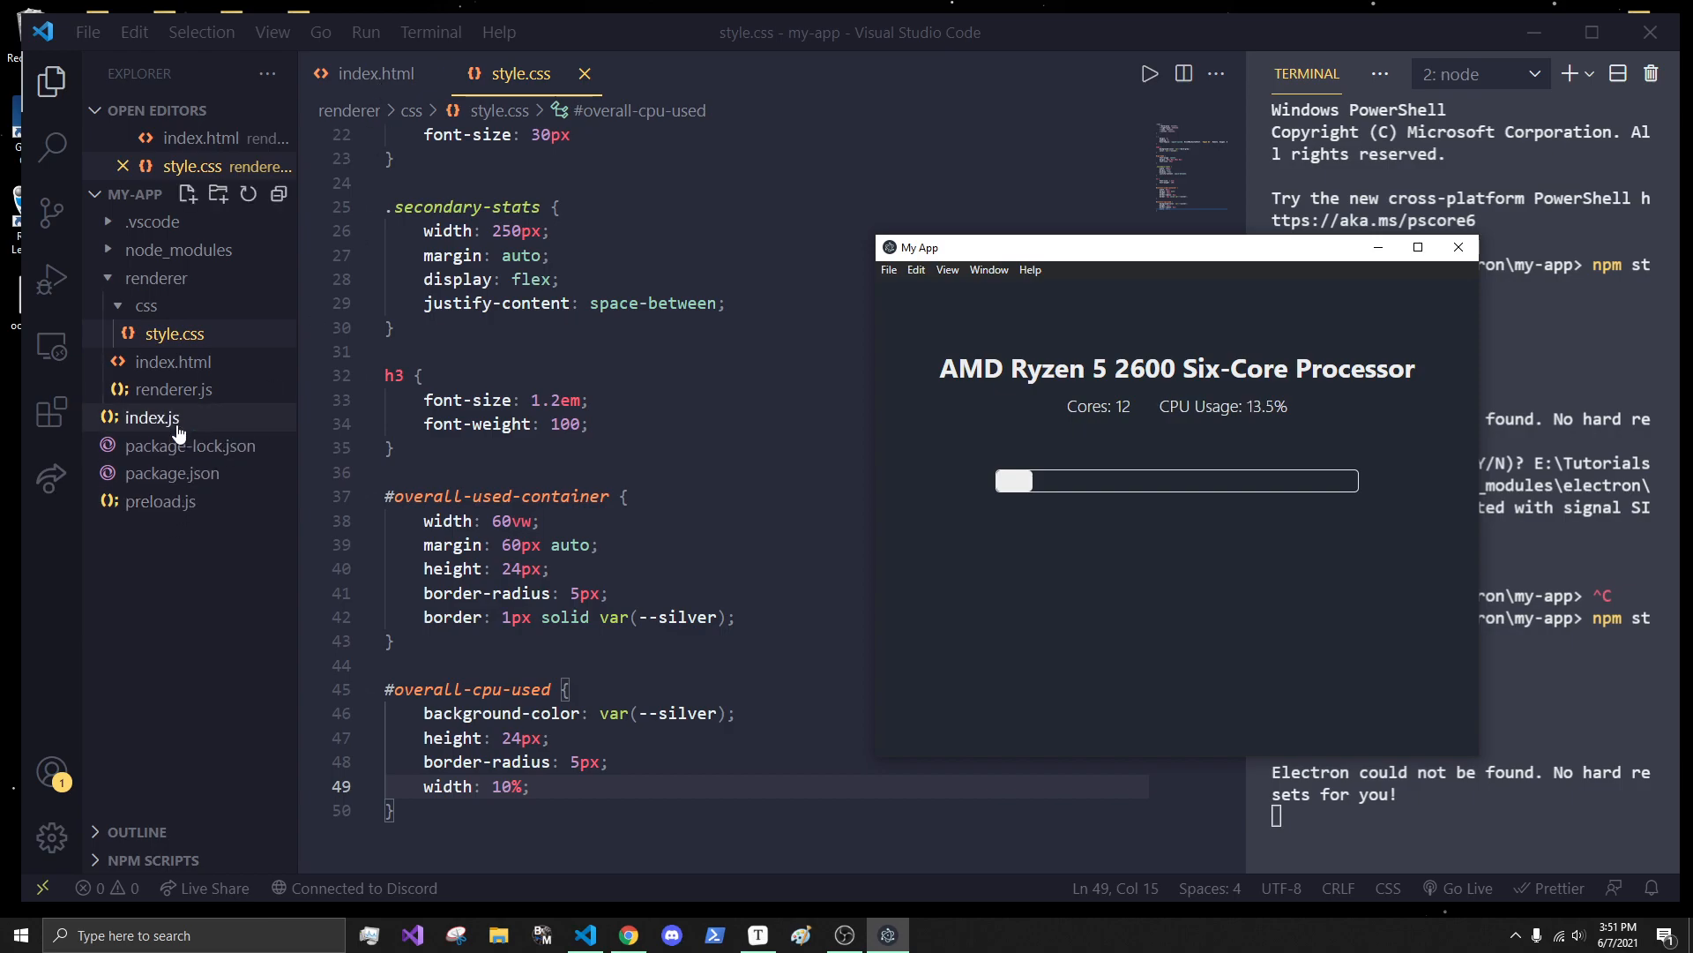
# - In renderer.js declare function update_progress_bar(parent_, inner_, percentage = 0)
pyautogui.click(169, 416)
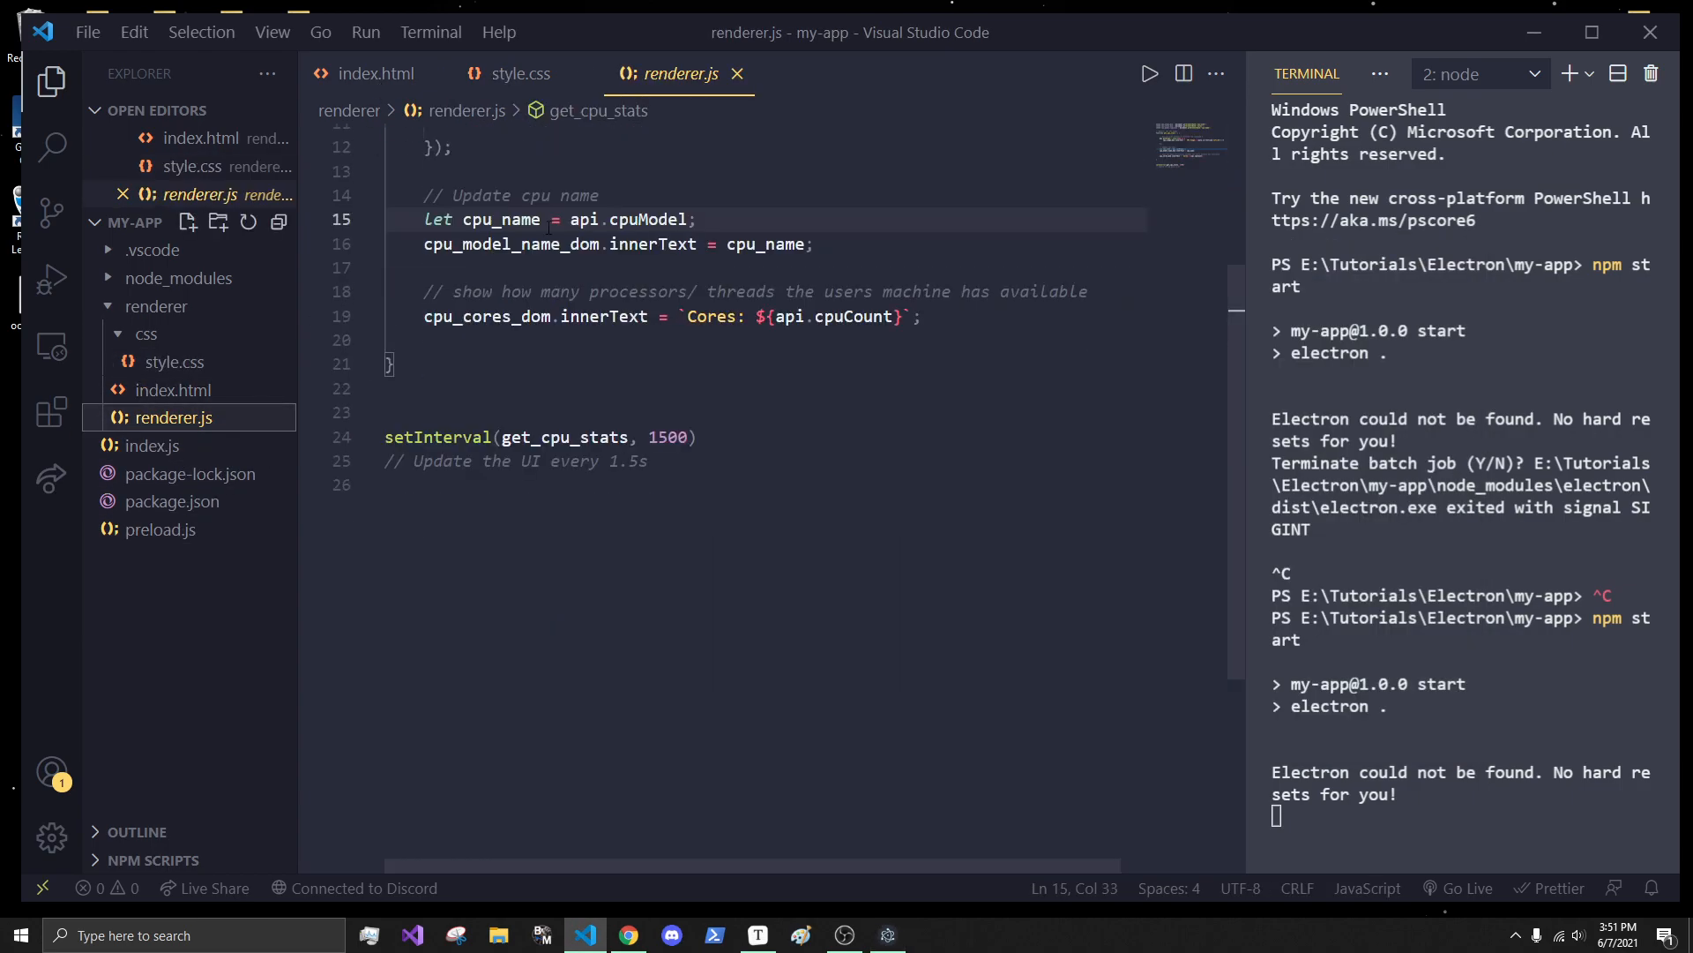
pyautogui.moveTo(569, 695)
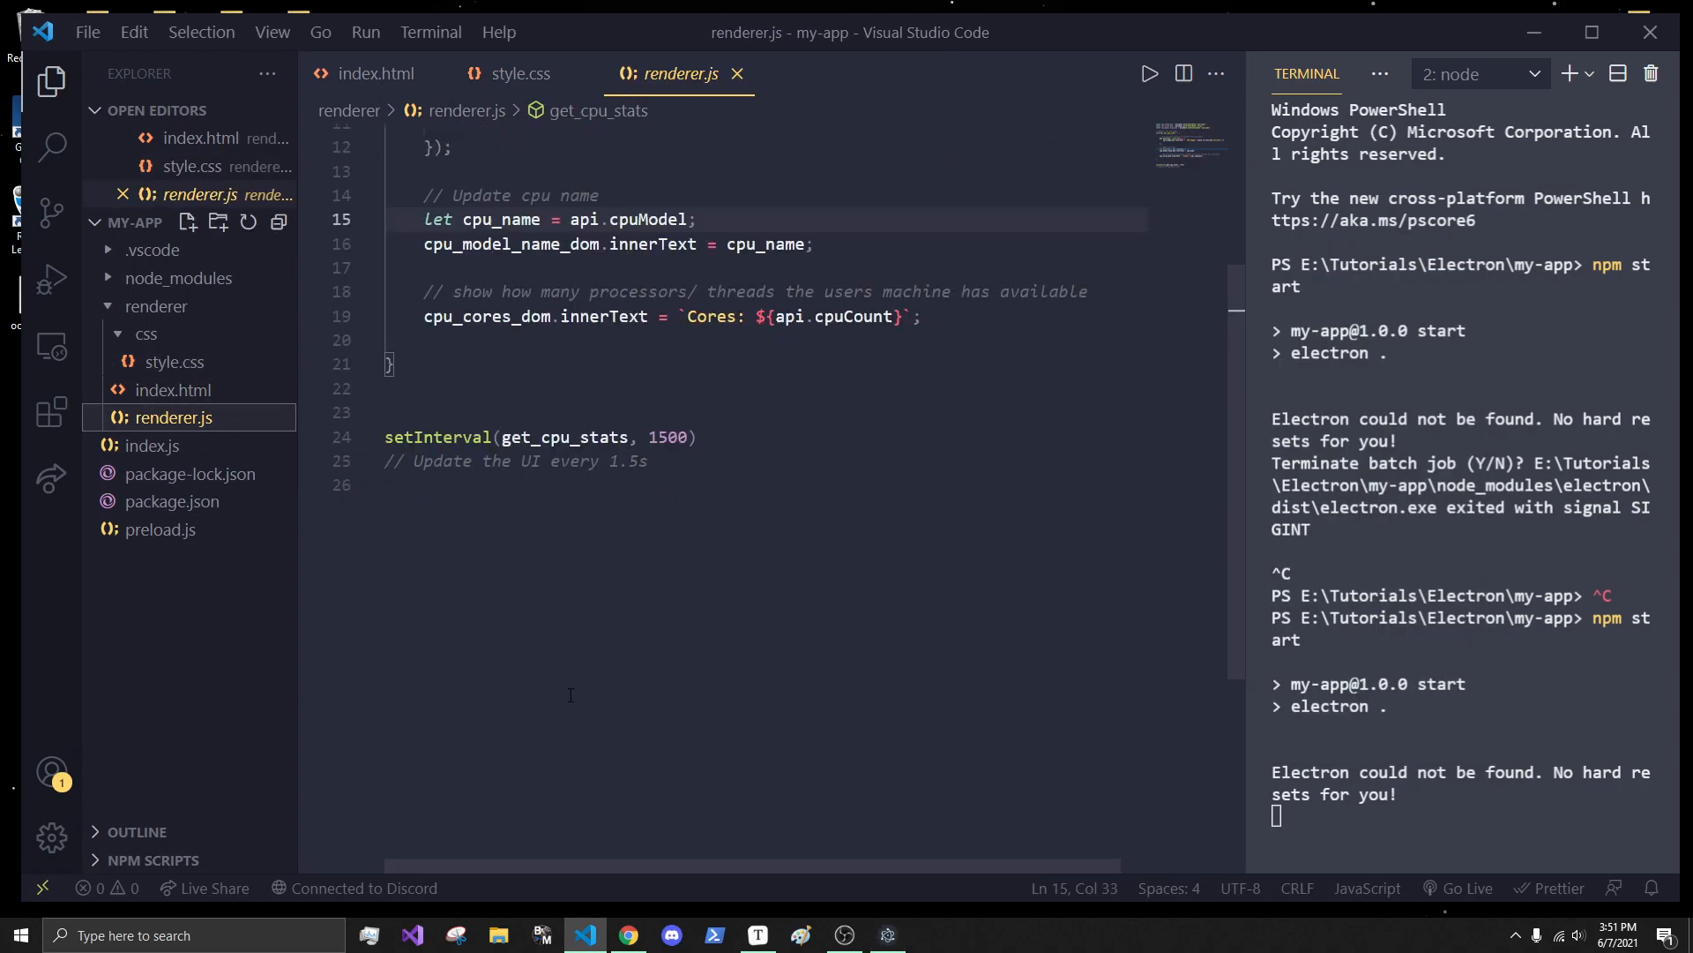
pyautogui.write('function')
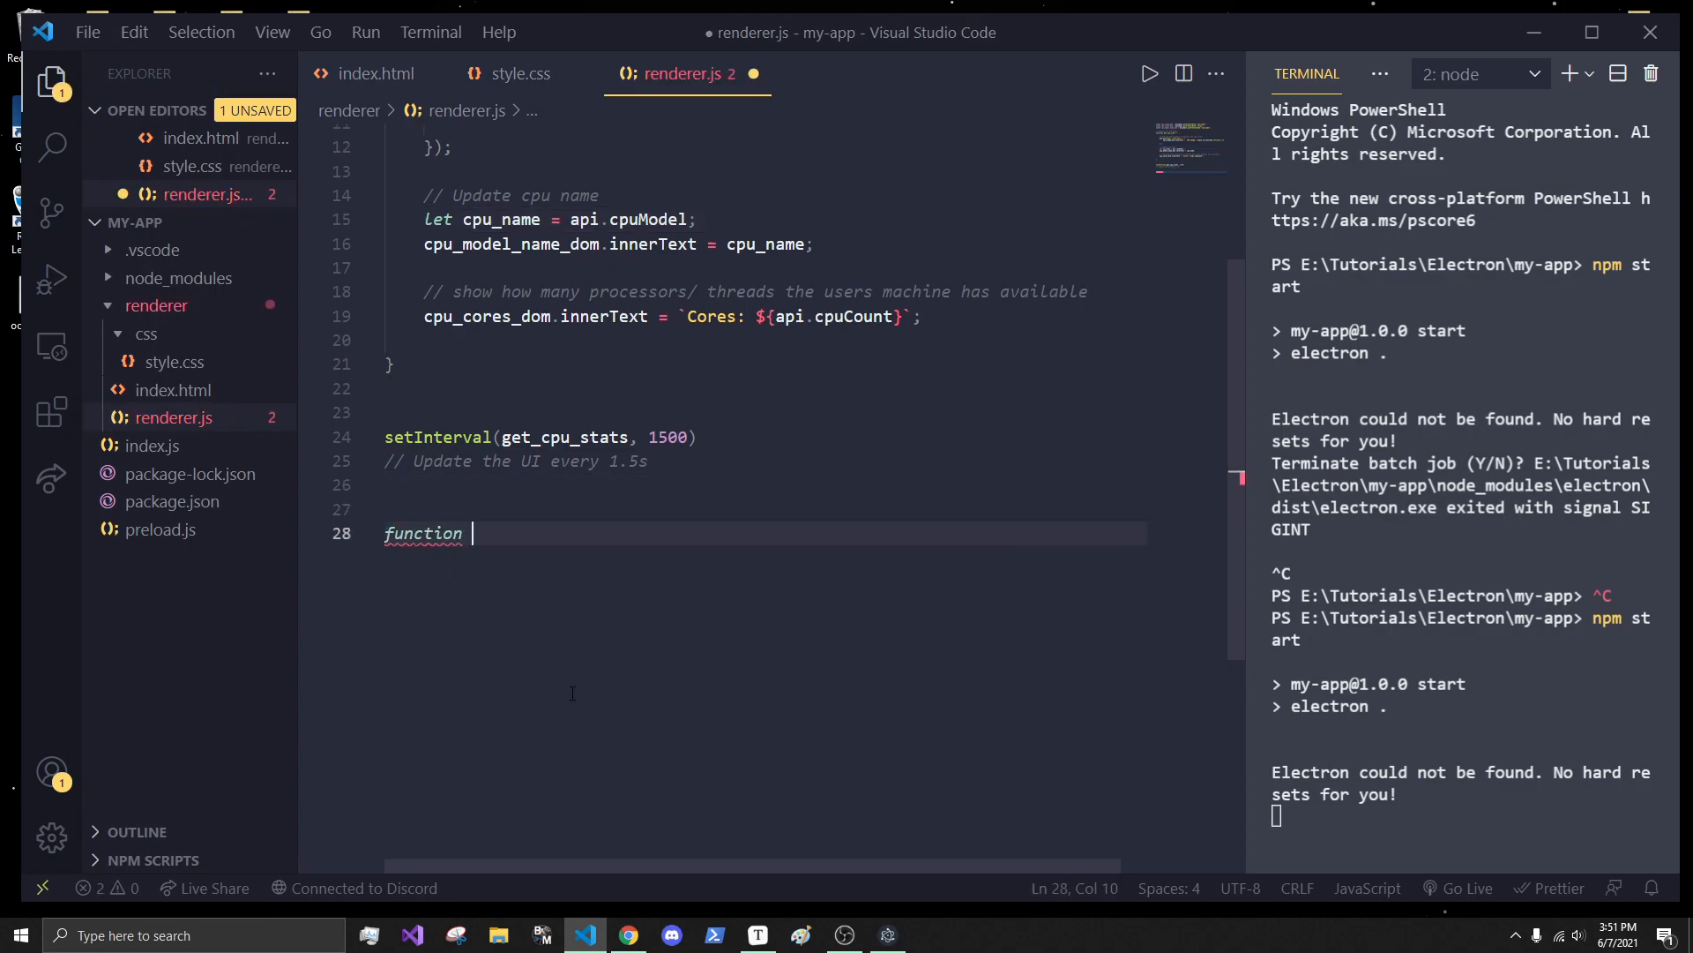
pyautogui.write('update_')
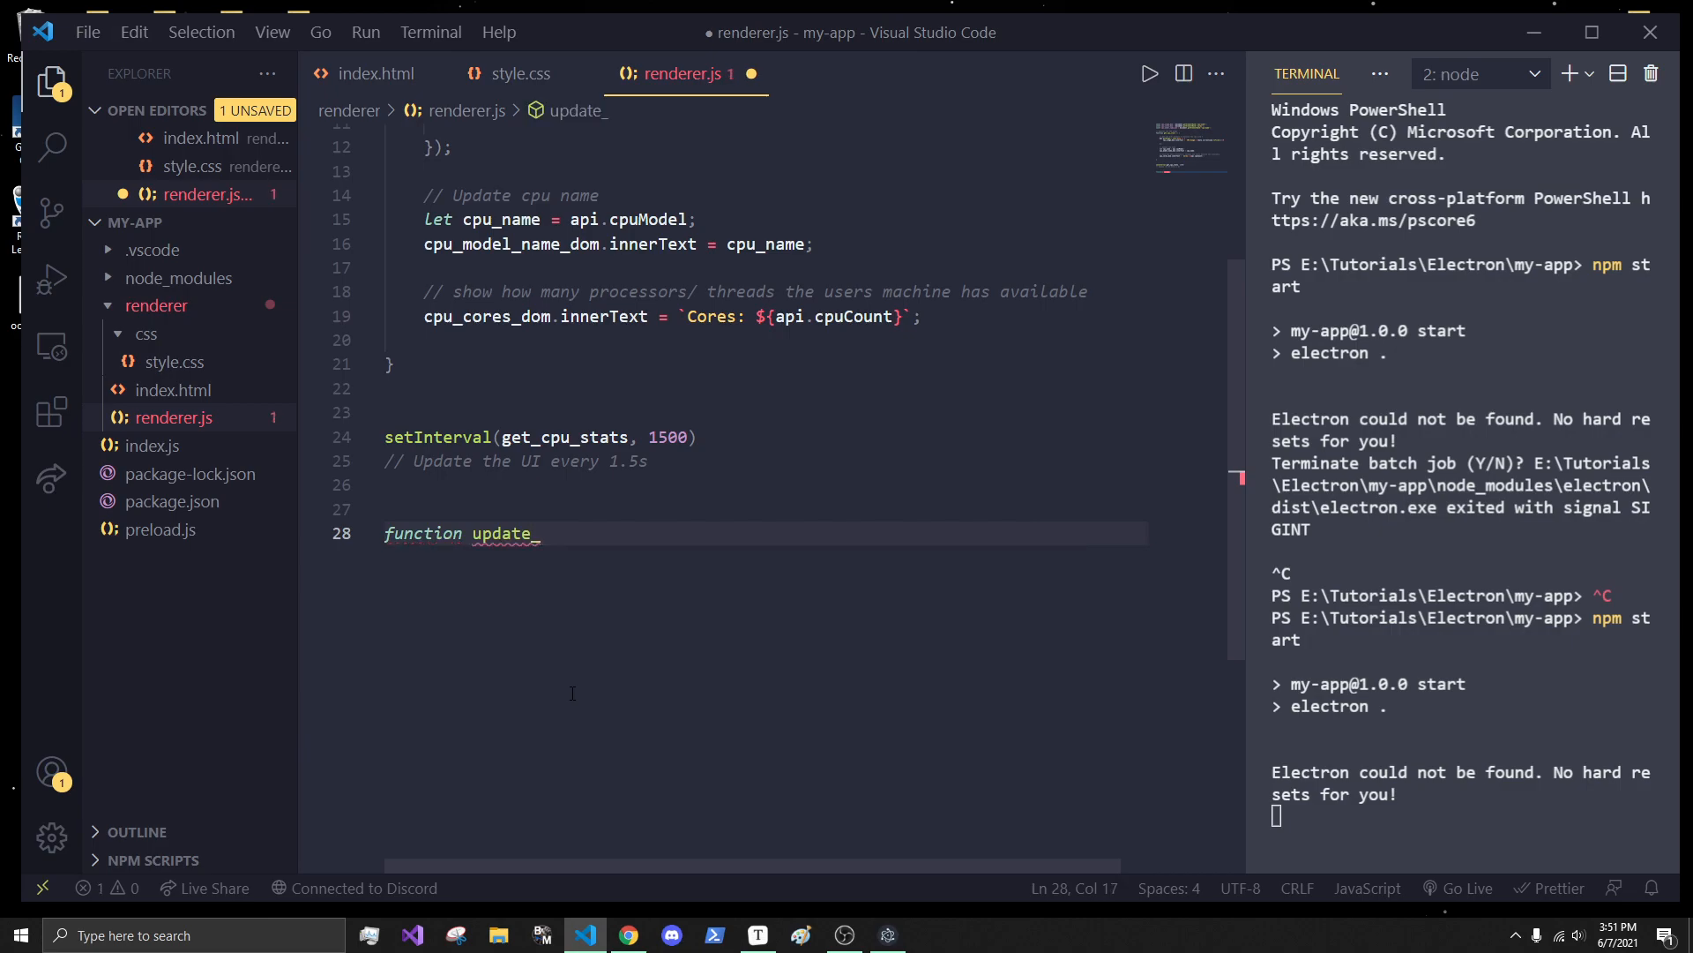
pyautogui.write('progress_bar')
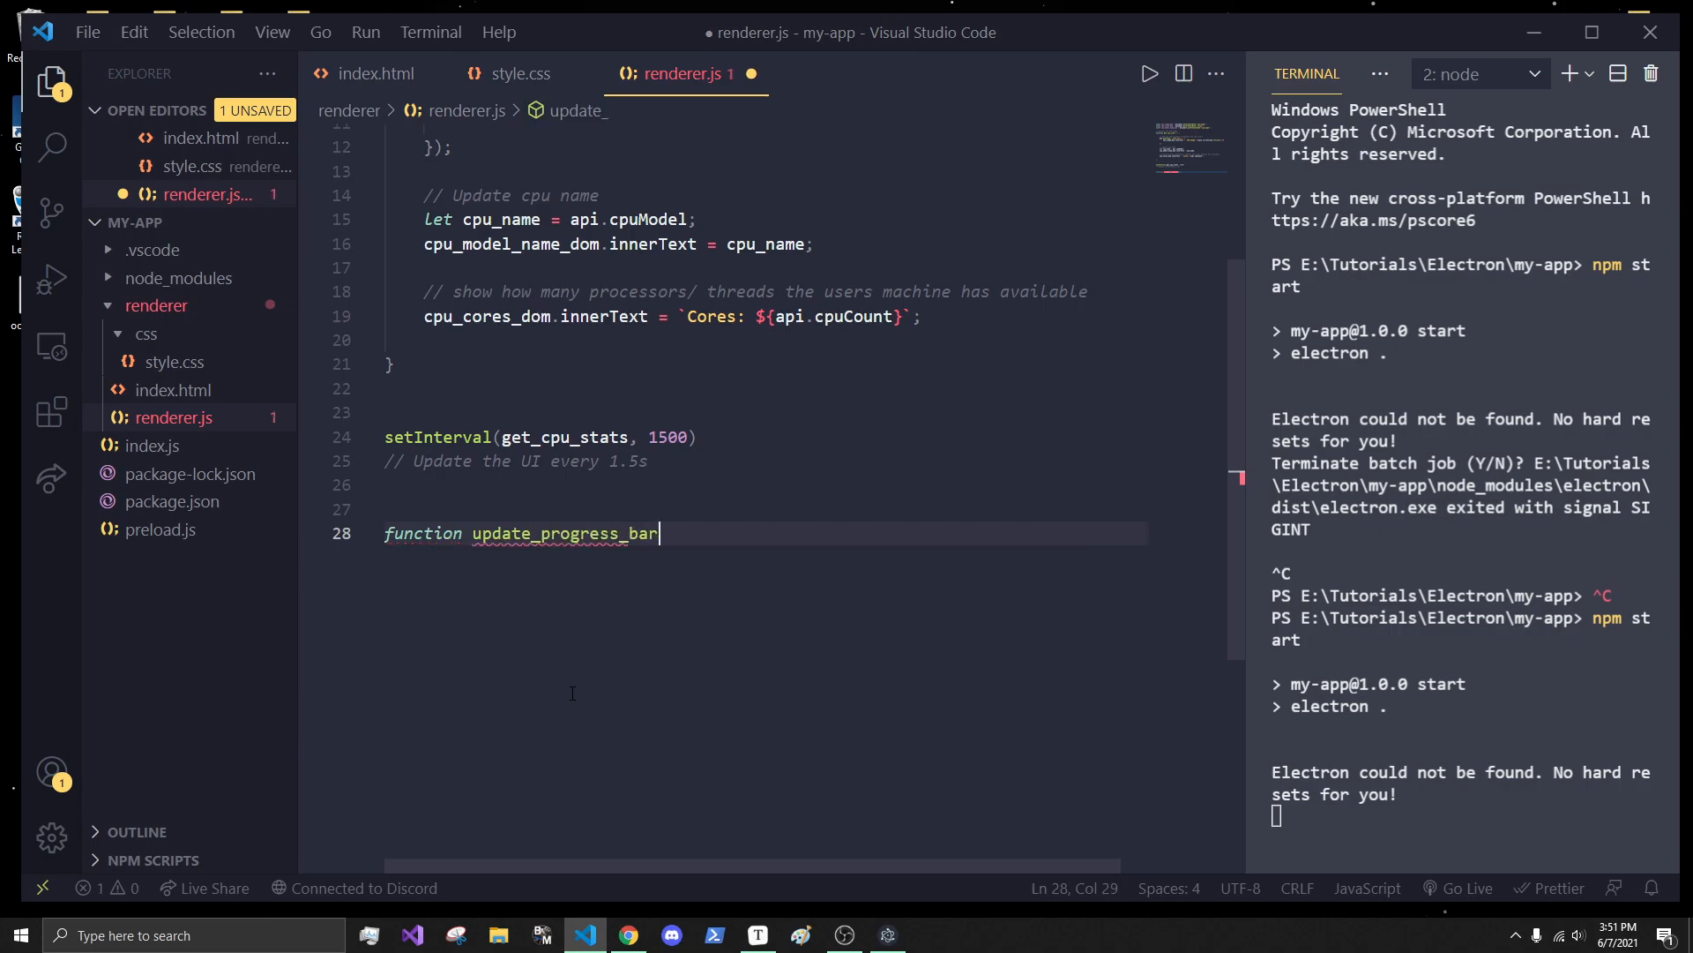
pyautogui.write('() {')
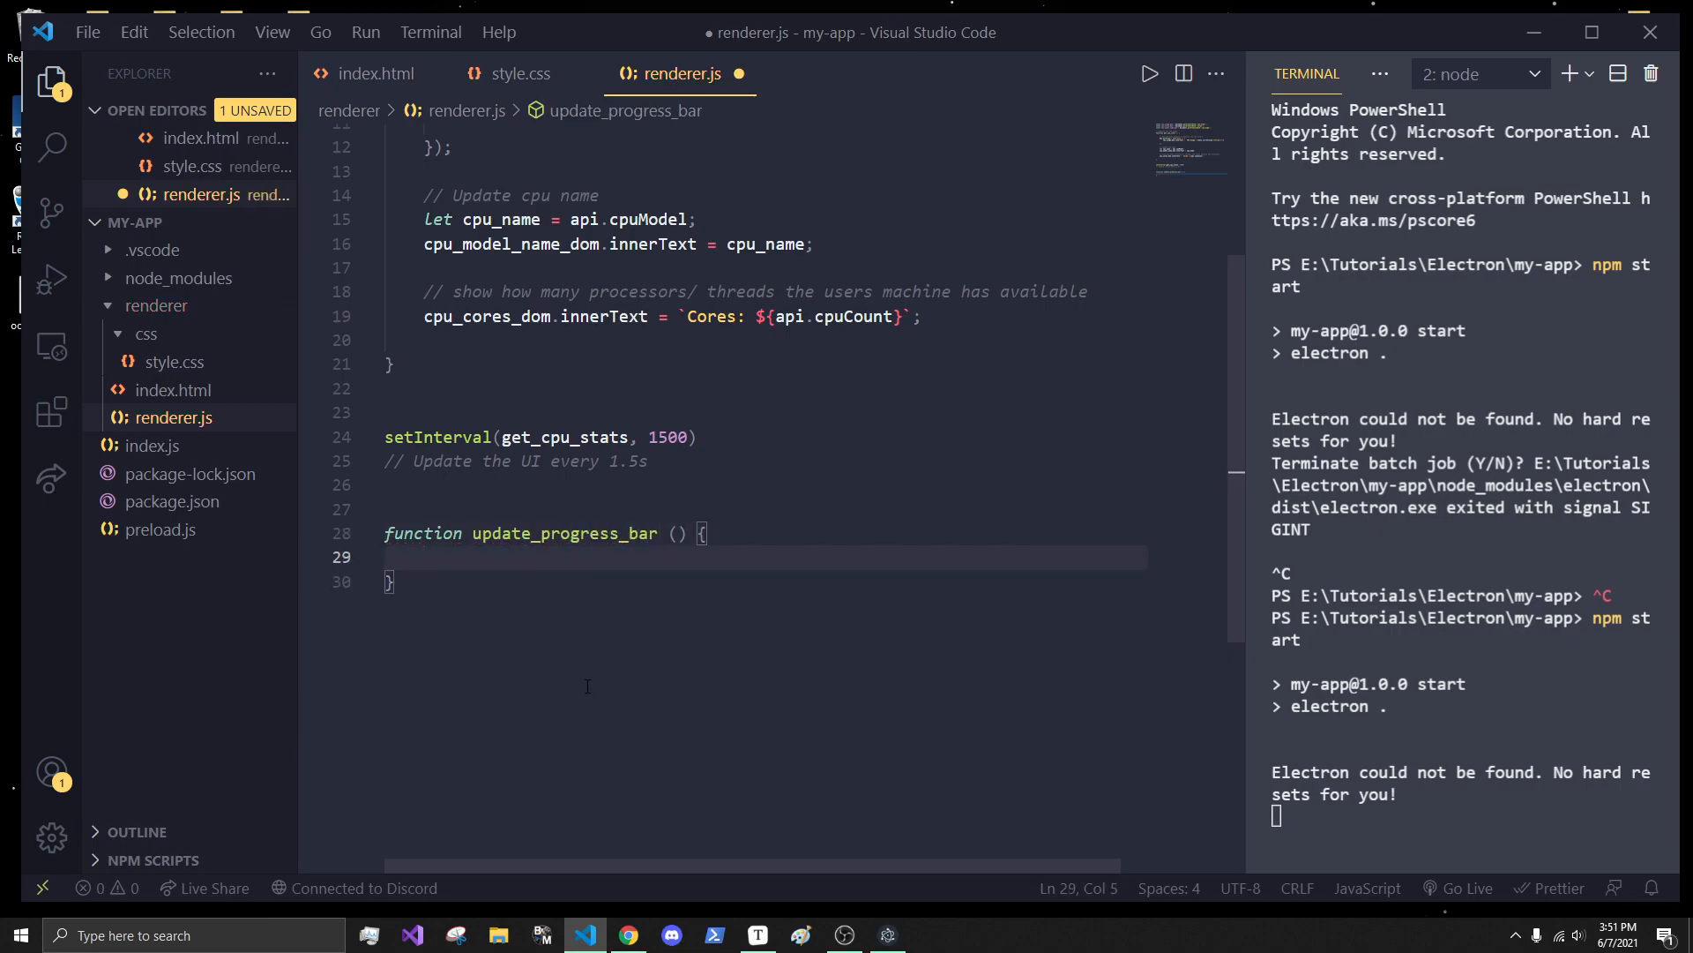
pyautogui.click(706, 533)
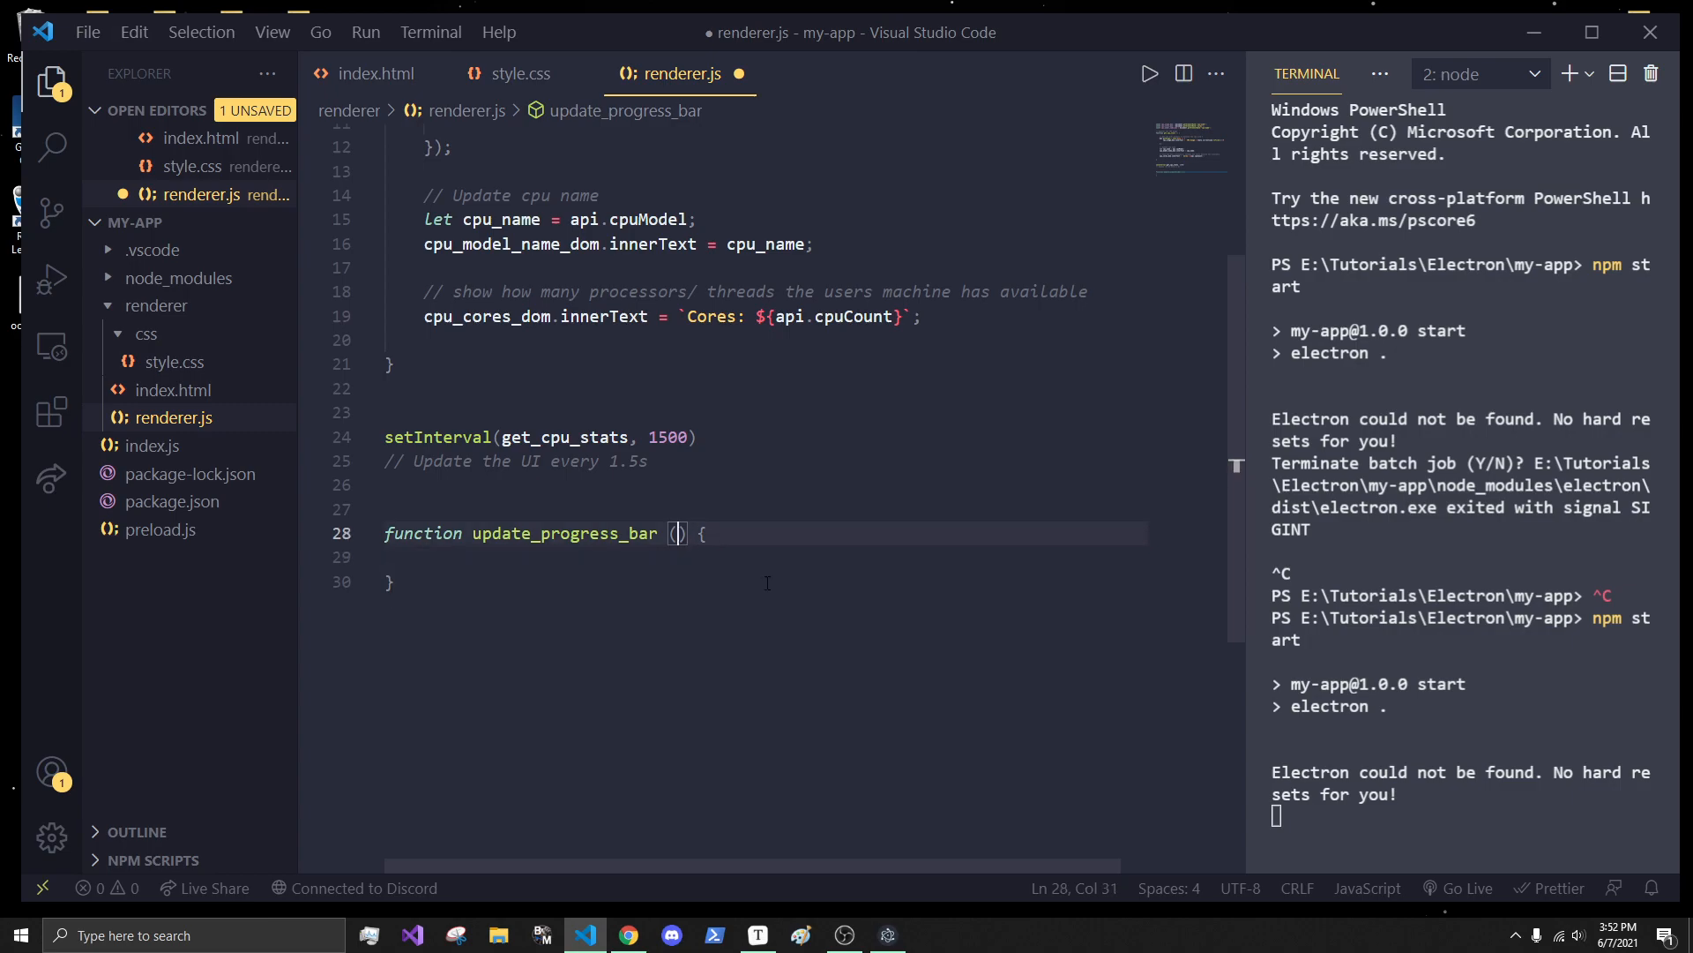
pyautogui.write('parent')
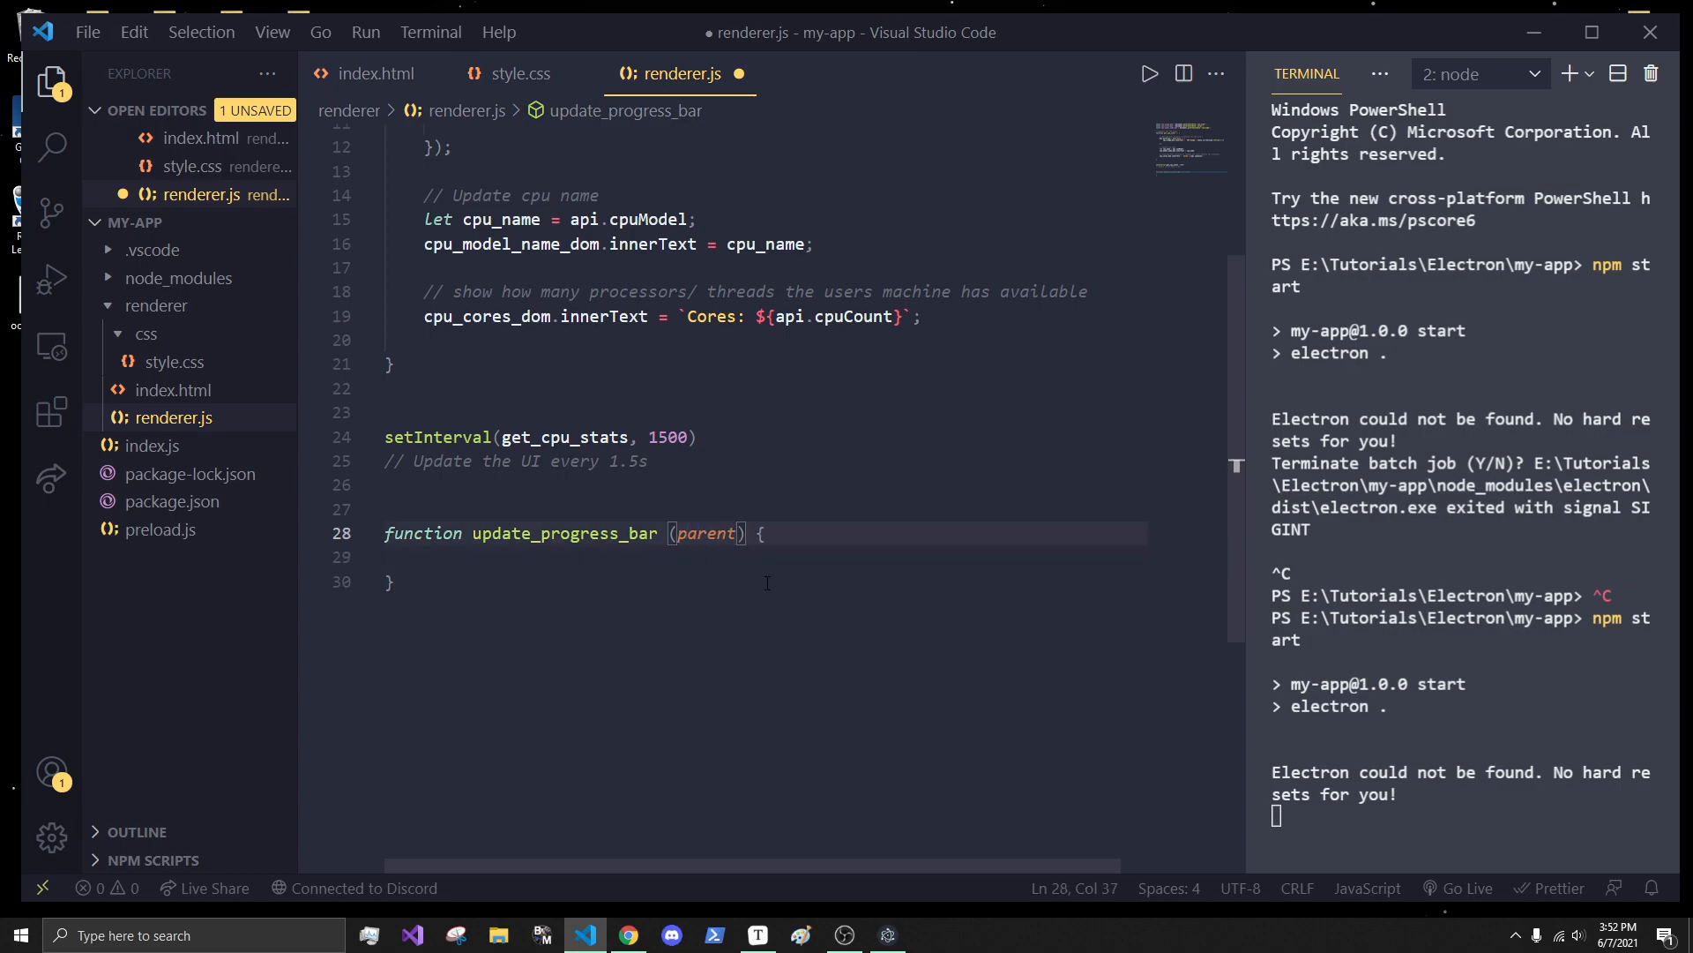
pyautogui.write('_container')
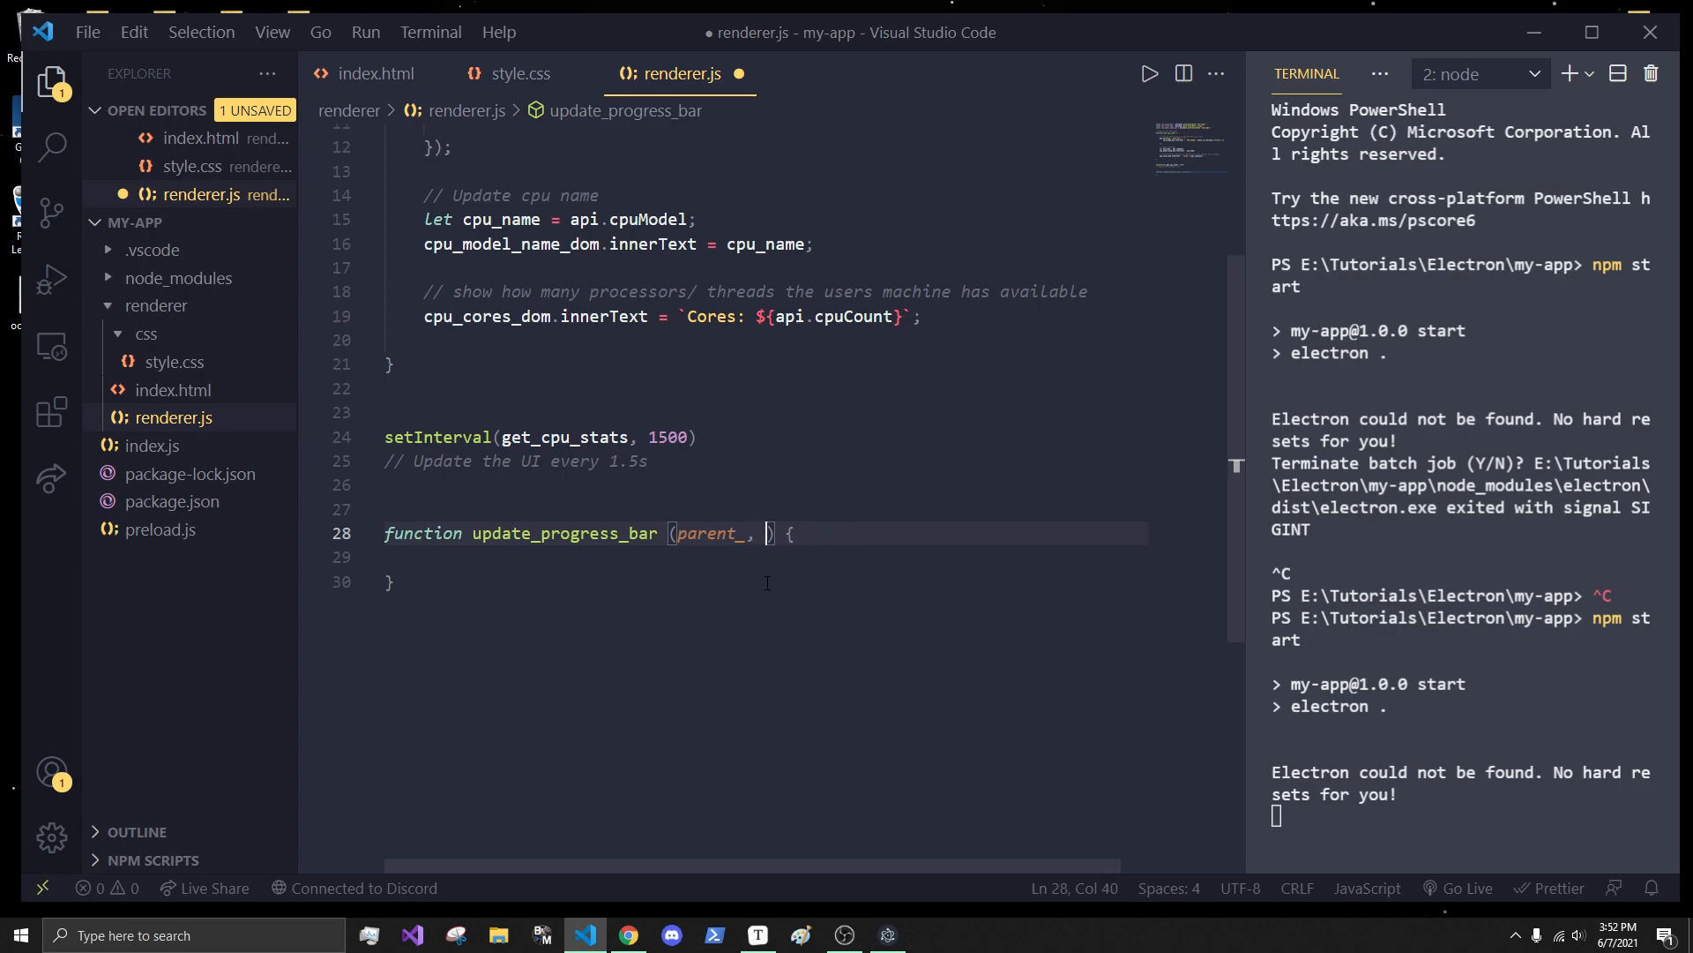
pyautogui.write('inner')
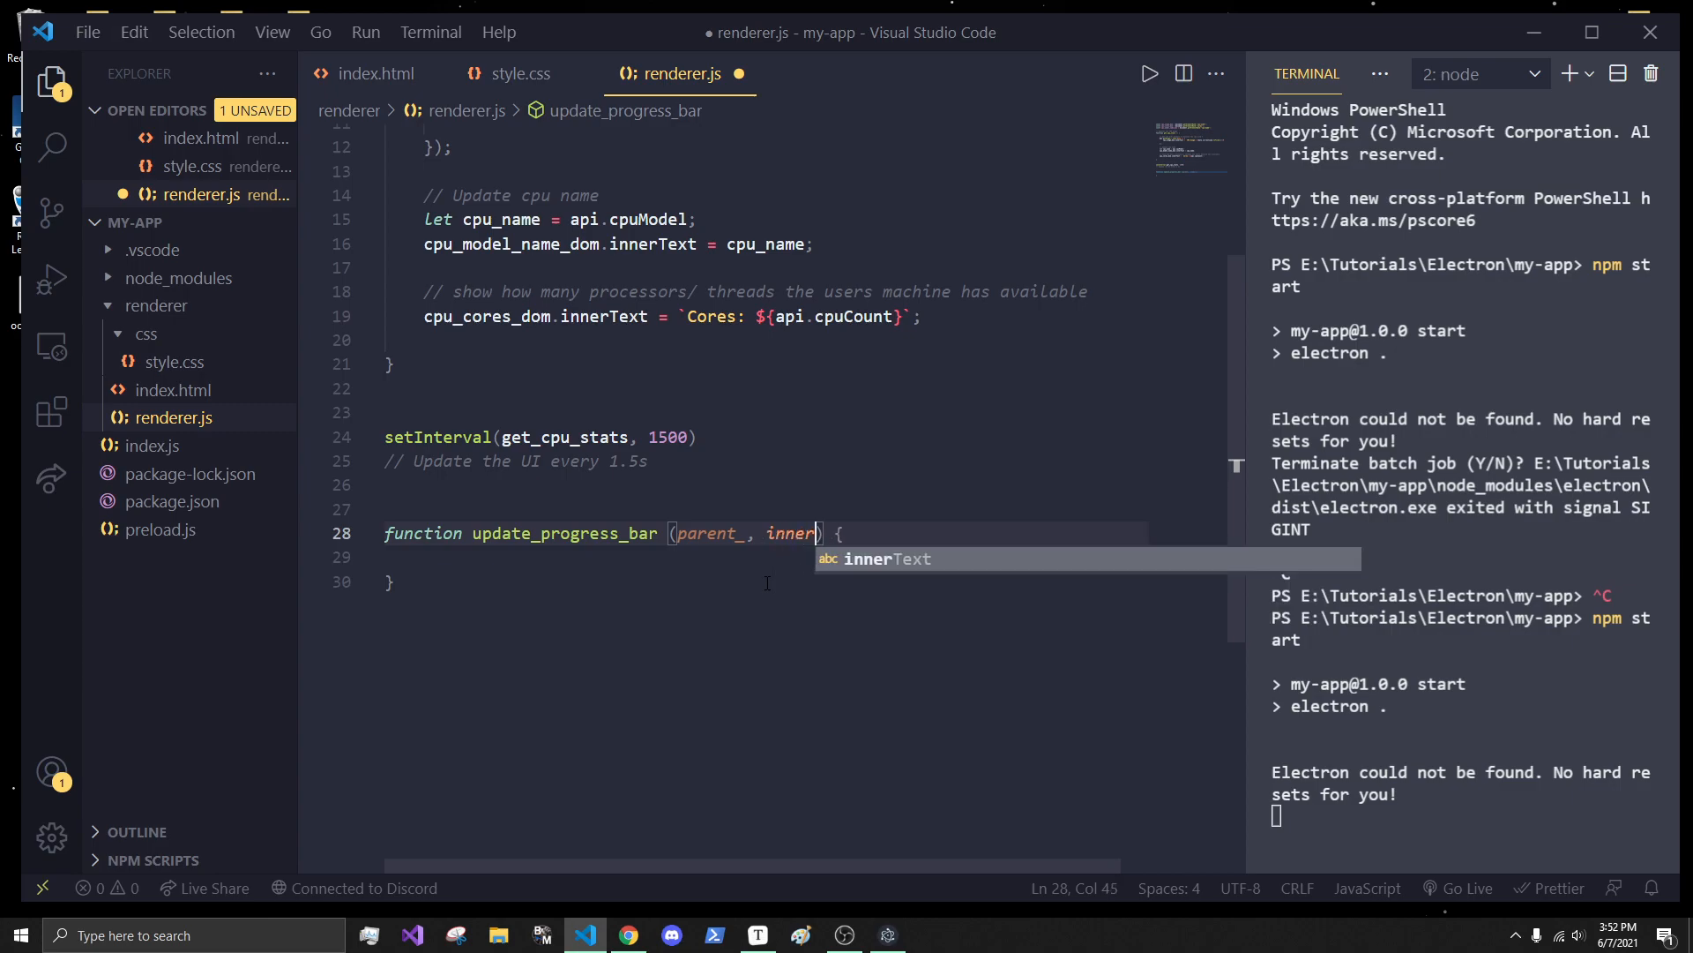
pyautogui.write(', perce')
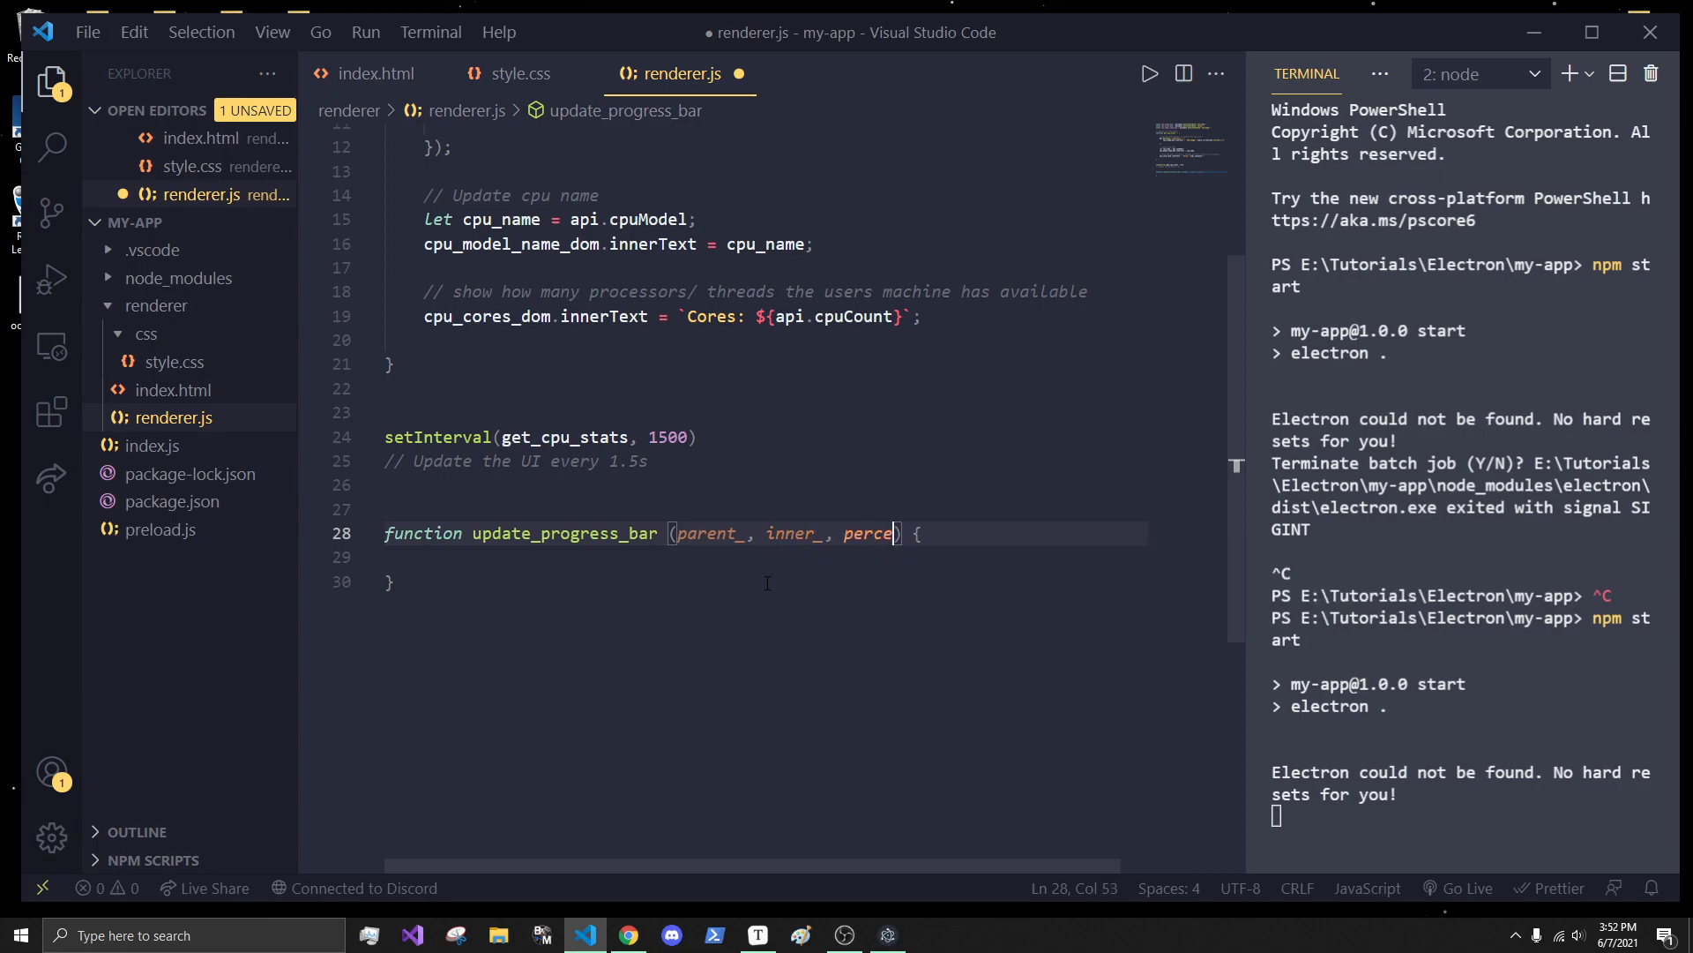
pyautogui.write('ntage = 0')
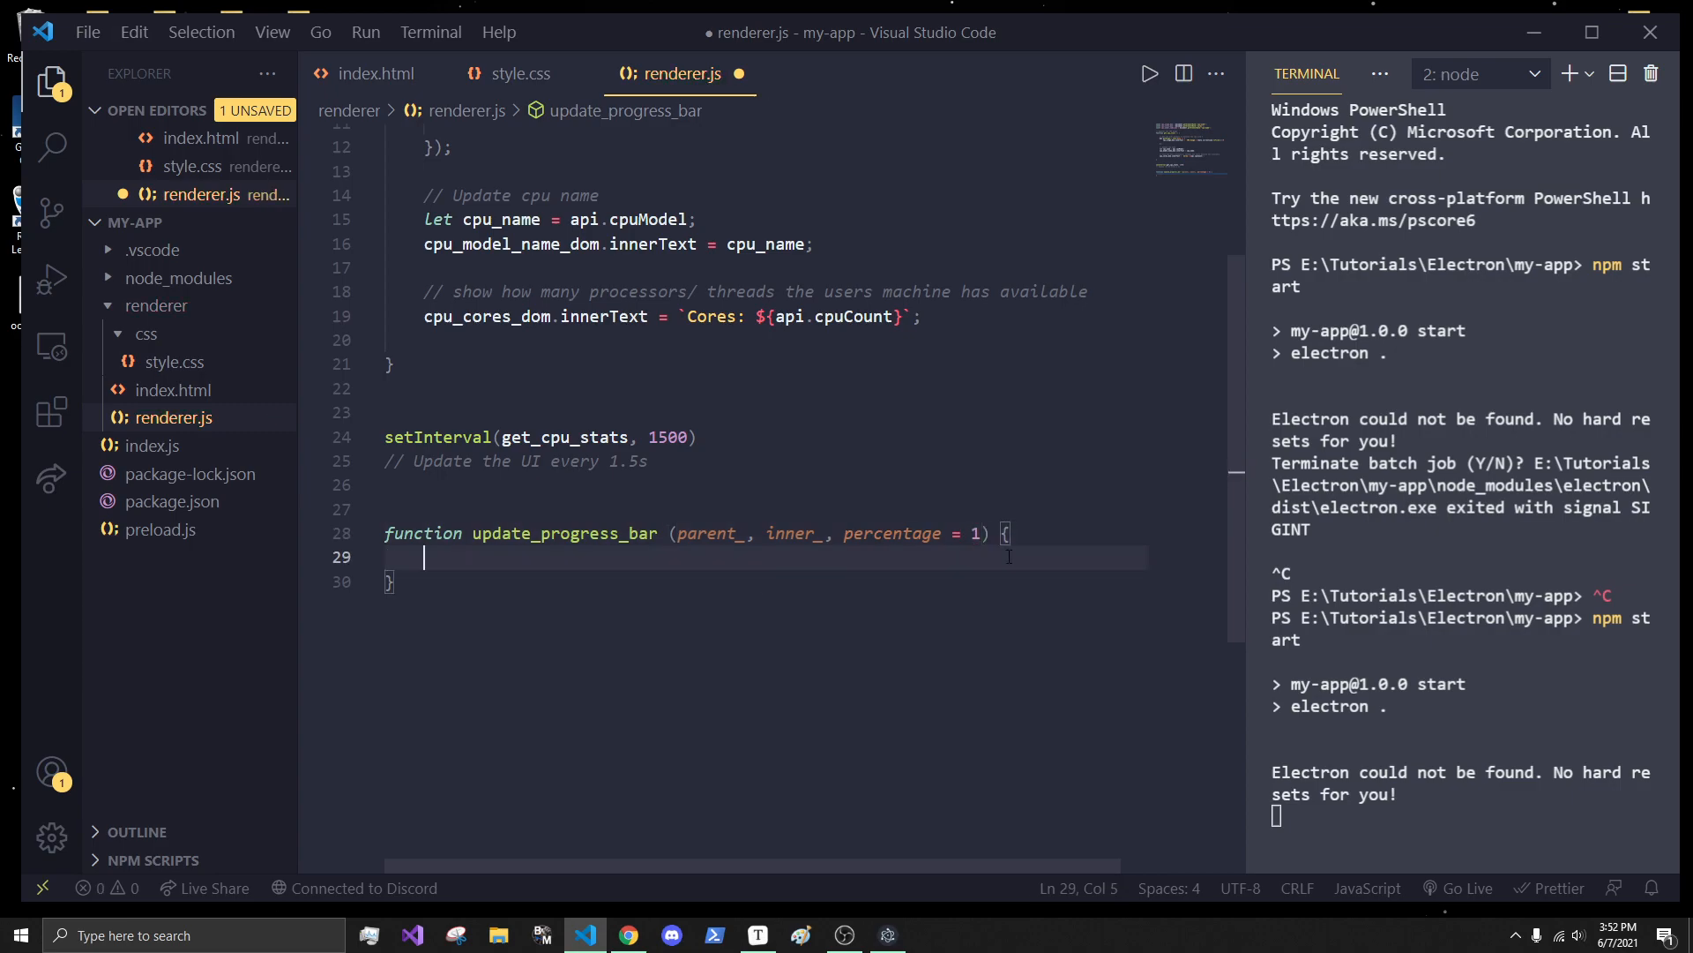
pyautogui.moveTo(653, 590)
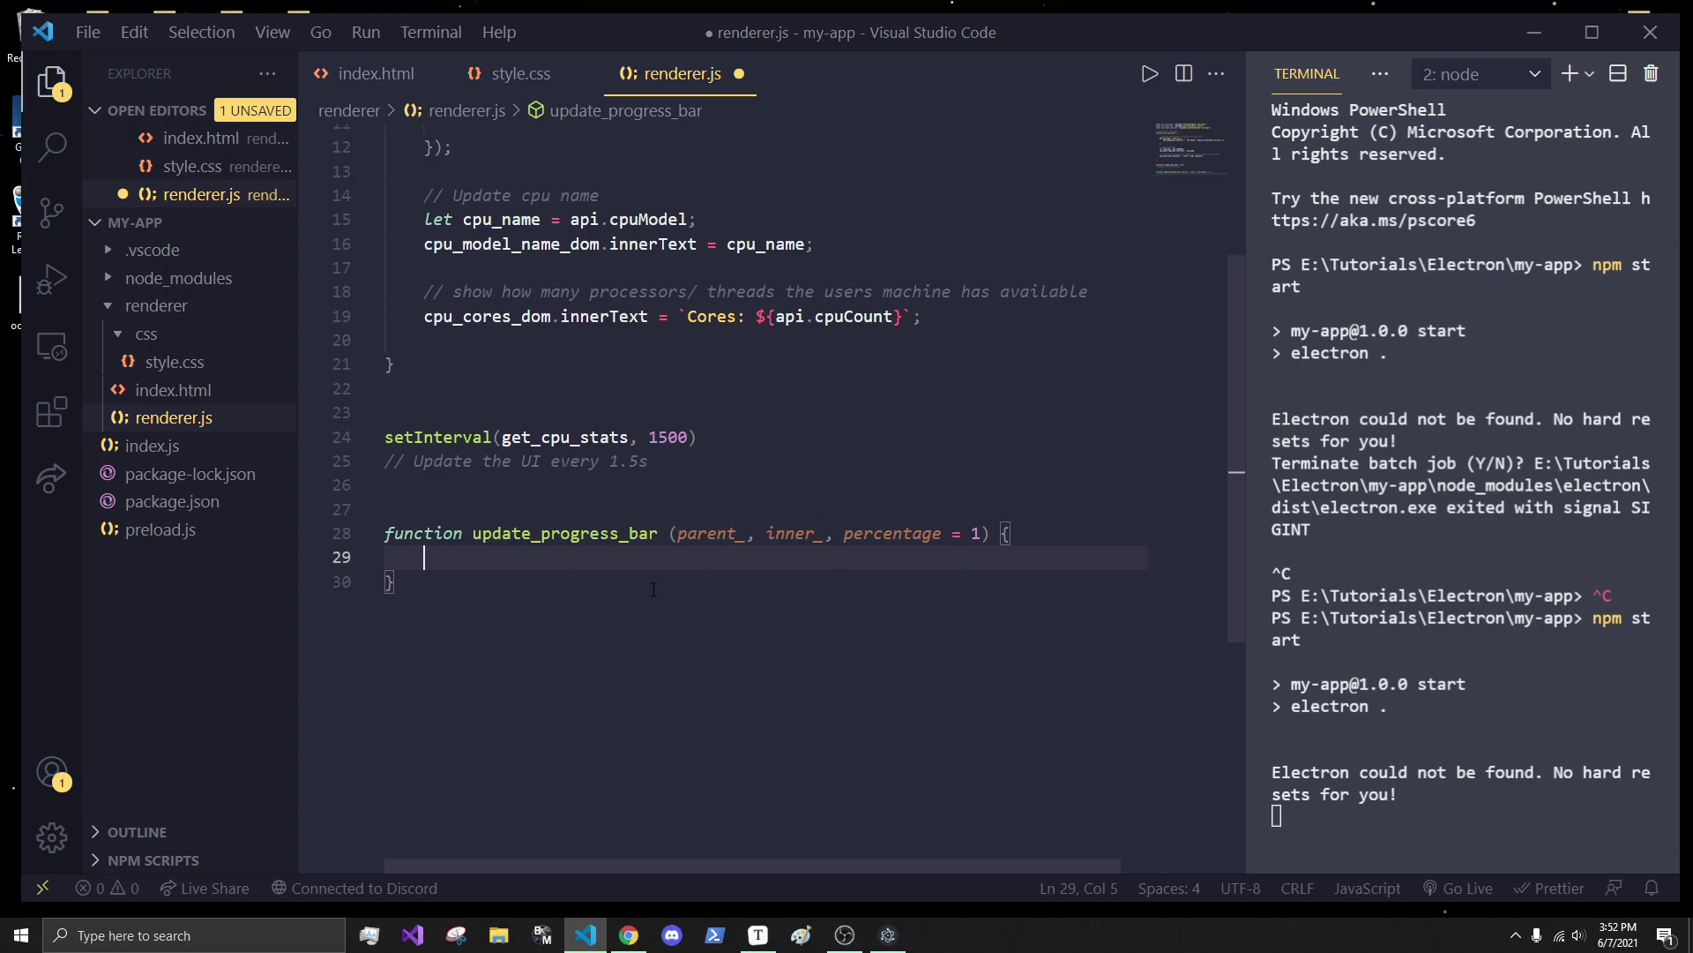
# - Compute let innerWidth = parent_.clientWidth * (percentage / 100) inside the function
pyautogui.write('let')
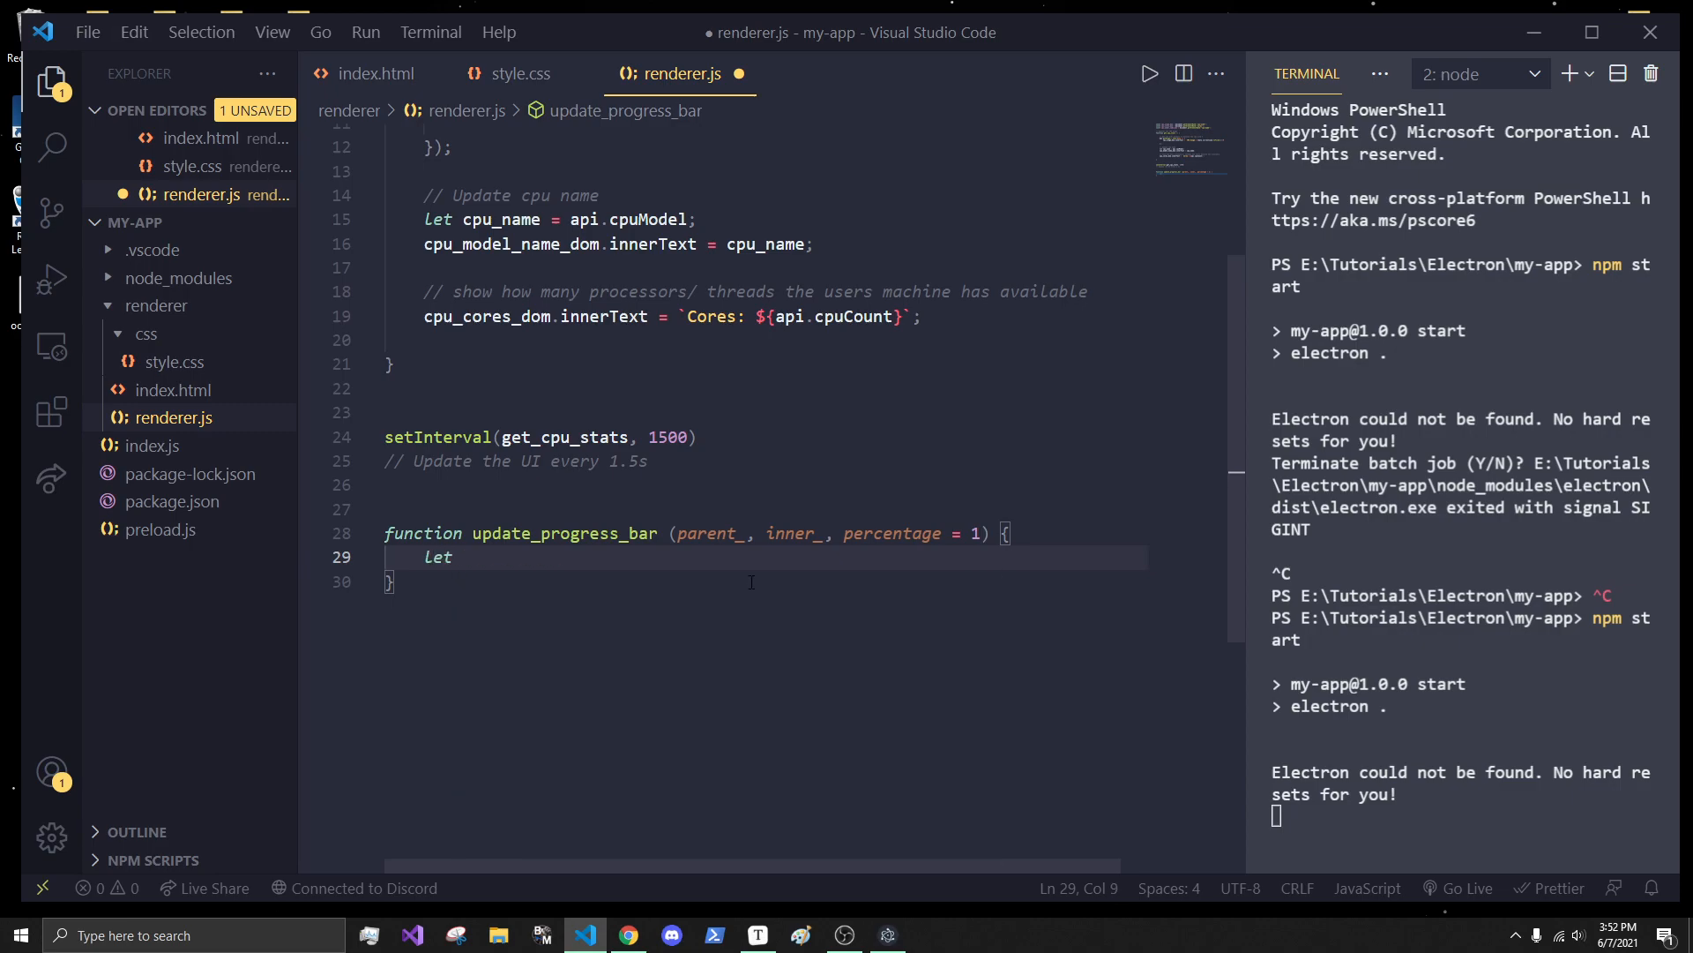
pyautogui.write('inner')
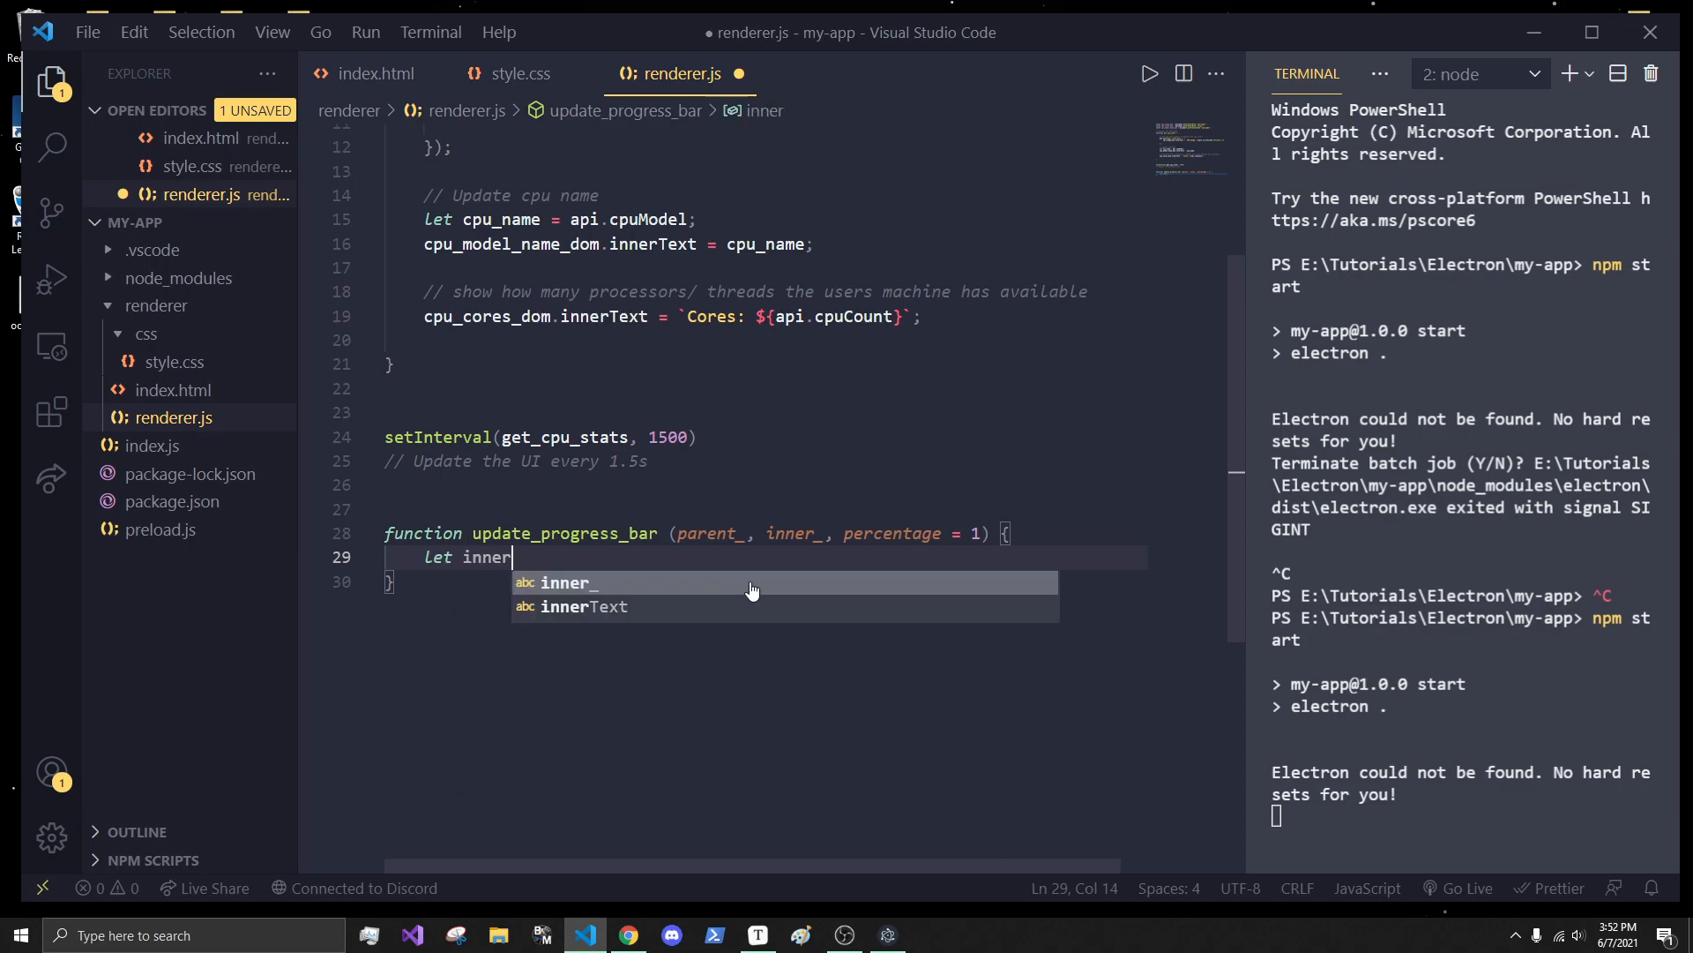
pyautogui.write('Width =')
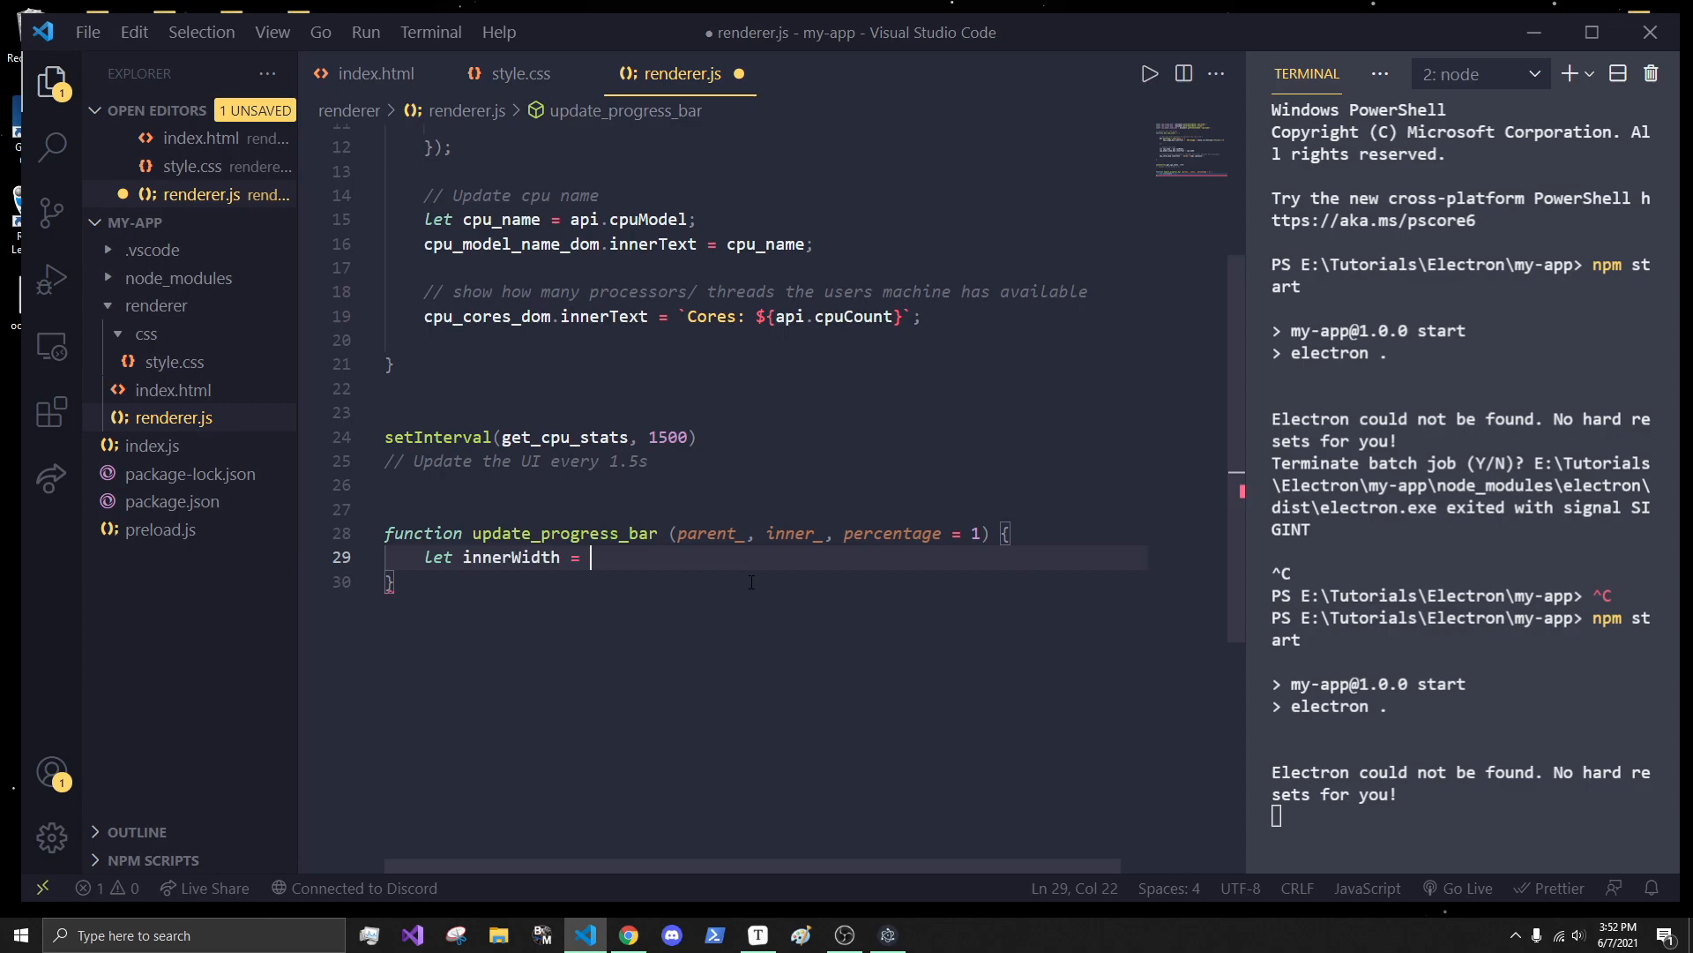
pyautogui.write('parent_')
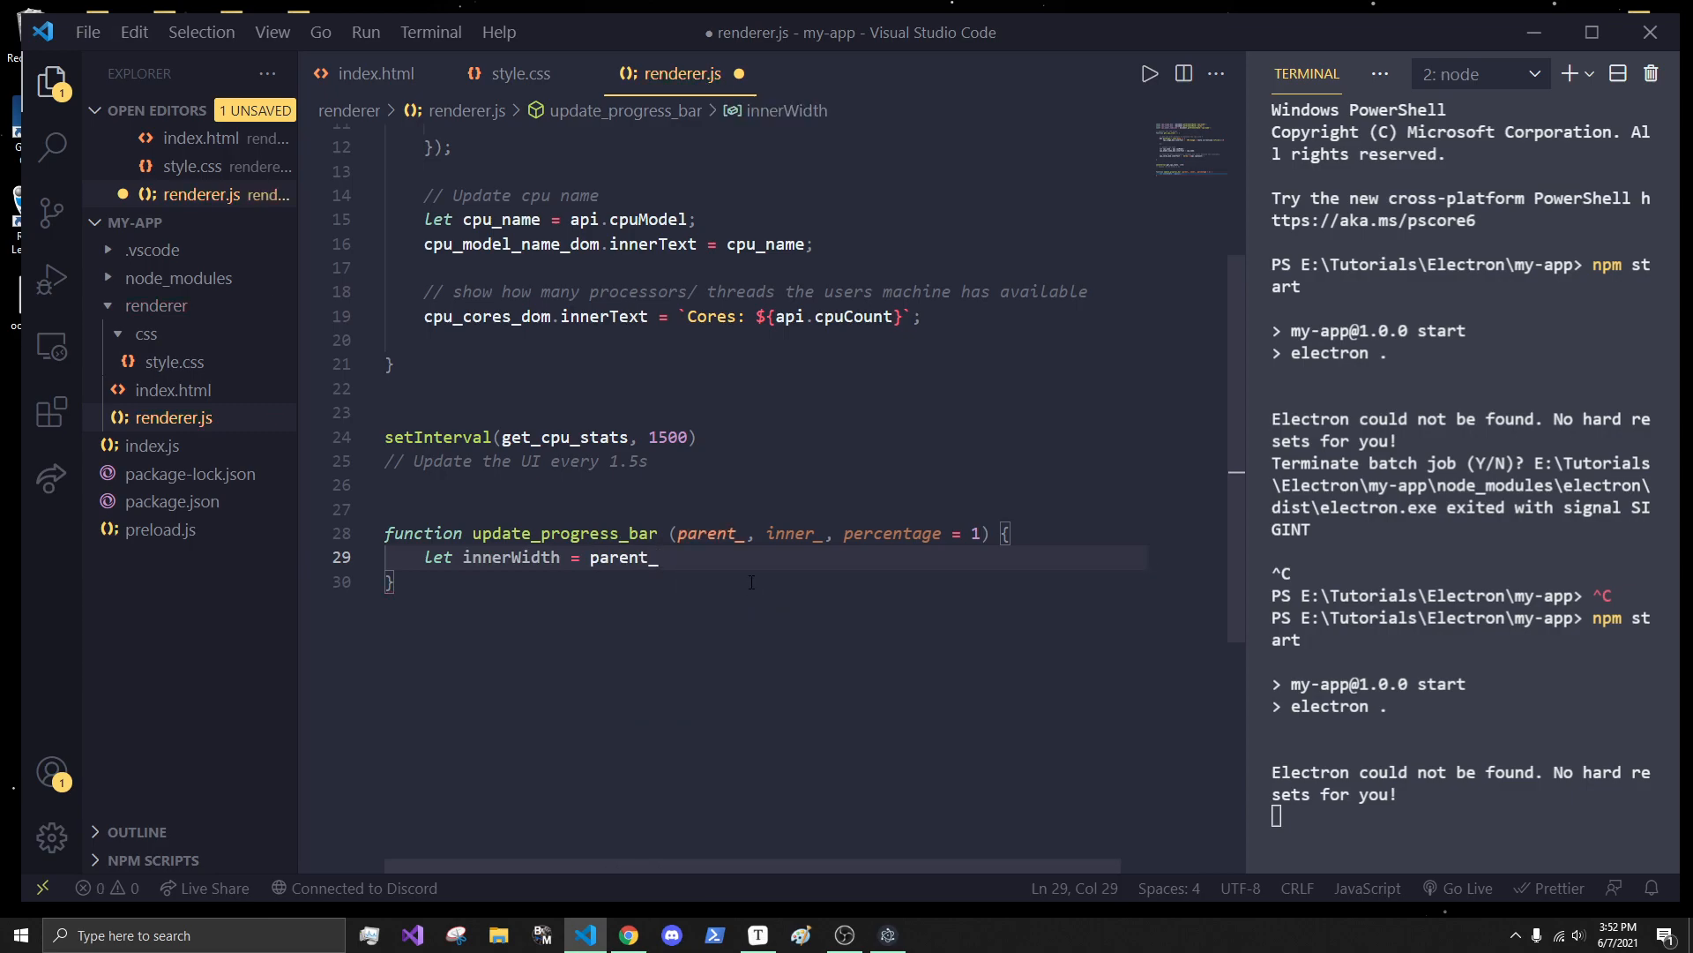
pyautogui.write('.cli')
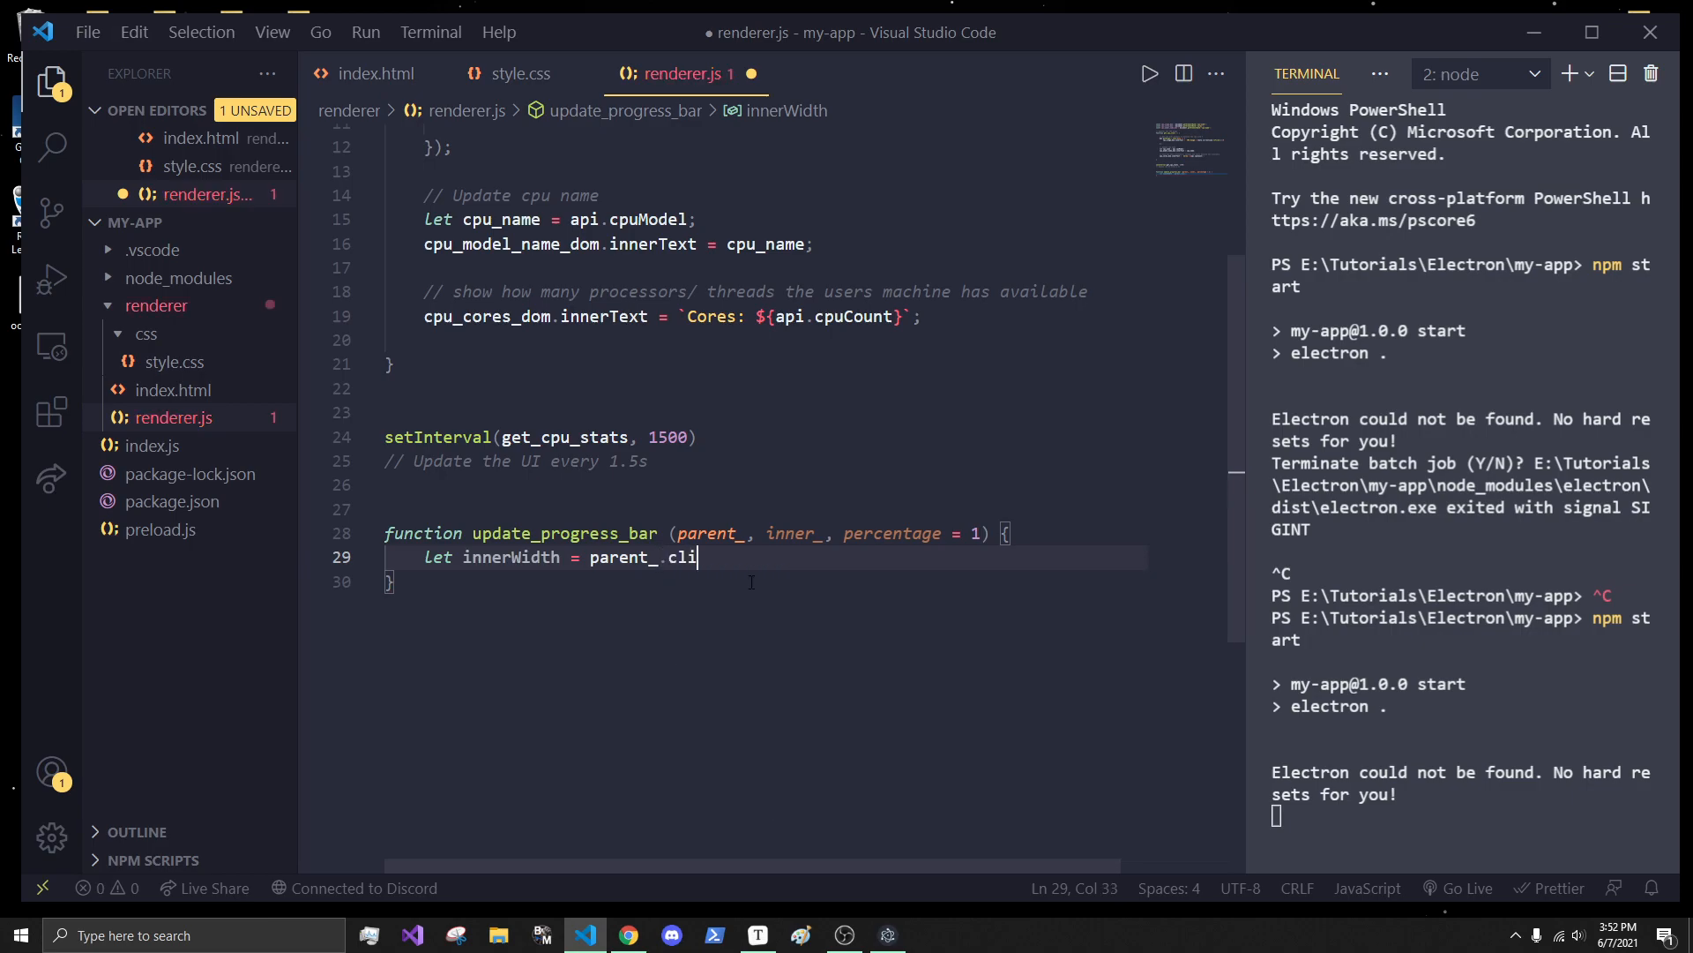
pyautogui.write('entWidth')
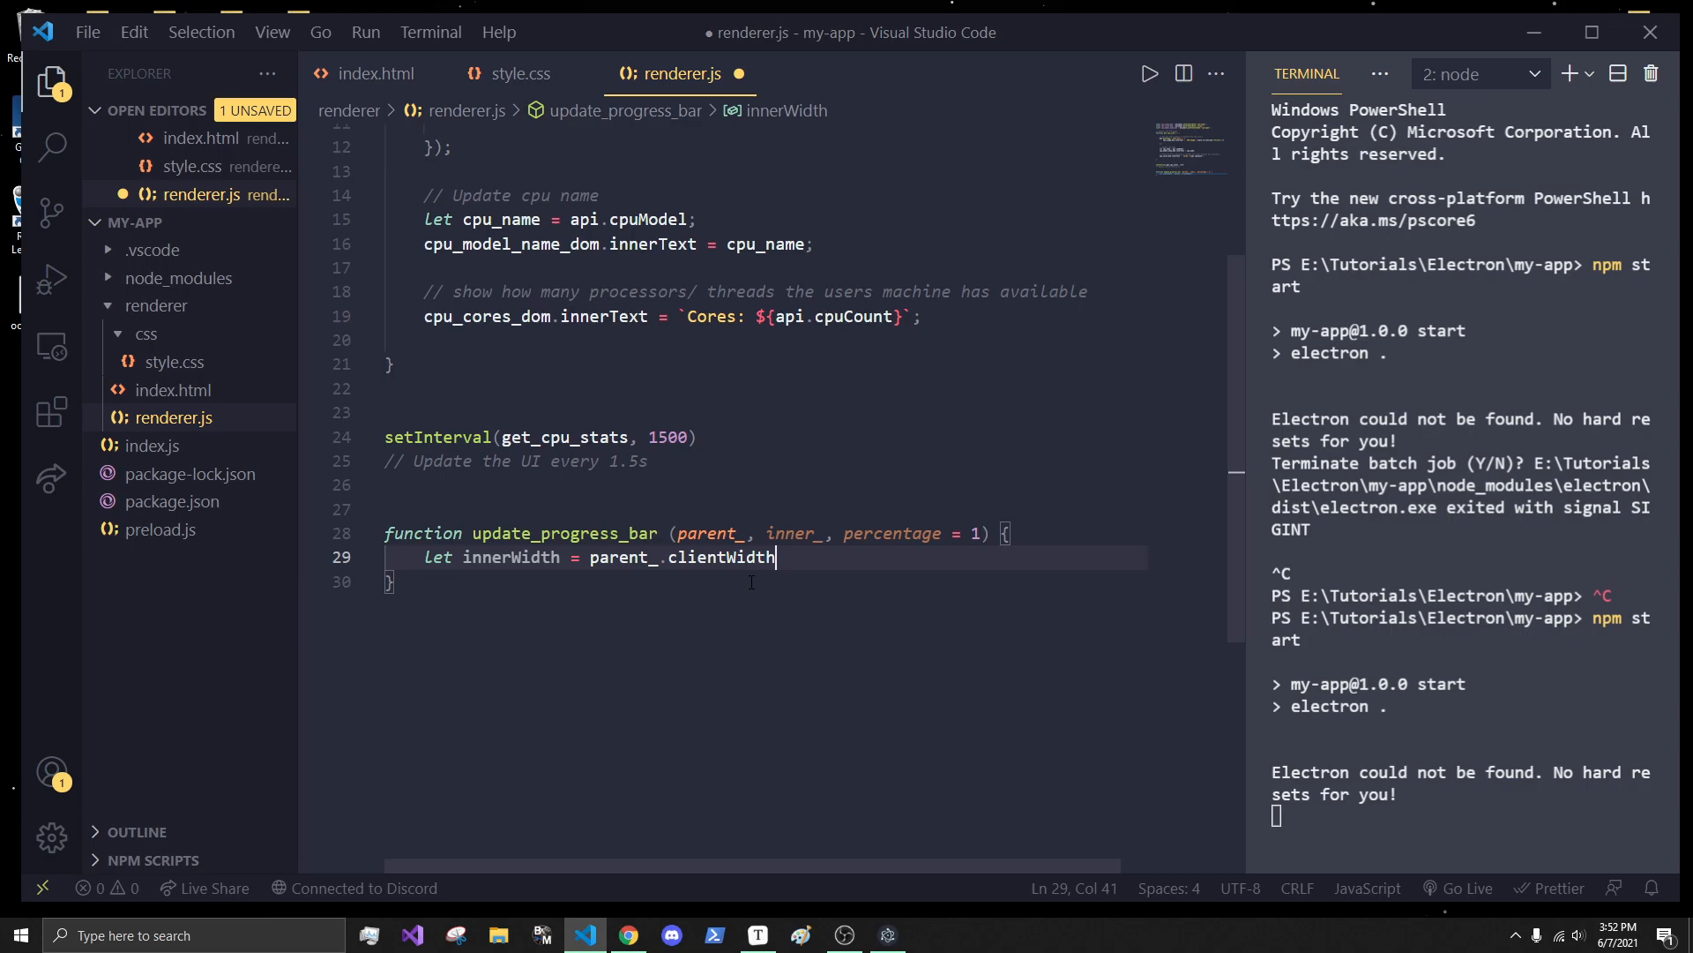
pyautogui.write(';')
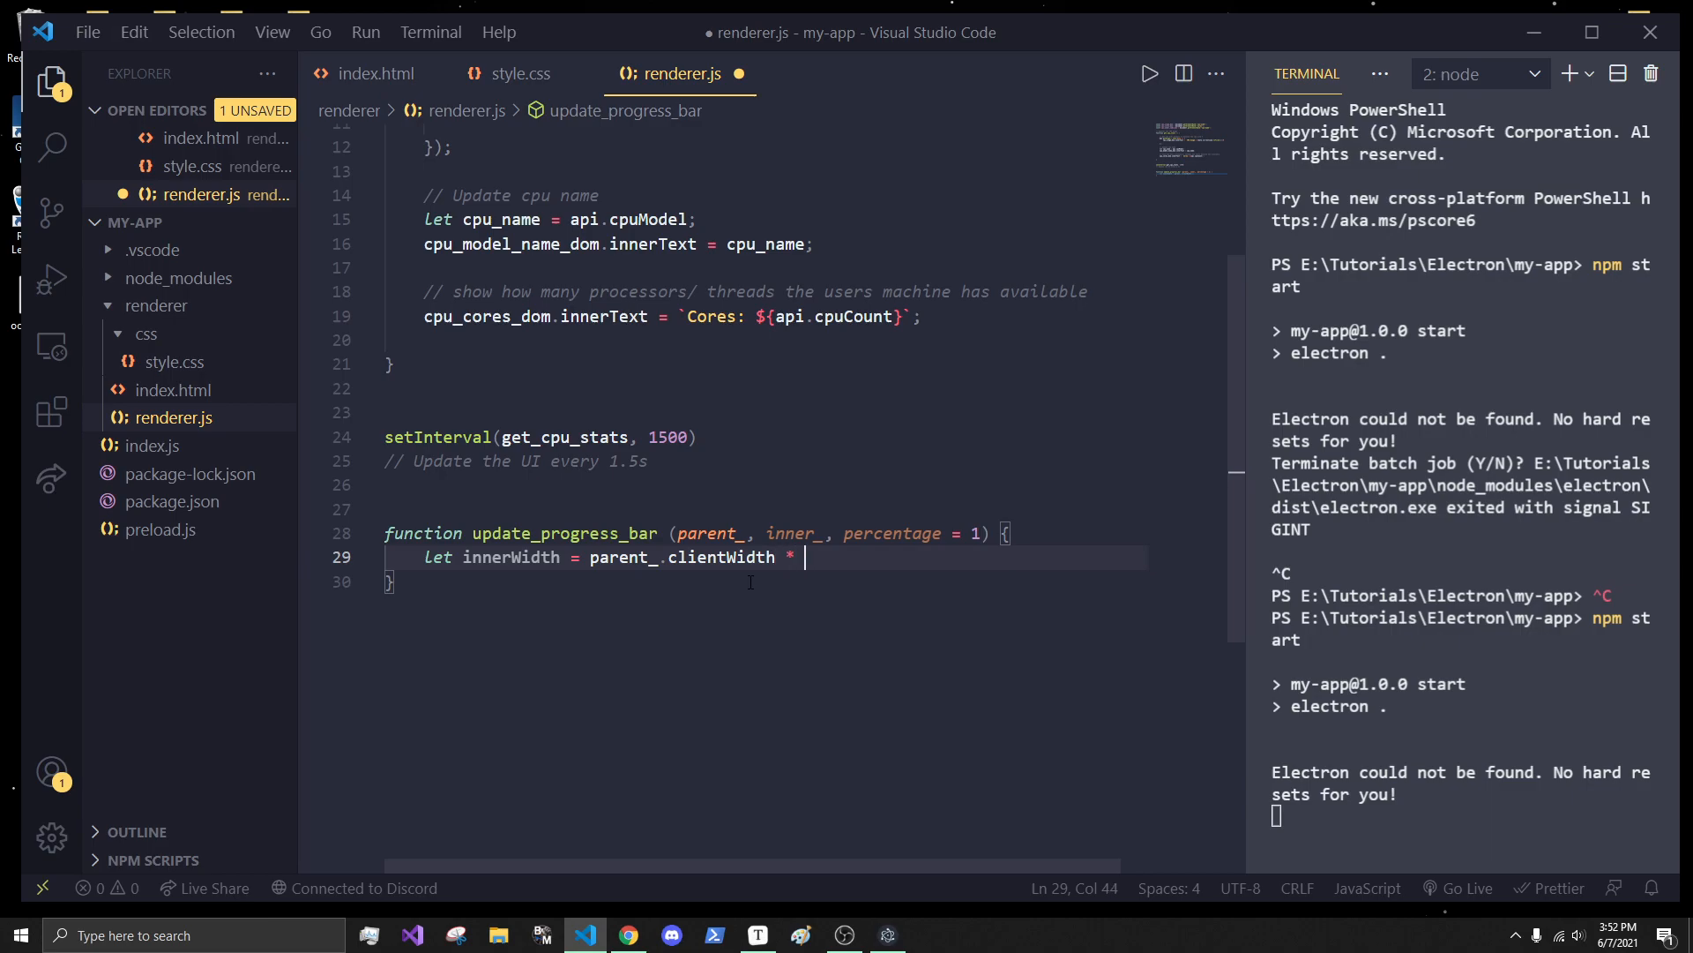
pyautogui.write('(percentage /')
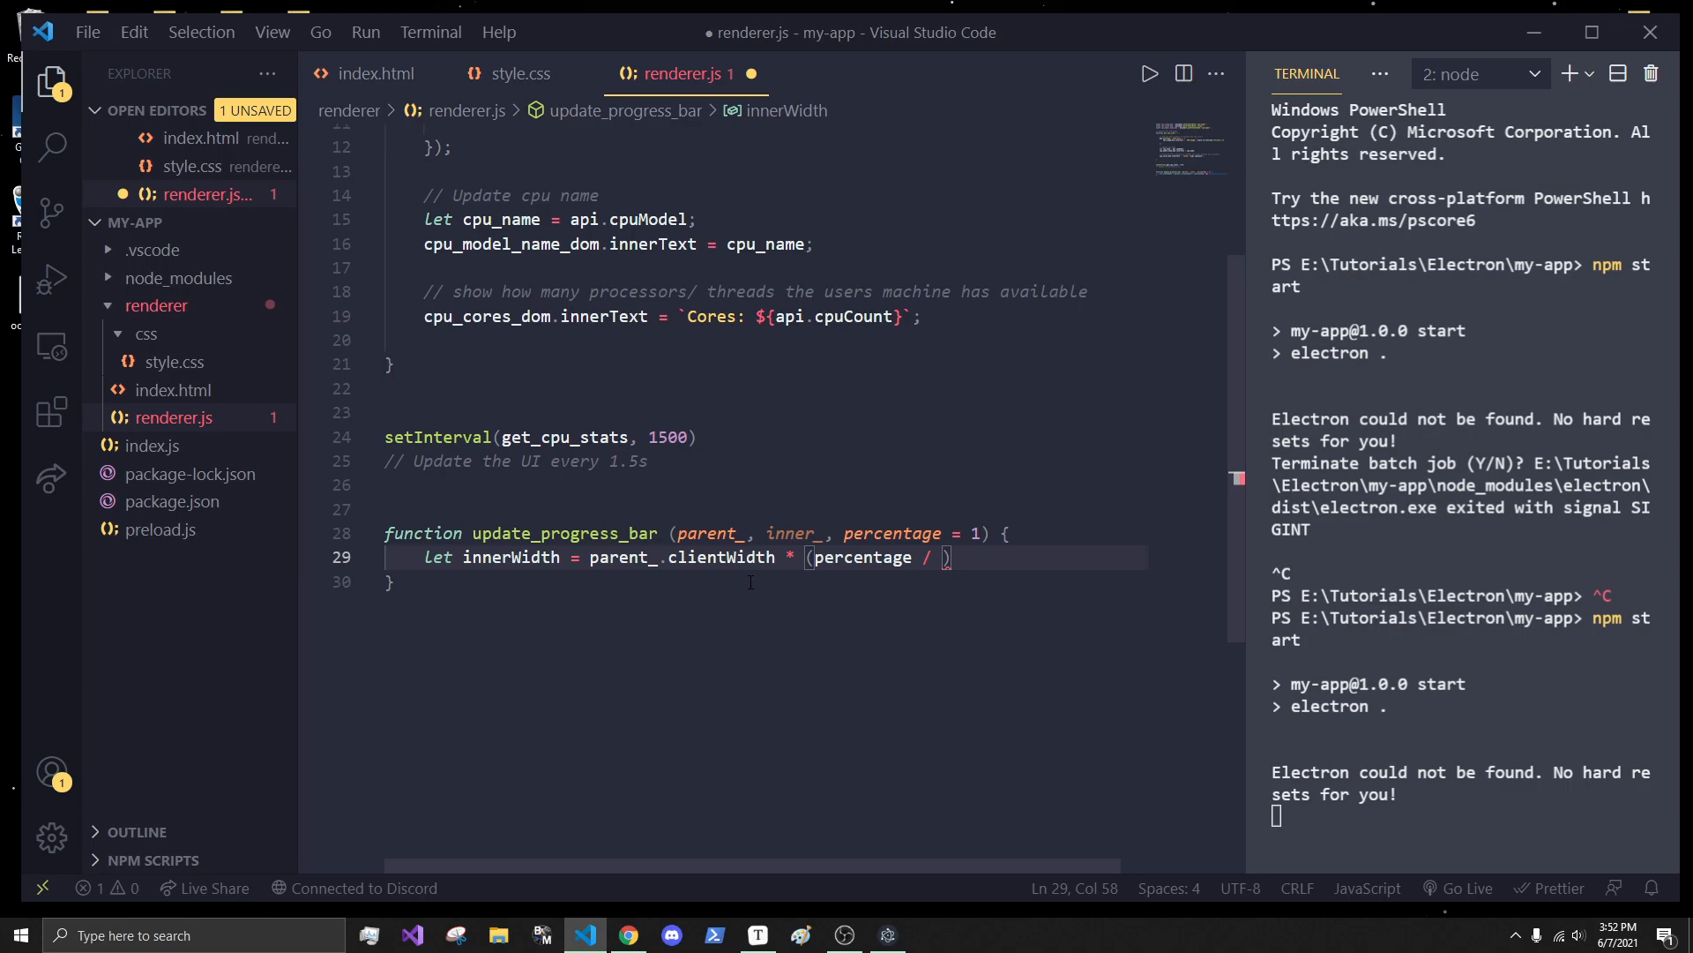
pyautogui.write('100);')
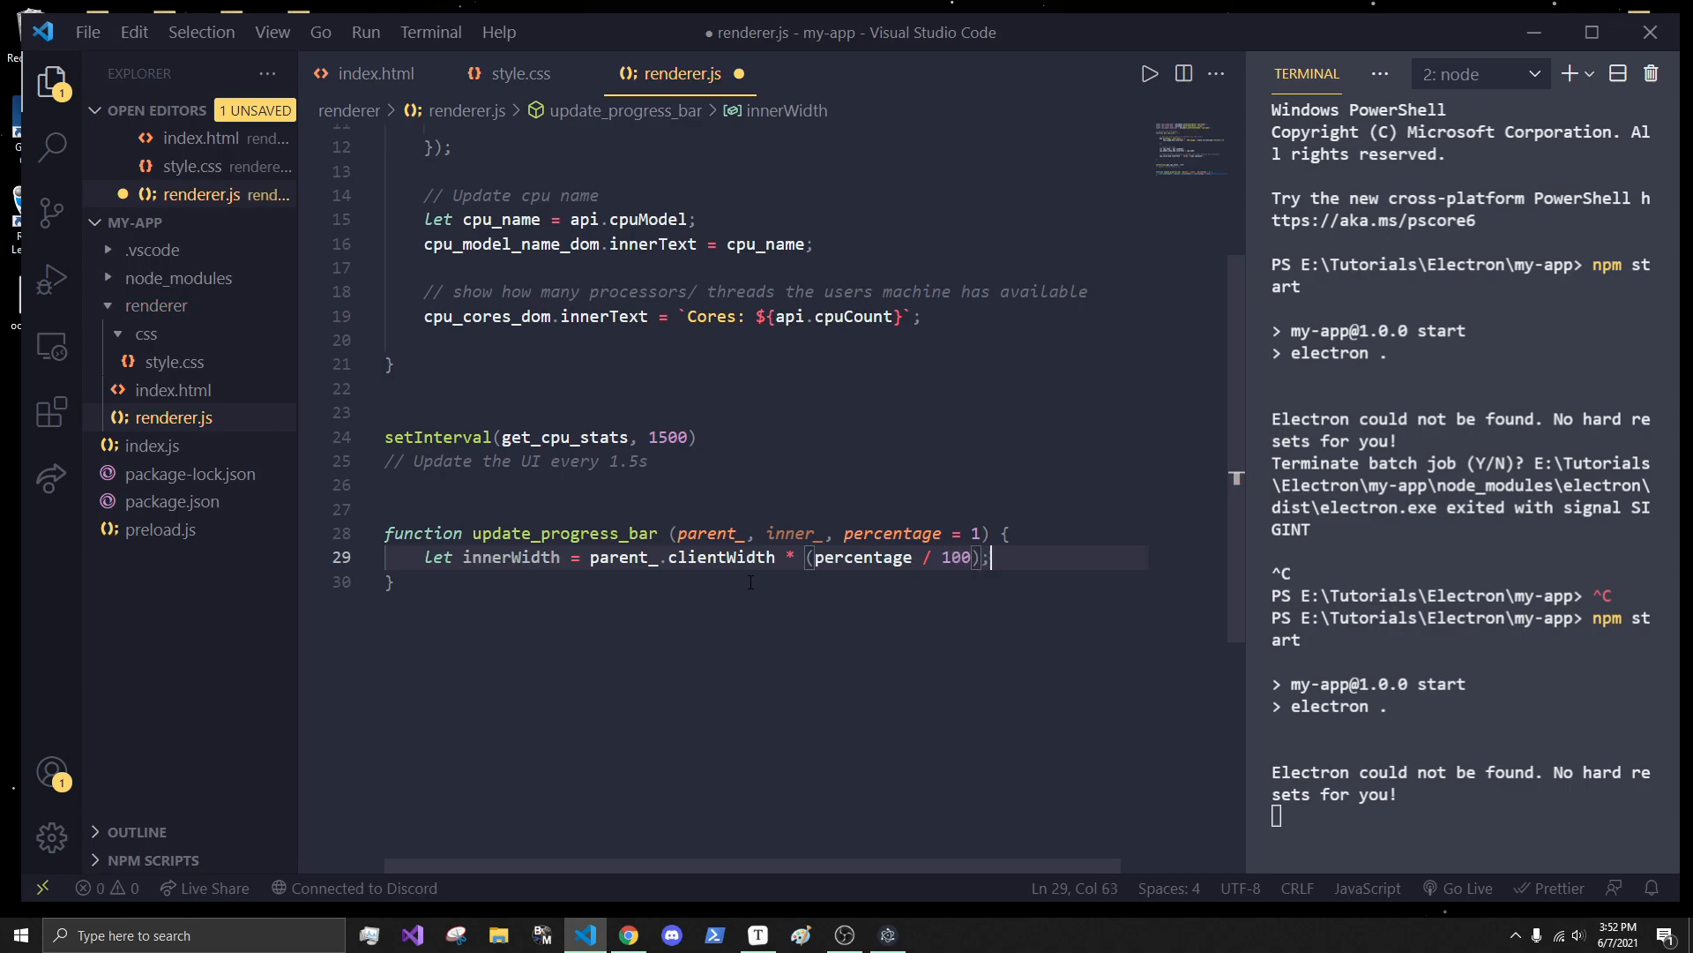
pyautogui.scroll(3)
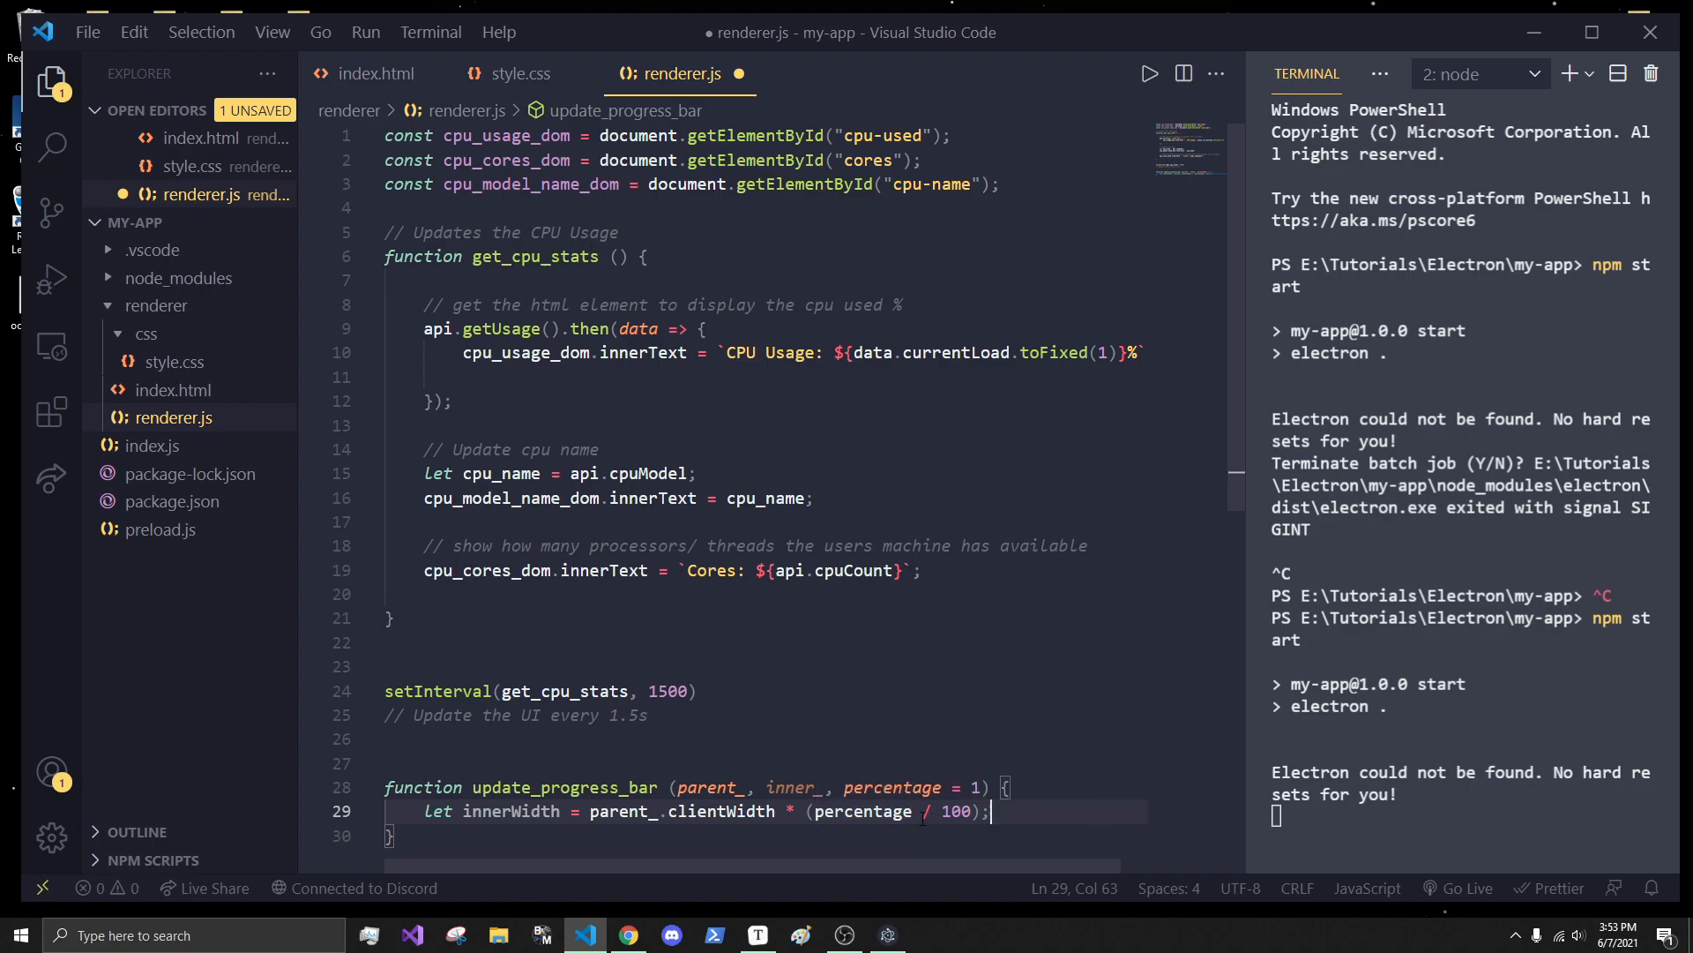
pyautogui.scroll(-3)
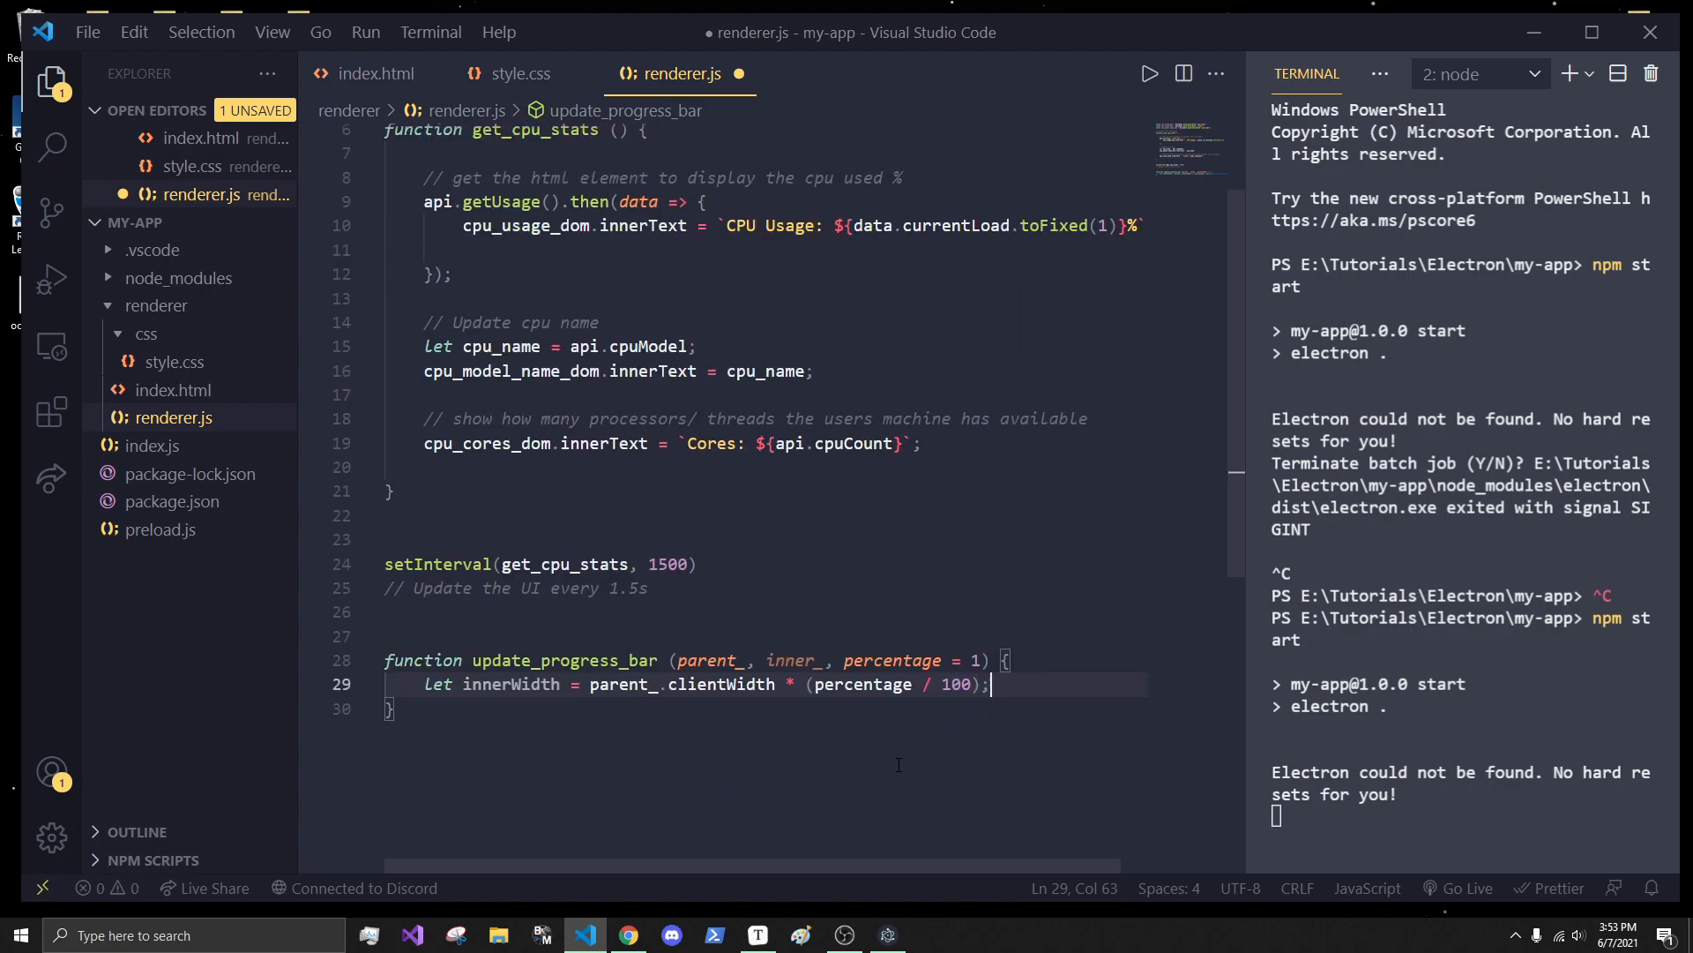
pyautogui.moveTo(509, 684)
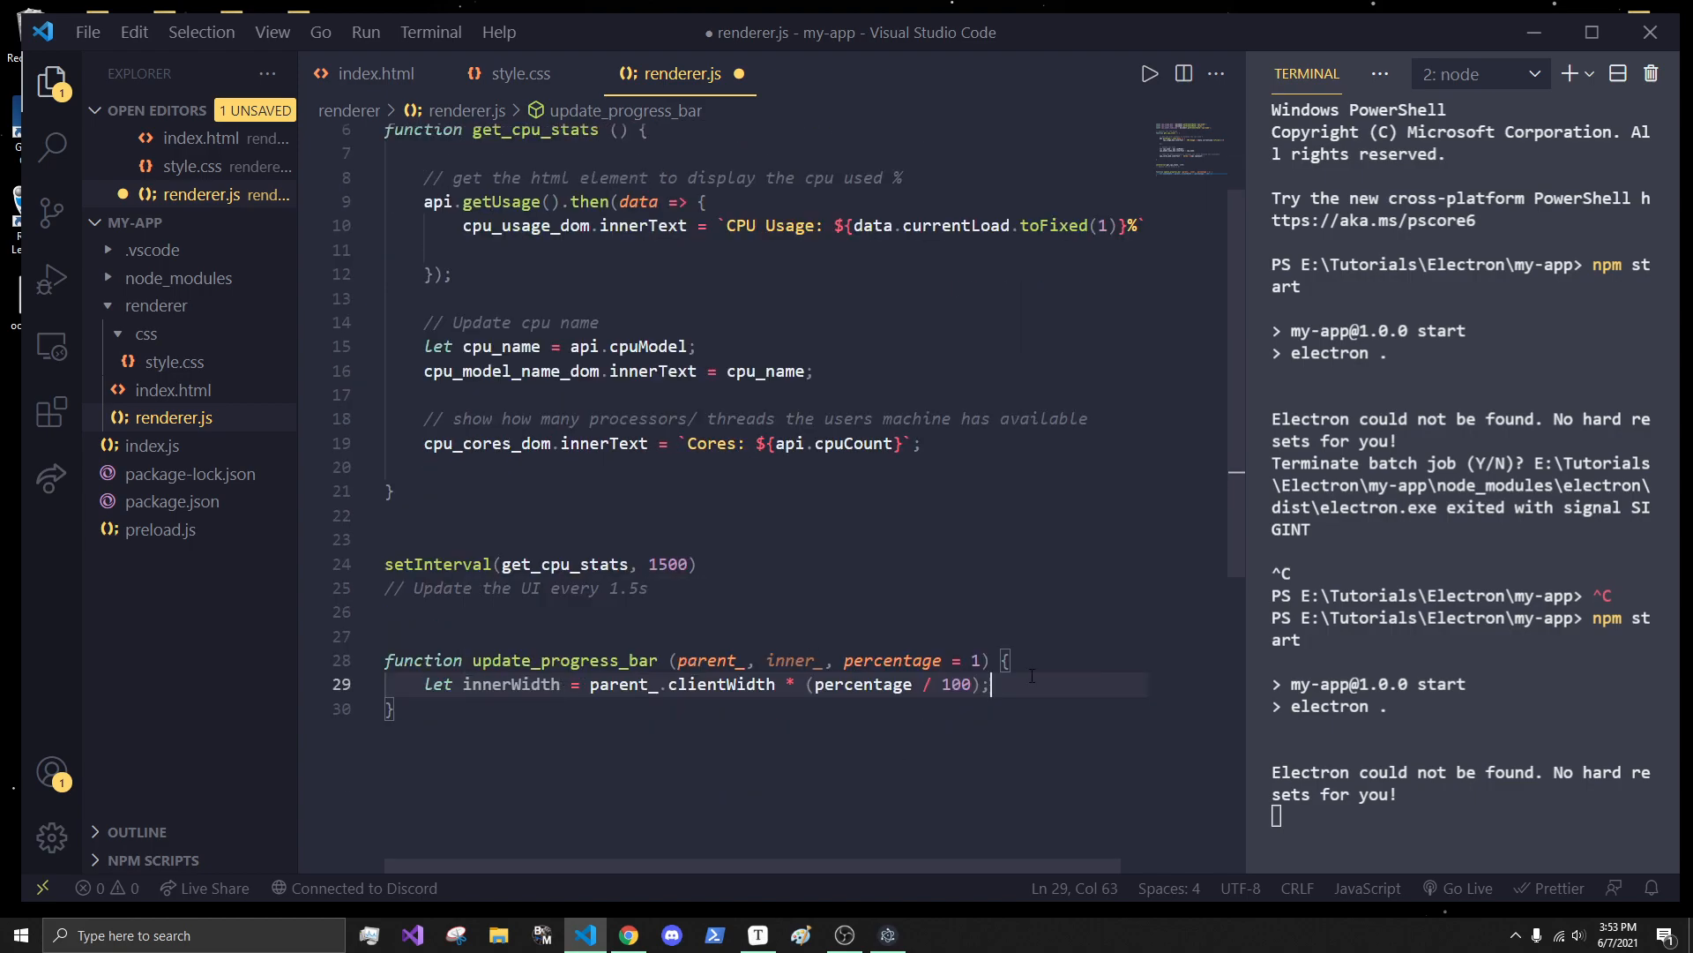
# - Set inner_.style.width to `${innerWidth}px` and move to the usage callback's empty line
pyautogui.press('Enter')
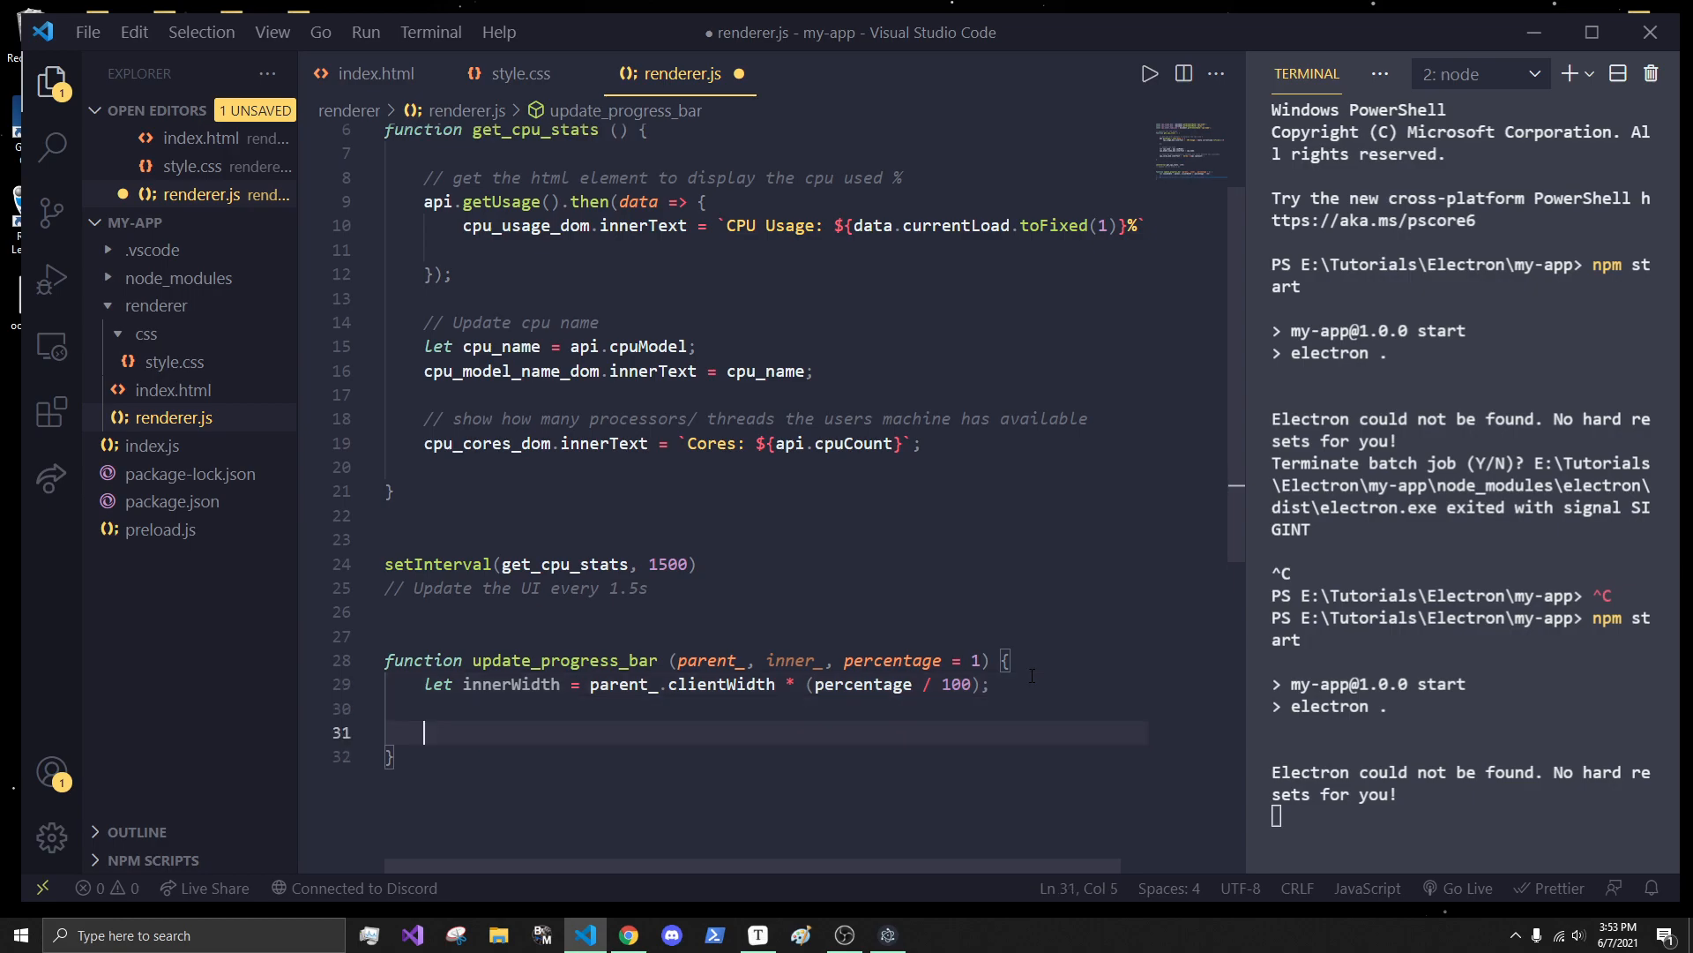
pyautogui.write('innerWidth')
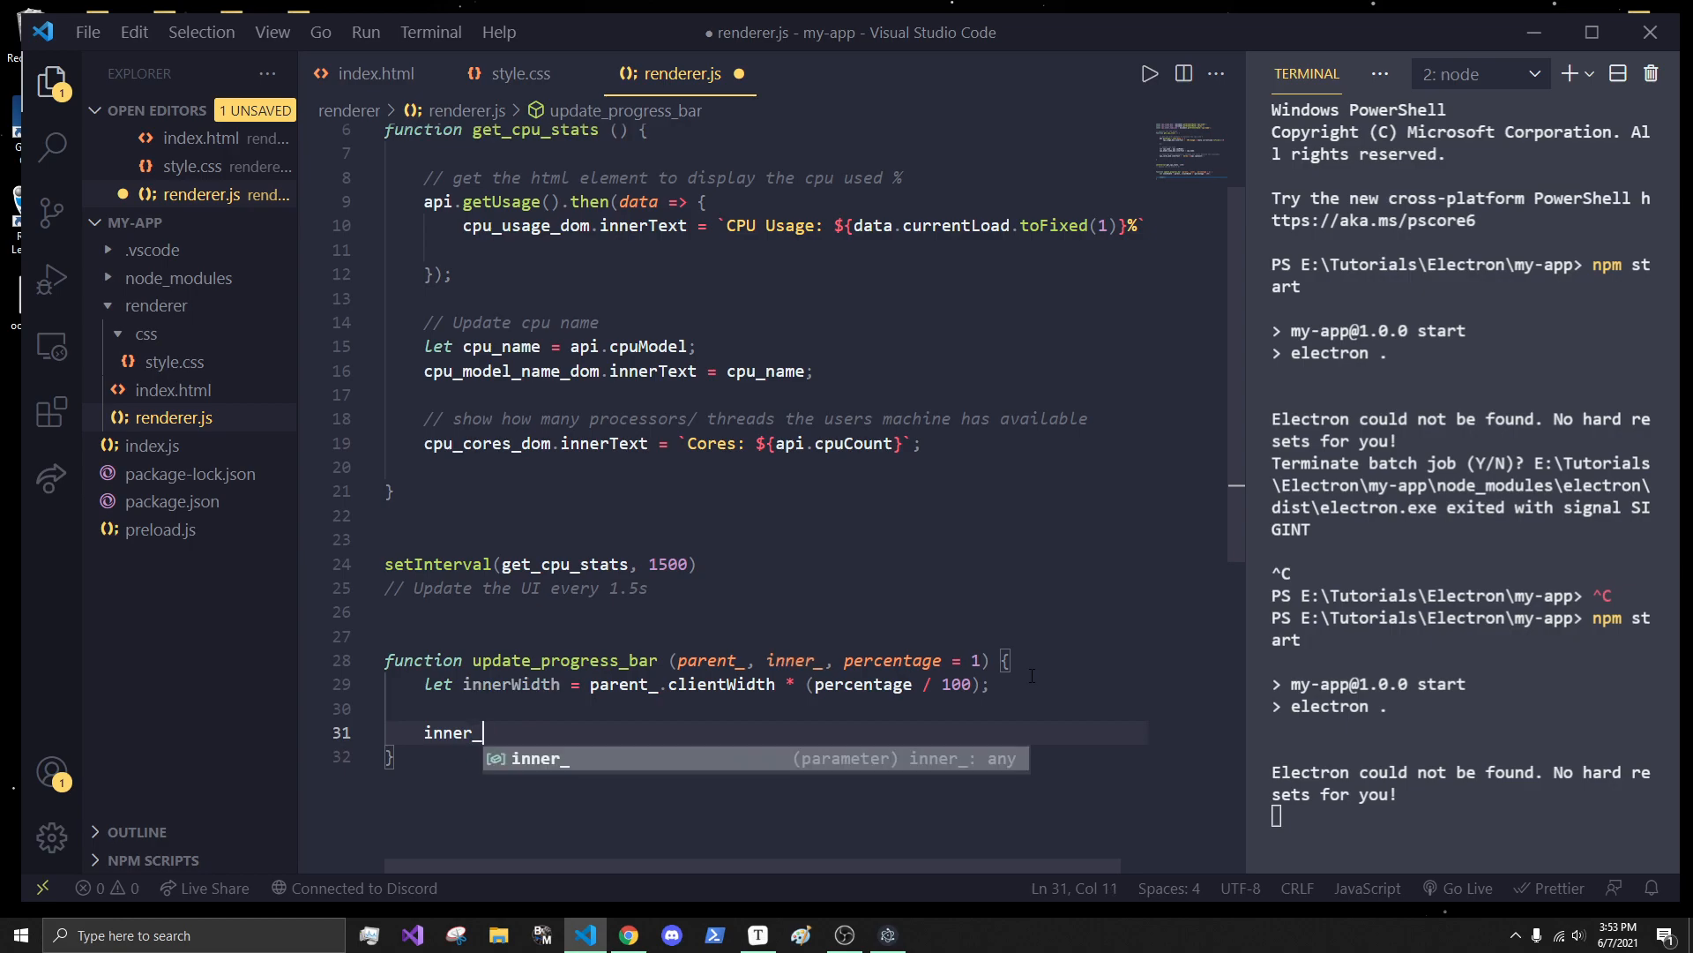
pyautogui.write('.sty')
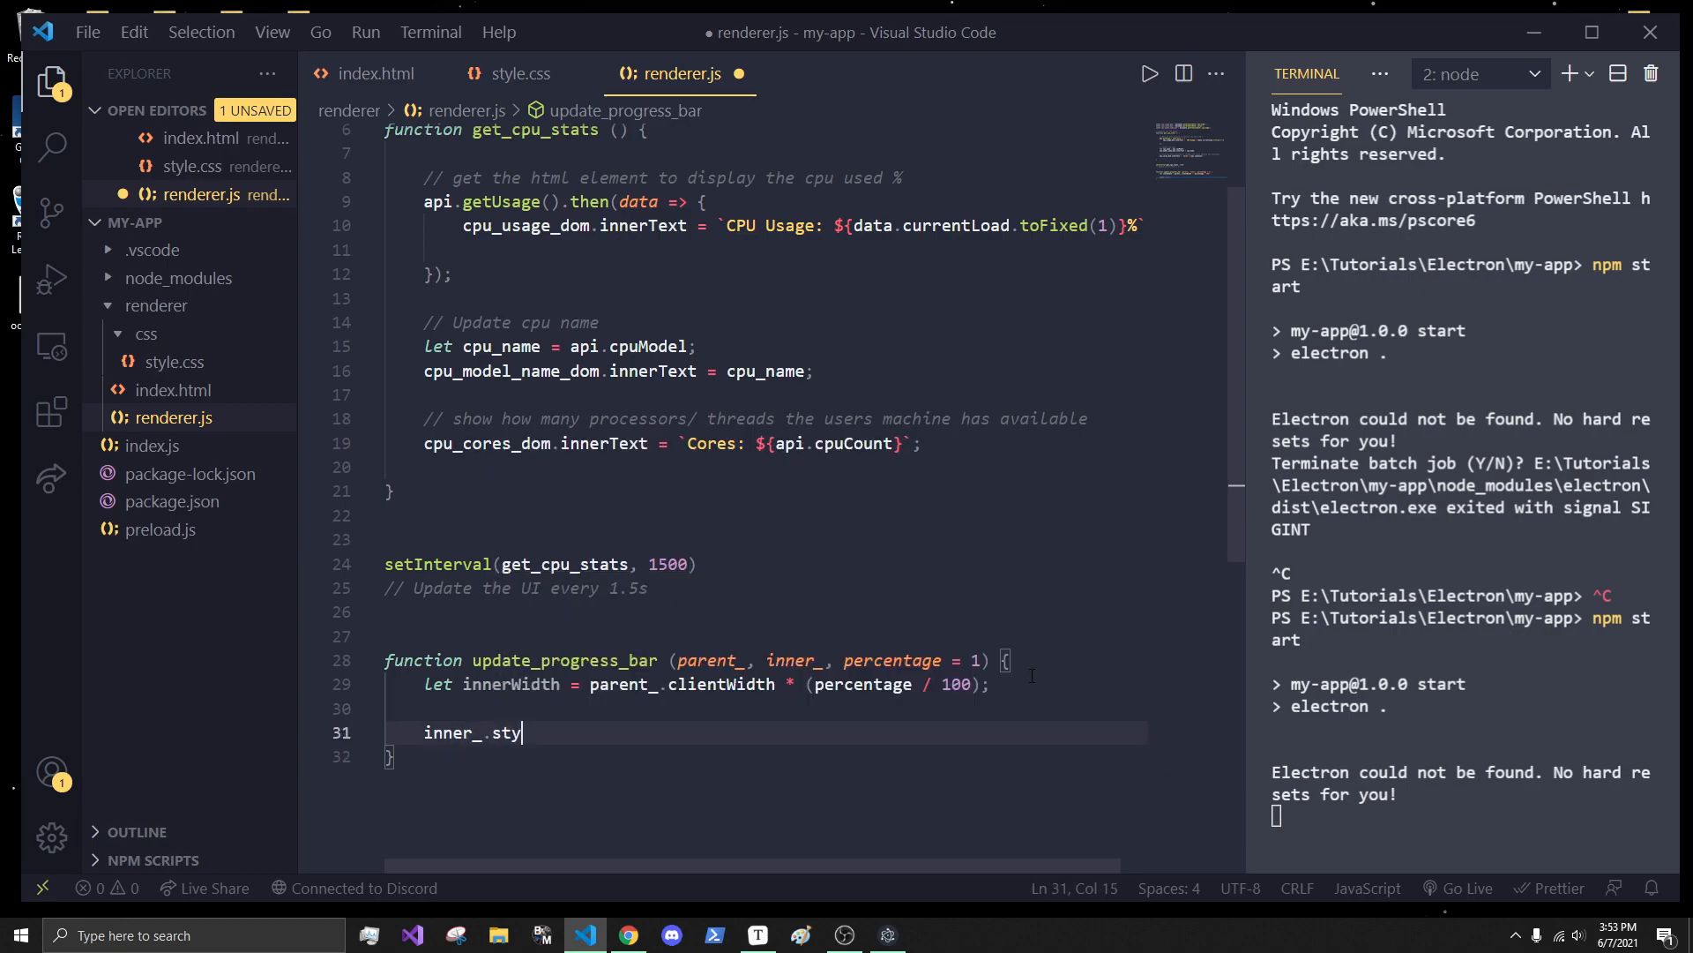
pyautogui.write('le.widthg')
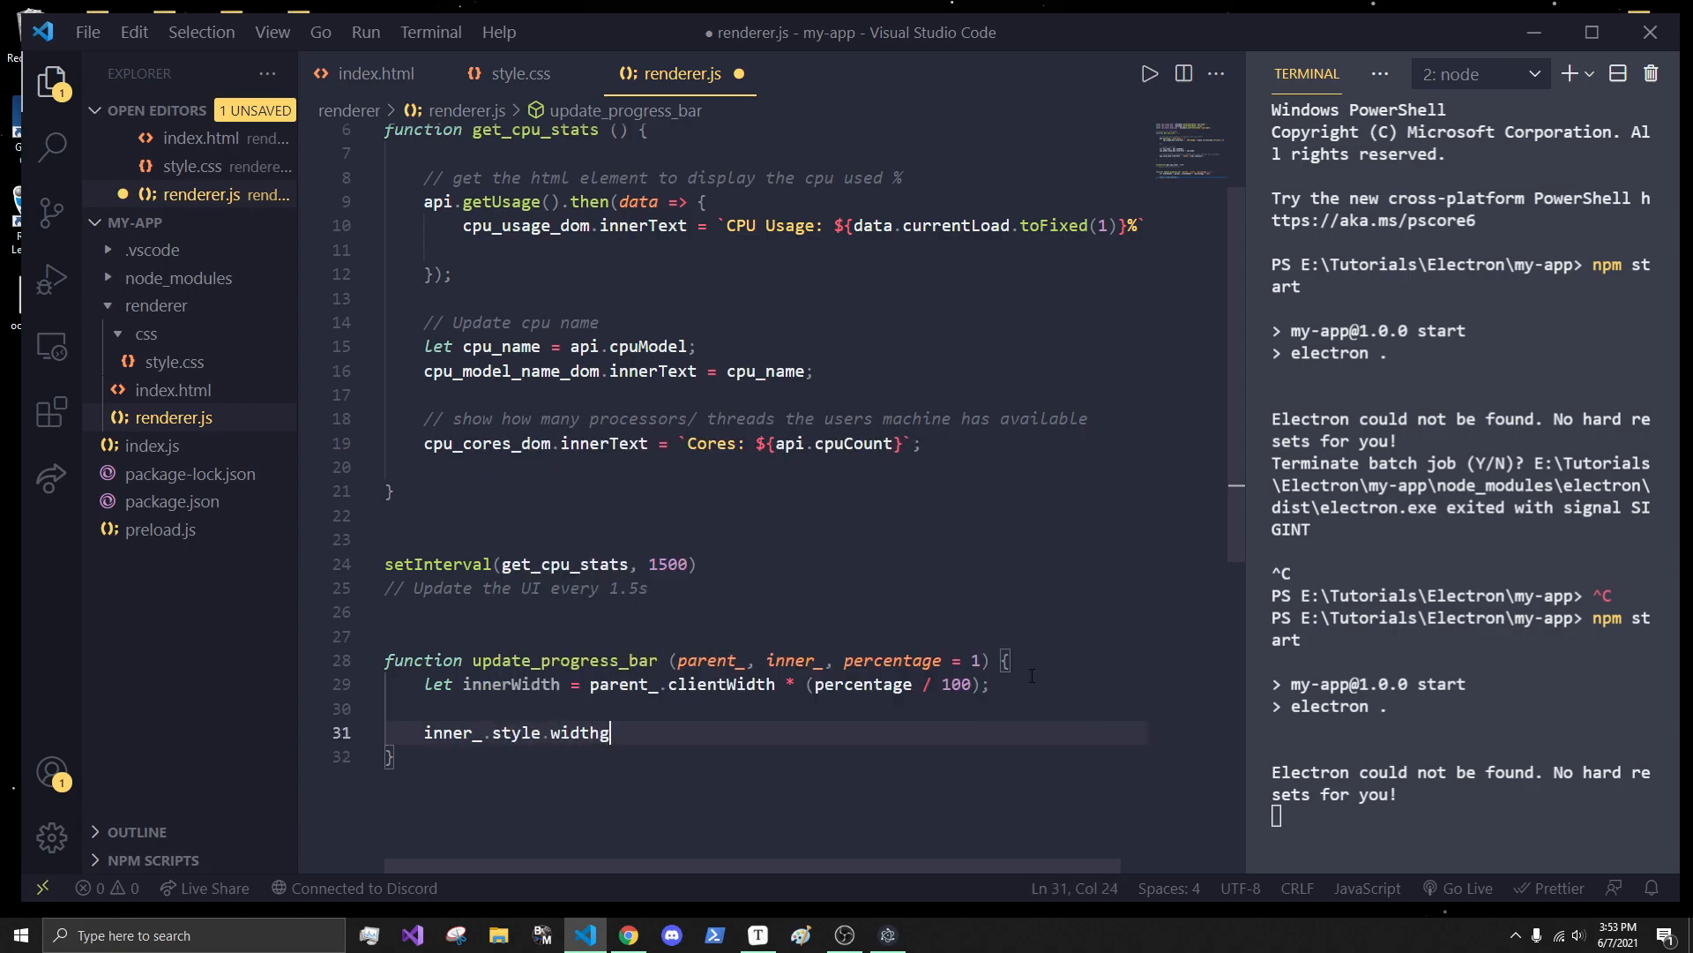
pyautogui.write('= innerWidth')
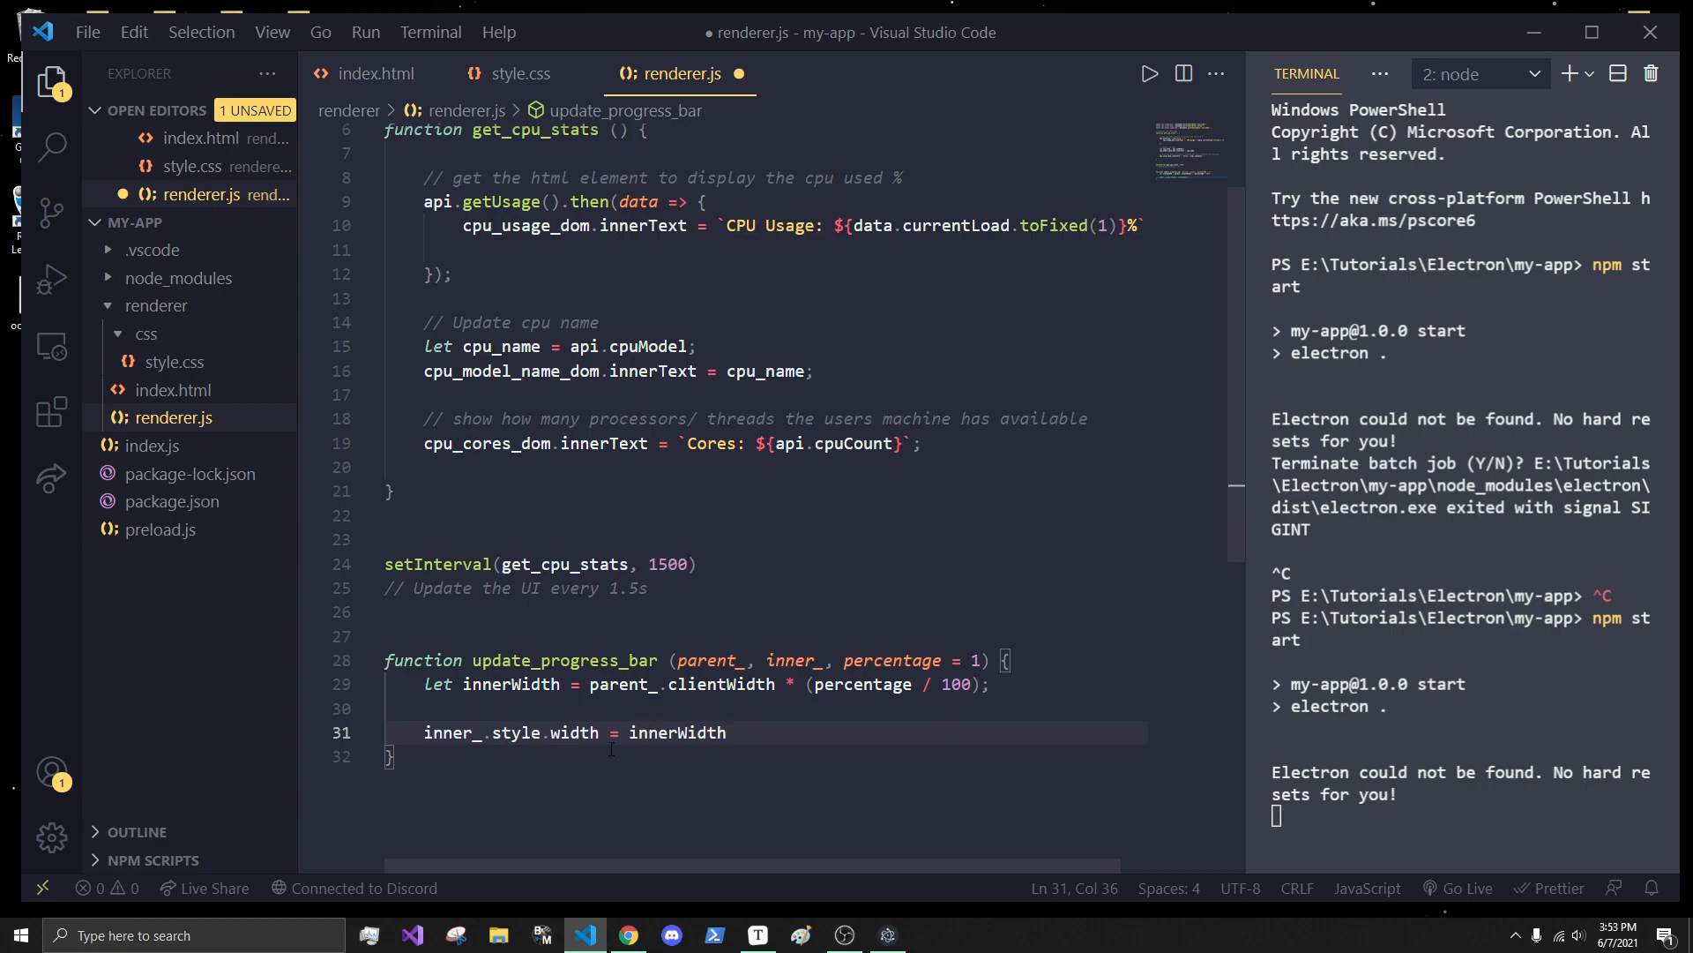
pyautogui.write('`')
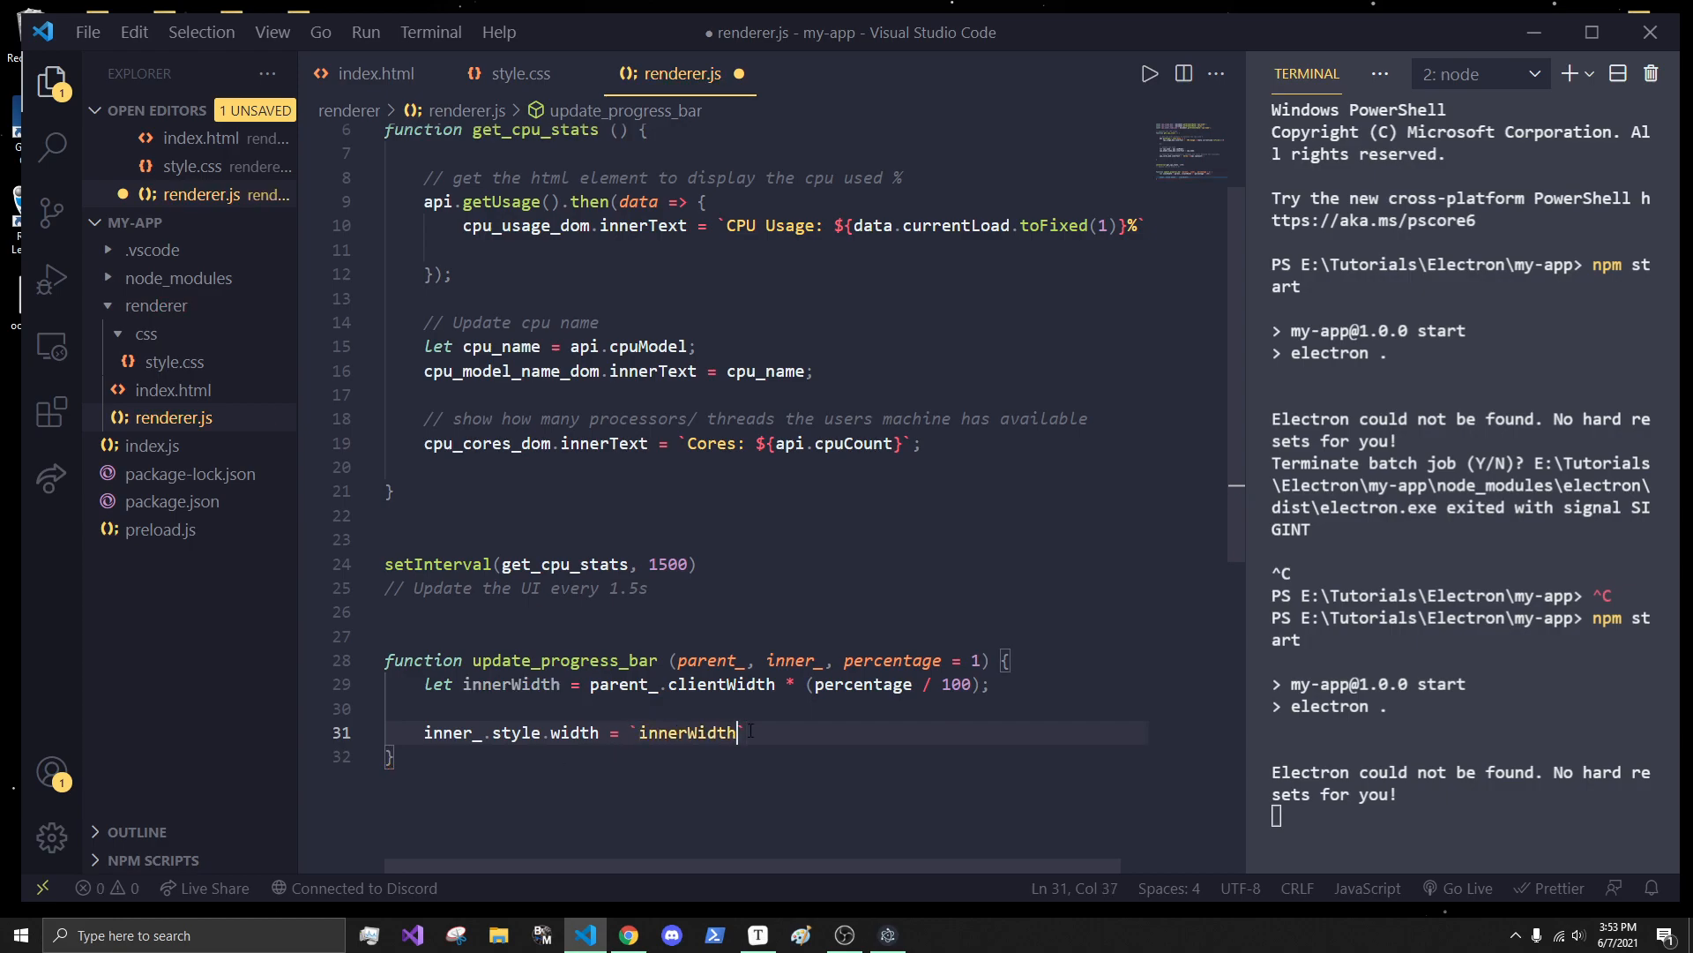
pyautogui.write('}px')
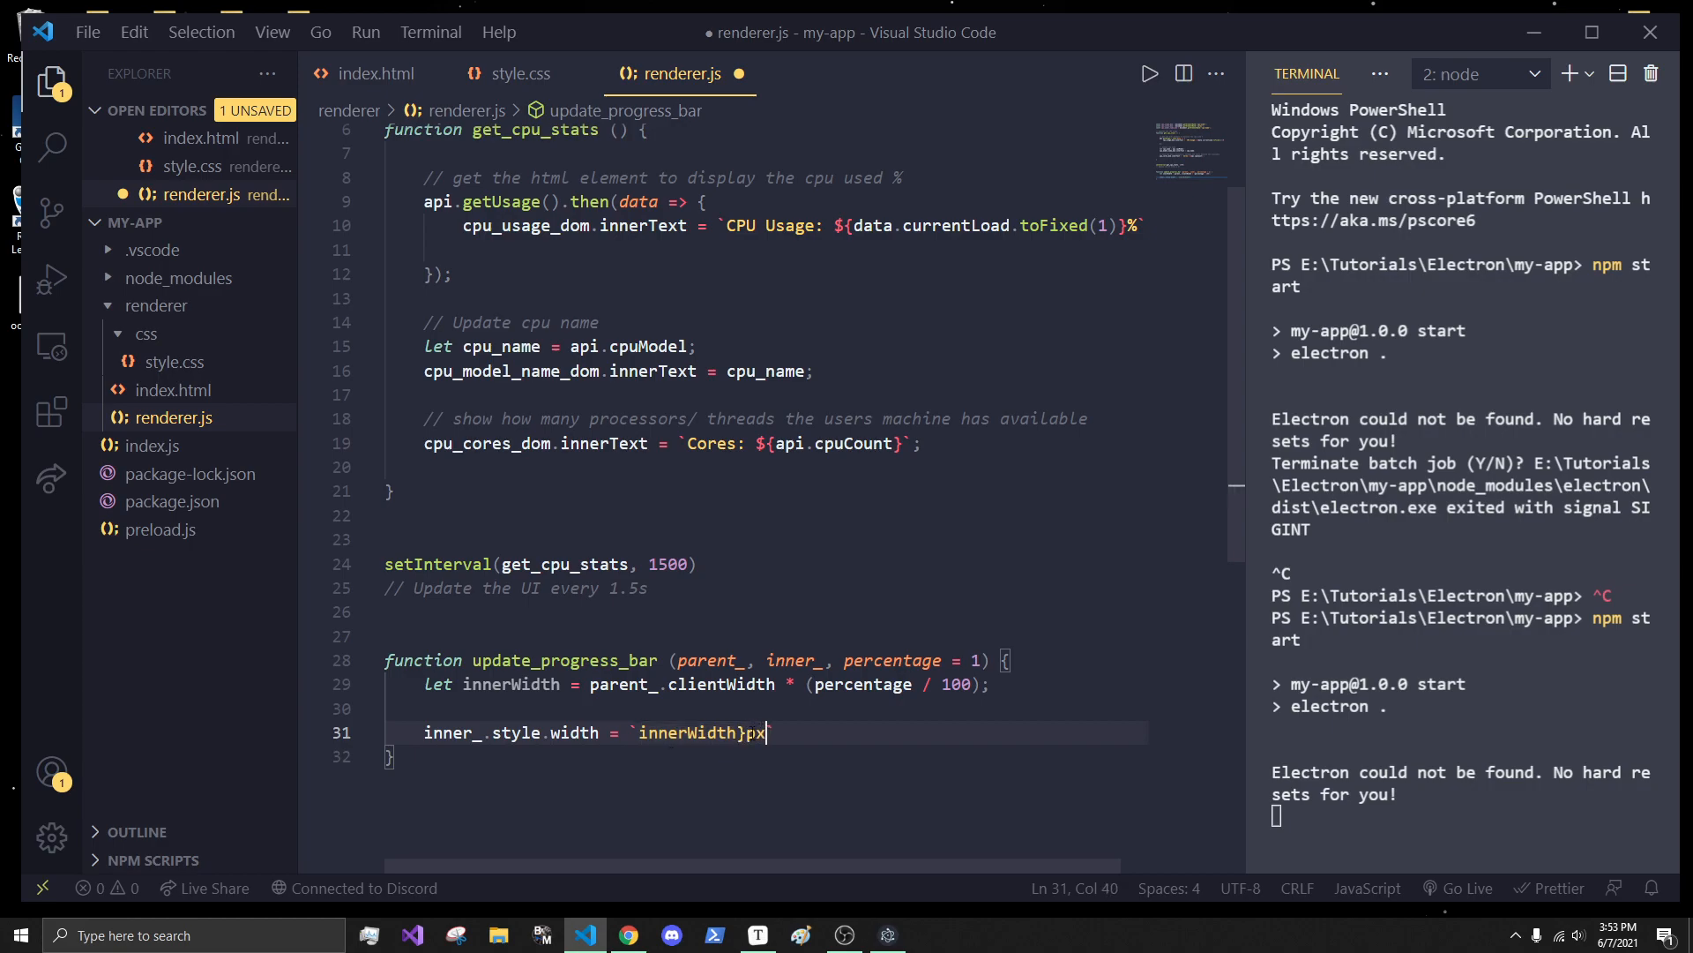
pyautogui.write('${')
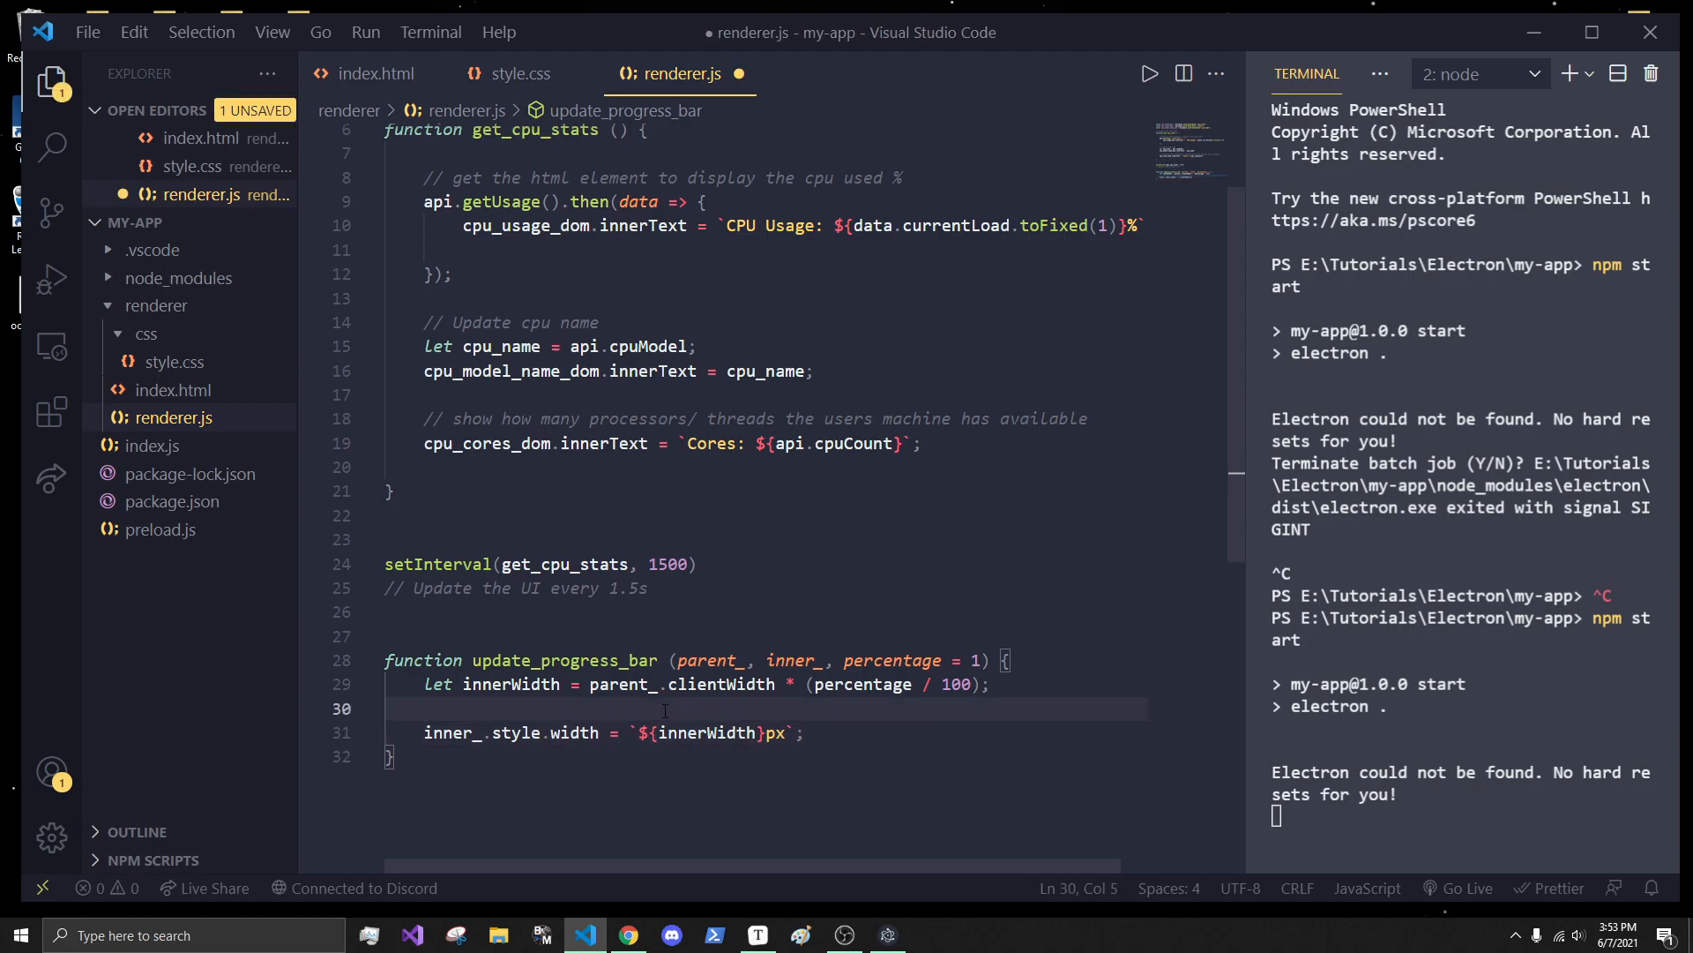
pyautogui.click(464, 249)
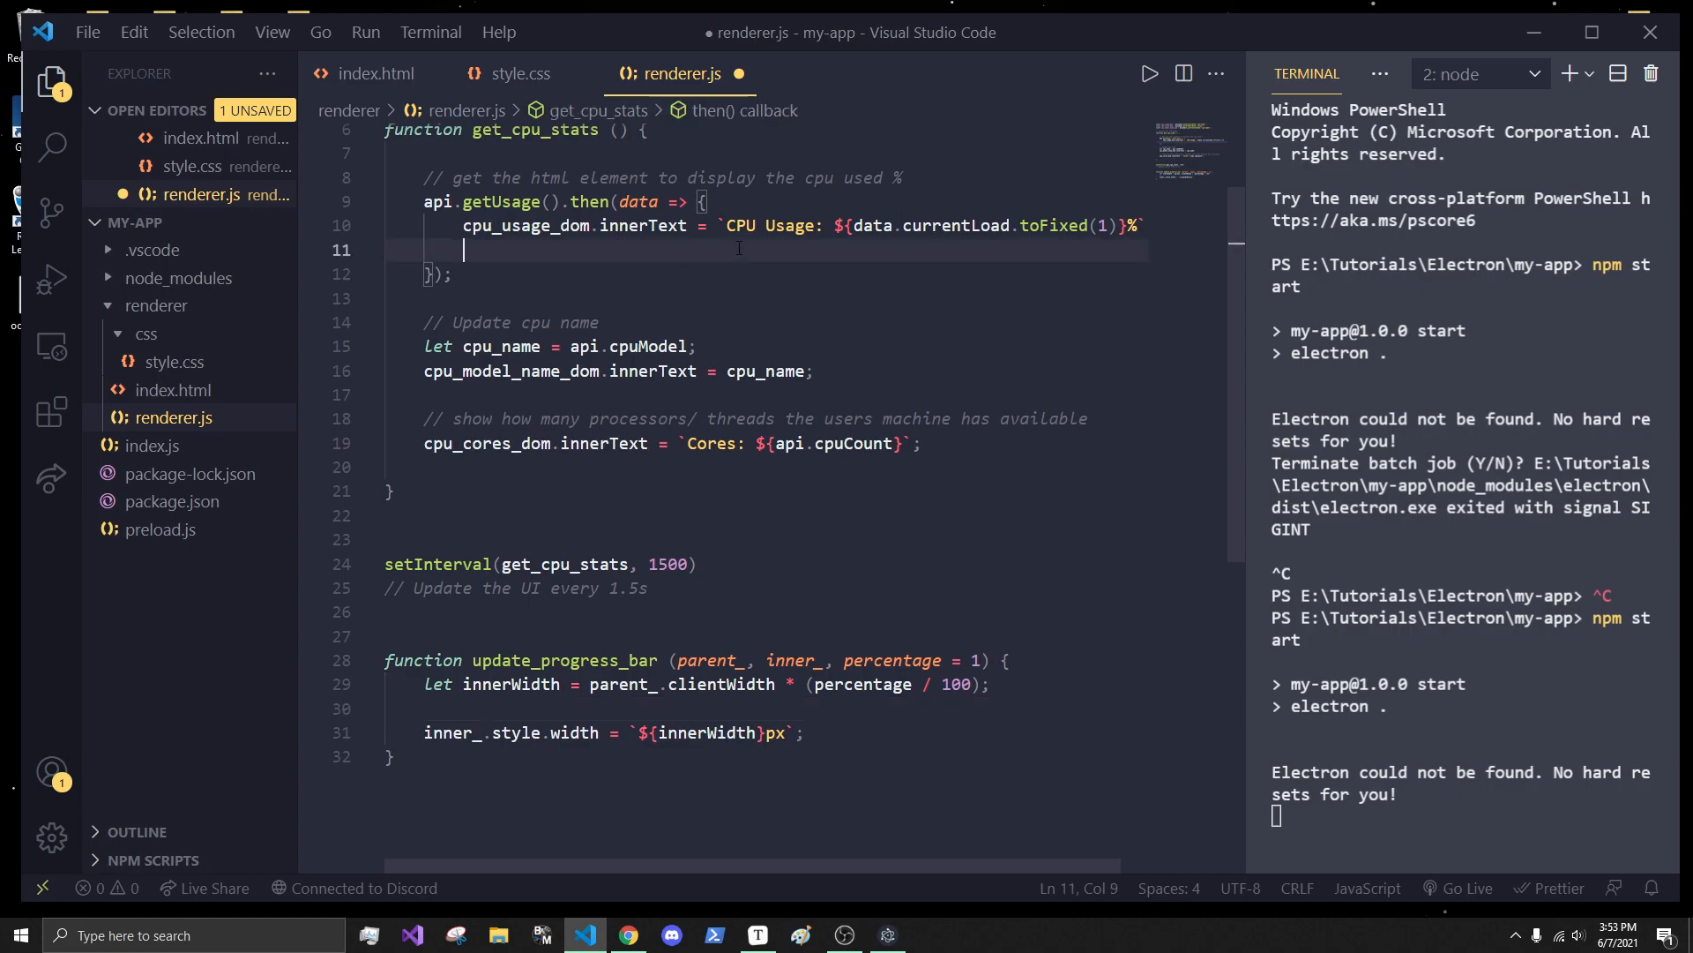
# - Declare const overall_container = document.getElementById("overall-used-container")
pyautogui.write('let')
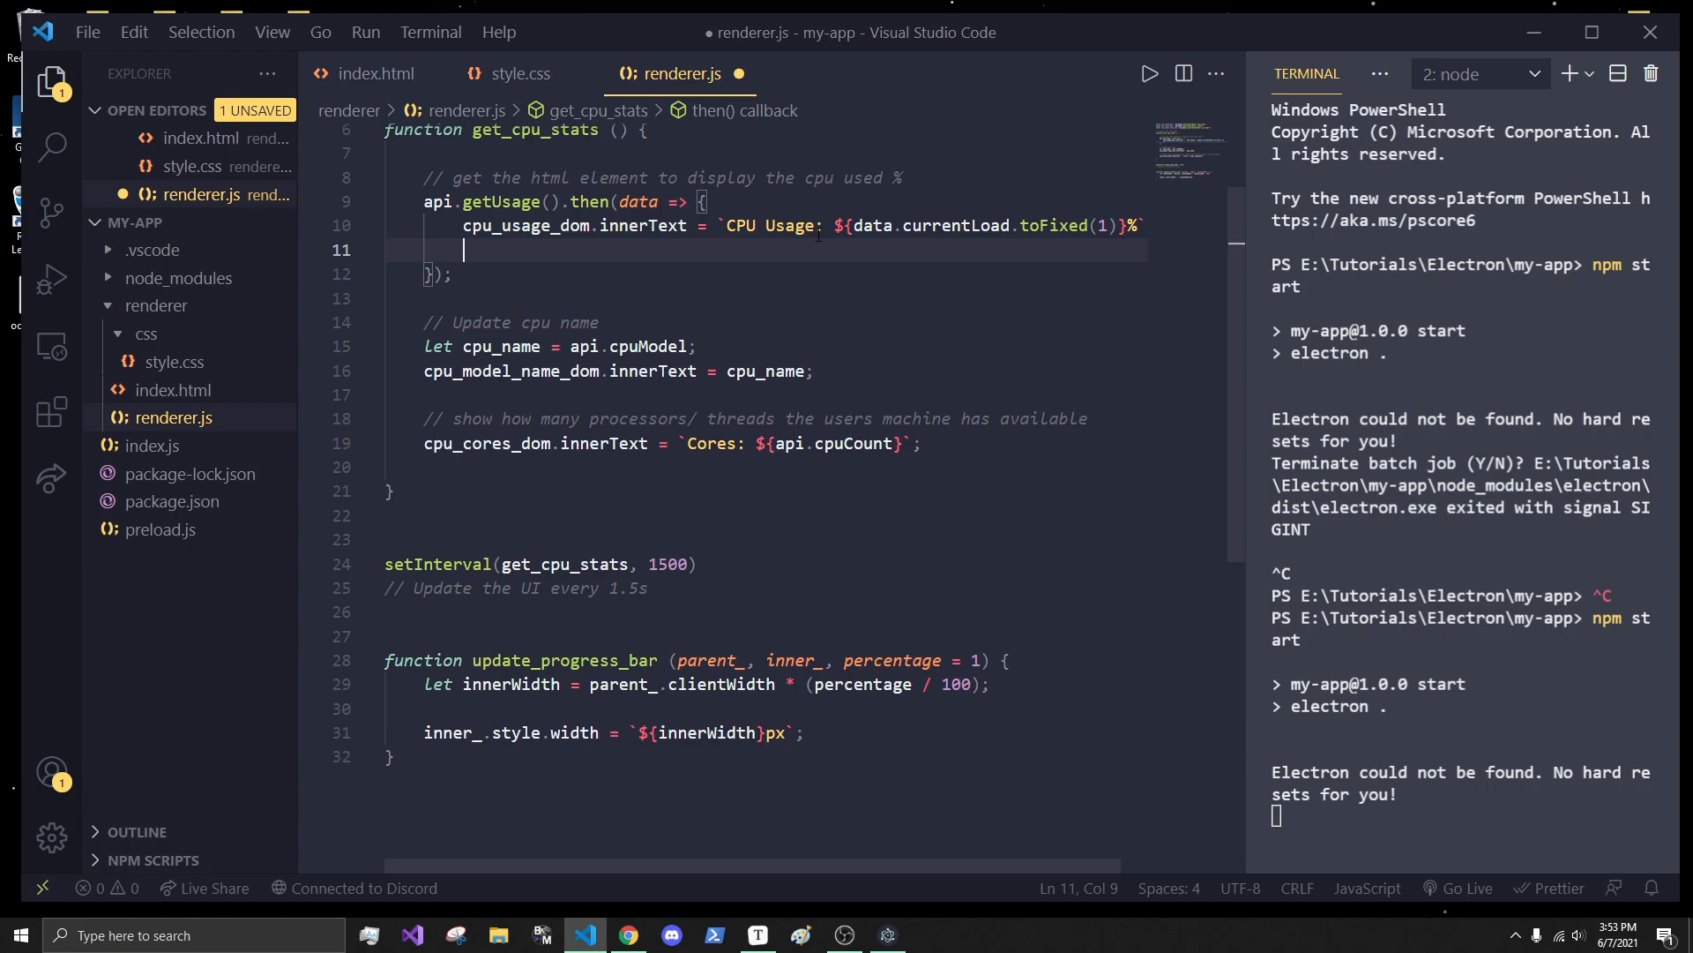
pyautogui.scroll(3)
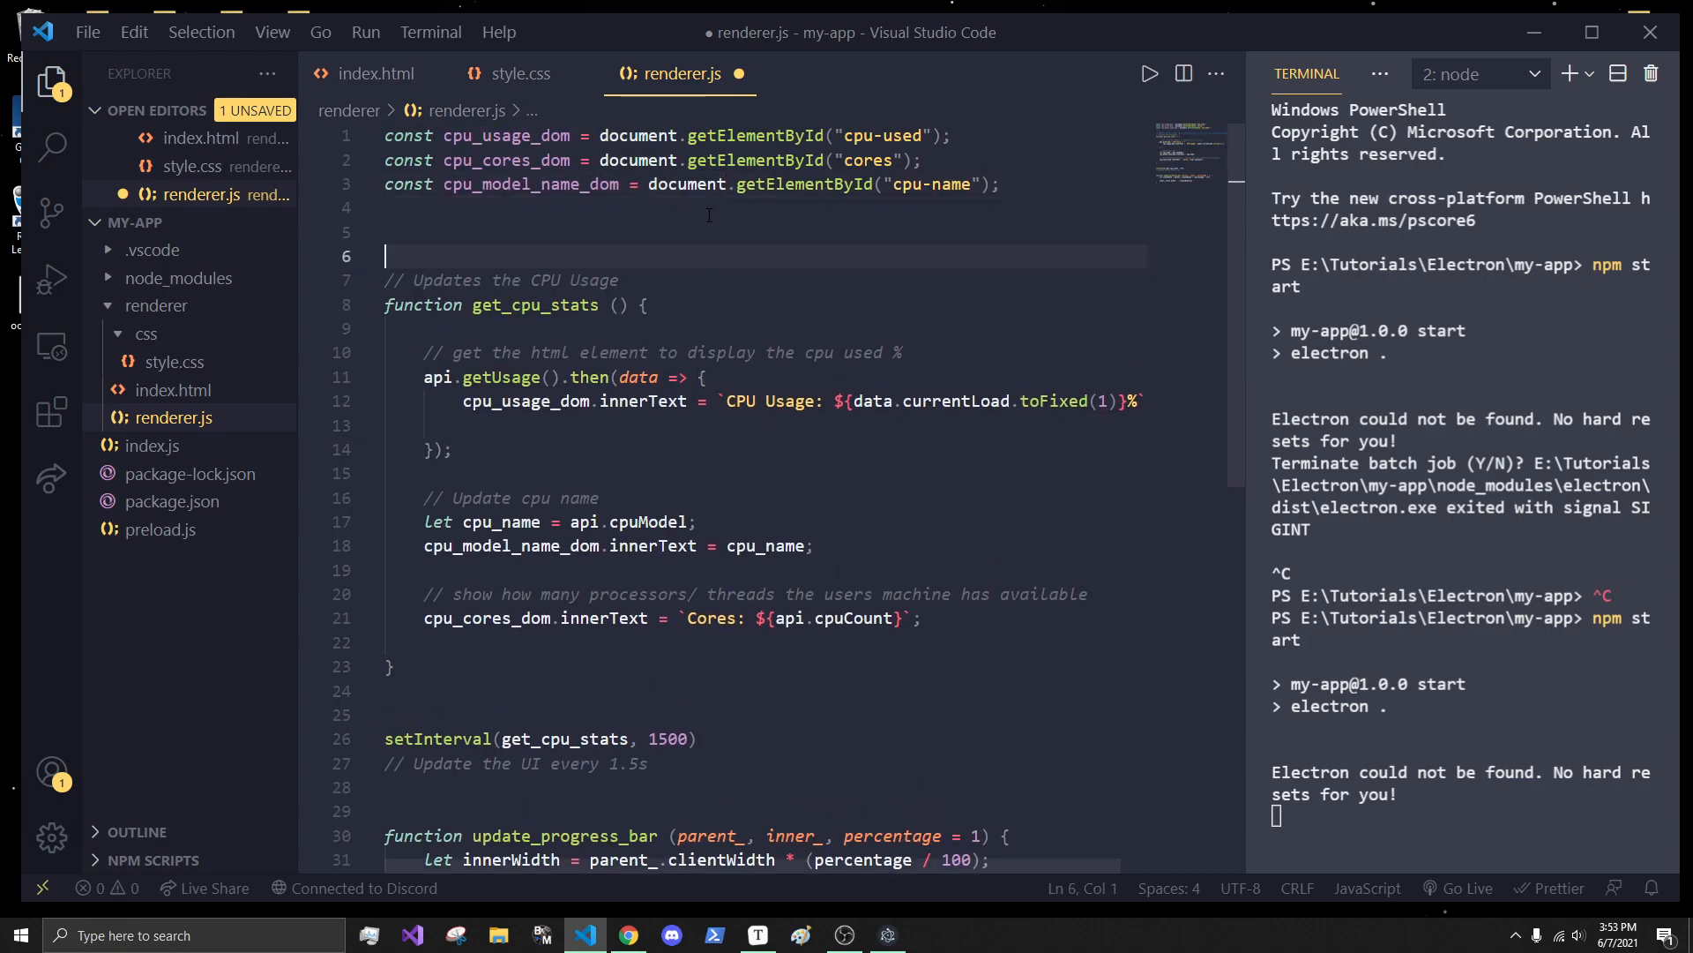
pyautogui.write('const')
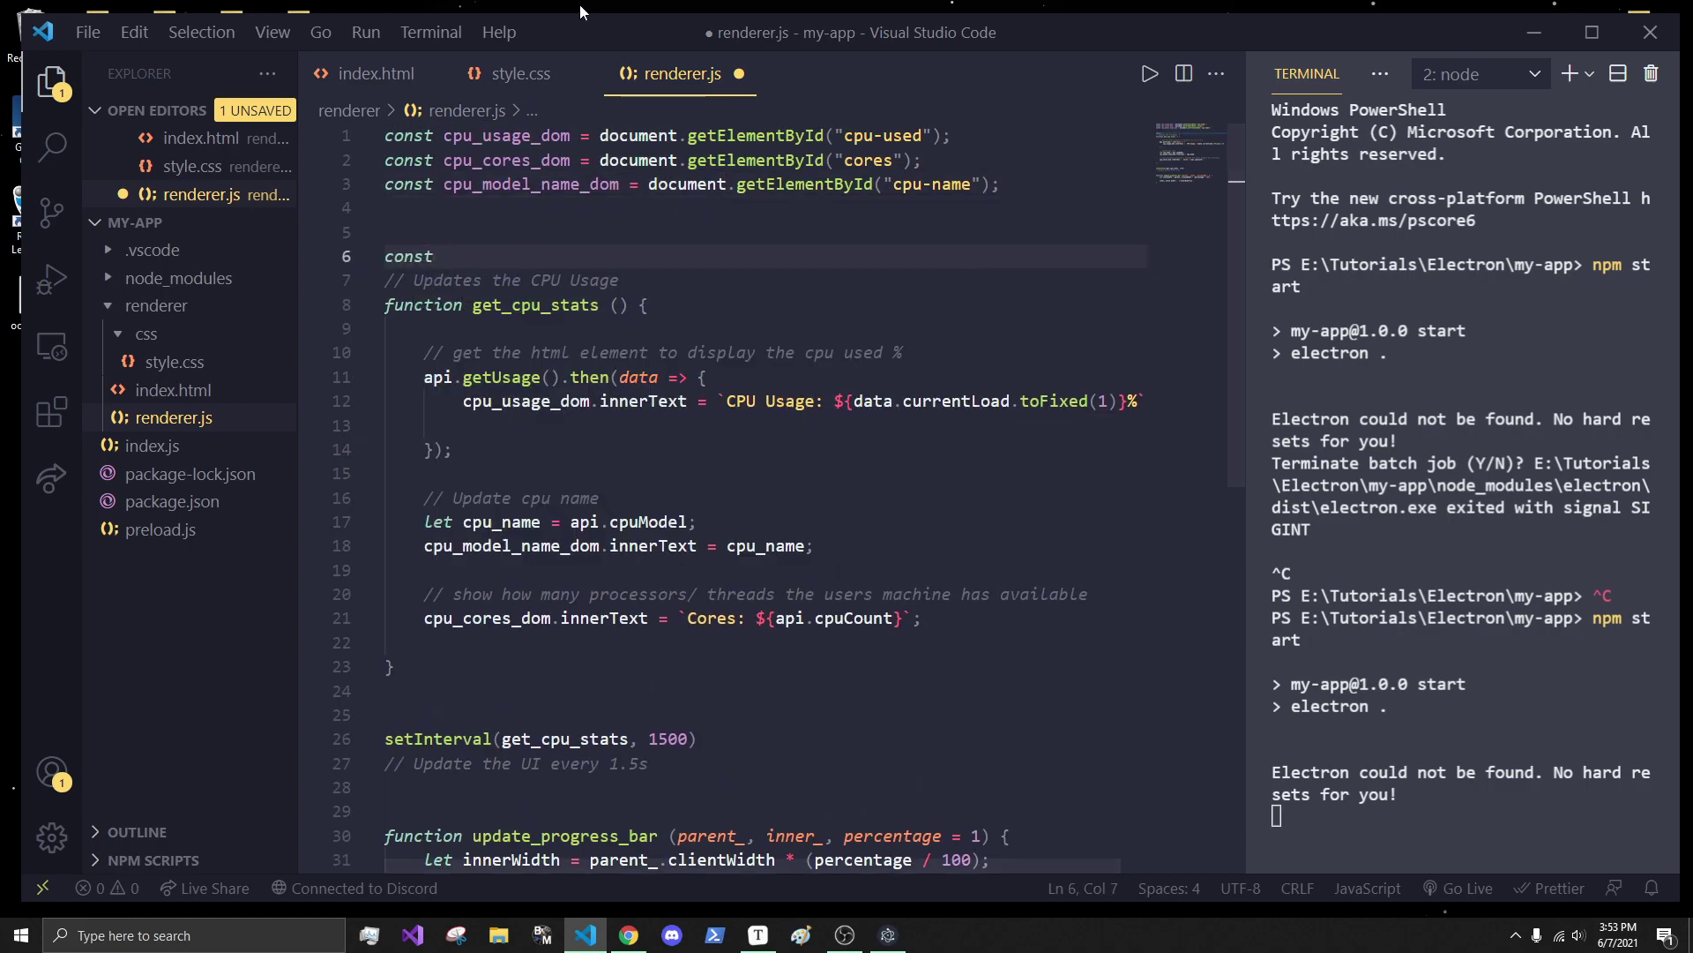
pyautogui.click(380, 74)
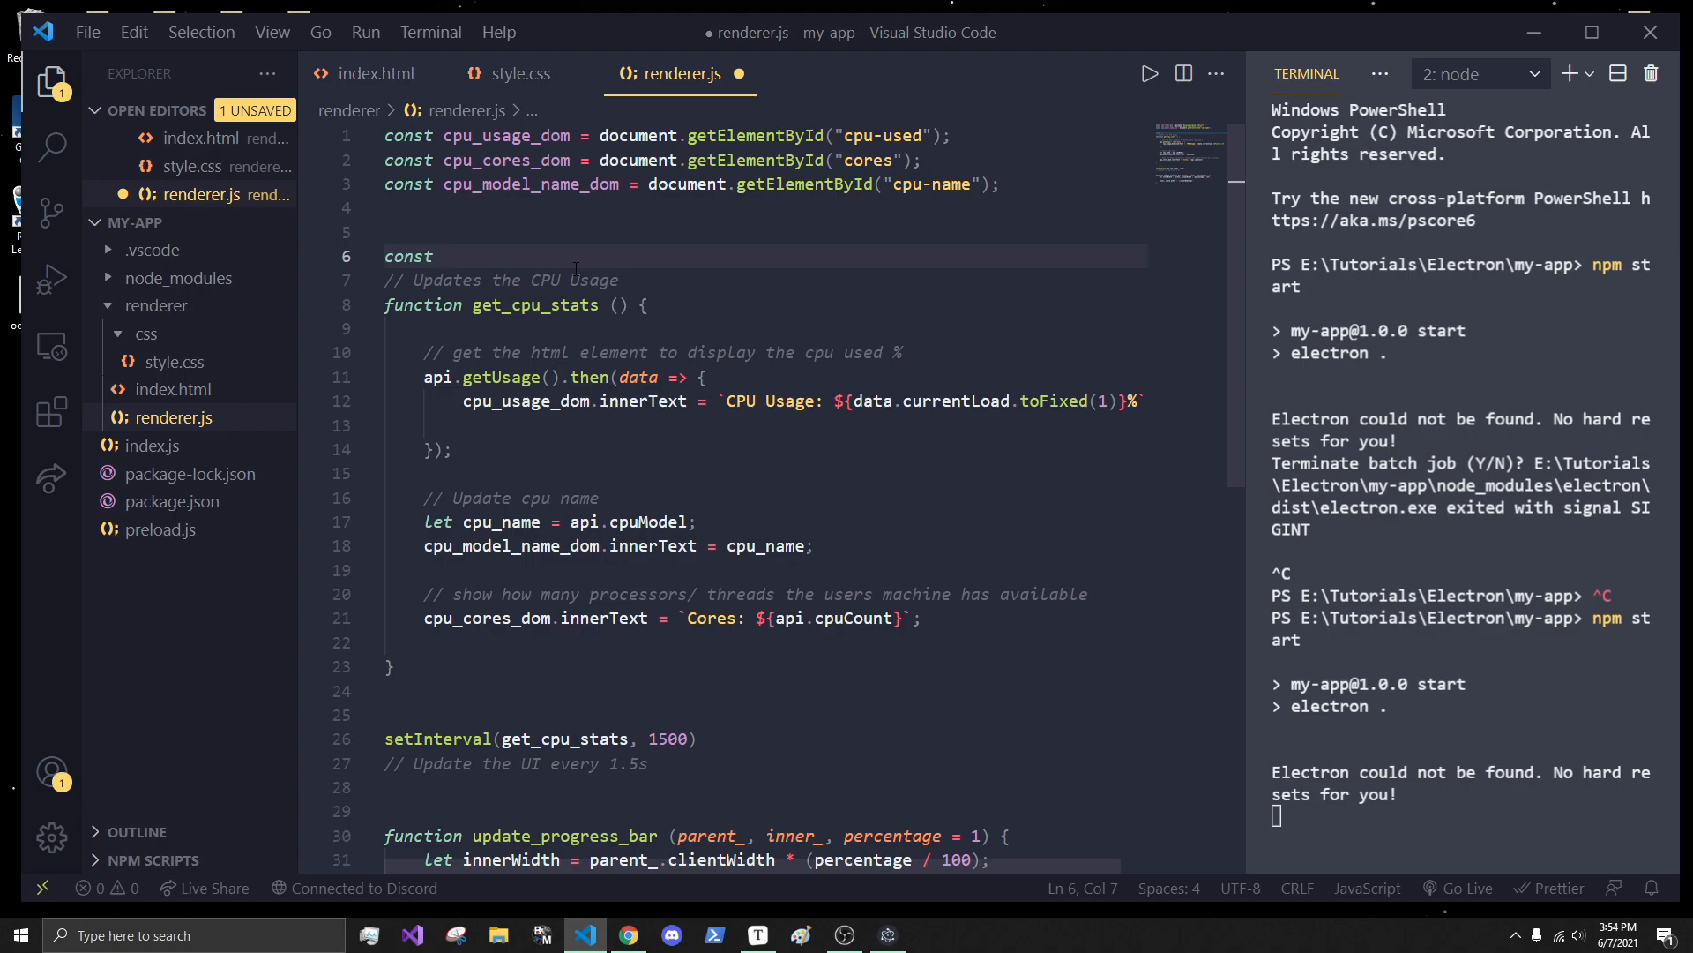
pyautogui.write('overall_contai')
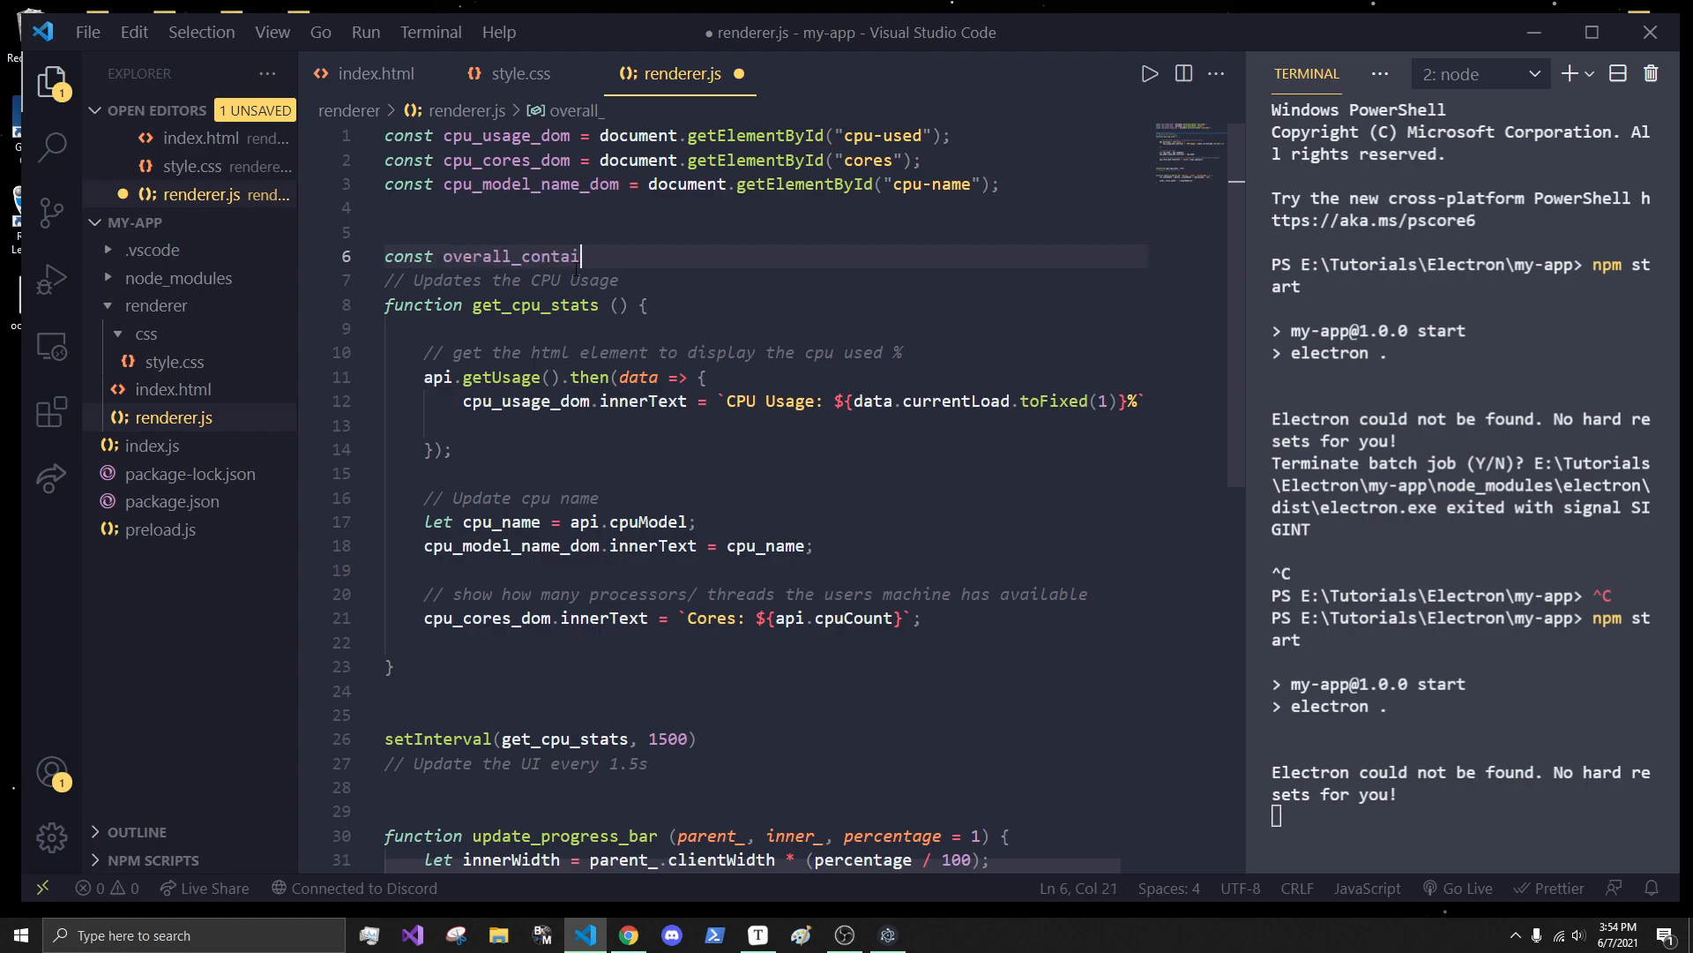
pyautogui.write('ner = document')
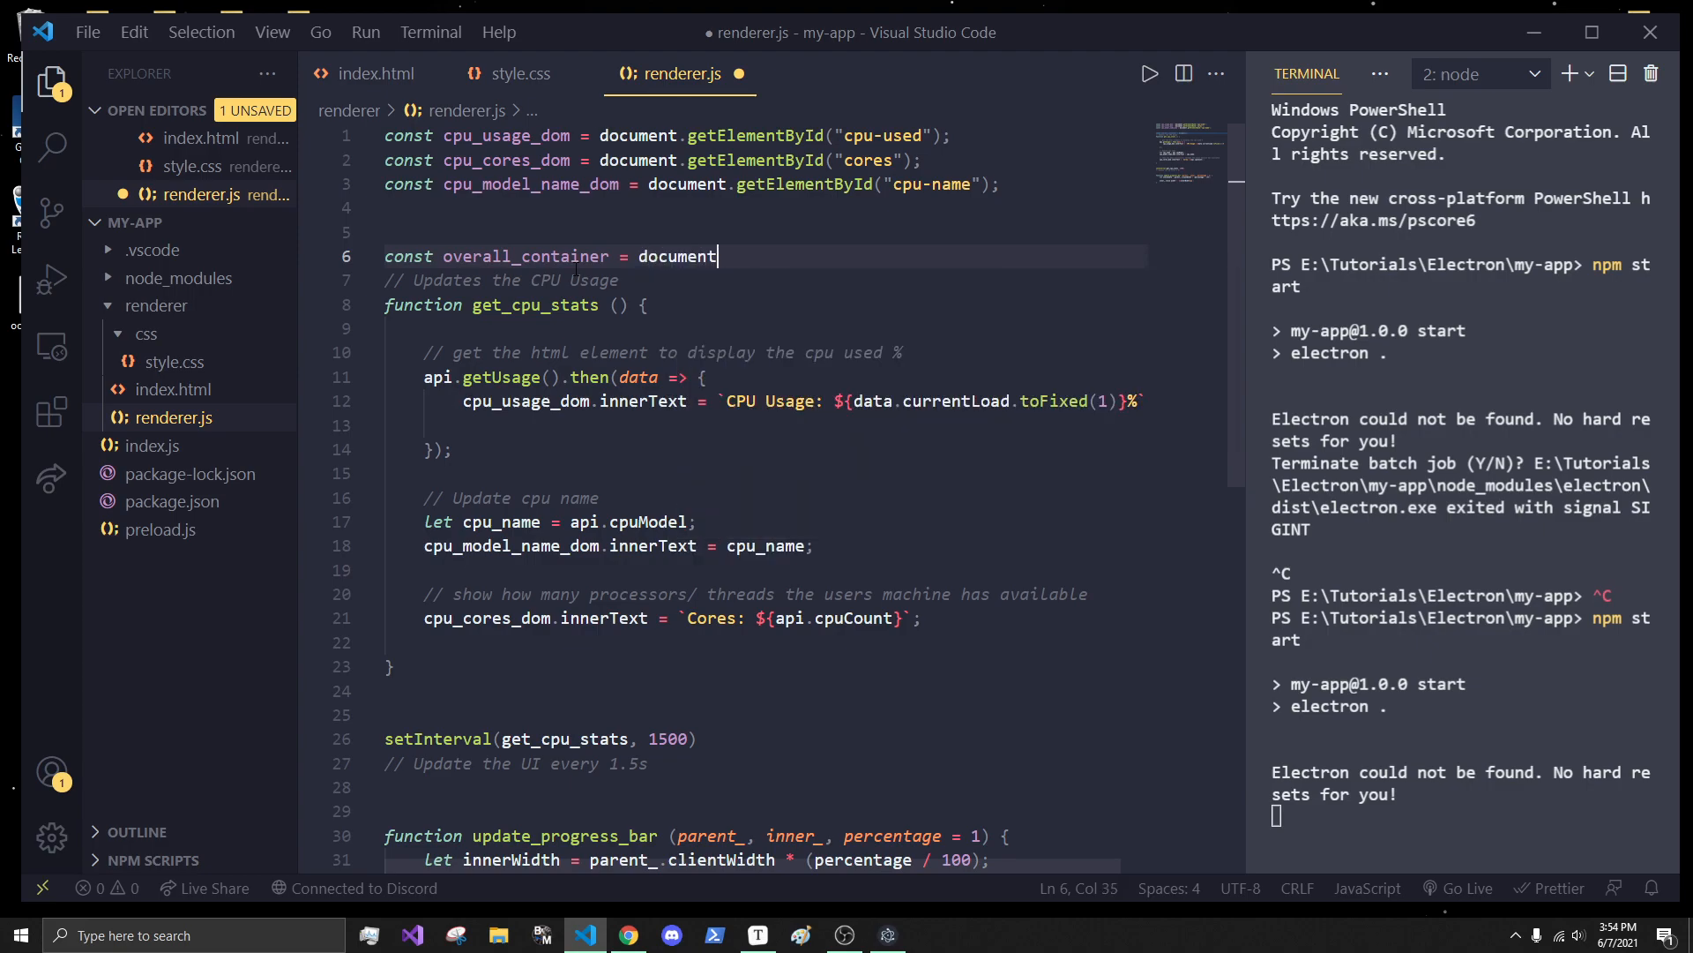
pyautogui.write('.getElementById("overall-used-container");')
pyautogui.write('const')
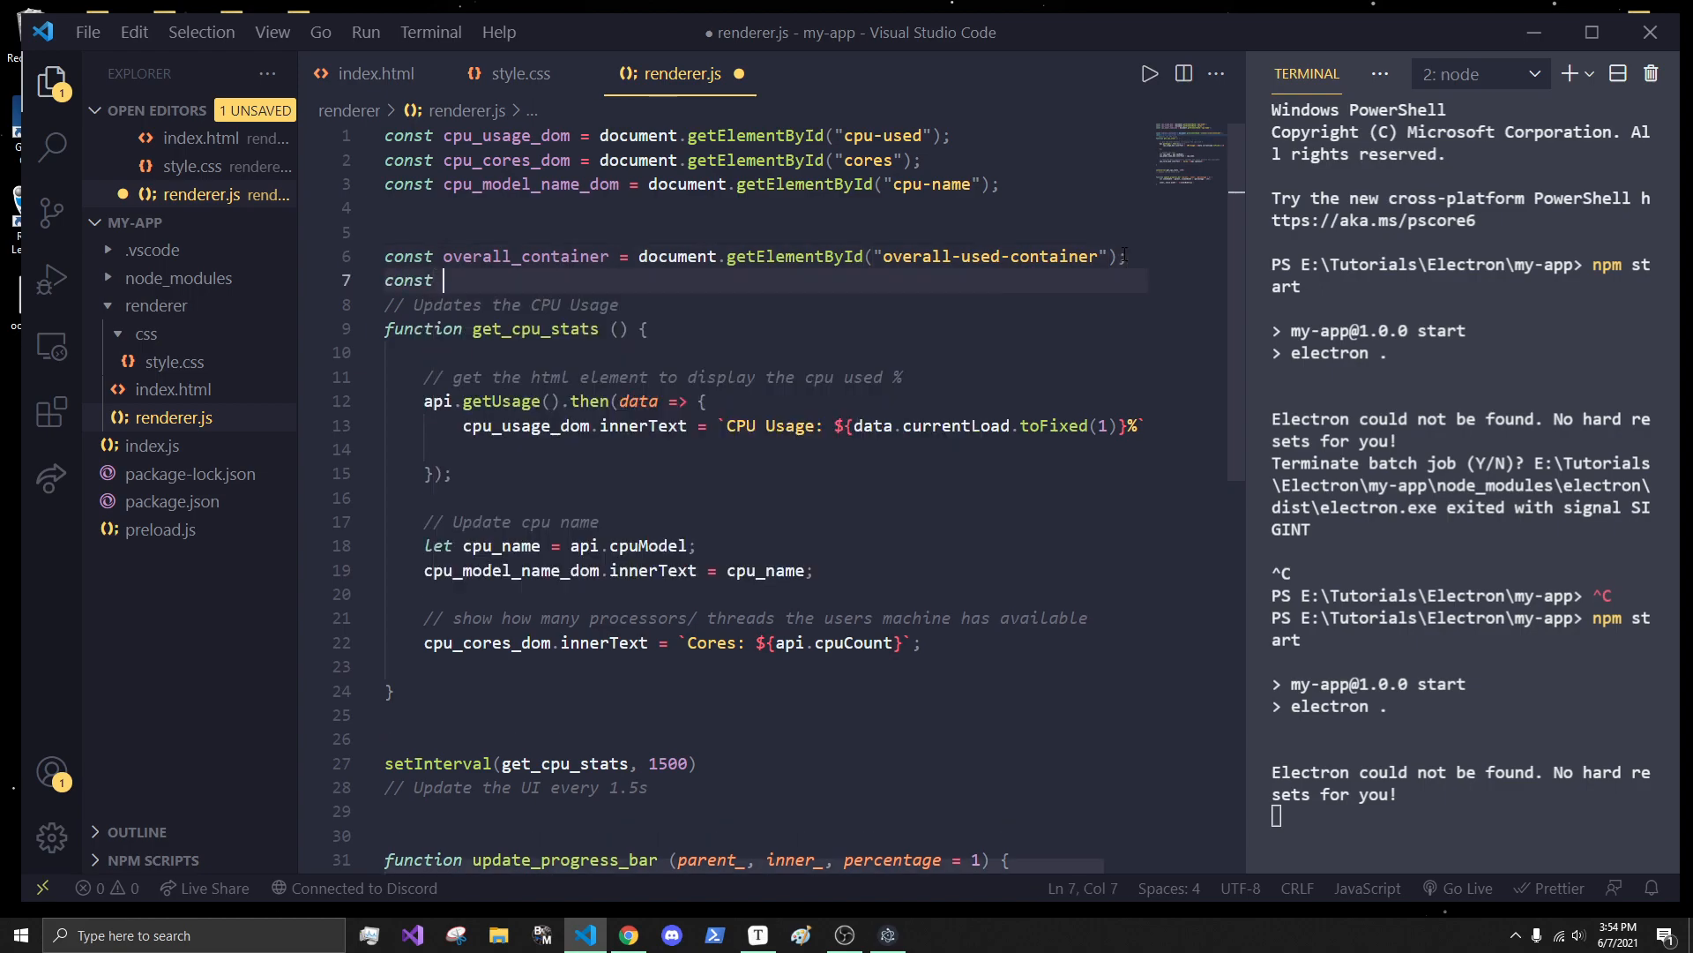
# - Declare overall_inner for overall-cpu-used, verify the ids in index.html, and save
pyautogui.write('overall_inner =')
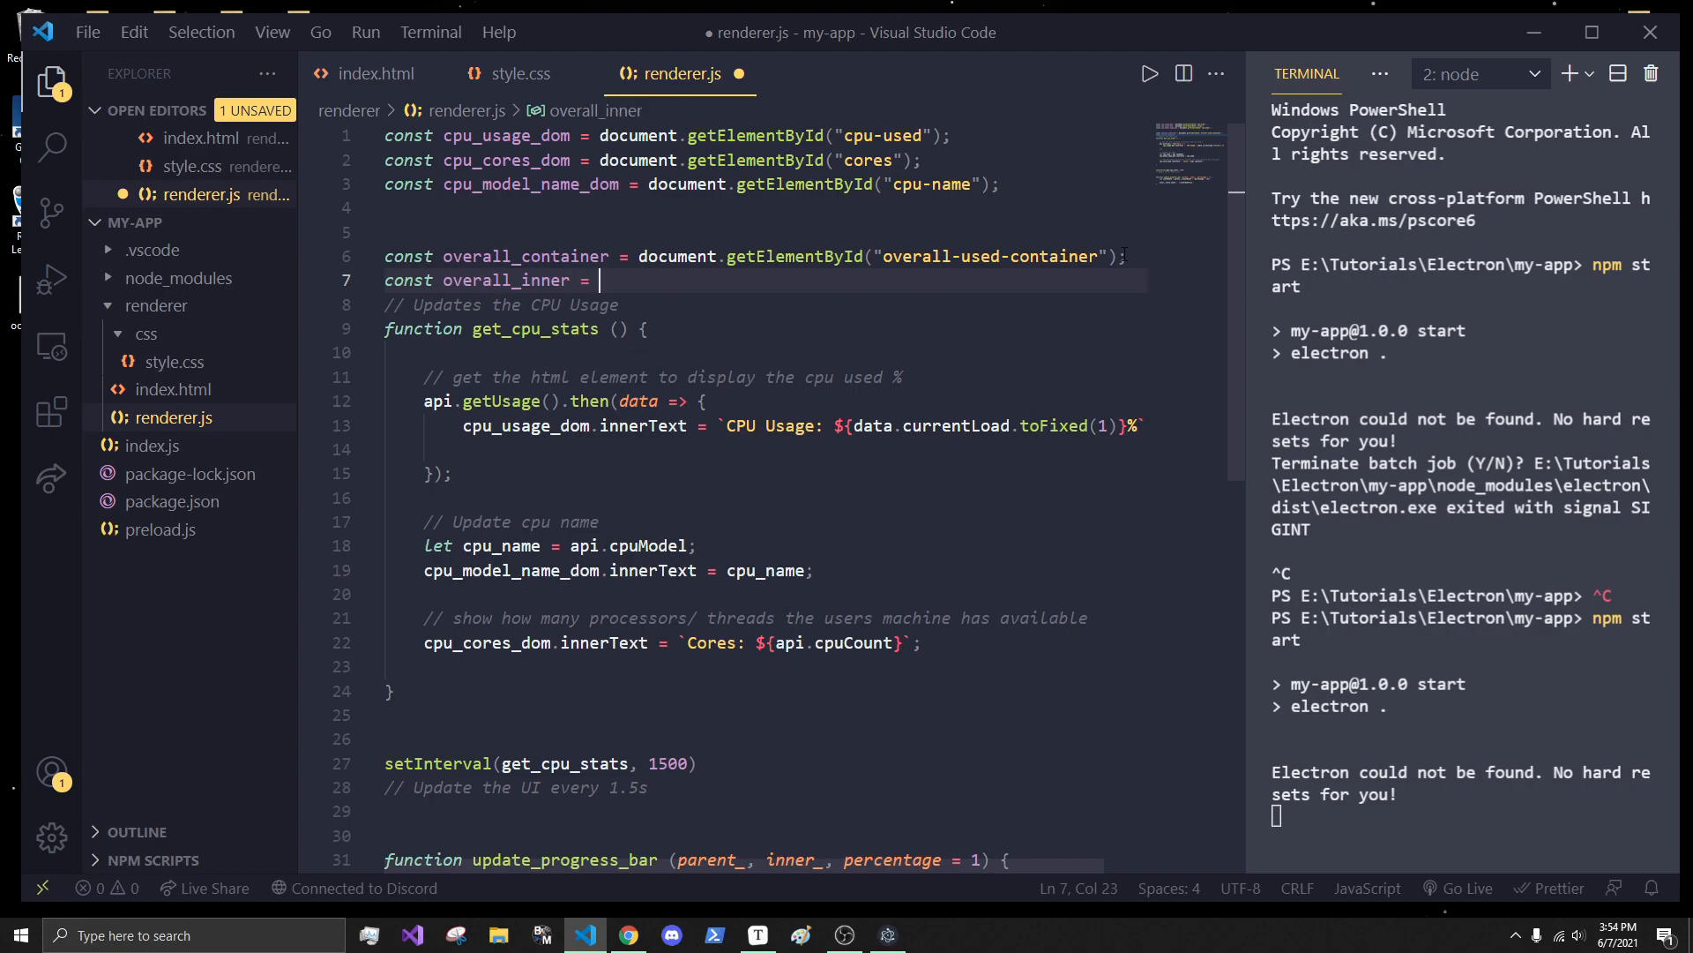
pyautogui.write('document.egt')
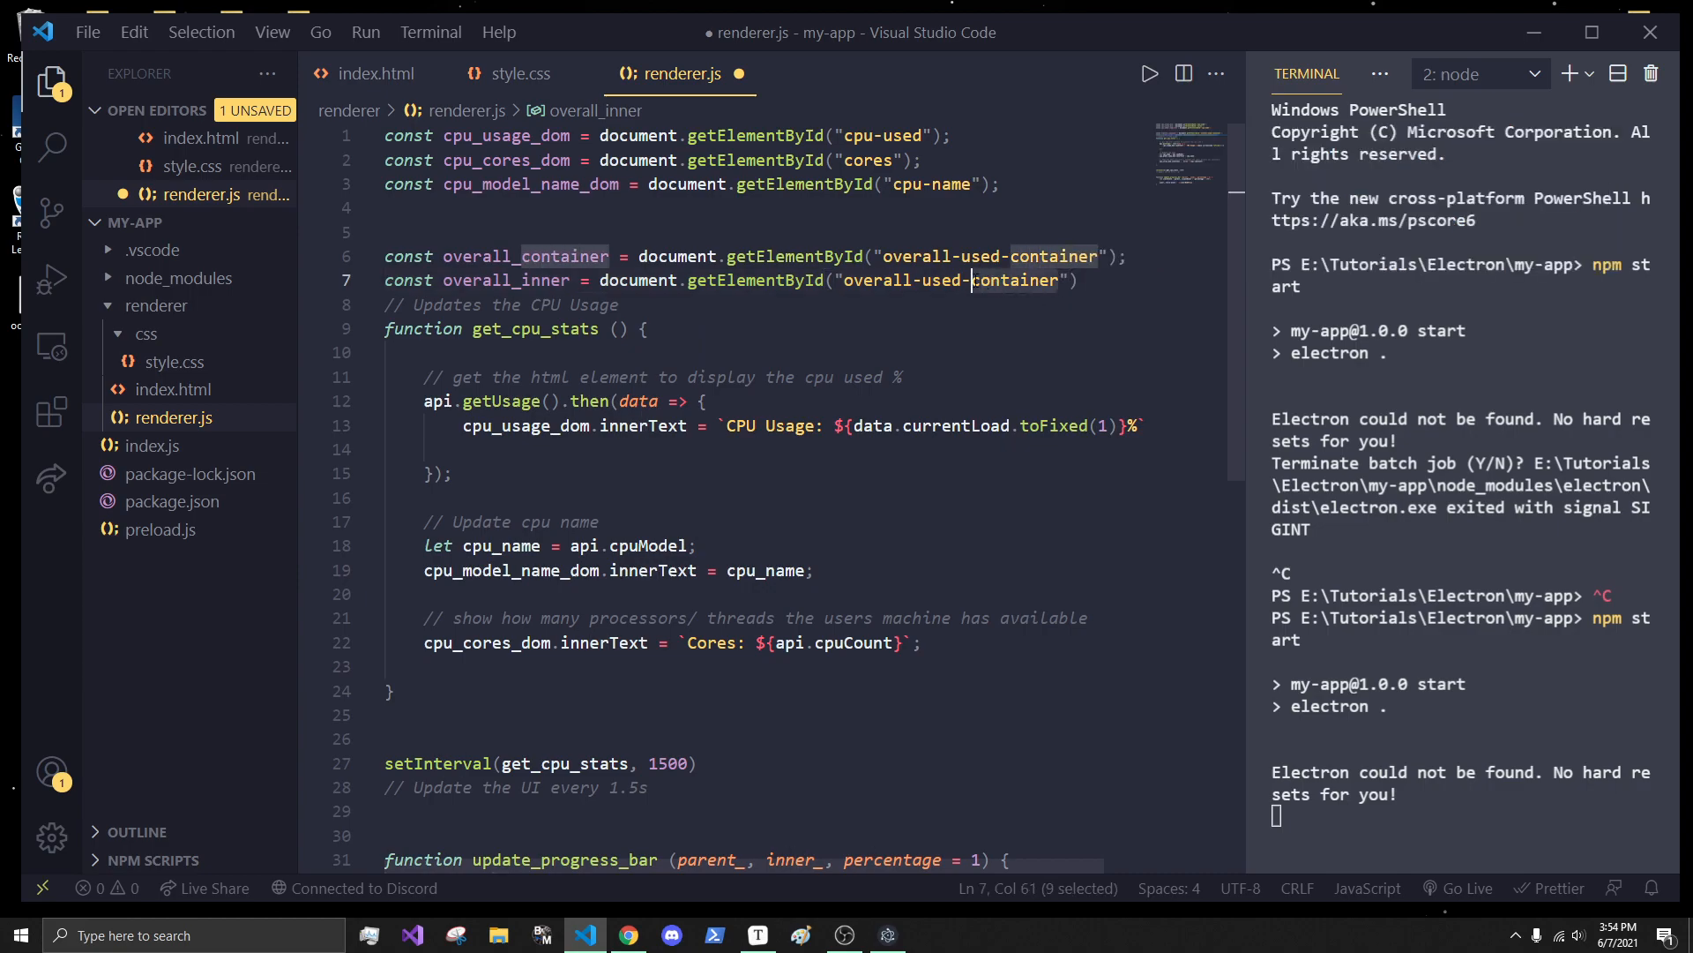
pyautogui.write('percen')
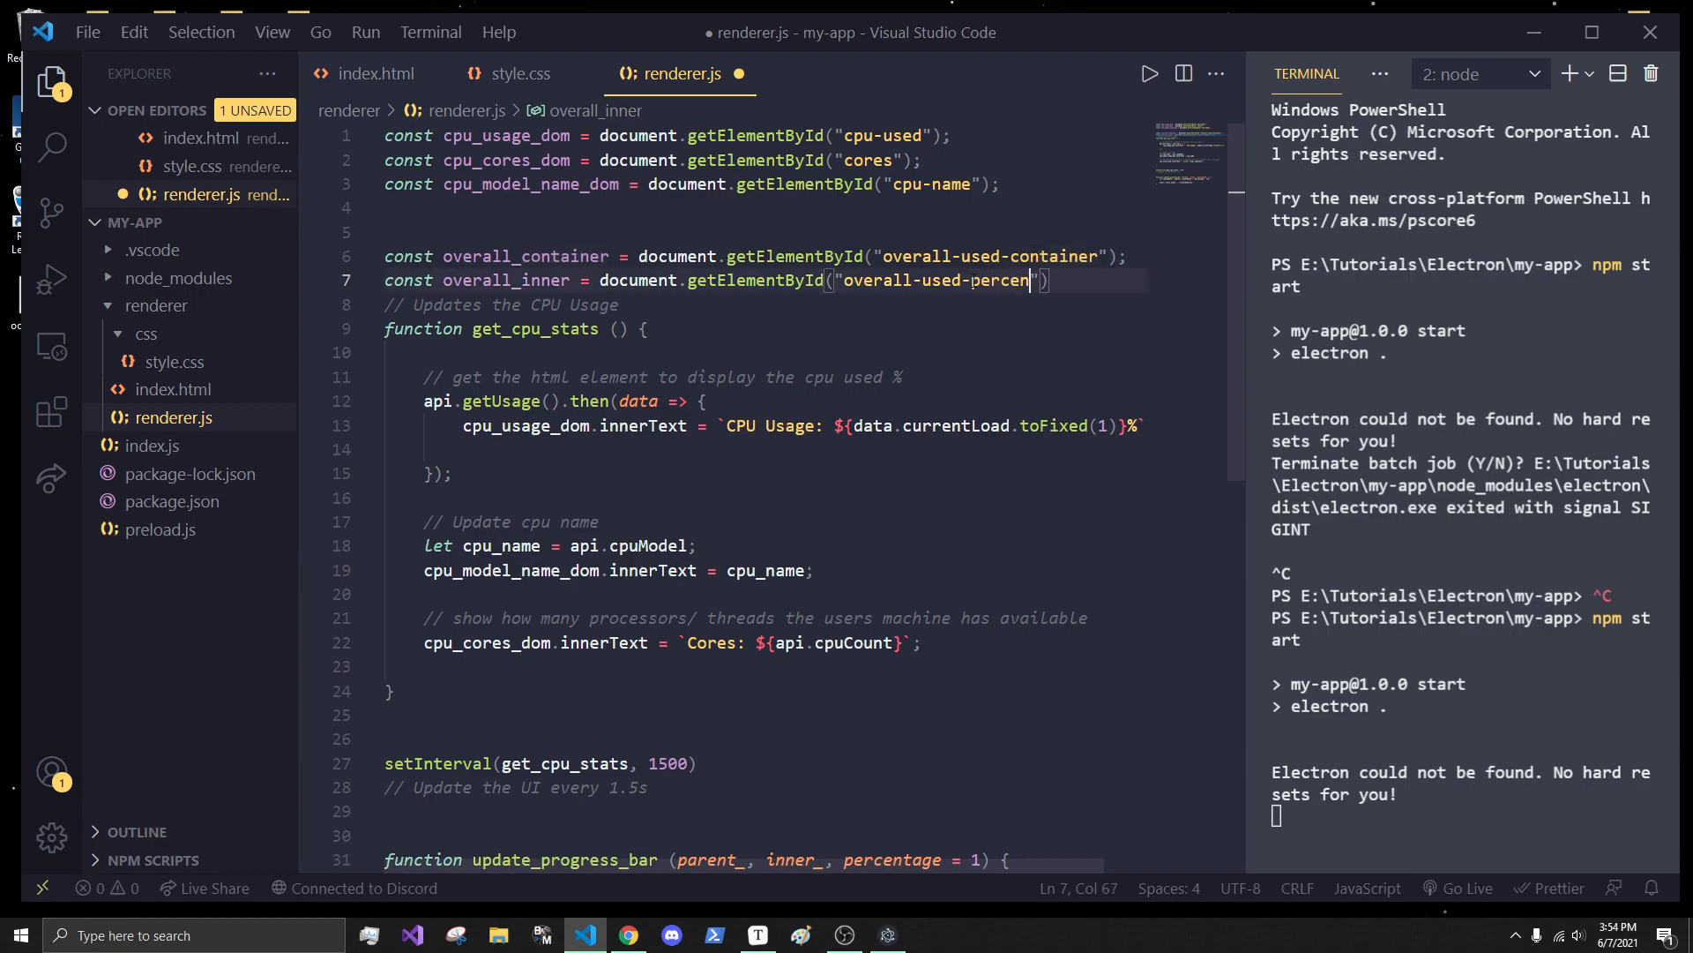
pyautogui.write('tage')
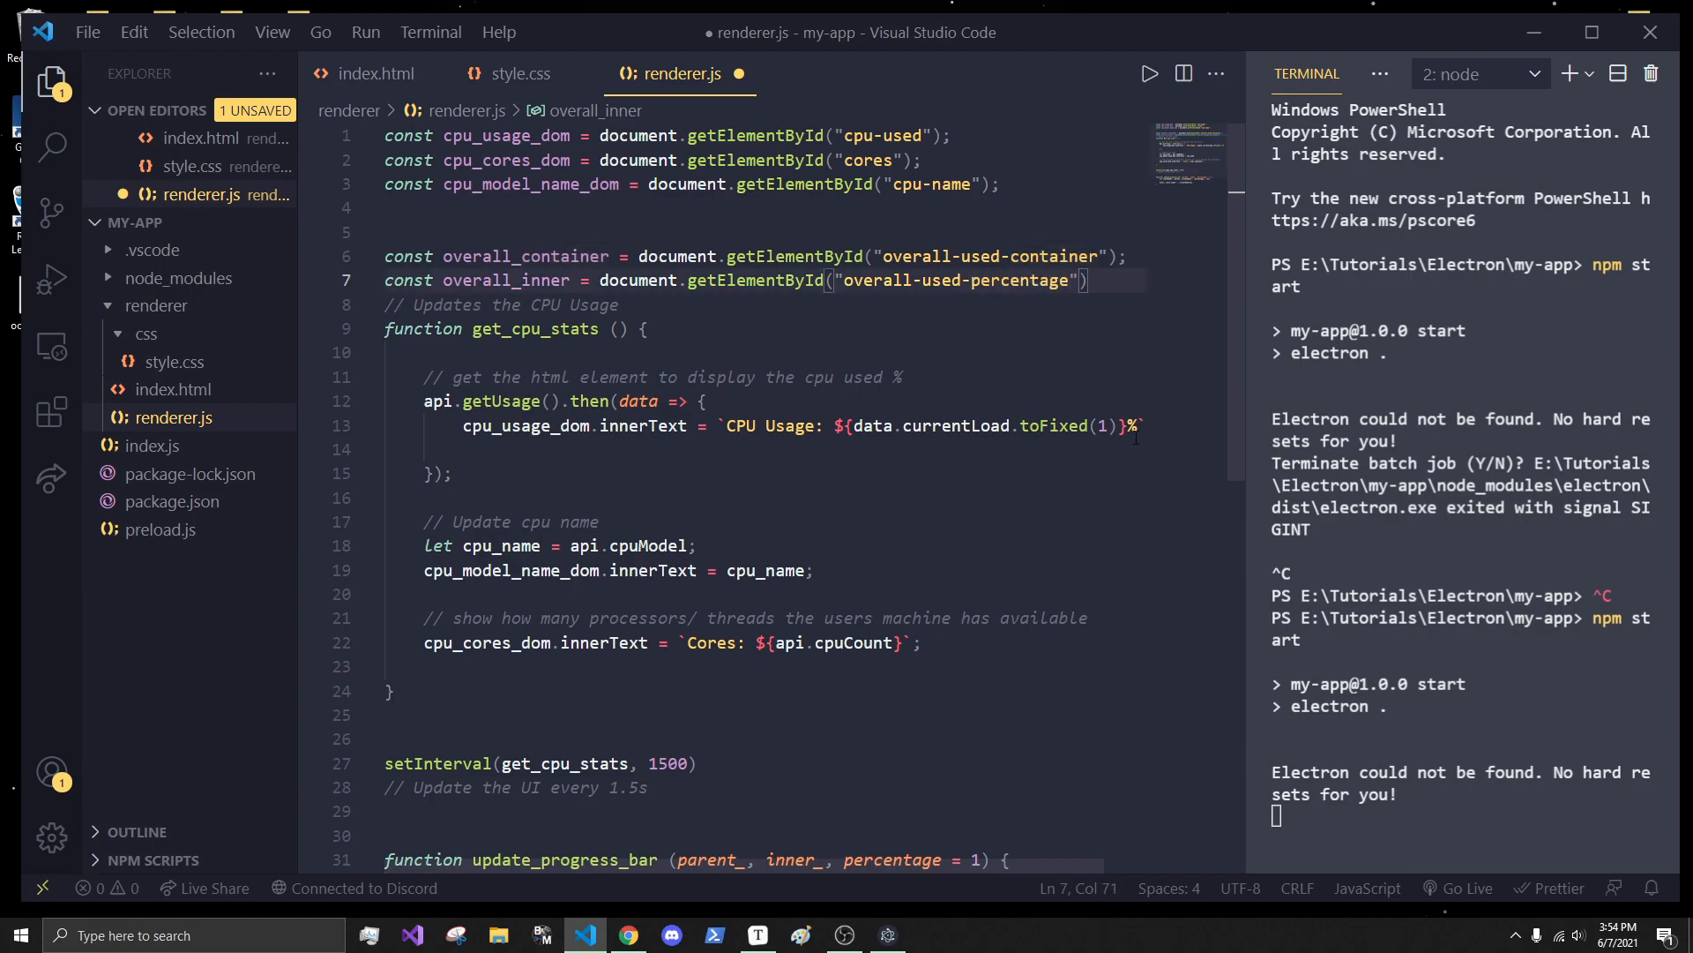
pyautogui.click(379, 74)
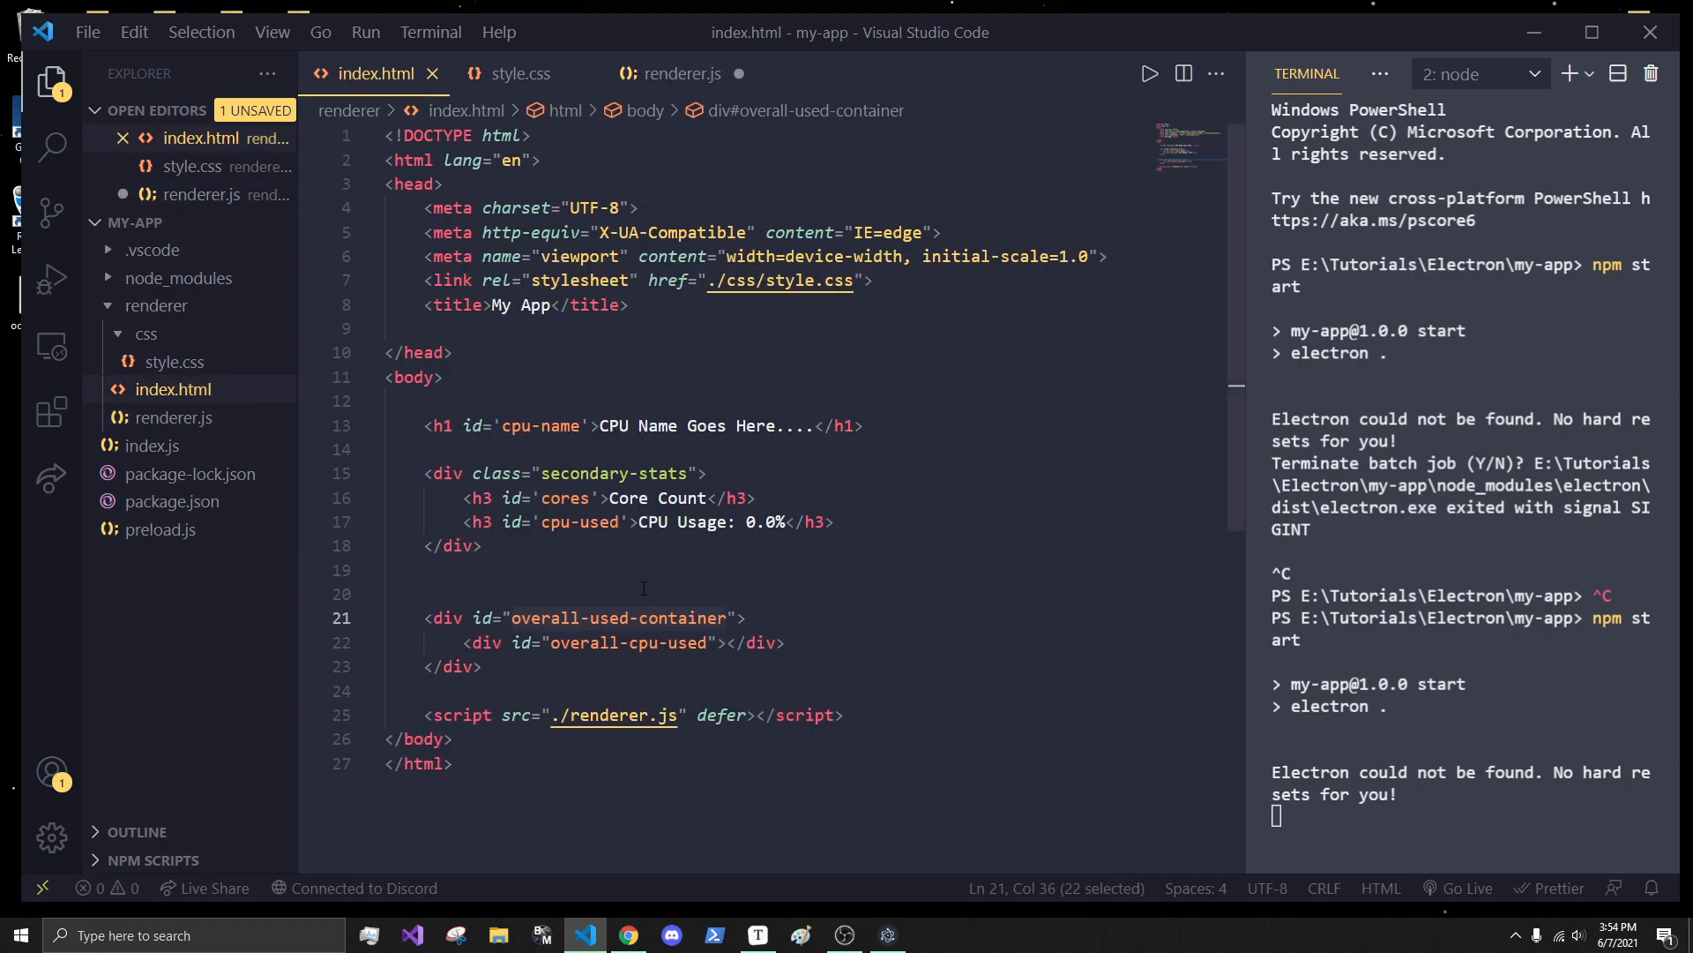
pyautogui.click(683, 75)
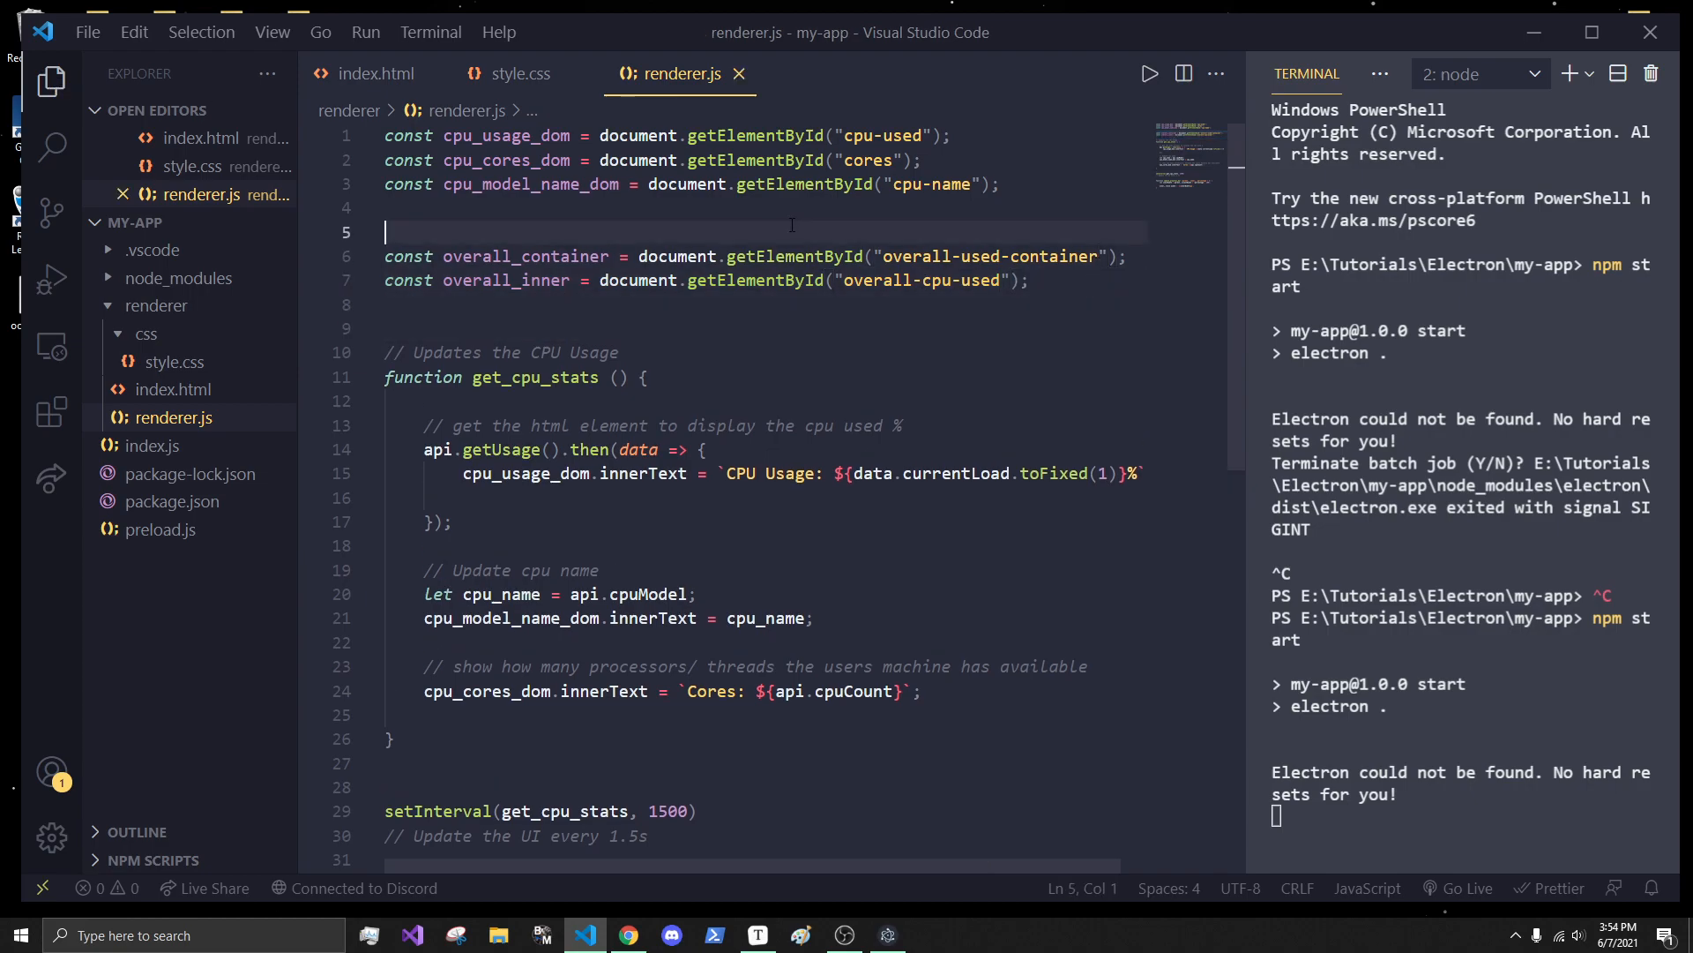
pyautogui.press('Backspace')
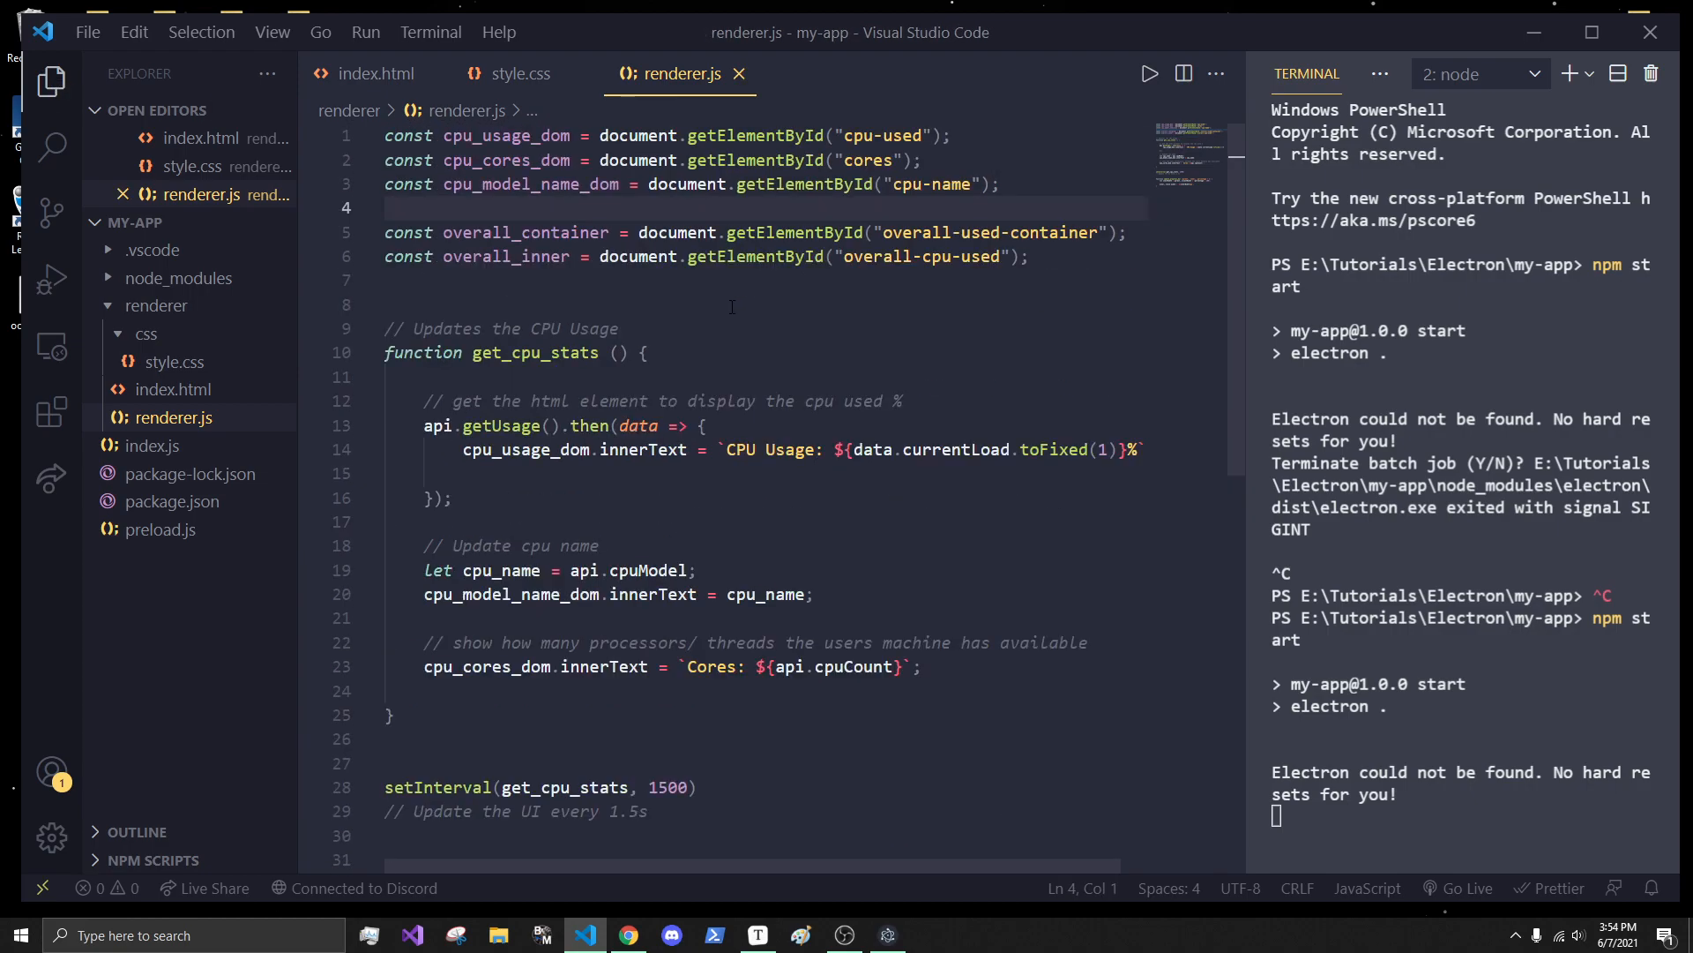
pyautogui.scroll(-3)
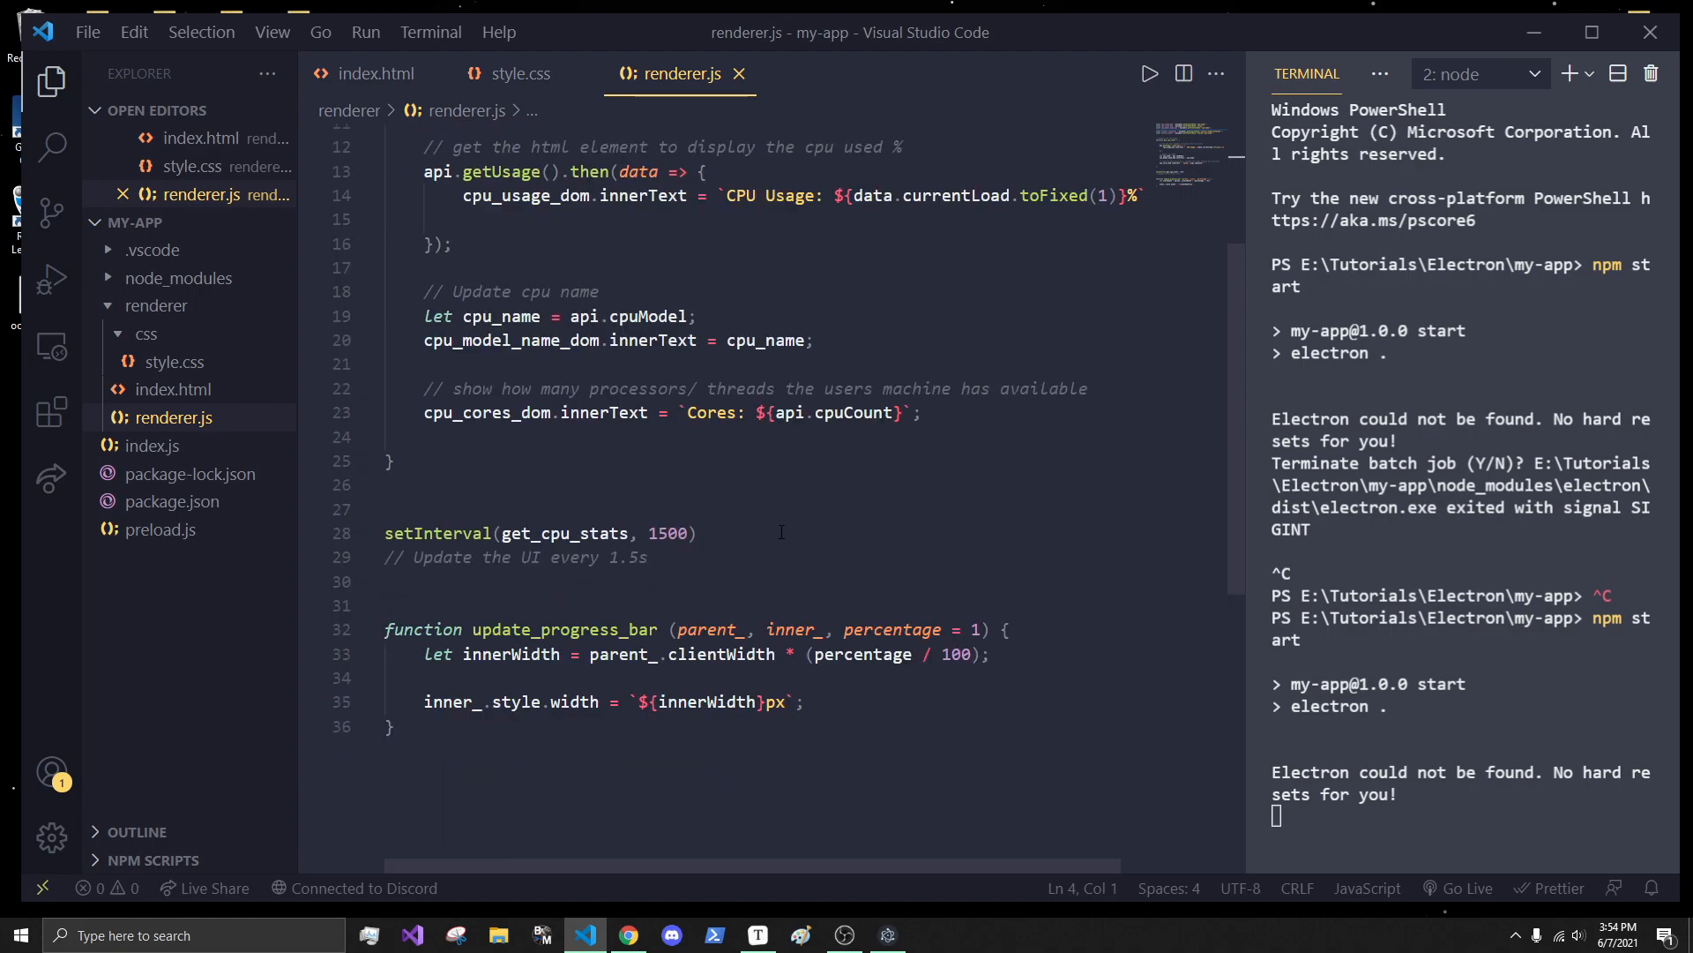
pyautogui.scroll(3)
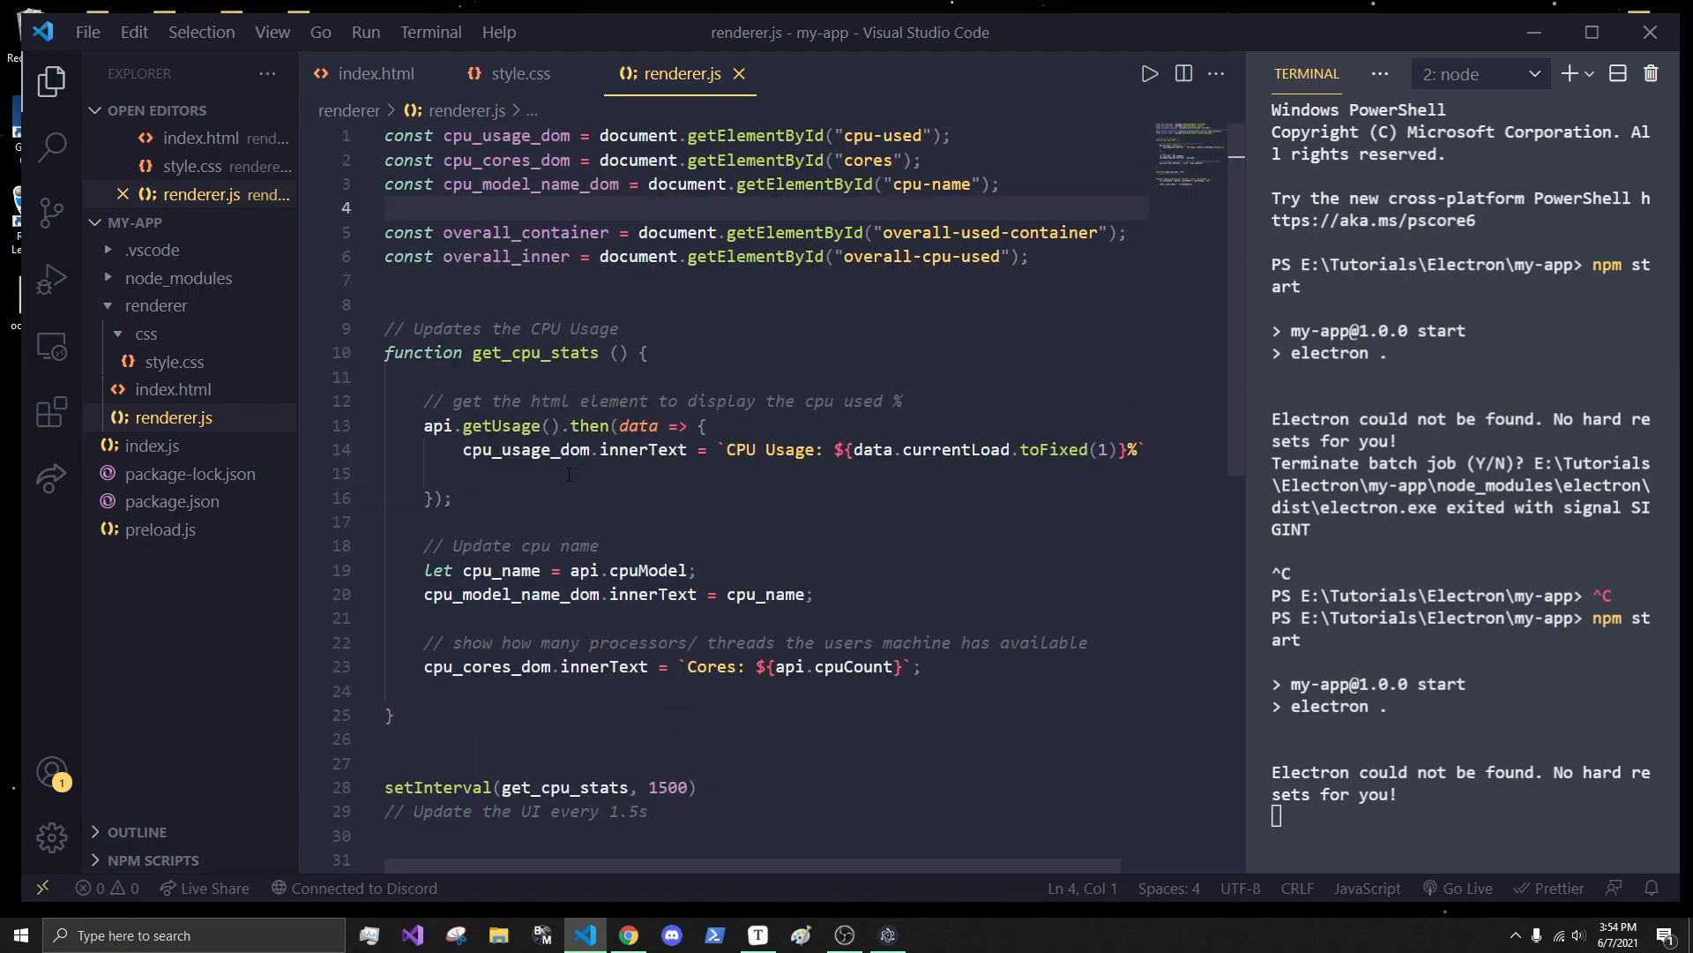
# - Call update_progress_bar(overall_container, overall_inner, data.currentLoad) in the usage callback
pyautogui.write('update_progress_bar(o')
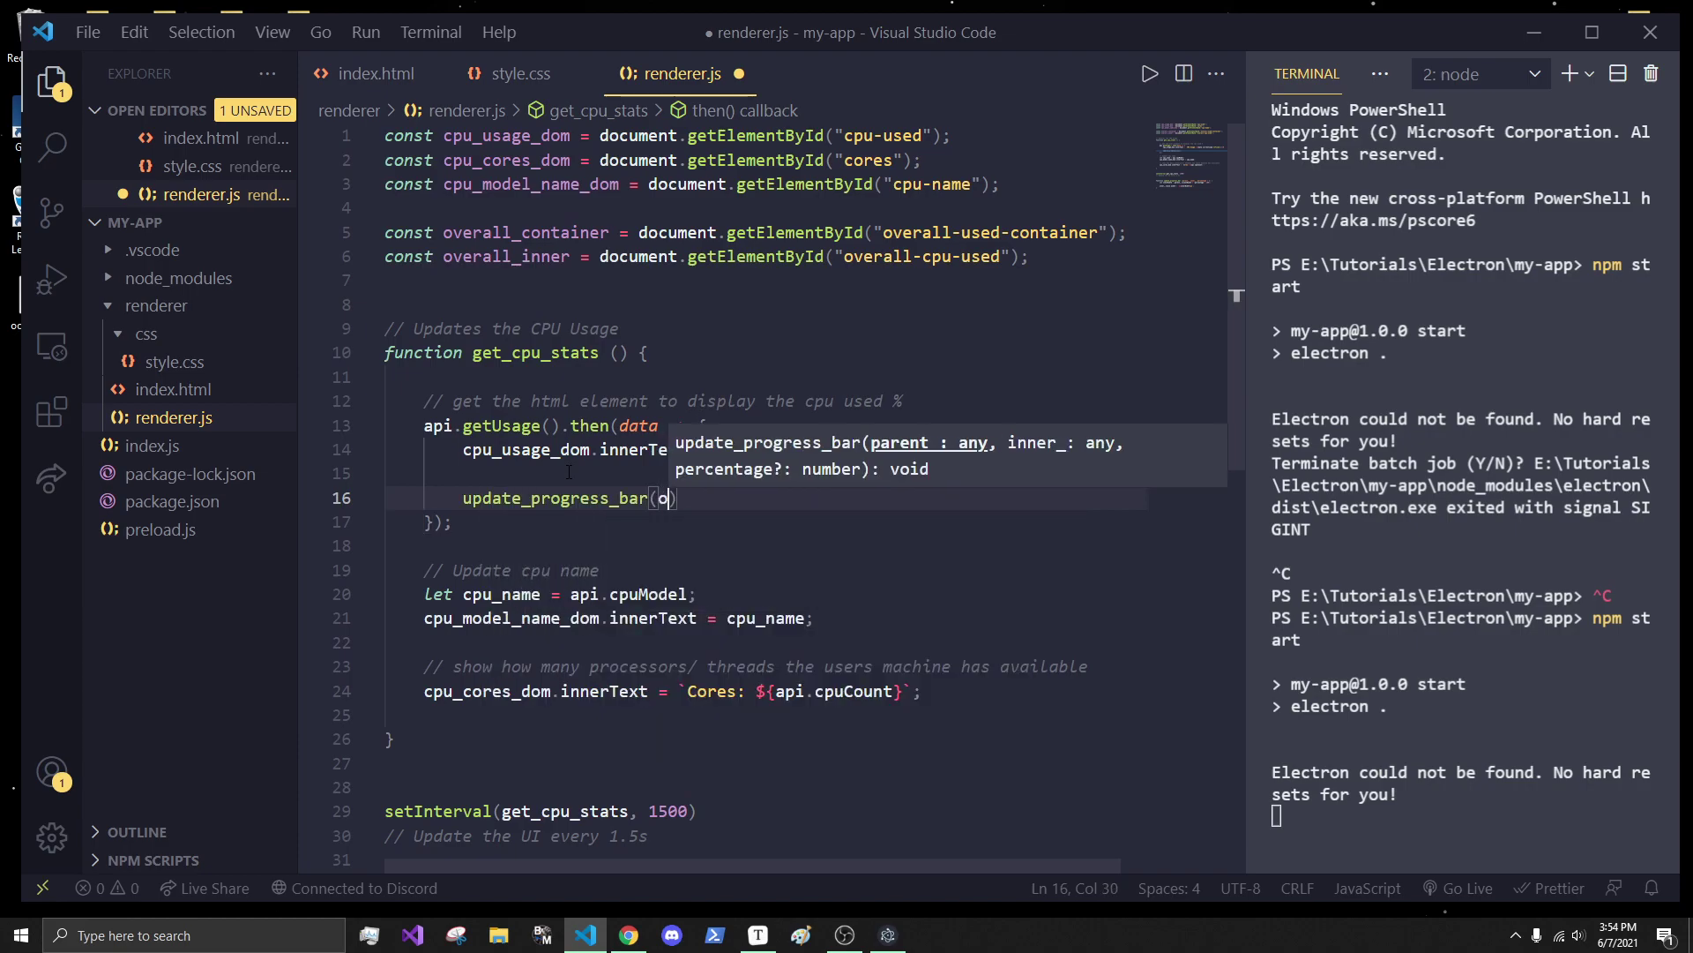
pyautogui.write('verall_container, o')
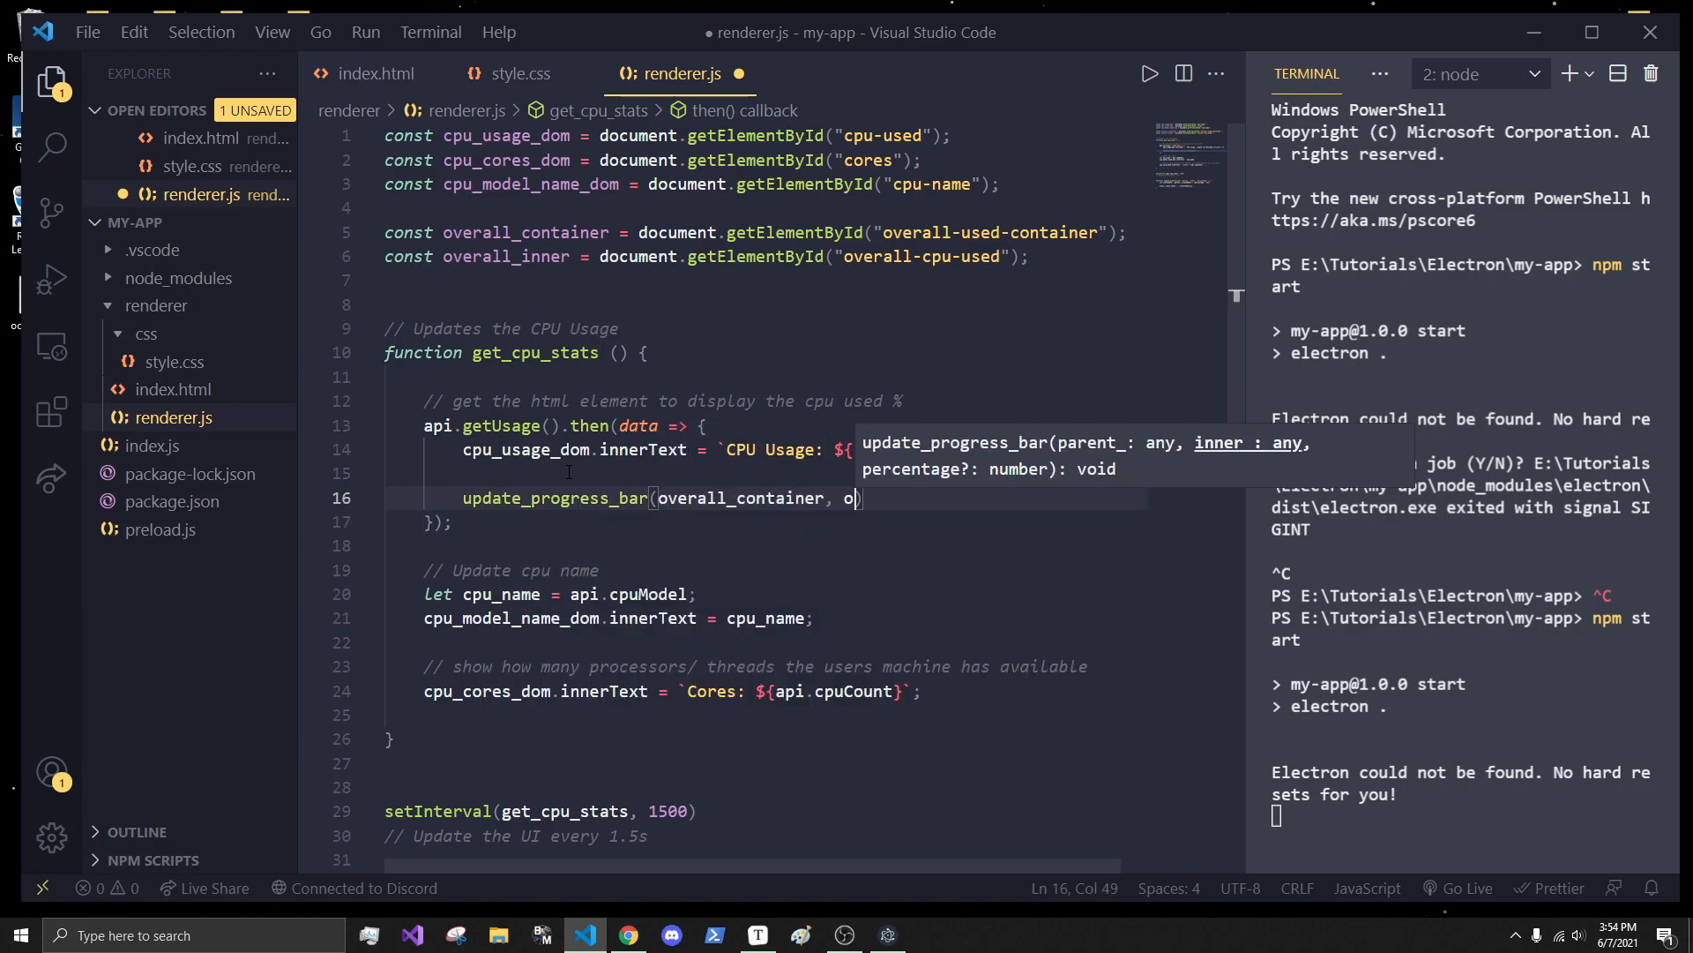
pyautogui.write('verall_inner,')
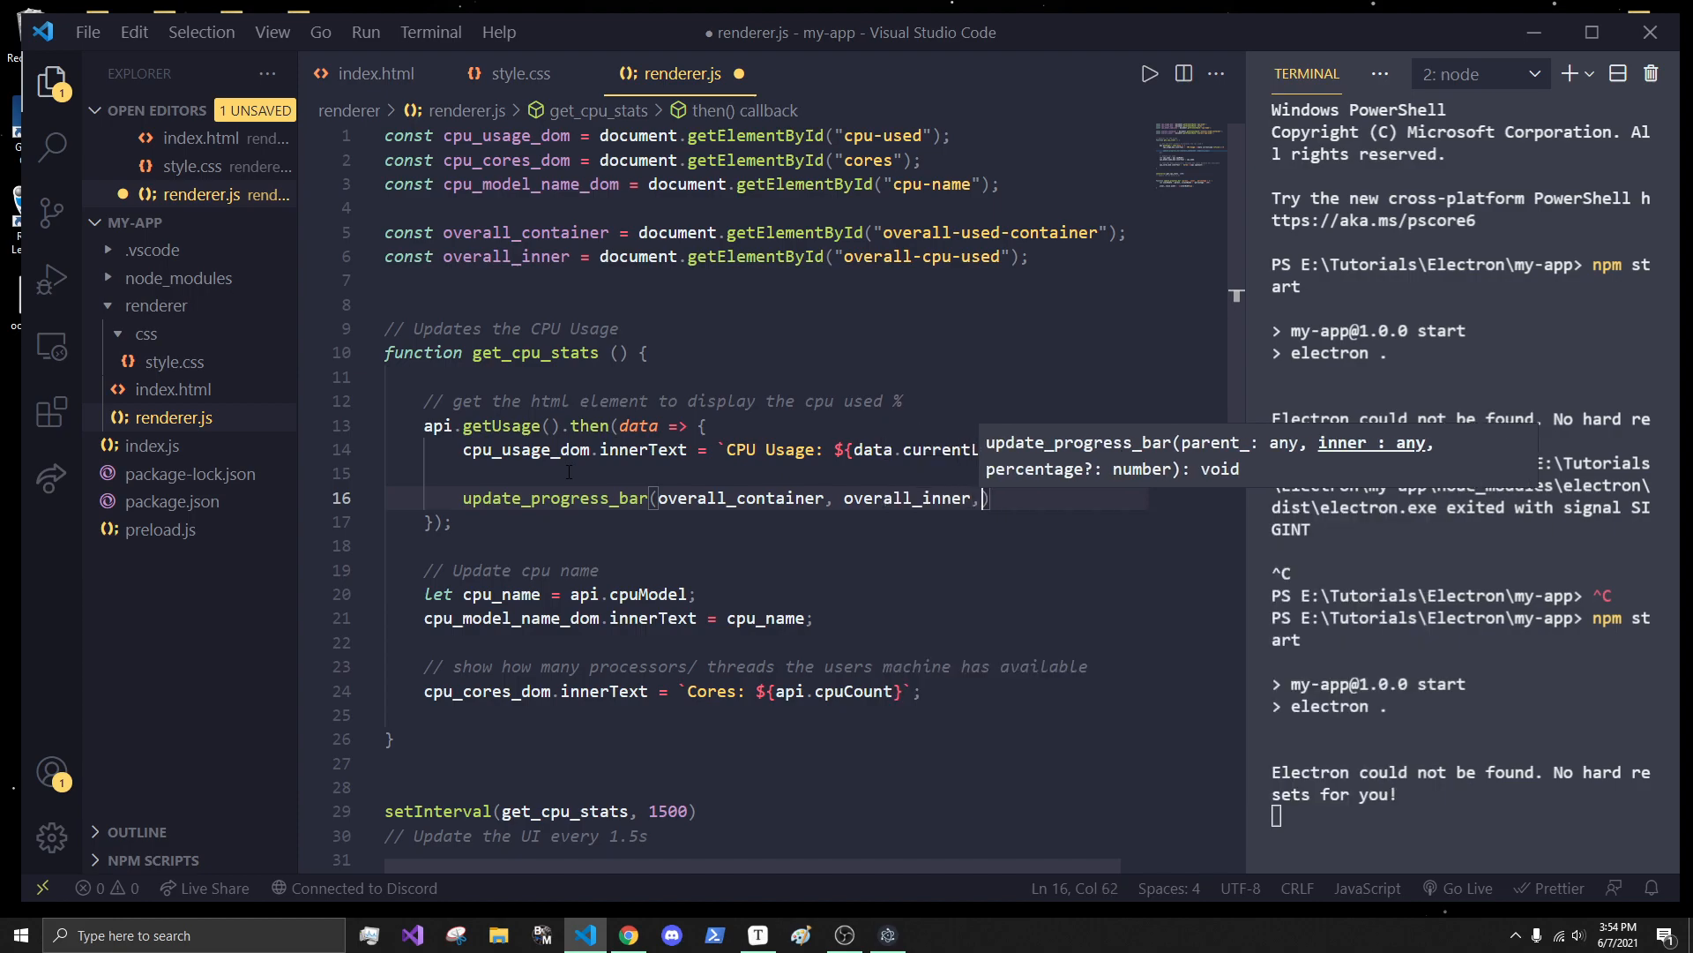
pyautogui.write('percentage')
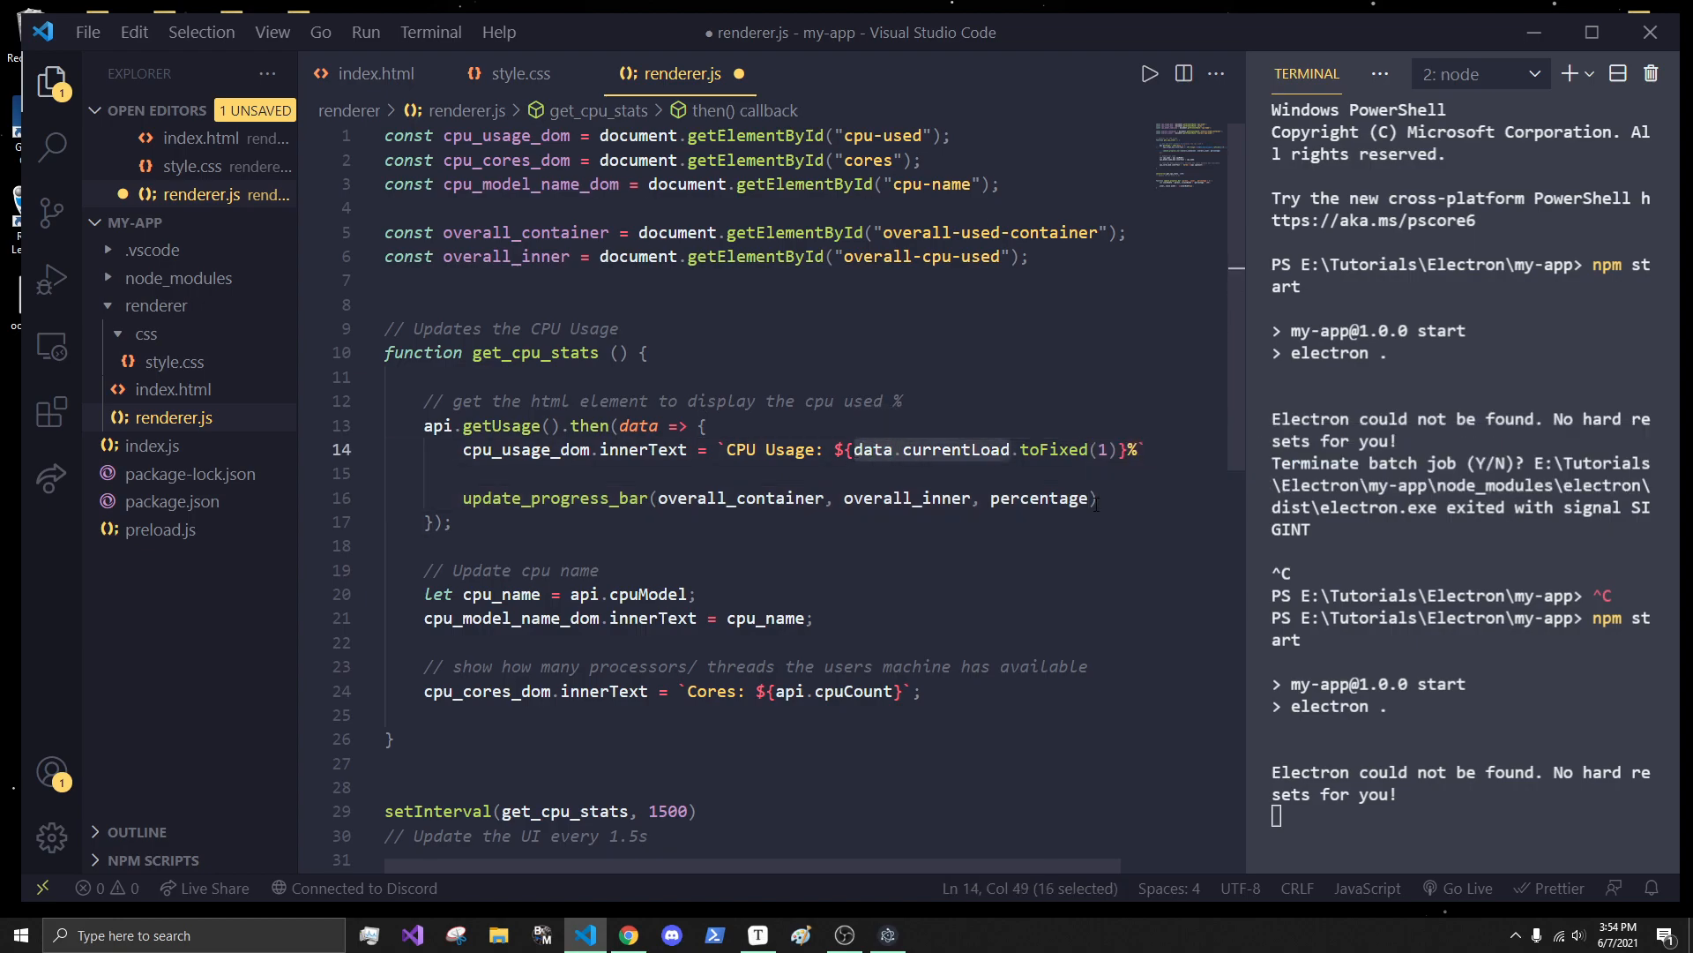
pyautogui.write('data.currentLoad')
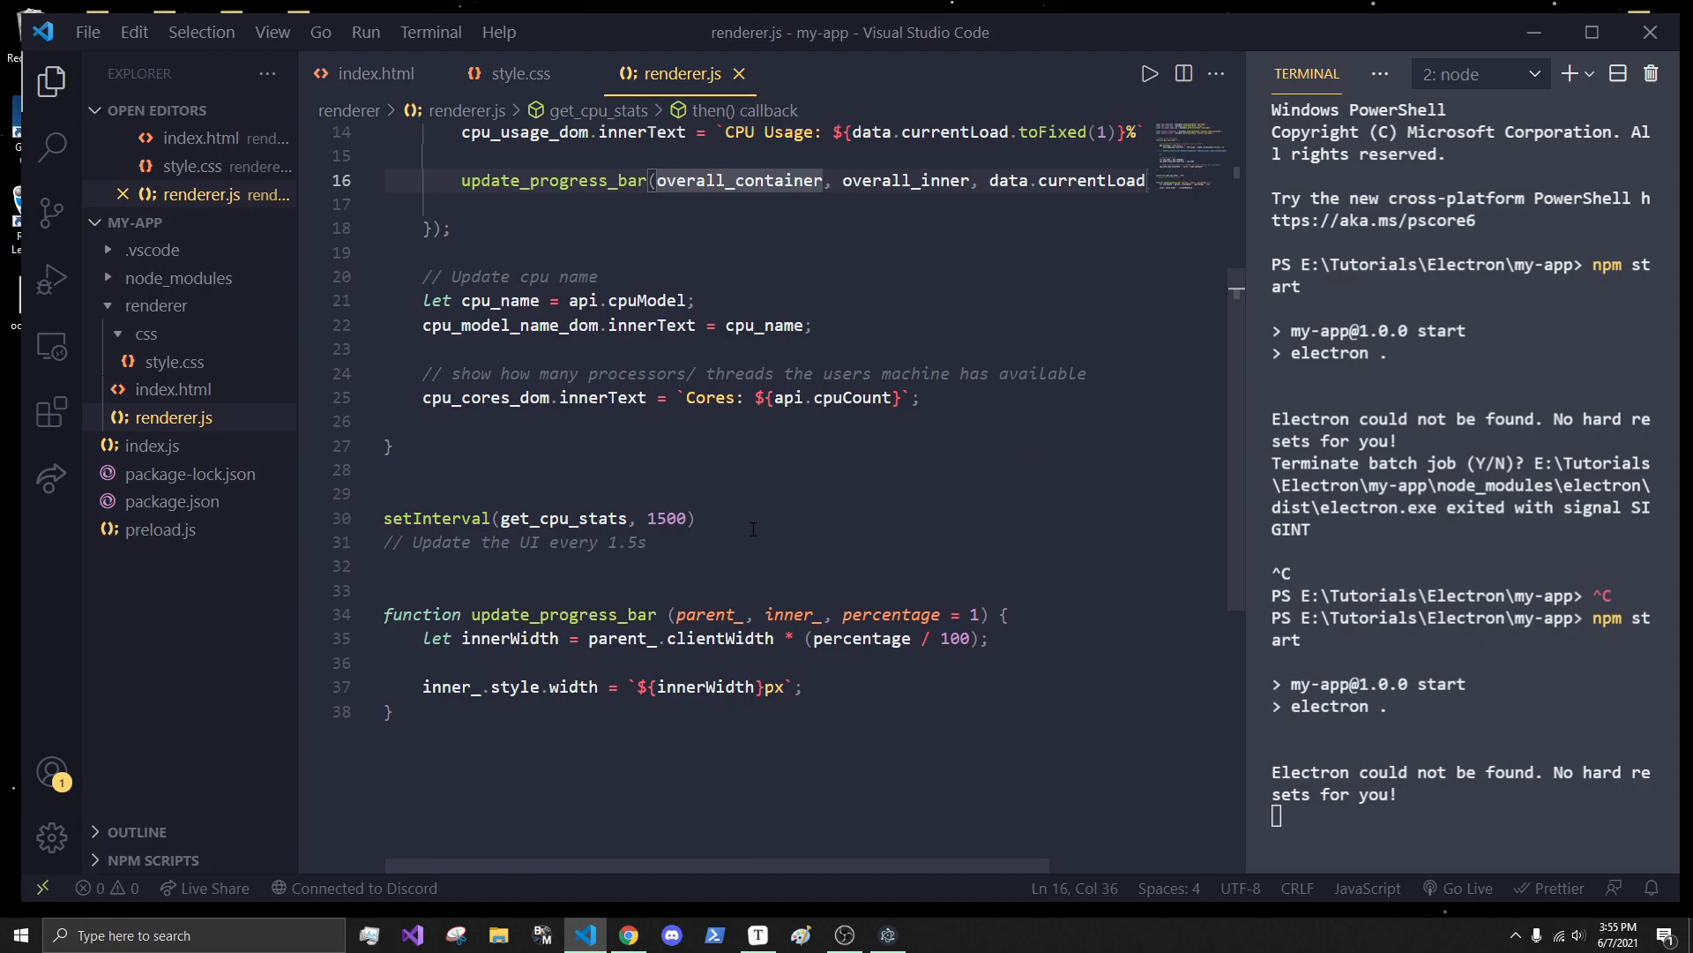
# - Test the bar with a hard-coded 99 in the width formula, then restore percentage
pyautogui.doubleClick(861, 639)
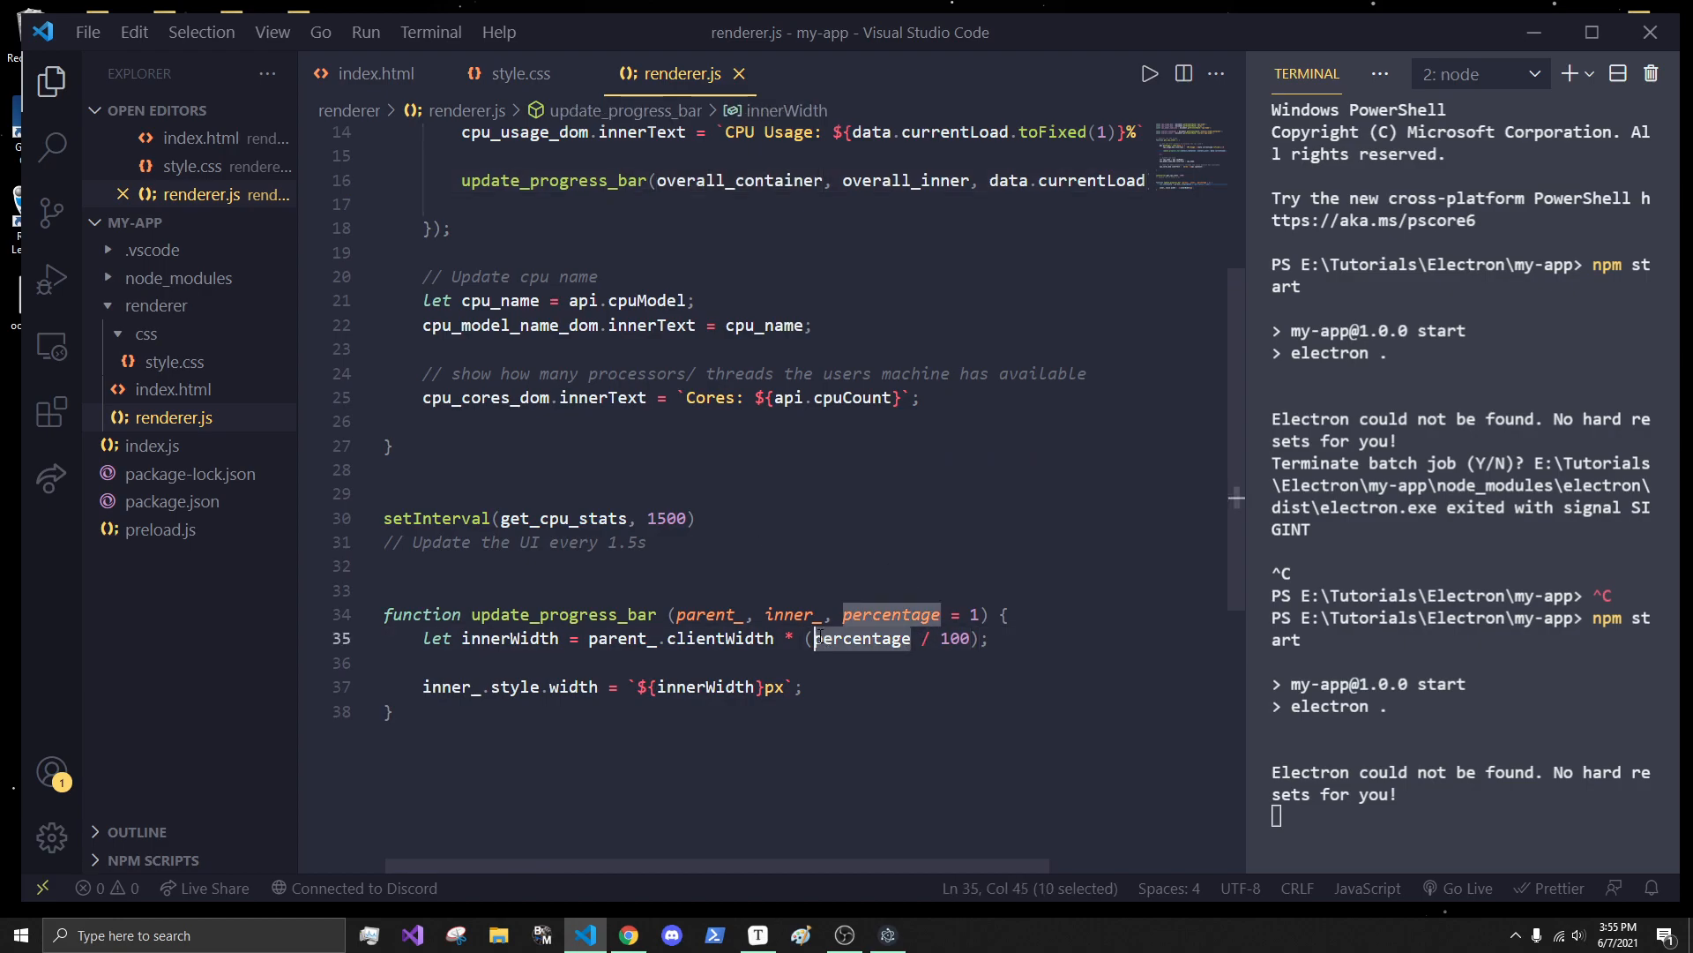
pyautogui.write('99')
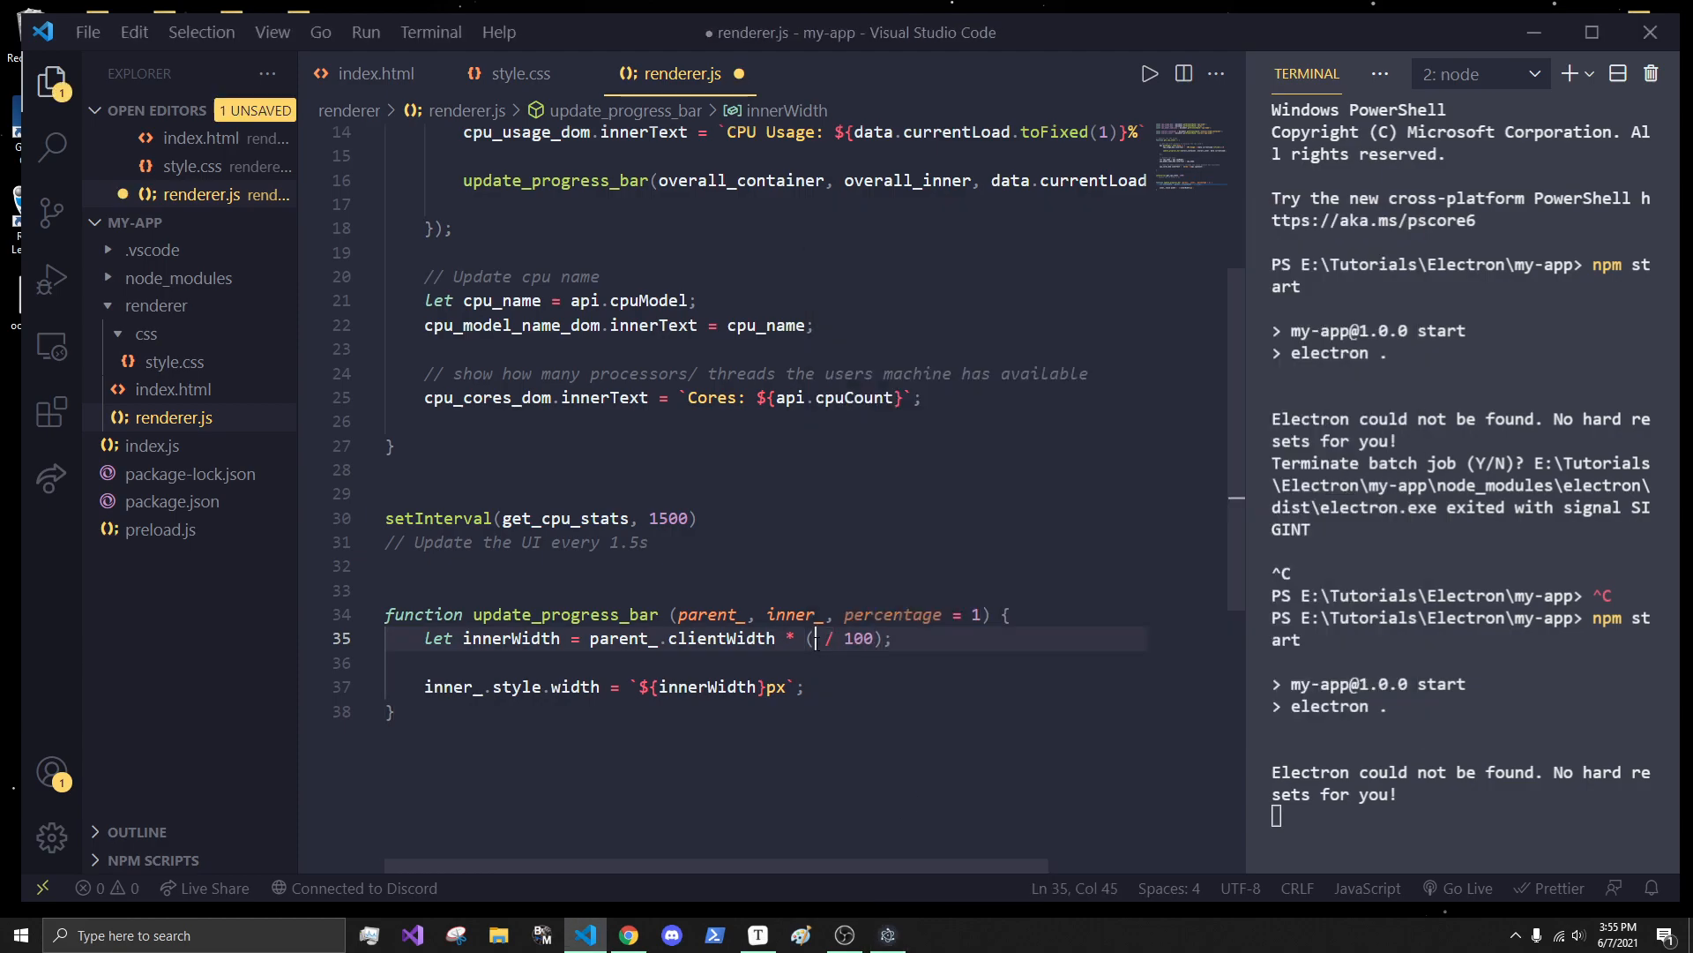
pyautogui.write('percentage')
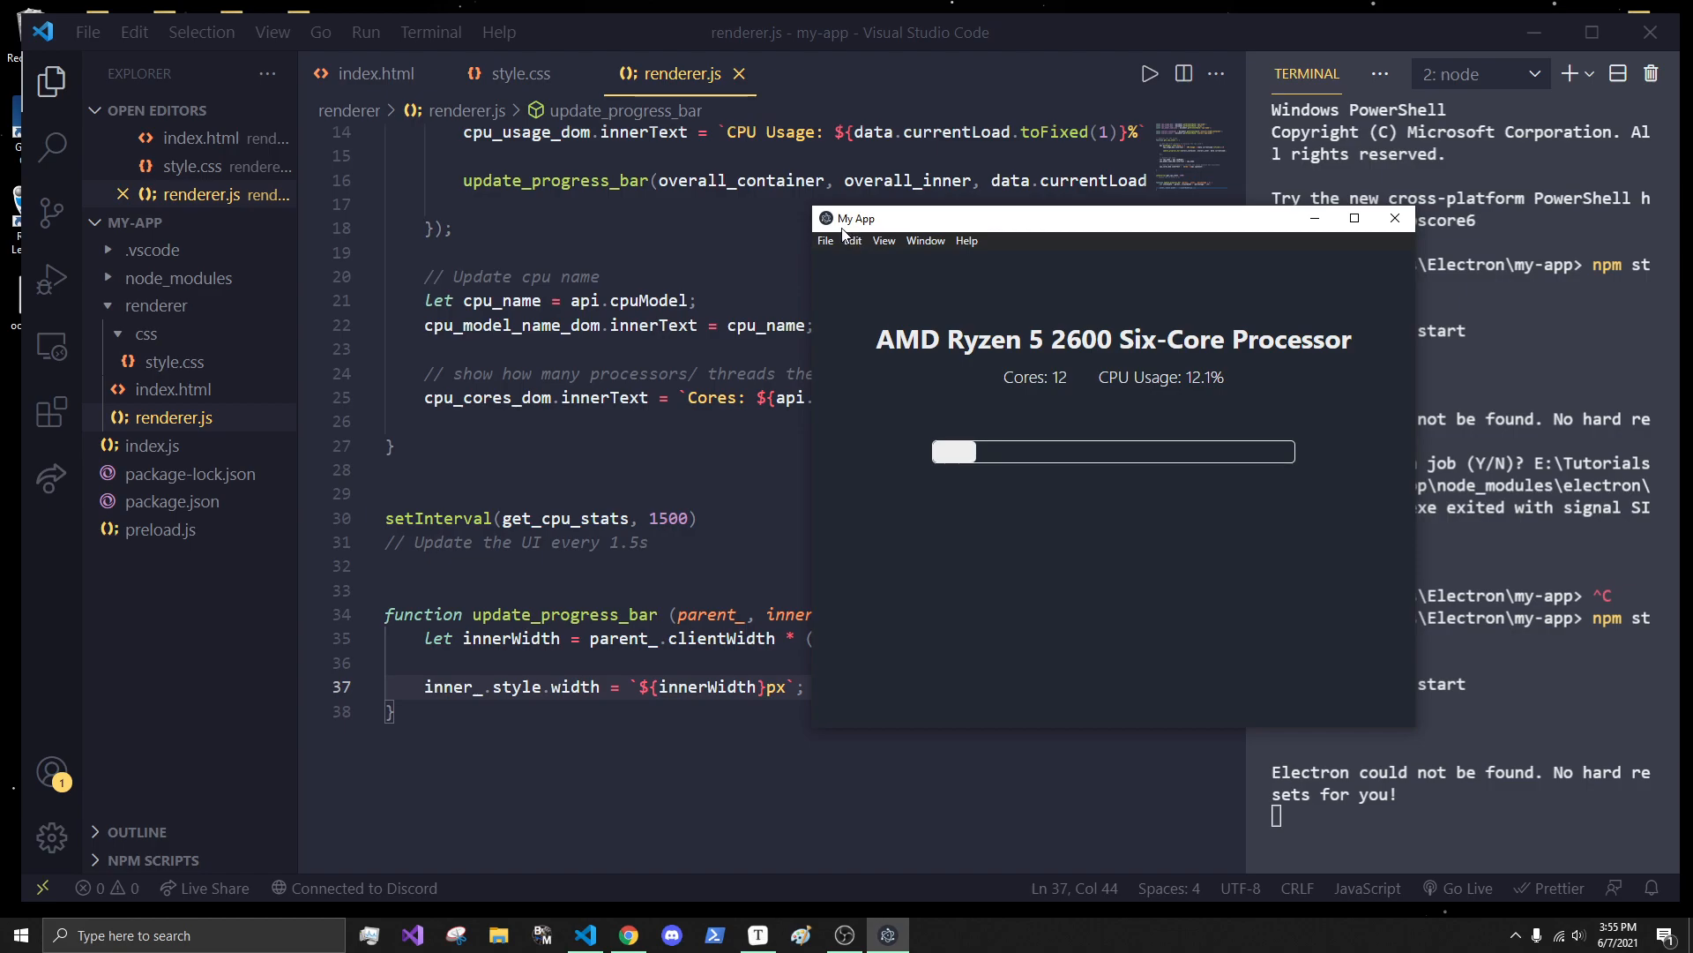
pyautogui.click(882, 240)
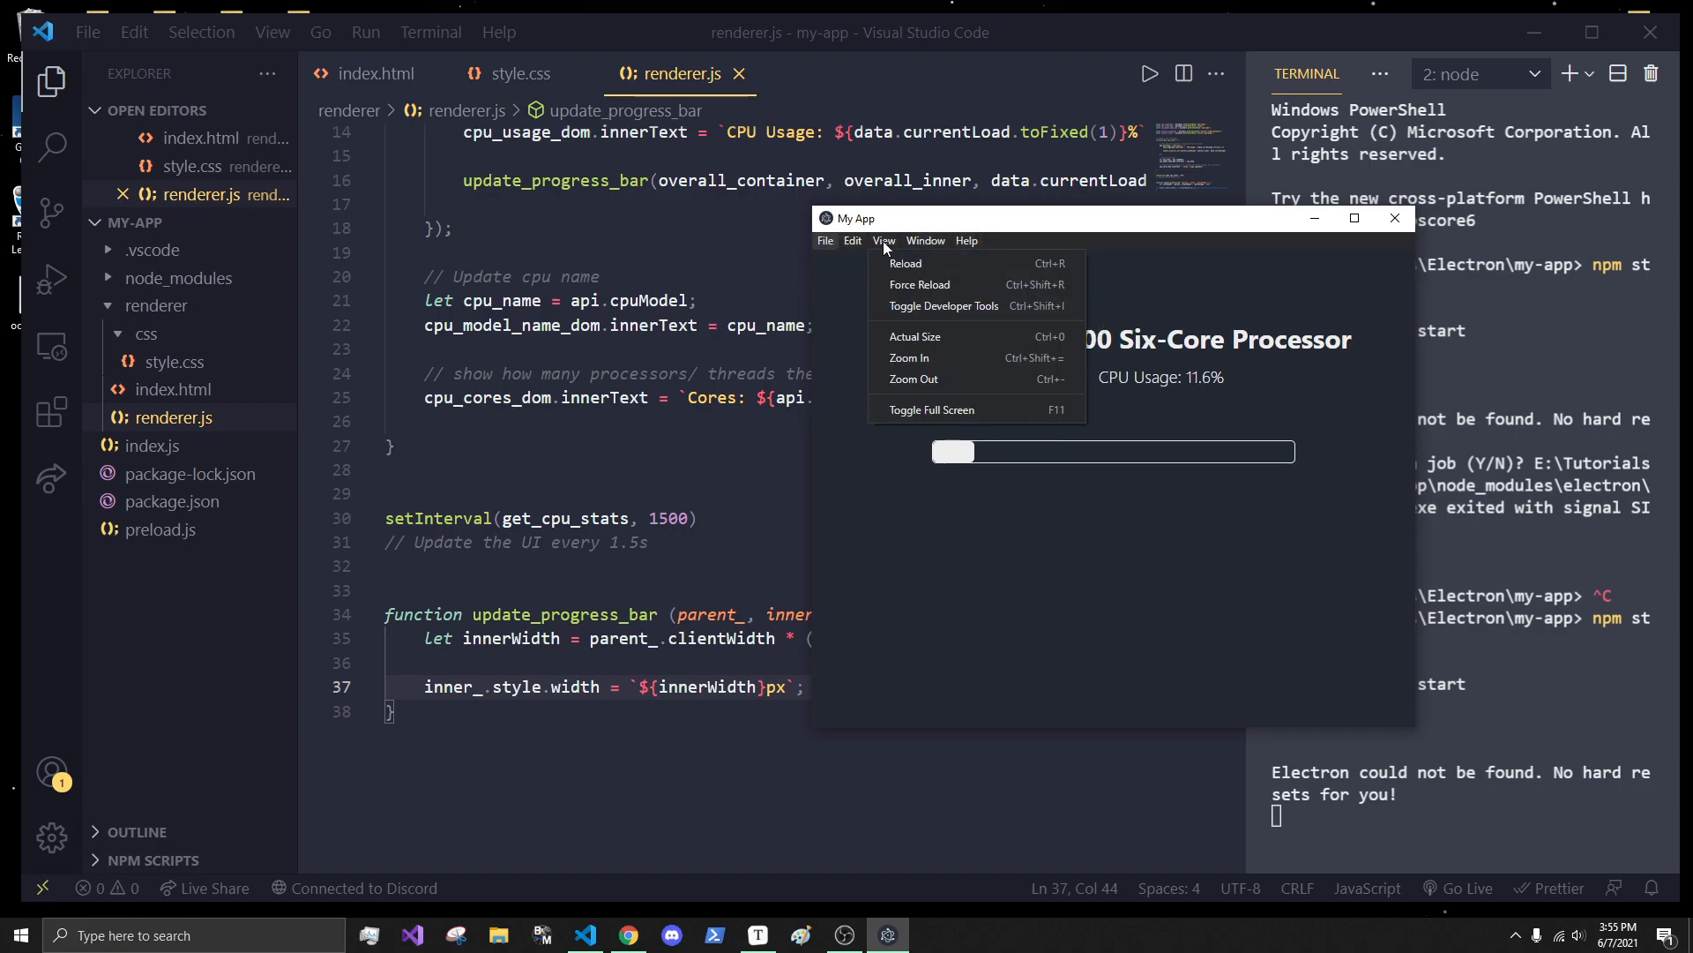
pyautogui.click(942, 305)
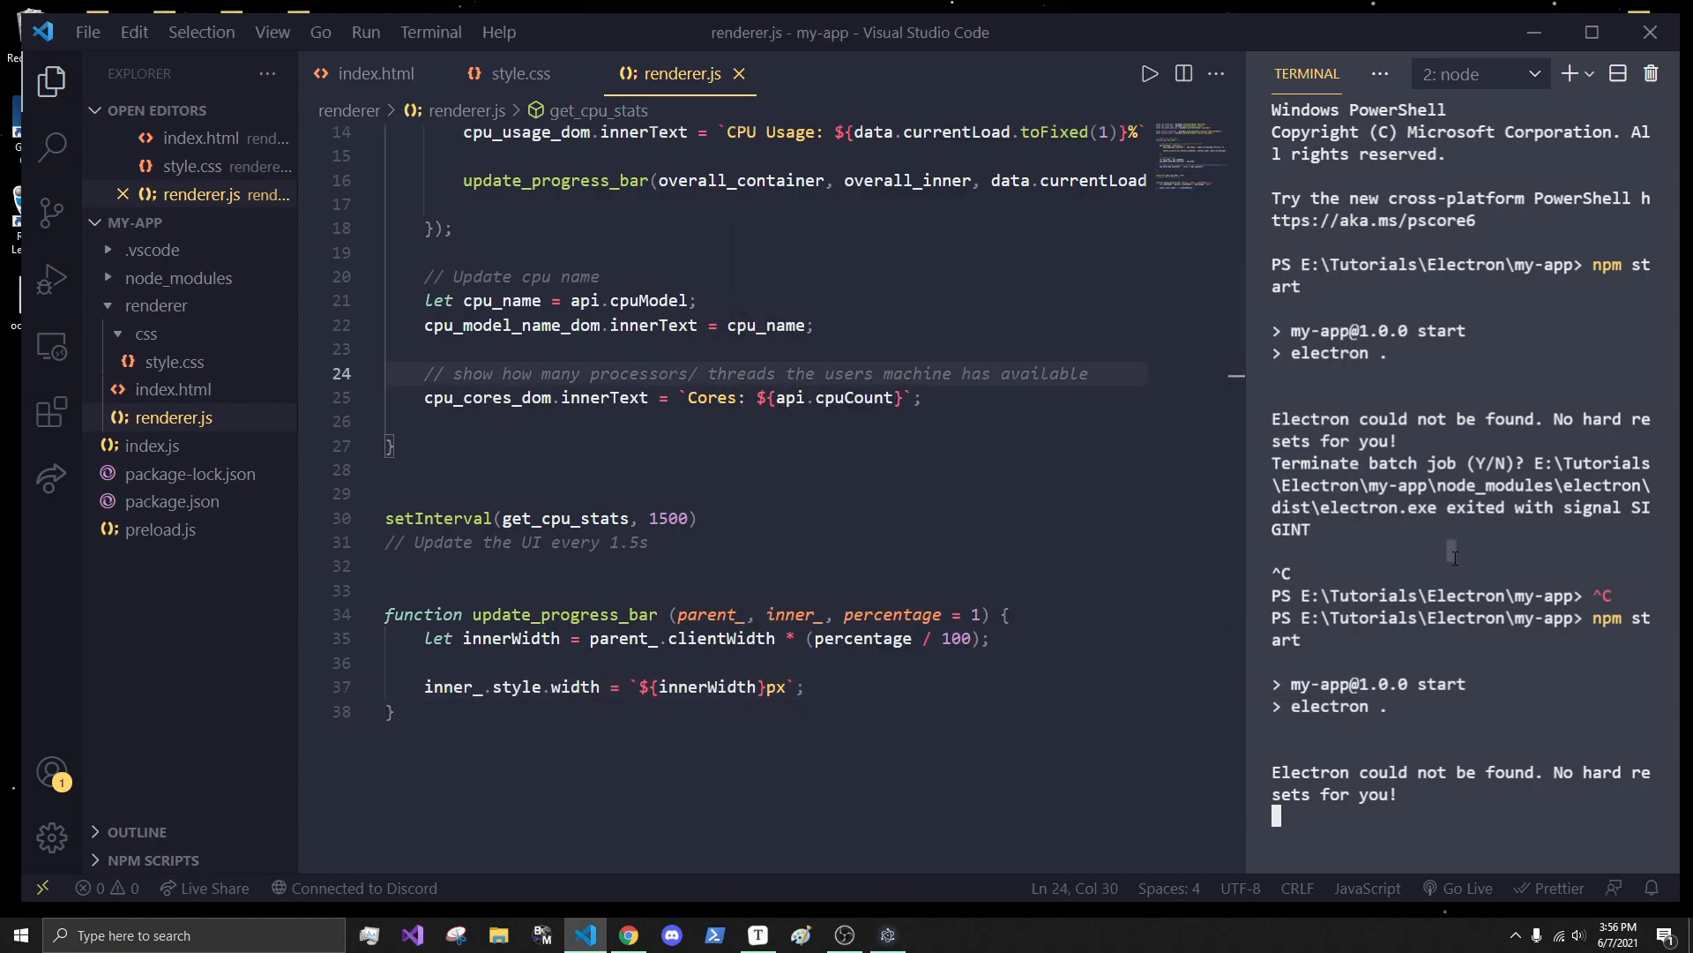
pyautogui.moveTo(1177, 878)
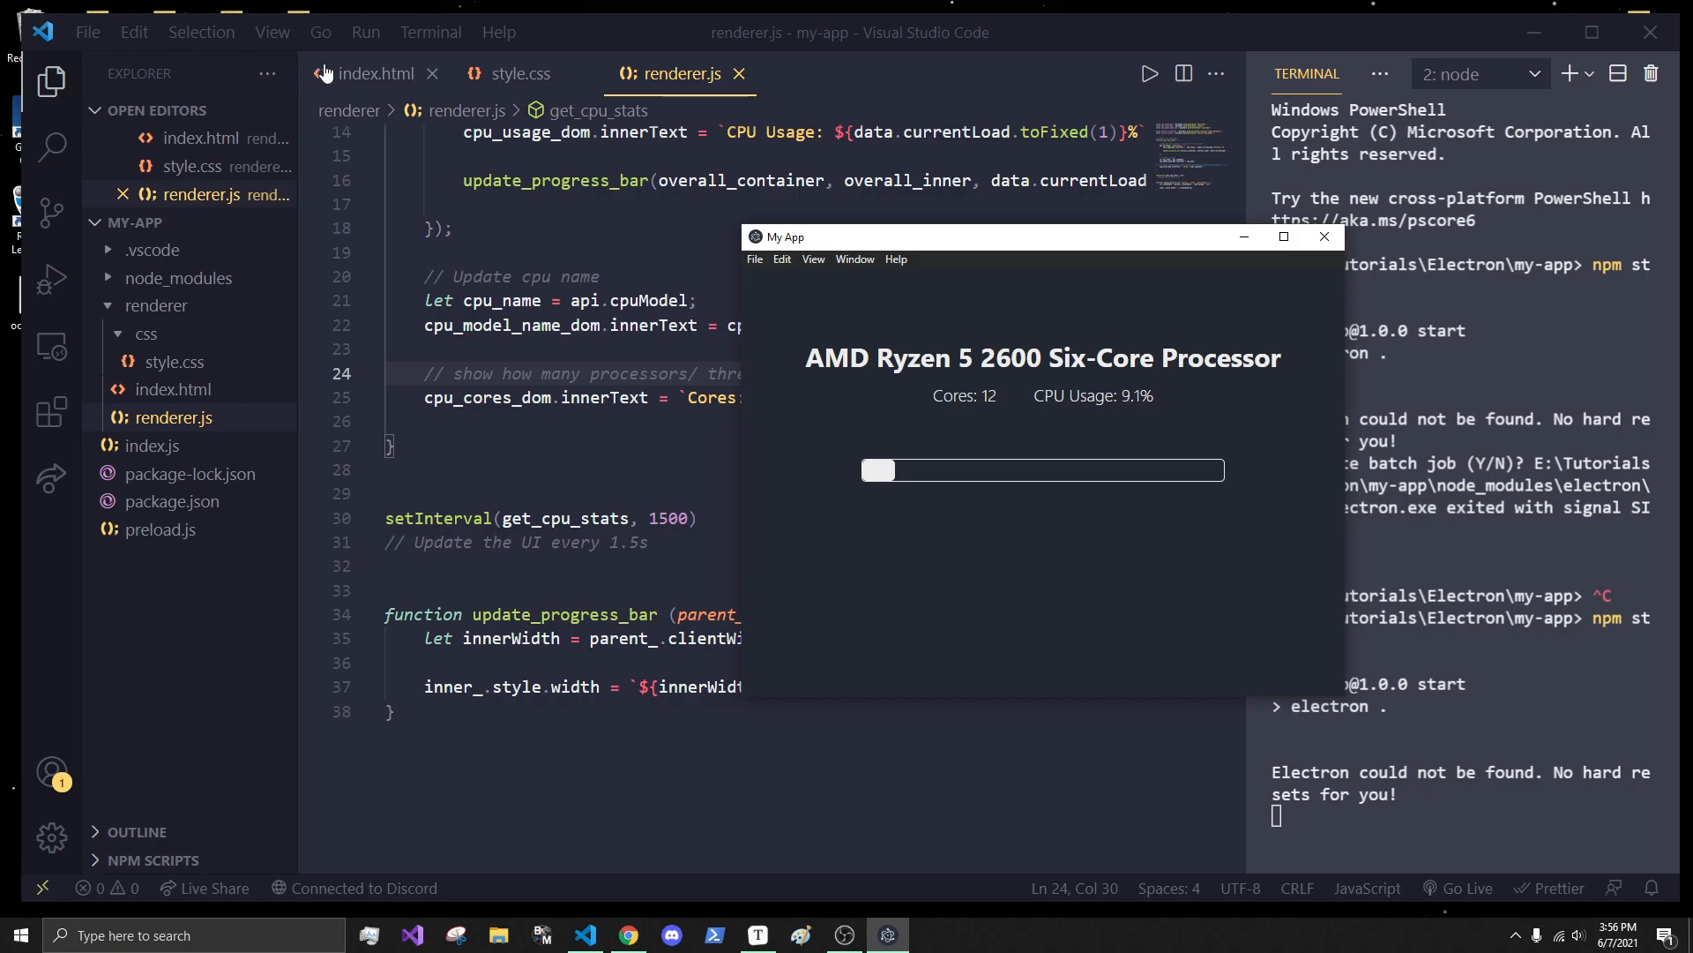
# - Replace the index.html <title> text 'My App' with 'System Usage App'
pyautogui.click(373, 74)
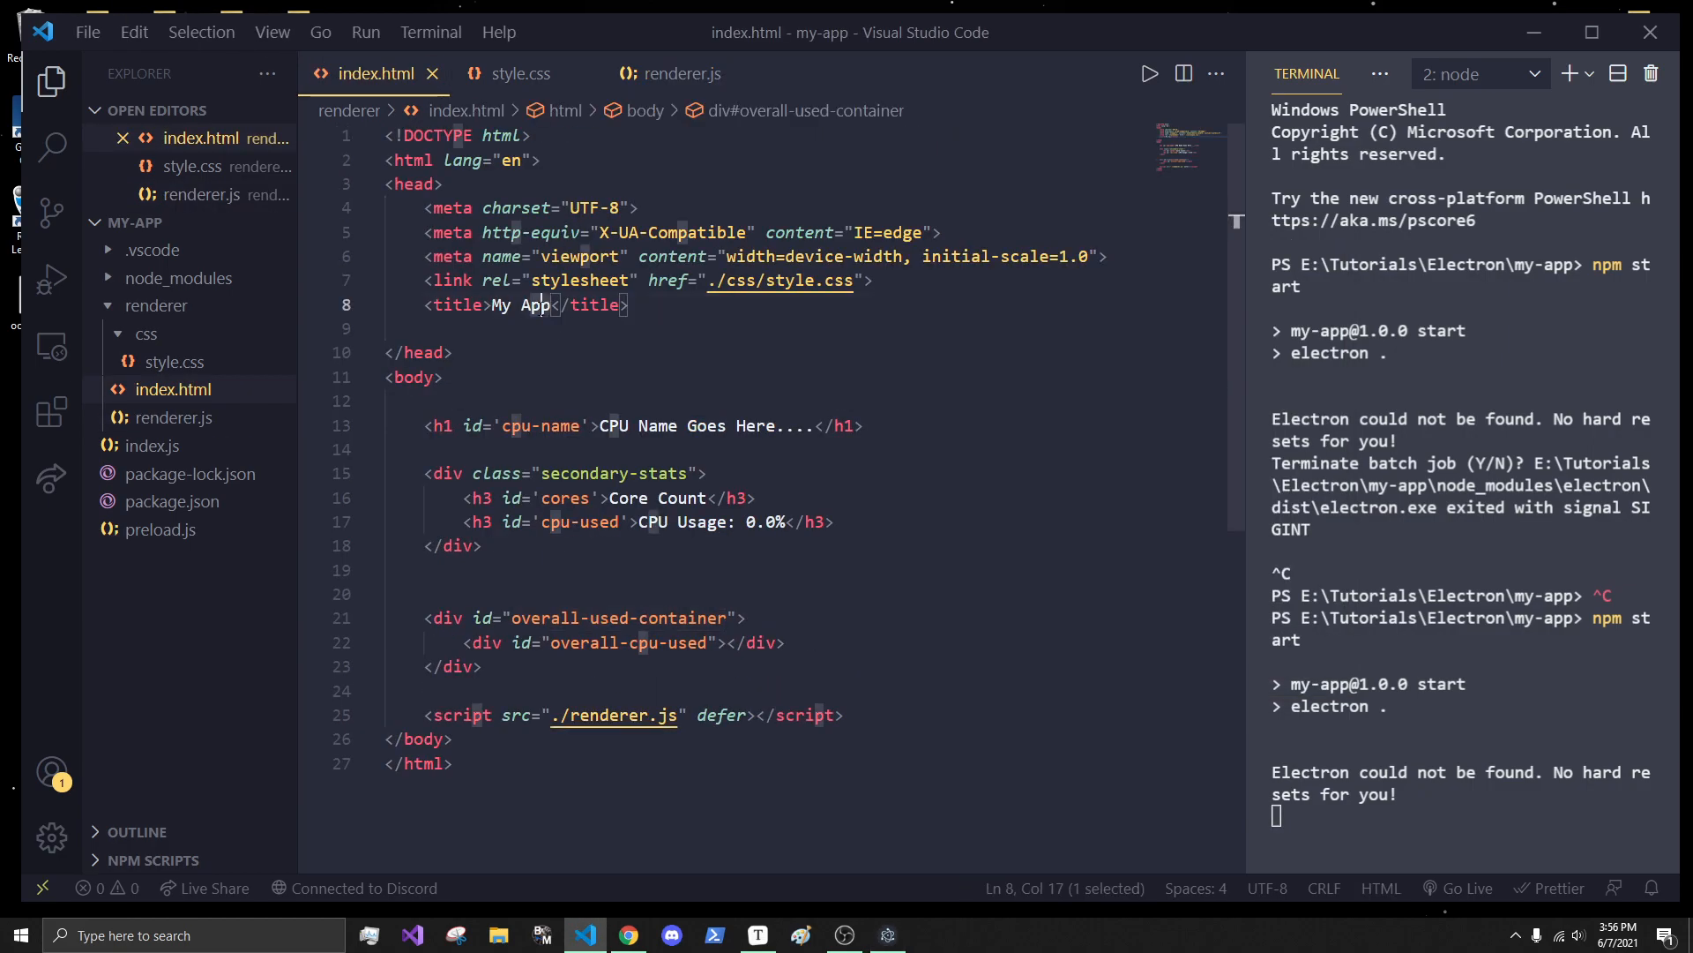
pyautogui.write('Syste')
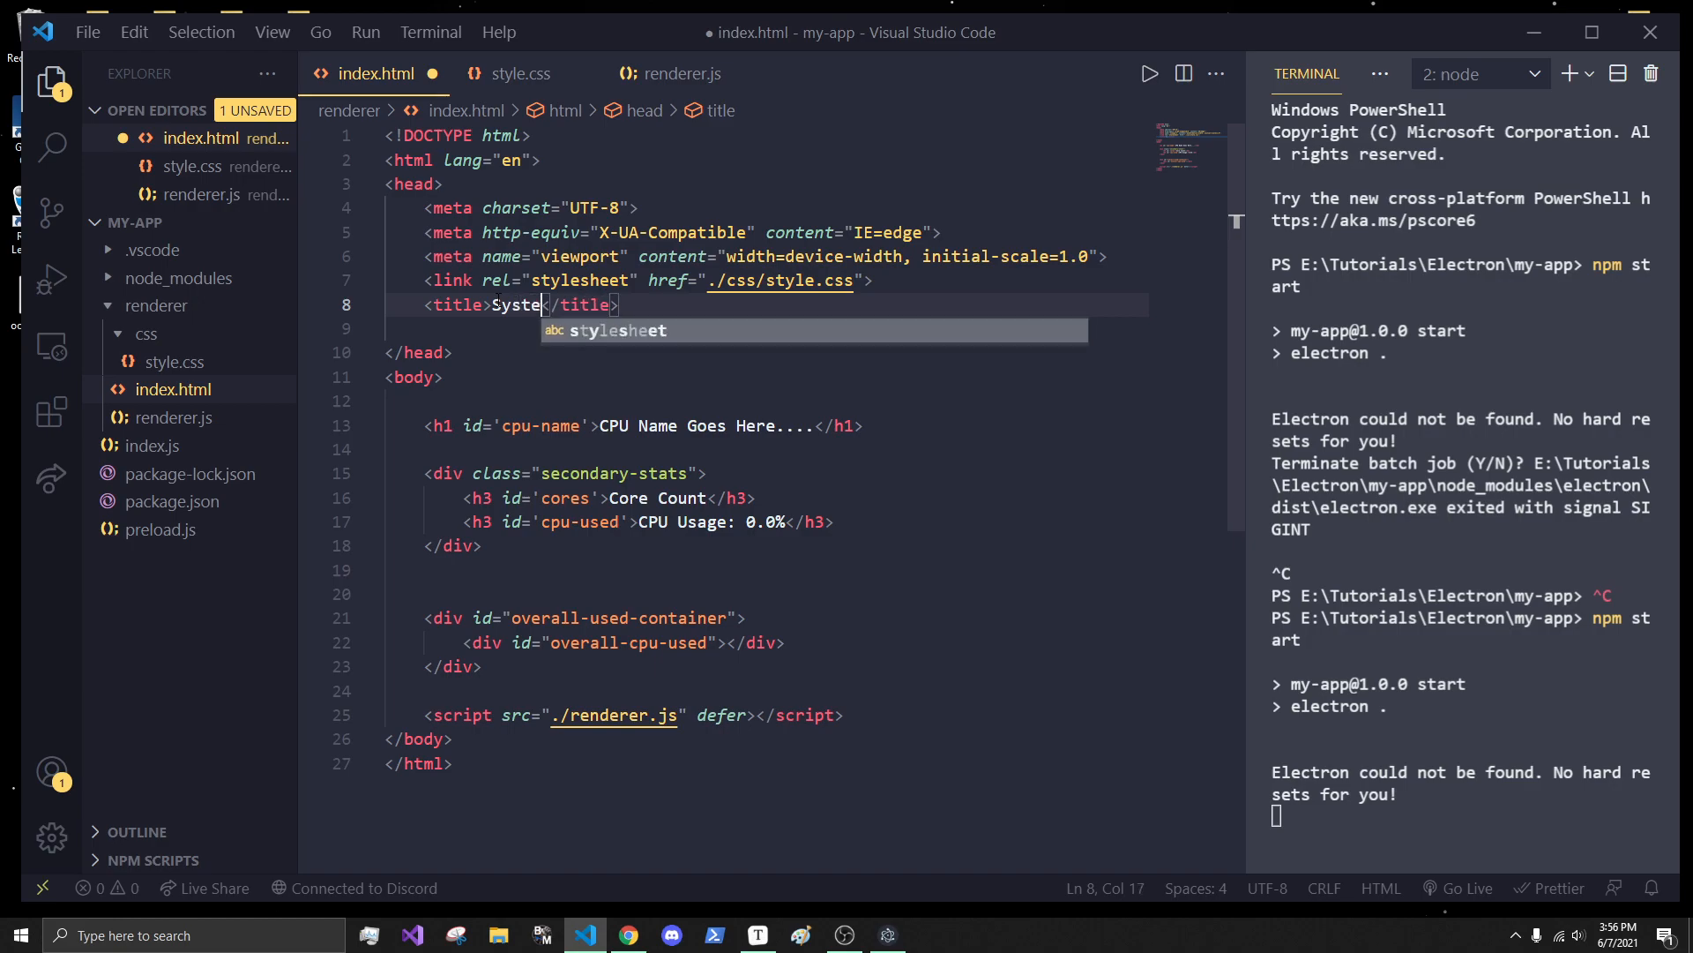
pyautogui.write('U')
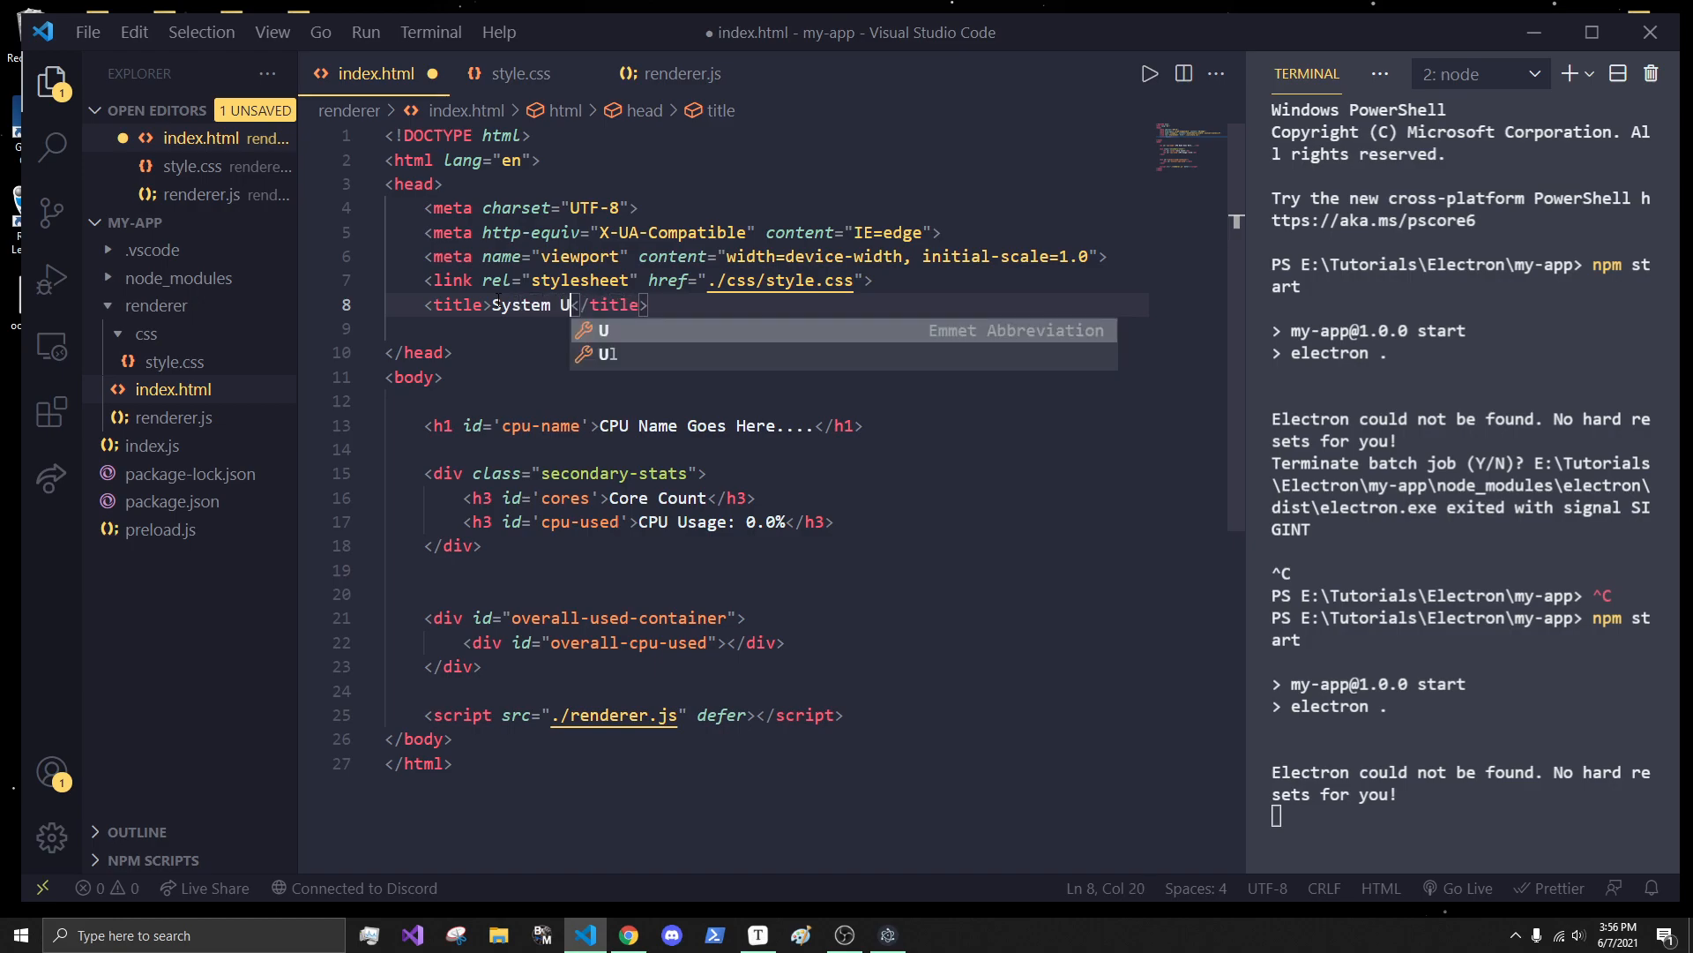
pyautogui.write('sage App')
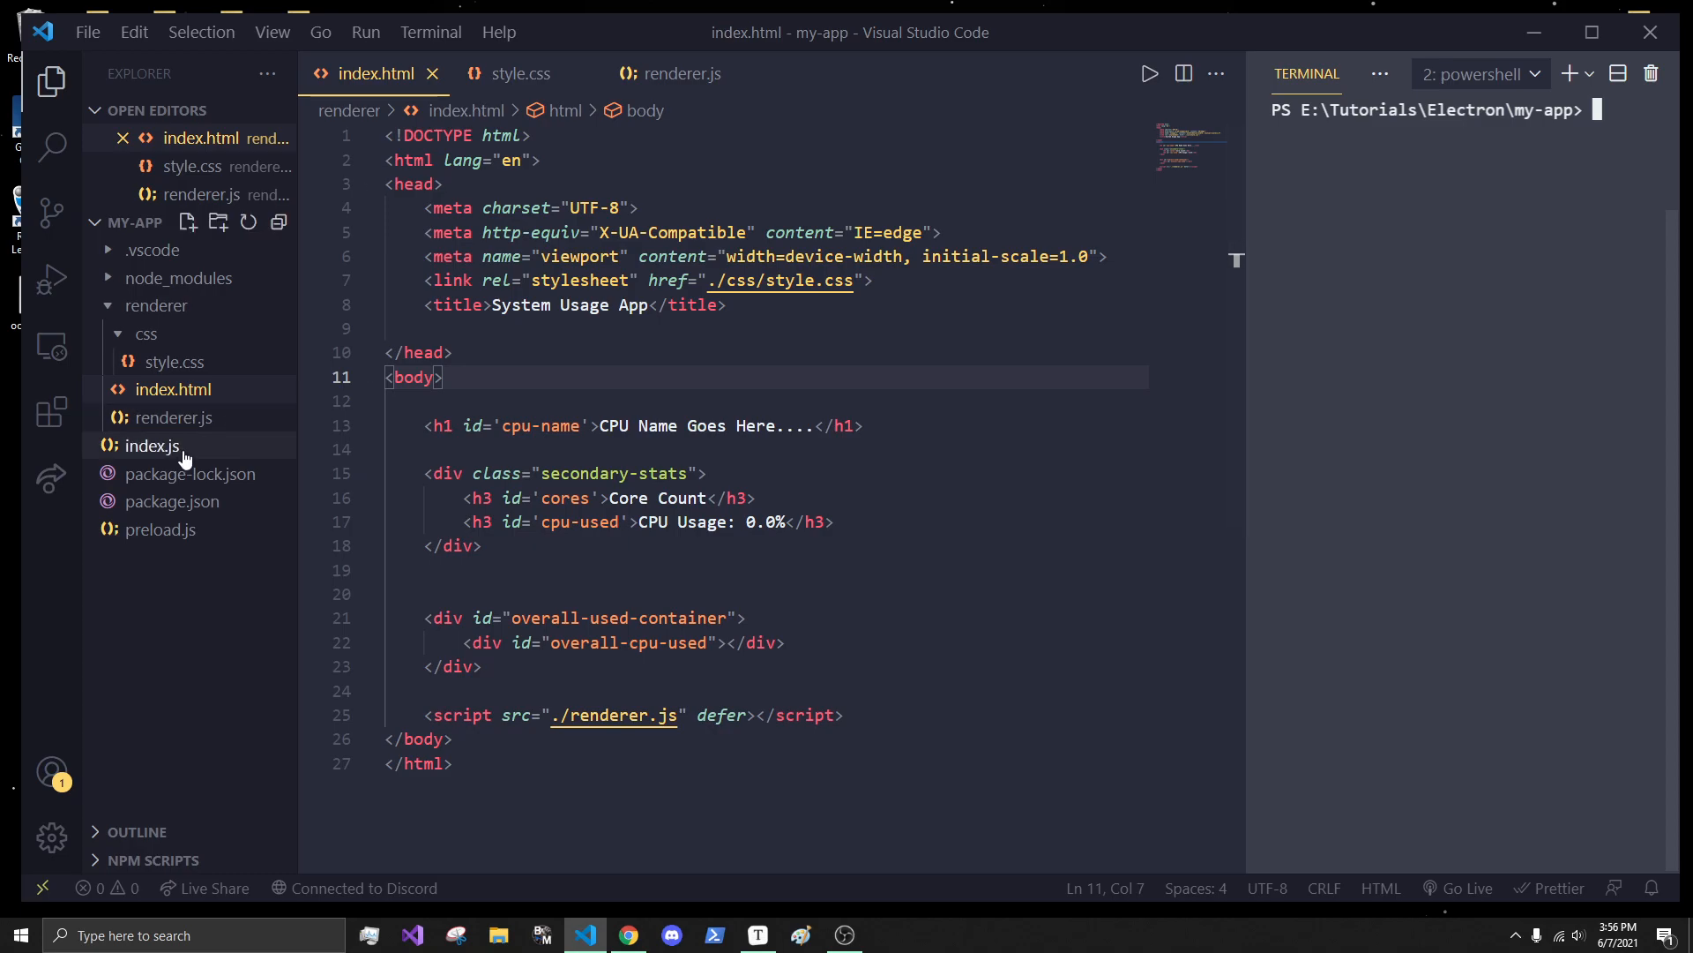
# - Add autoHideMenuBar: true to the BrowserWindow options in index.js and run npm start
pyautogui.click(152, 444)
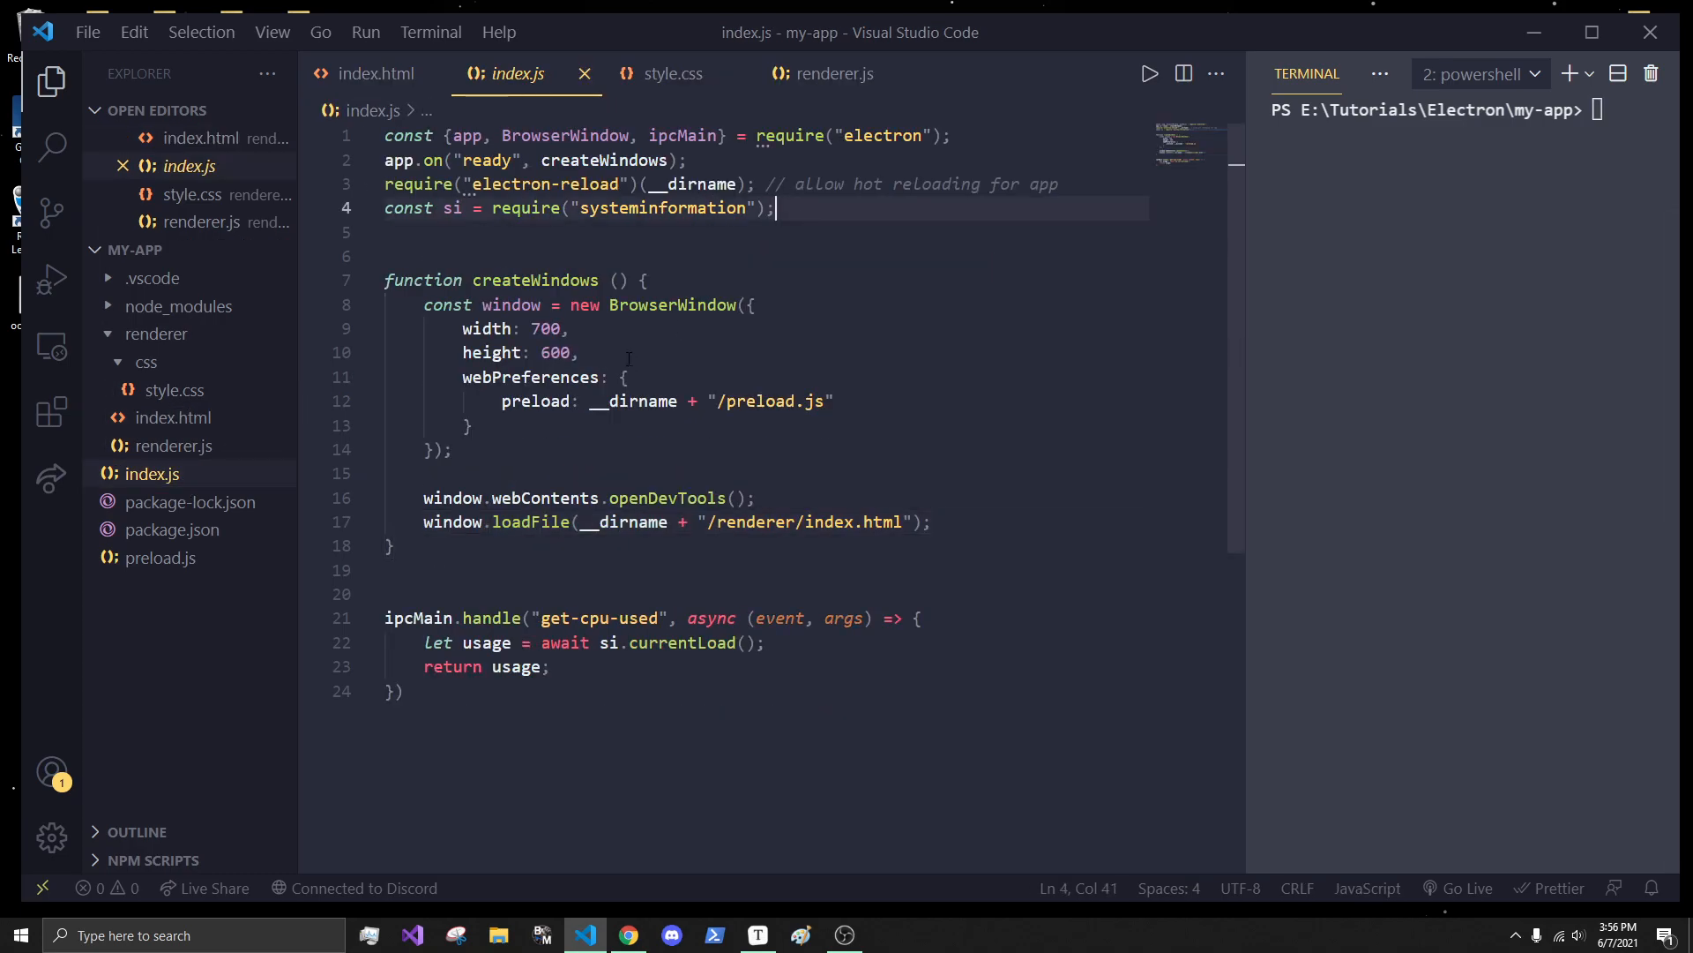
pyautogui.write('autoHideMenuBar: t')
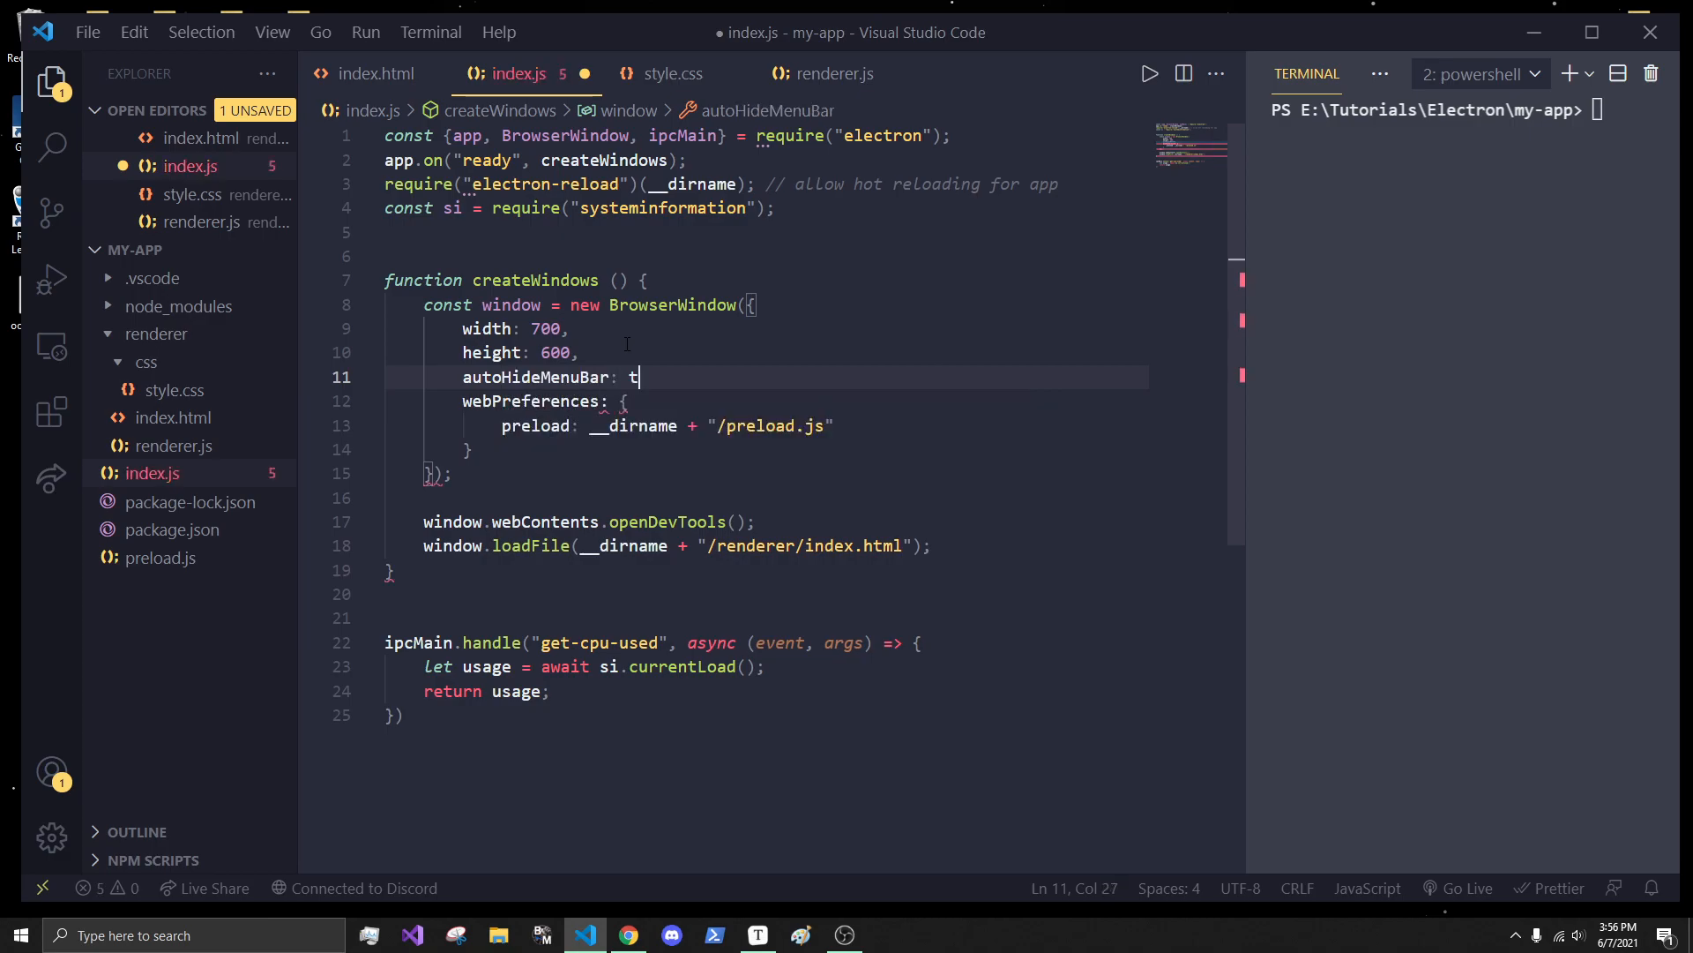
pyautogui.write('rue,')
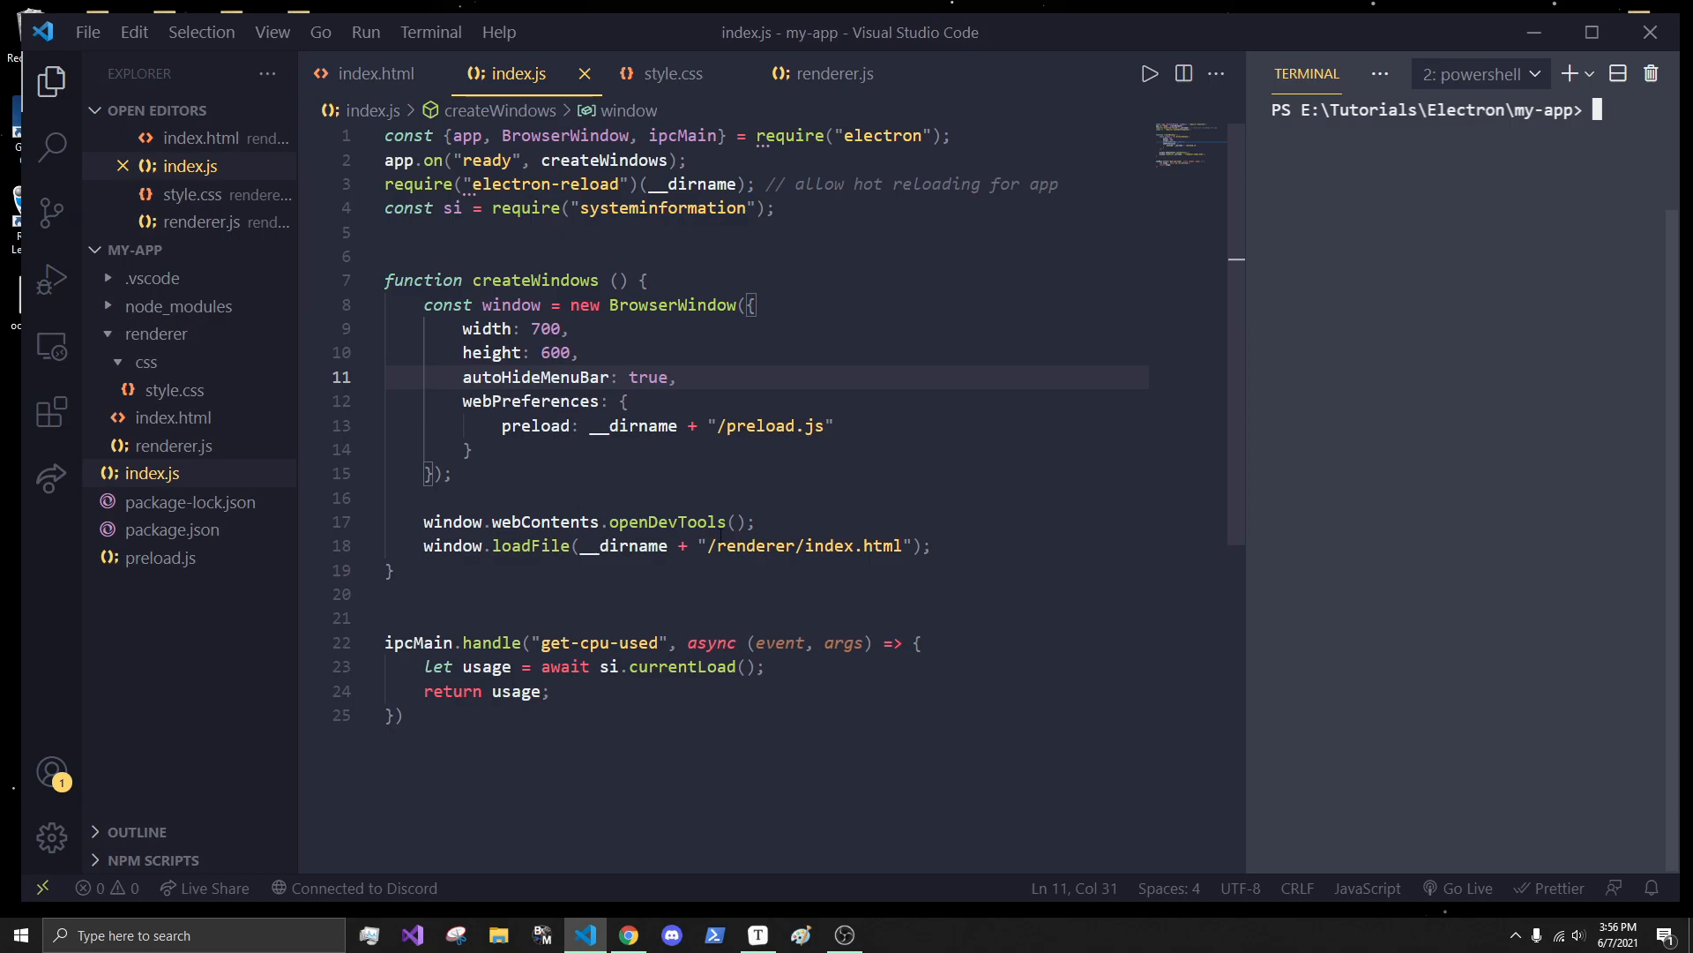
pyautogui.write('npm start')
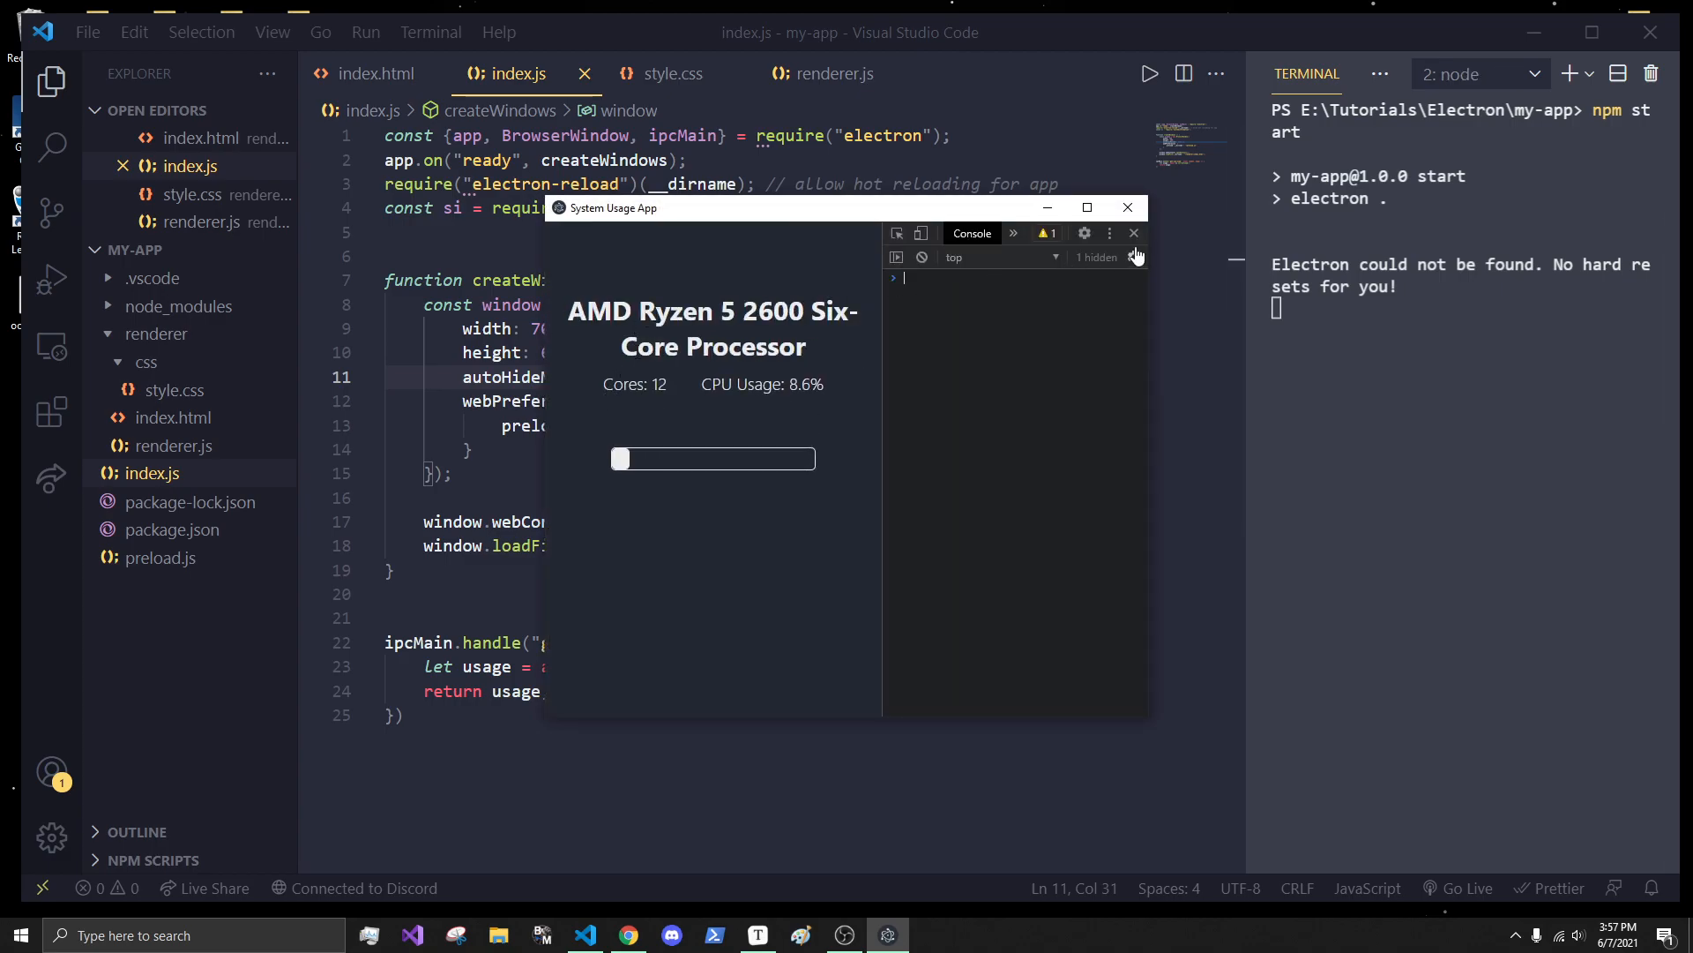
# - Close the app's DevTools panel and bring up renderer.js for editing
pyautogui.click(1127, 208)
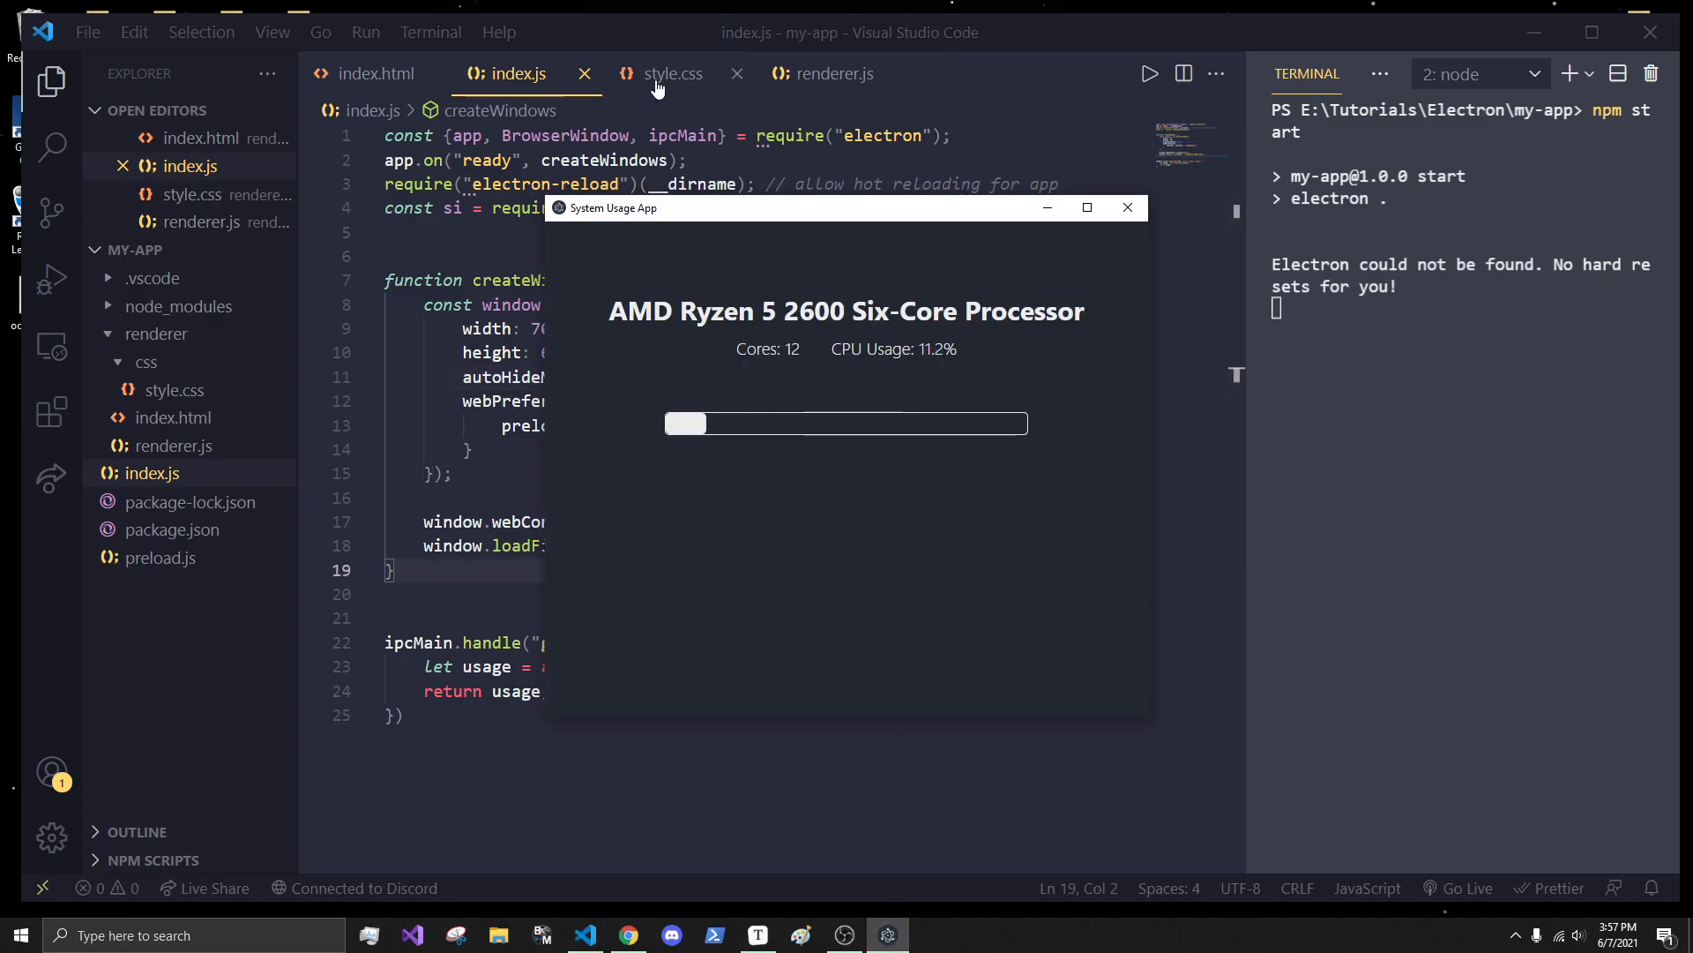
pyautogui.click(834, 74)
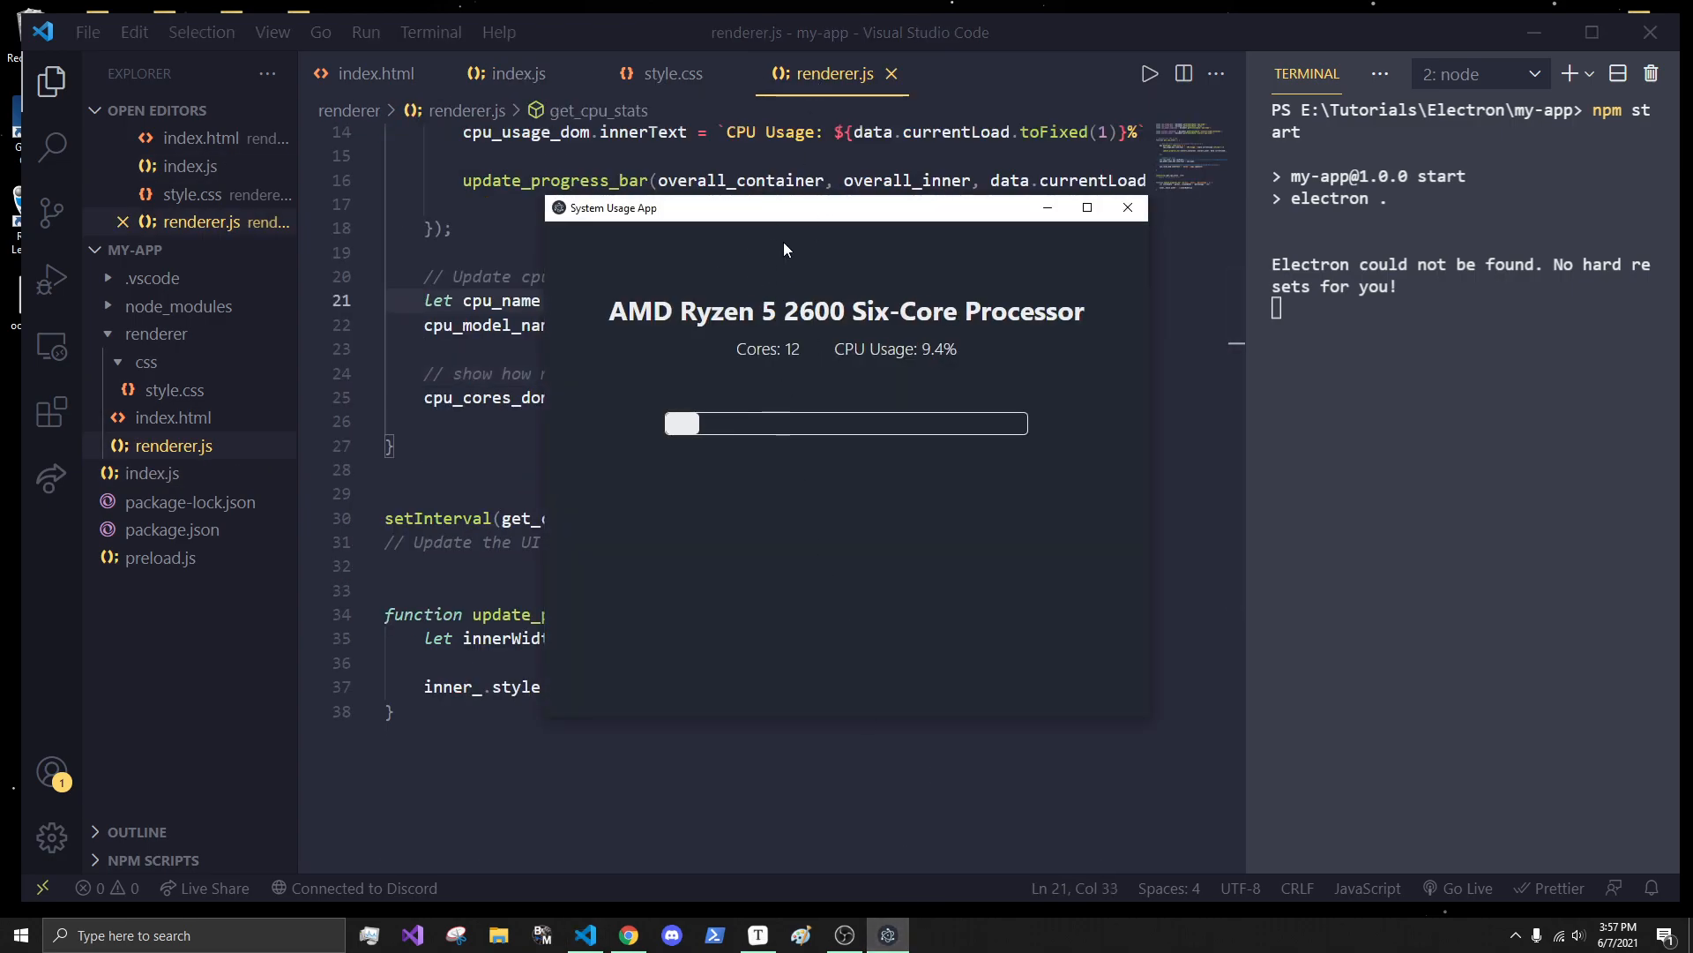
pyautogui.click(1128, 208)
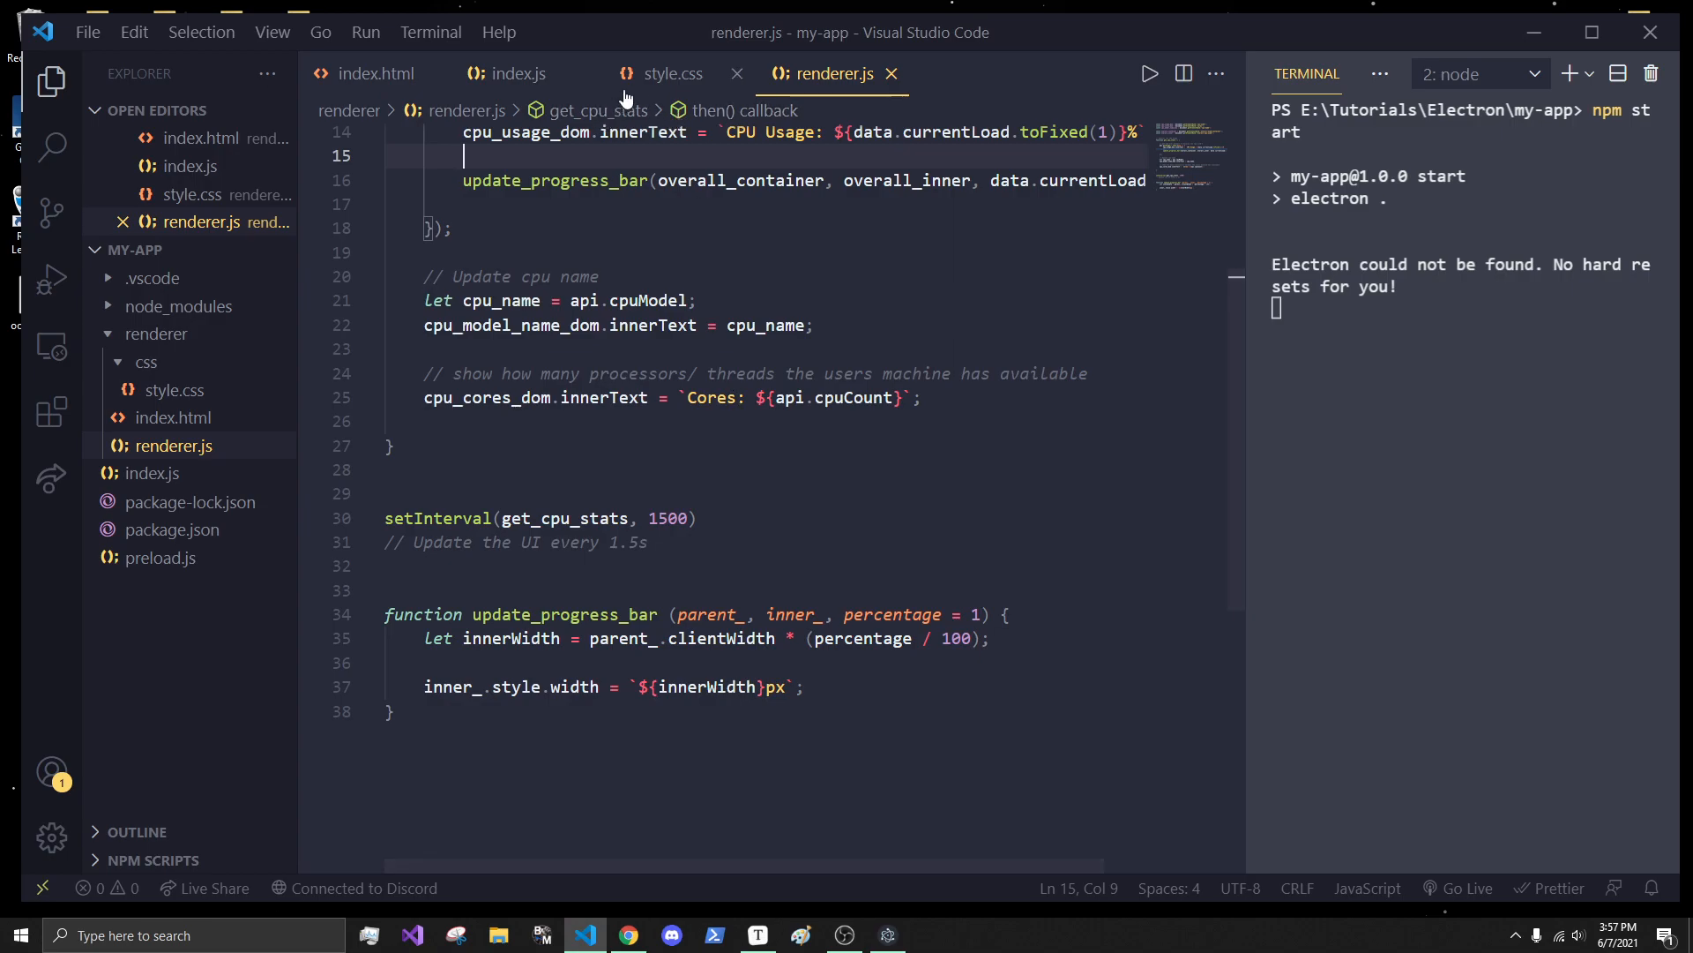
pyautogui.moveTo(519, 74)
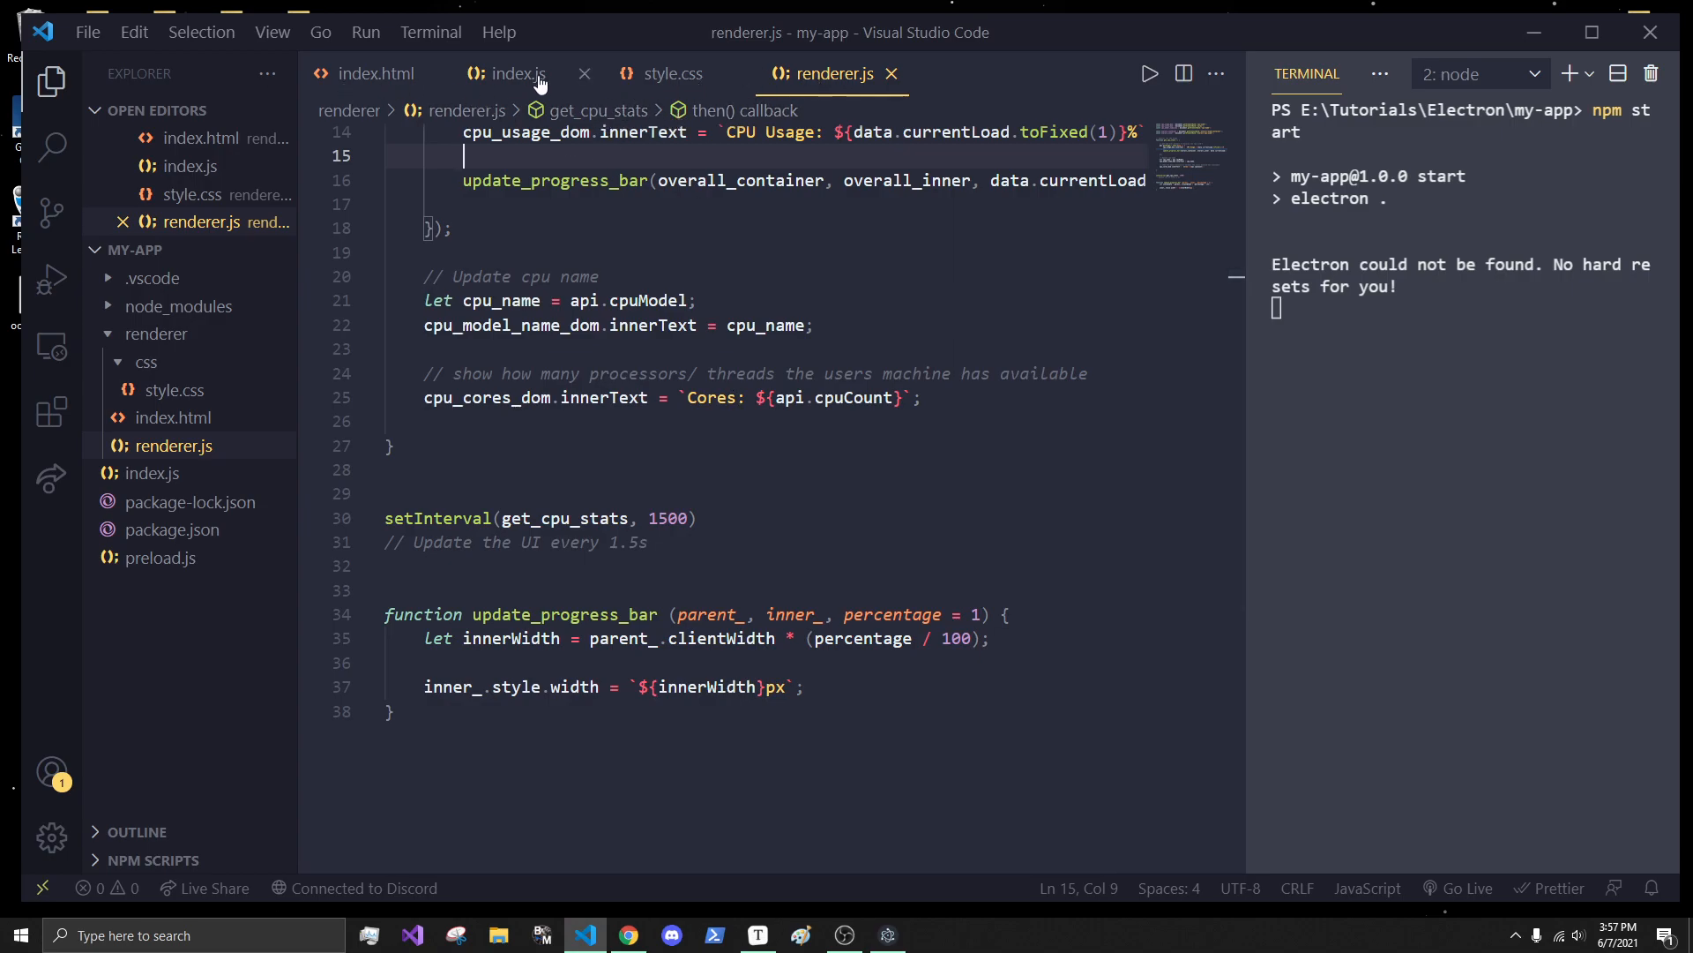
# - Add window.on("ready-to-show", () => window.show()) to index.js
pyautogui.click(514, 74)
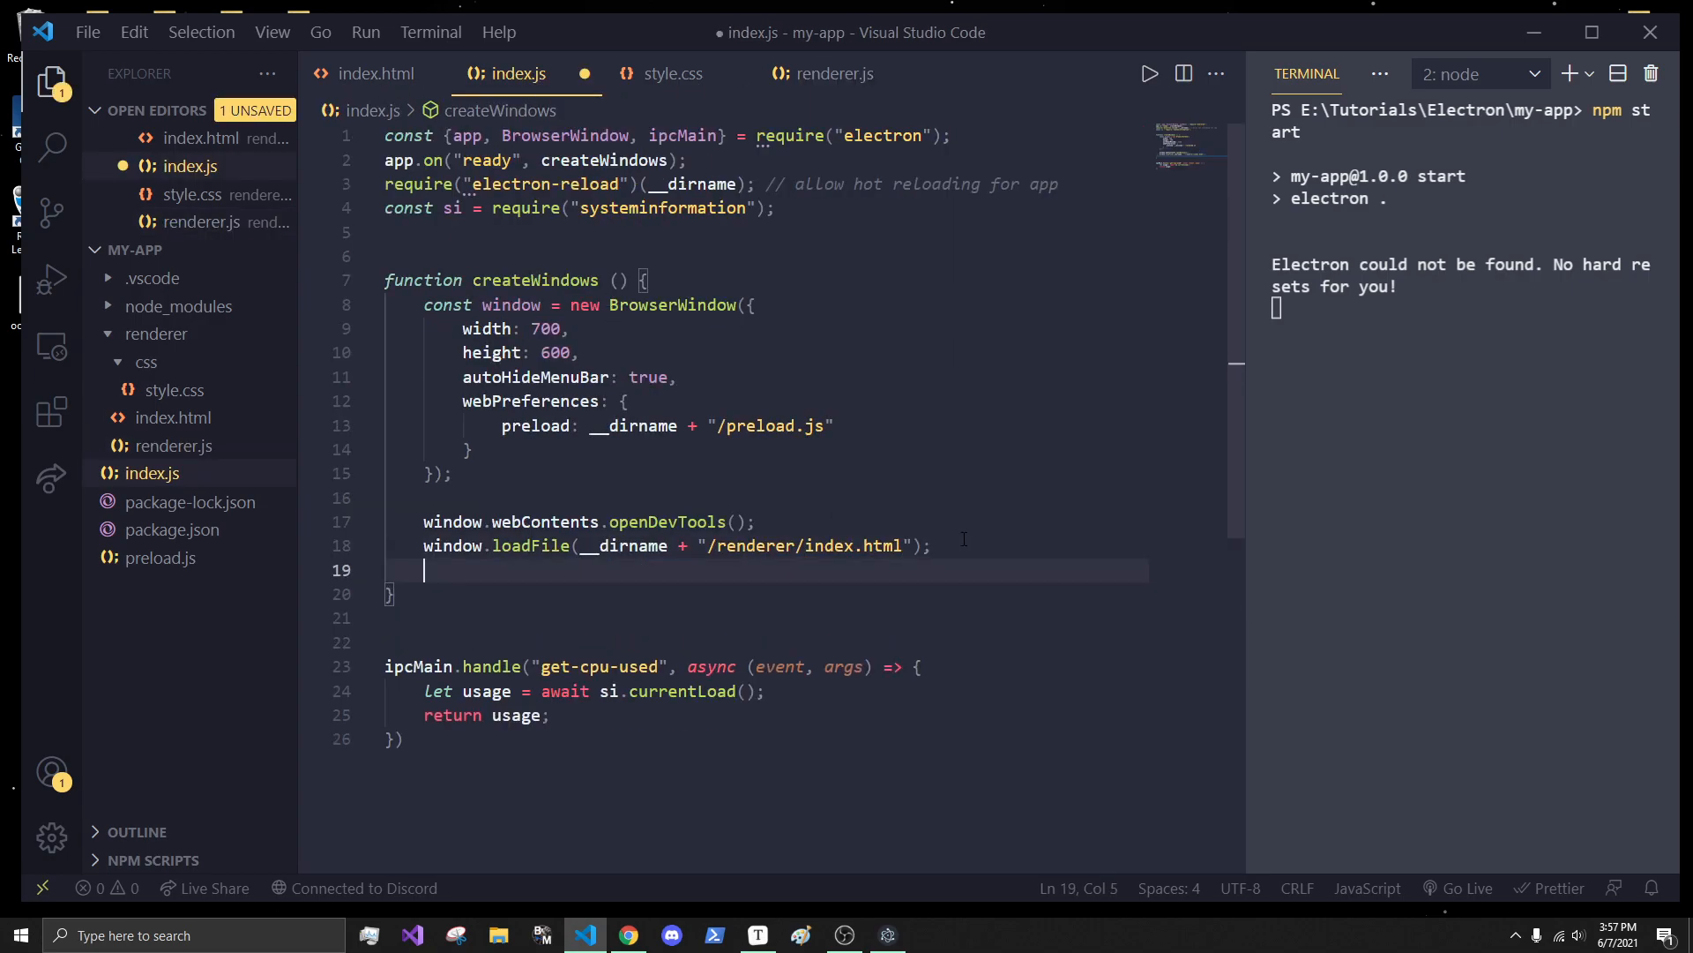
pyautogui.write('window')
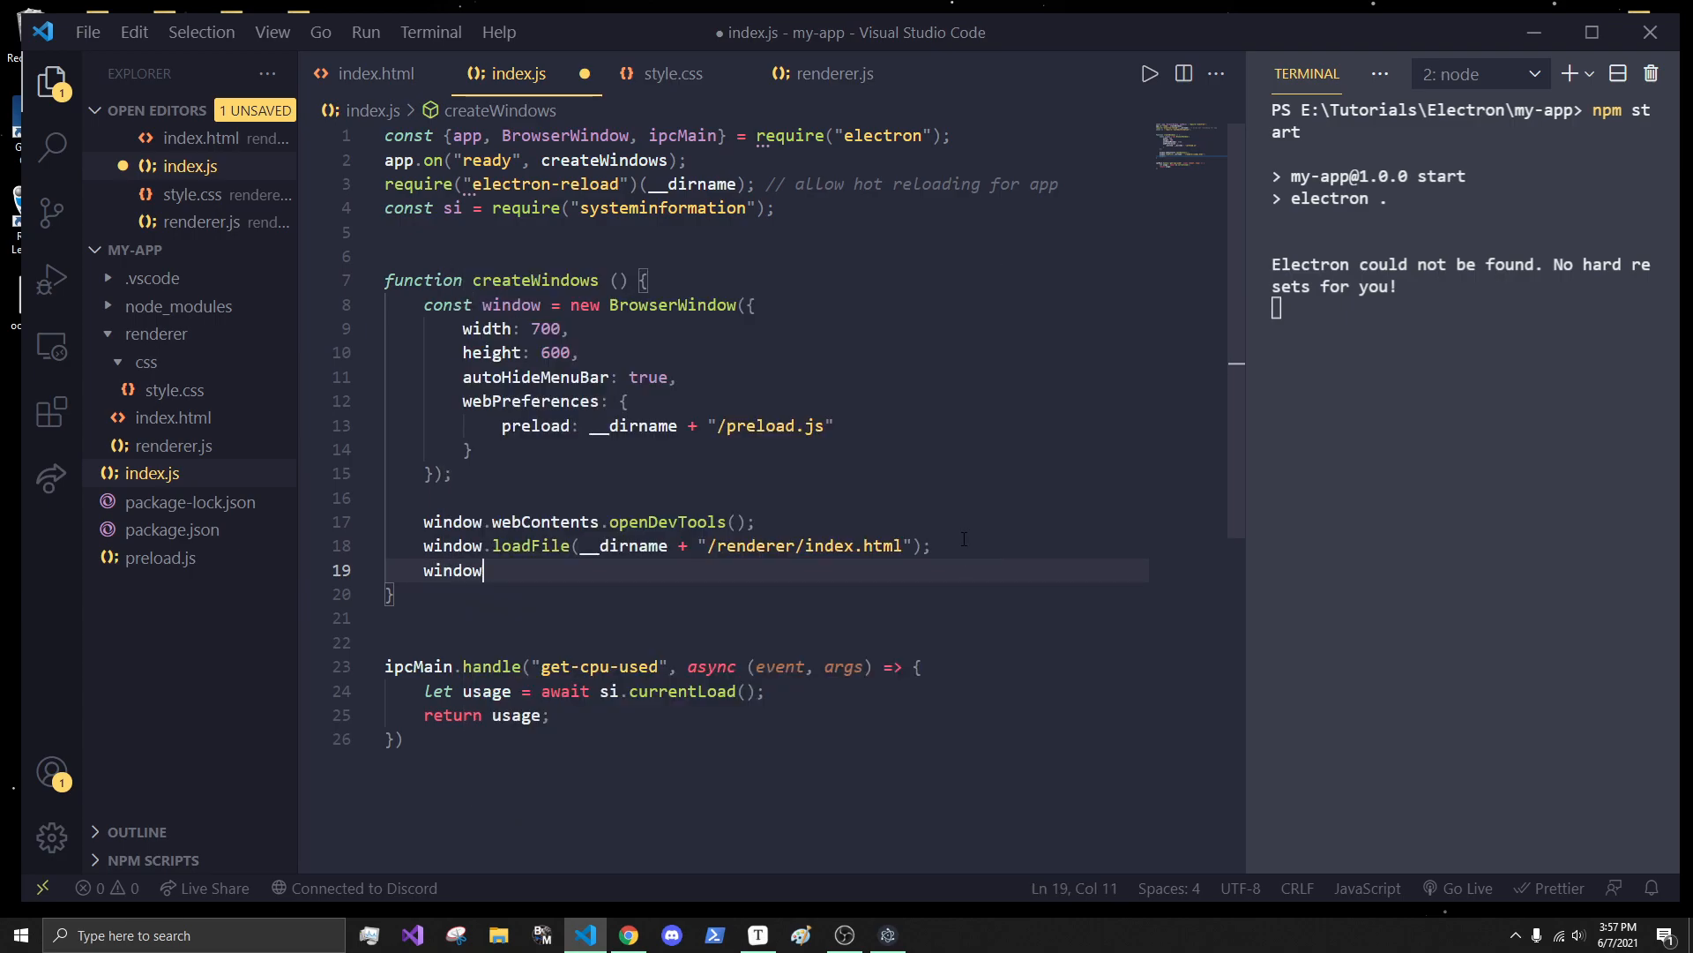
pyautogui.write('.on(')
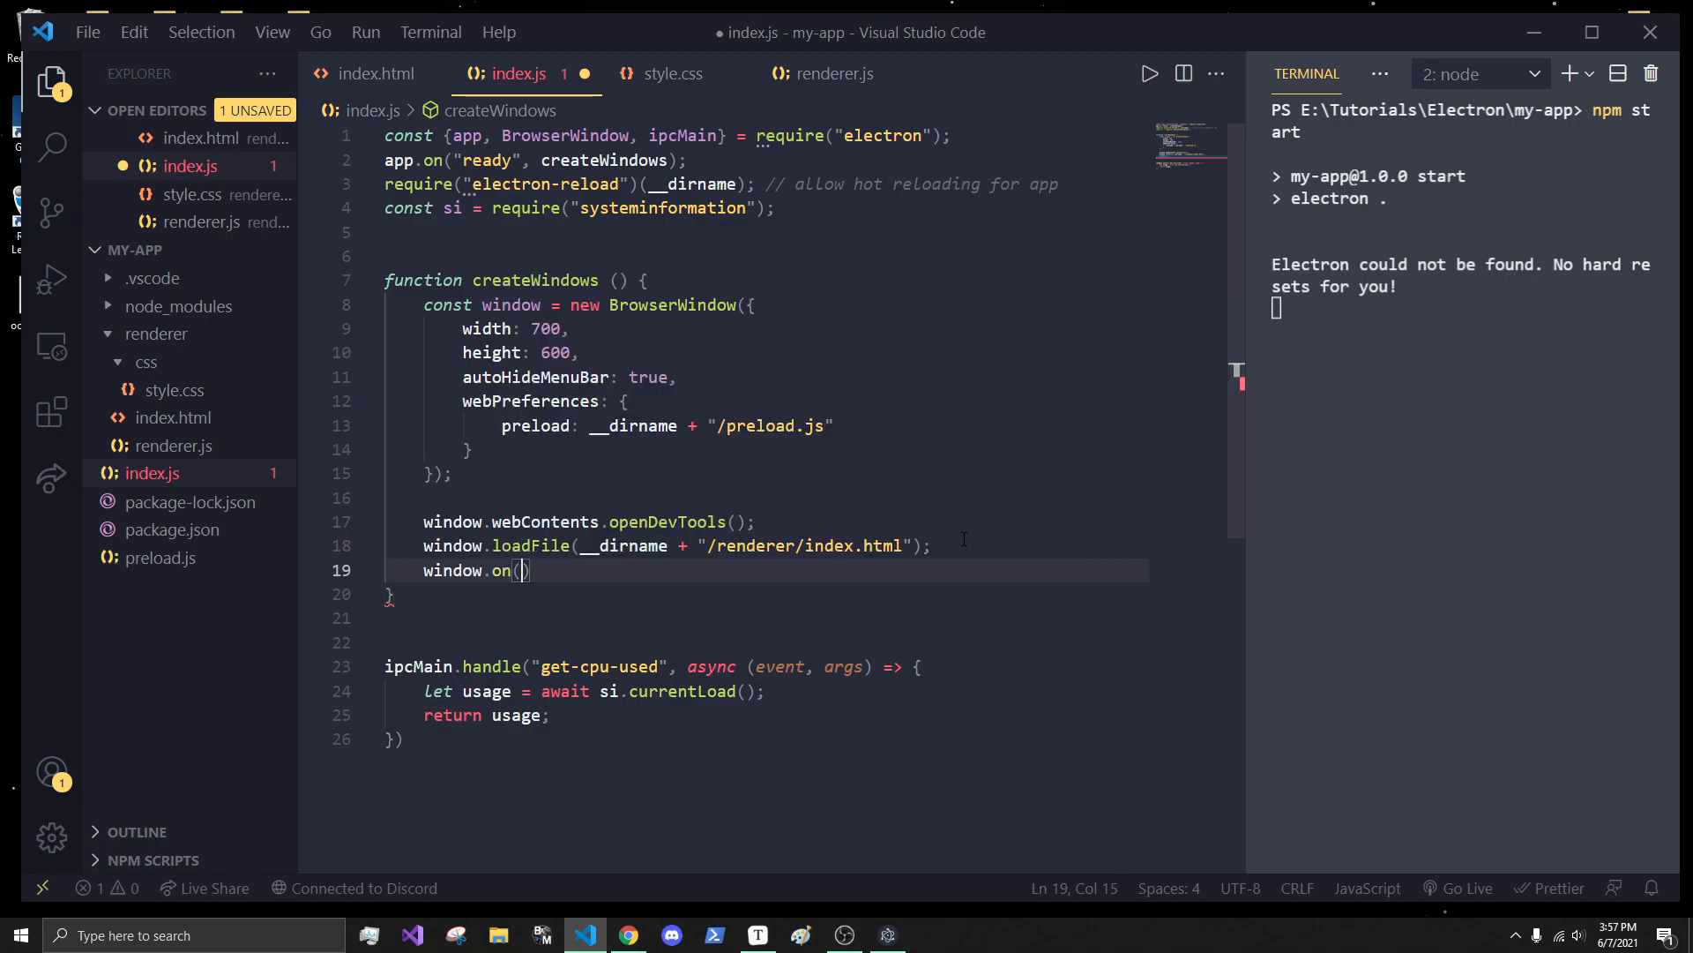
pyautogui.write('"ready-to-show"')
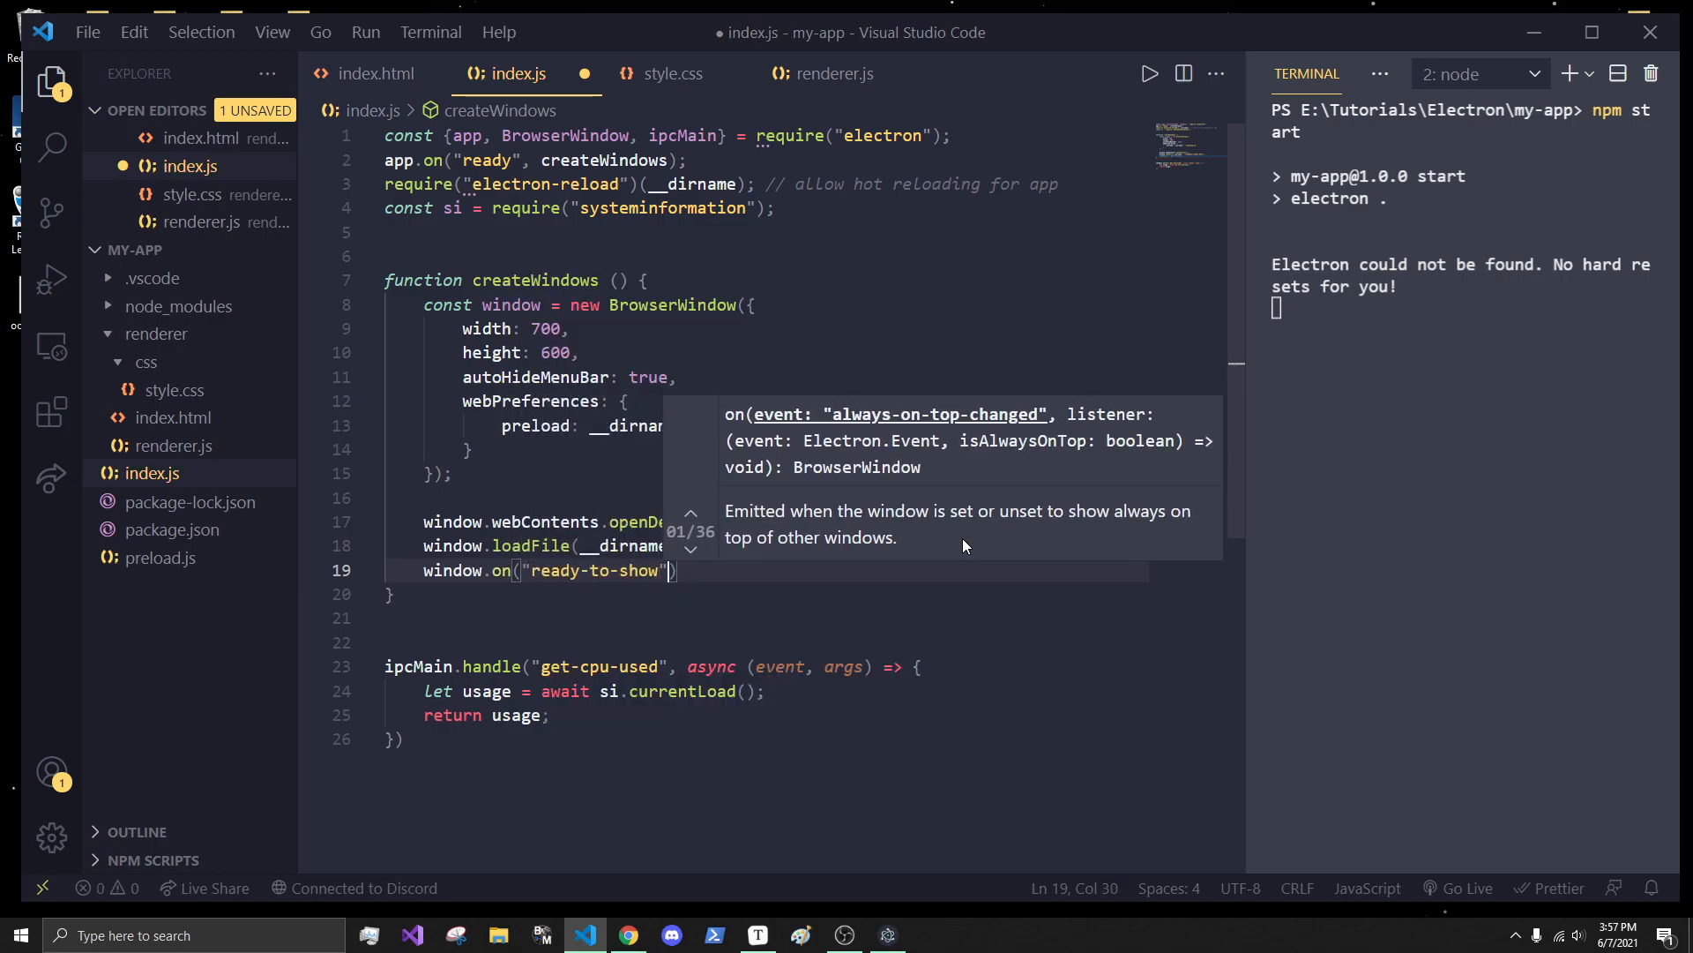
pyautogui.write(', ()')
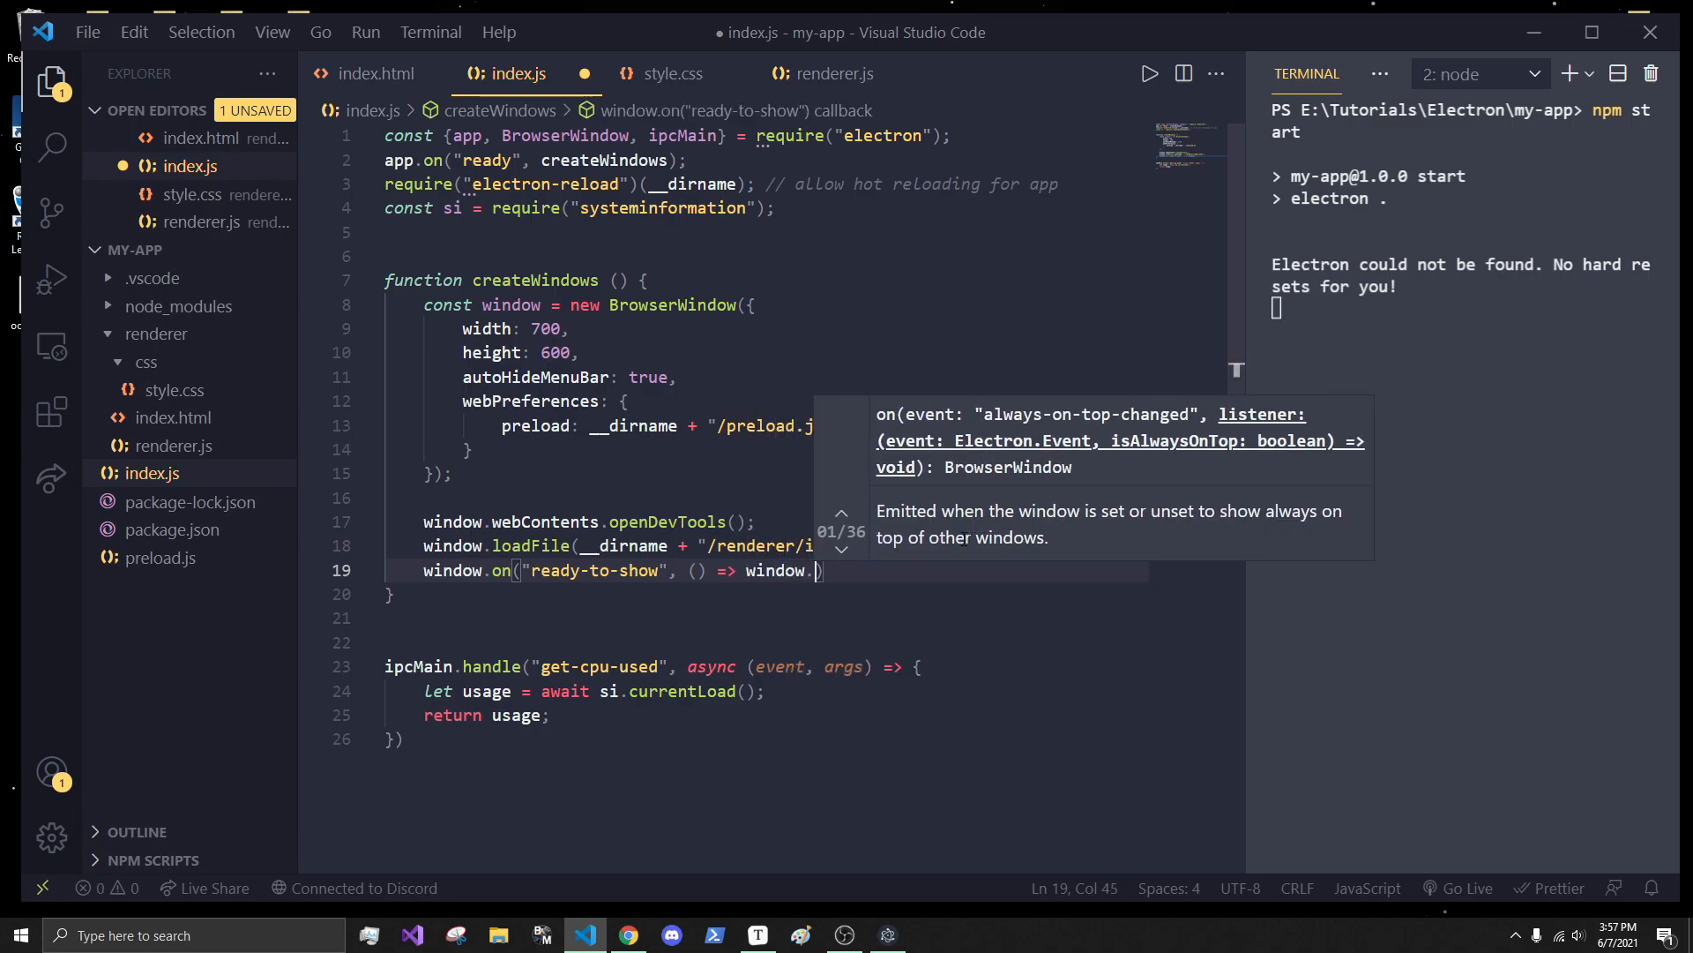
pyautogui.write('show()')
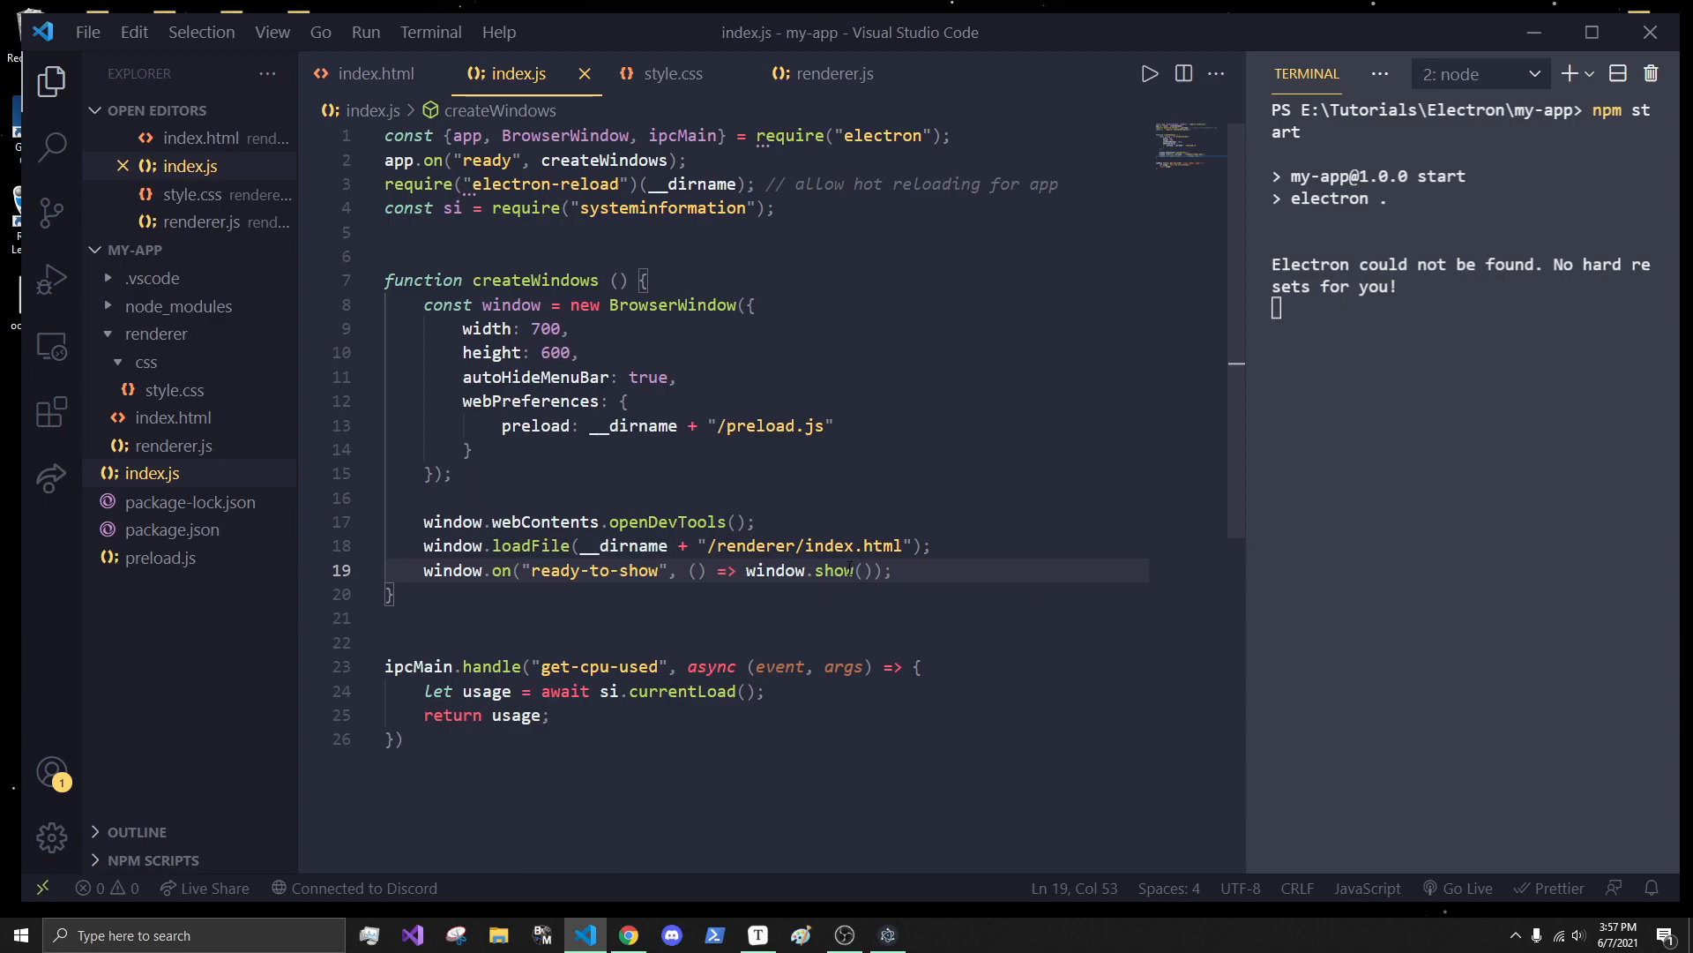
# - Stop the running app with Ctrl+C and relaunch it via npm start
pyautogui.press('ctrl+c')
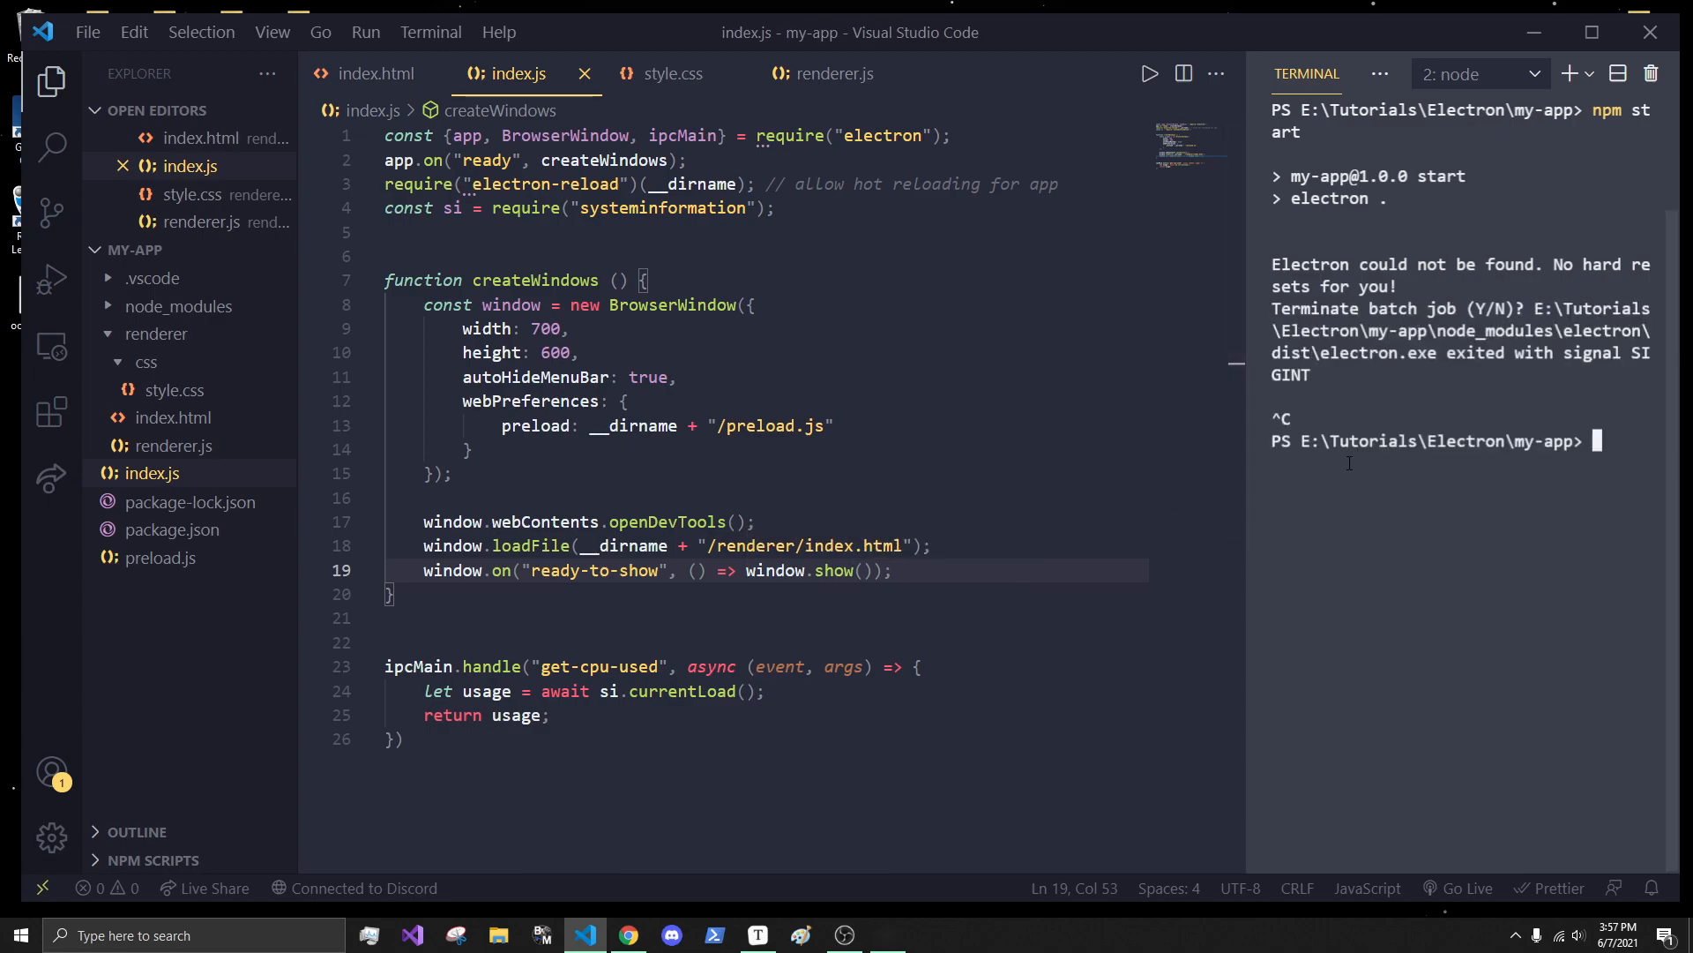
pyautogui.write('npm start')
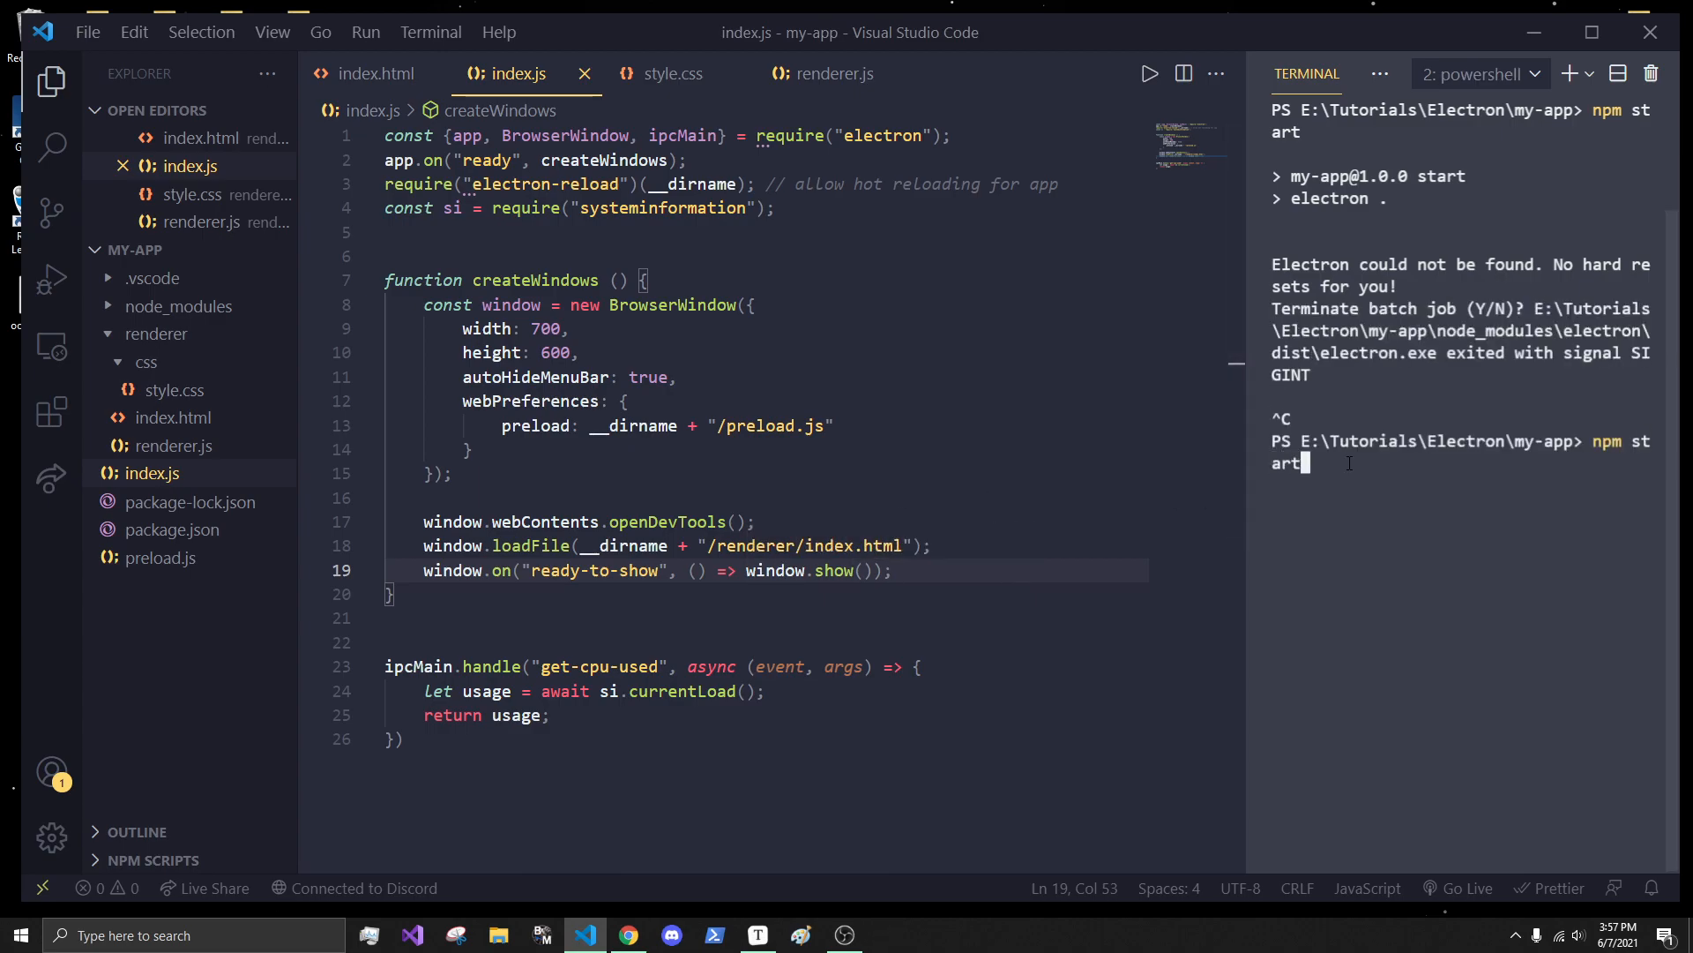
pyautogui.press('Return')
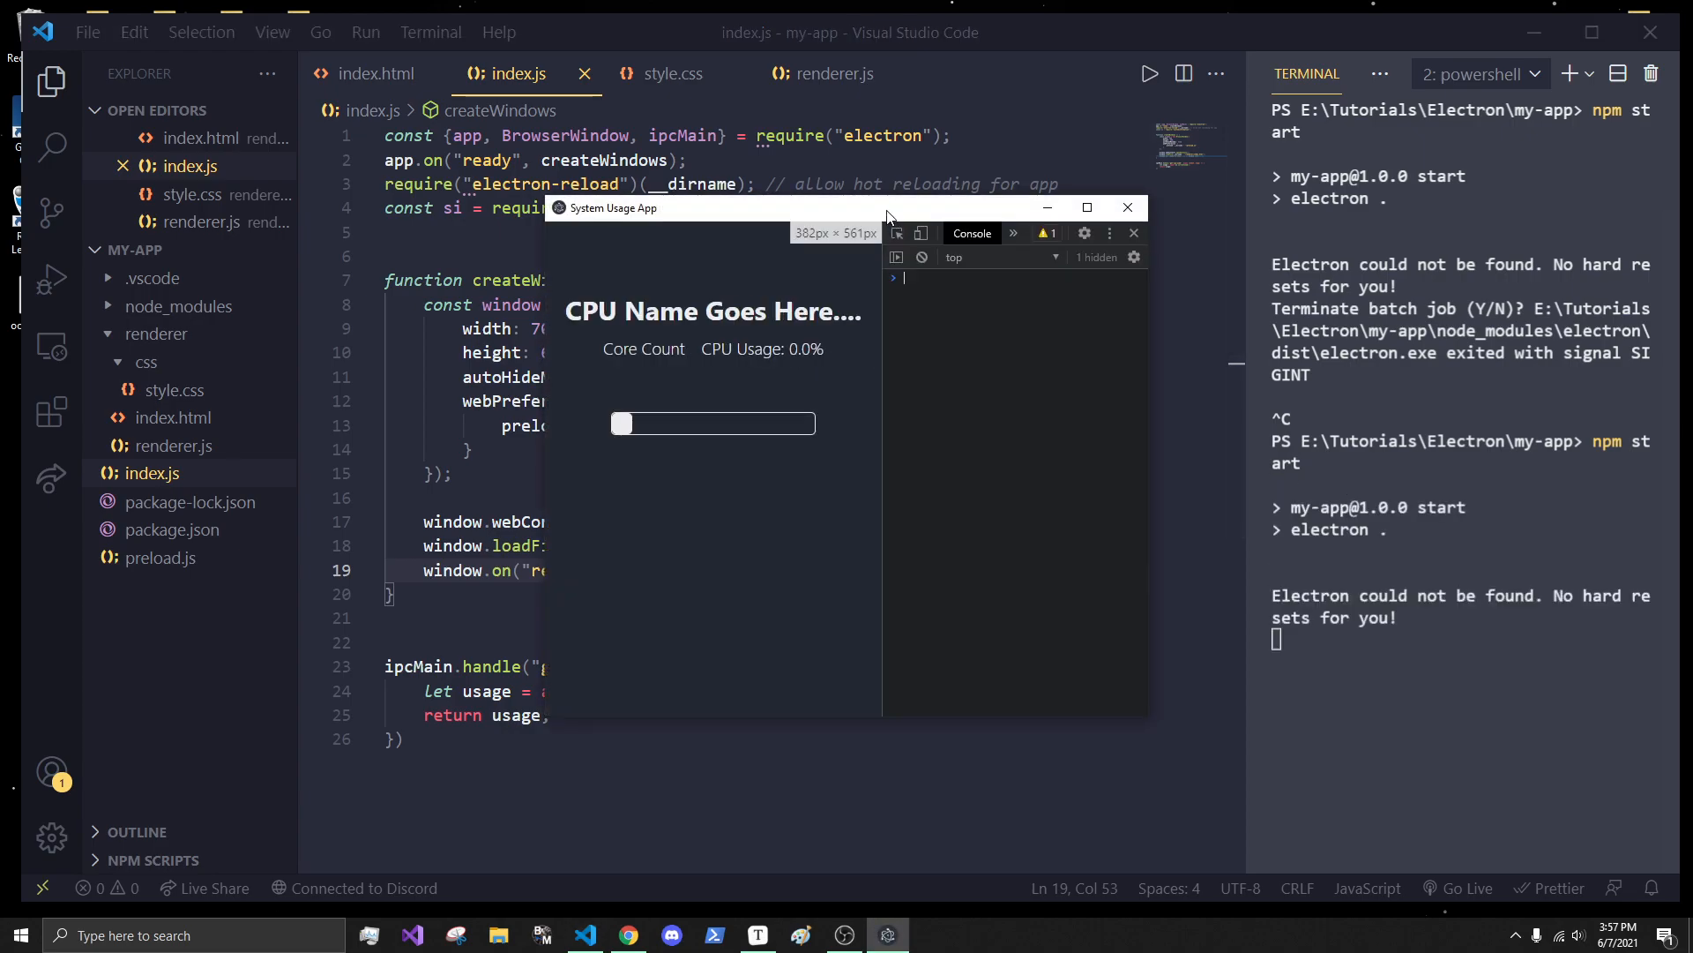
# - Change the window height from 600 to 500 in index.js
pyautogui.click(1132, 232)
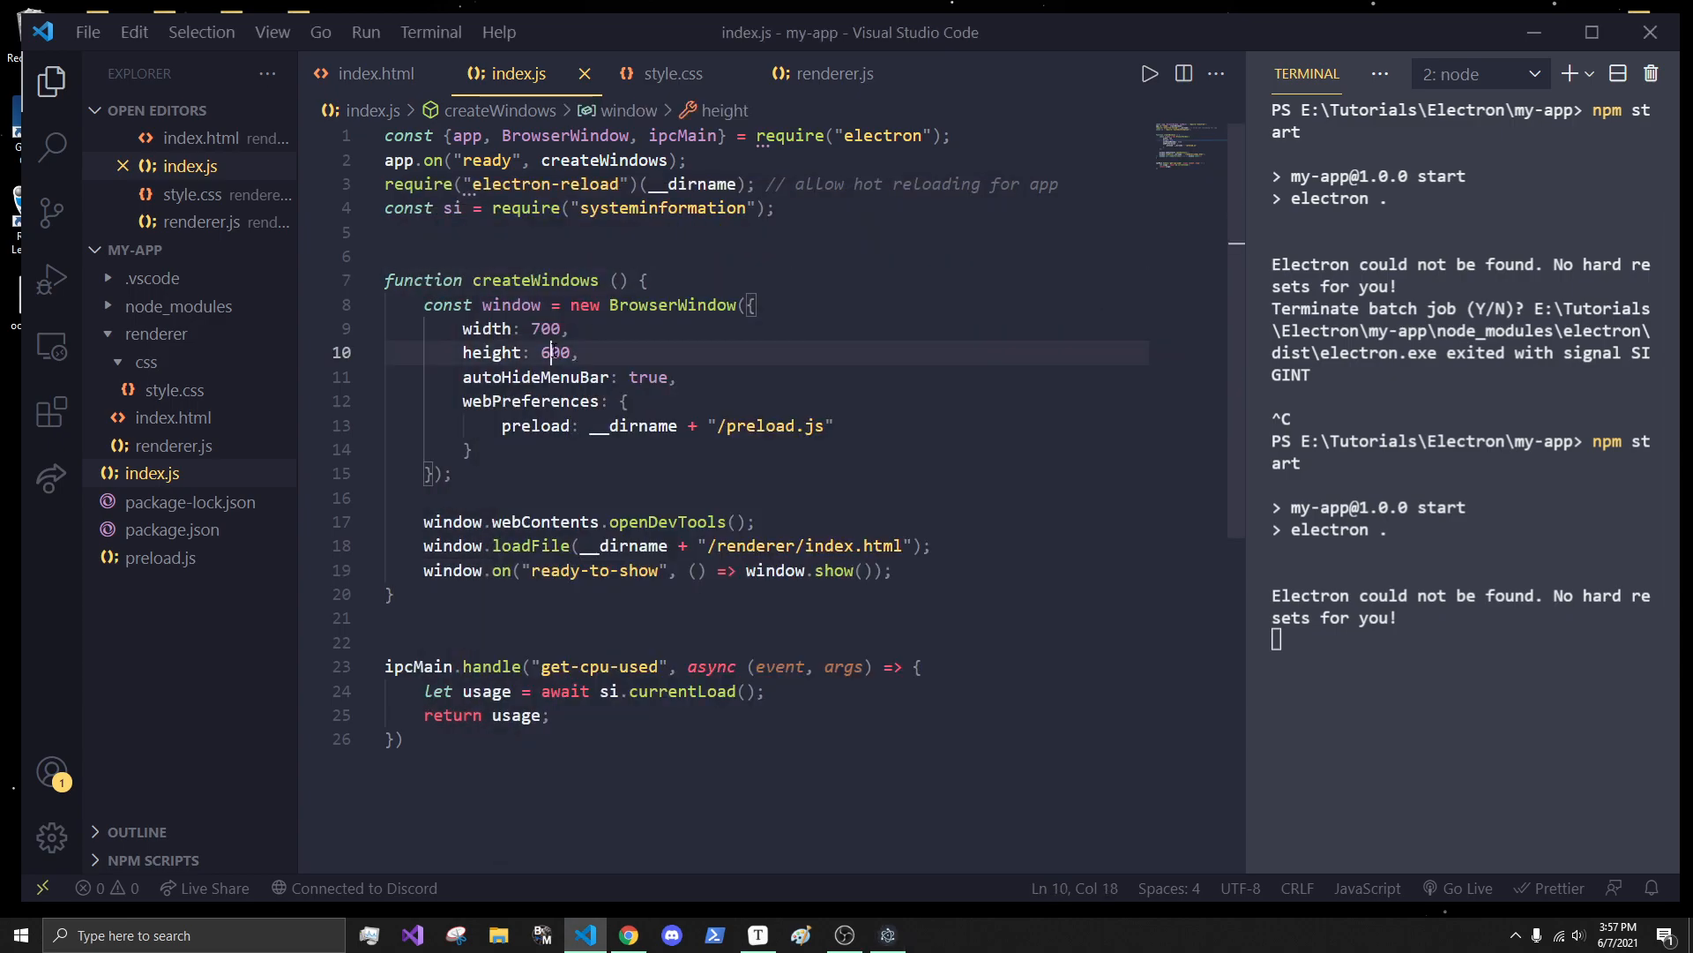
pyautogui.write('500')
pyautogui.click(1462, 639)
pyautogui.write('npm start')
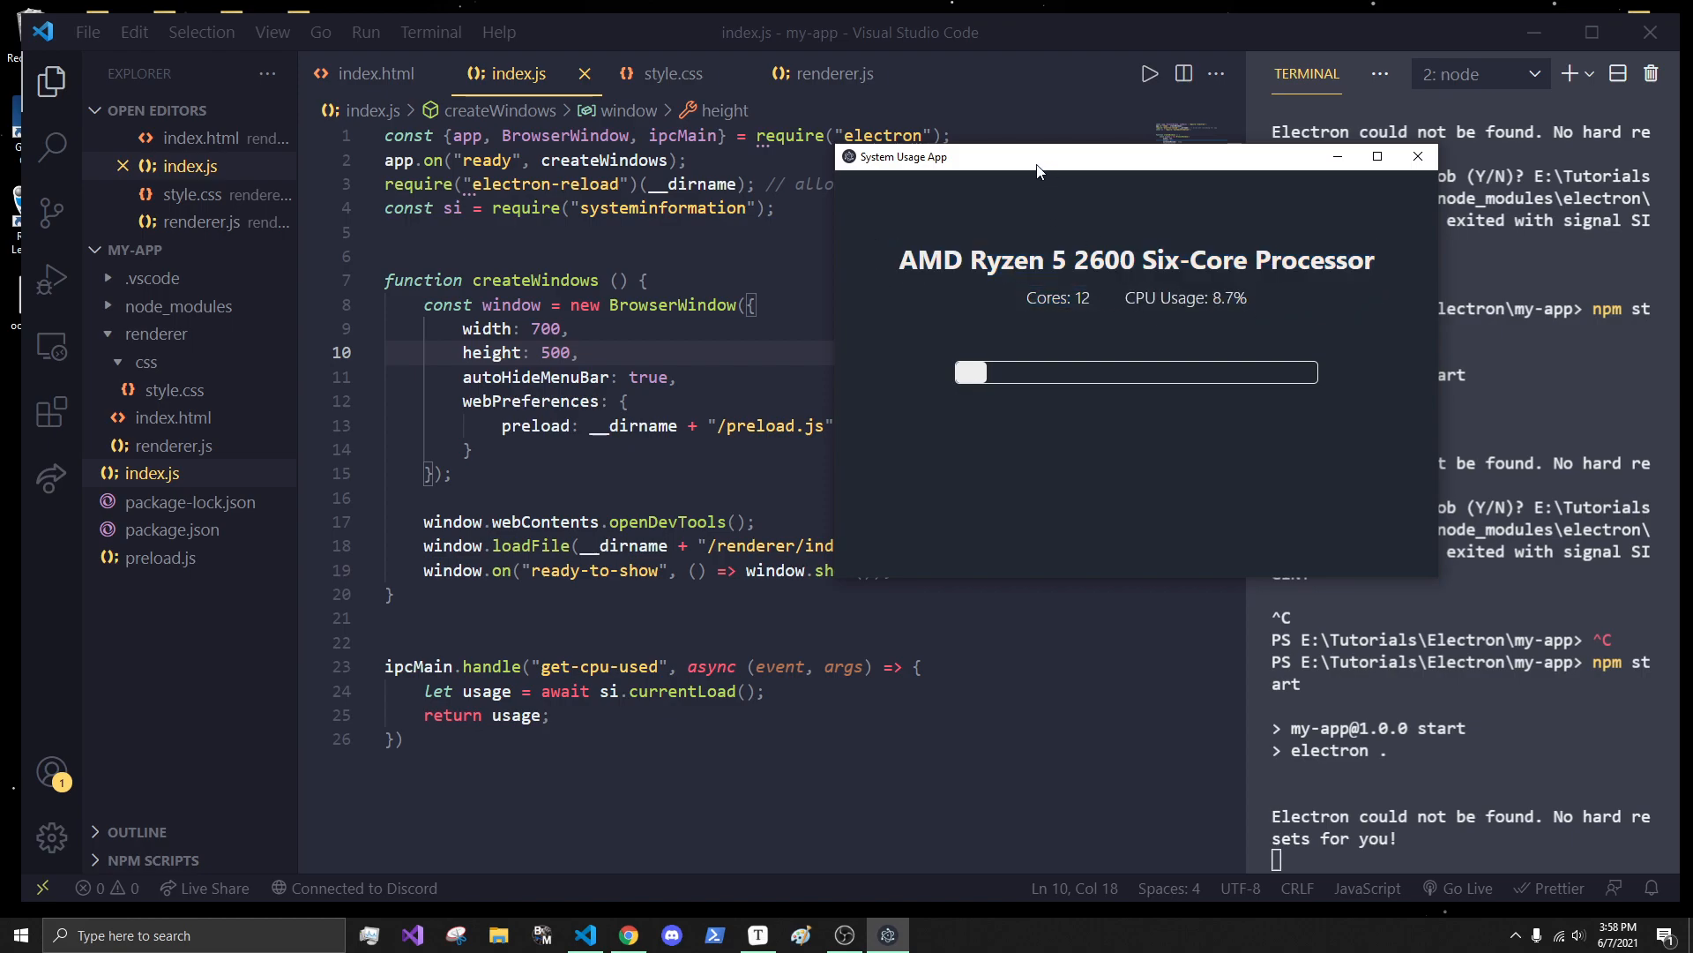
pyautogui.moveTo(891, 166)
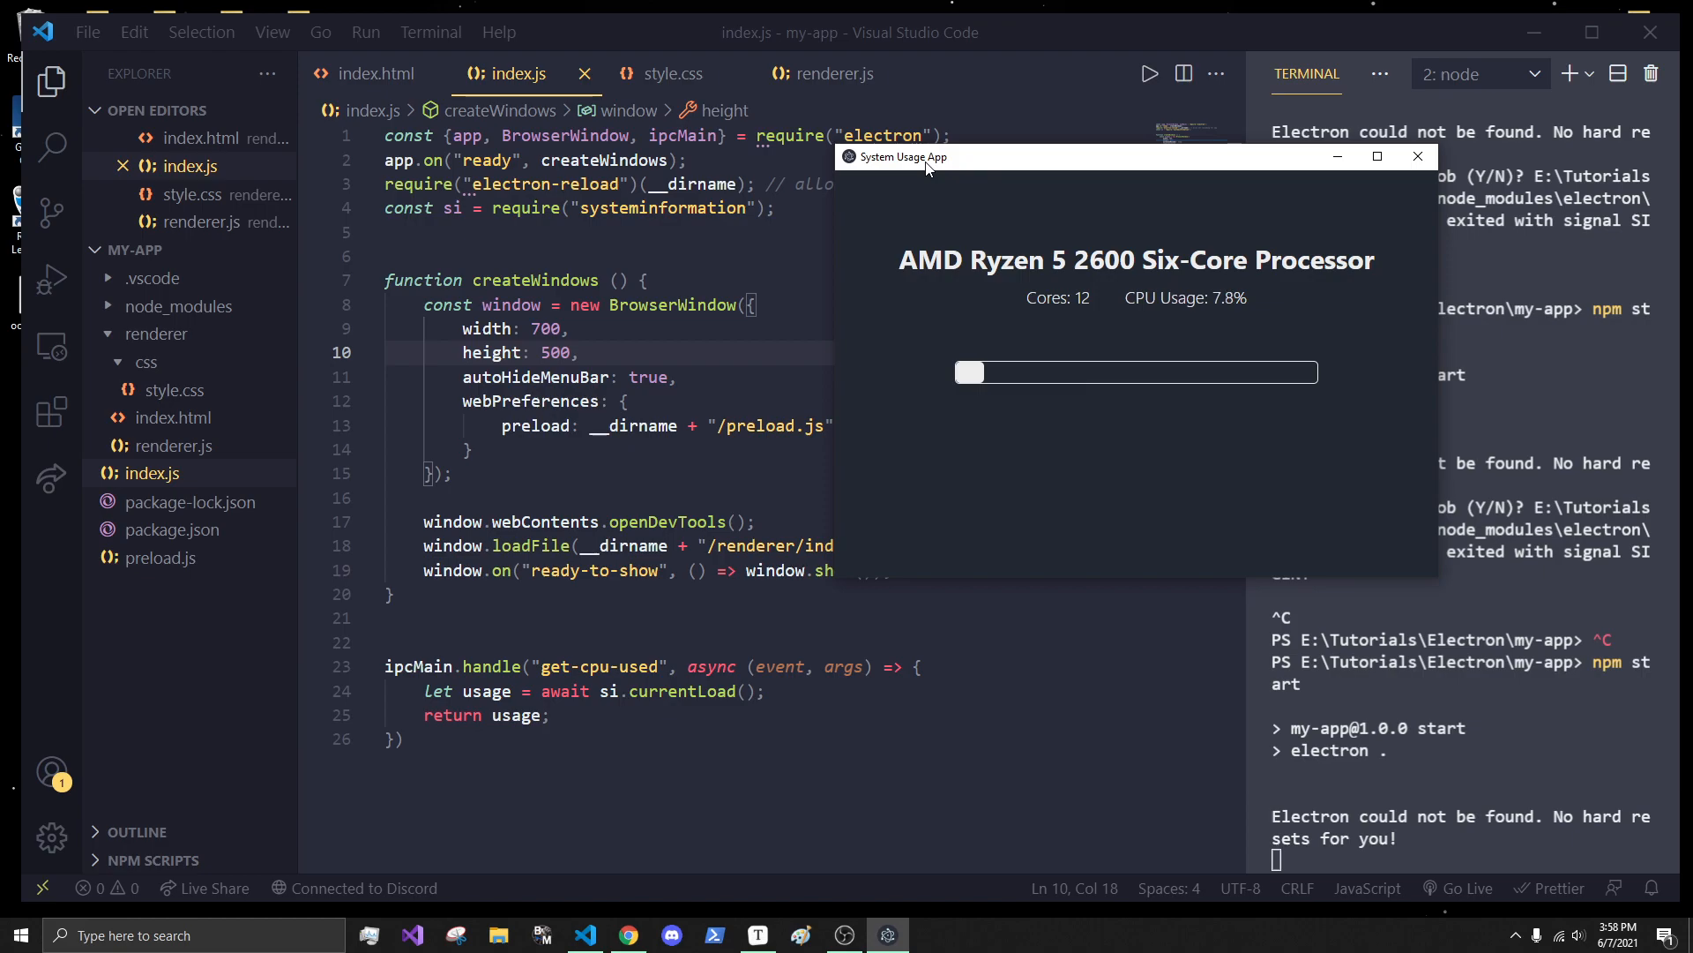
pyautogui.moveTo(1016, 164)
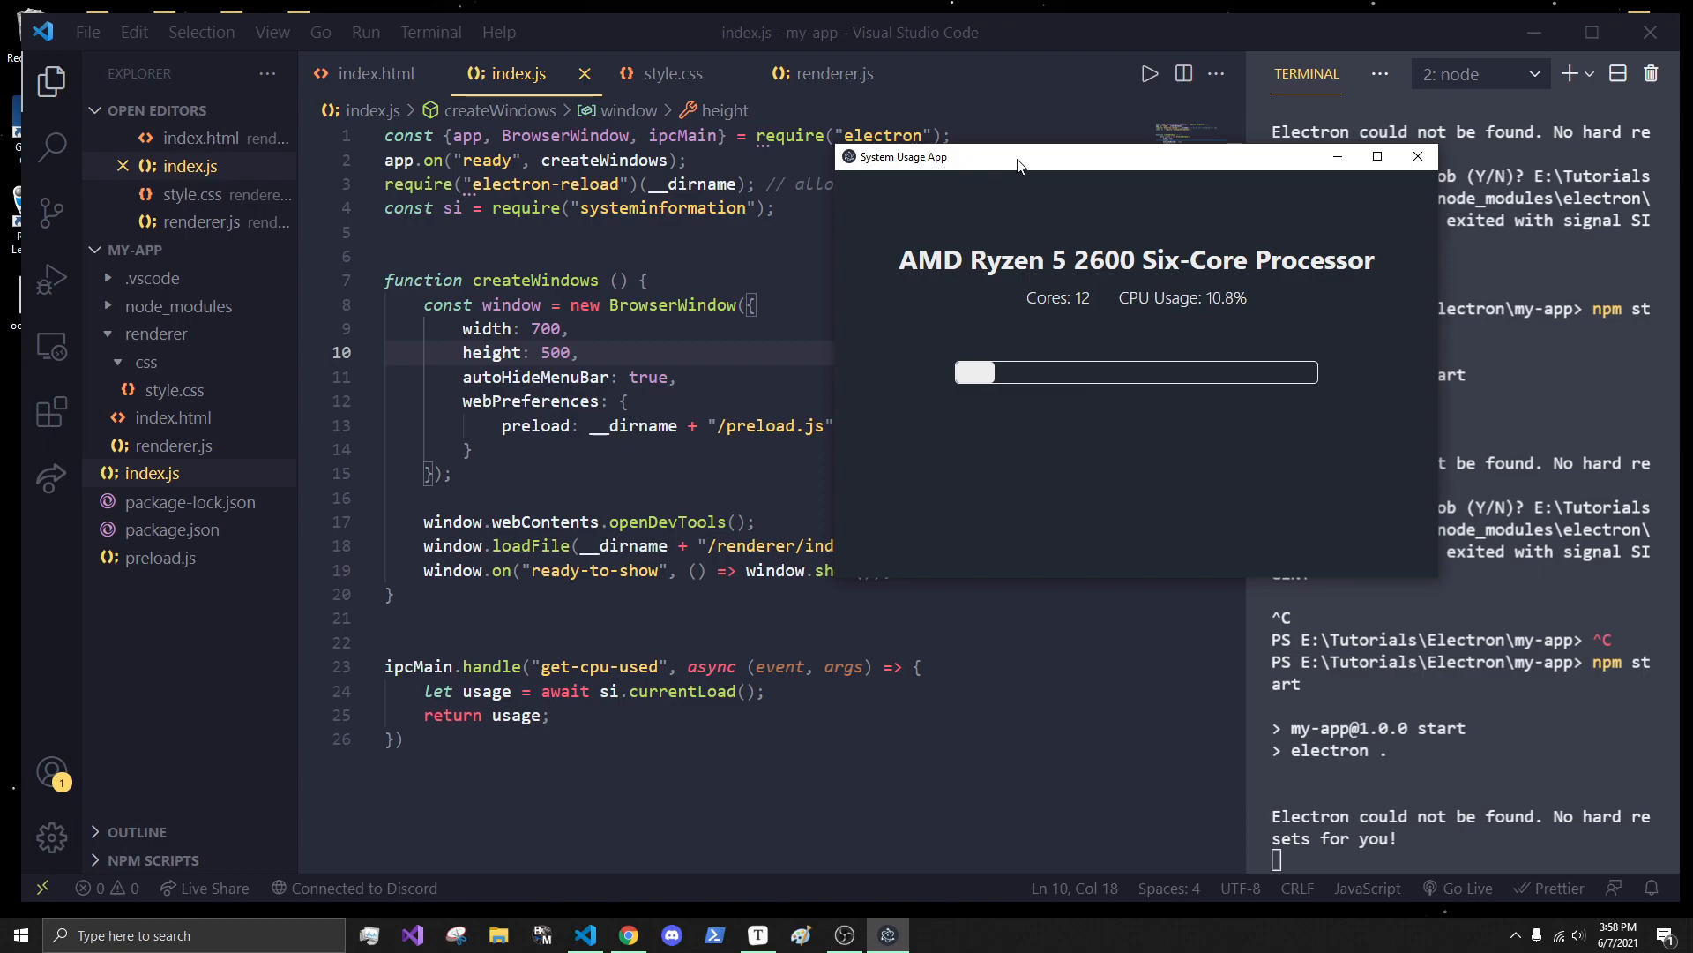